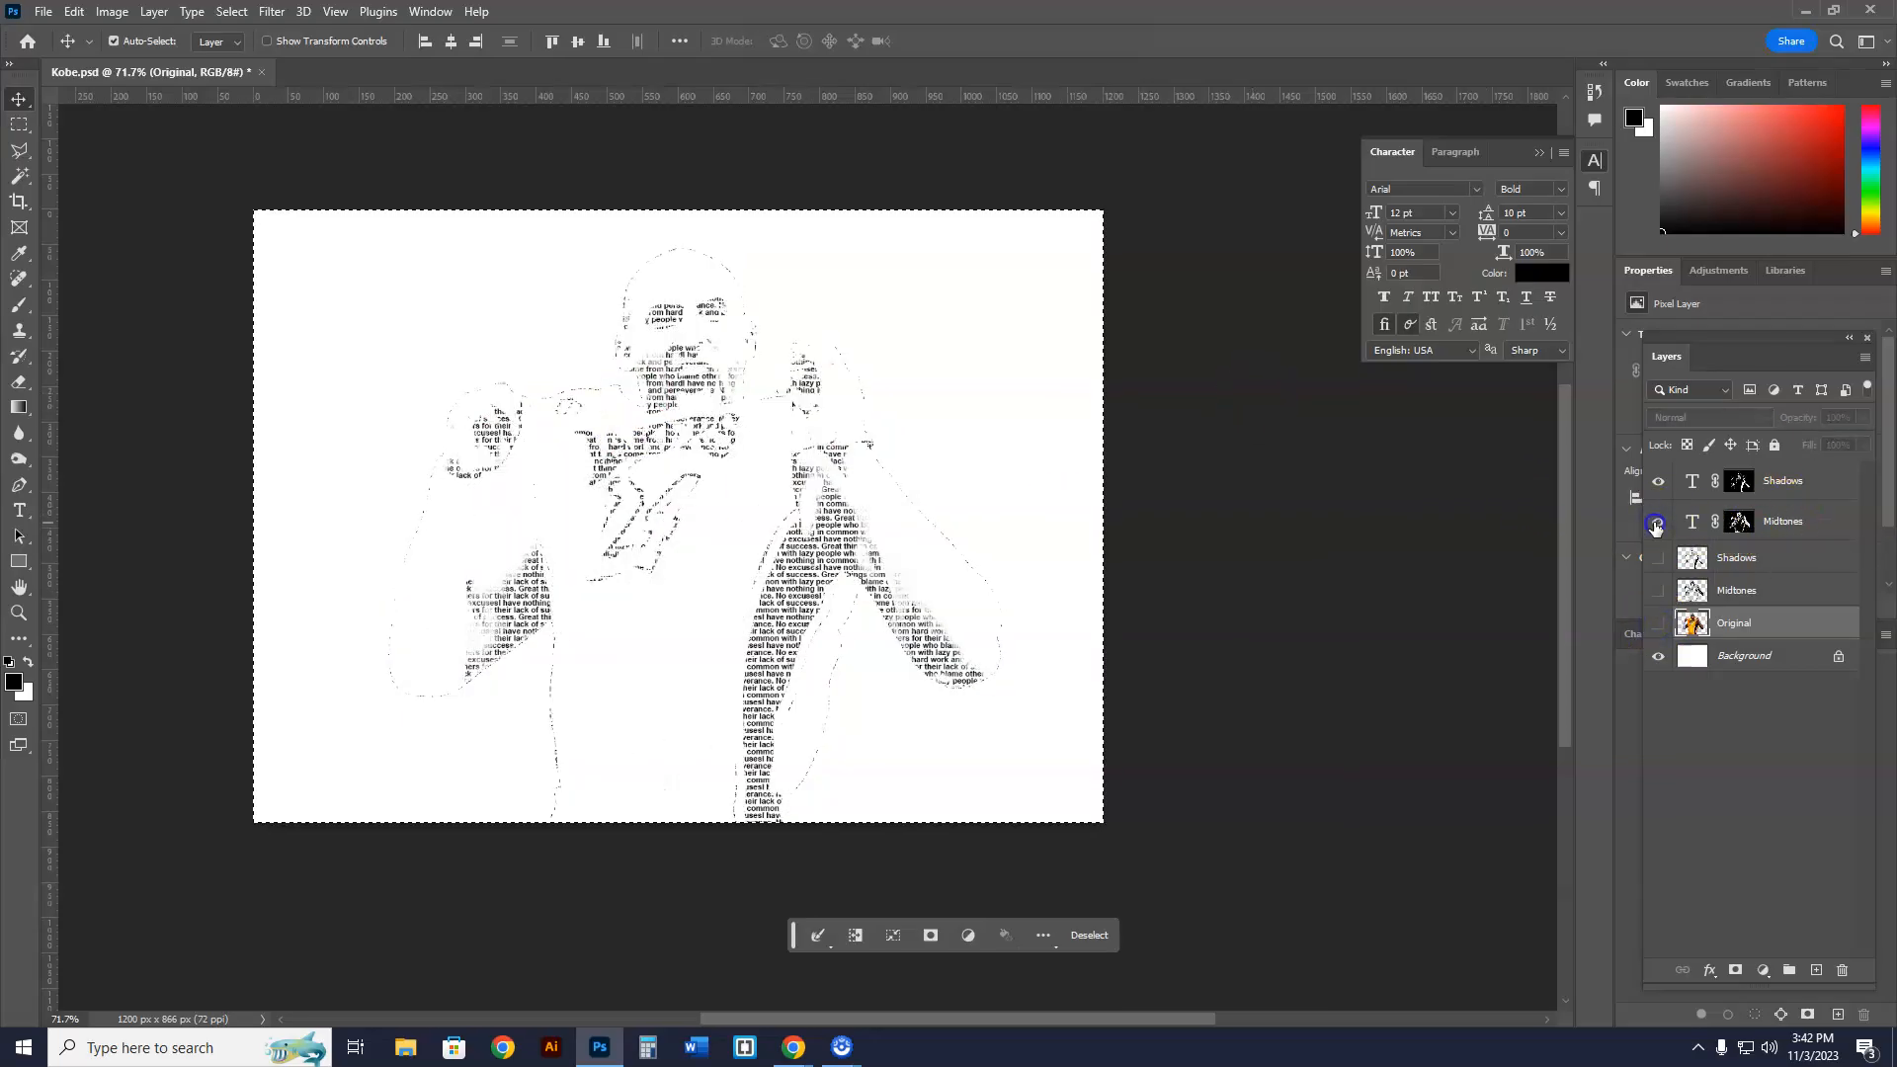
- Preview the original color photo, then show the Shadows and Midtones text layers again
{"action": "left_click", "coordinate": [1659, 480]}
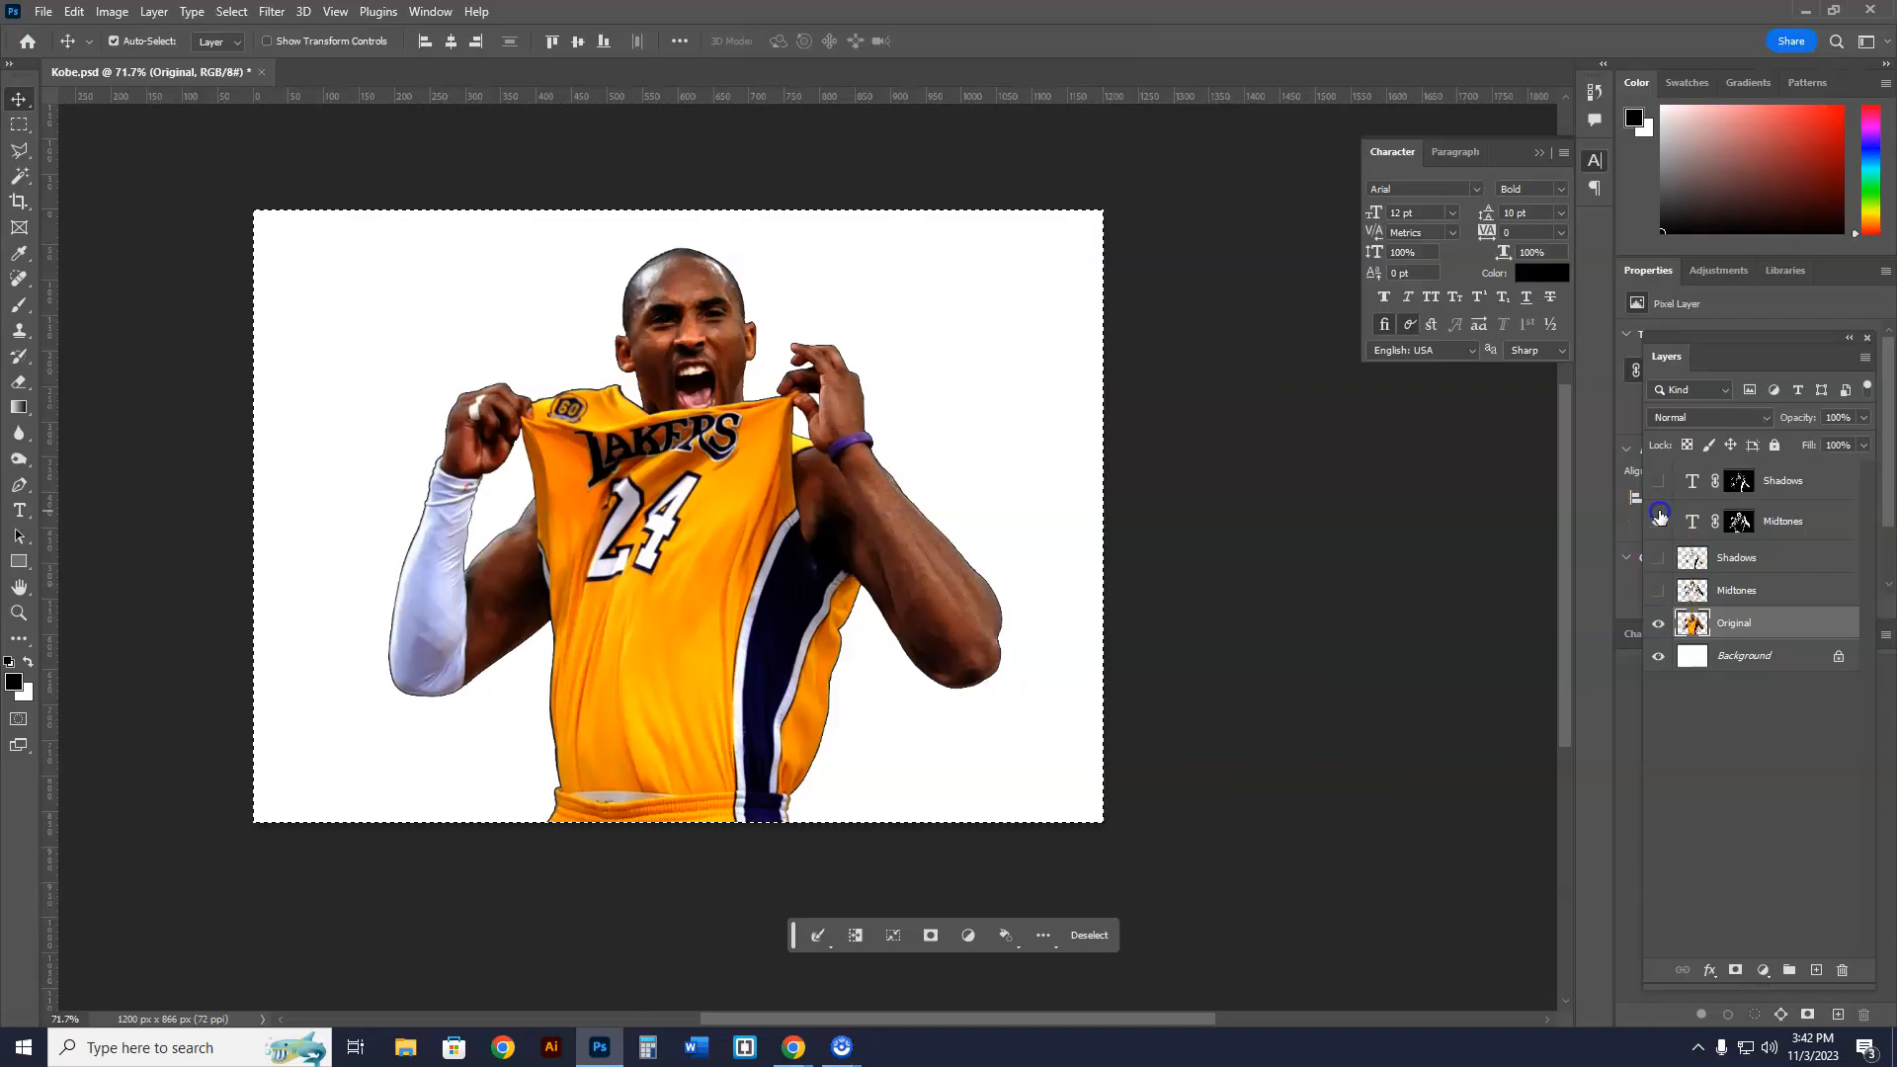
{"action": "left_click", "coordinate": [1659, 621]}
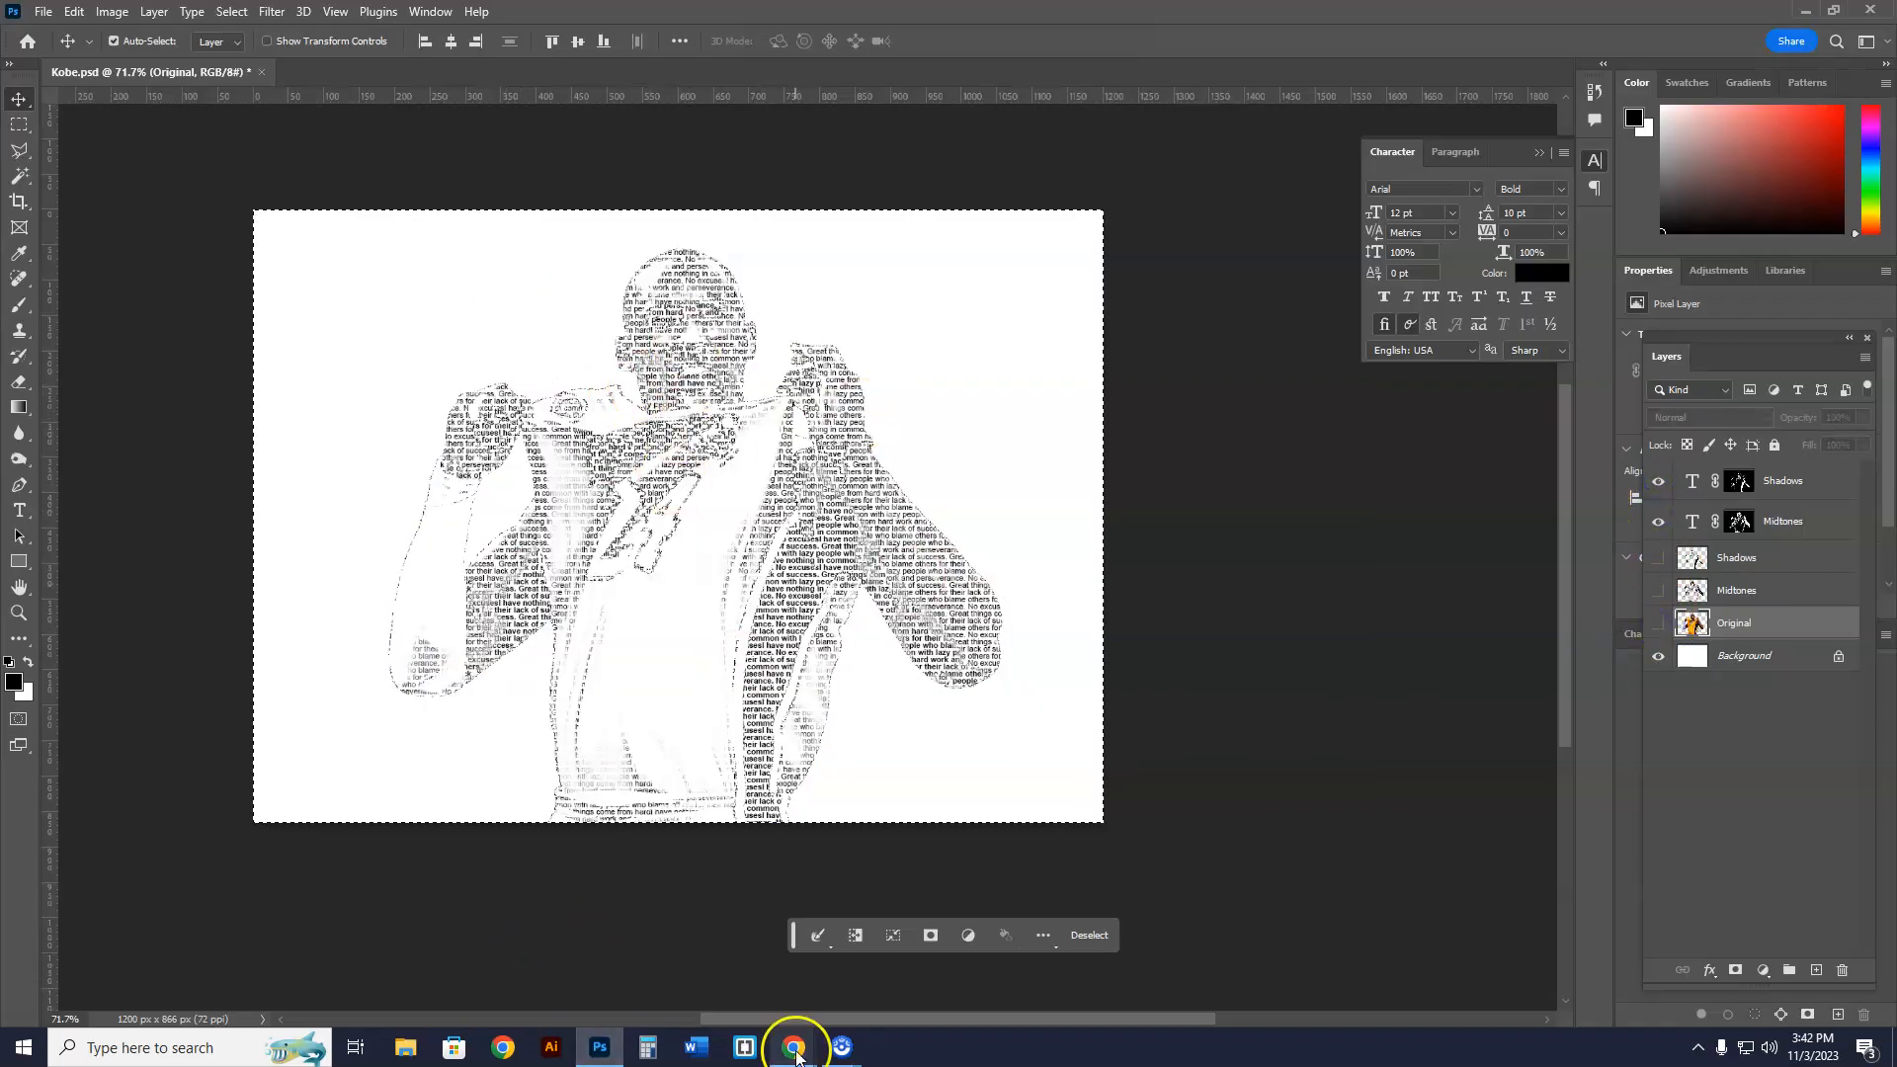
{"action": "mouse_move", "coordinate": [794, 1046]}
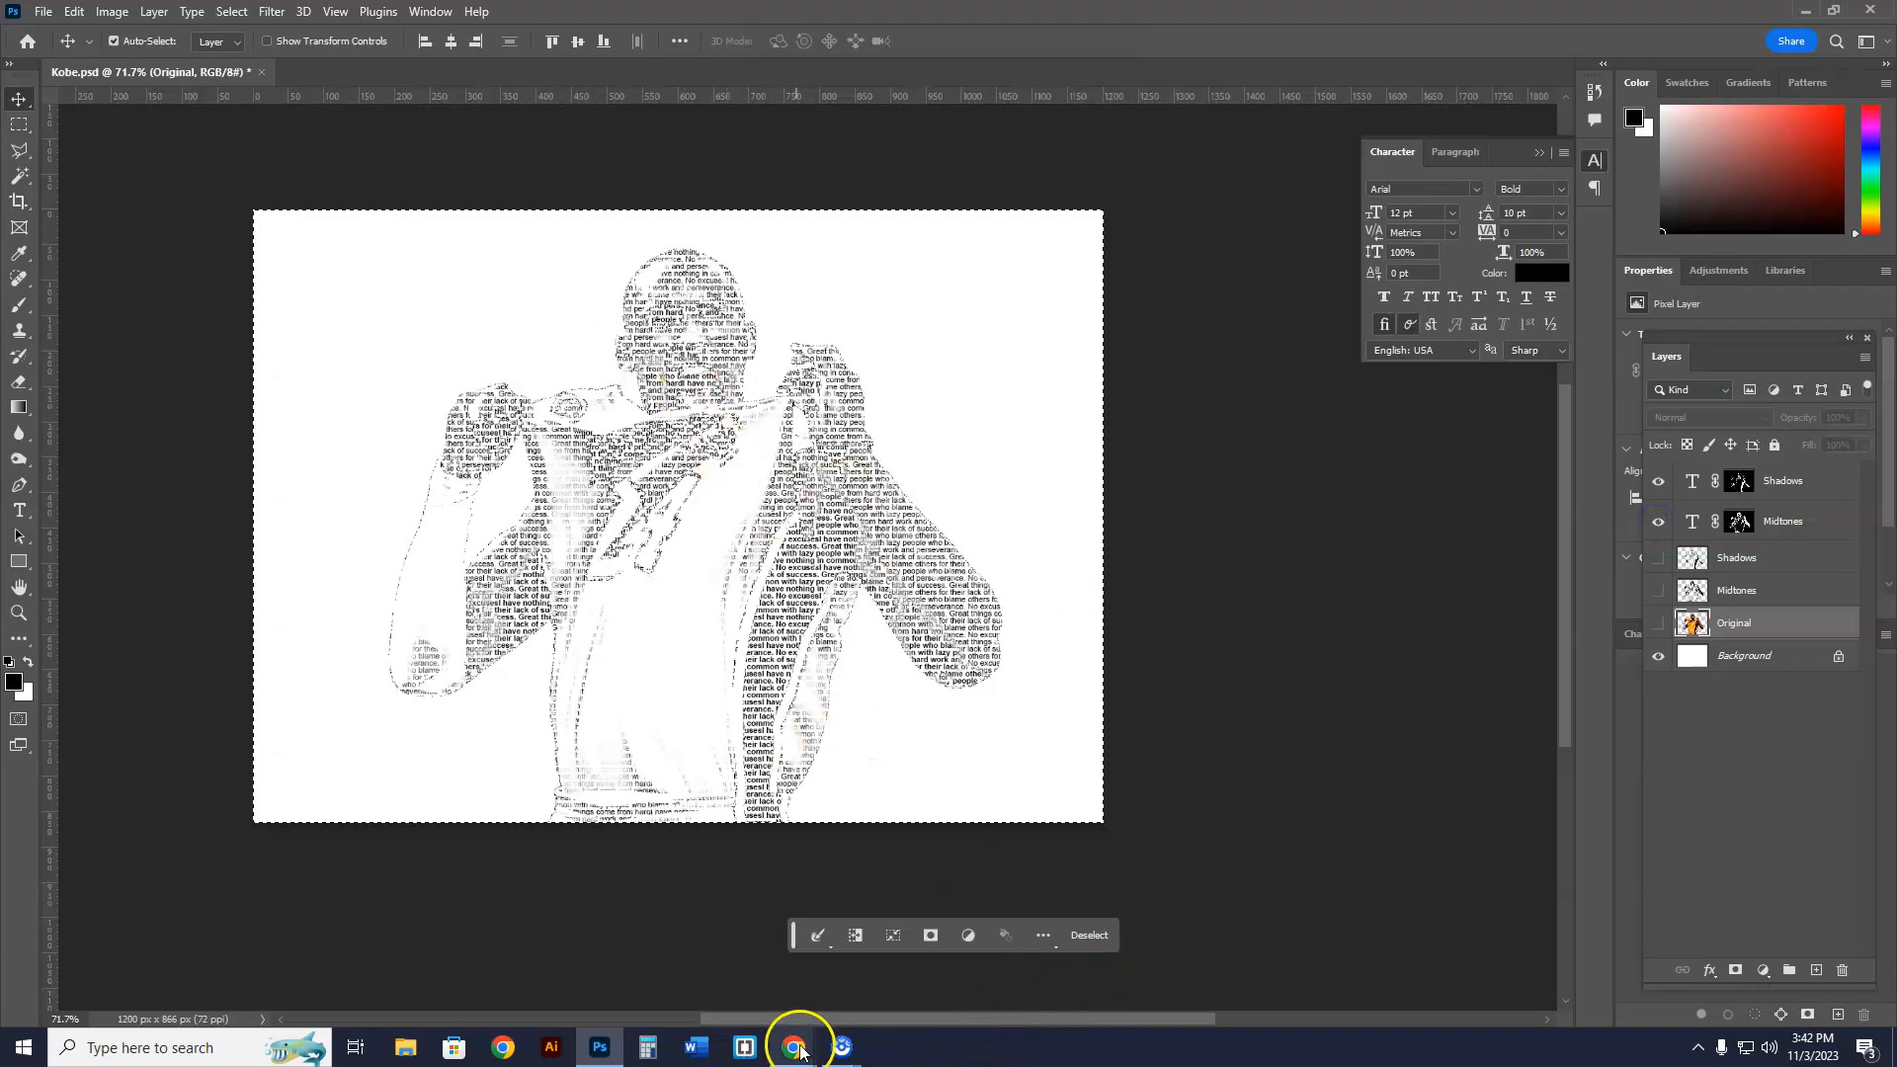
- Switch to Chrome and open the Black & White Text Portrait lesson page
{"action": "left_click", "coordinate": [792, 1047]}
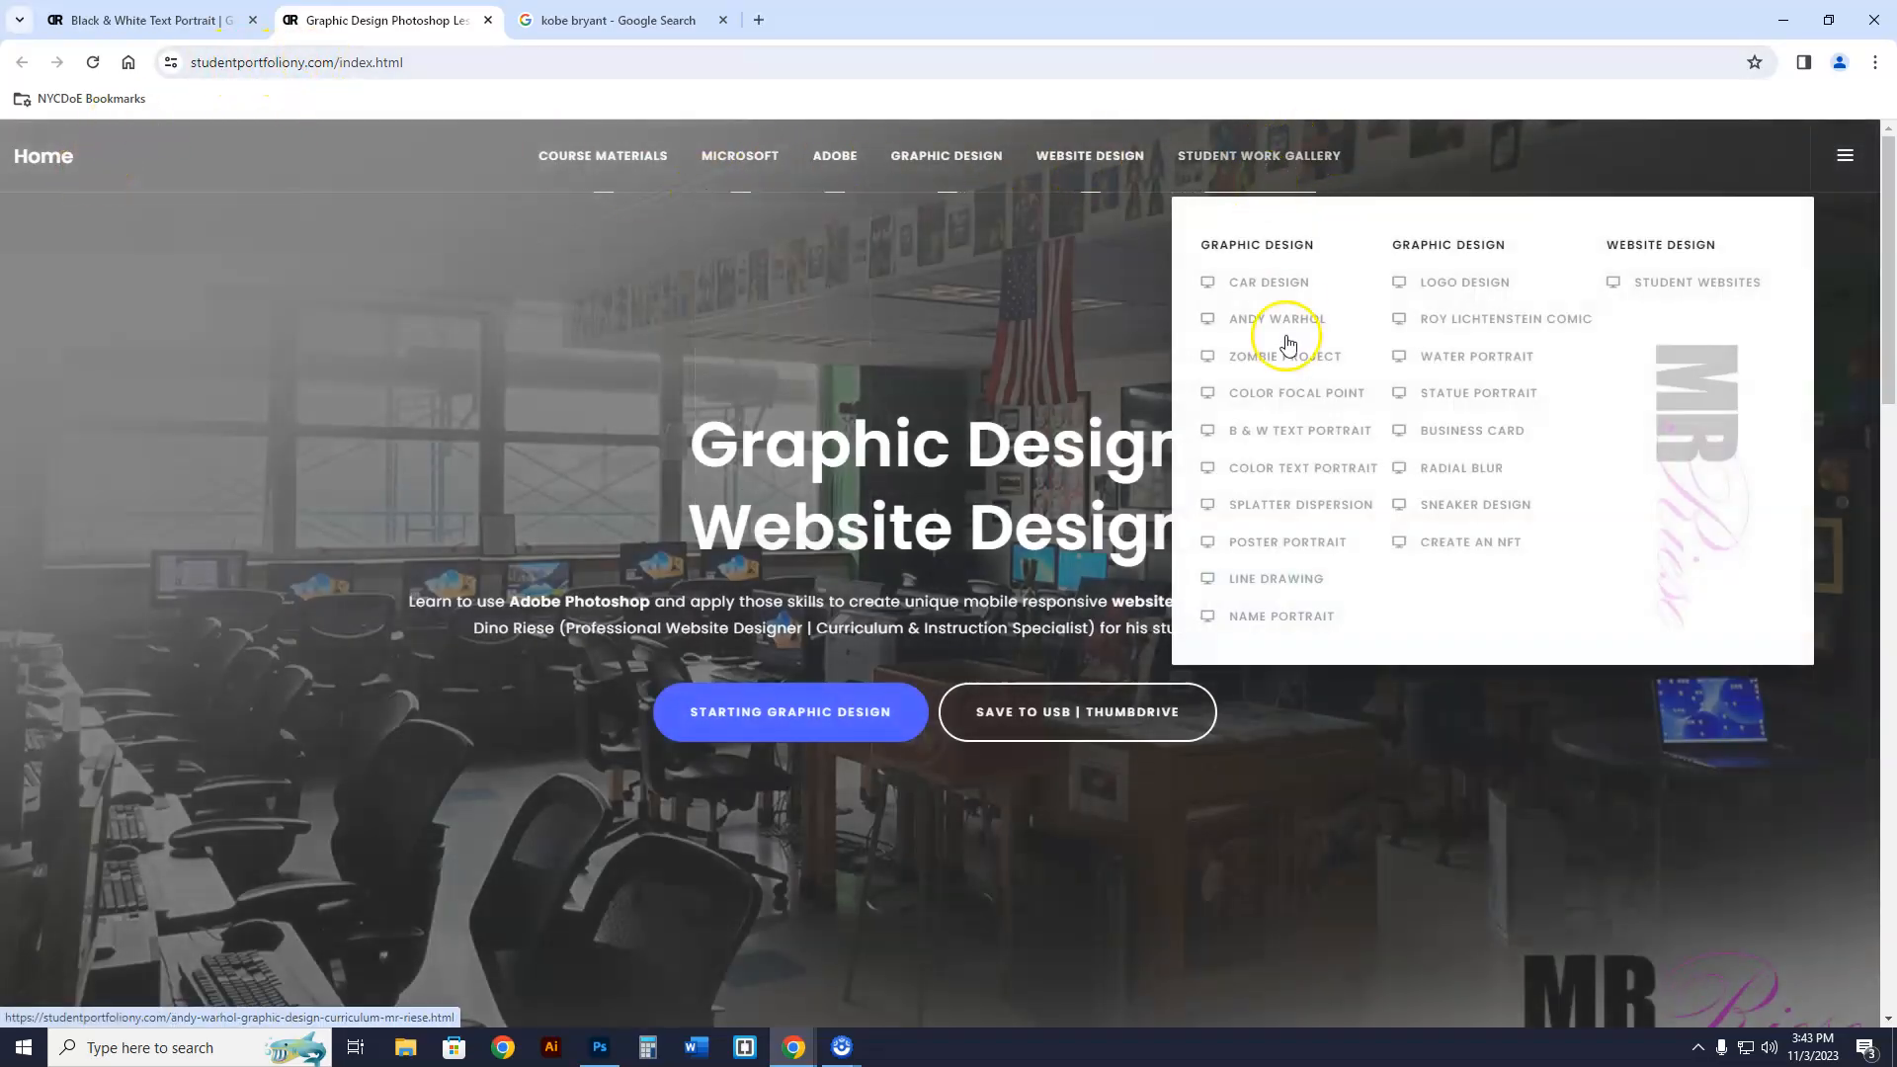
{"action": "left_click", "coordinate": [1298, 430]}
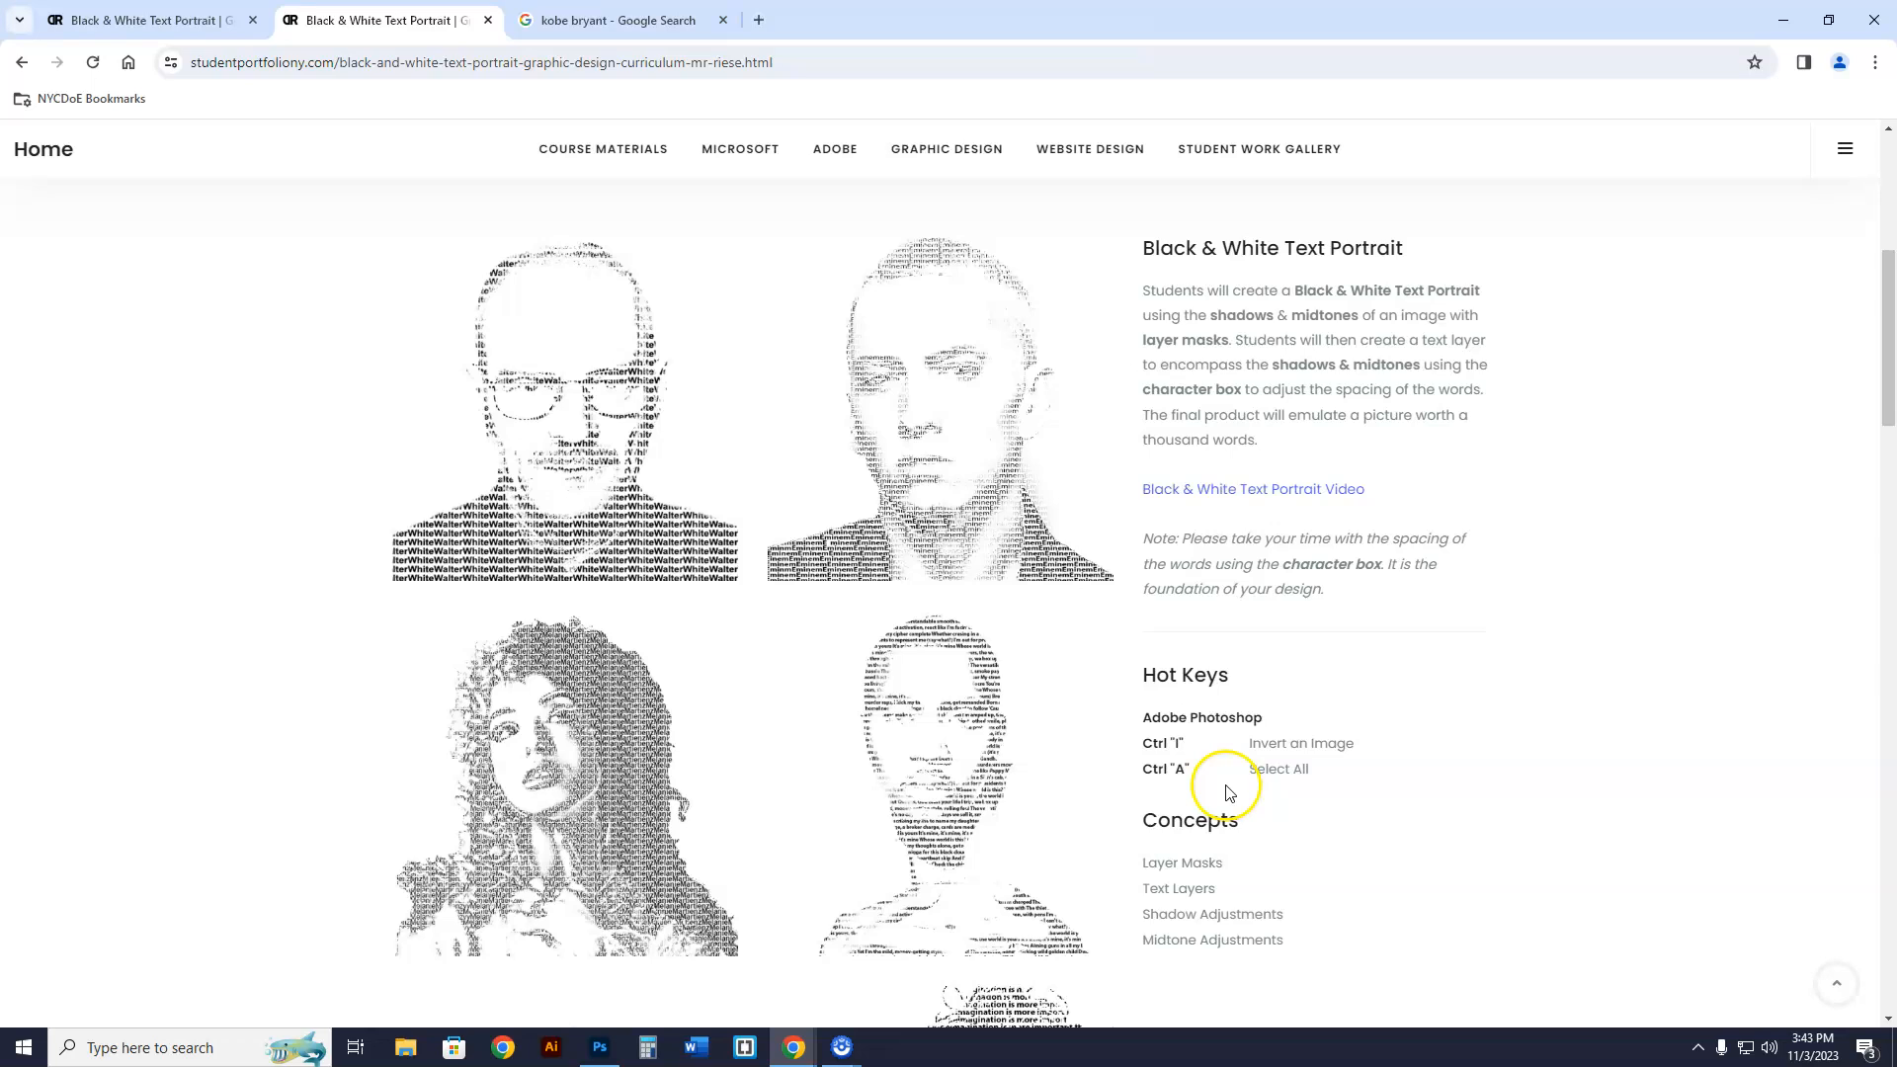
{"action": "scroll", "scroll_direction": "down", "scroll_amount": 3}
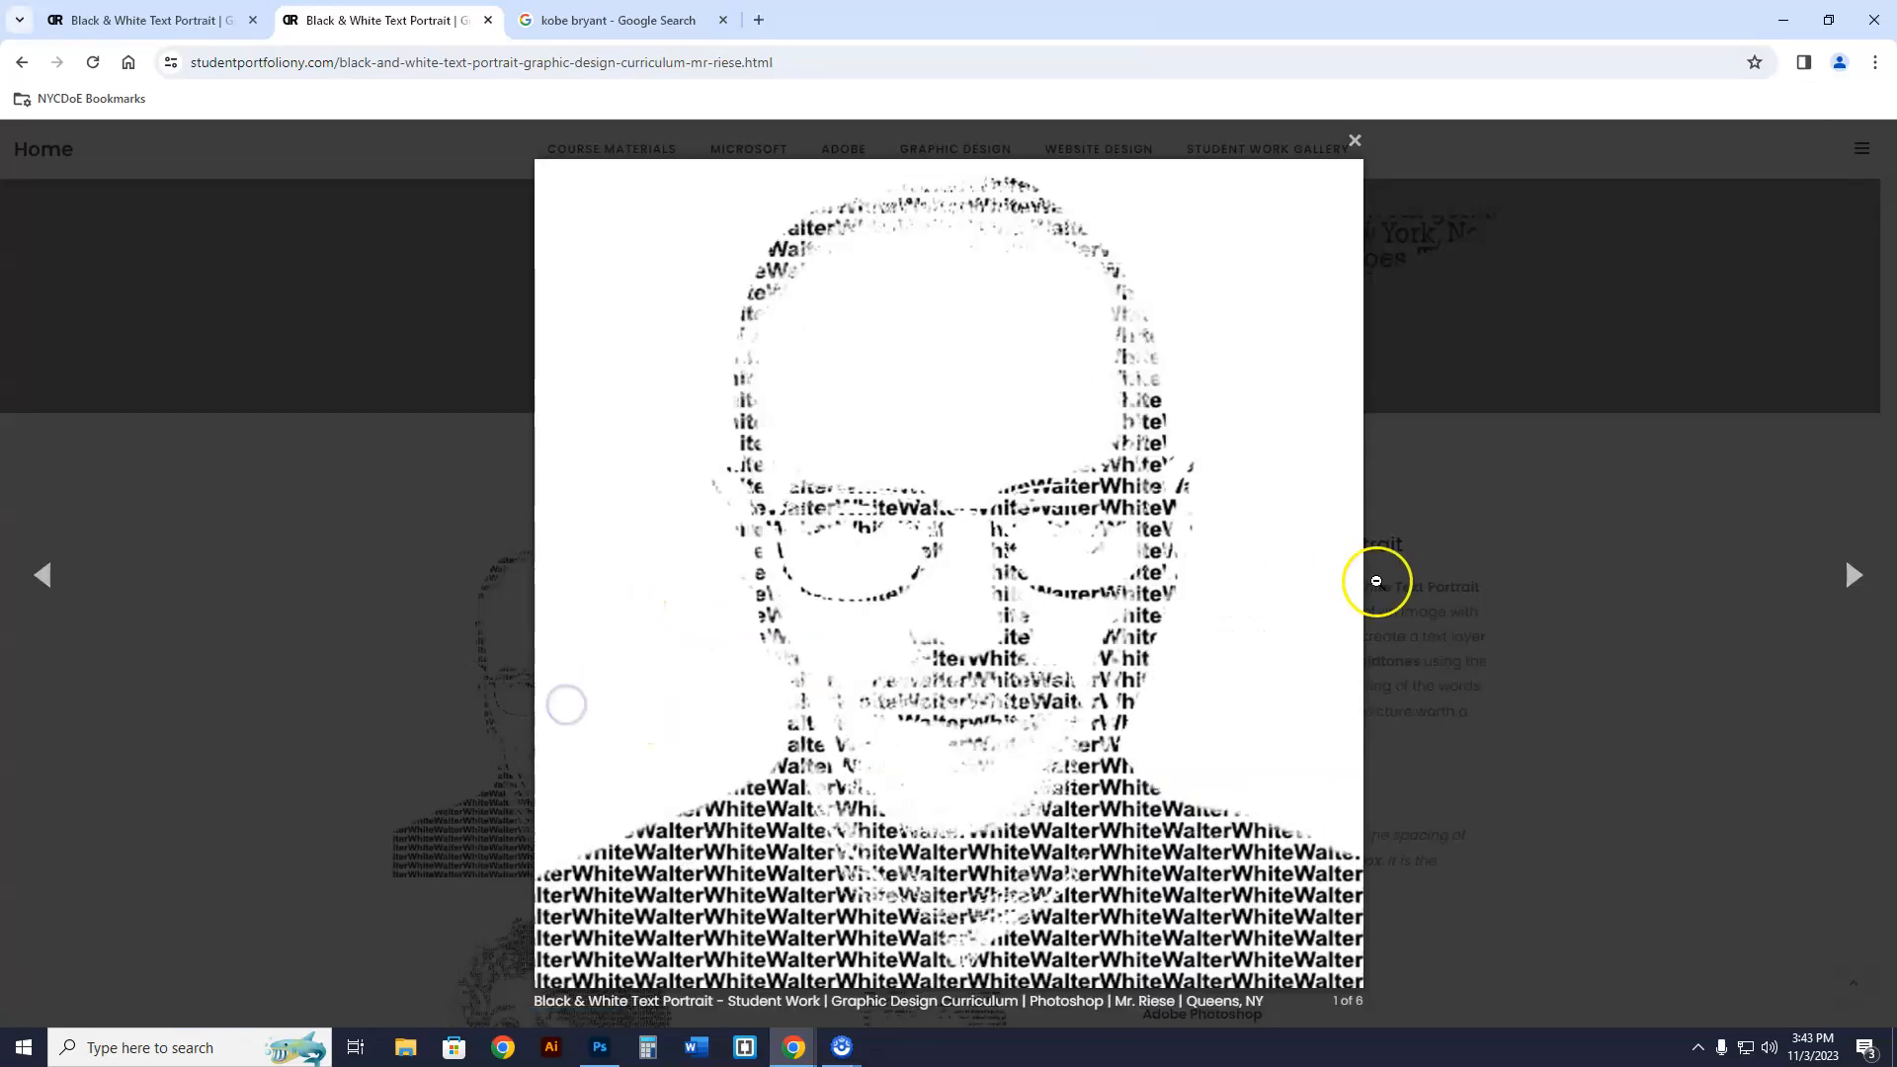
{"action": "left_click", "coordinate": [1853, 574]}
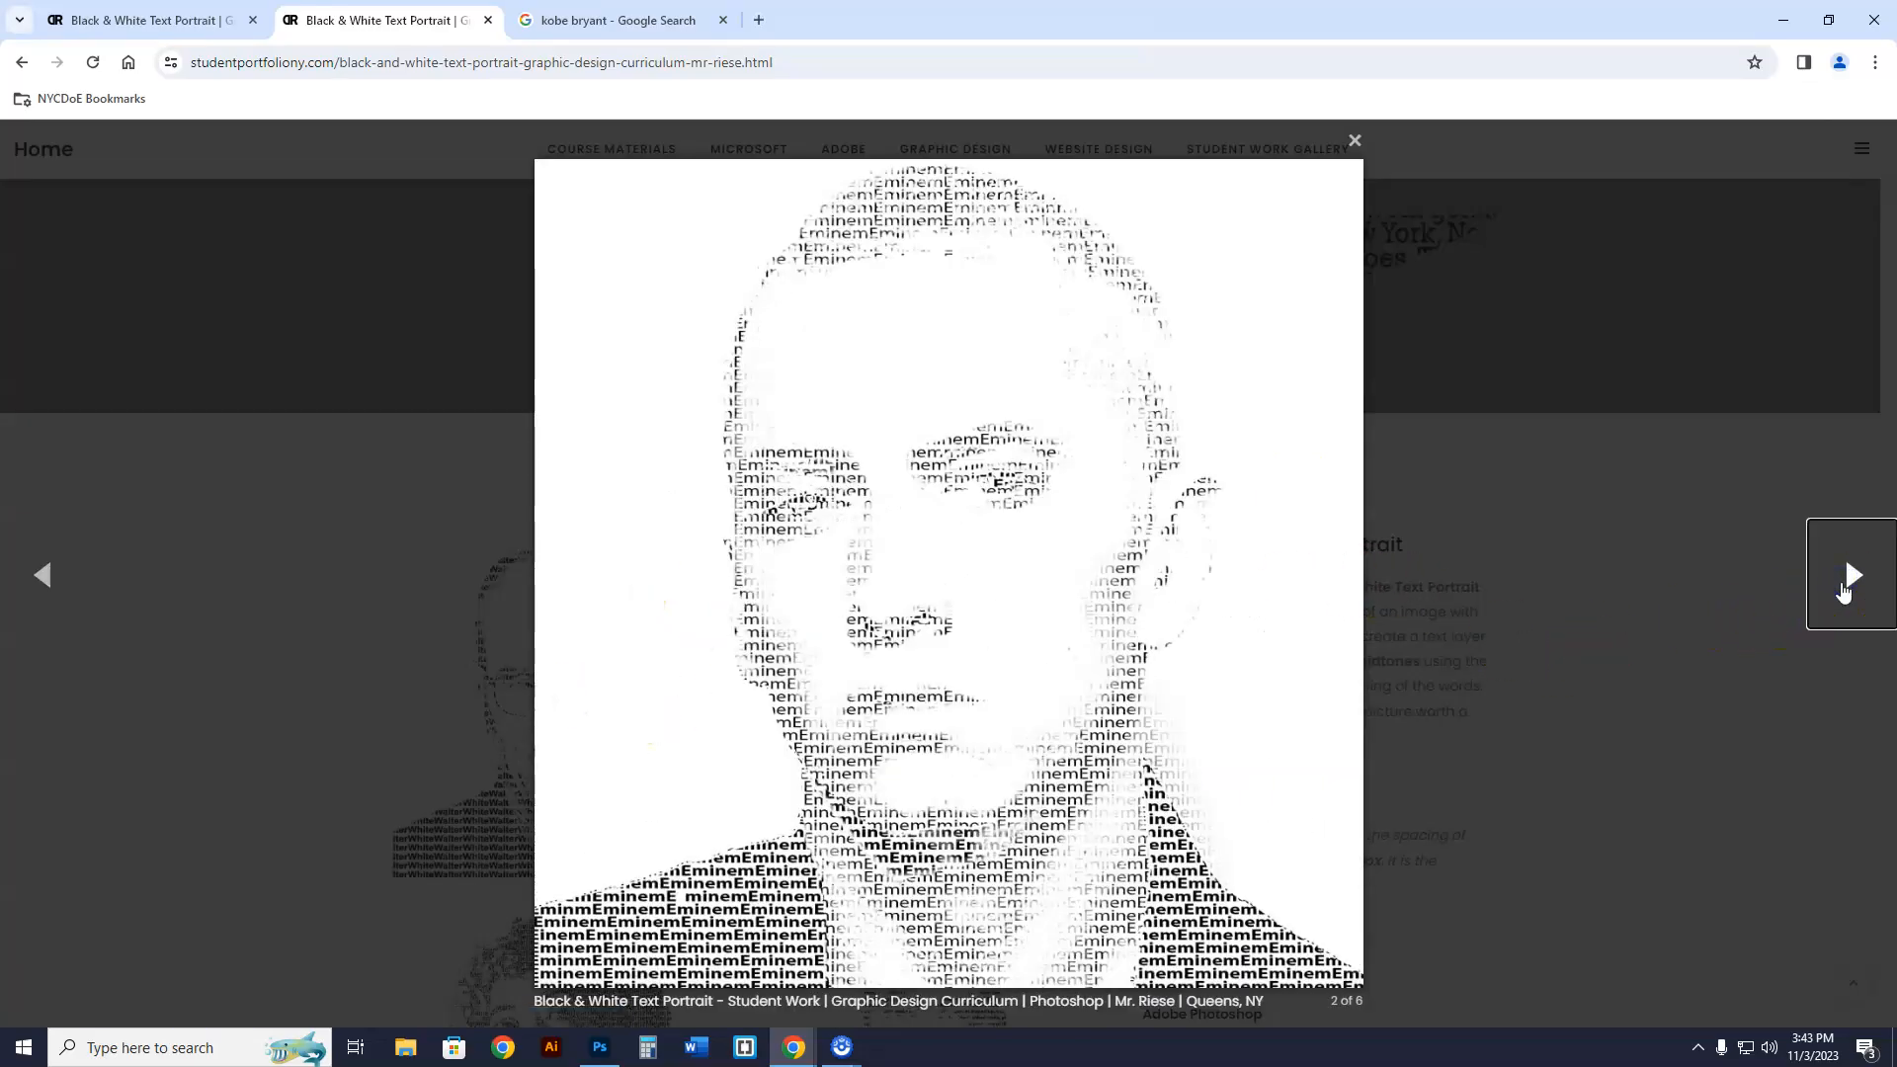
{"action": "left_click", "coordinate": [1853, 573]}
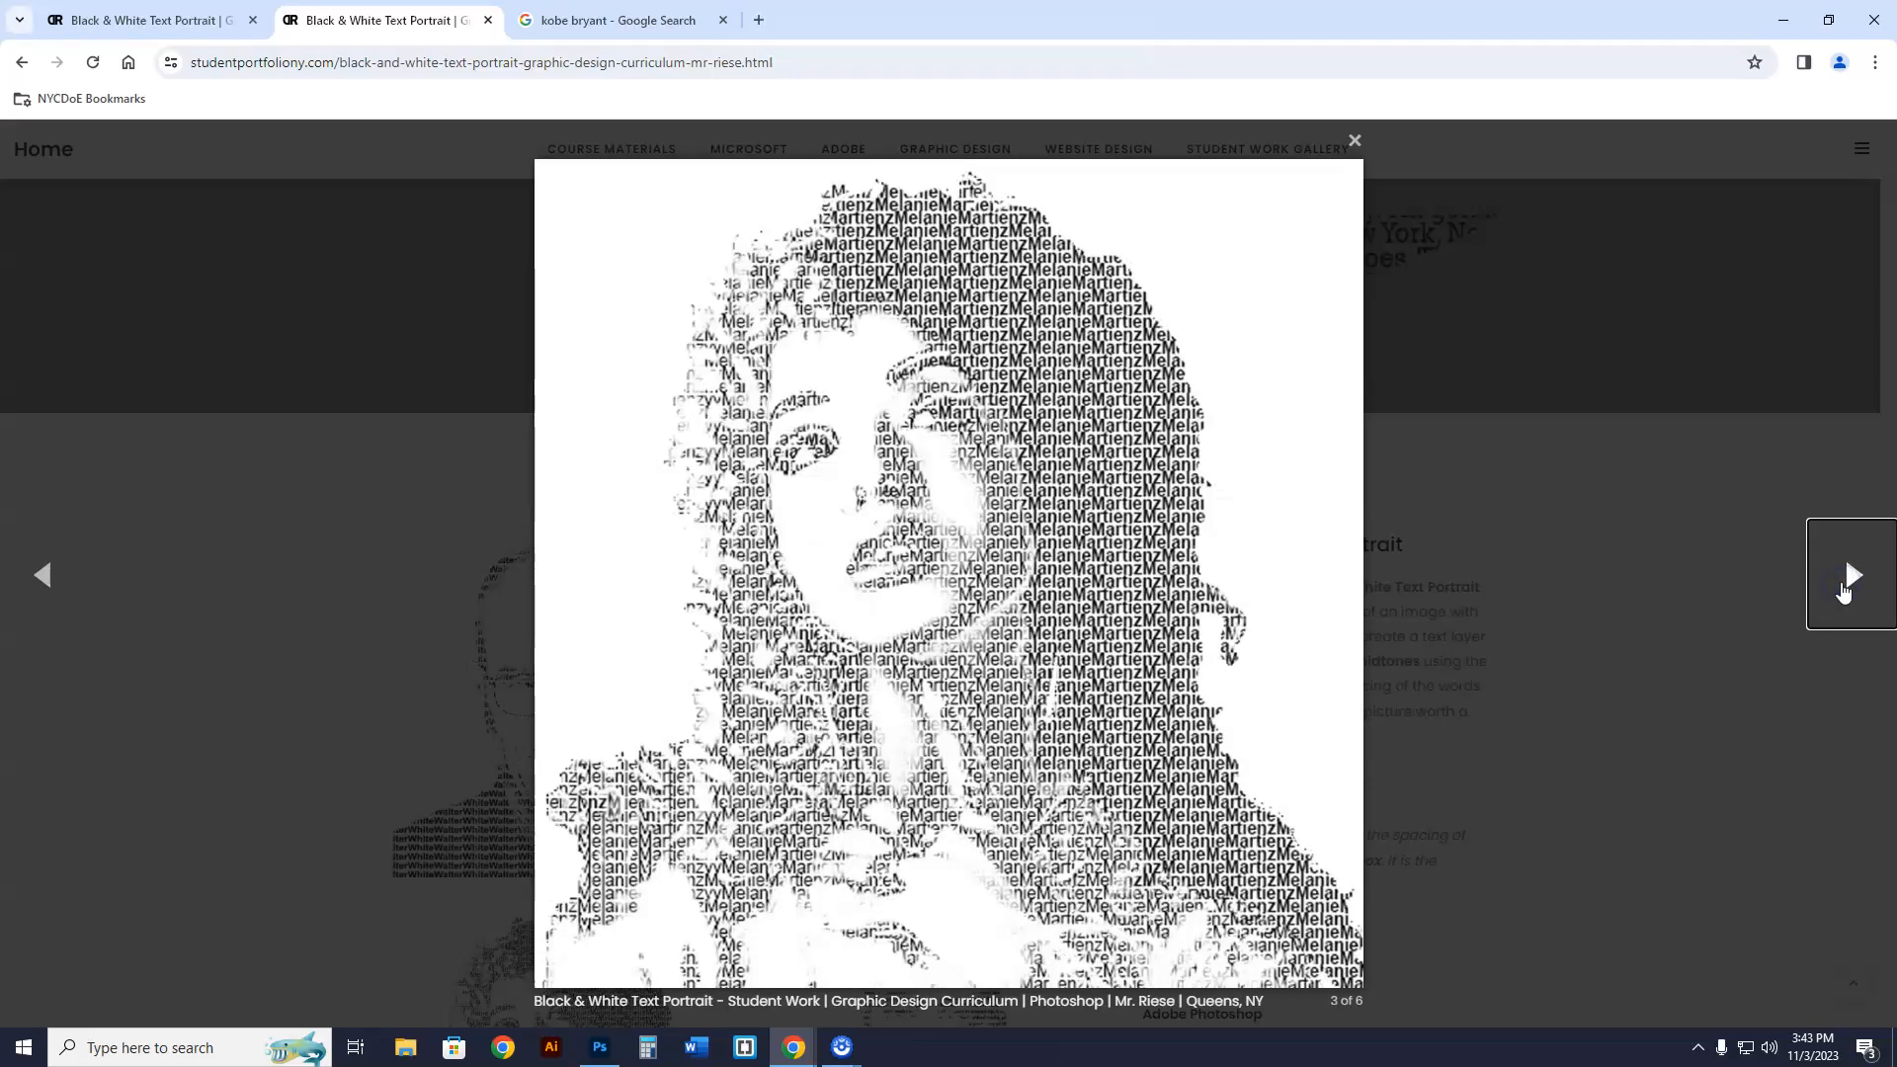
{"action": "left_click", "coordinate": [1851, 573]}
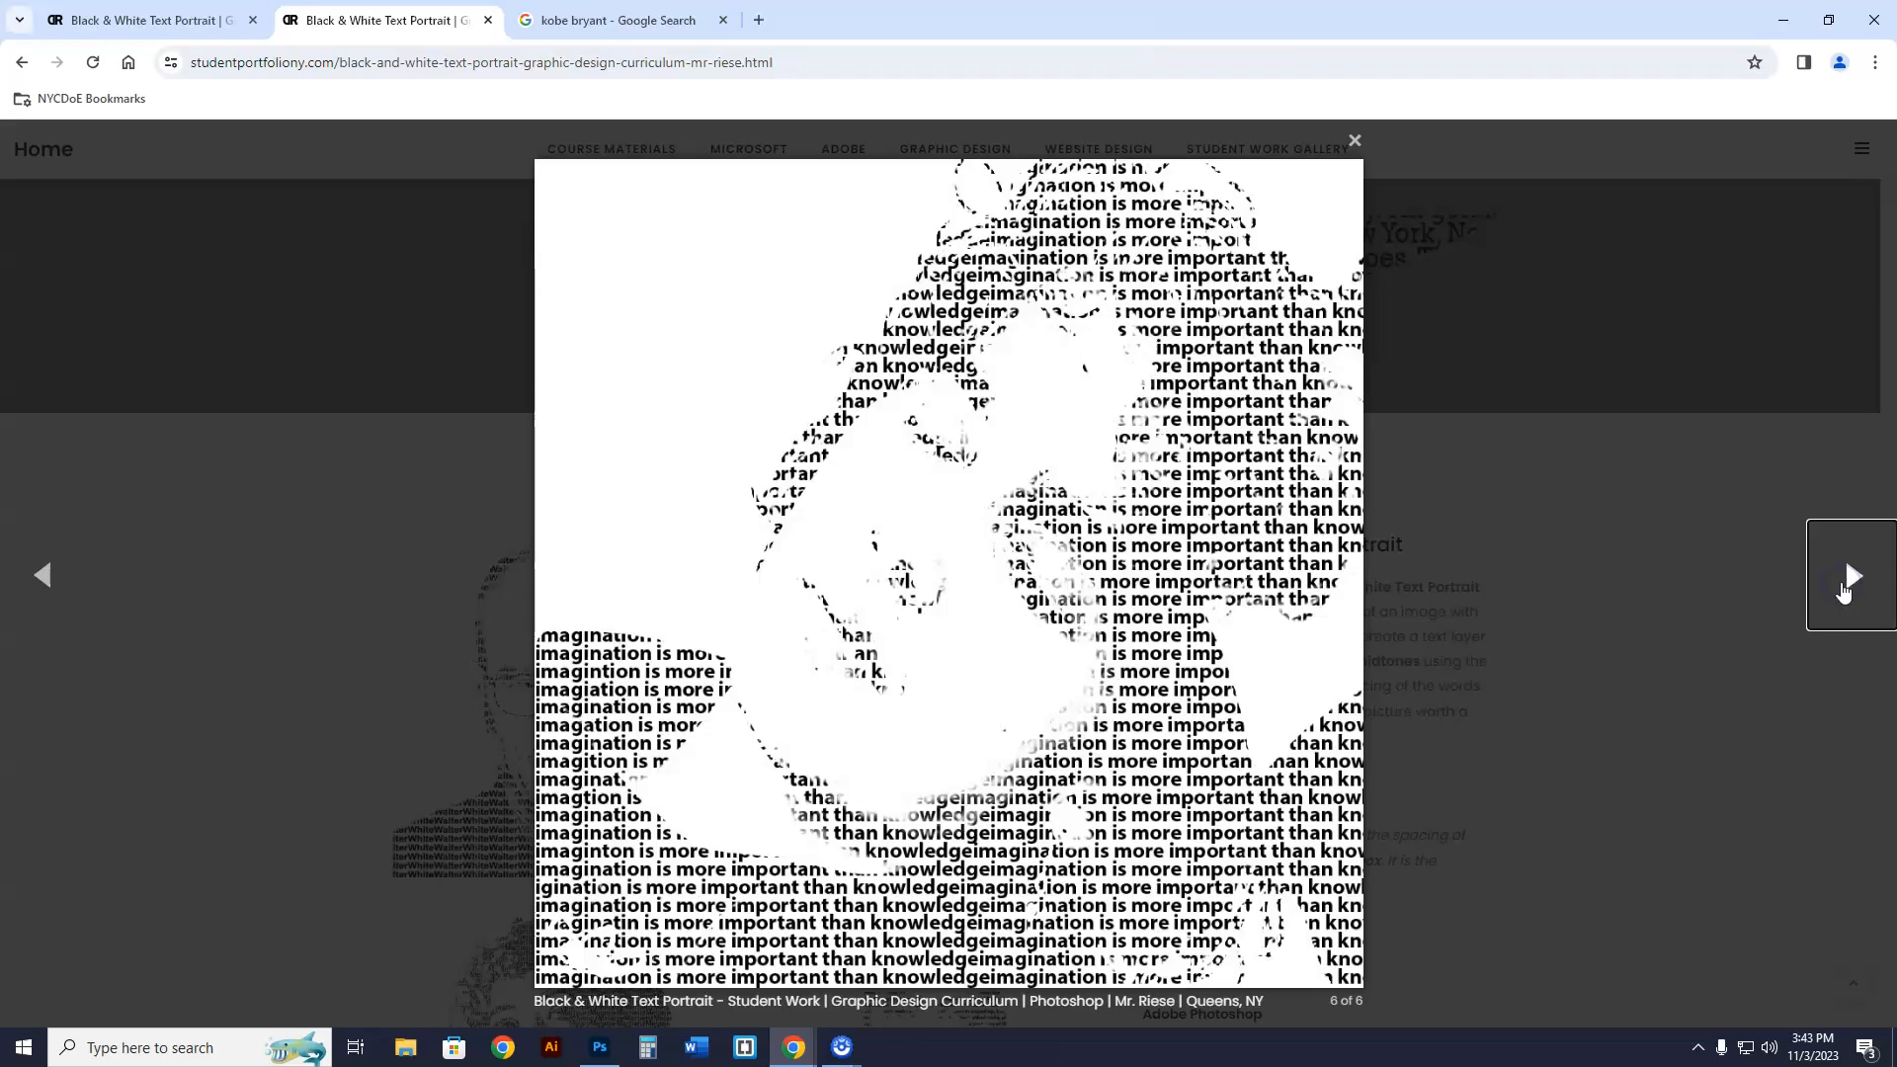
{"action": "left_click", "coordinate": [1353, 140]}
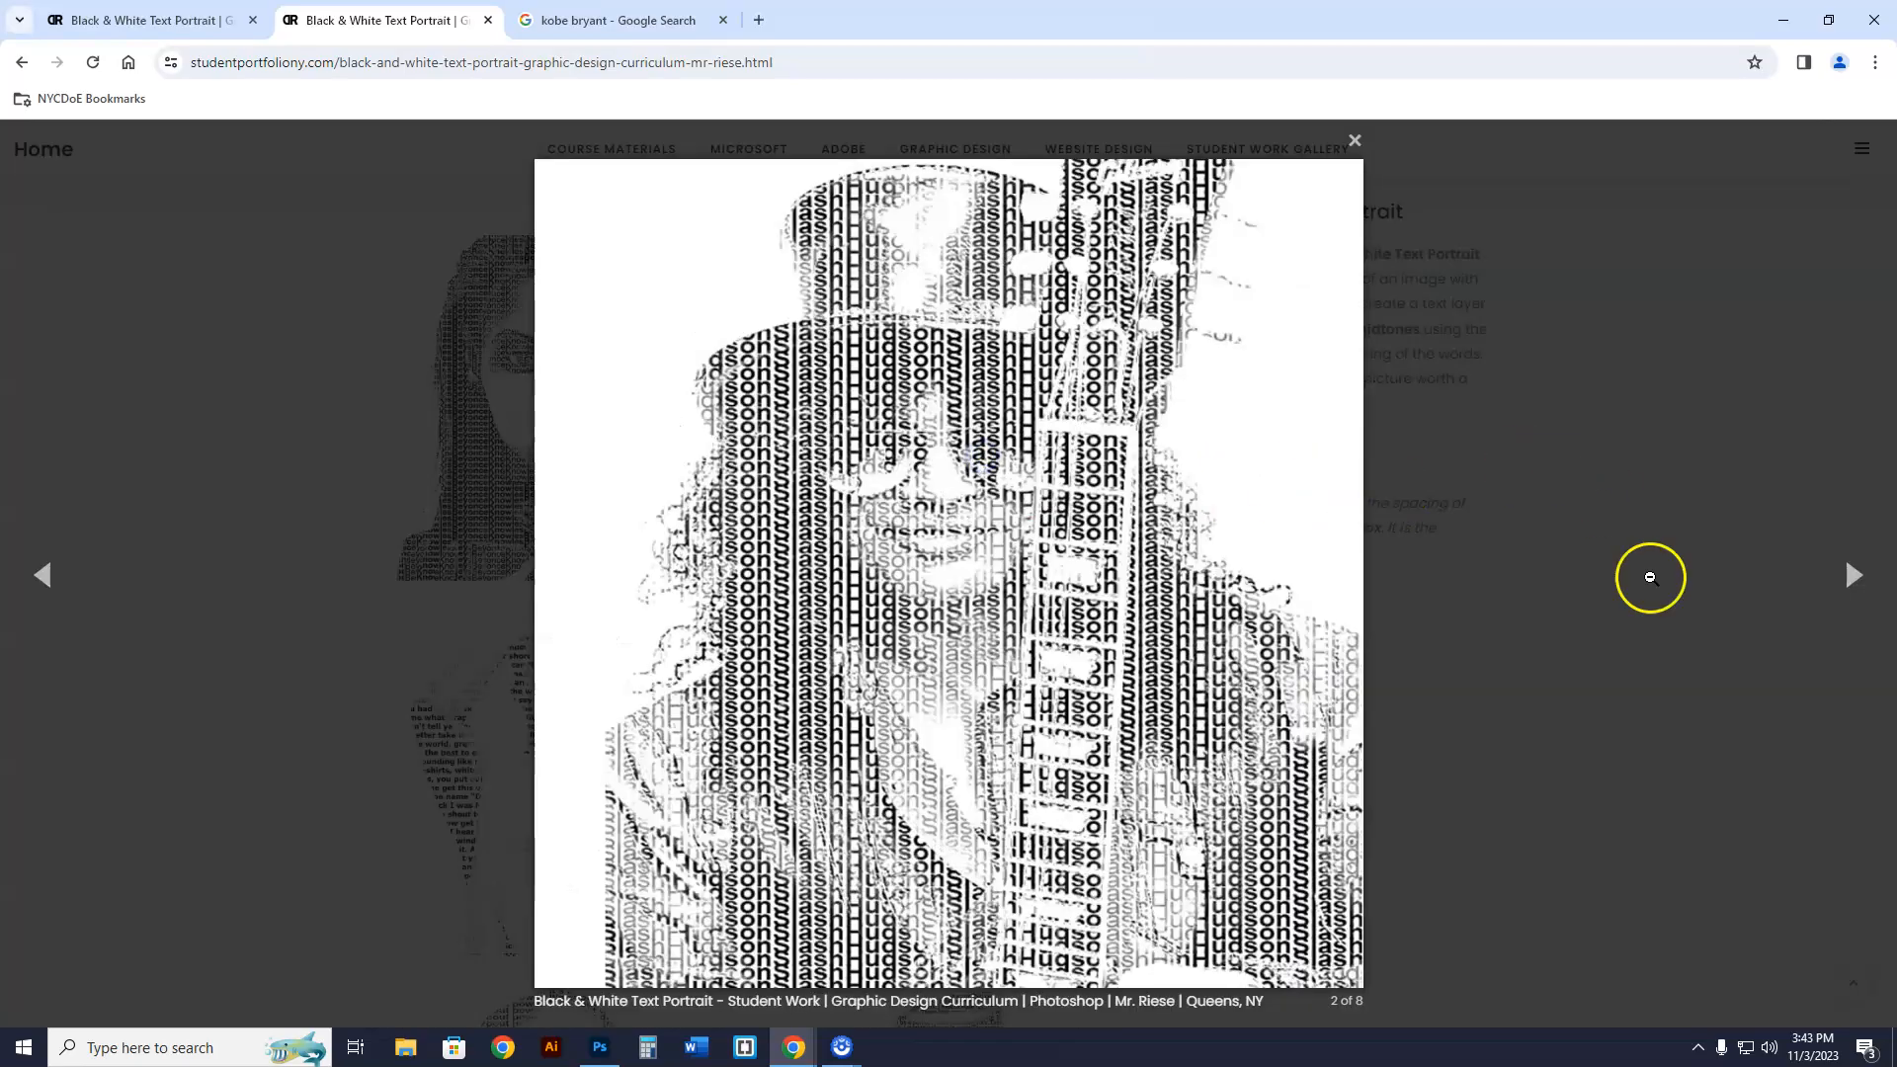
{"action": "left_click", "coordinate": [43, 575]}
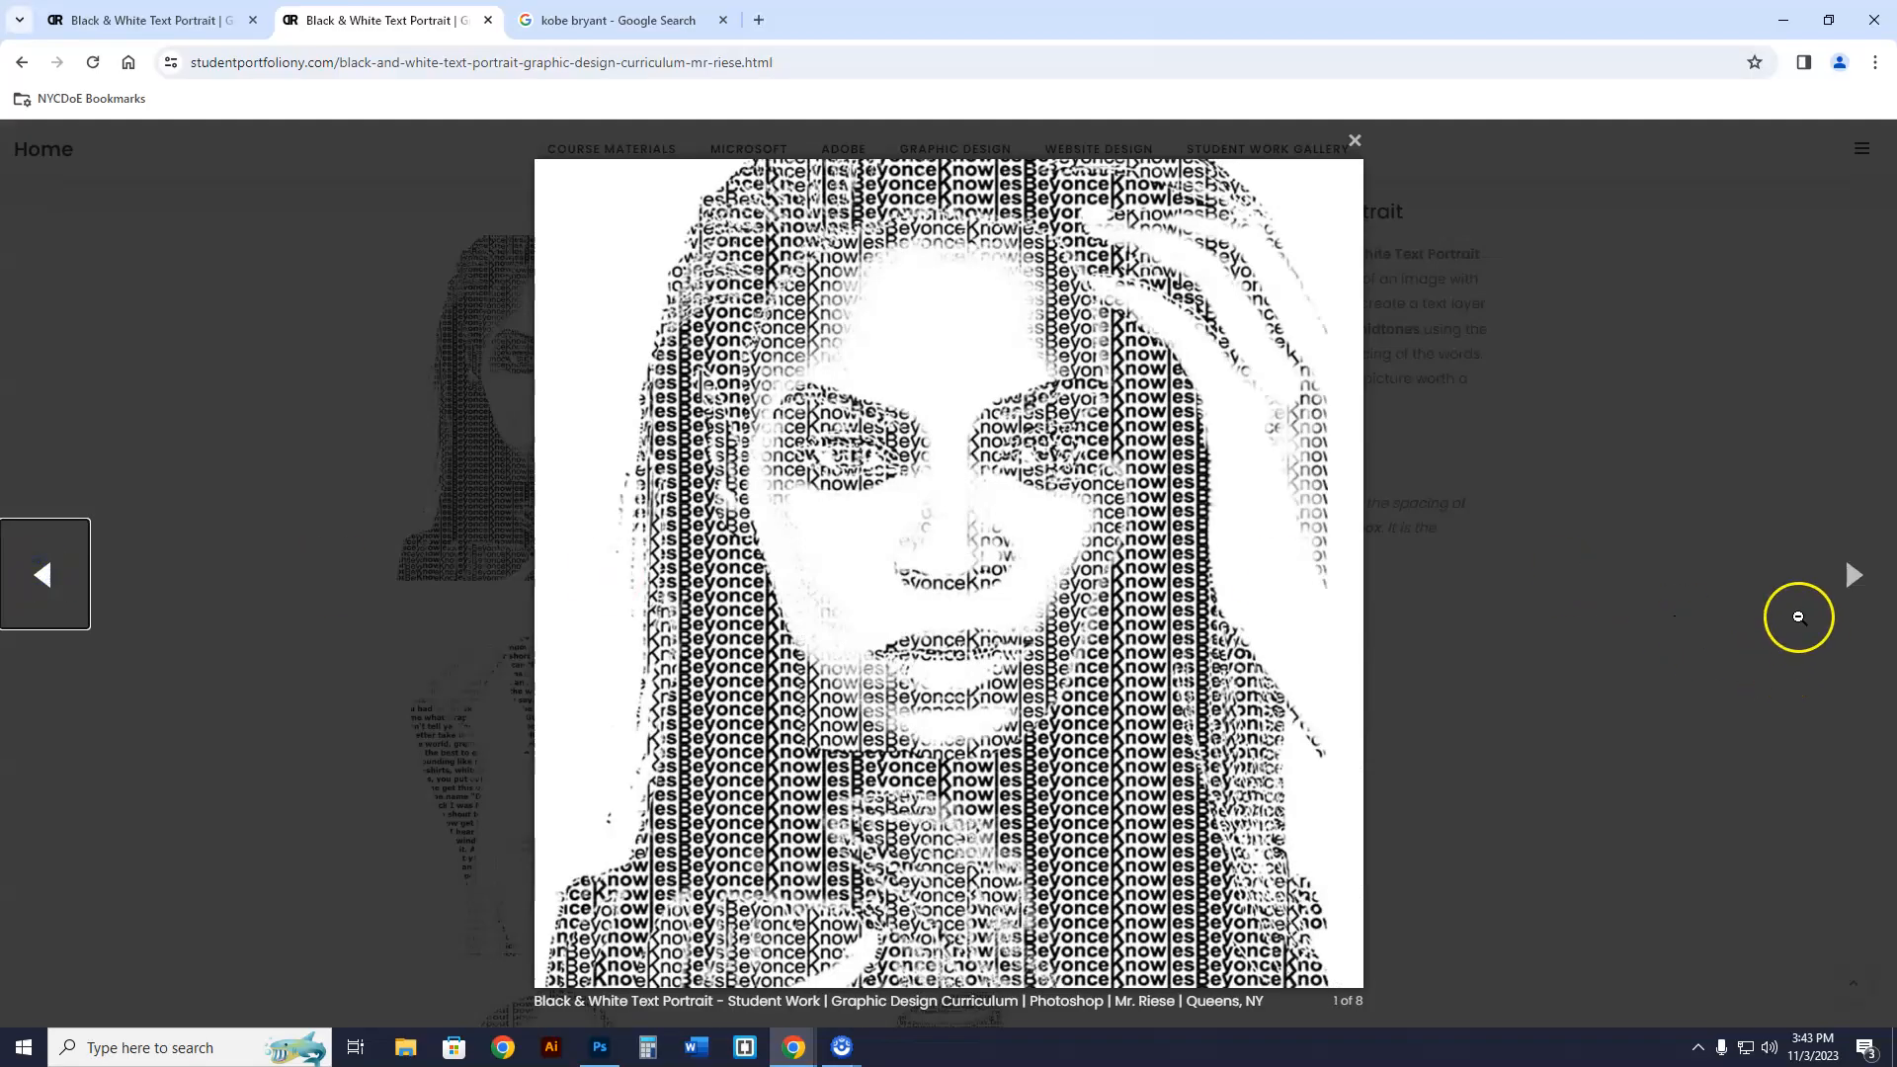
{"action": "left_click", "coordinate": [1853, 575]}
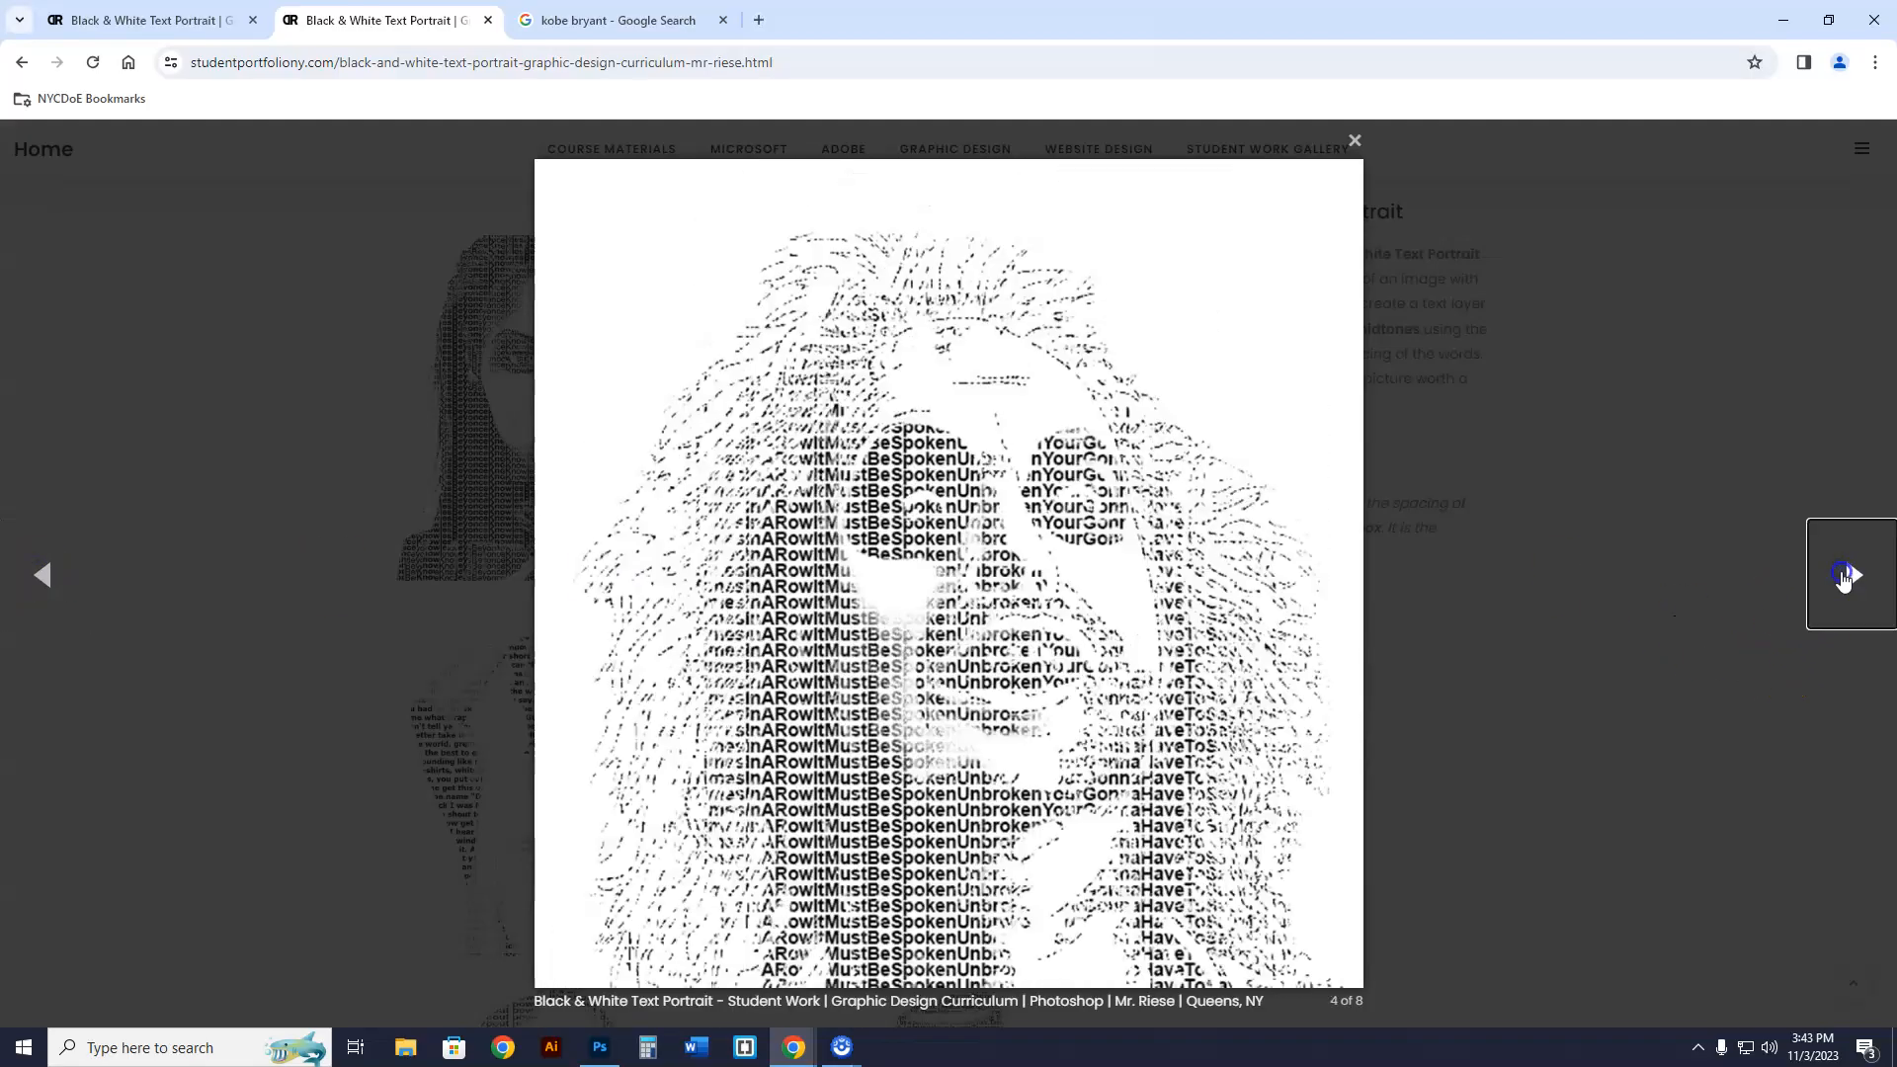
{"action": "left_click", "coordinate": [1354, 140]}
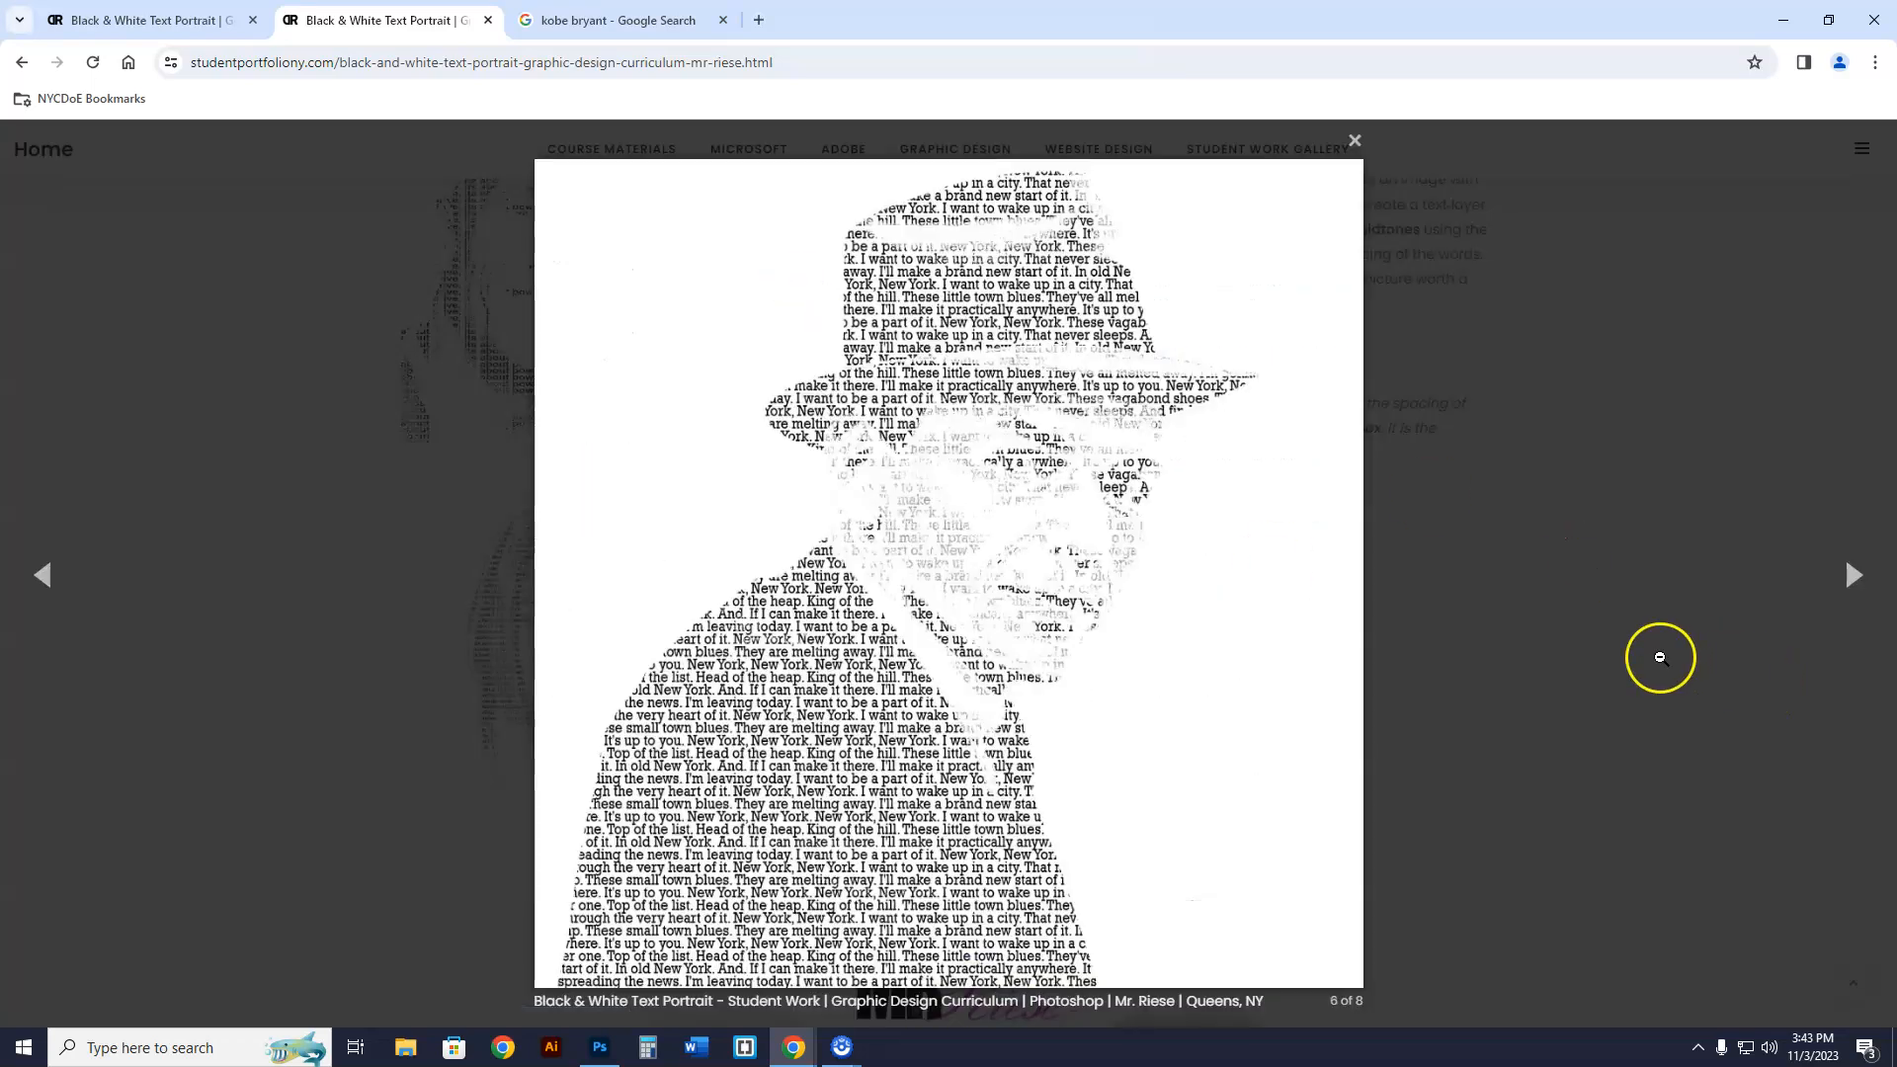
{"action": "left_click", "coordinate": [1854, 575]}
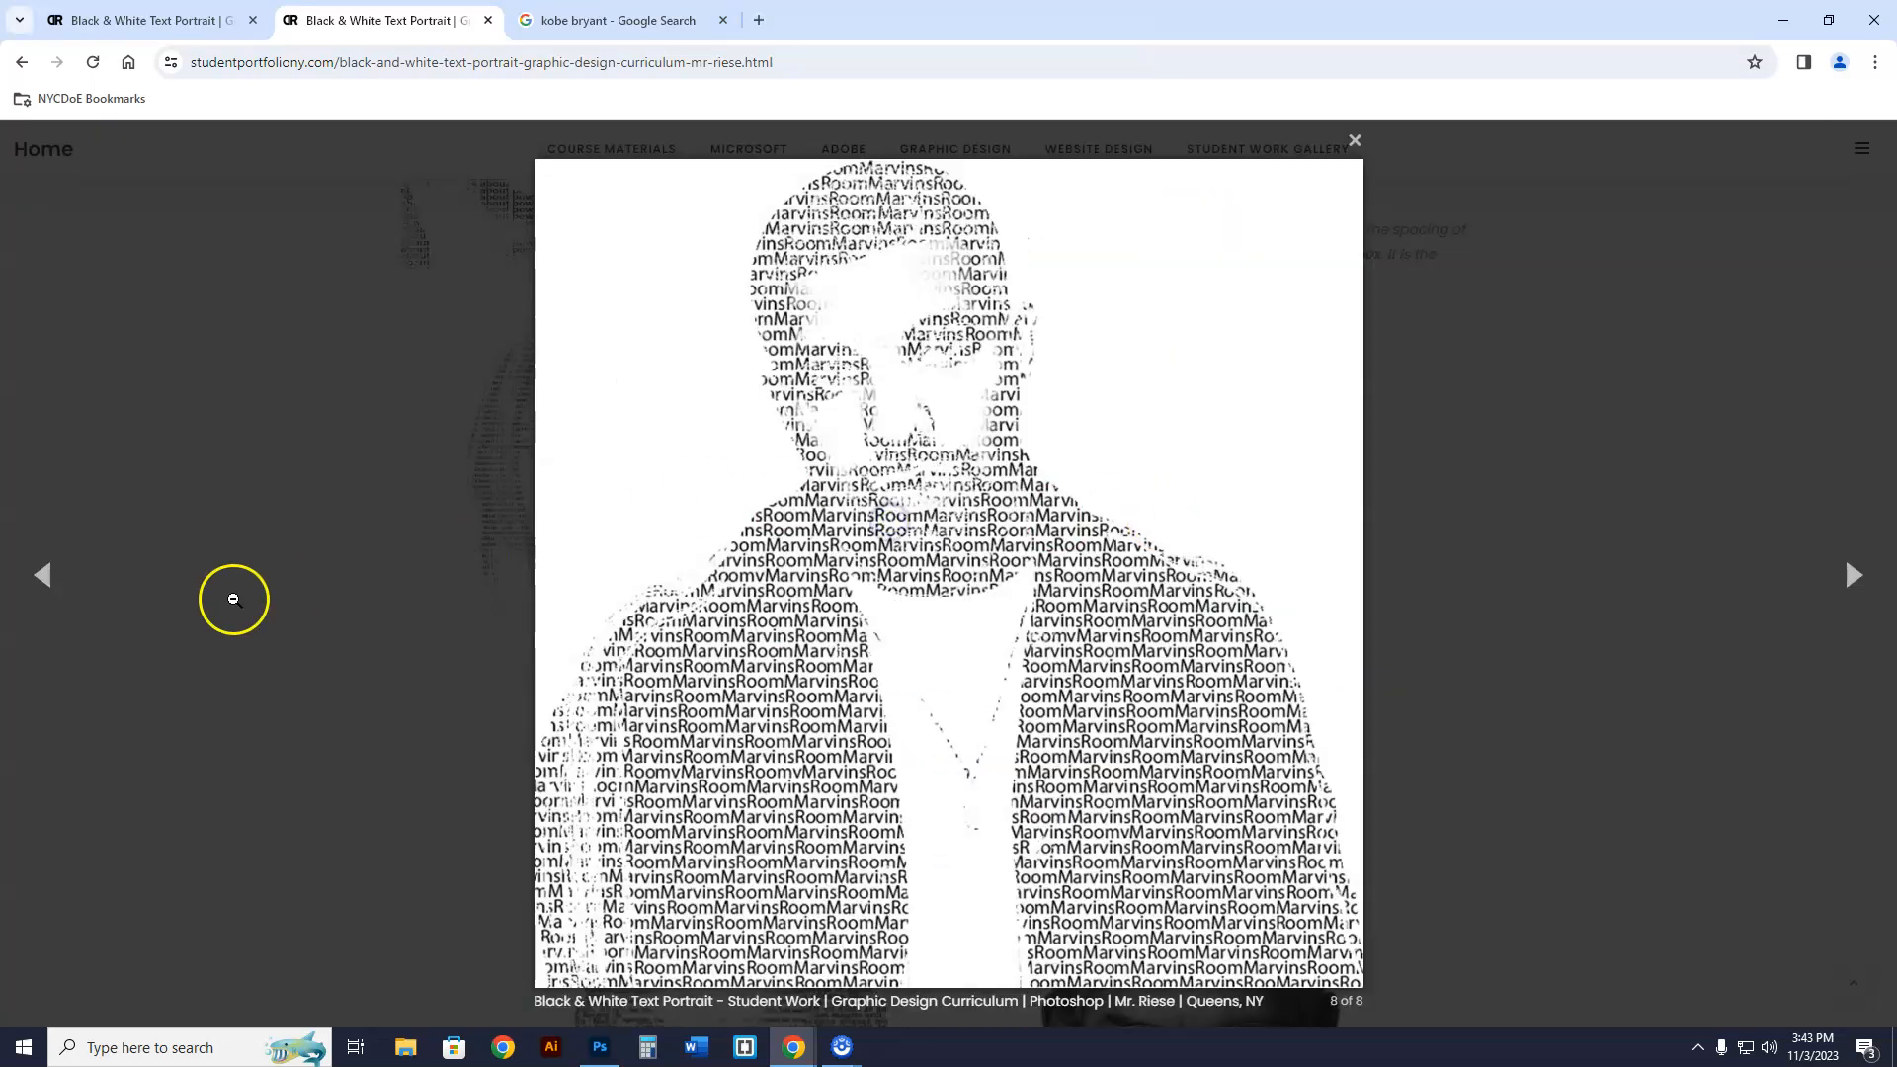
{"action": "left_click", "coordinate": [1354, 141]}
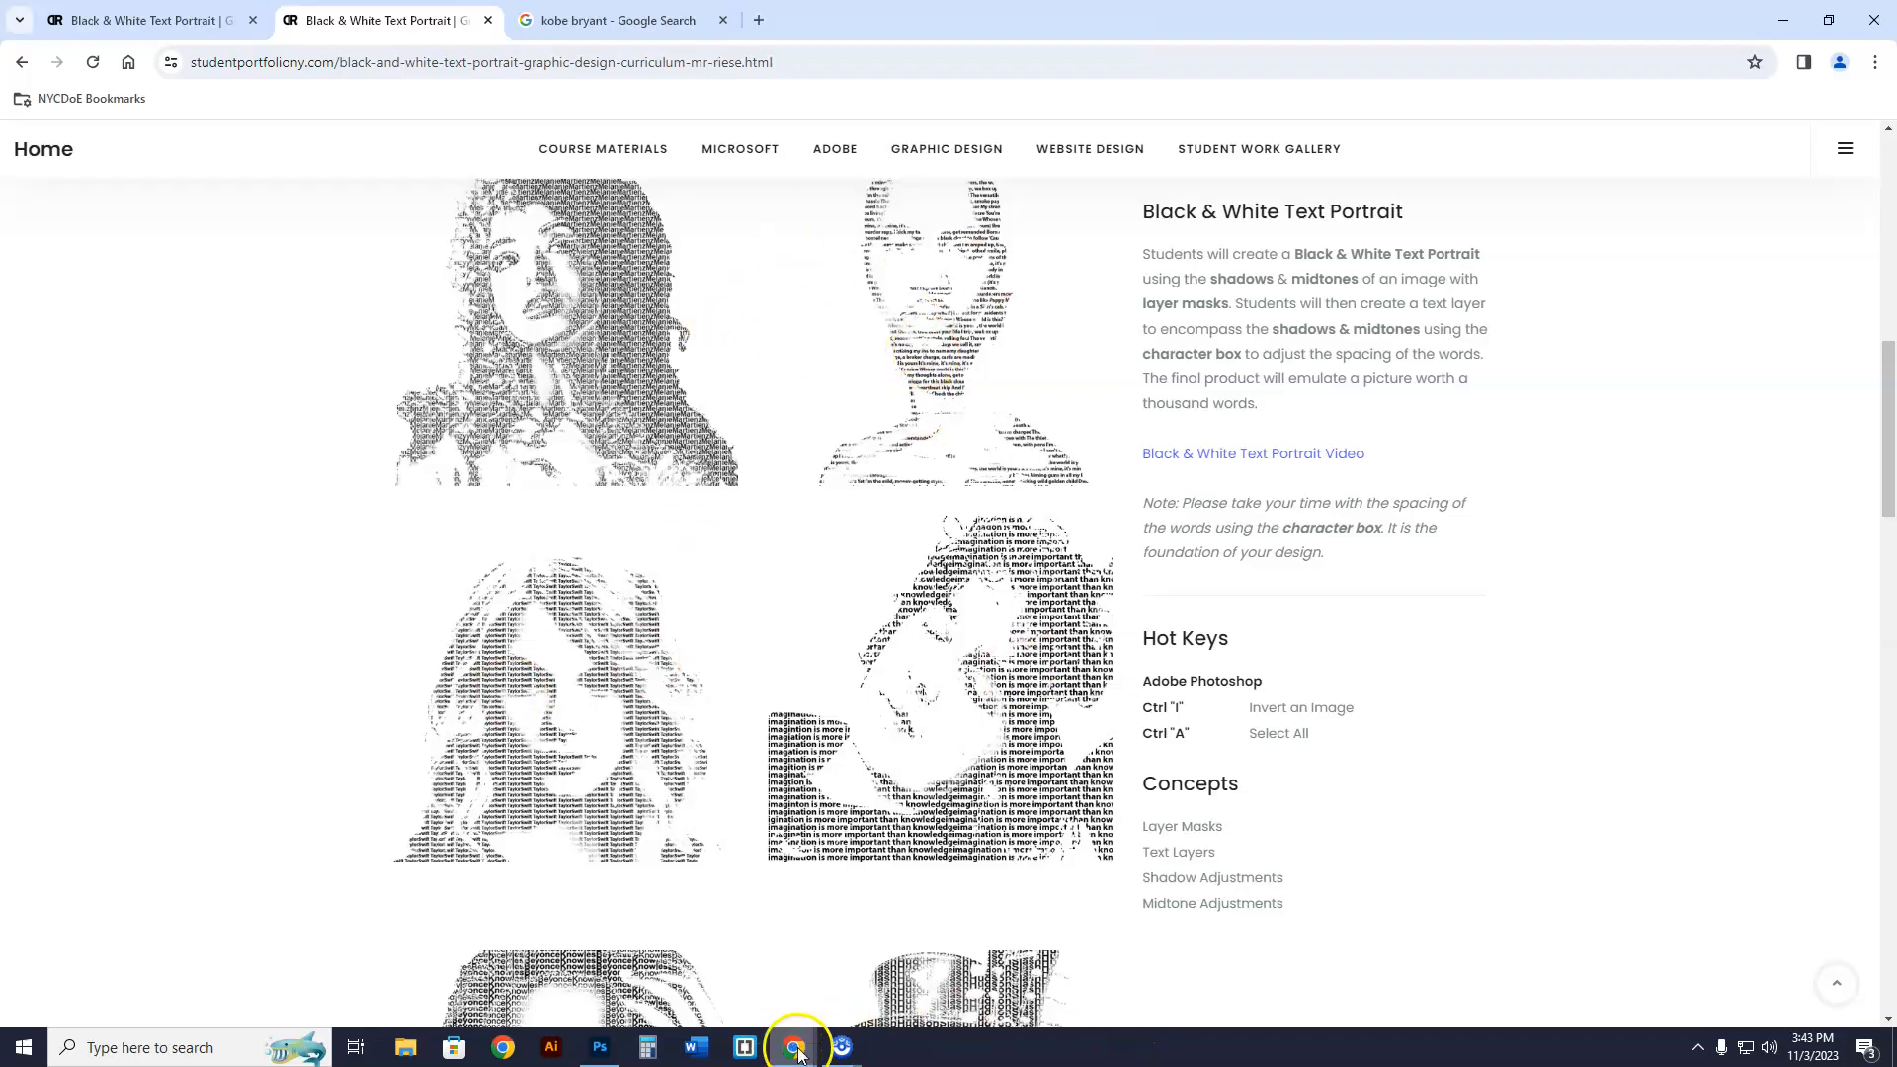
- Switch to the kobe bryant Google Images tab with the Lakers jersey photo previewed
{"action": "left_click", "coordinate": [610, 20]}
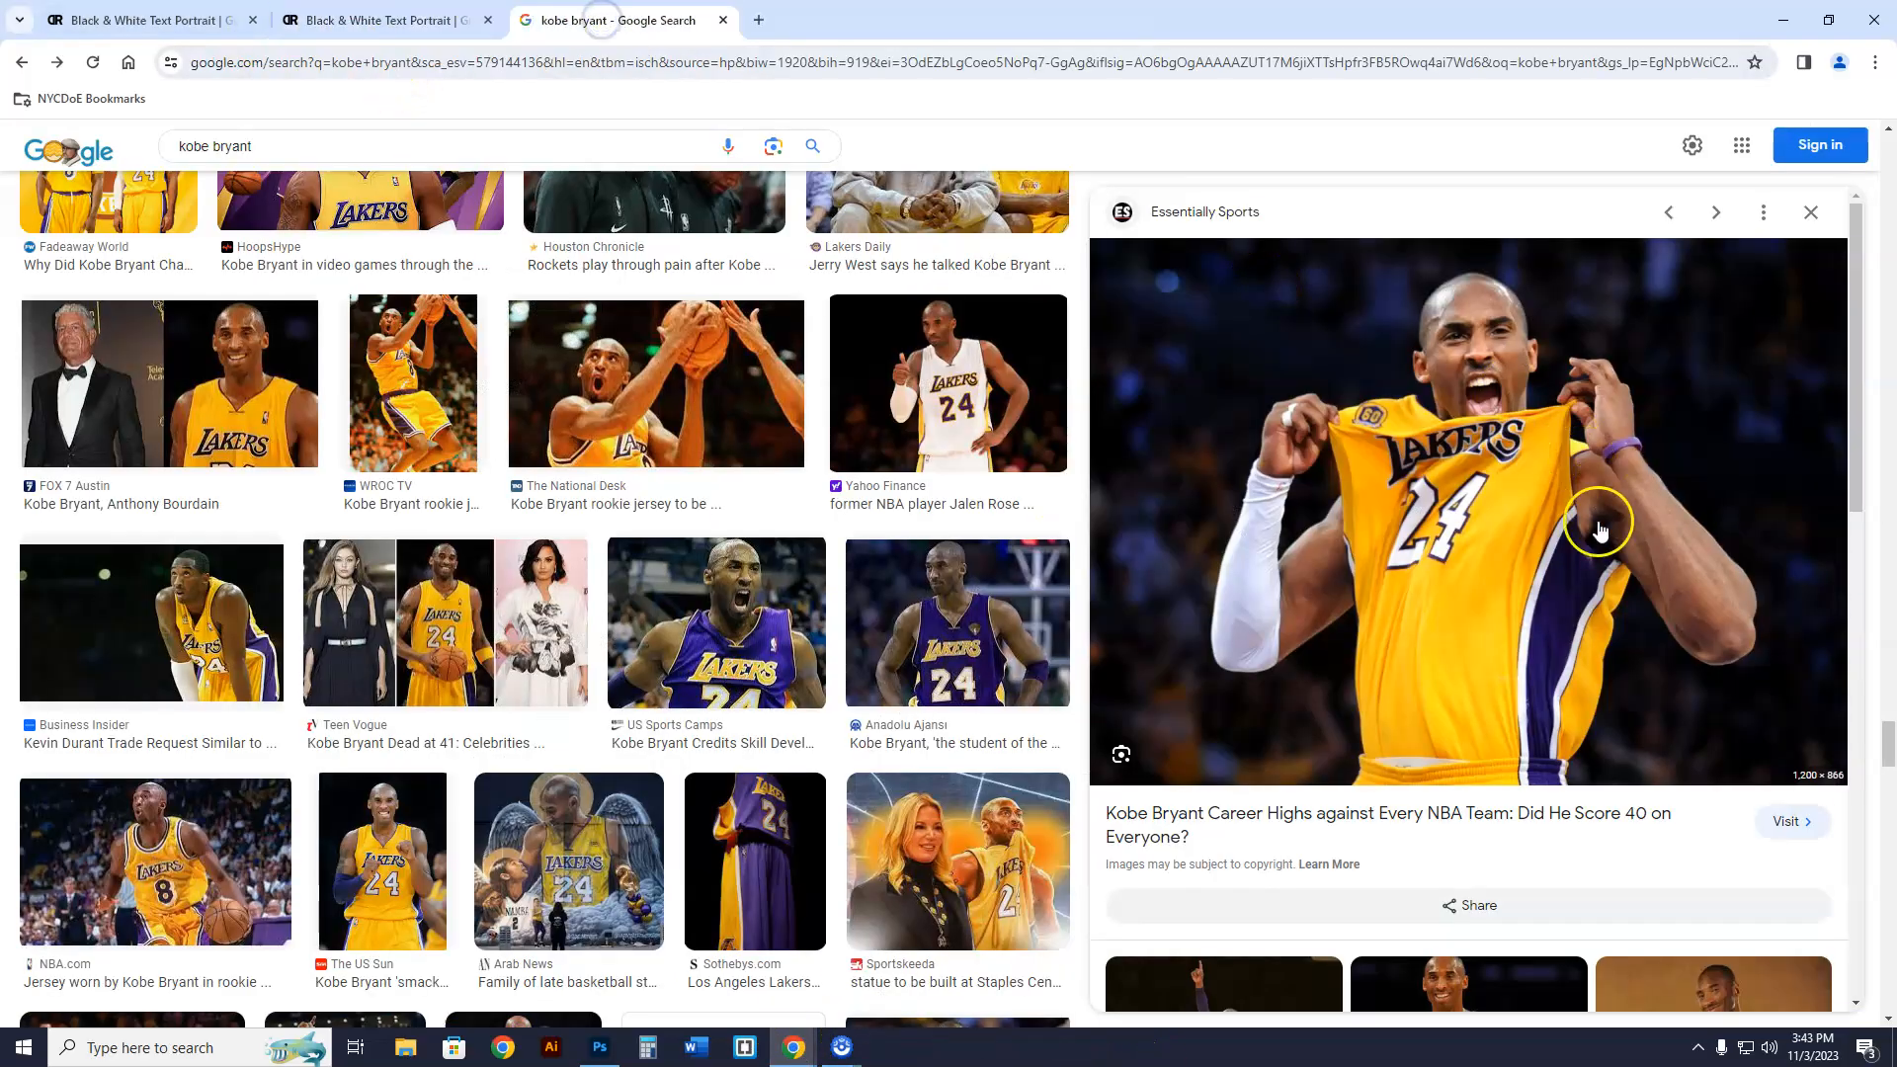
{"action": "mouse_move", "coordinate": [1491, 473]}
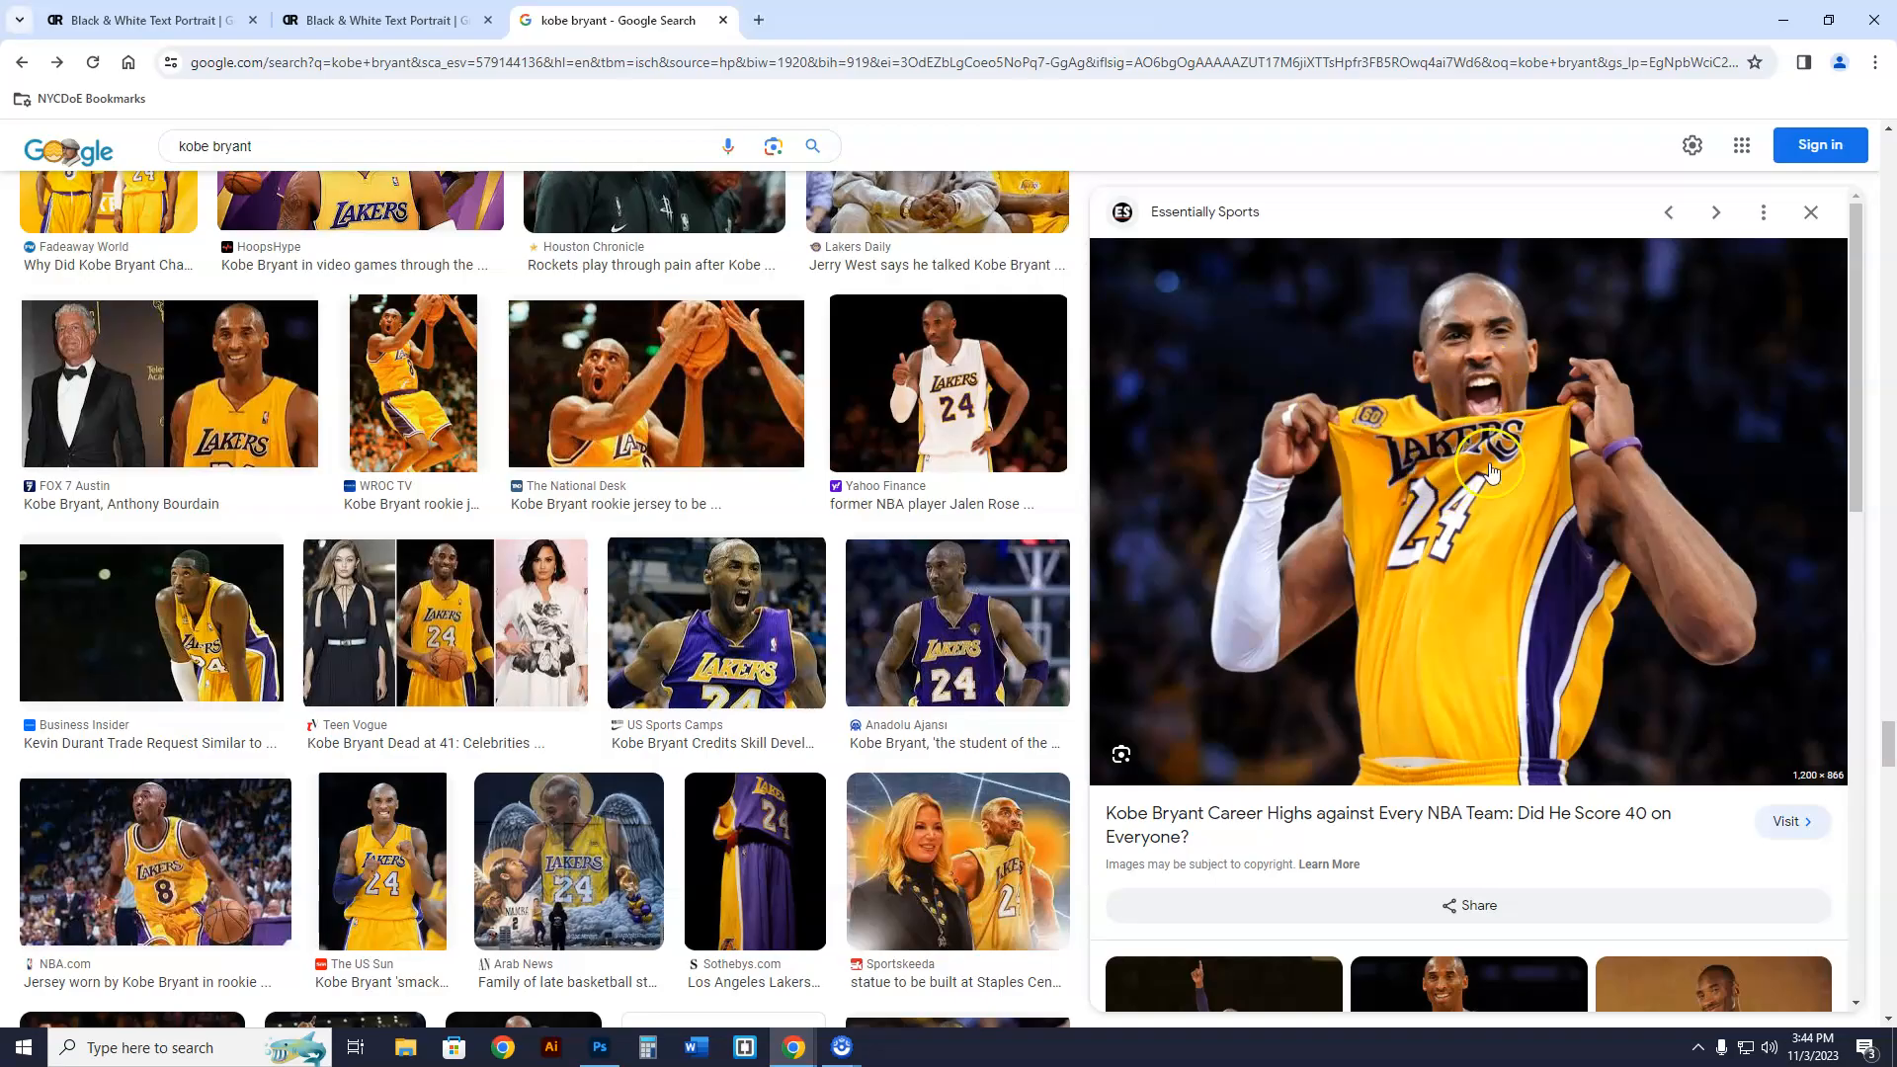
{"action": "mouse_move", "coordinate": [1579, 804]}
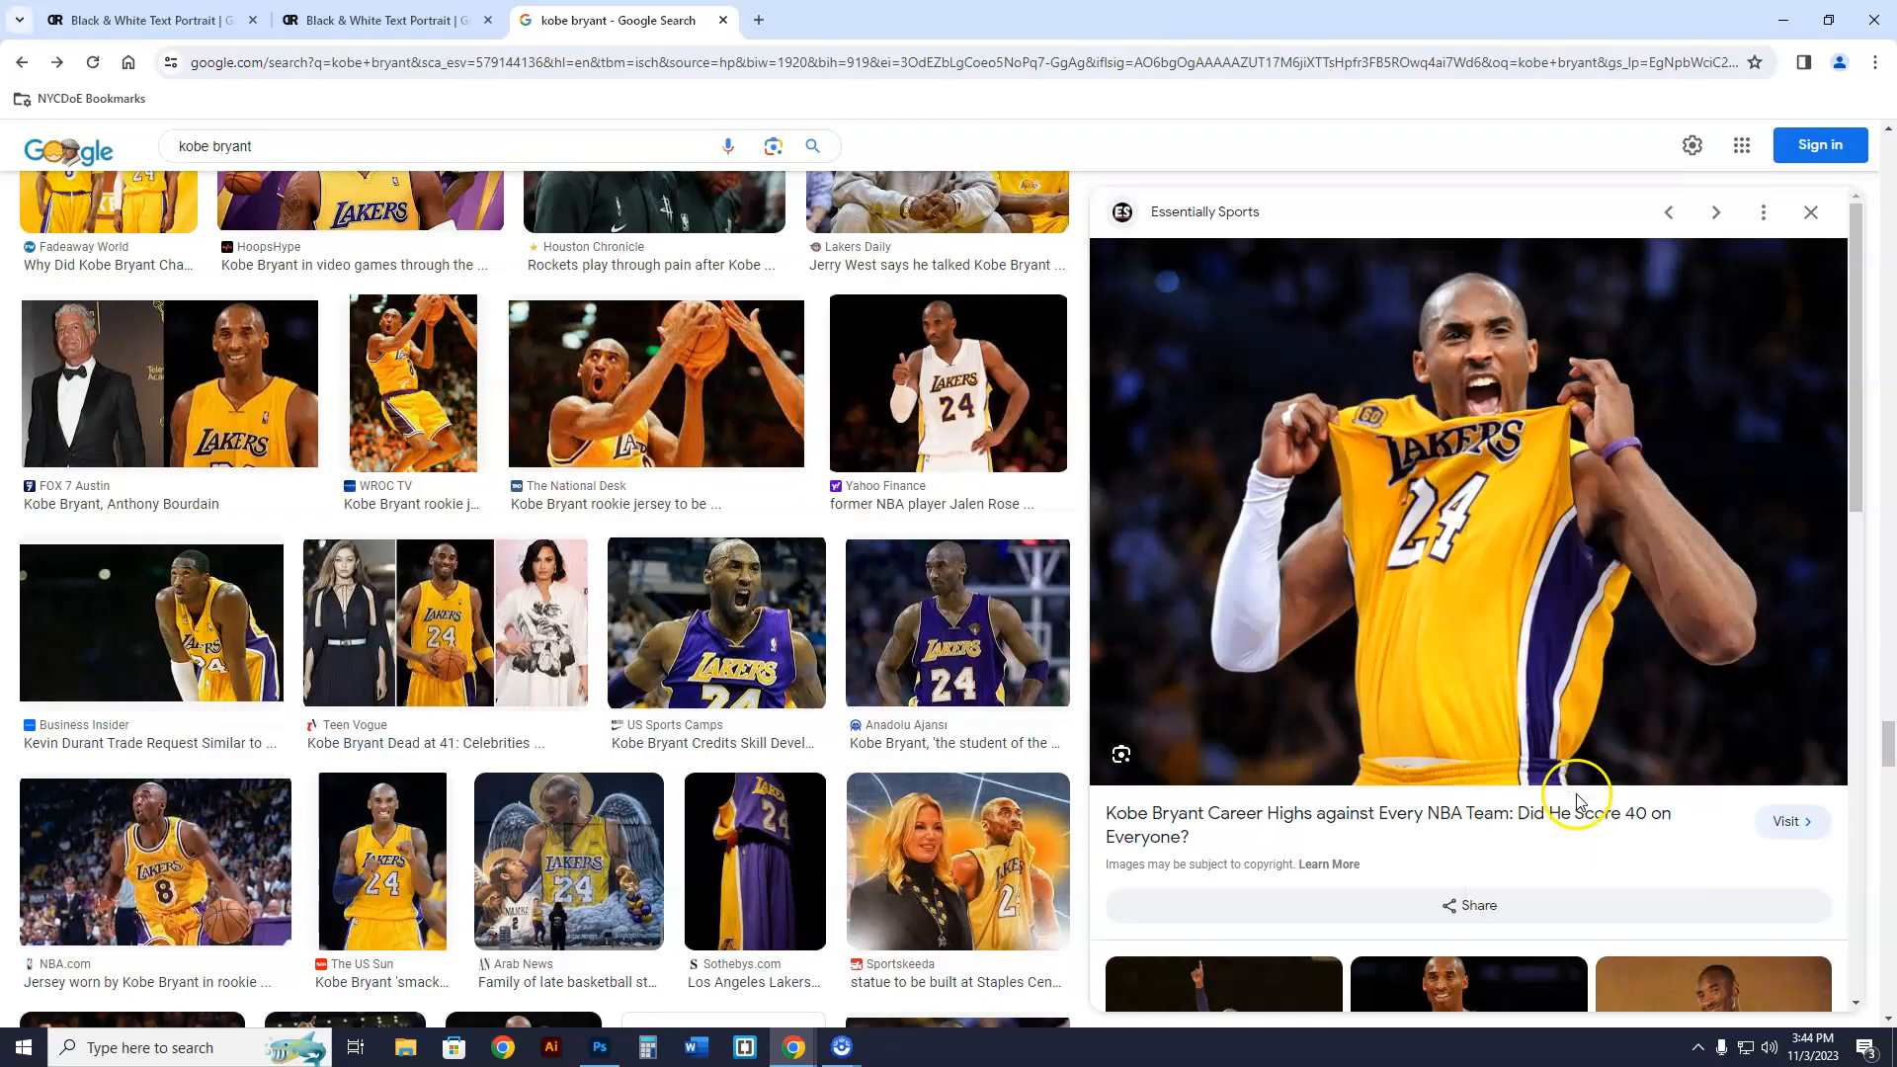
{"action": "mouse_move", "coordinate": [1851, 786]}
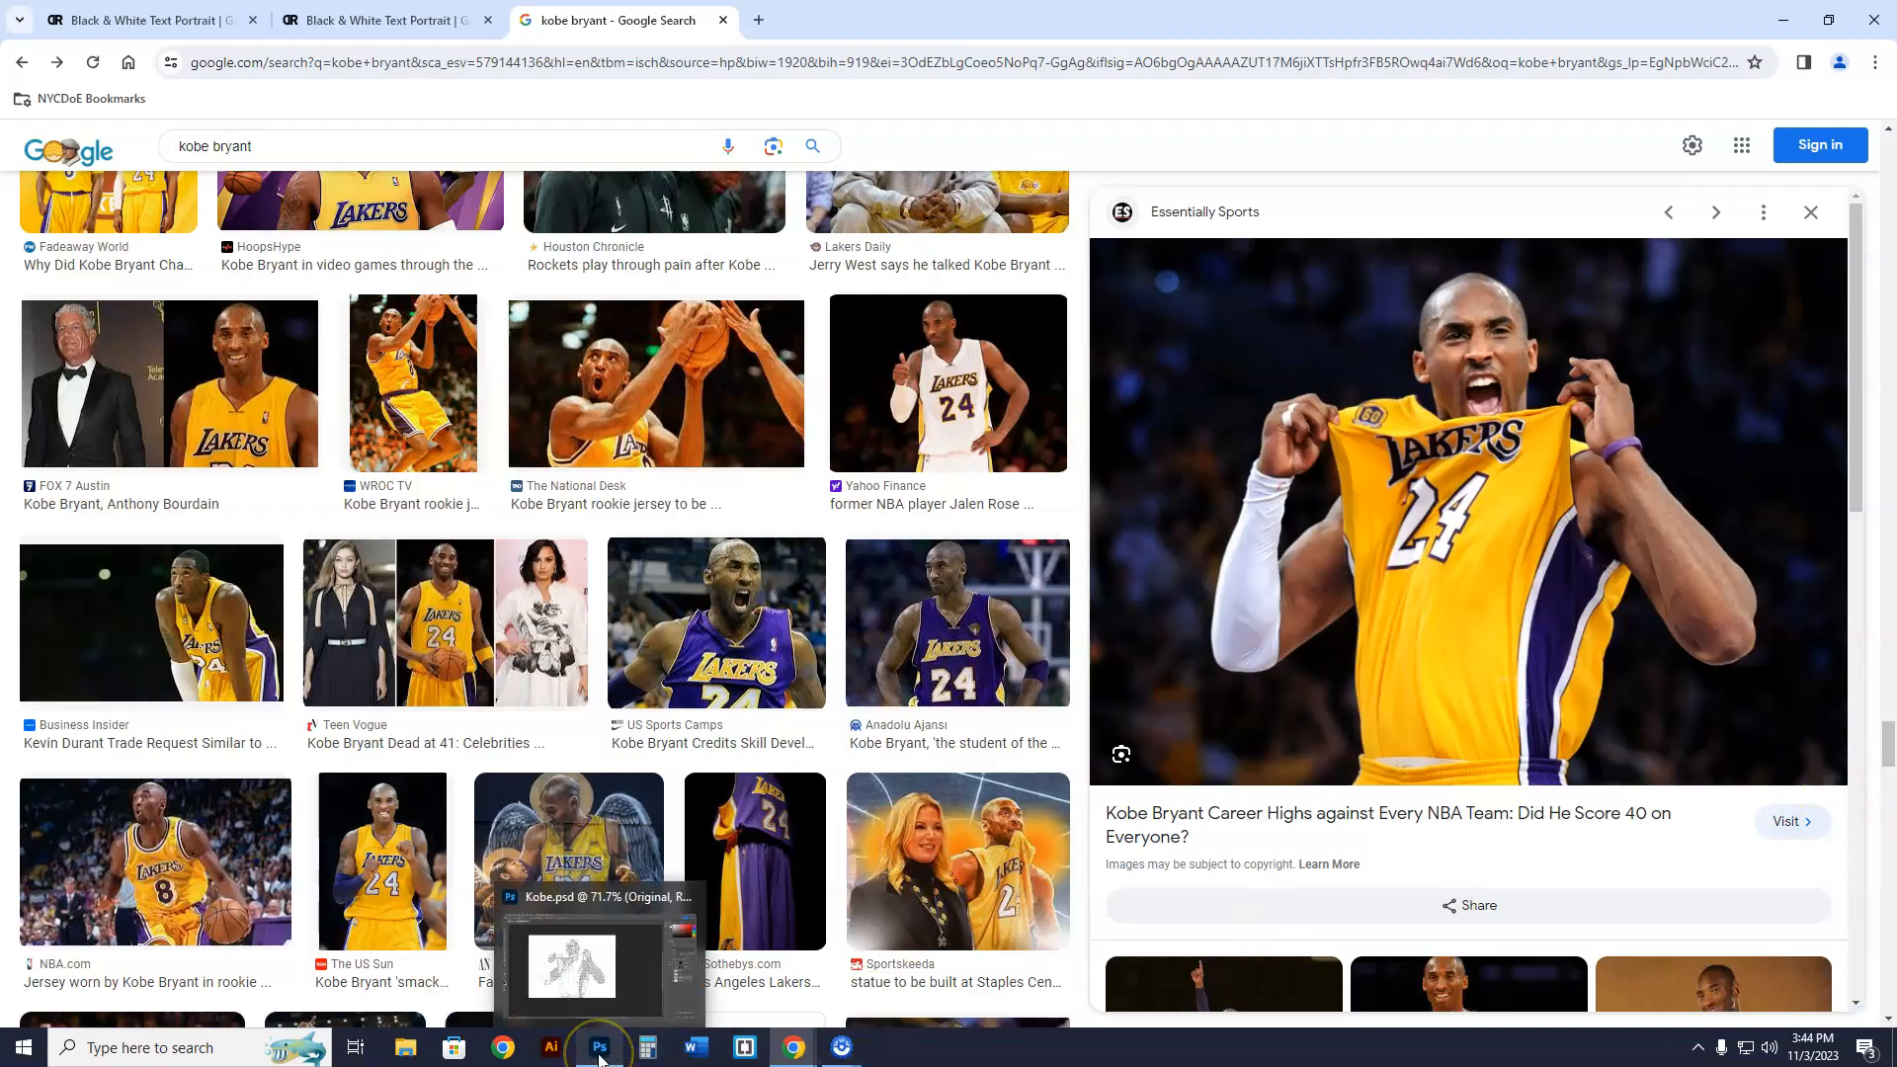
- Create a new untitled Photoshop document and paste the copied Kobe Lakers photo into it
{"action": "left_click", "coordinate": [599, 1047]}
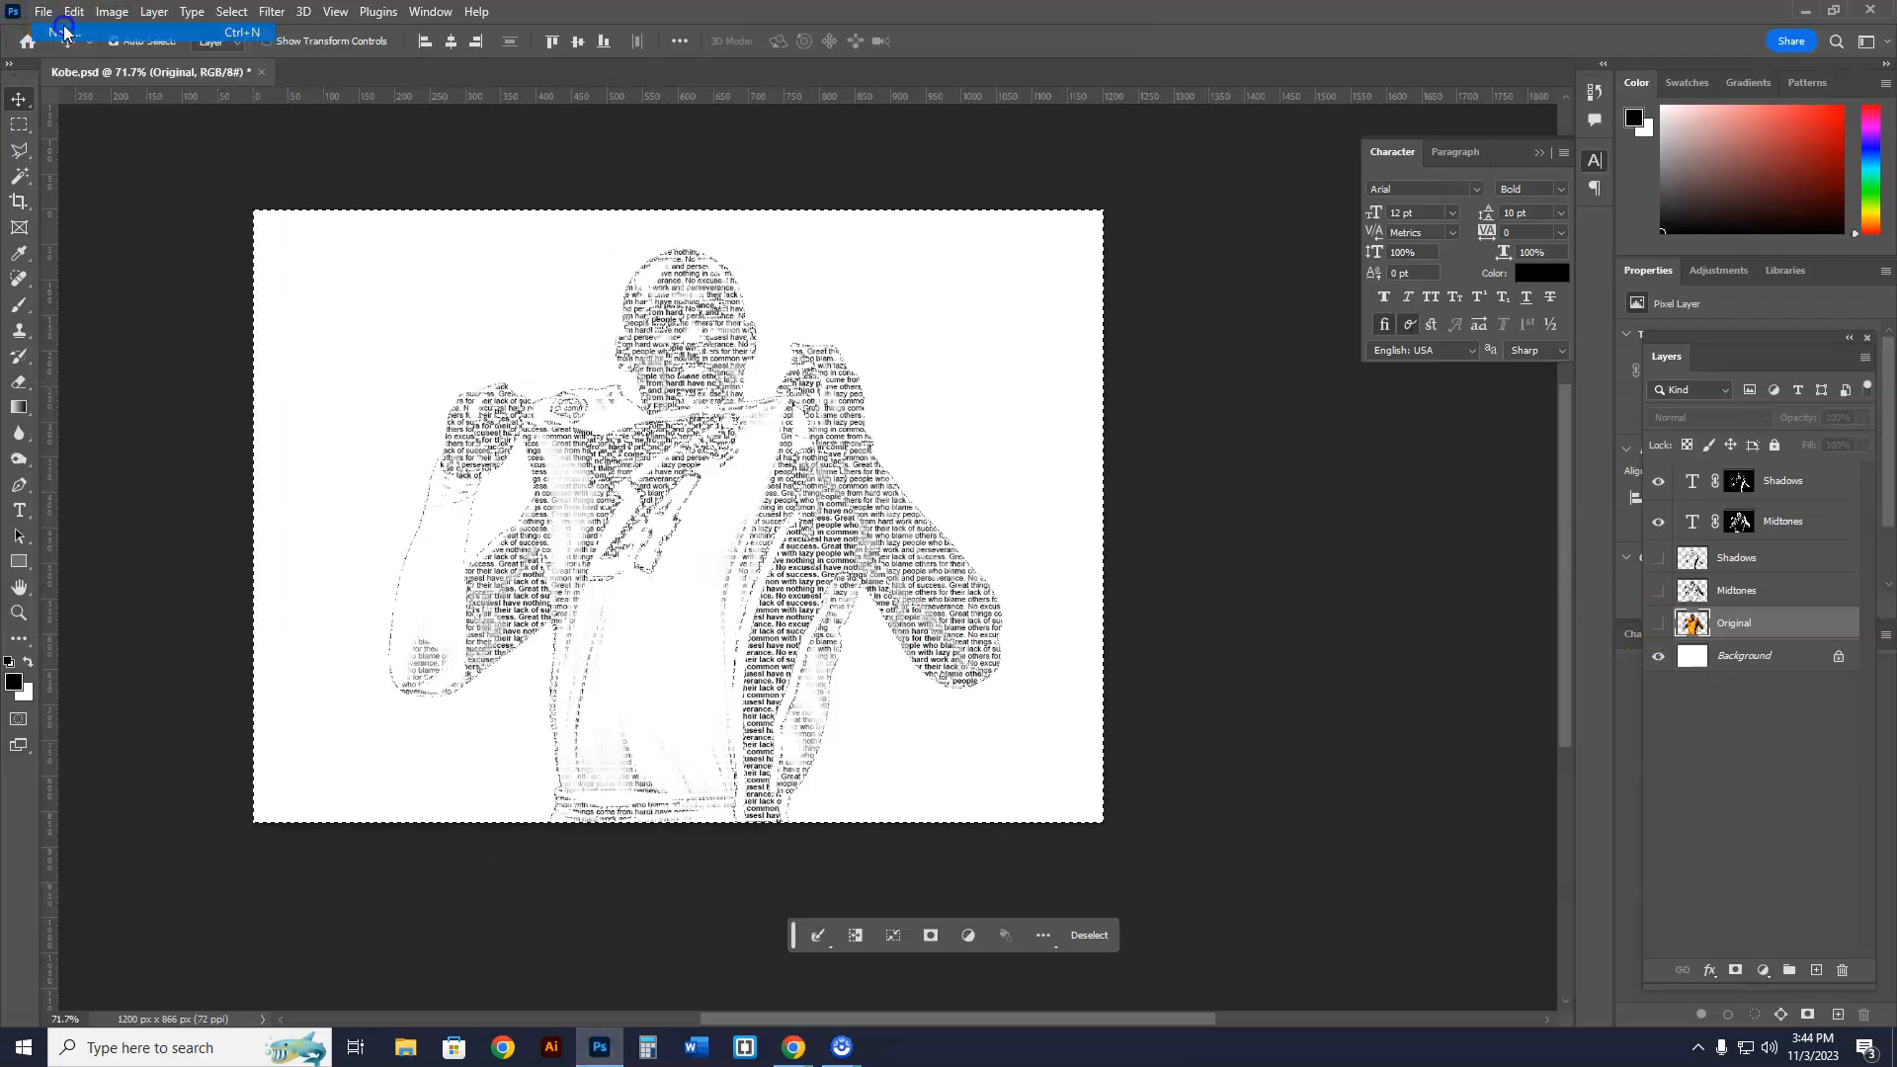
{"action": "left_click", "coordinate": [61, 31]}
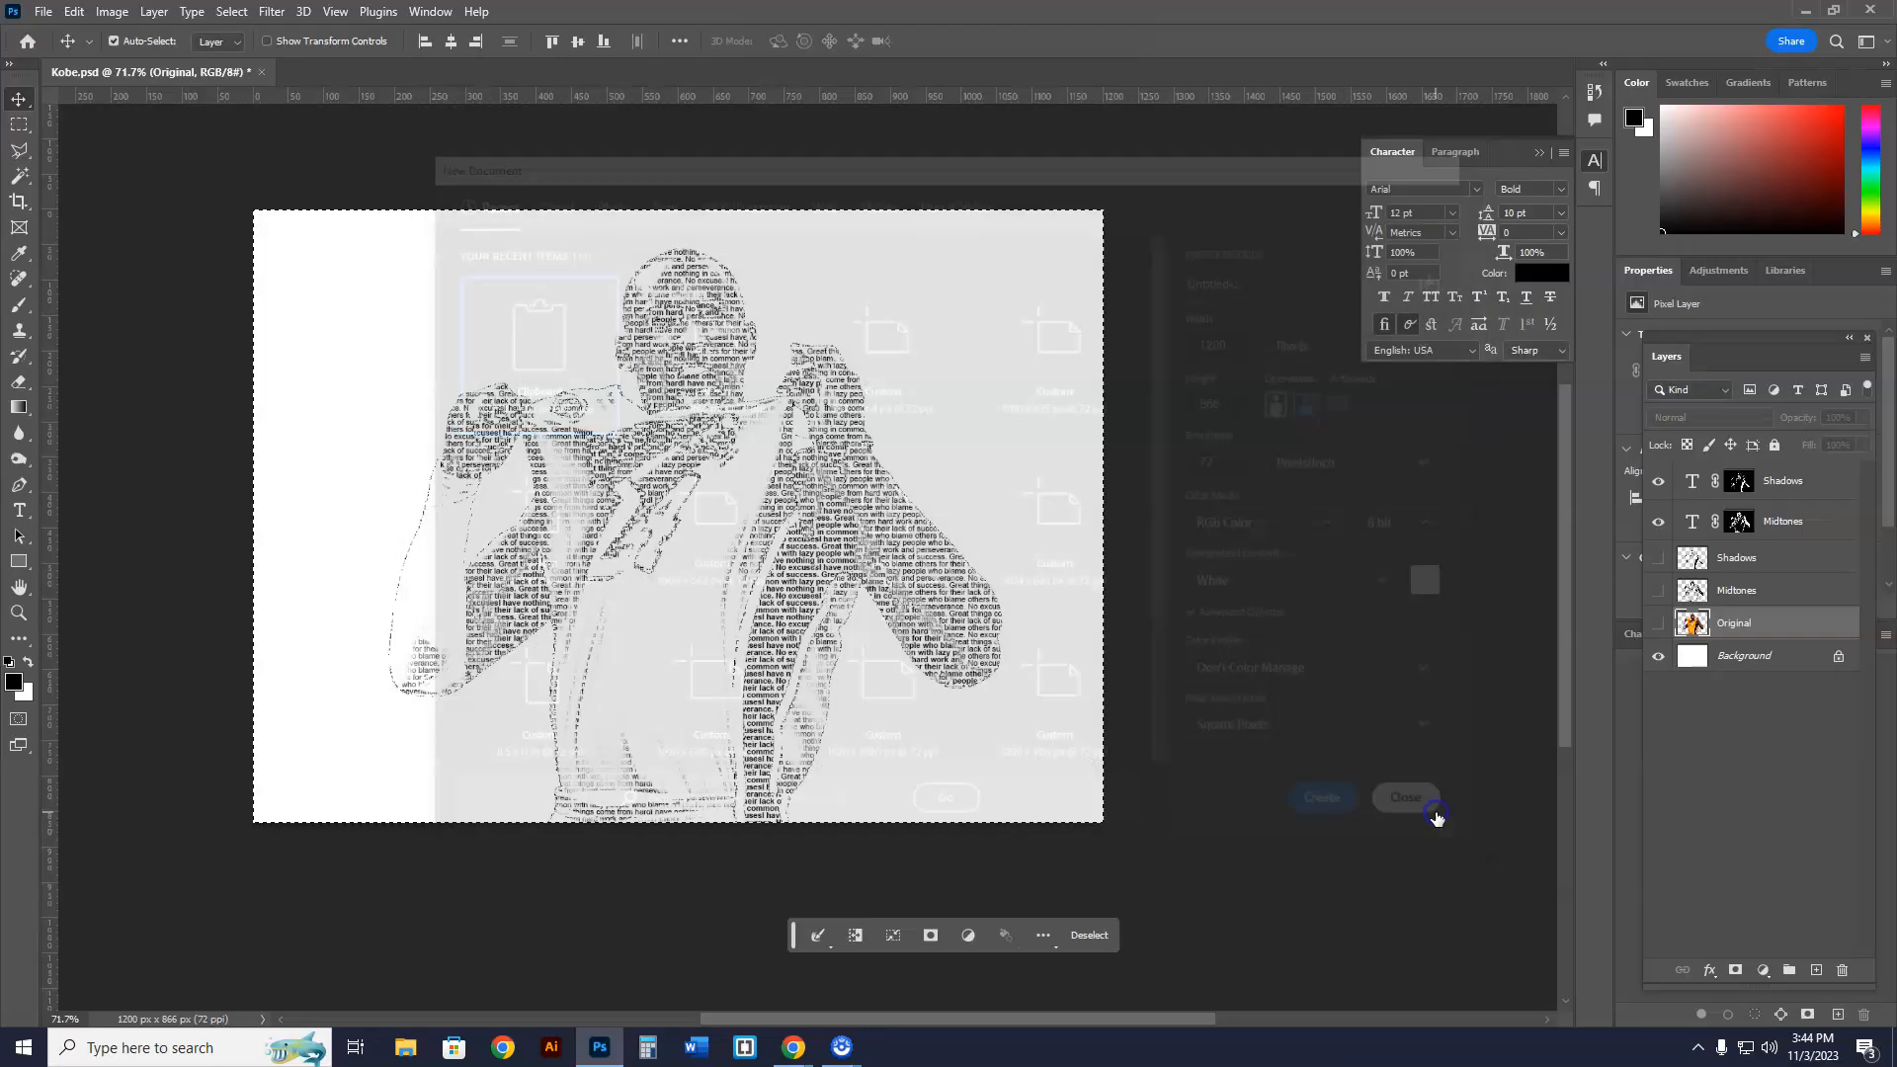
{"action": "left_click", "coordinate": [42, 11]}
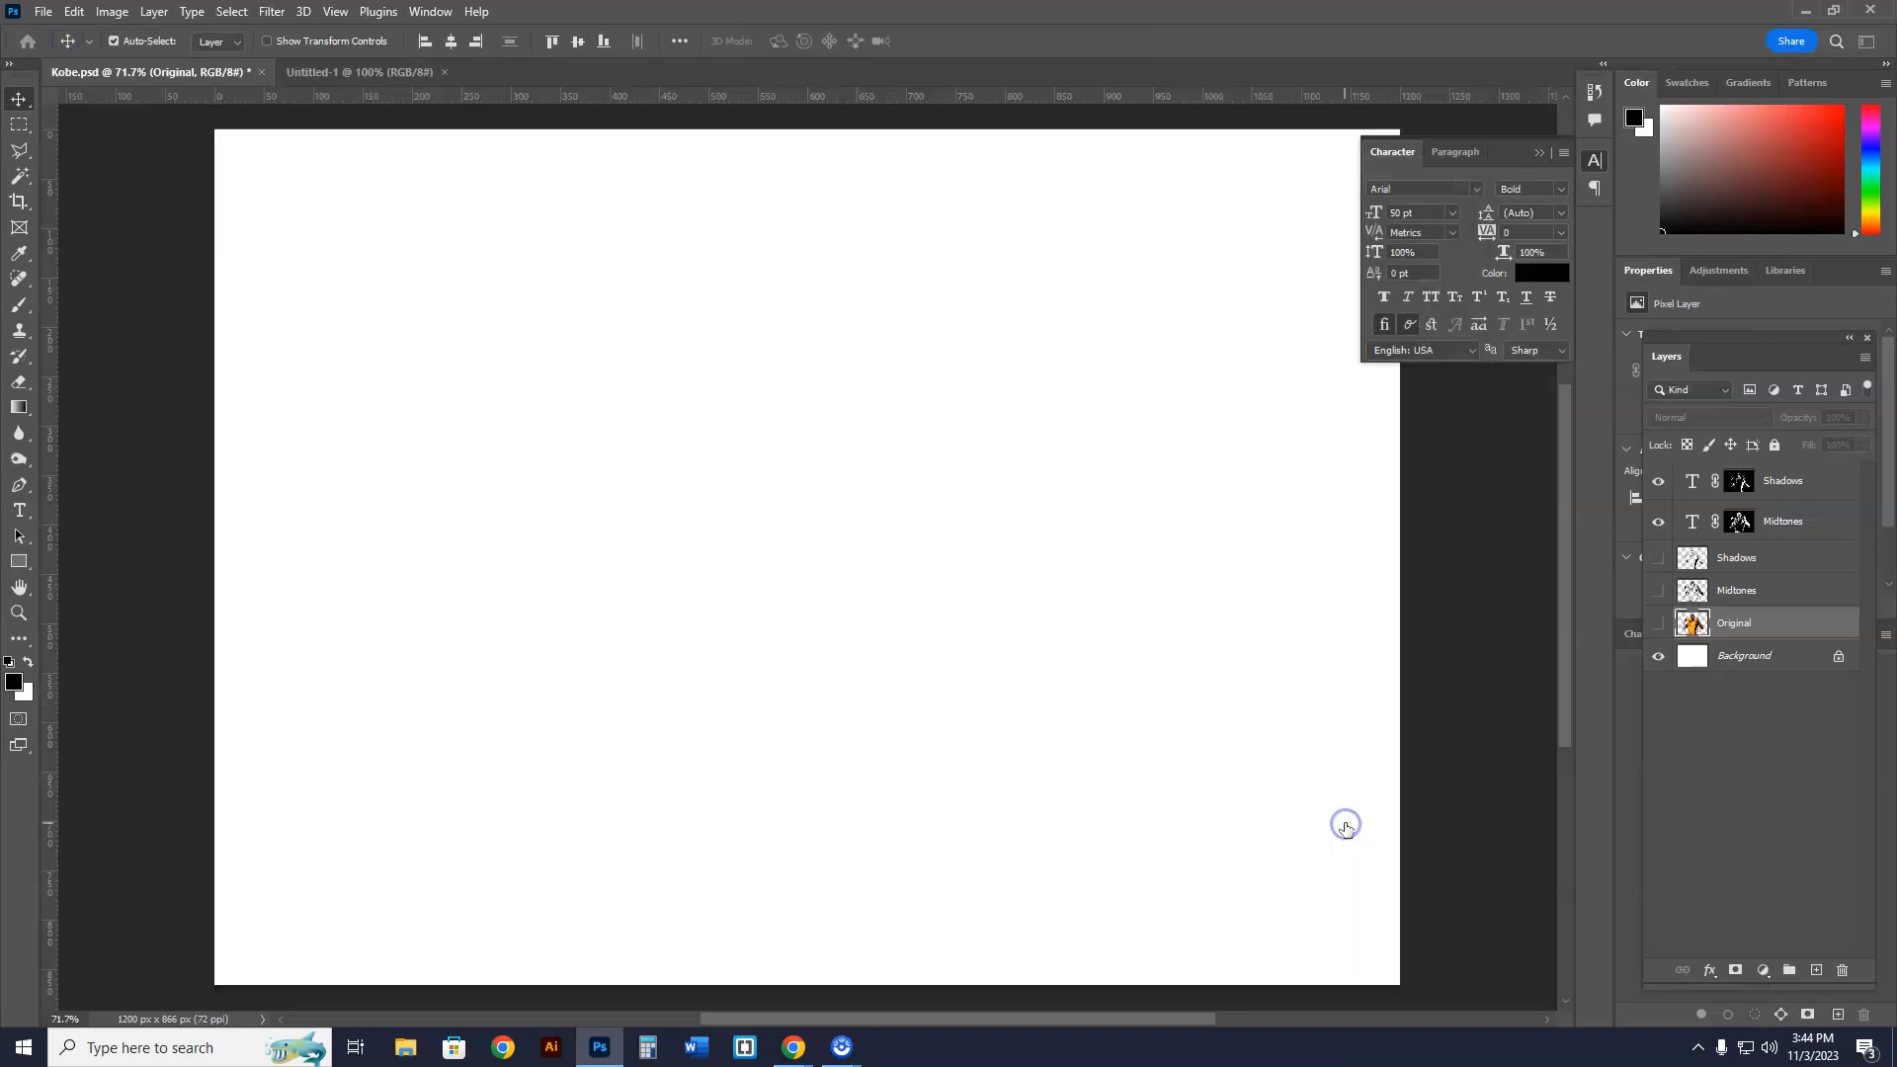
{"action": "left_click", "coordinate": [74, 11]}
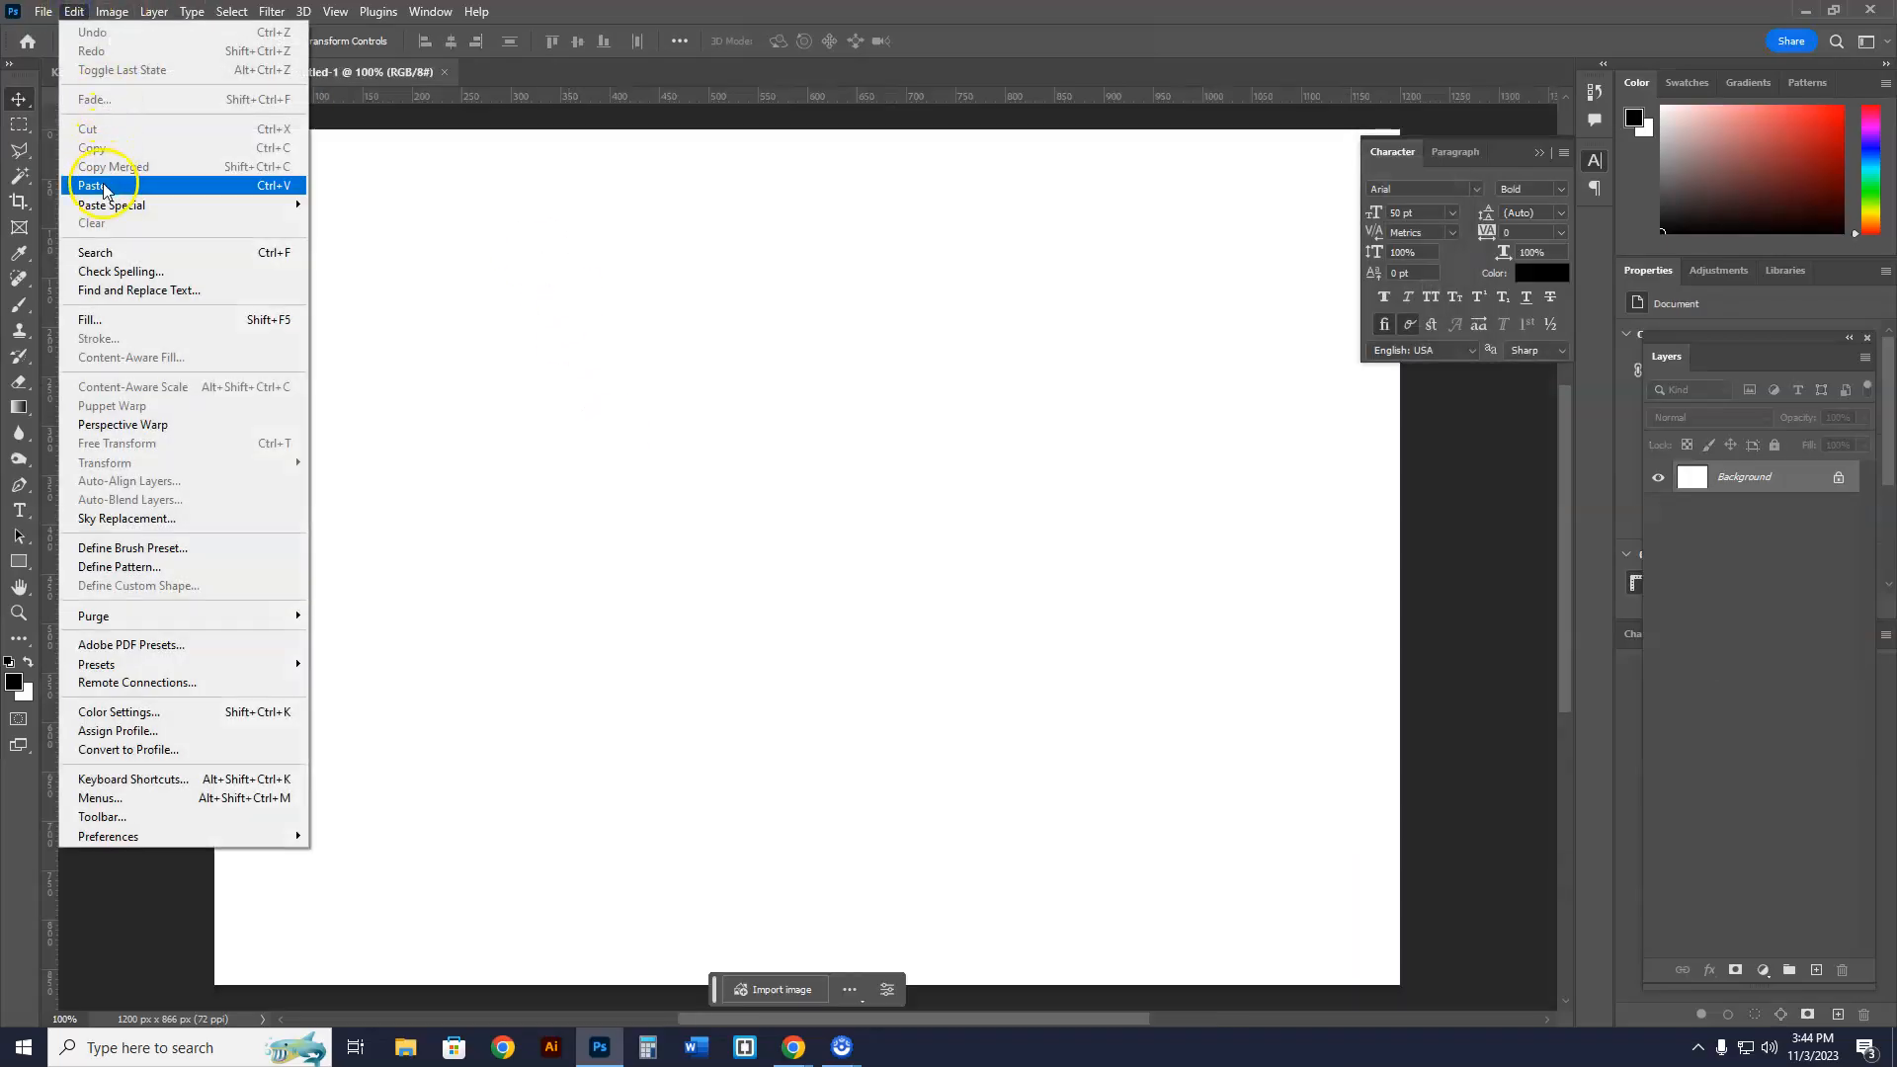
{"action": "left_click", "coordinate": [92, 185]}
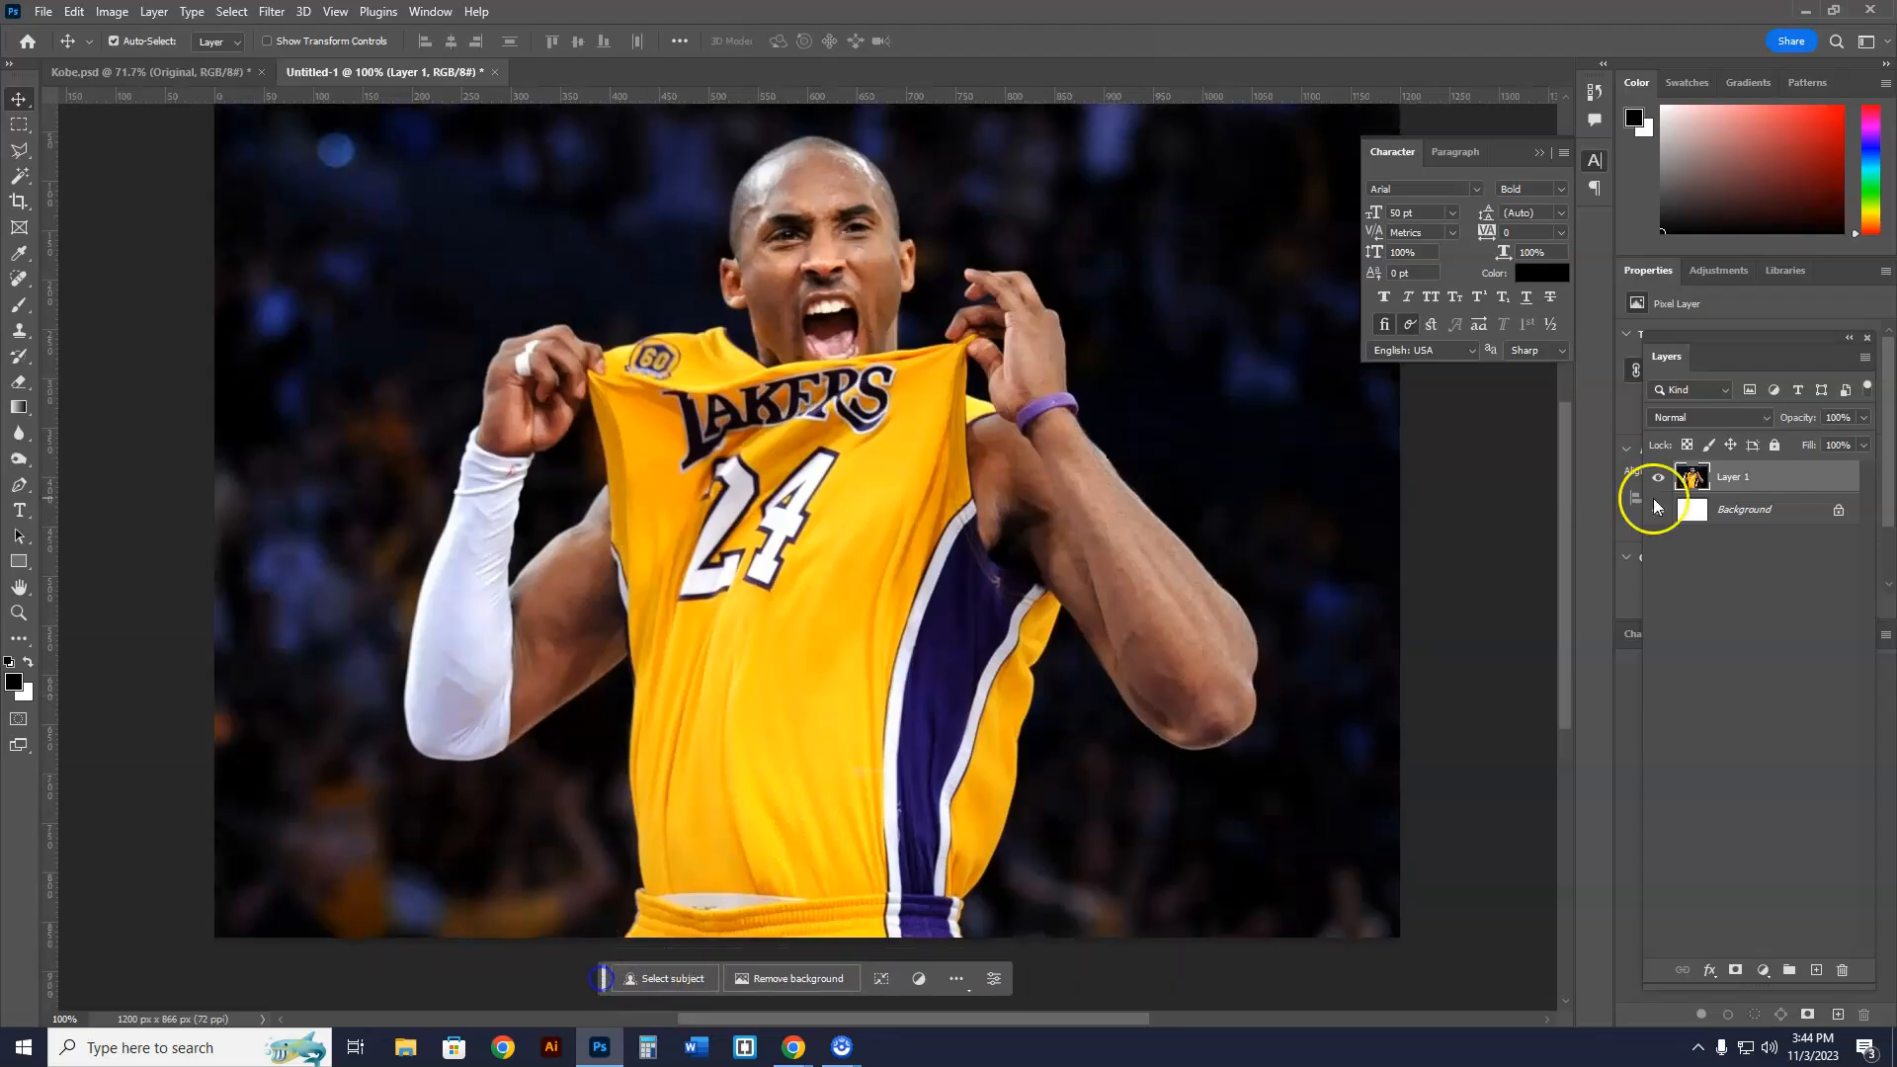
- Delete leftover background patches around Kobe on the pasted photo layer using the Magic Wand
{"action": "left_click", "coordinate": [1658, 477]}
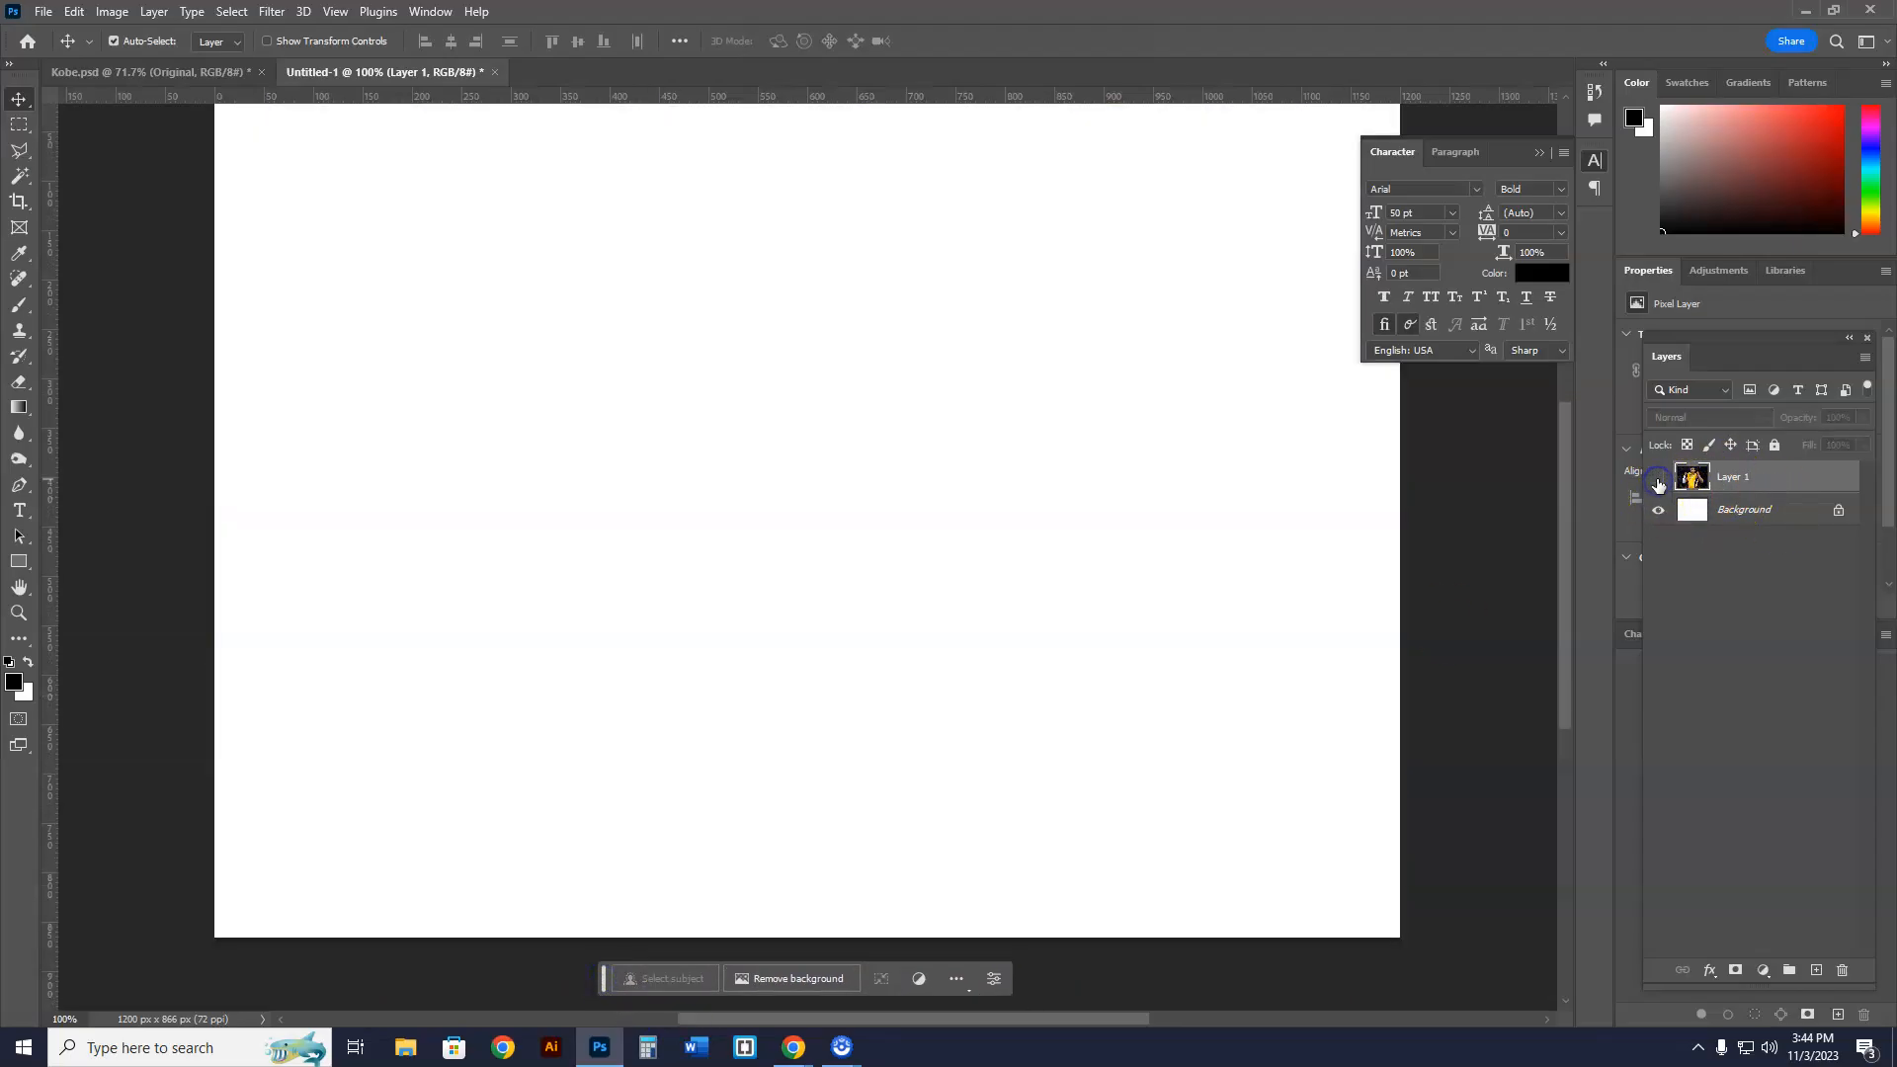
{"action": "left_click", "coordinate": [1659, 475]}
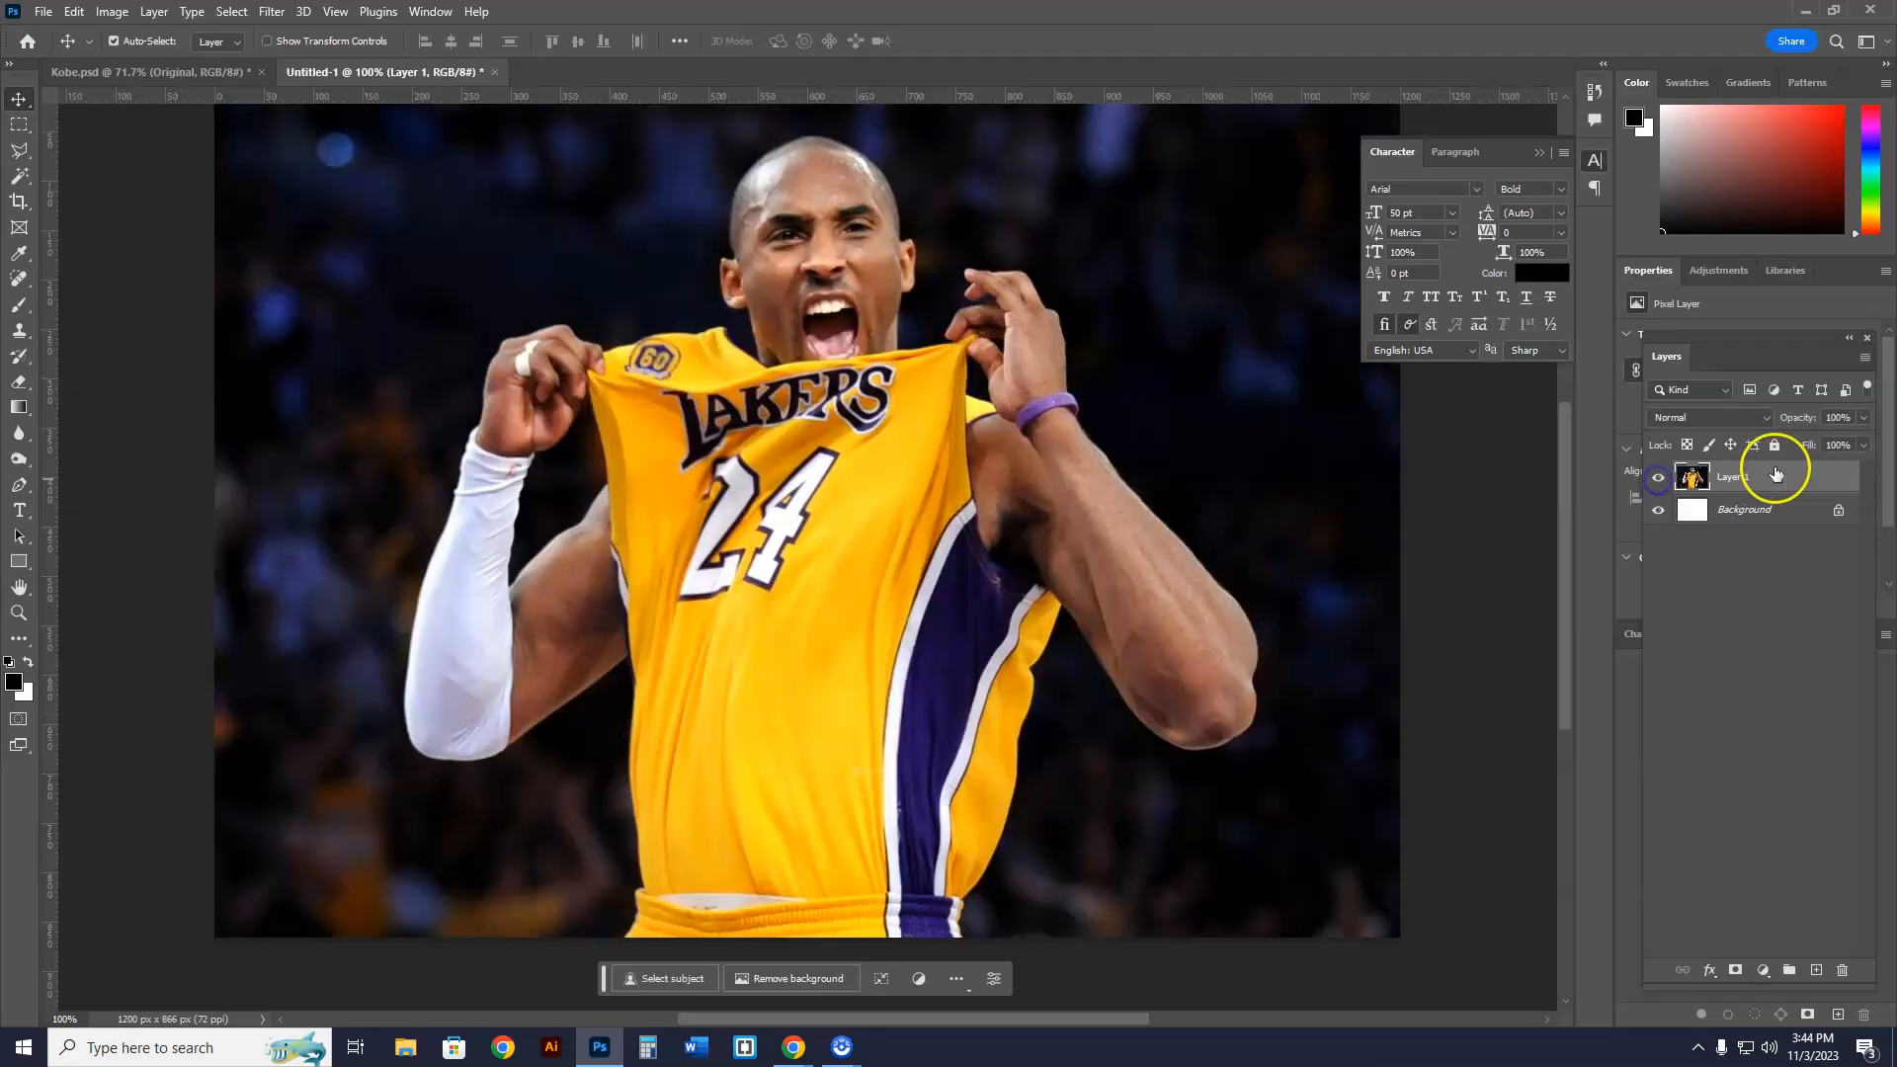
{"action": "left_click", "coordinate": [20, 180]}
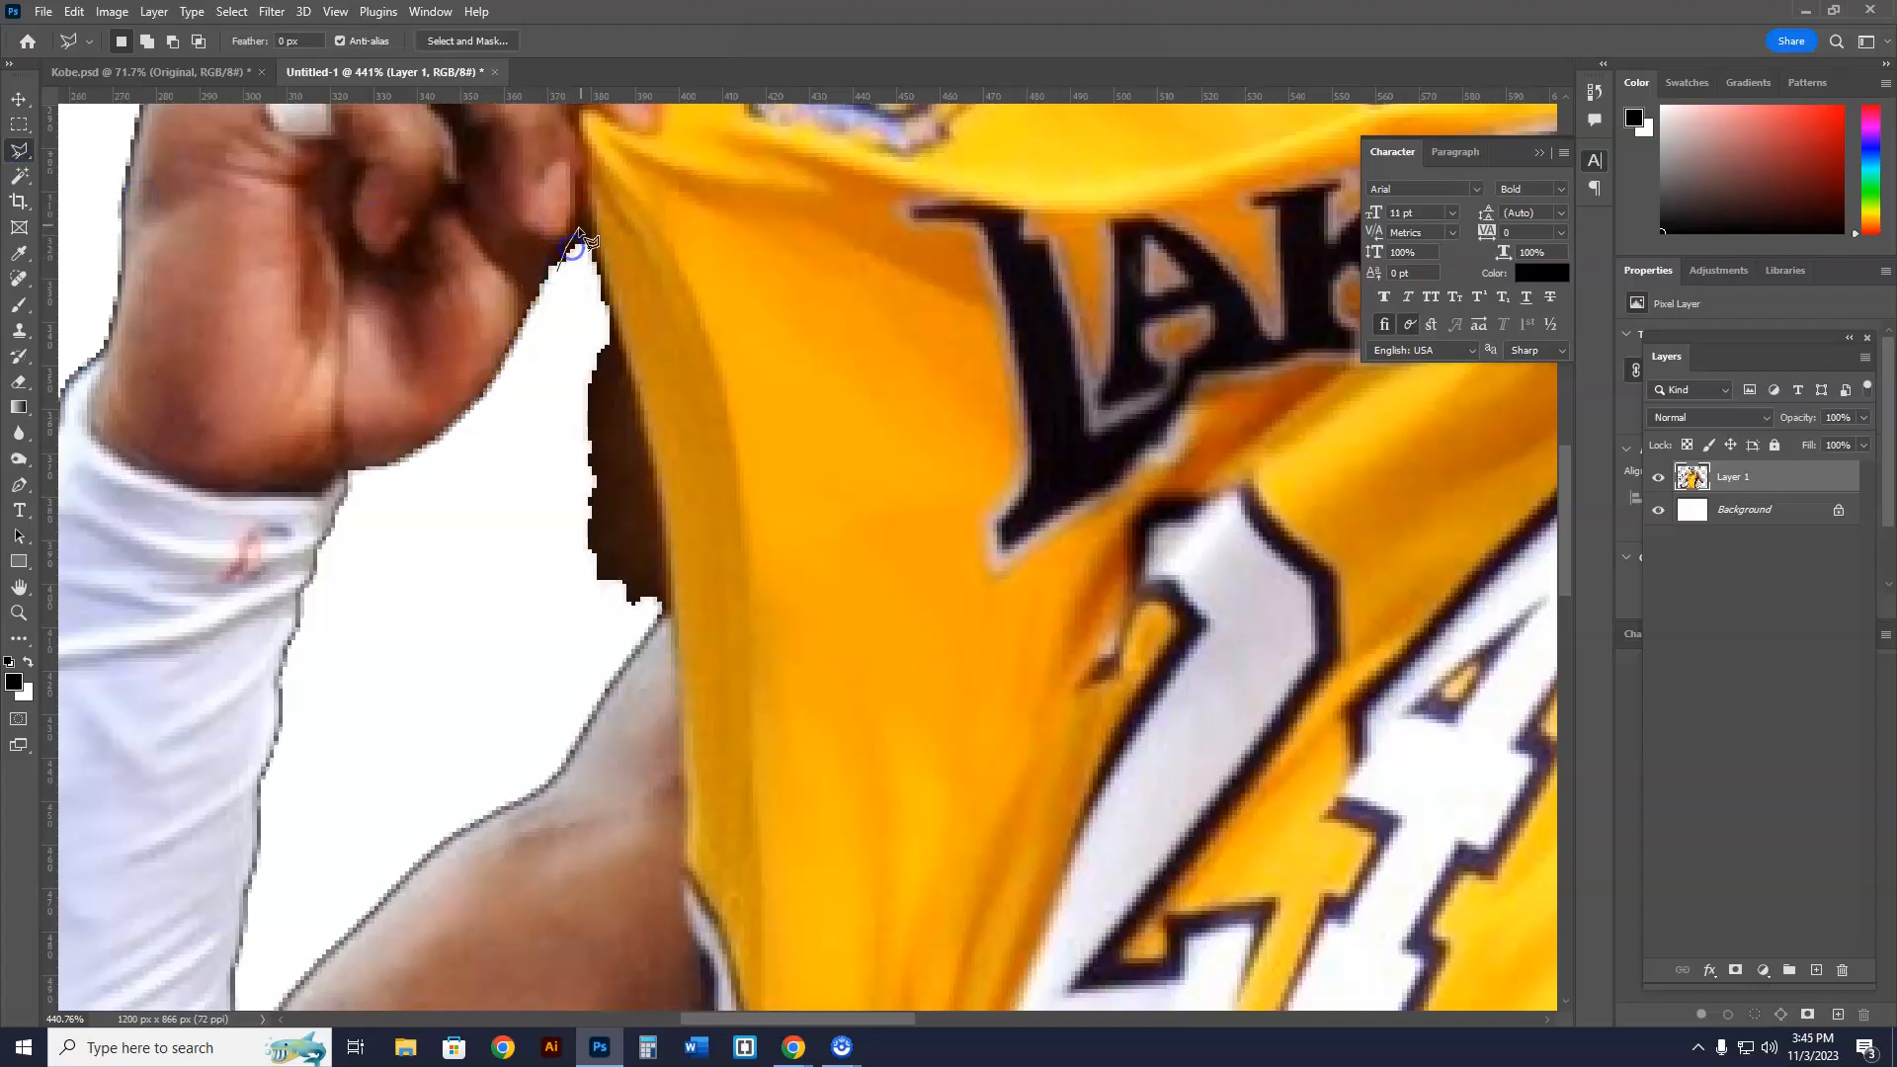
{"action": "mouse_move", "coordinate": [599, 264]}
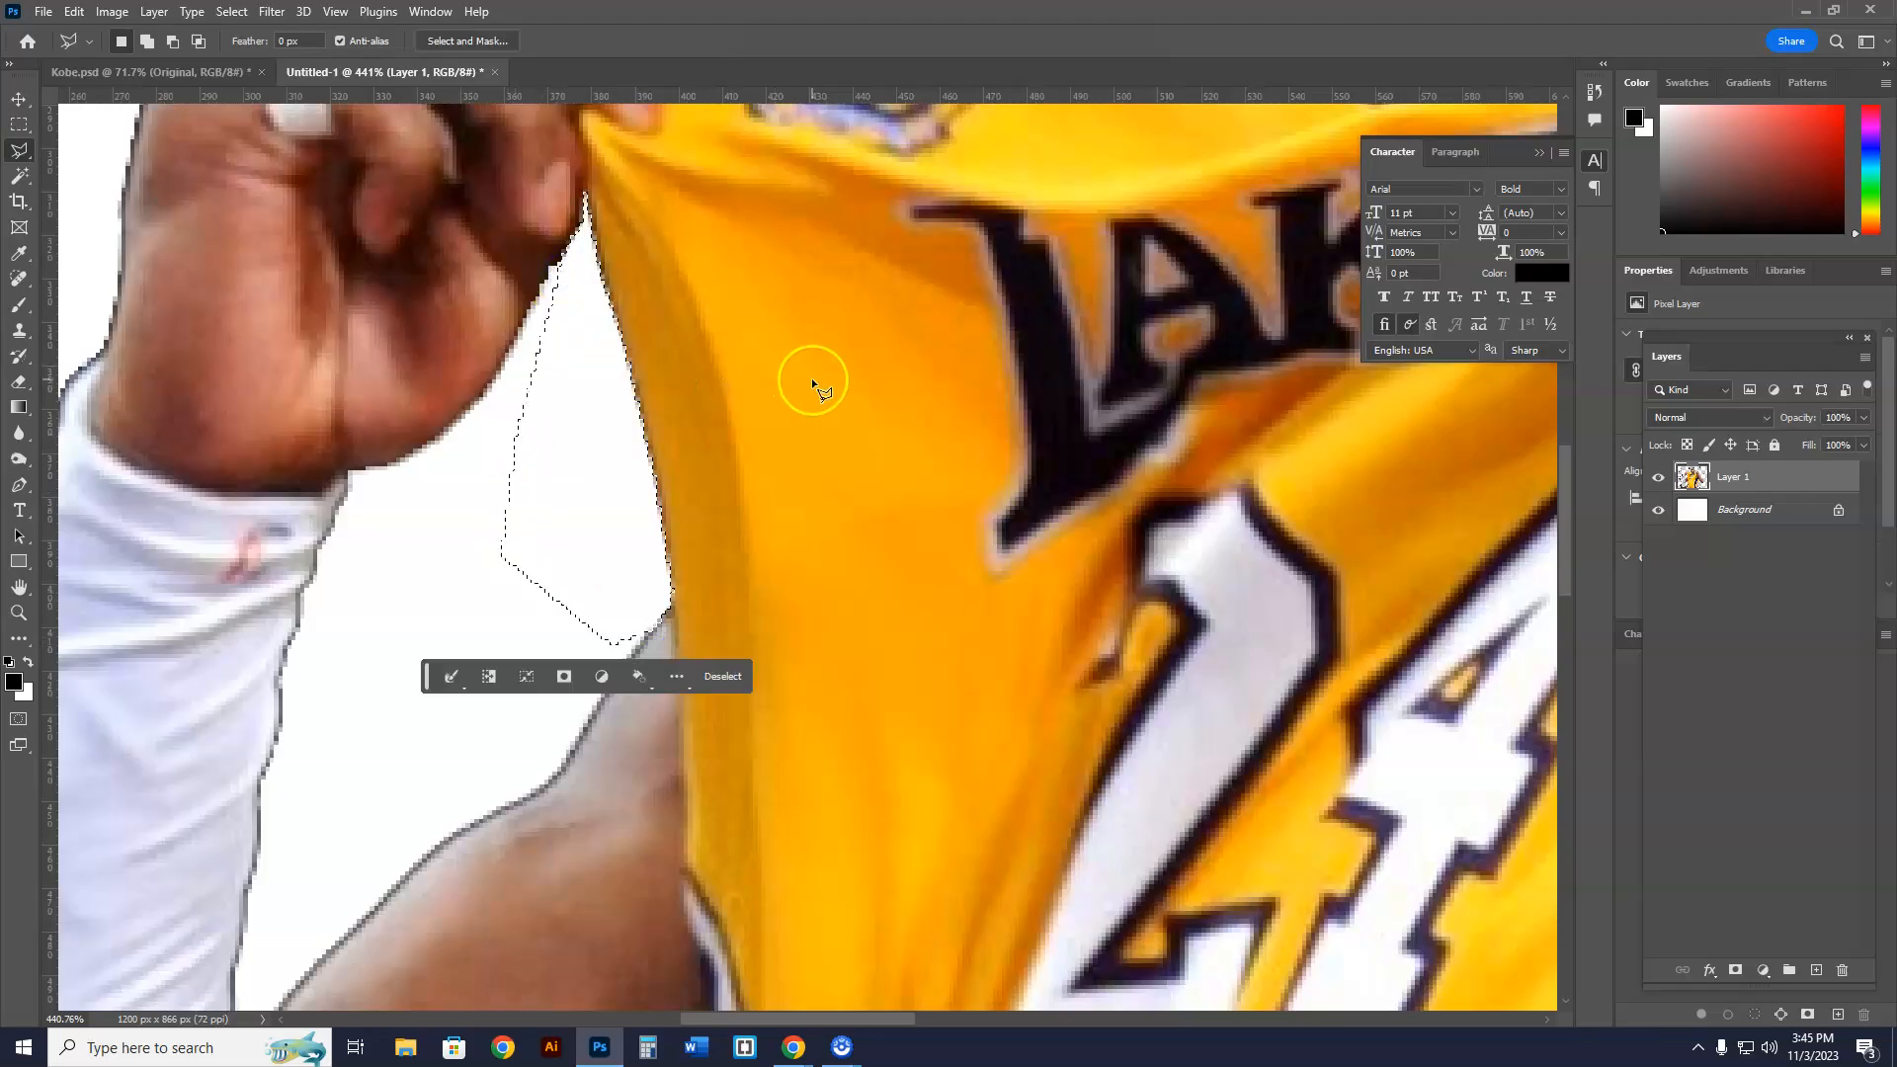
{"action": "left_click", "coordinate": [19, 617]}
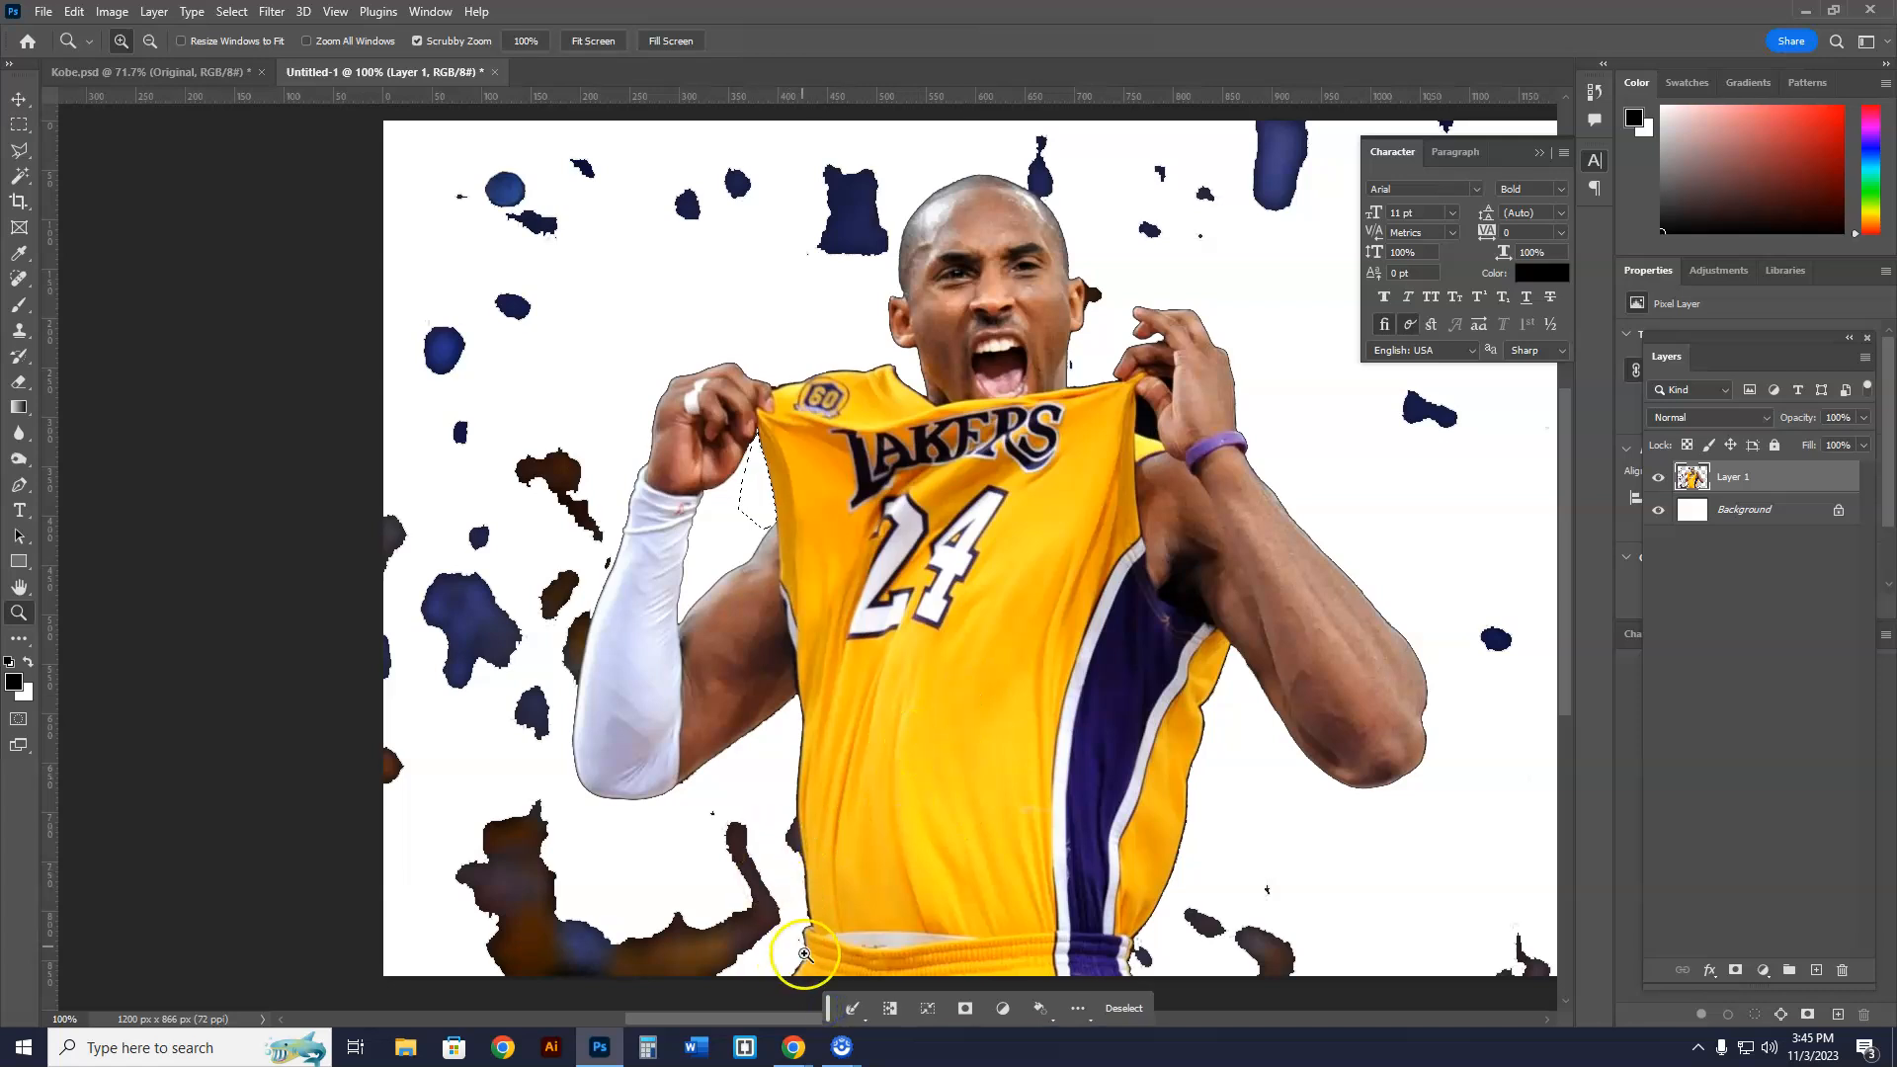
{"action": "mouse_move", "coordinate": [258, 653]}
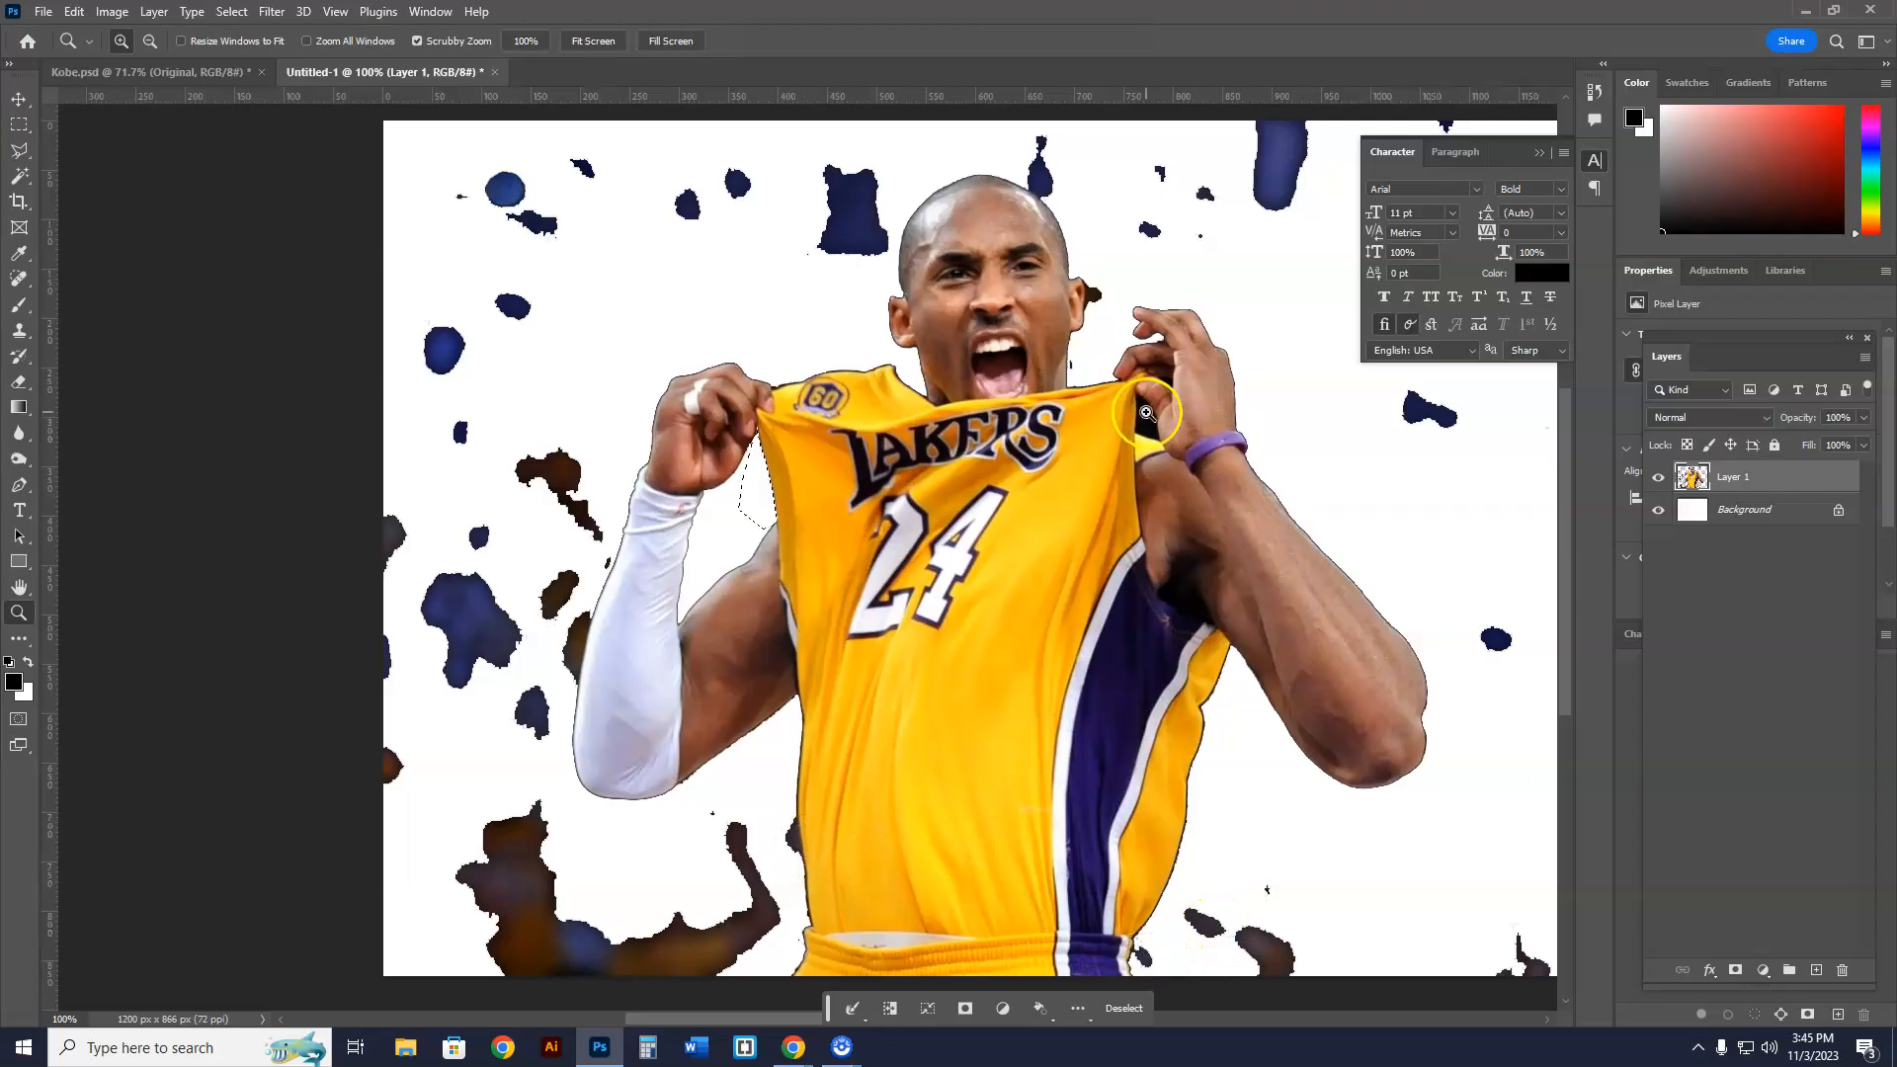
{"action": "left_click", "coordinate": [20, 175]}
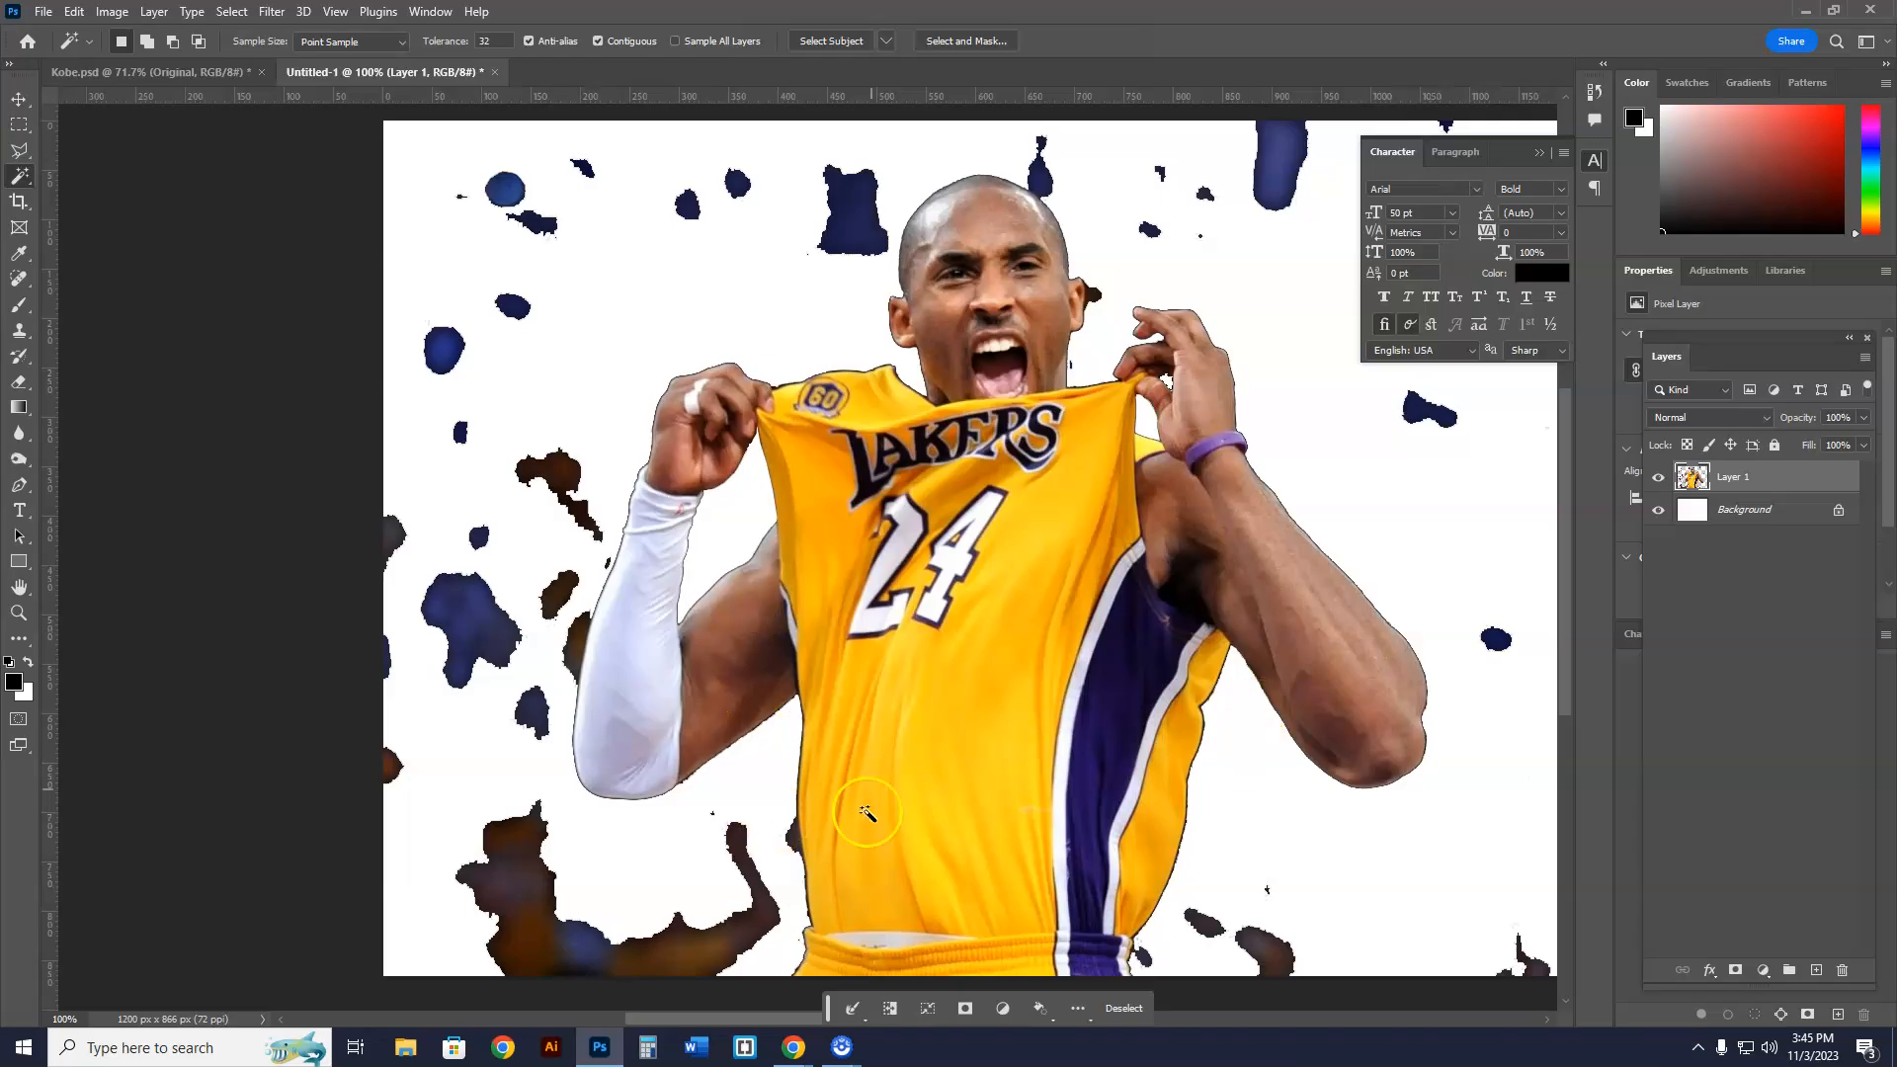
{"action": "mouse_move", "coordinate": [1155, 382]}
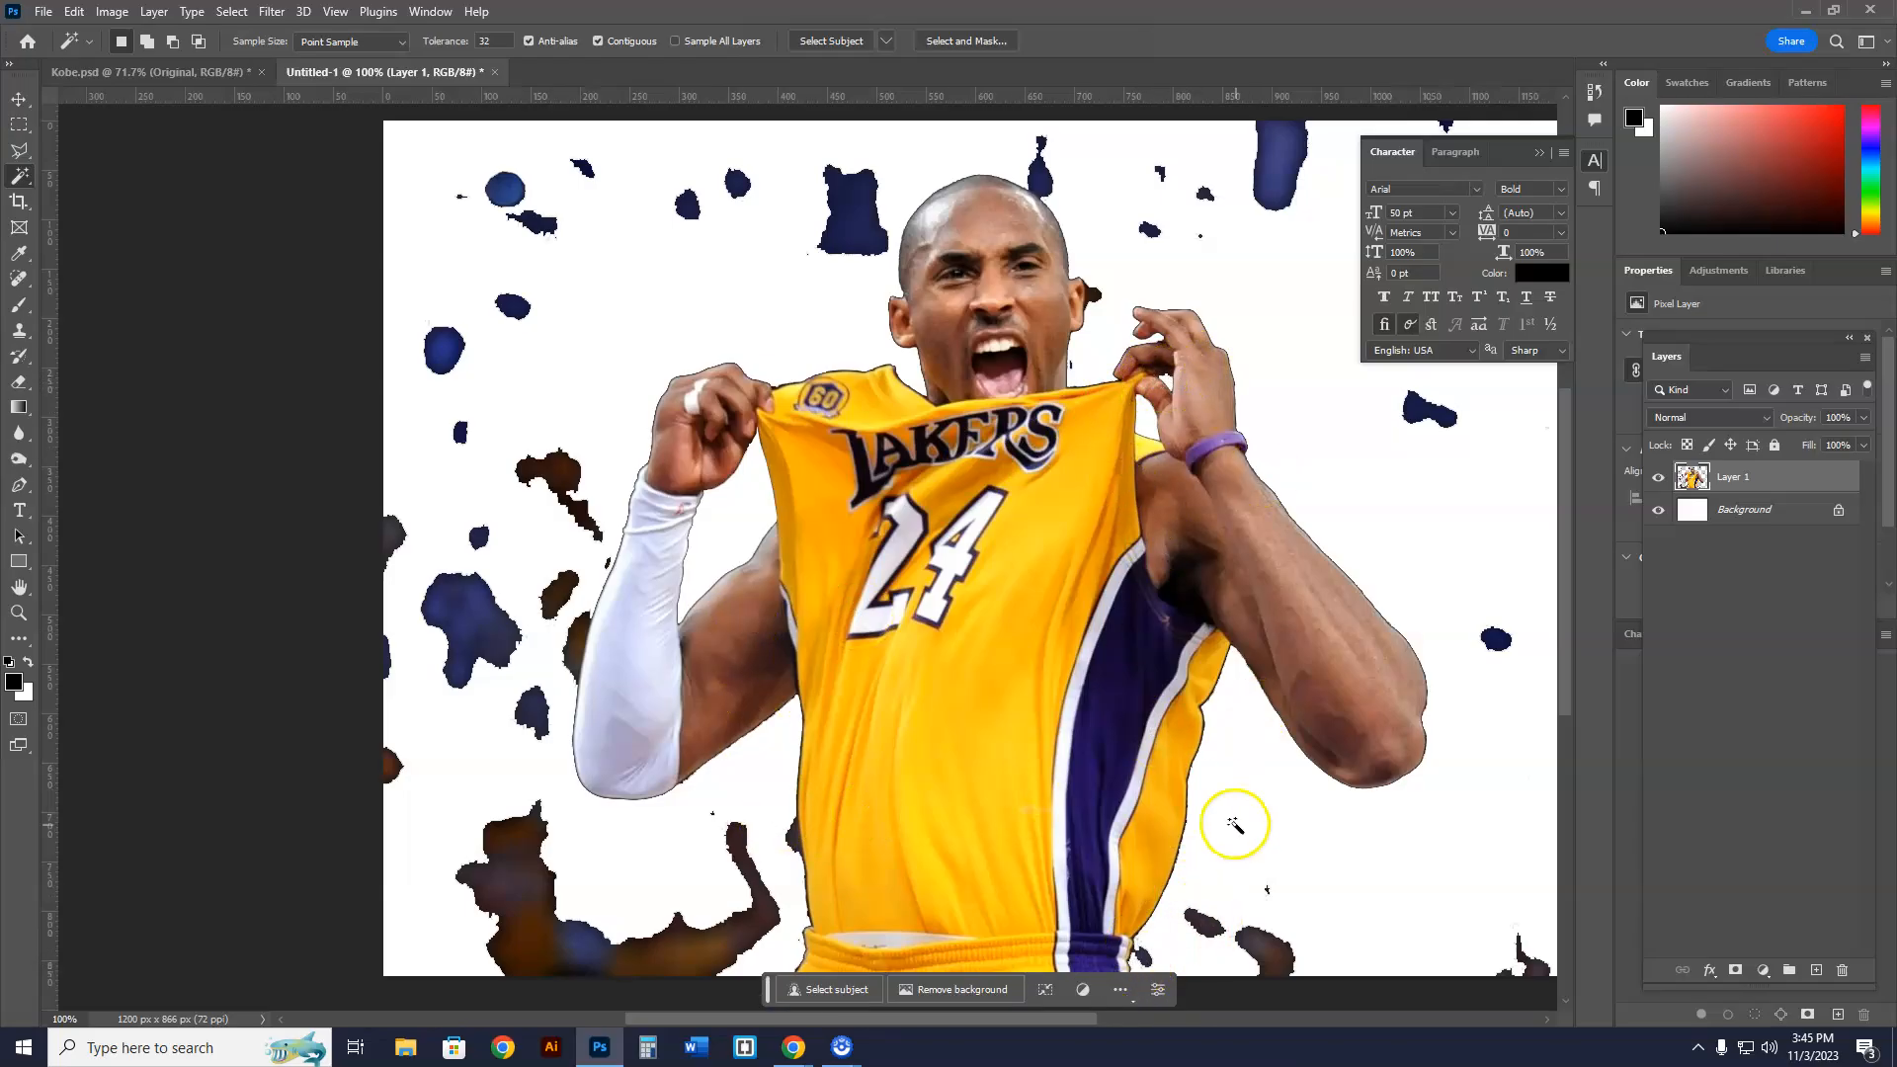
{"action": "mouse_move", "coordinate": [865, 557]}
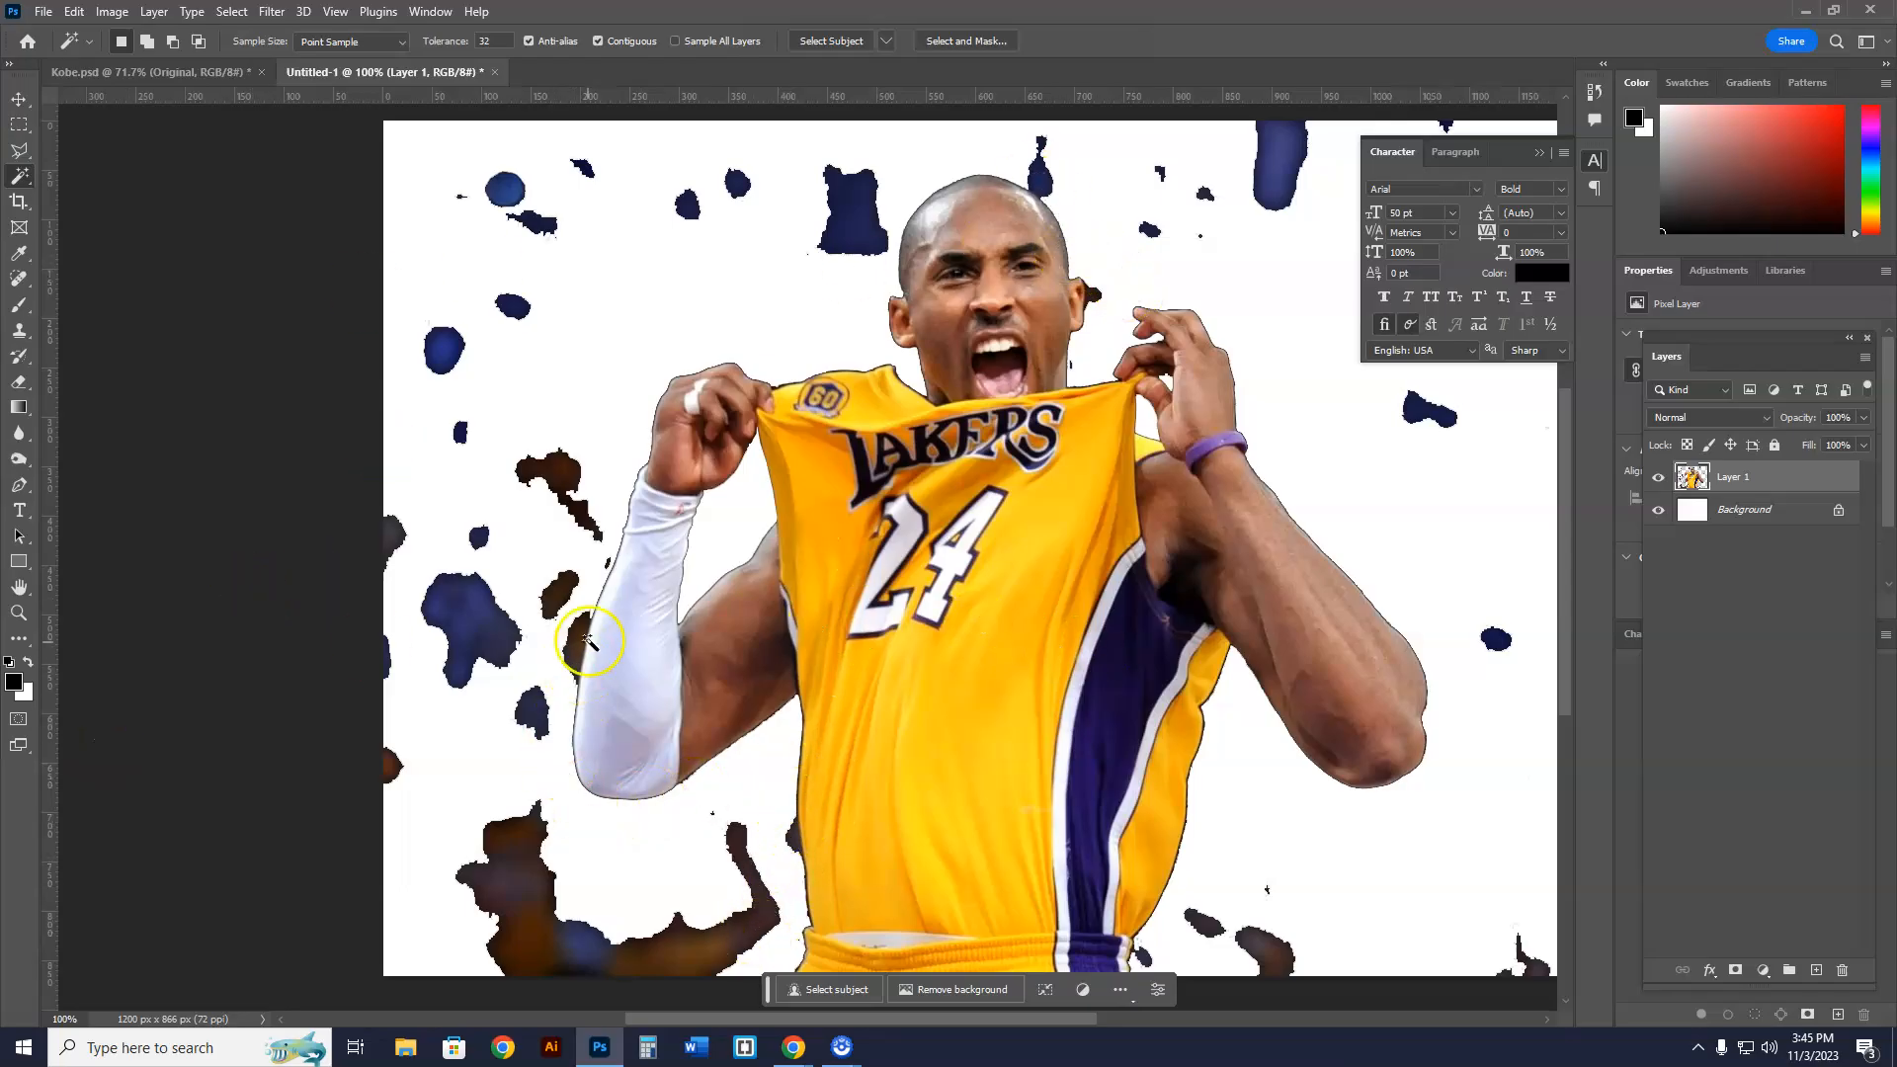
{"action": "mouse_move", "coordinate": [307, 862]}
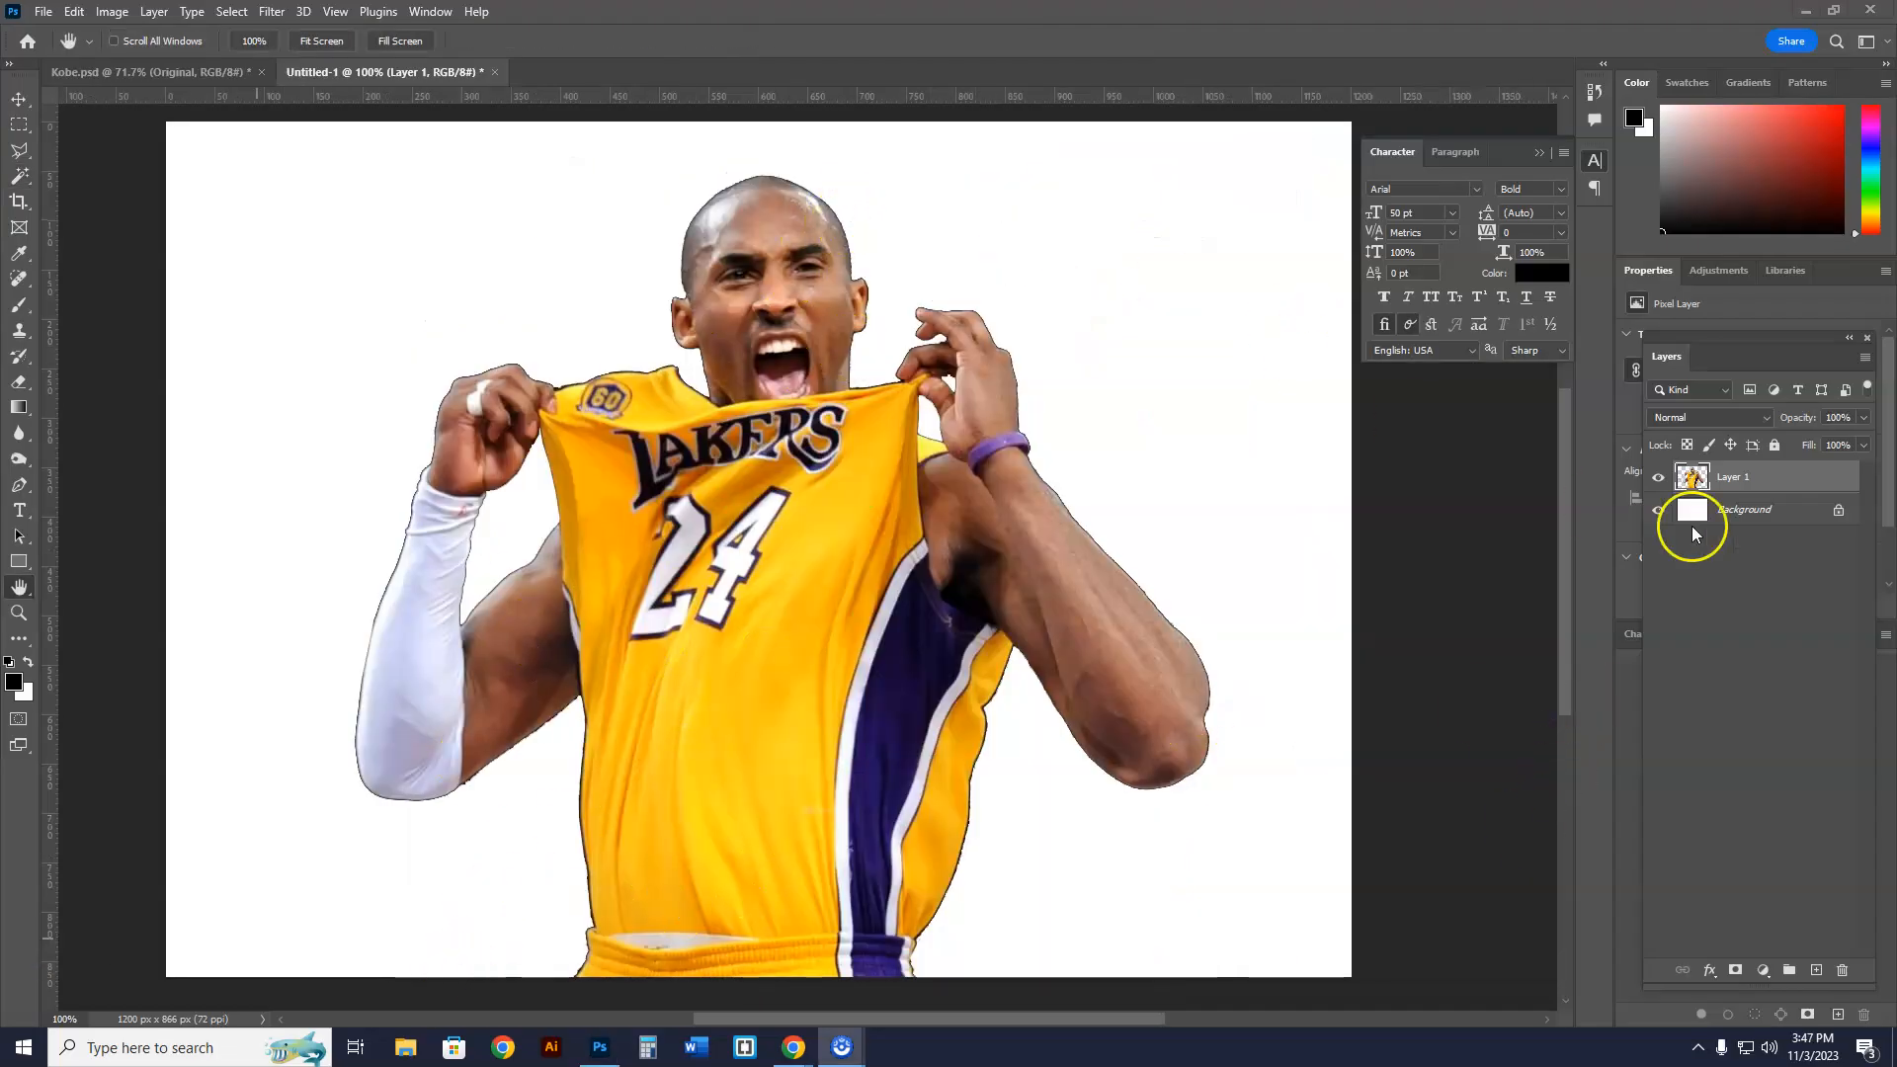
- Rename the cut-out photo layer to Original and open Select > Color Range
{"action": "left_click", "coordinate": [1658, 475]}
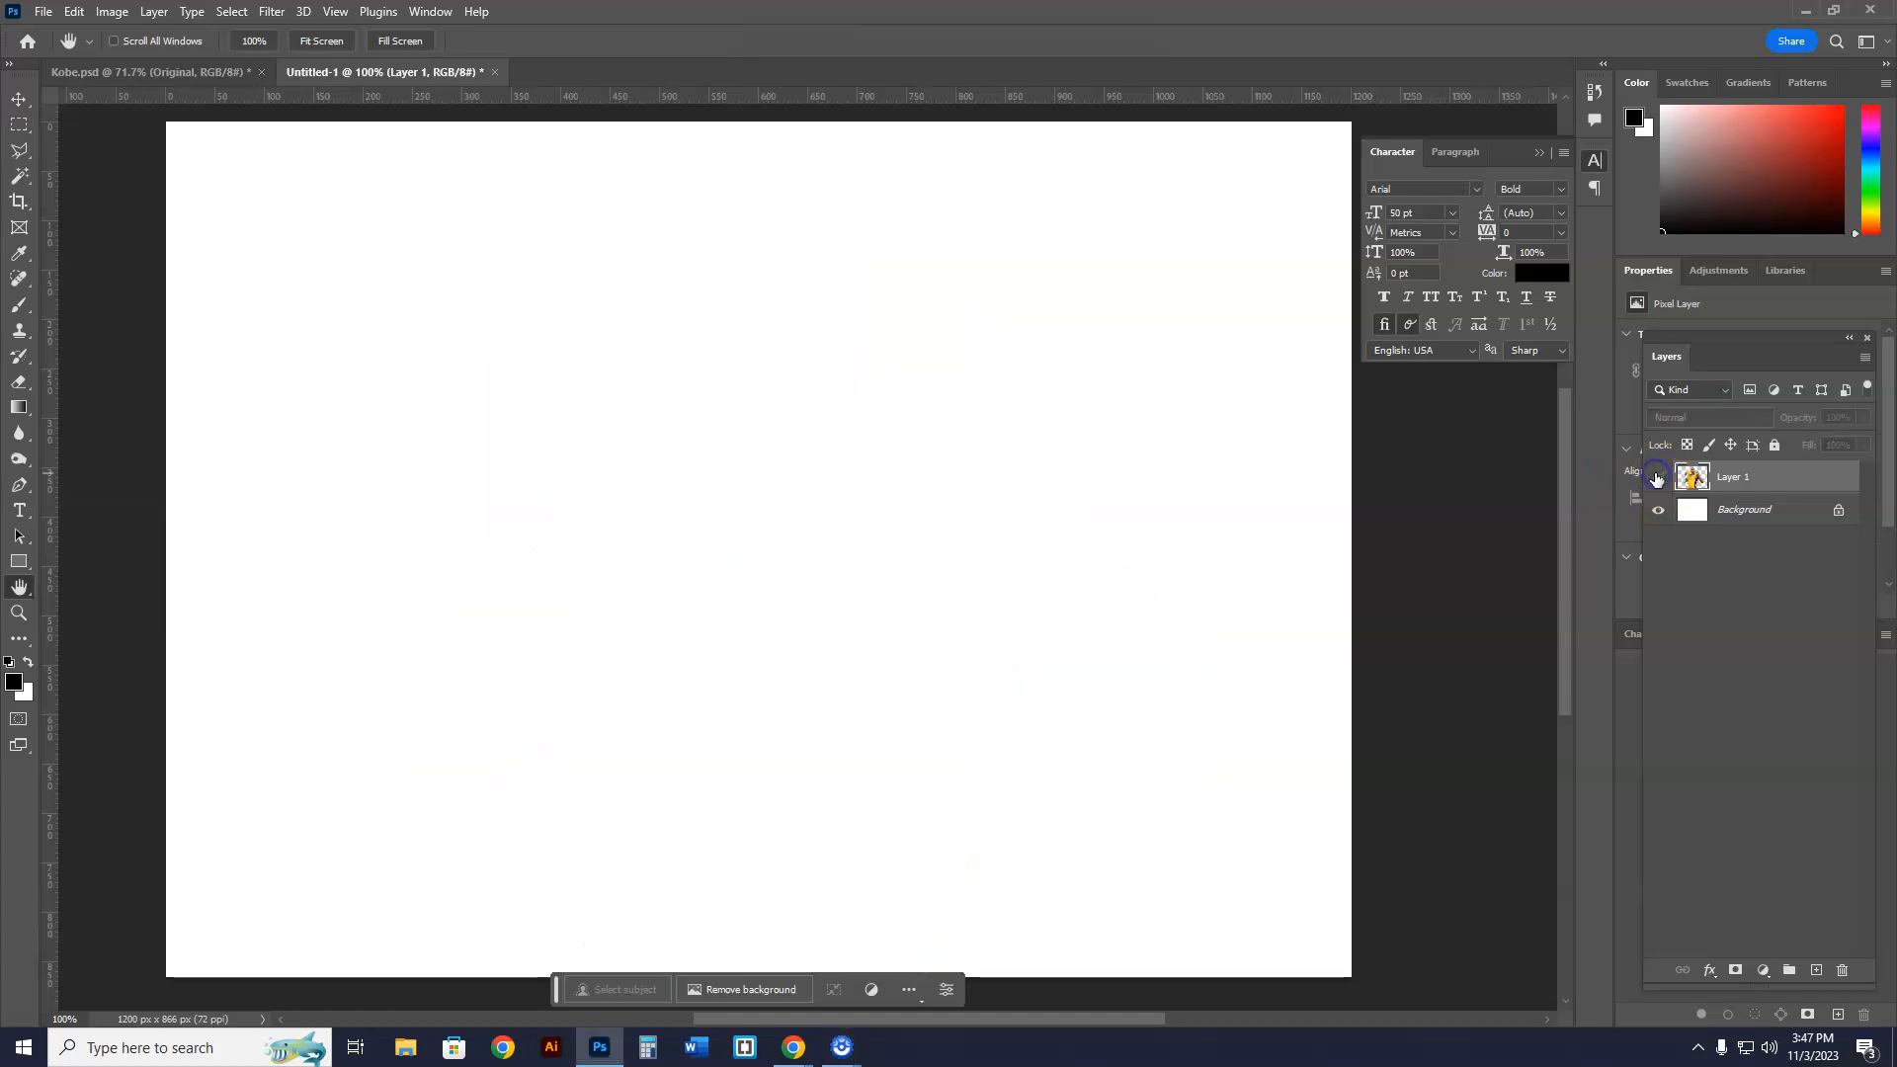
{"action": "left_click", "coordinate": [1658, 475]}
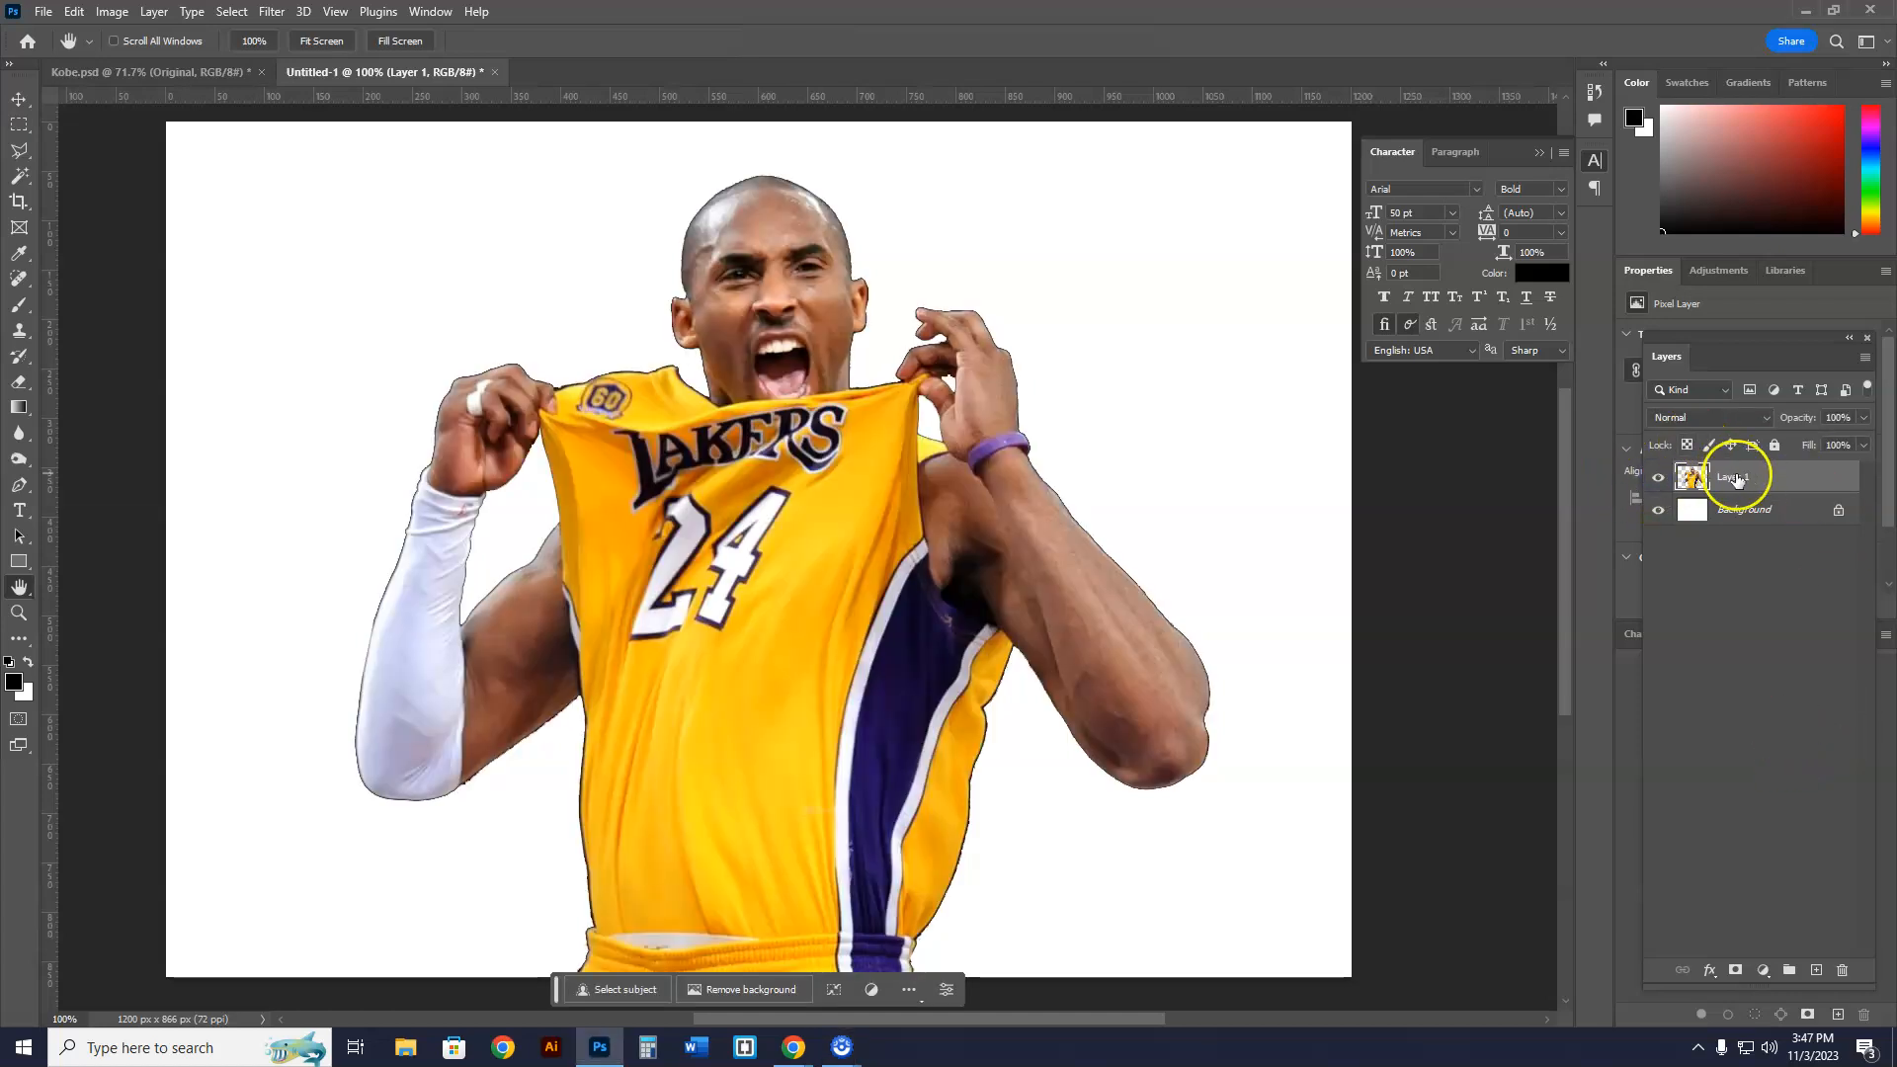
{"action": "double_click", "coordinate": [1732, 476]}
{"action": "type", "text": "Original"}
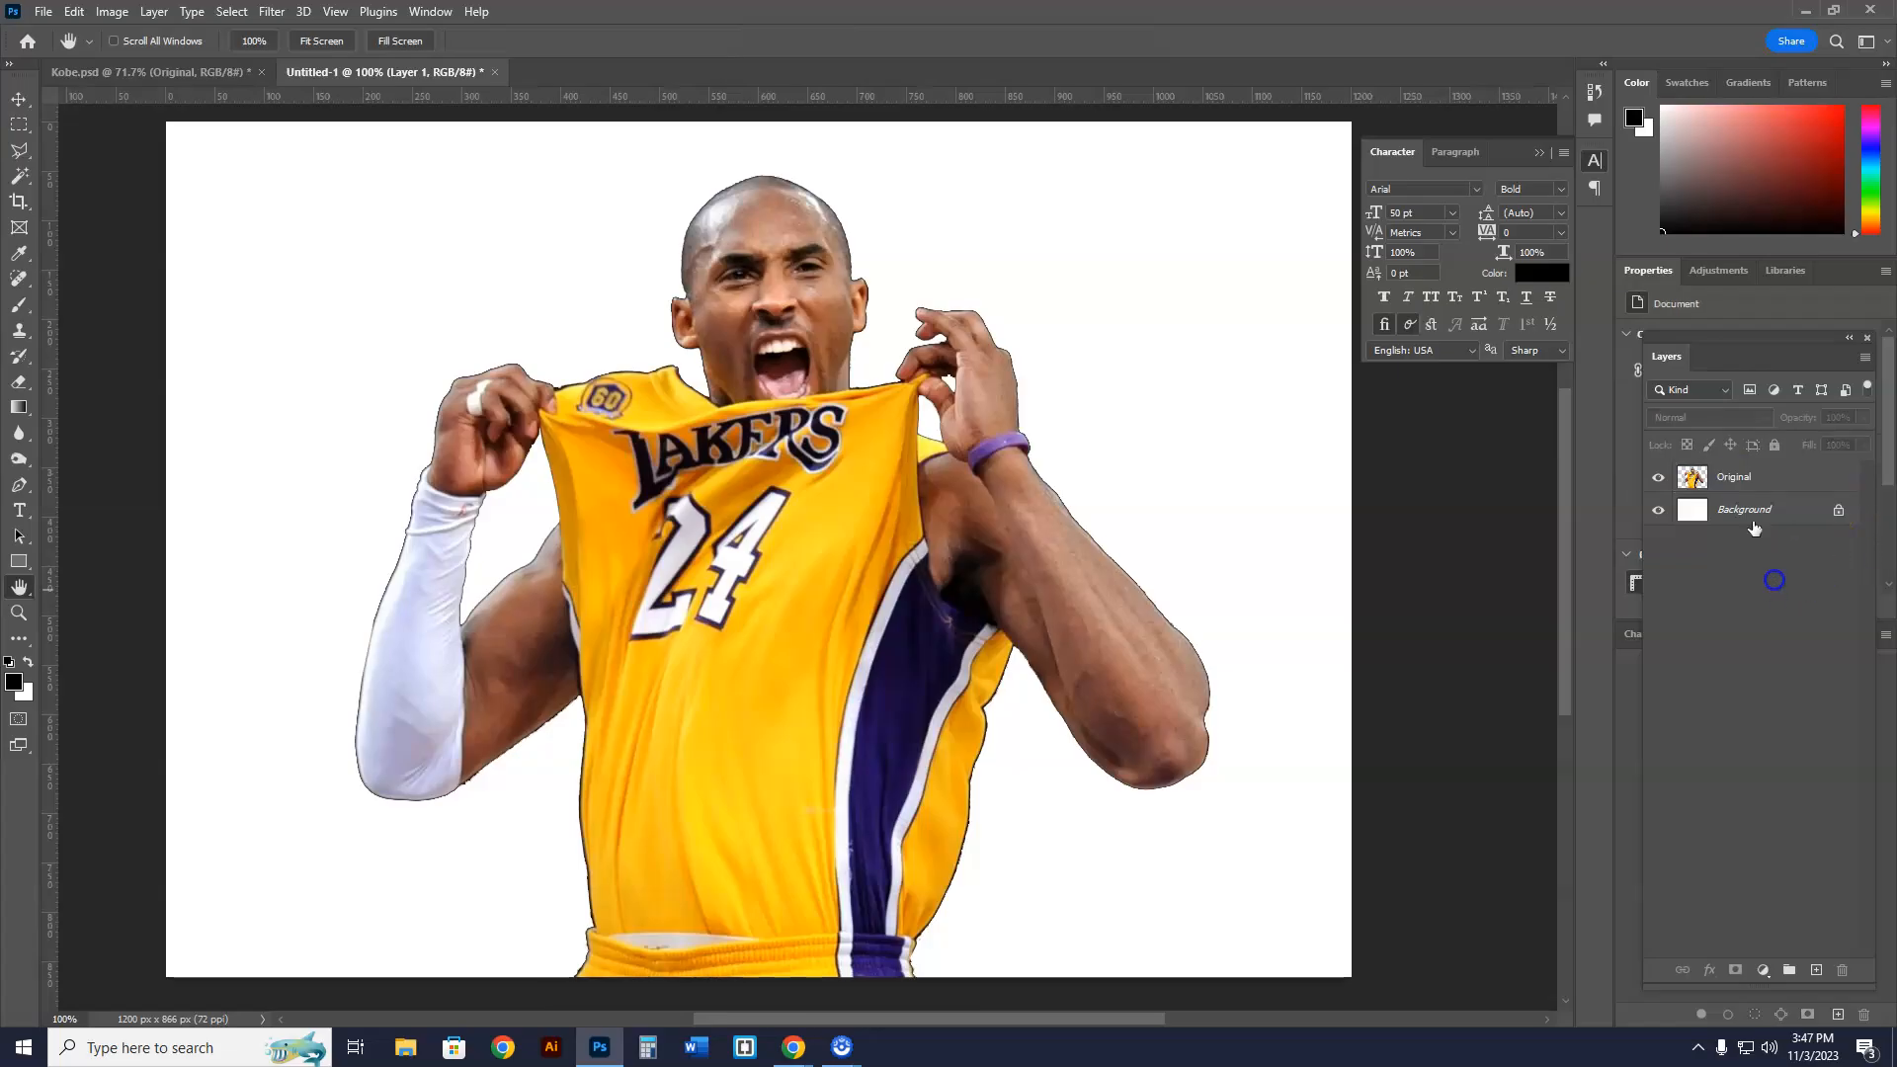
{"action": "left_click", "coordinate": [1734, 475]}
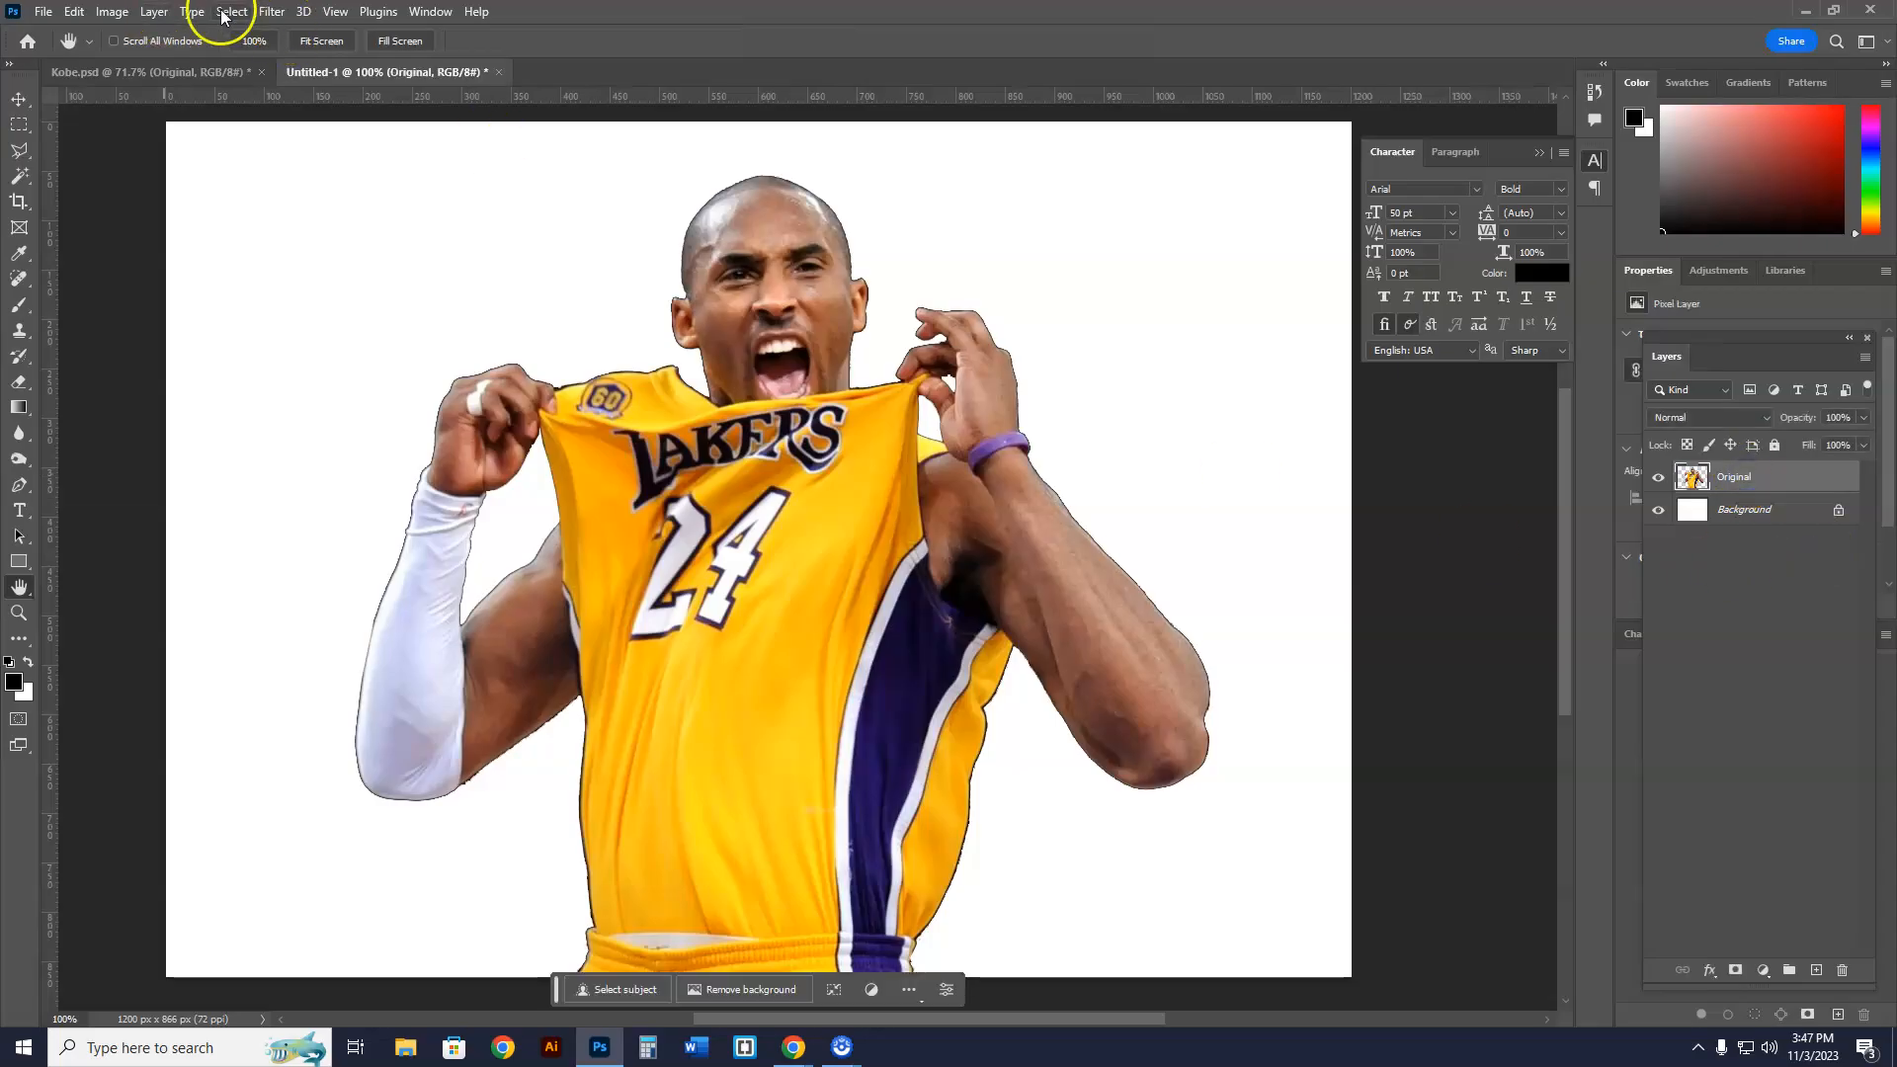
{"action": "left_click", "coordinate": [230, 11]}
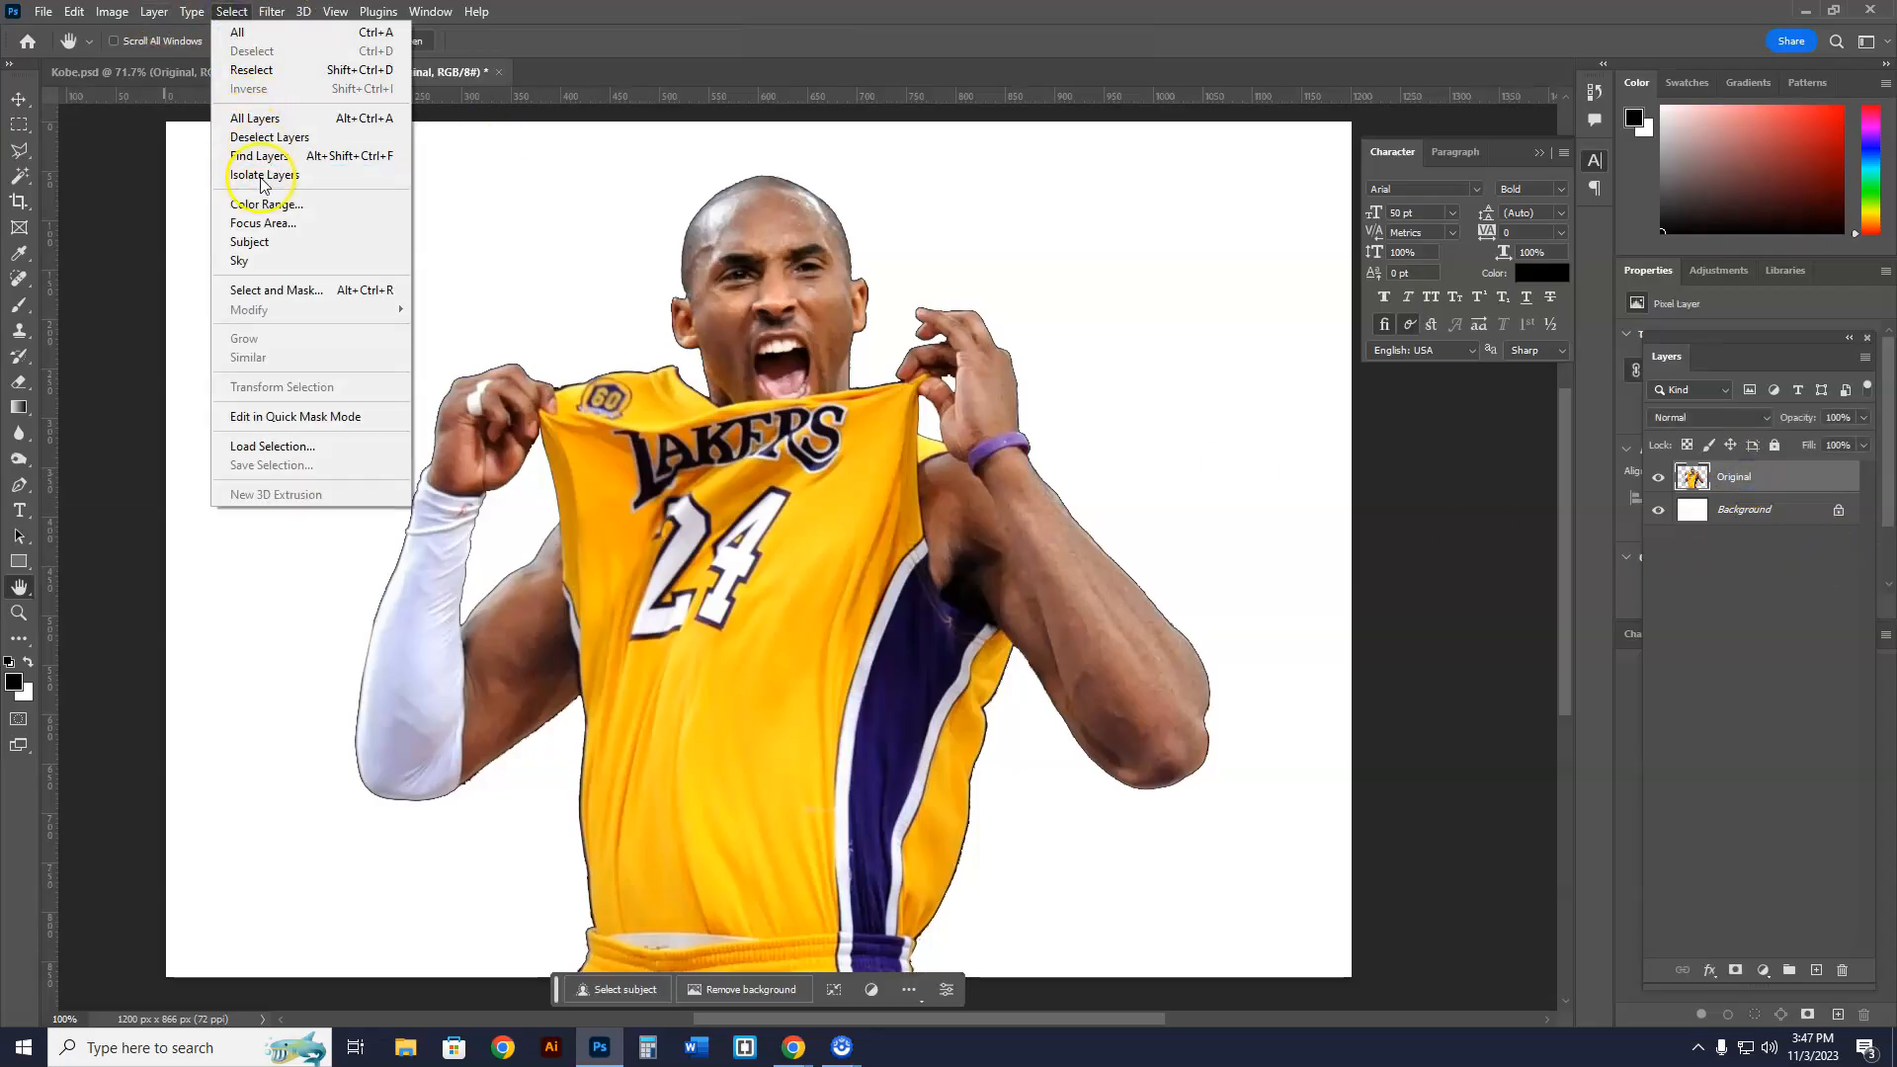
{"action": "left_click", "coordinate": [266, 203]}
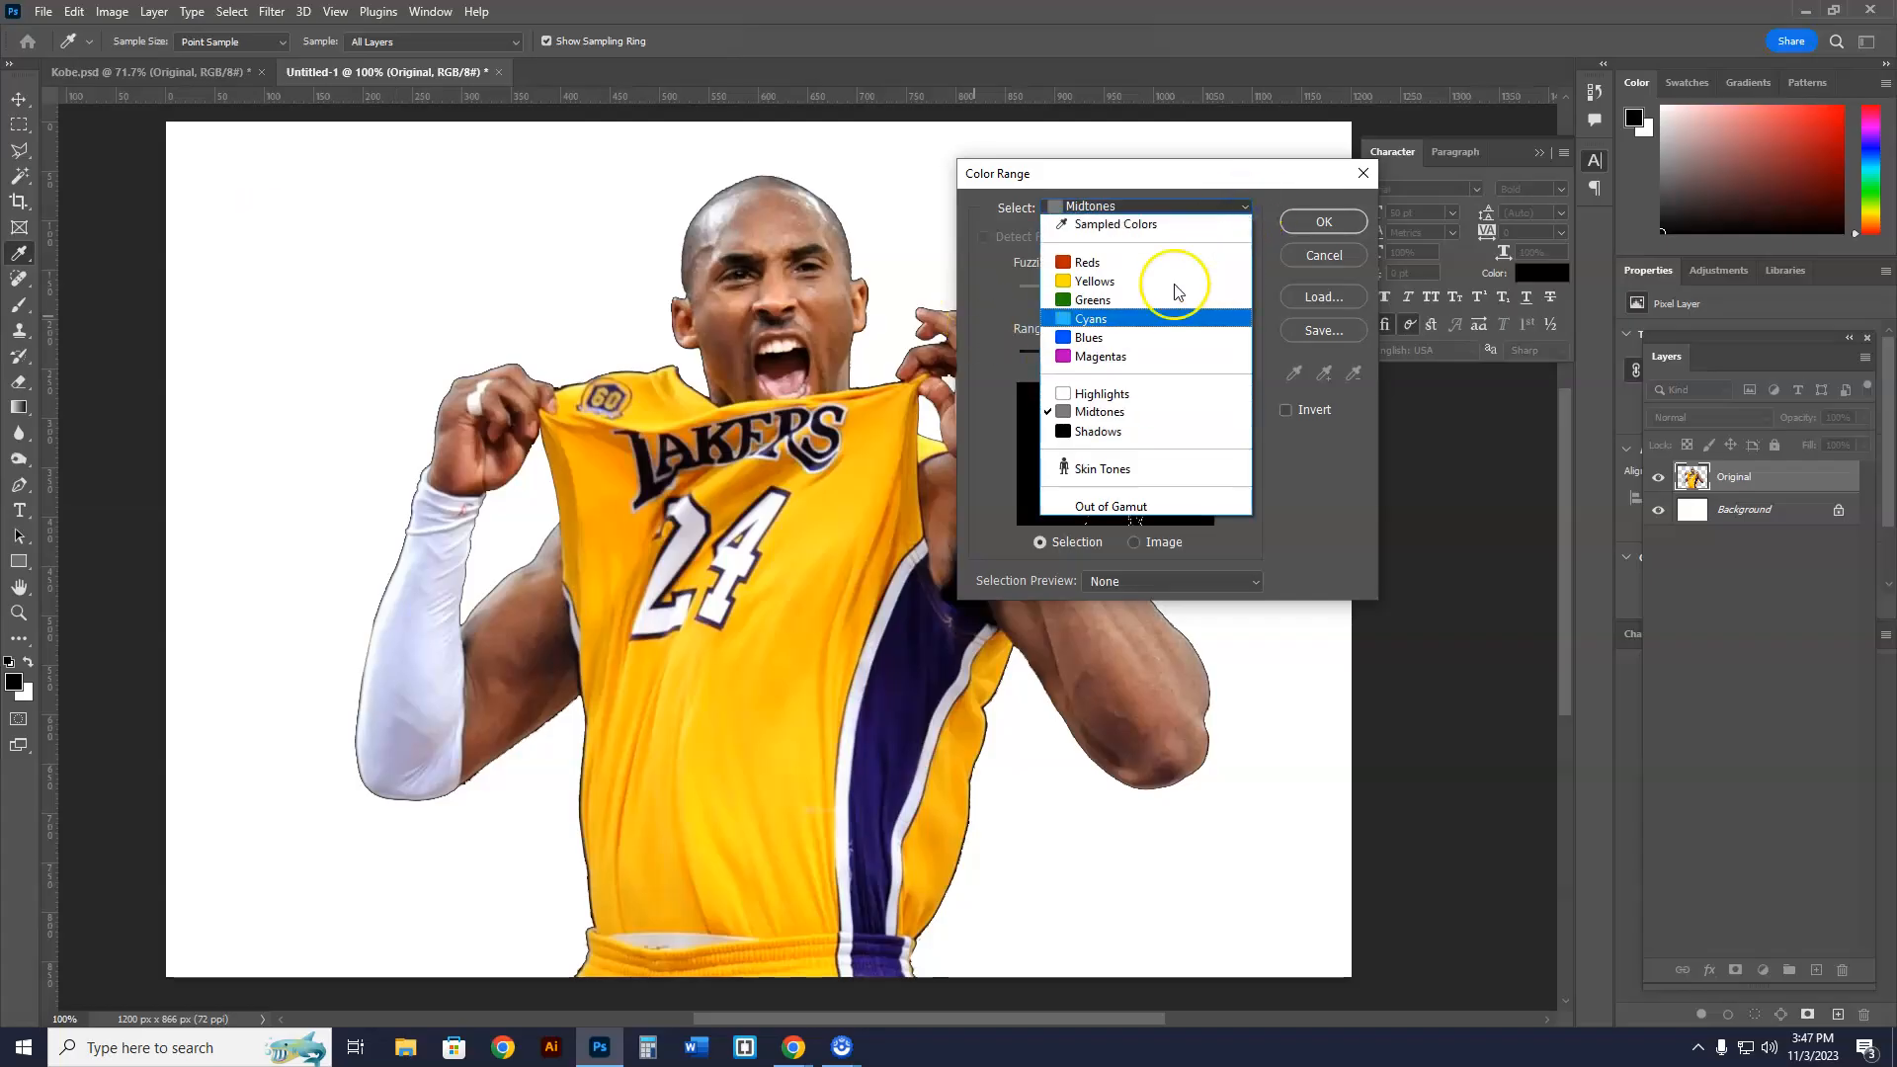
- Select the photo's shadow tones with Color Range, copy them, and add a new layer
{"action": "left_click", "coordinate": [1098, 431]}
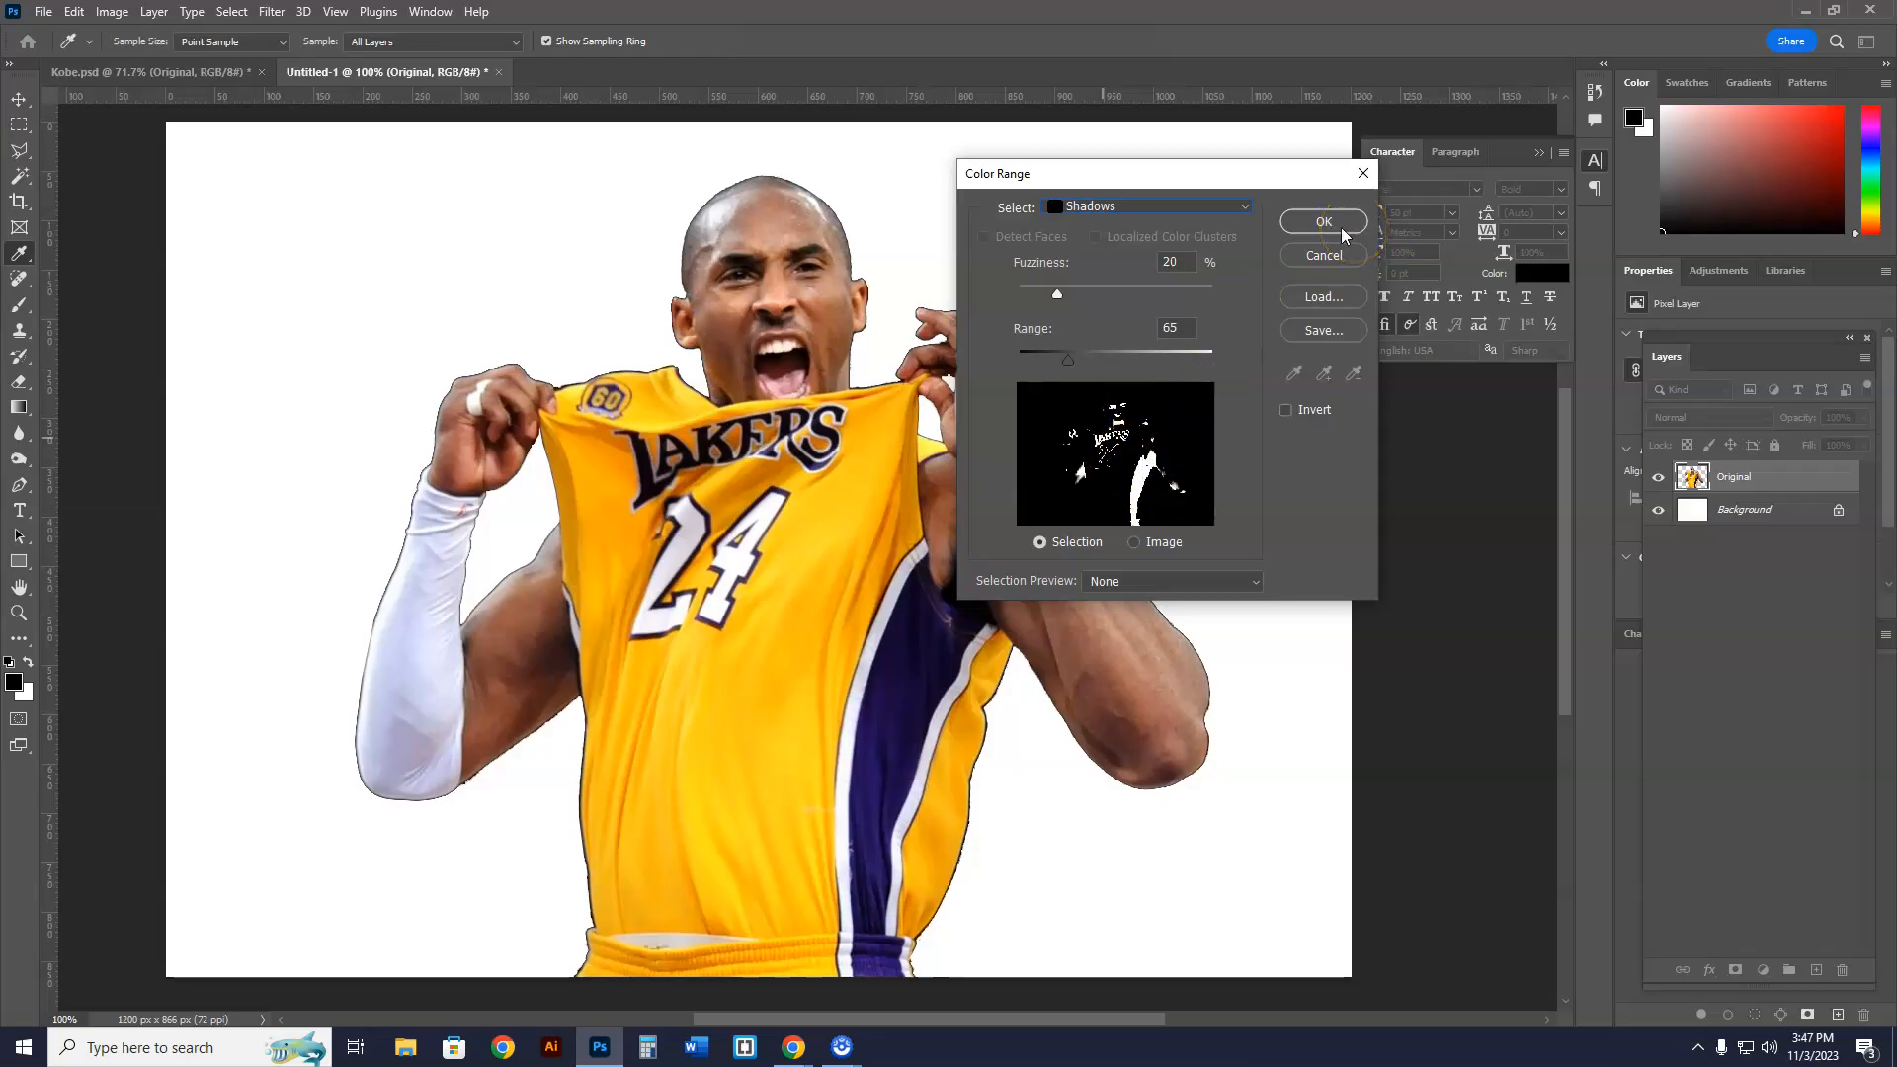
{"action": "left_click", "coordinate": [1323, 222]}
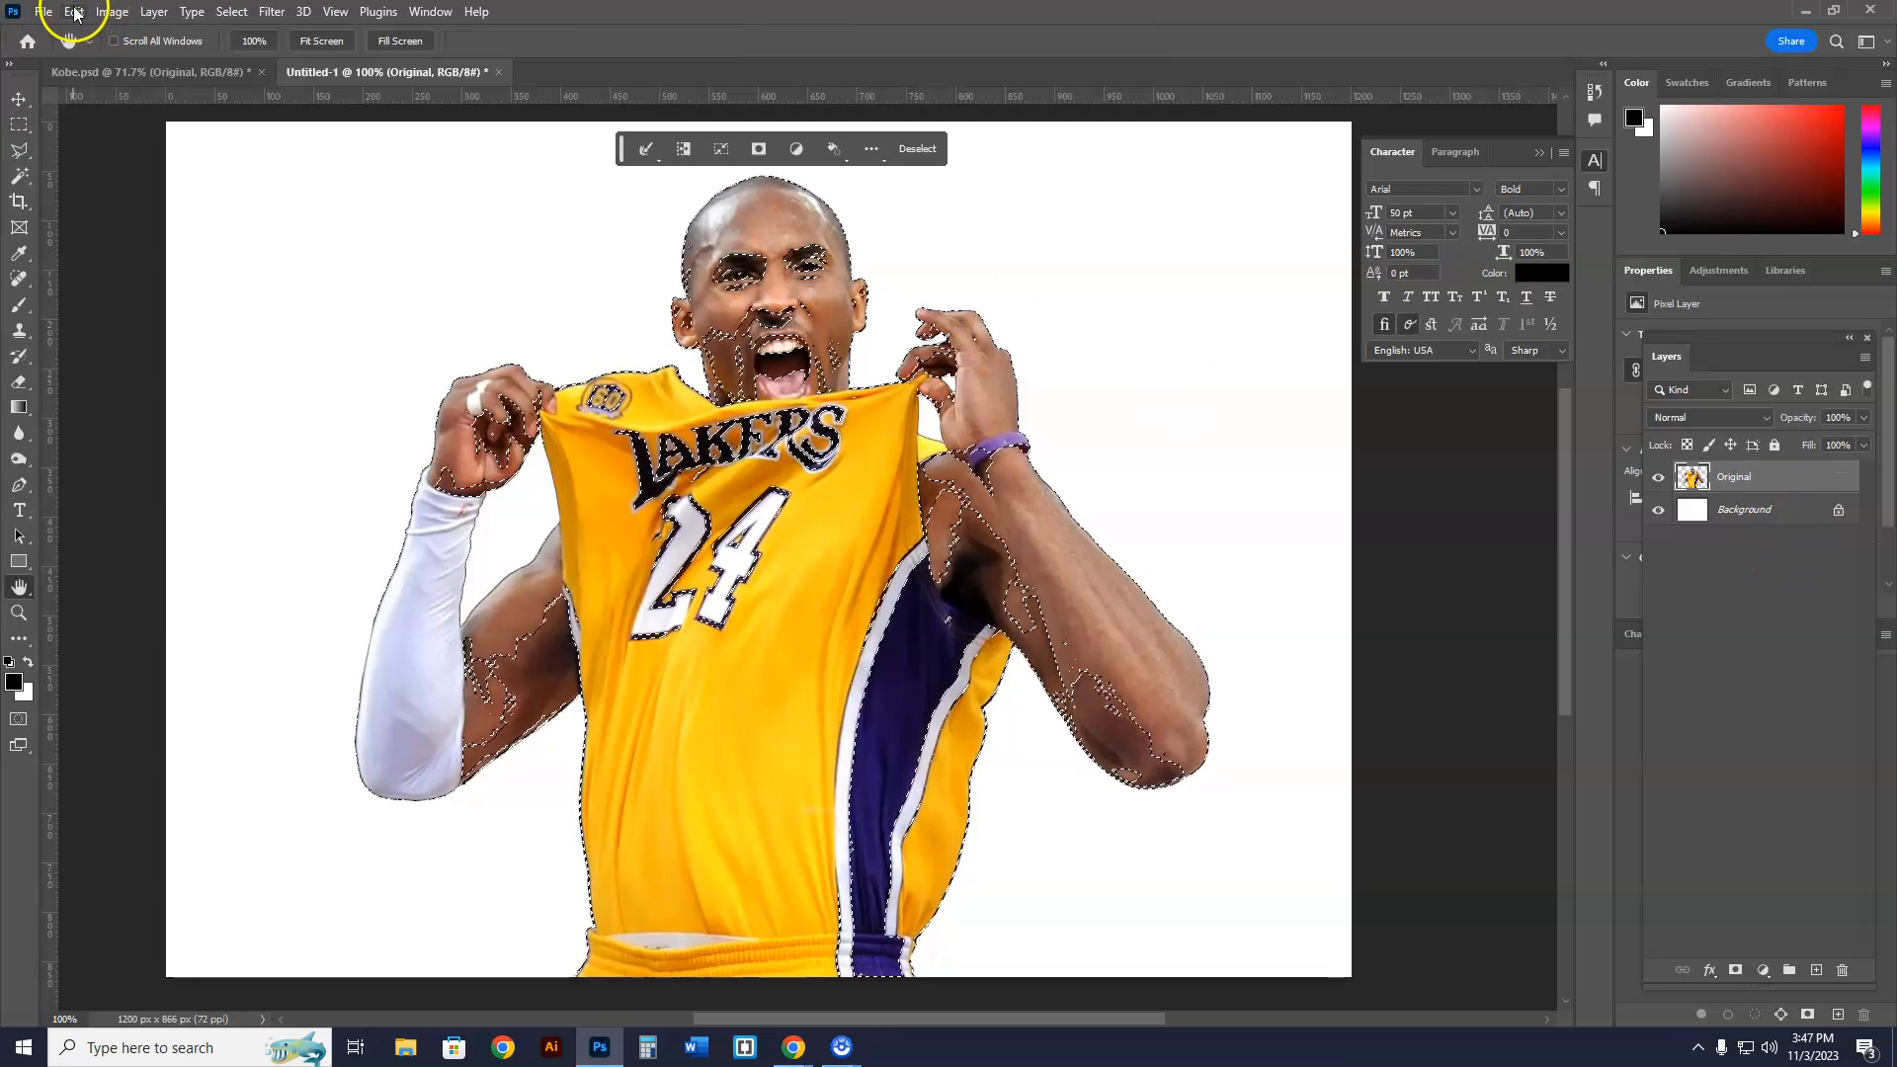
{"action": "left_click", "coordinate": [74, 11]}
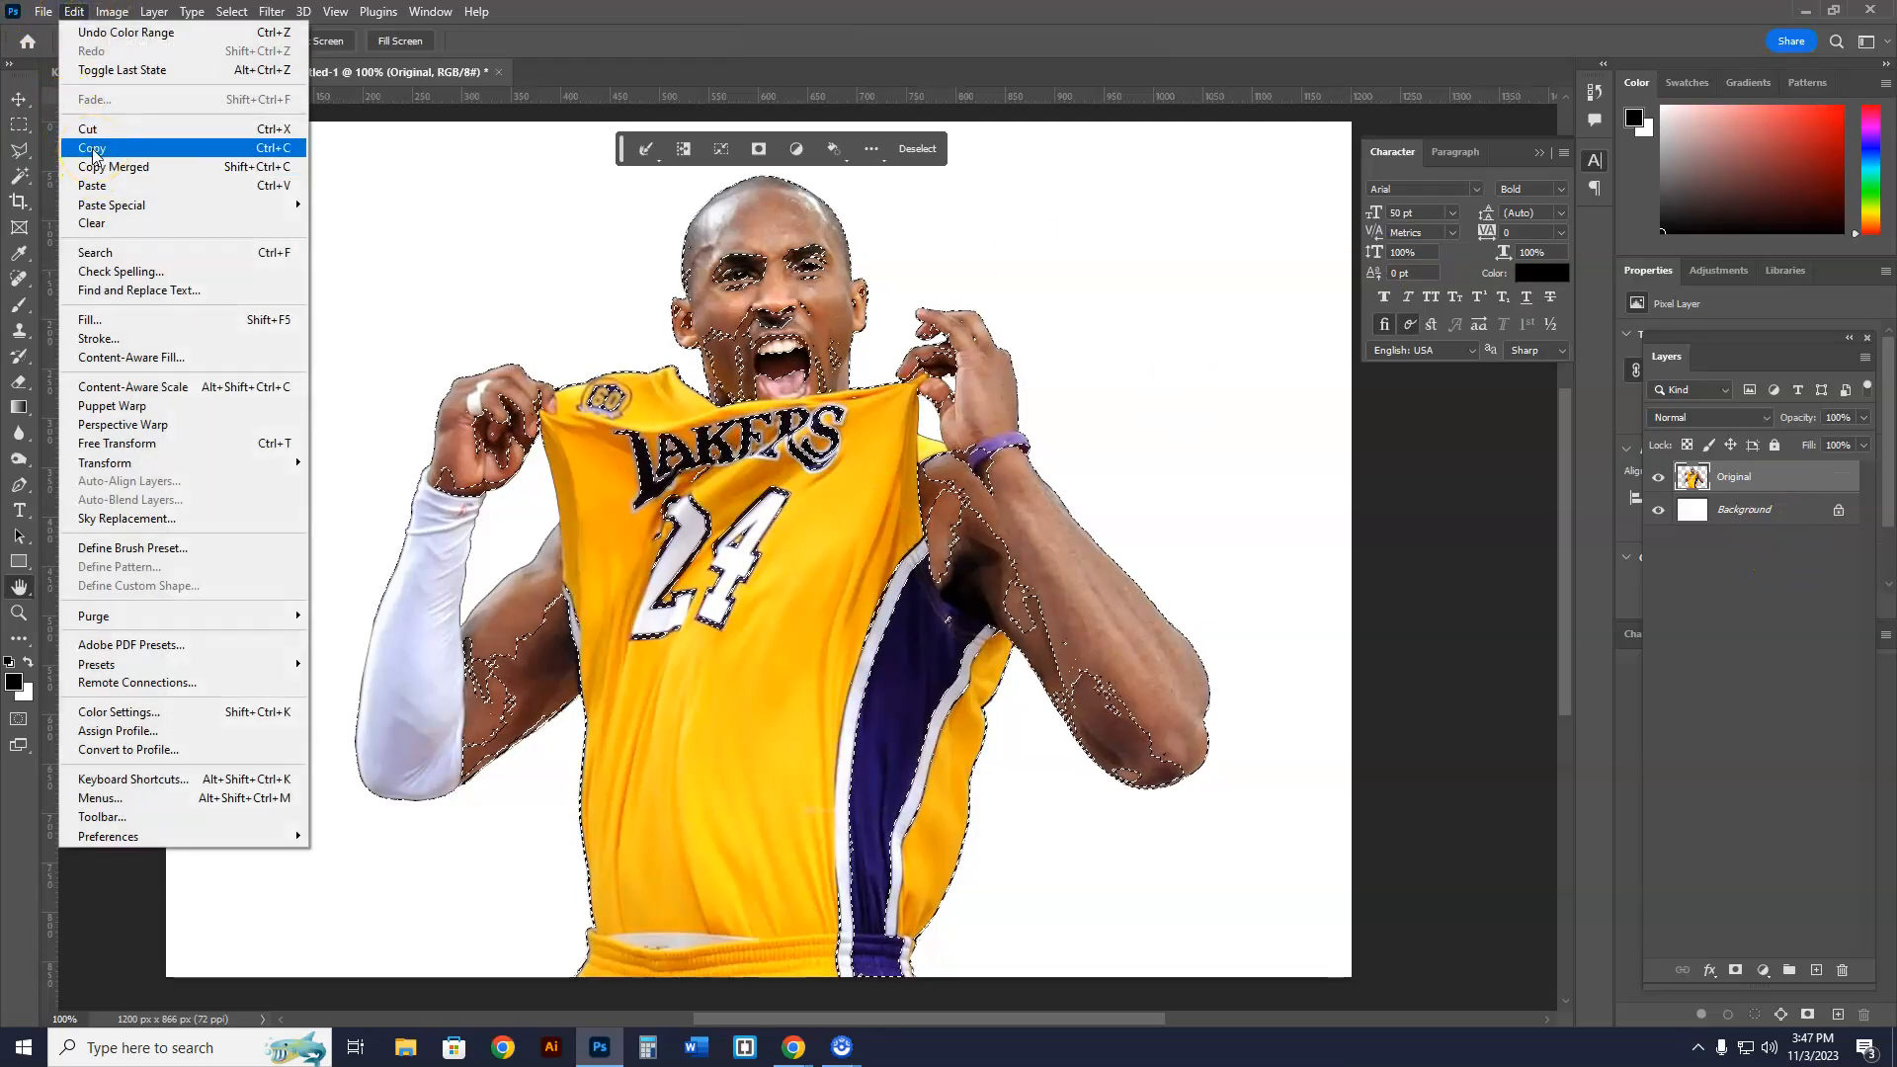
{"action": "left_click", "coordinate": [92, 147]}
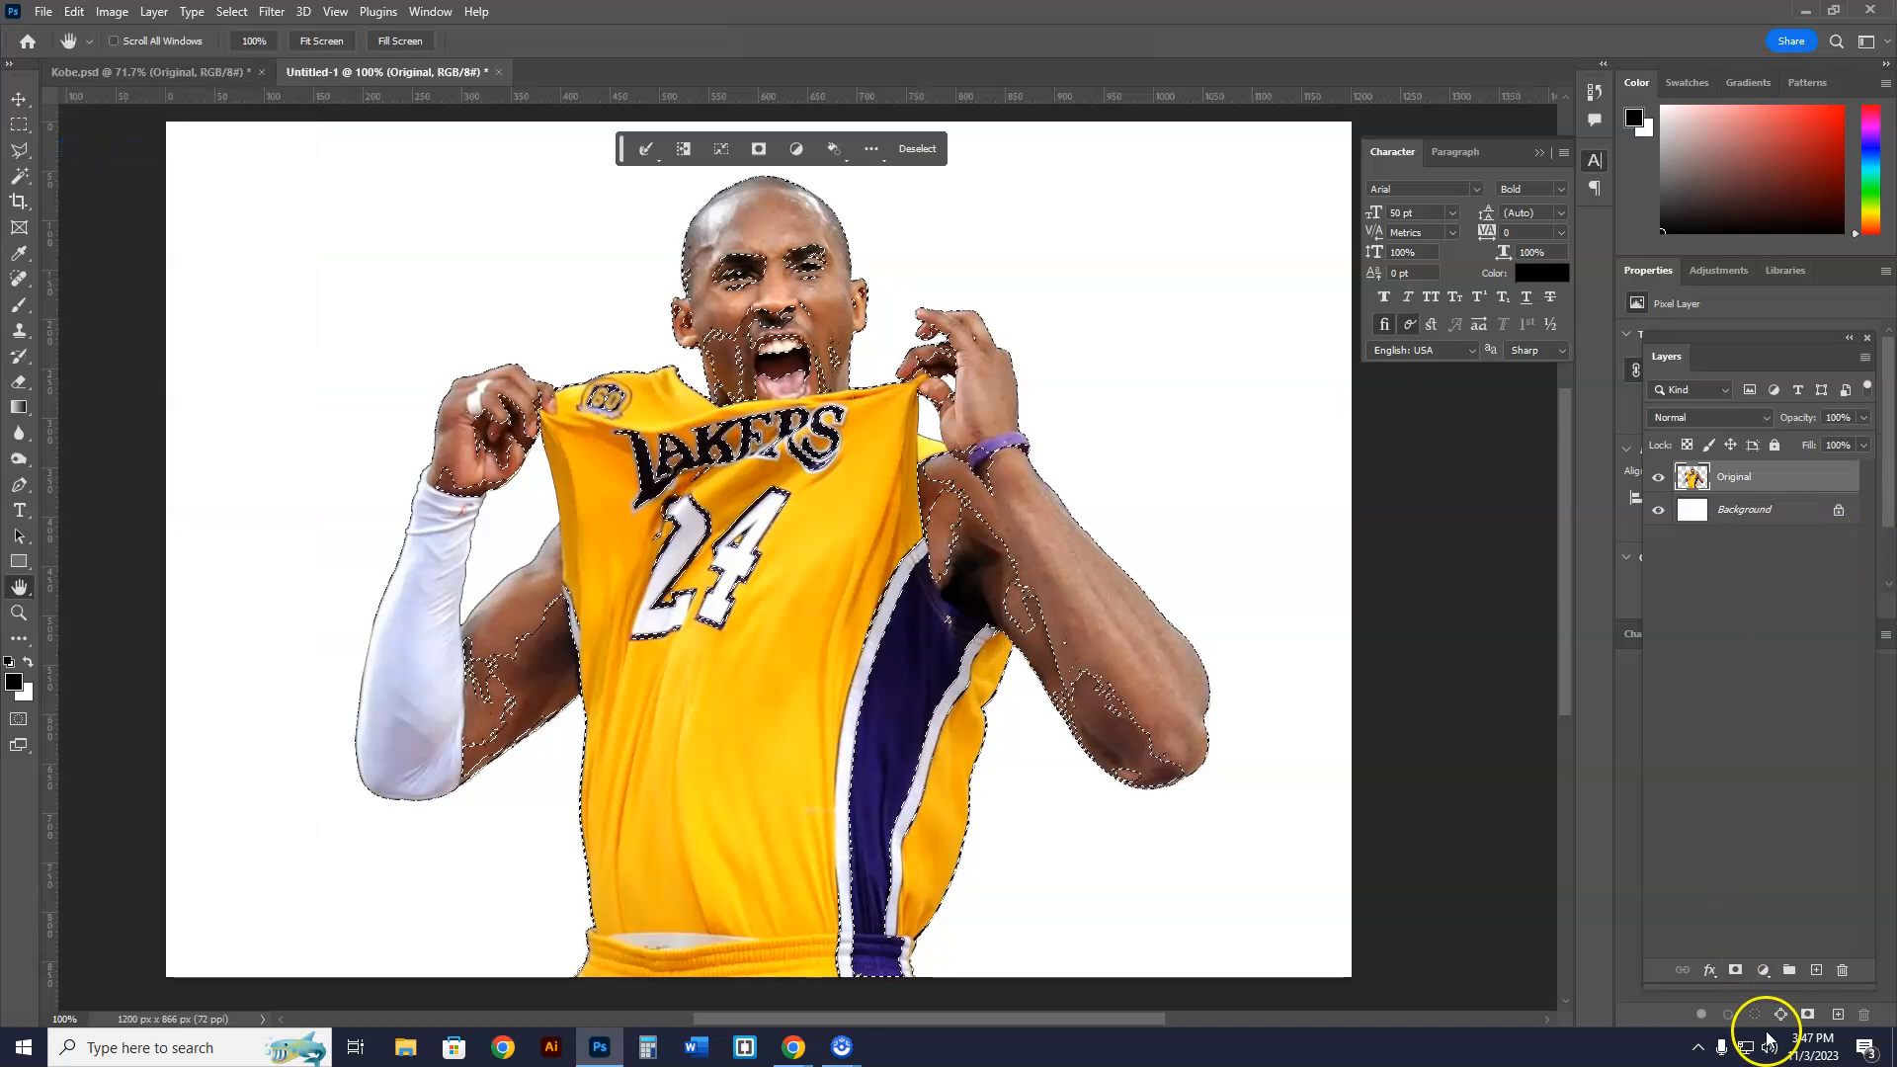
{"action": "left_click", "coordinate": [1815, 970]}
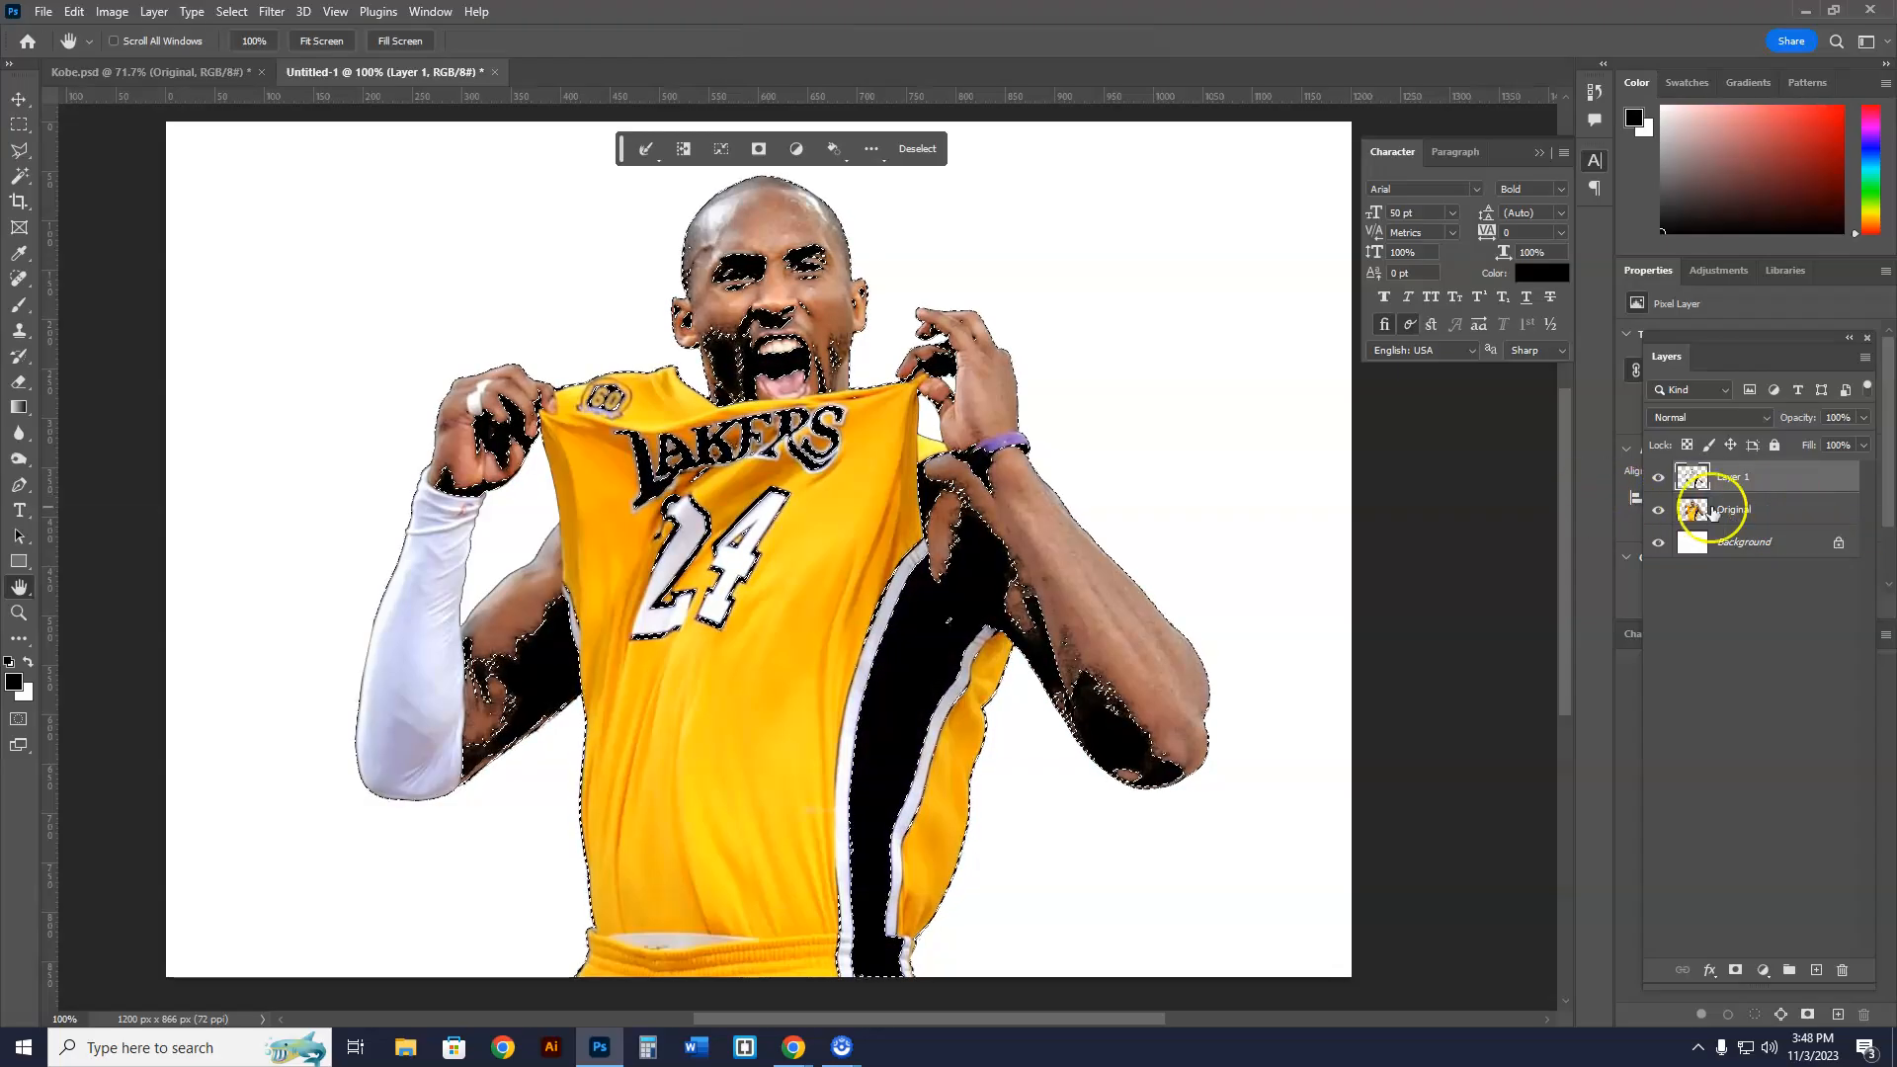
- Name the new black shadow layer Shadows, then hide it and show Original
{"action": "left_click", "coordinate": [1659, 476]}
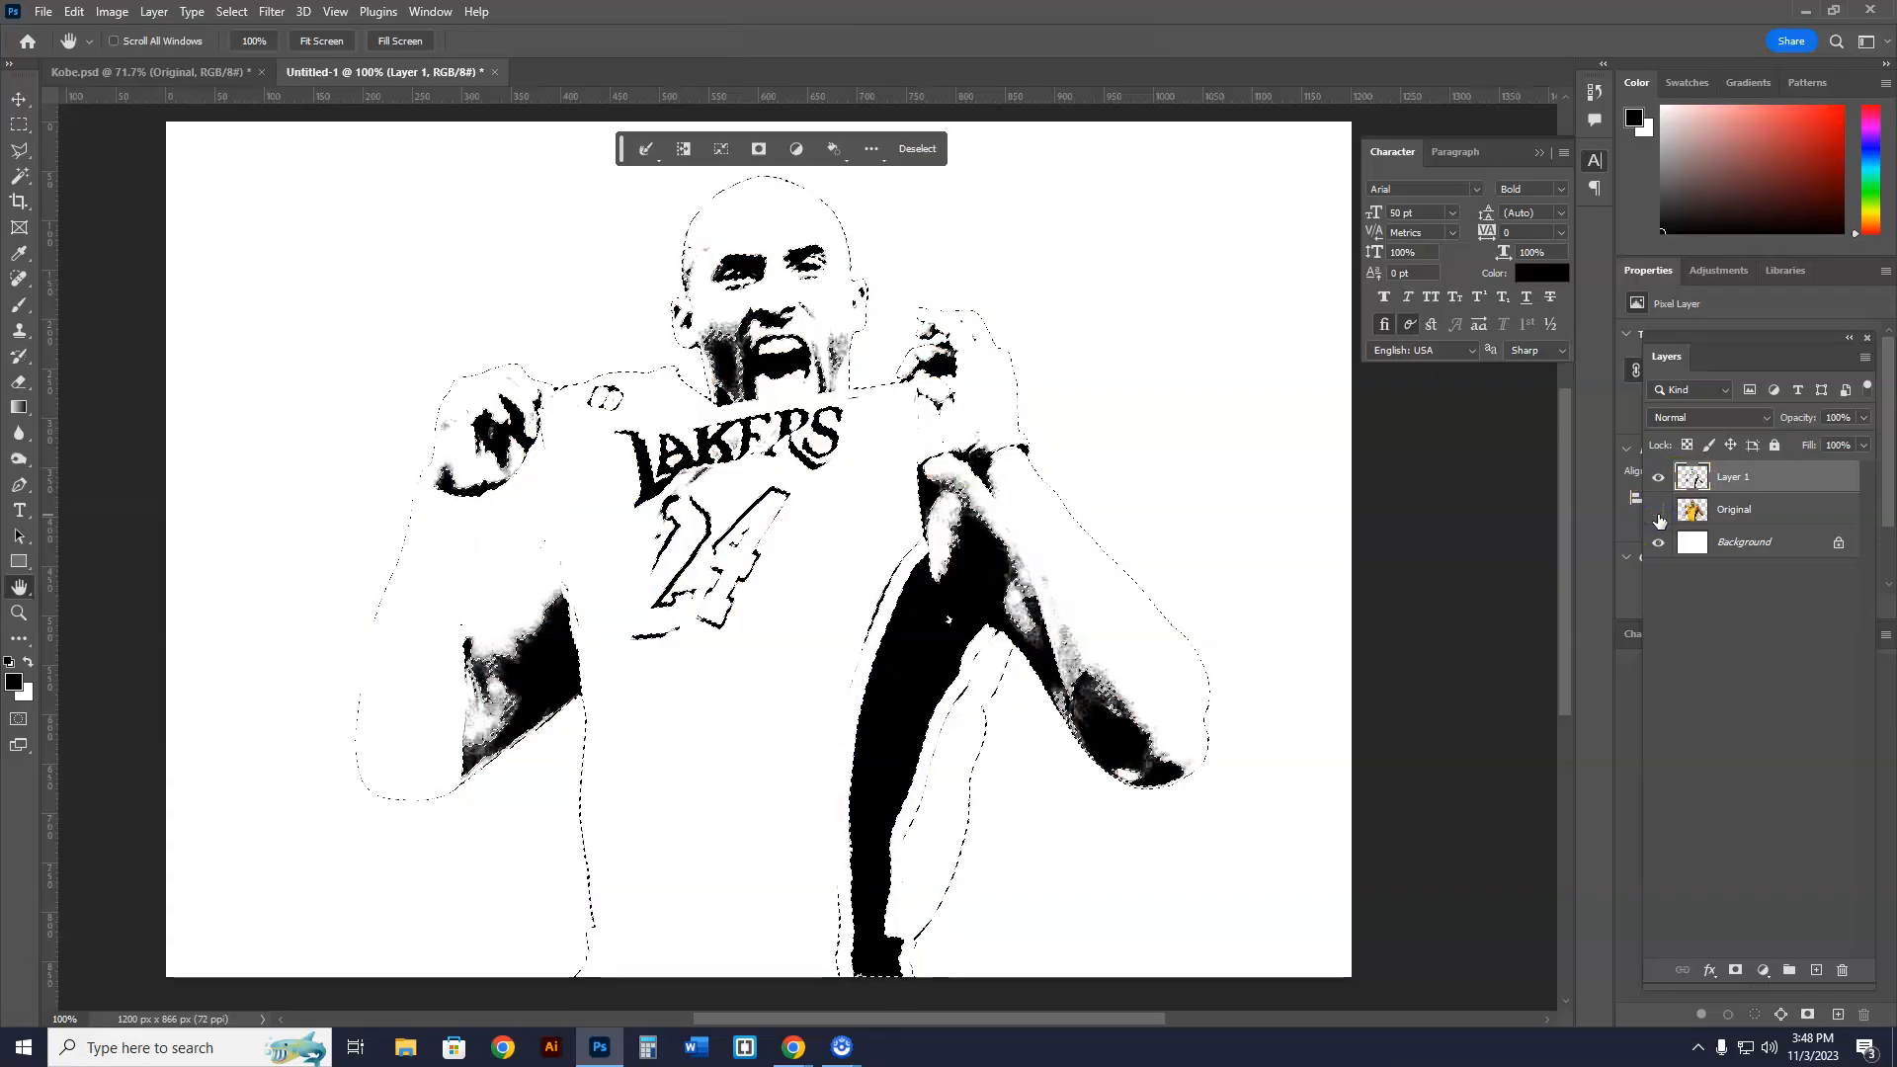
{"action": "left_click", "coordinate": [1658, 517]}
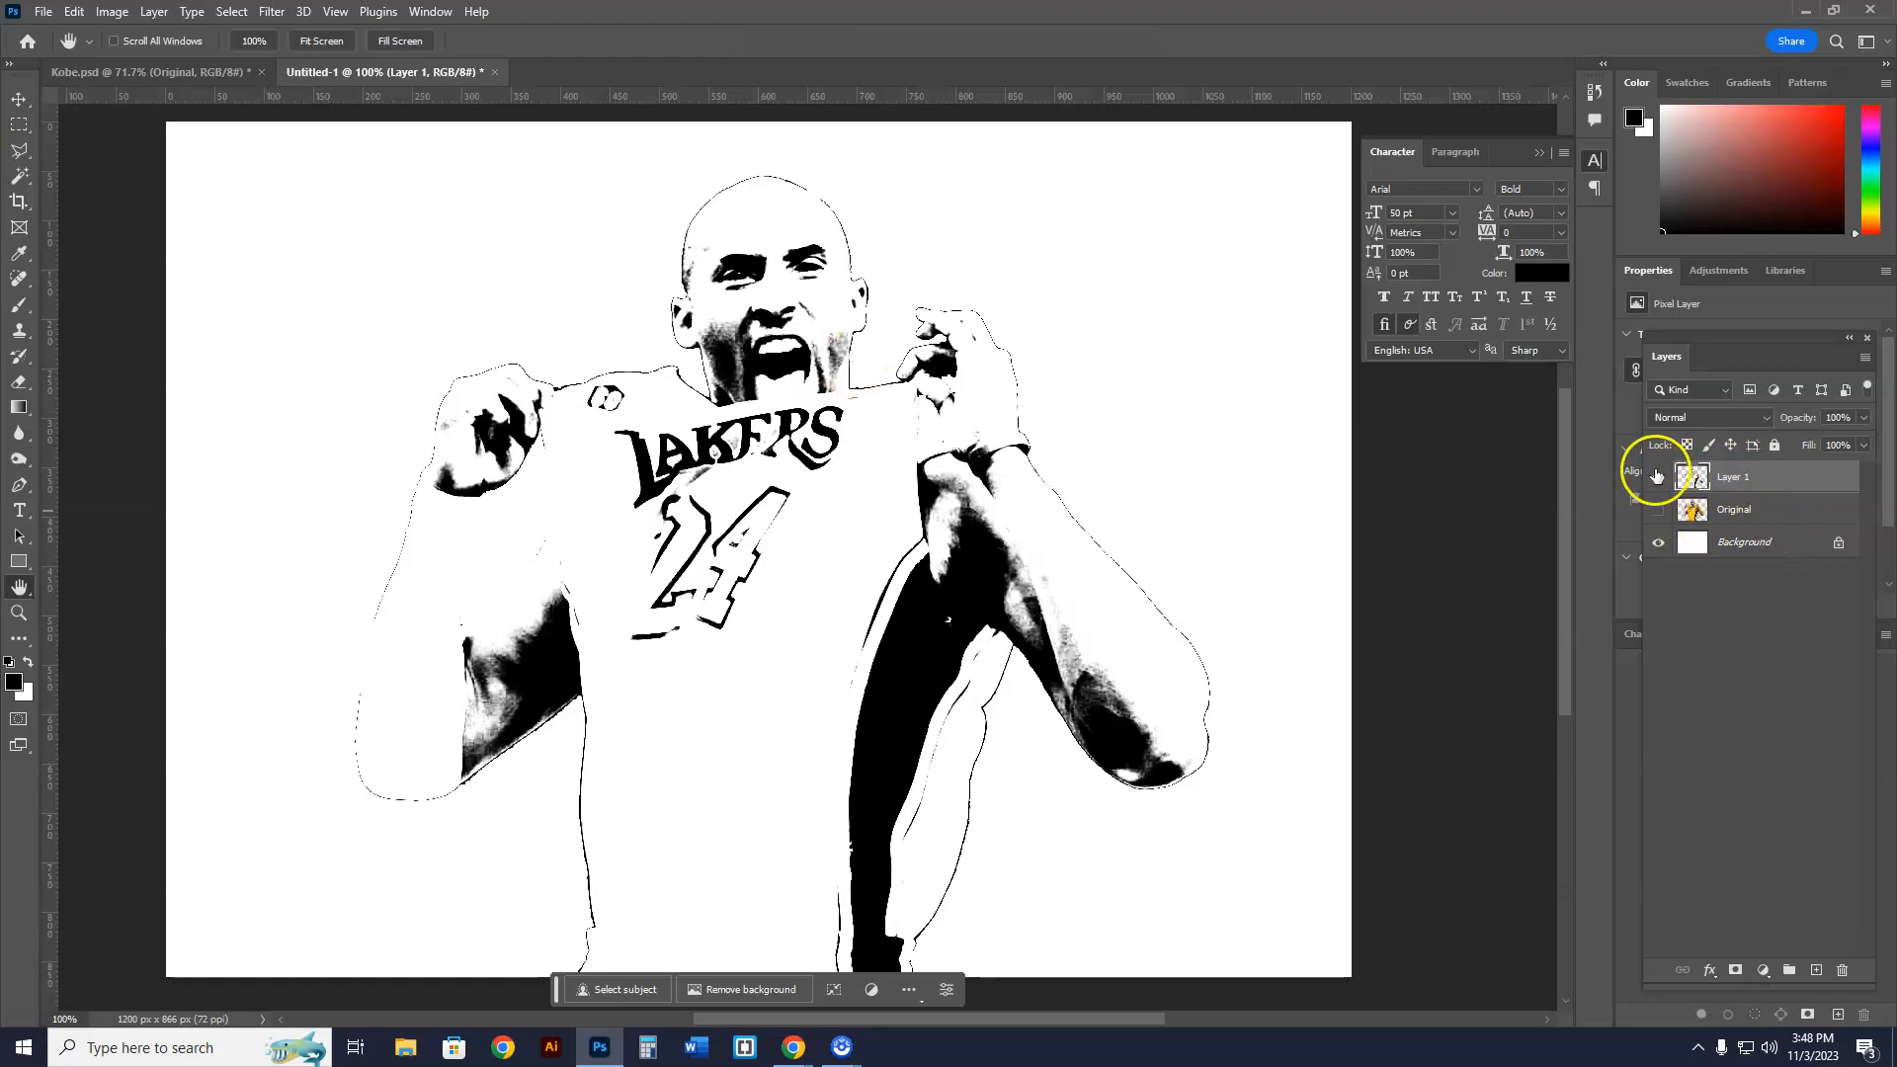
{"action": "double_click", "coordinate": [1732, 476]}
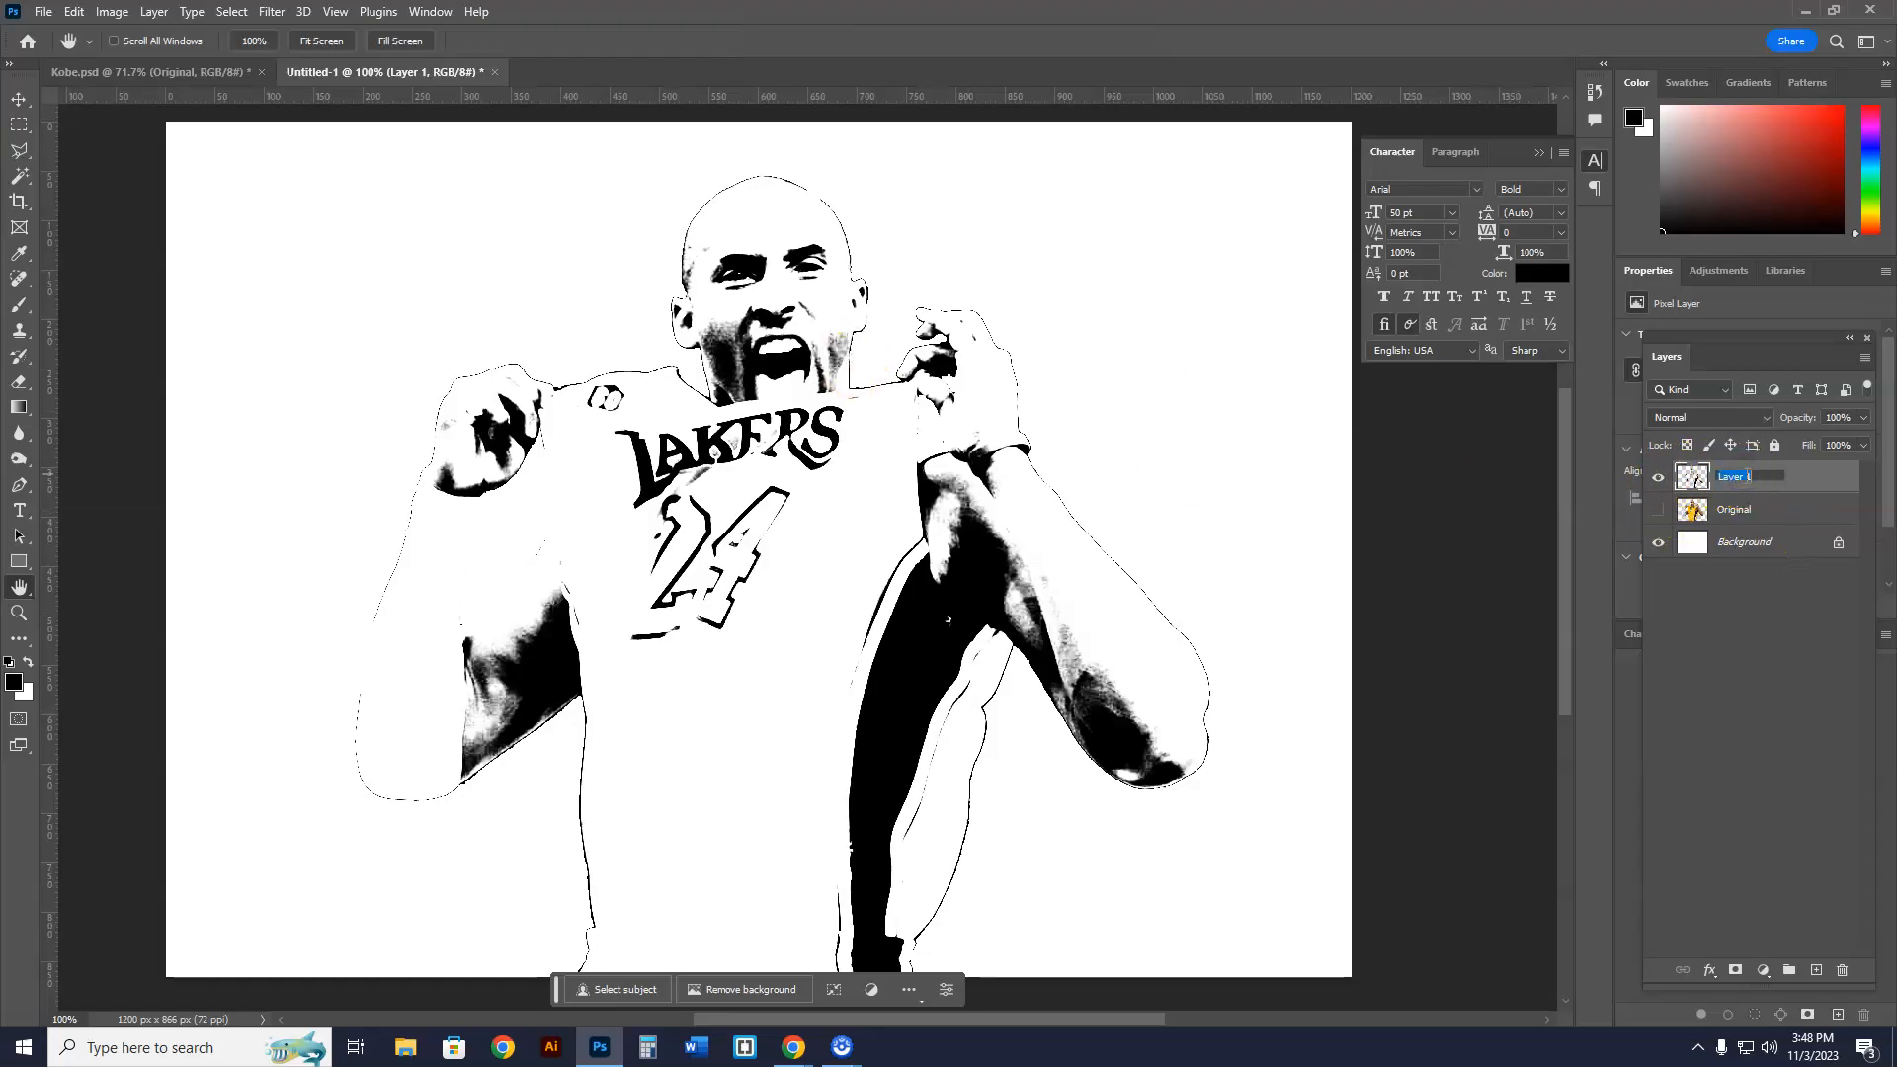
{"action": "type", "text": "Shadows"}
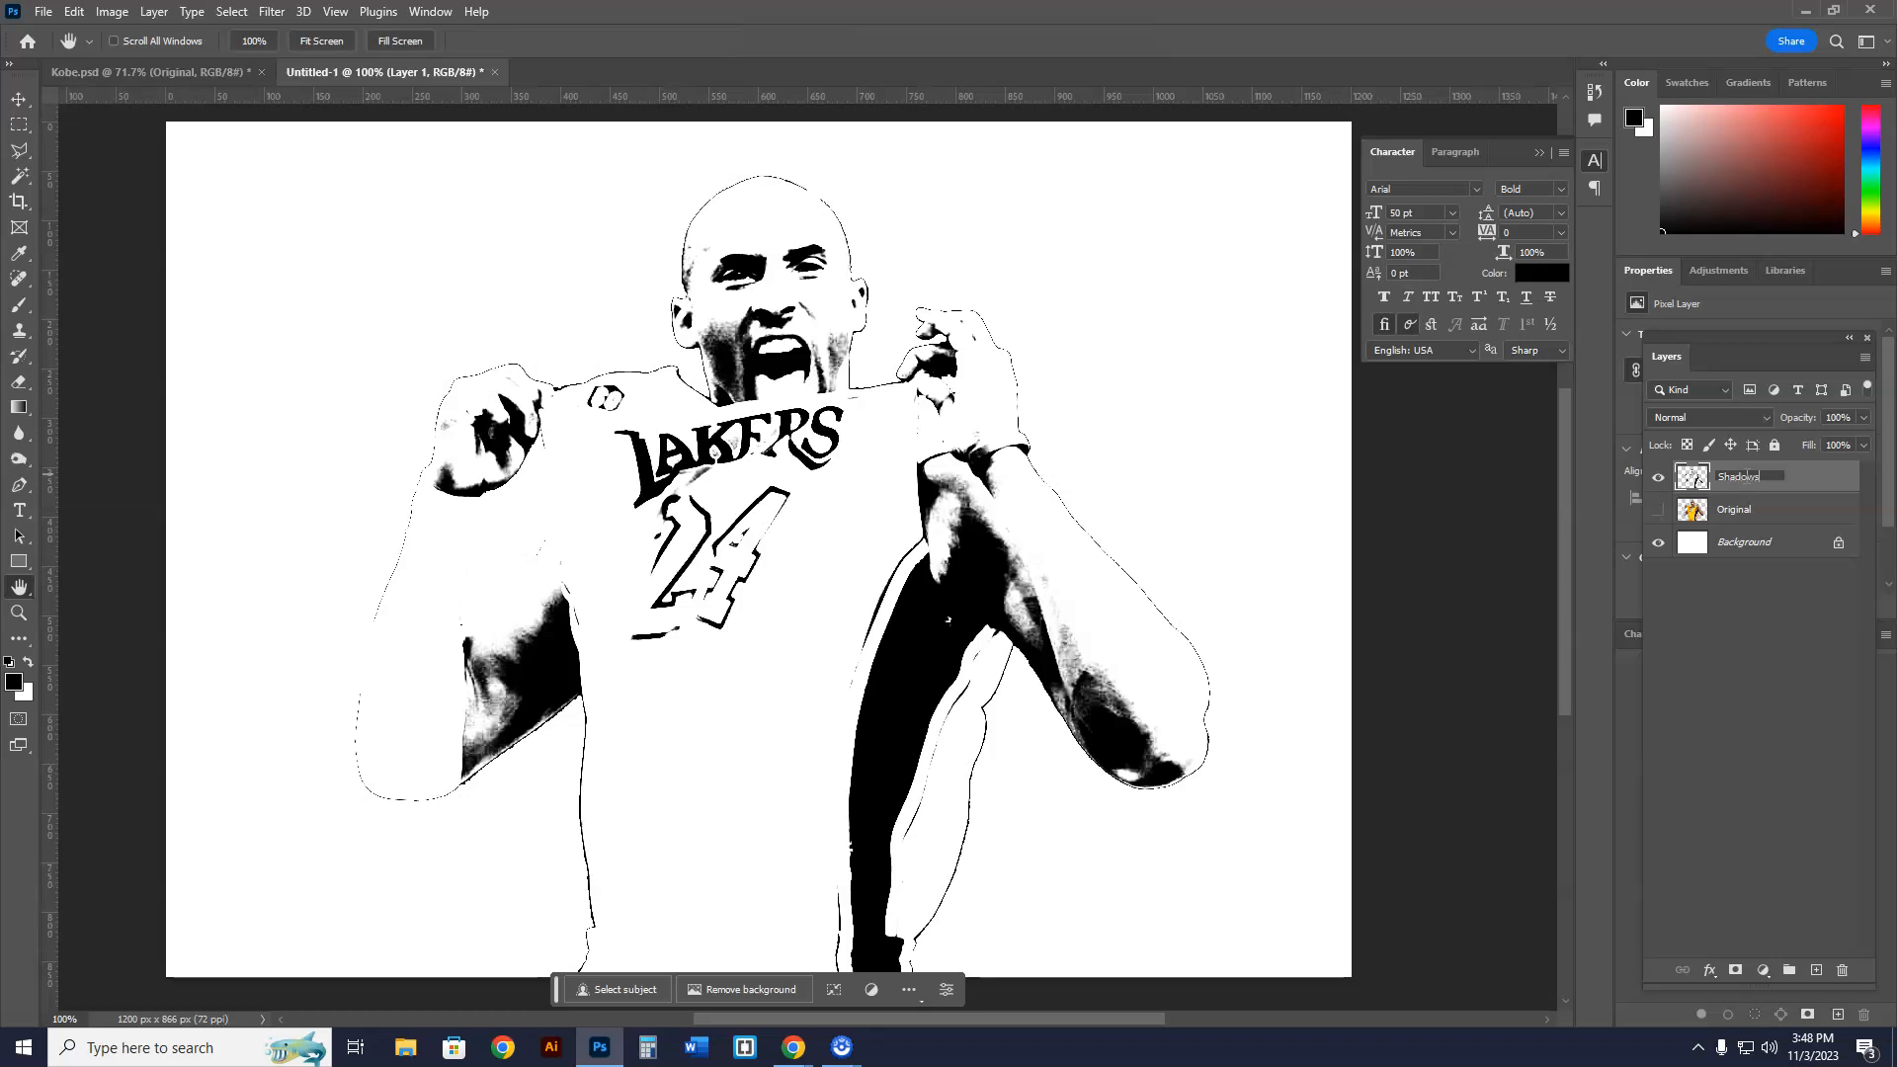
{"action": "left_click", "coordinate": [1659, 475]}
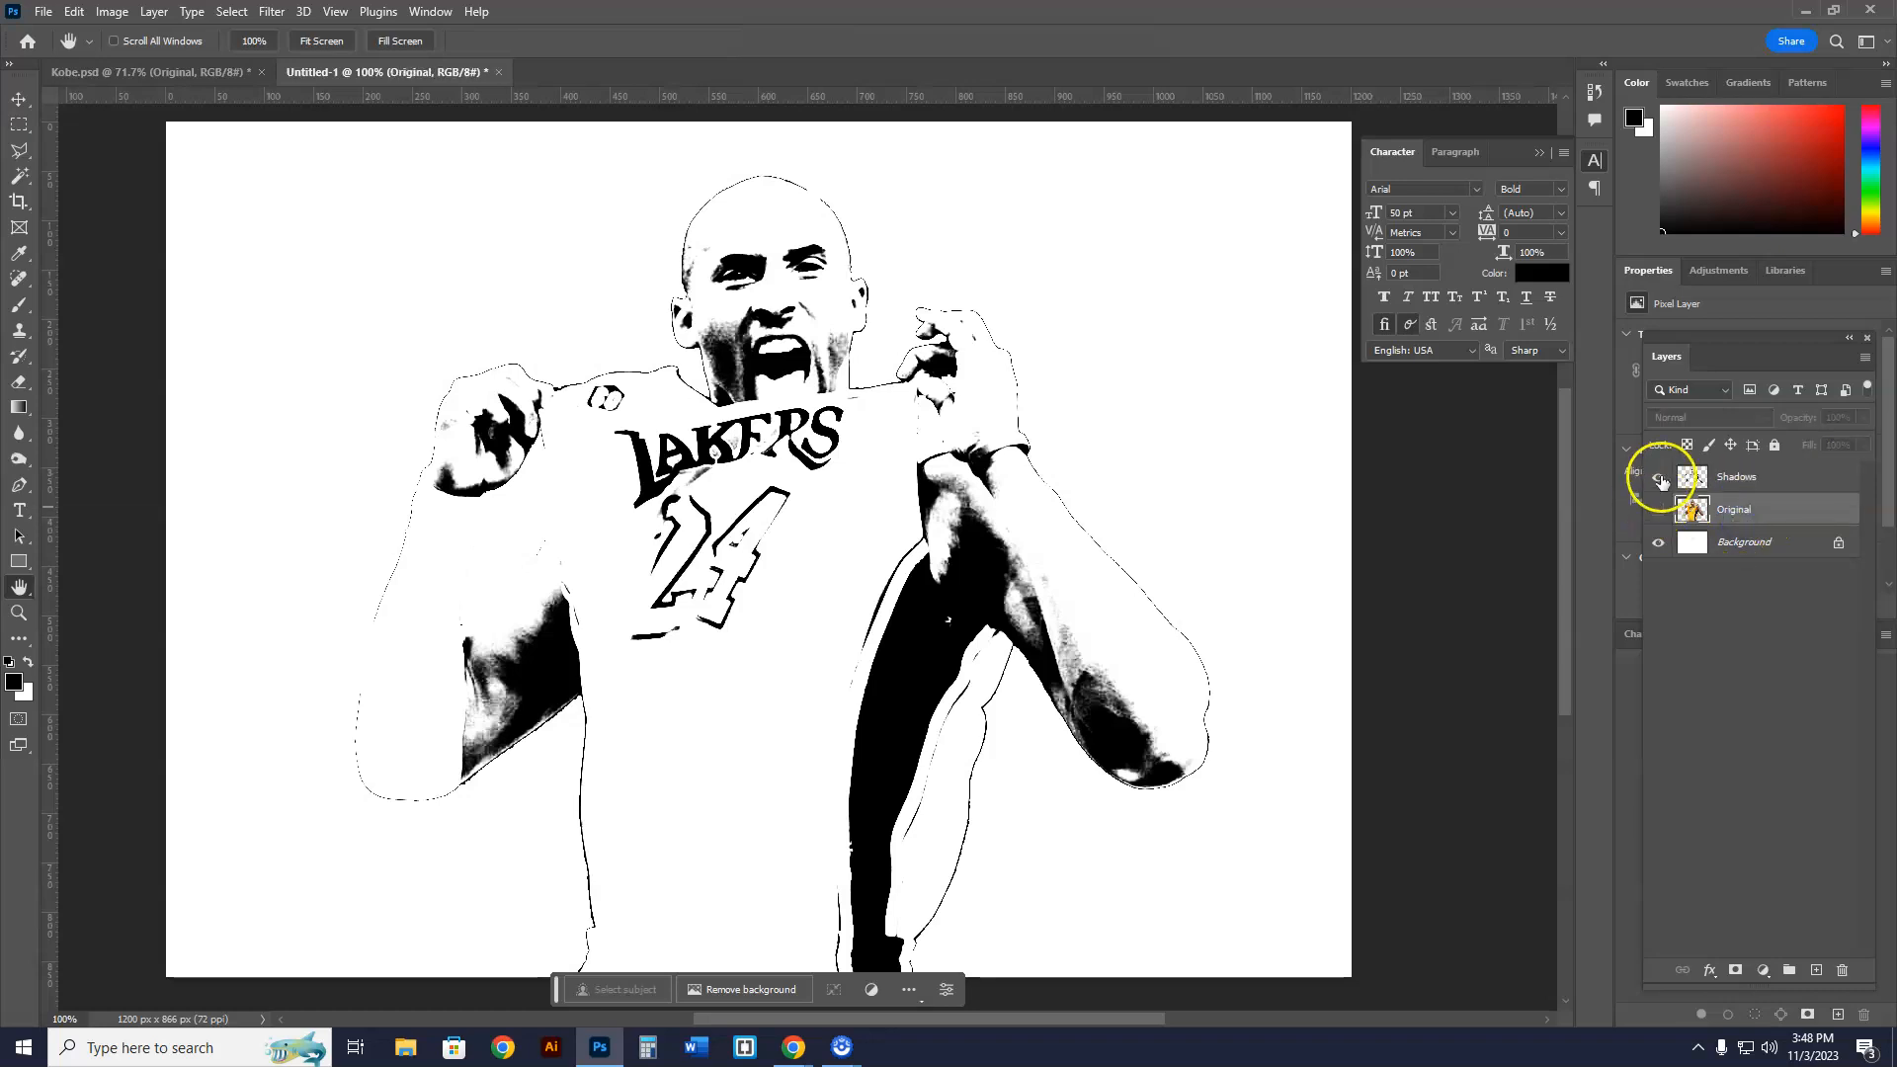
{"action": "left_click", "coordinate": [1659, 475]}
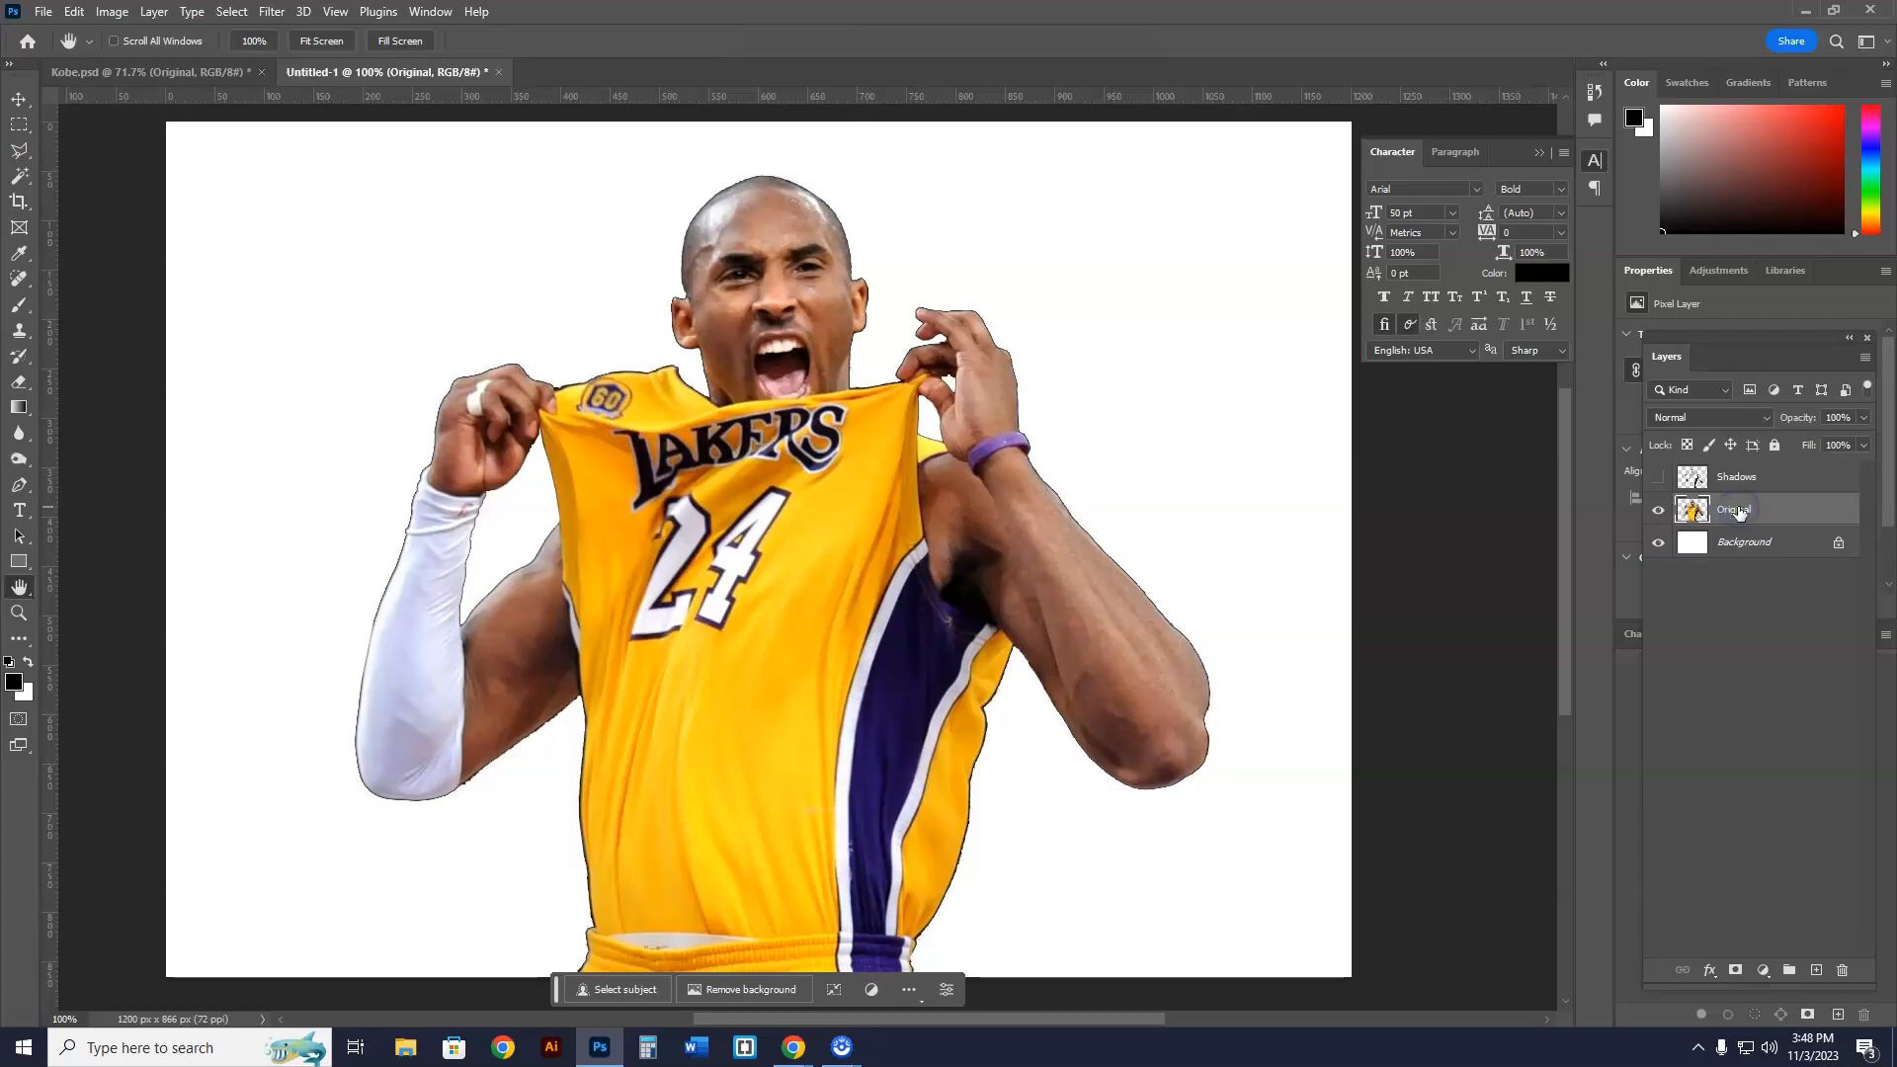
- Select the midtones with Color Range, copy them, and add a new layer
{"action": "left_click", "coordinate": [232, 11]}
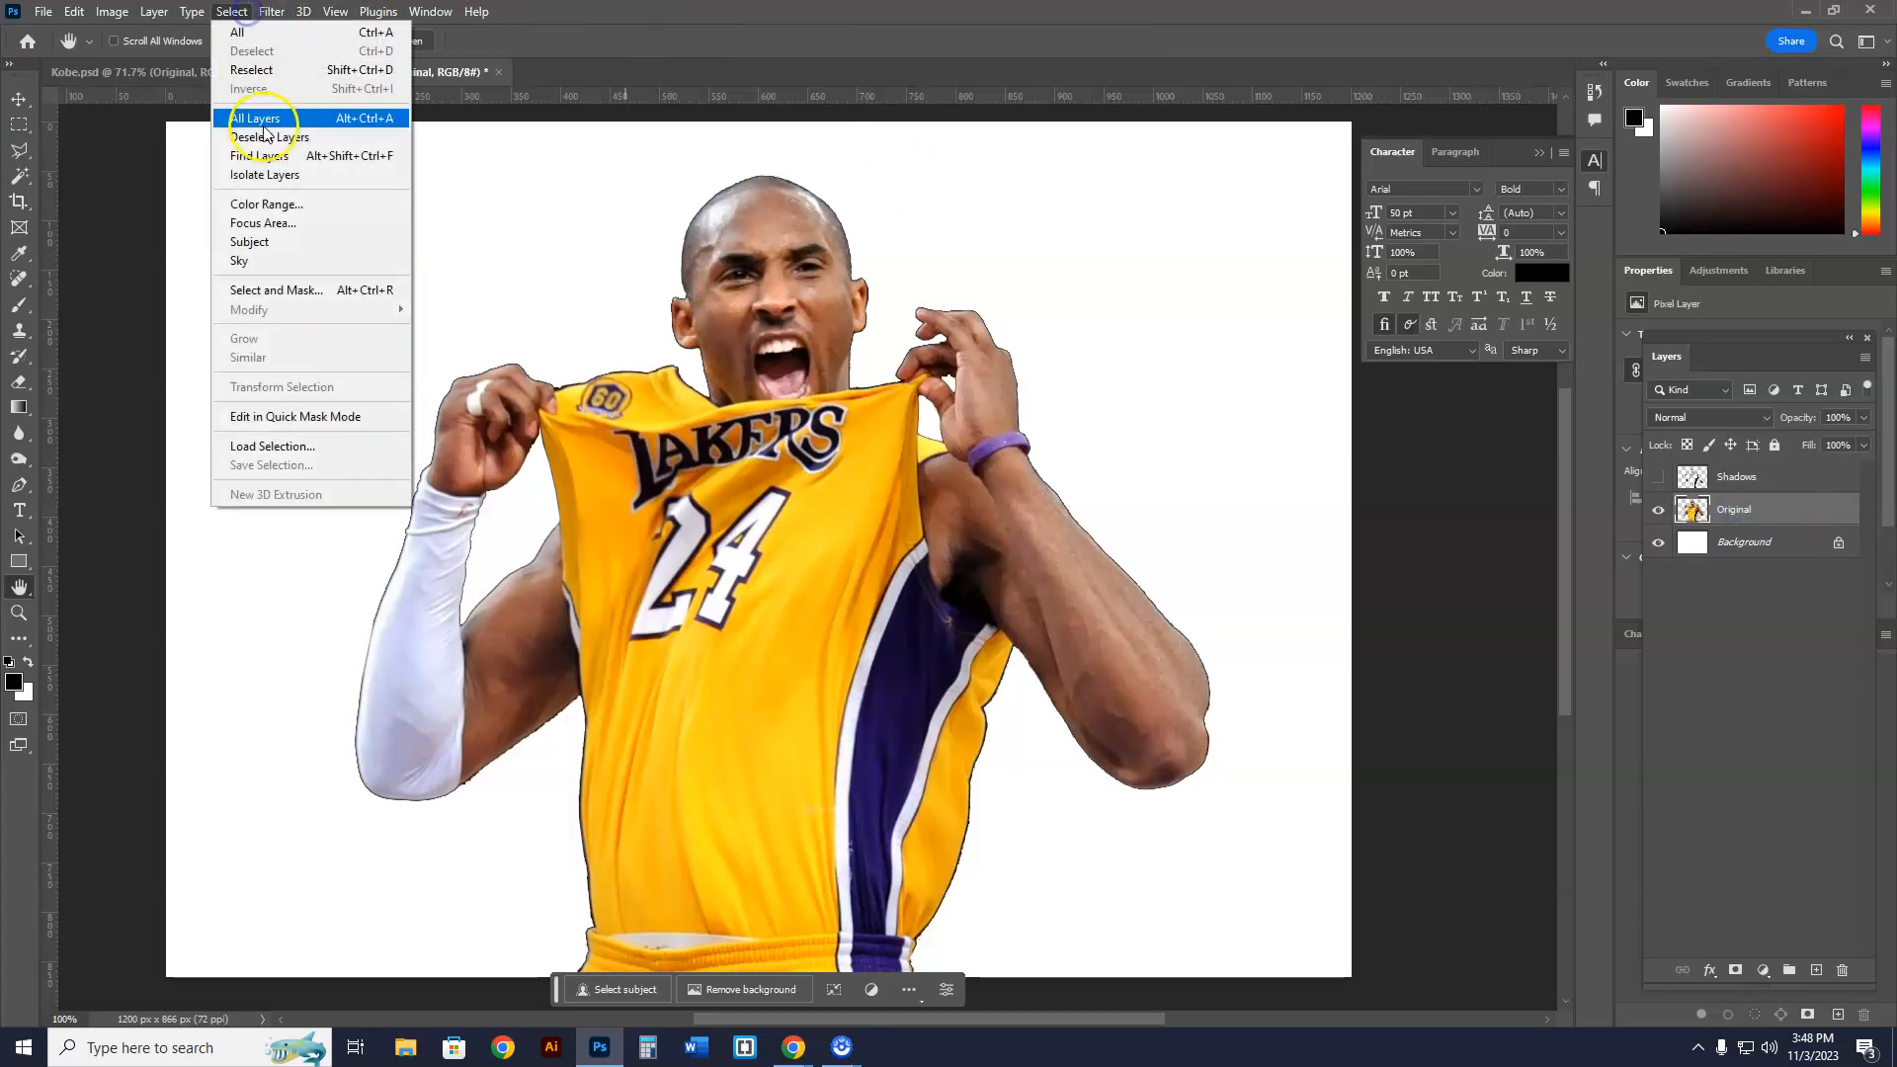
{"action": "left_click", "coordinate": [265, 203]}
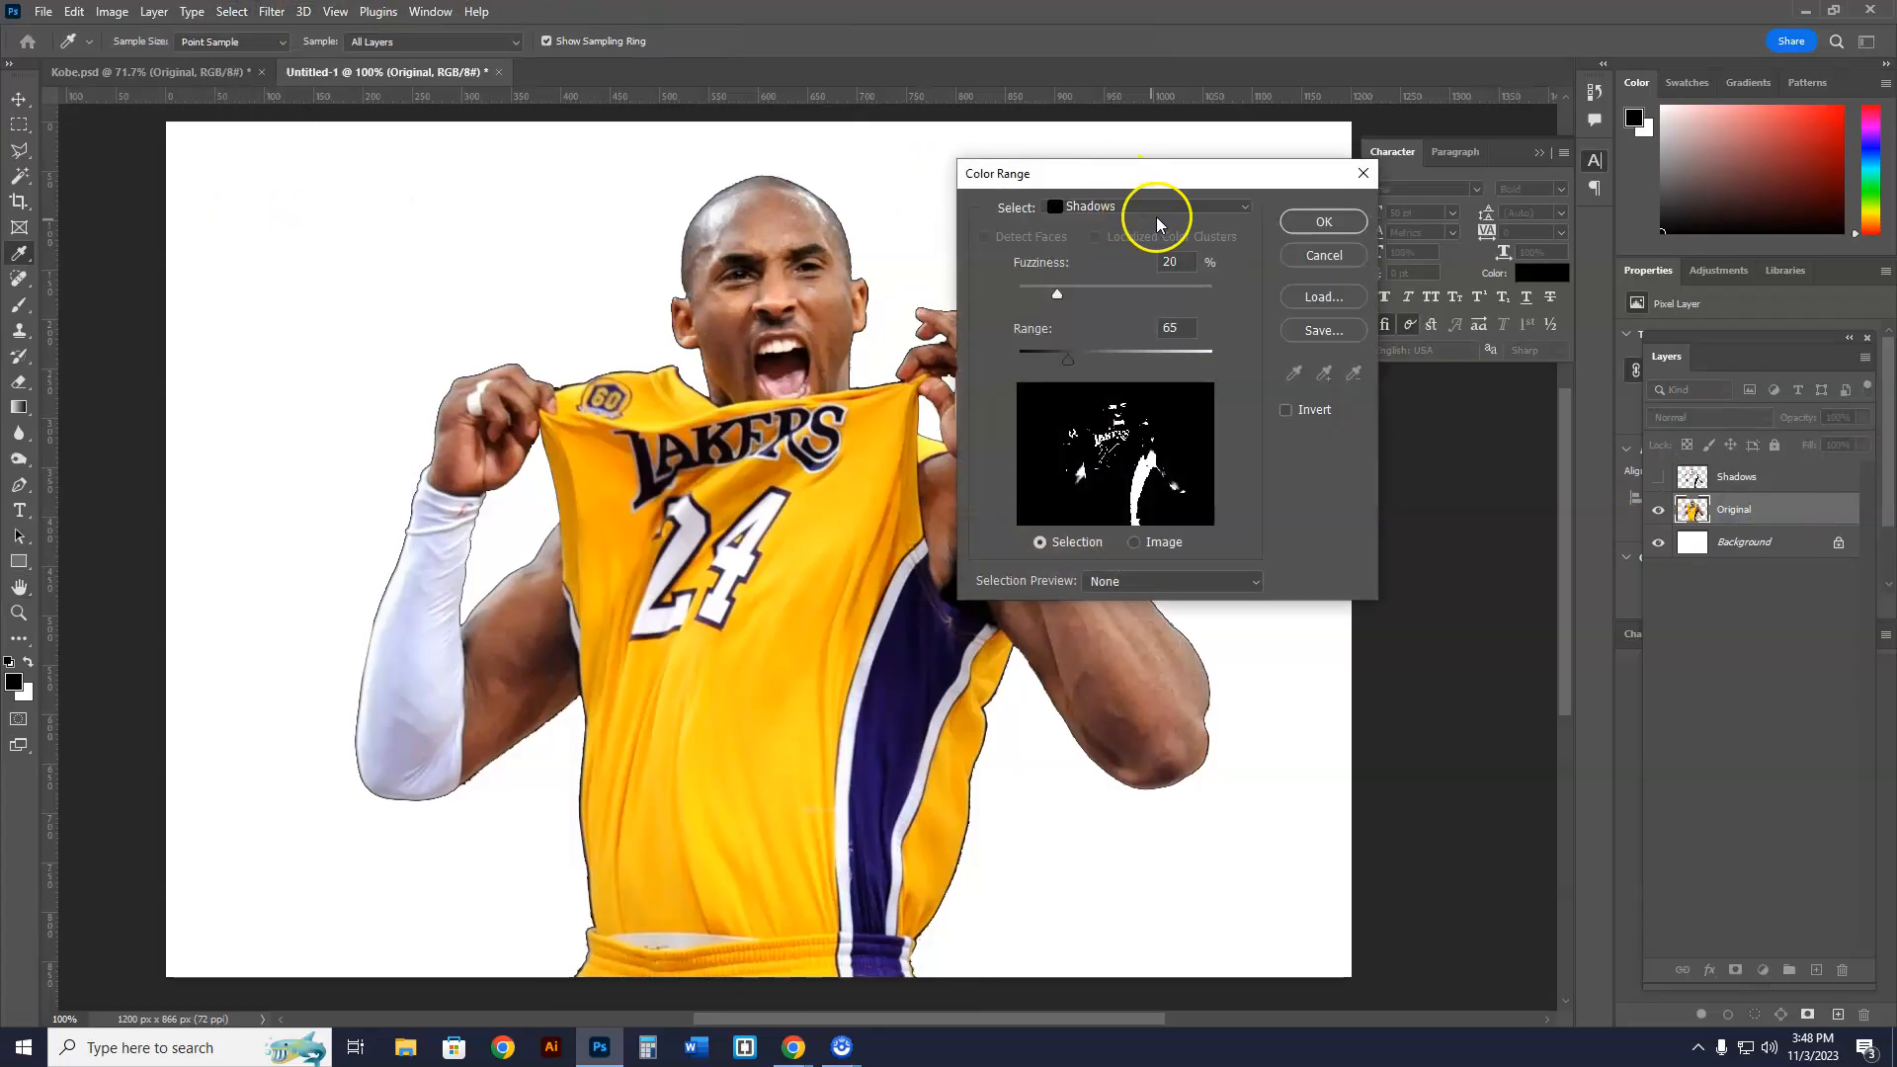
{"action": "left_click", "coordinate": [1142, 206]}
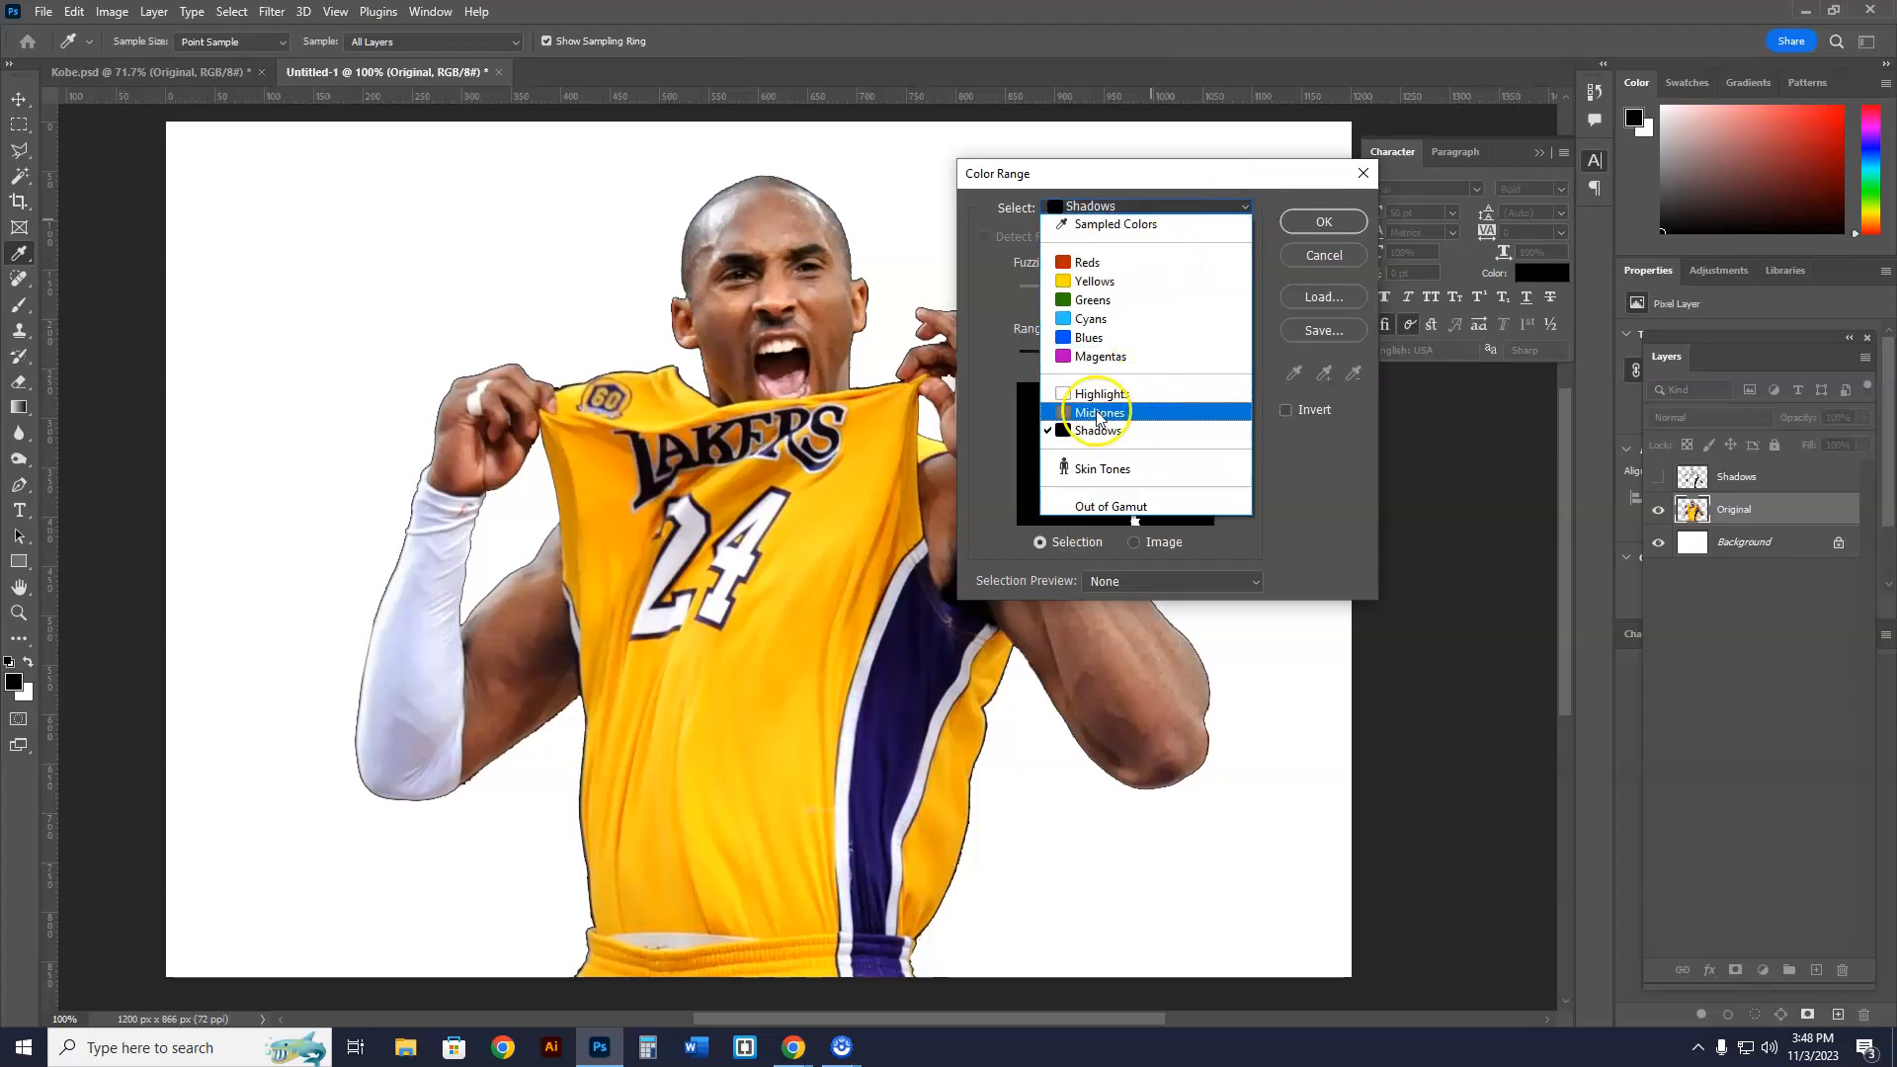
{"action": "left_click", "coordinate": [1098, 411]}
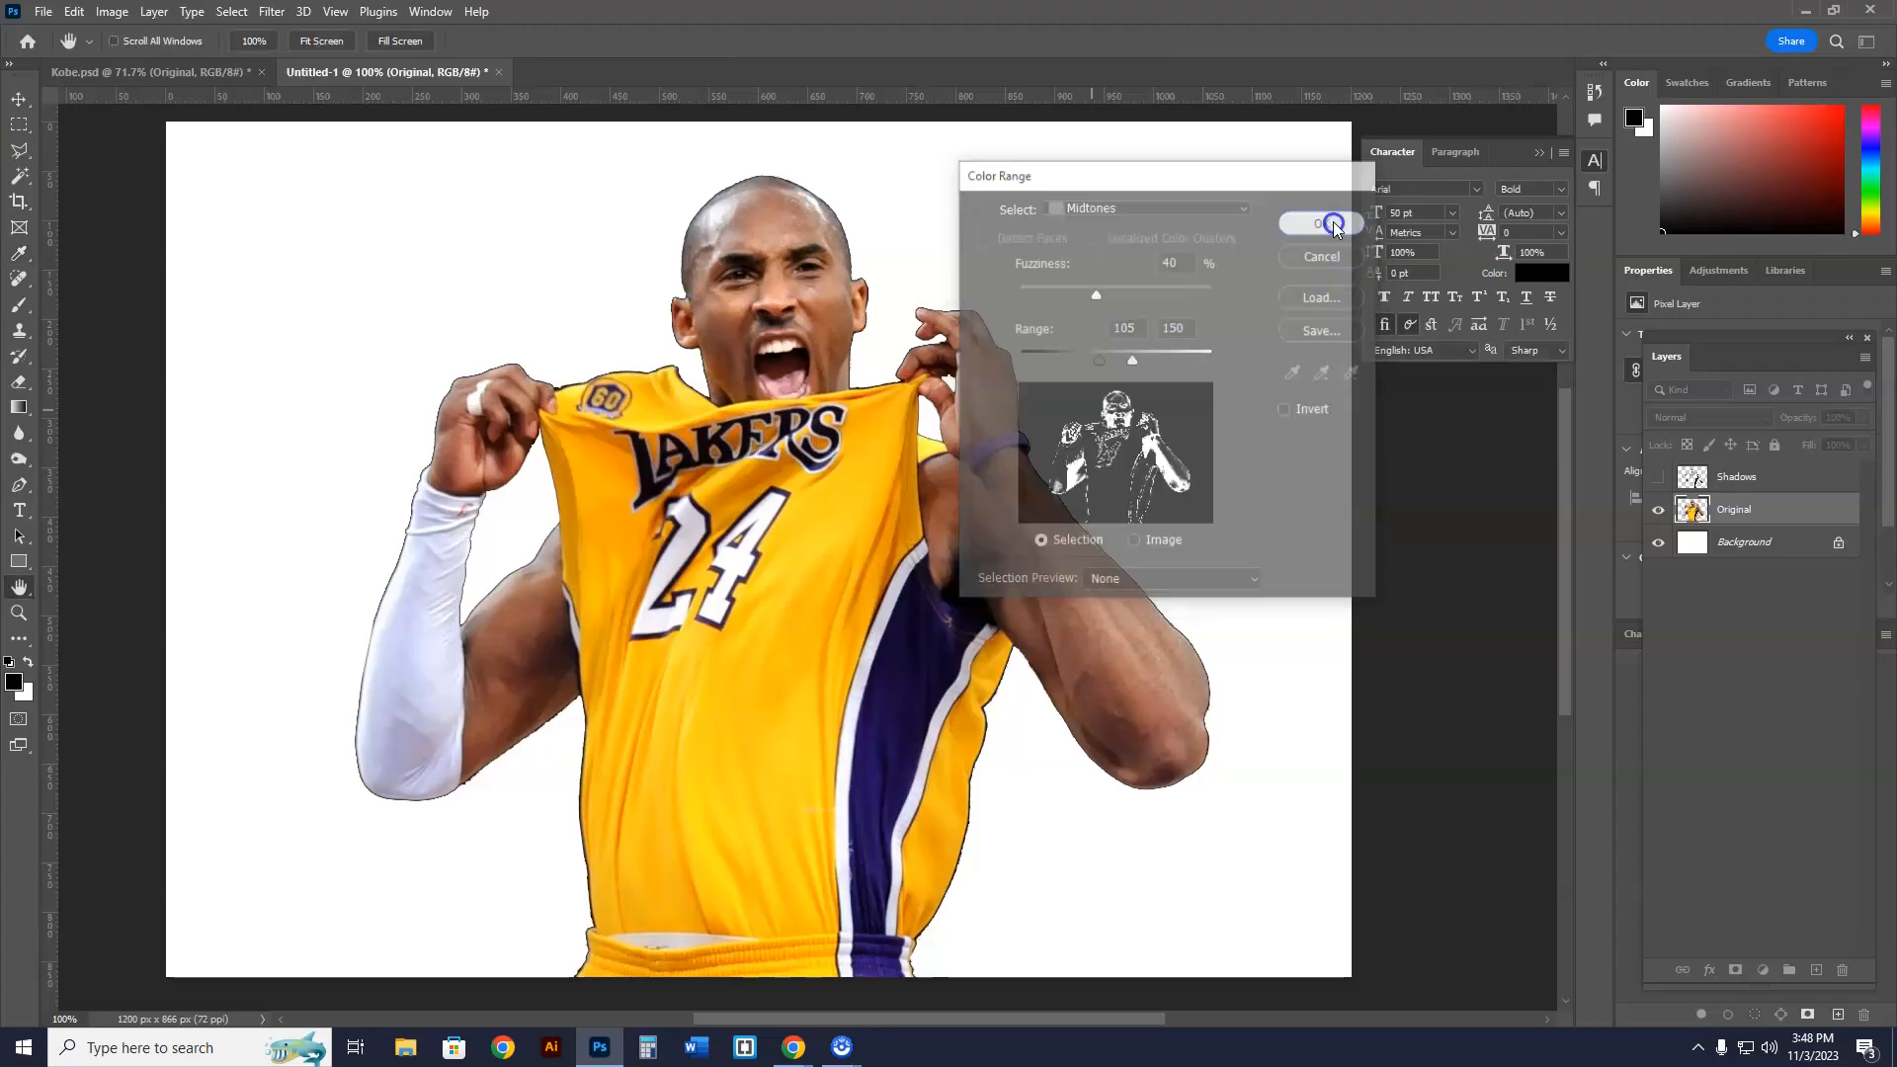
{"action": "left_click", "coordinate": [1317, 224]}
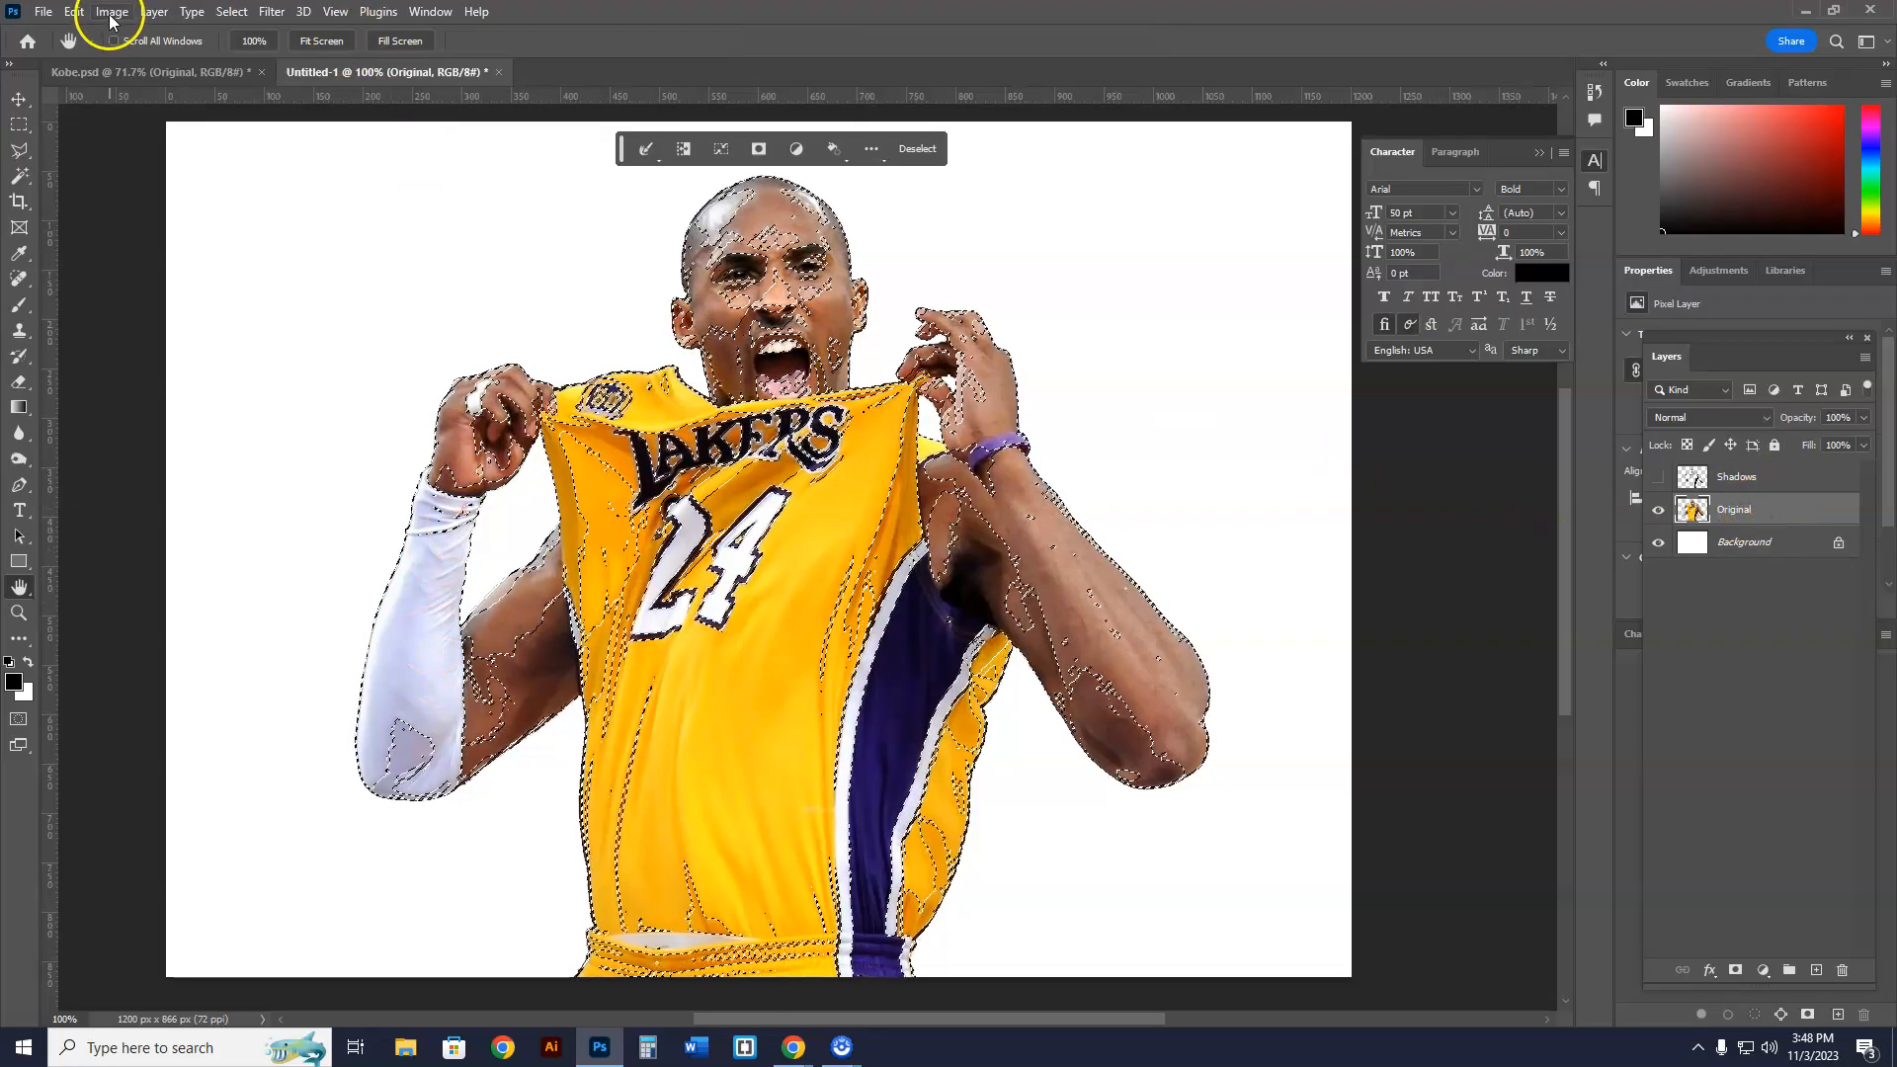
{"action": "left_click", "coordinate": [74, 11]}
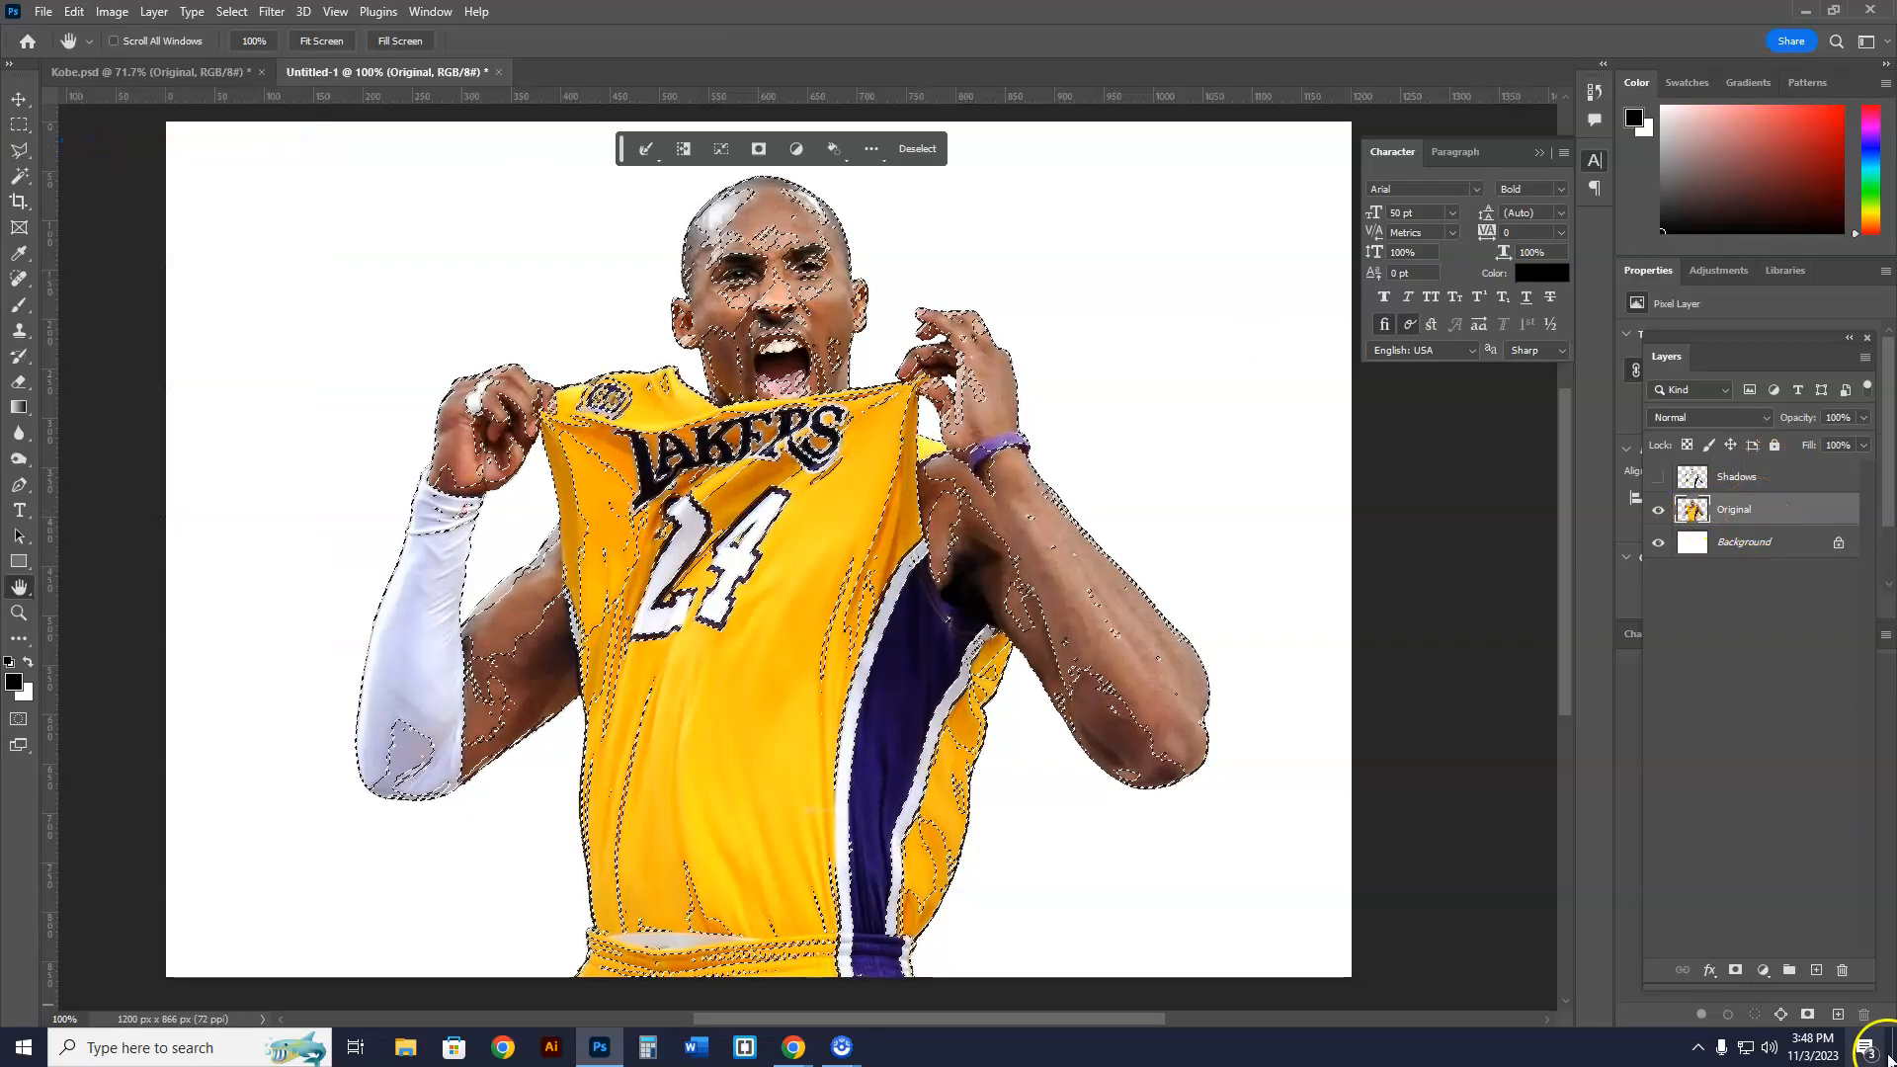
{"action": "left_click", "coordinate": [1817, 971]}
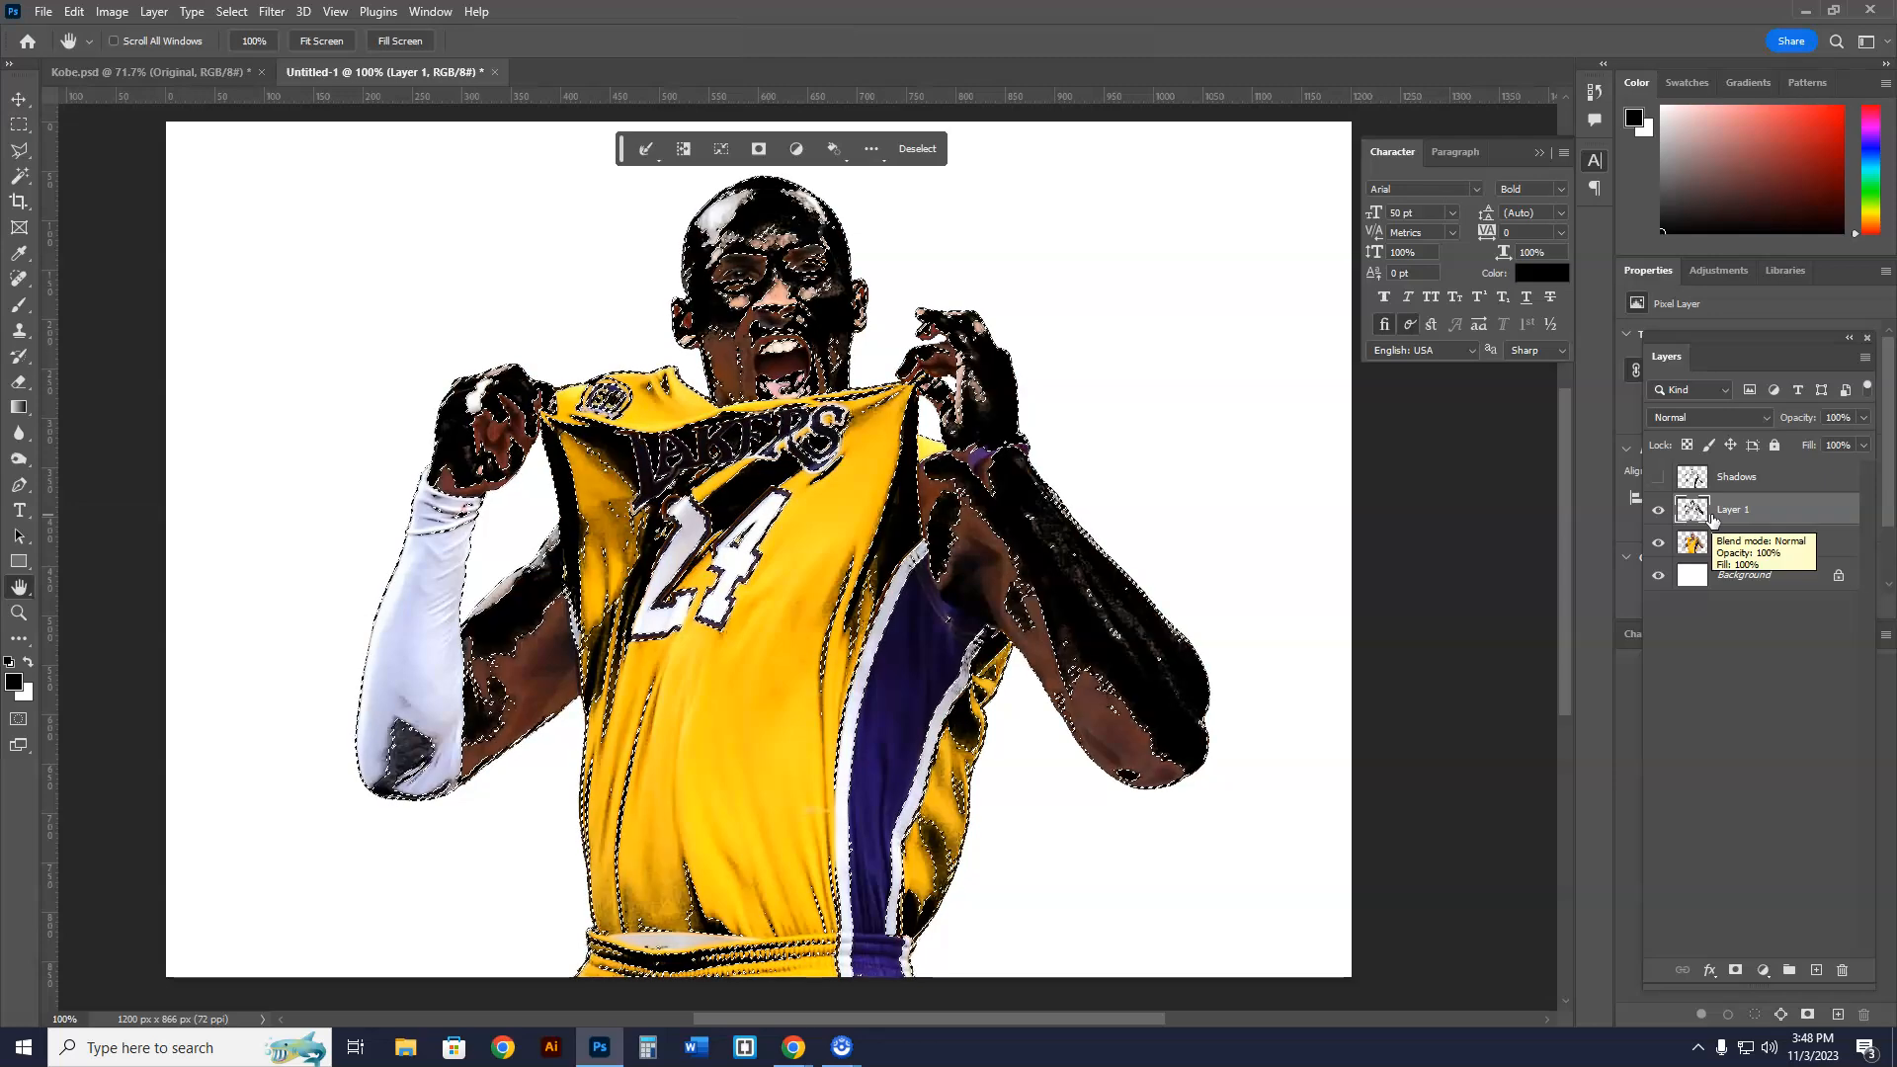
- Name the new layer Midtones and show it with Shadows, keeping Original hidden
{"action": "left_click", "coordinate": [1659, 543]}
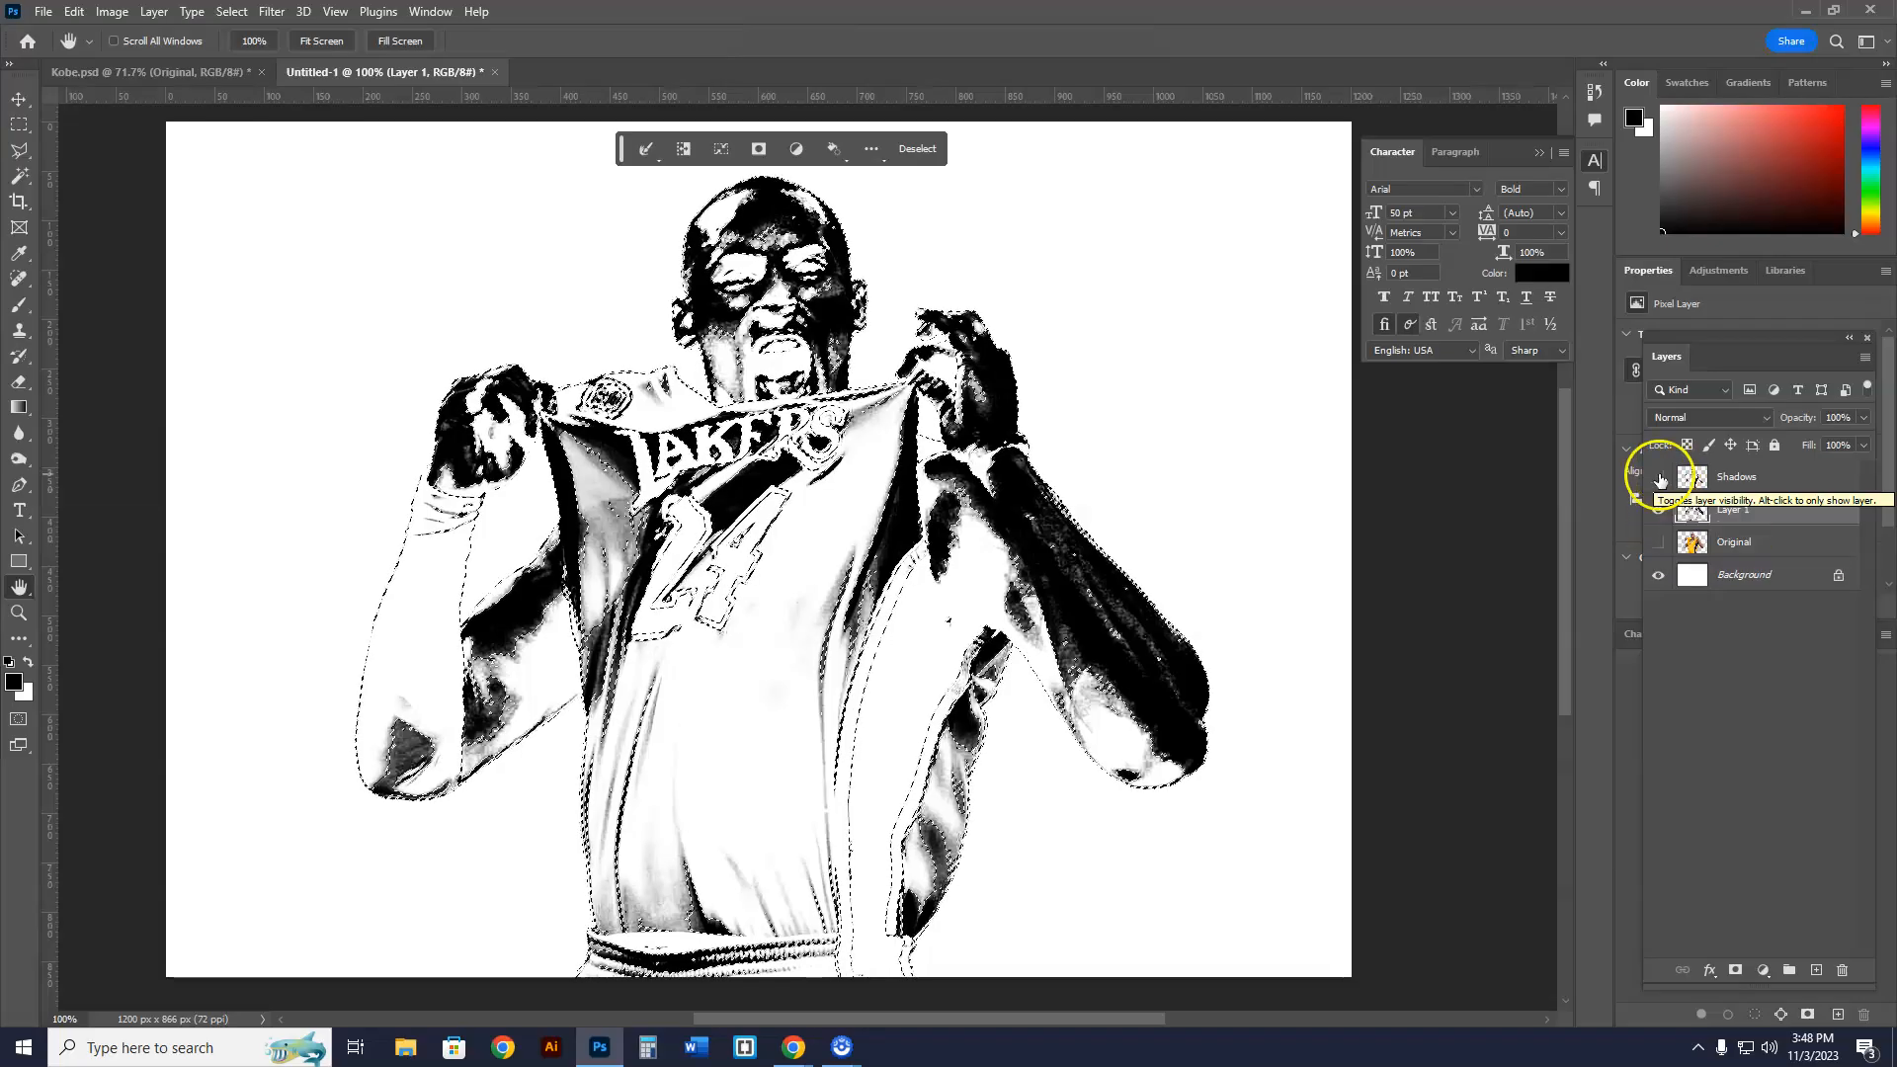
{"action": "left_click", "coordinate": [1659, 508]}
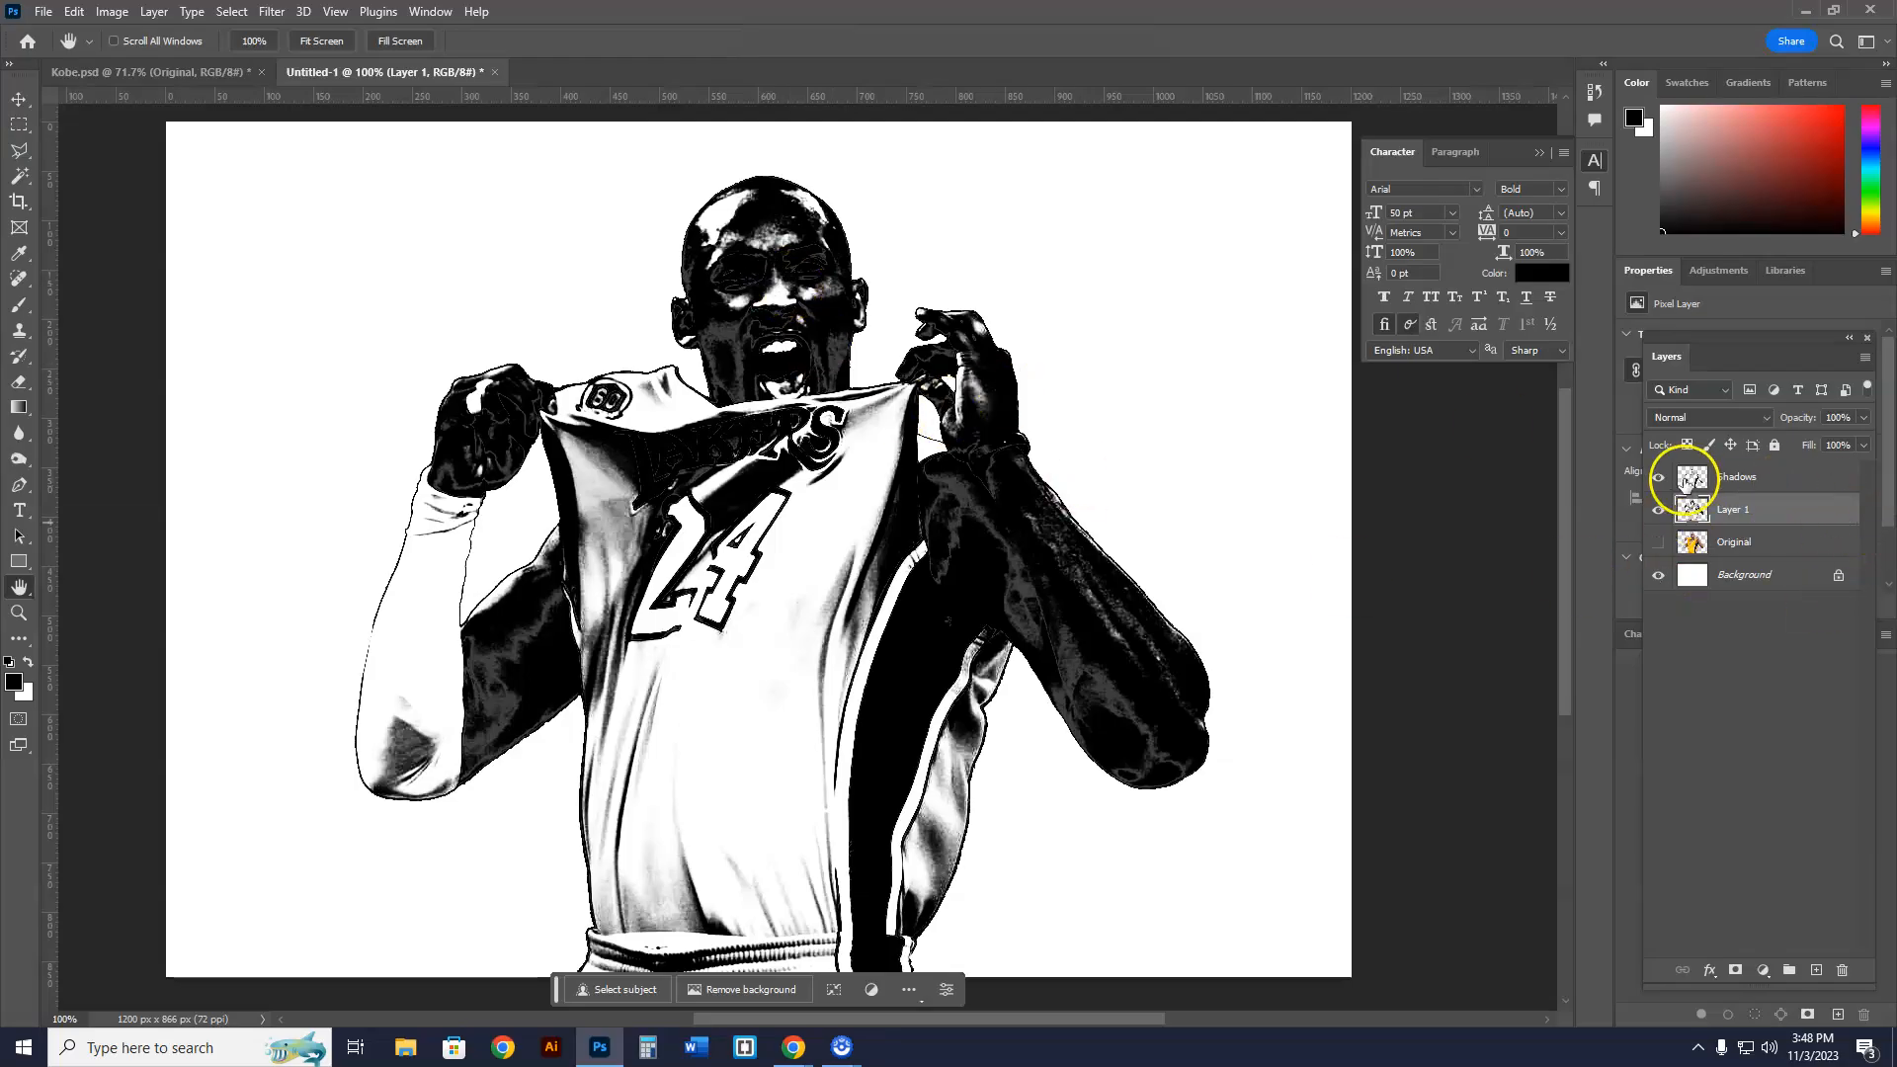
{"action": "left_click", "coordinate": [1659, 477]}
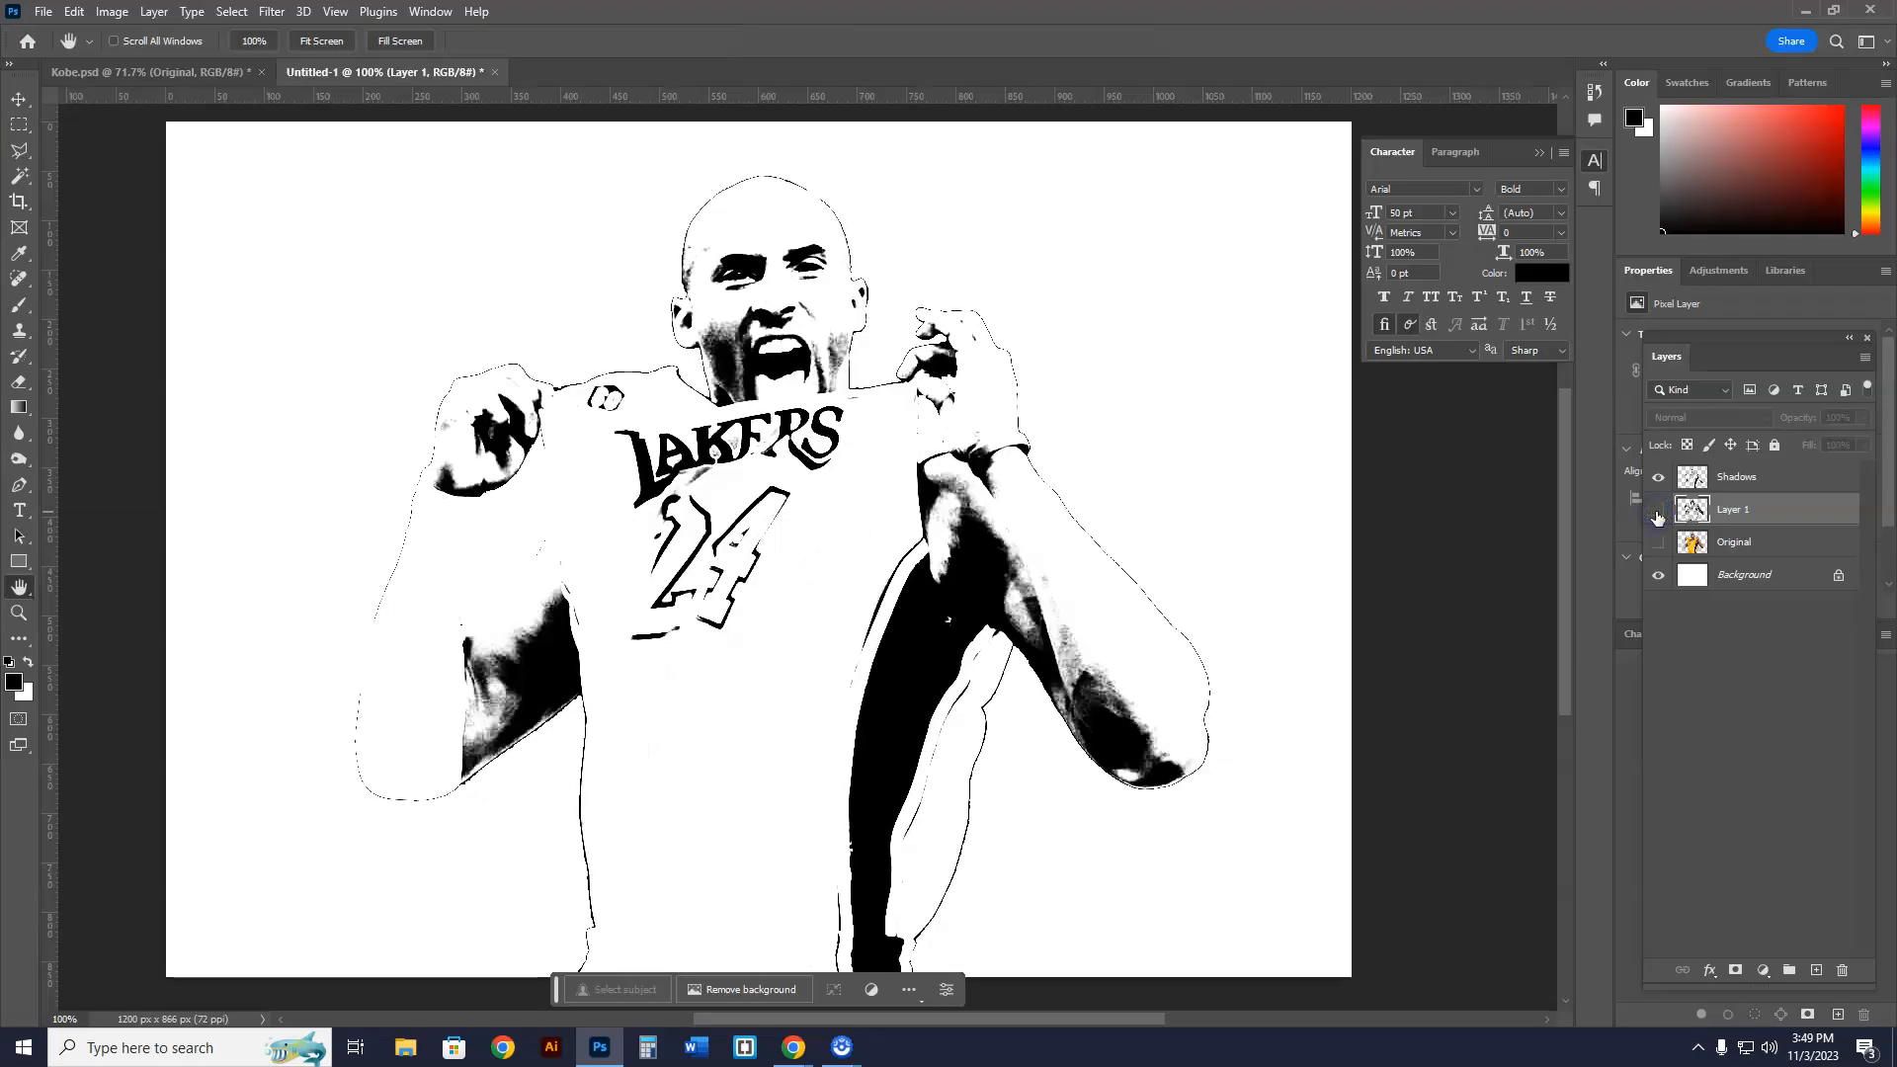
{"action": "double_click", "coordinate": [1733, 508]}
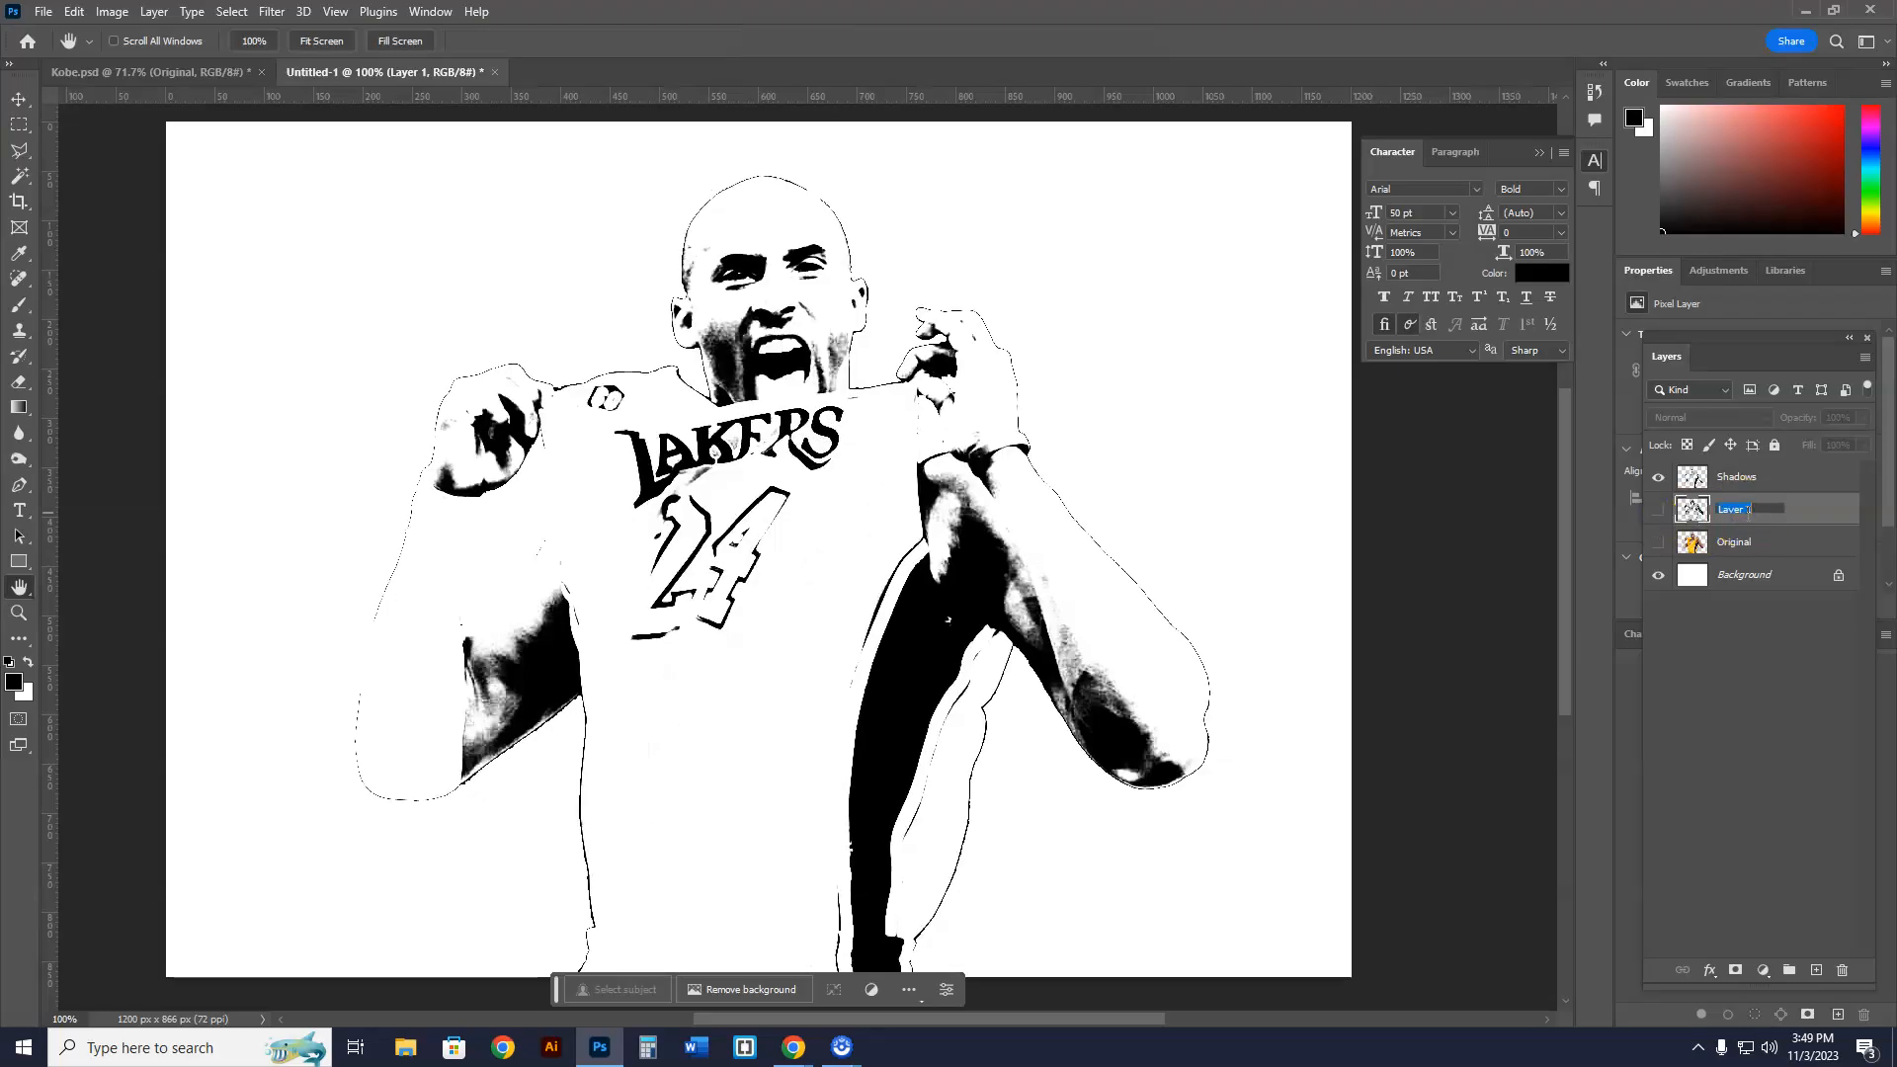
{"action": "type", "text": "Midtones"}
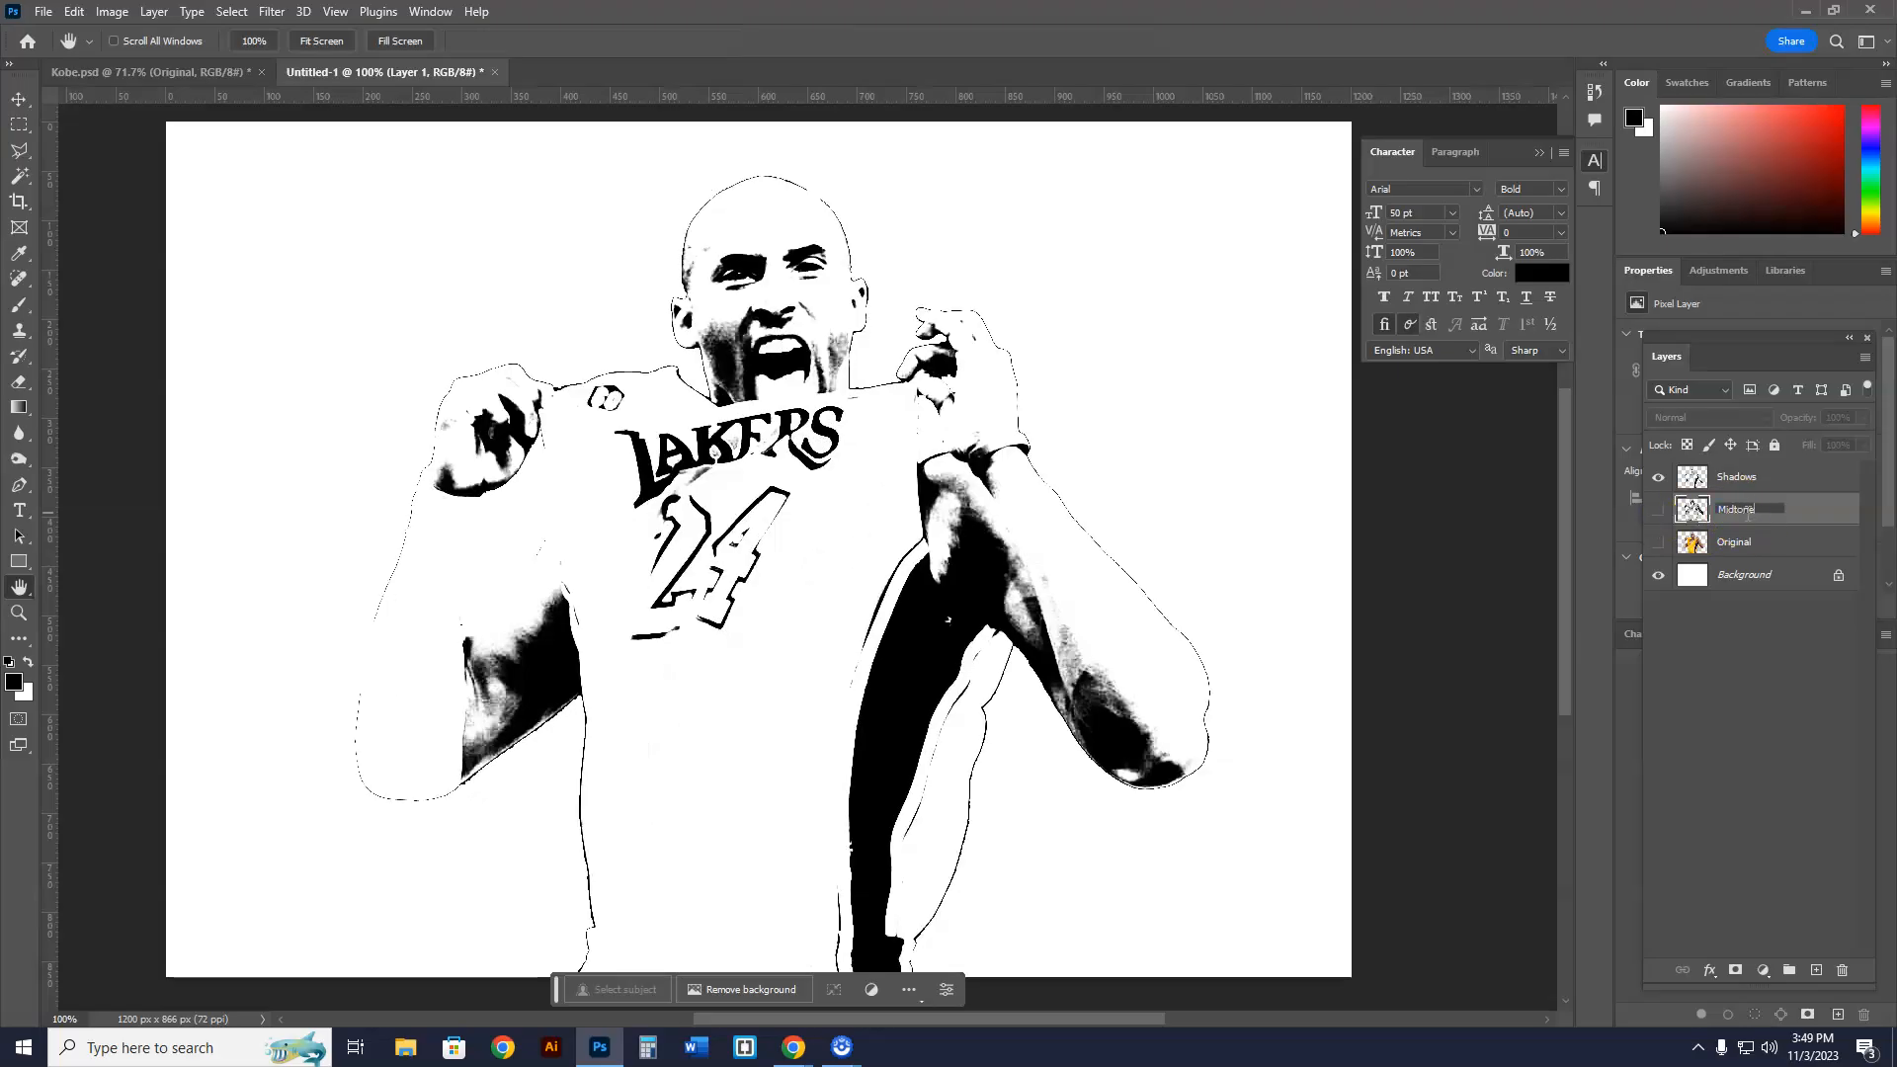
{"action": "left_click", "coordinate": [1659, 508]}
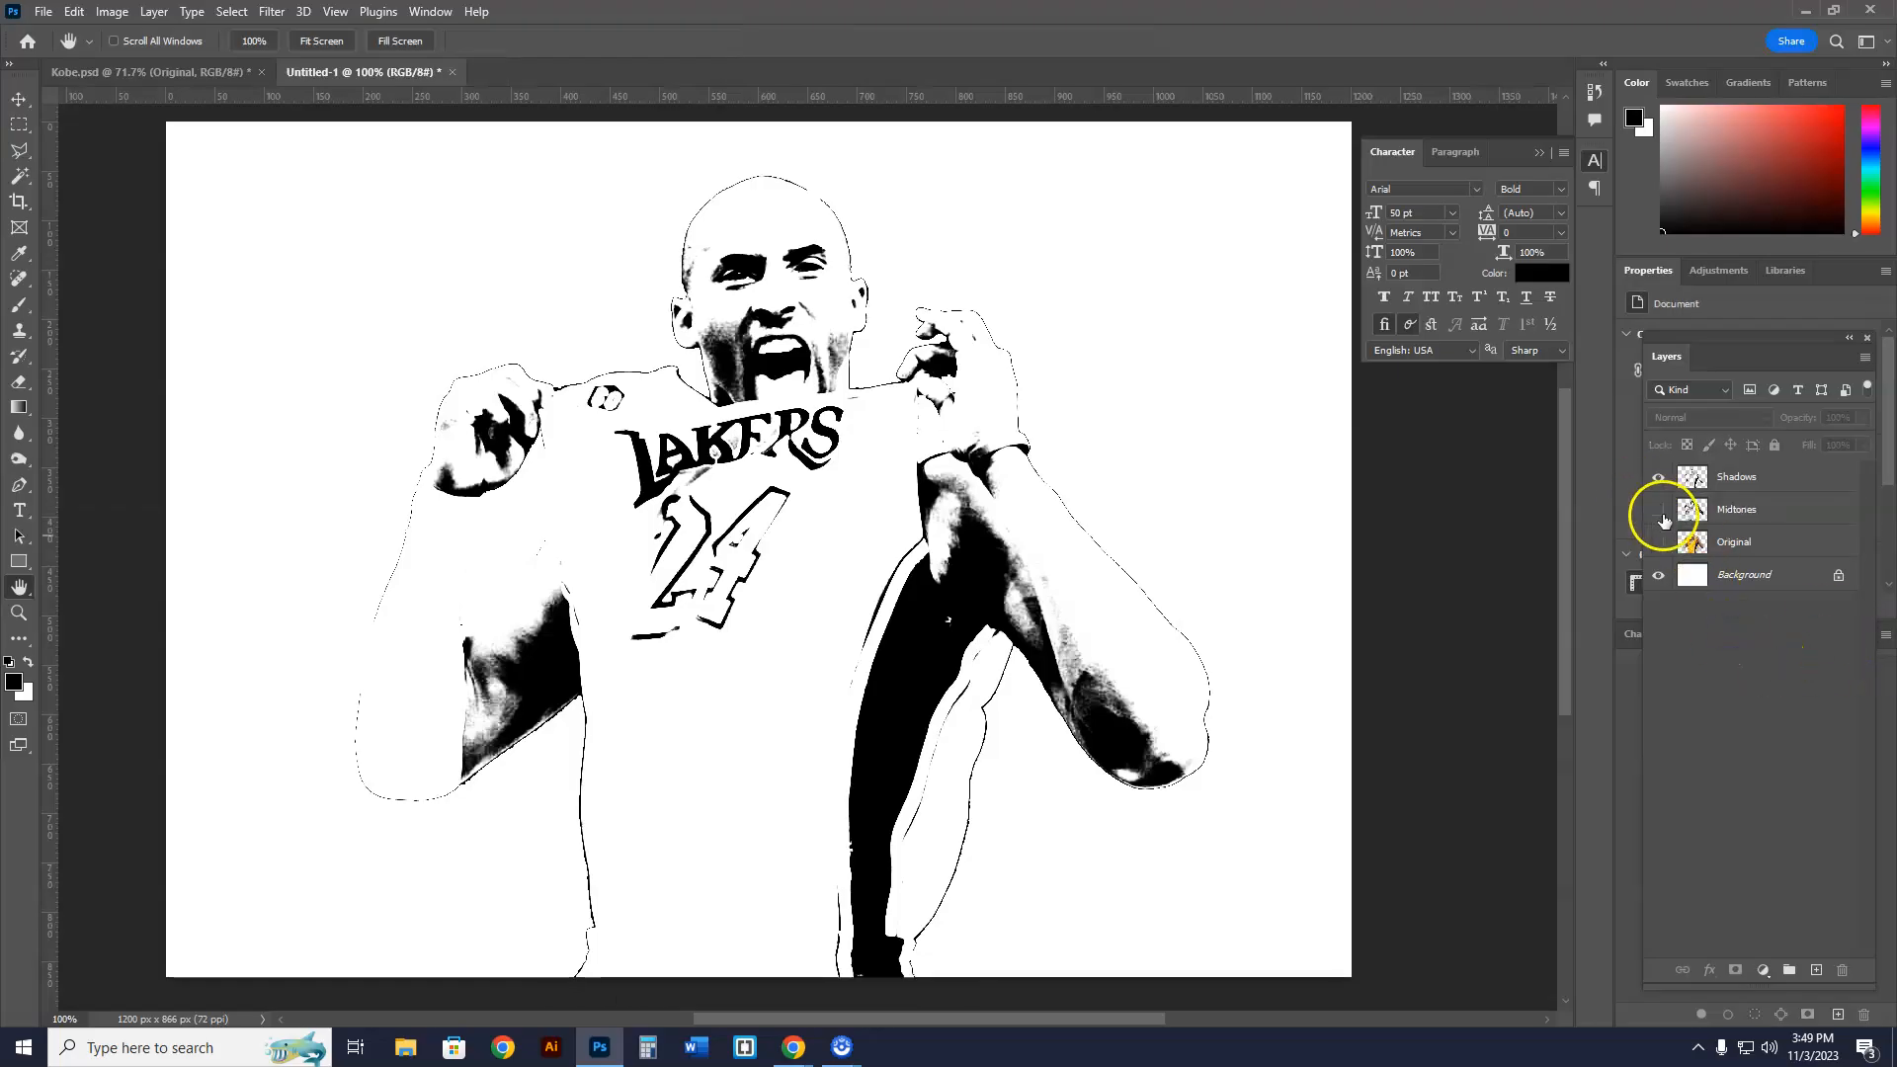
{"action": "left_click", "coordinate": [1659, 508]}
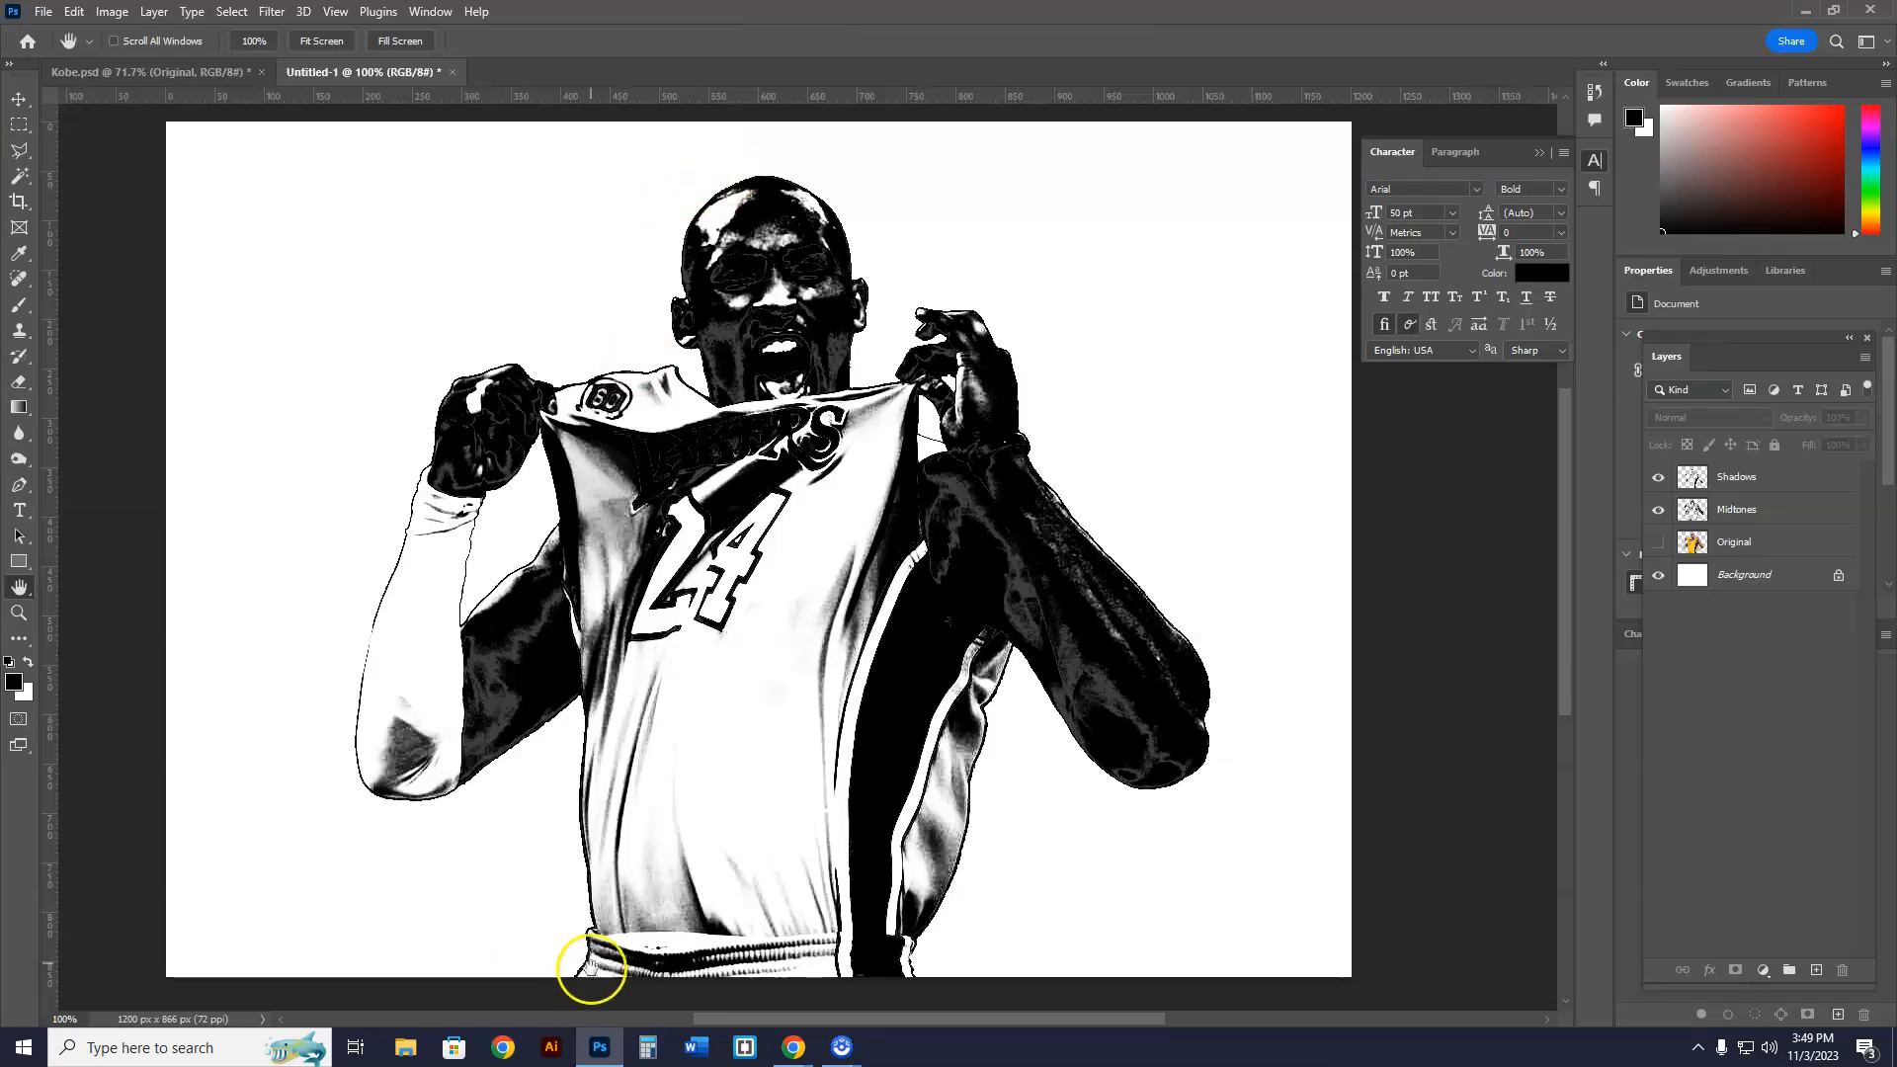
{"action": "mouse_move", "coordinate": [796, 1048]}
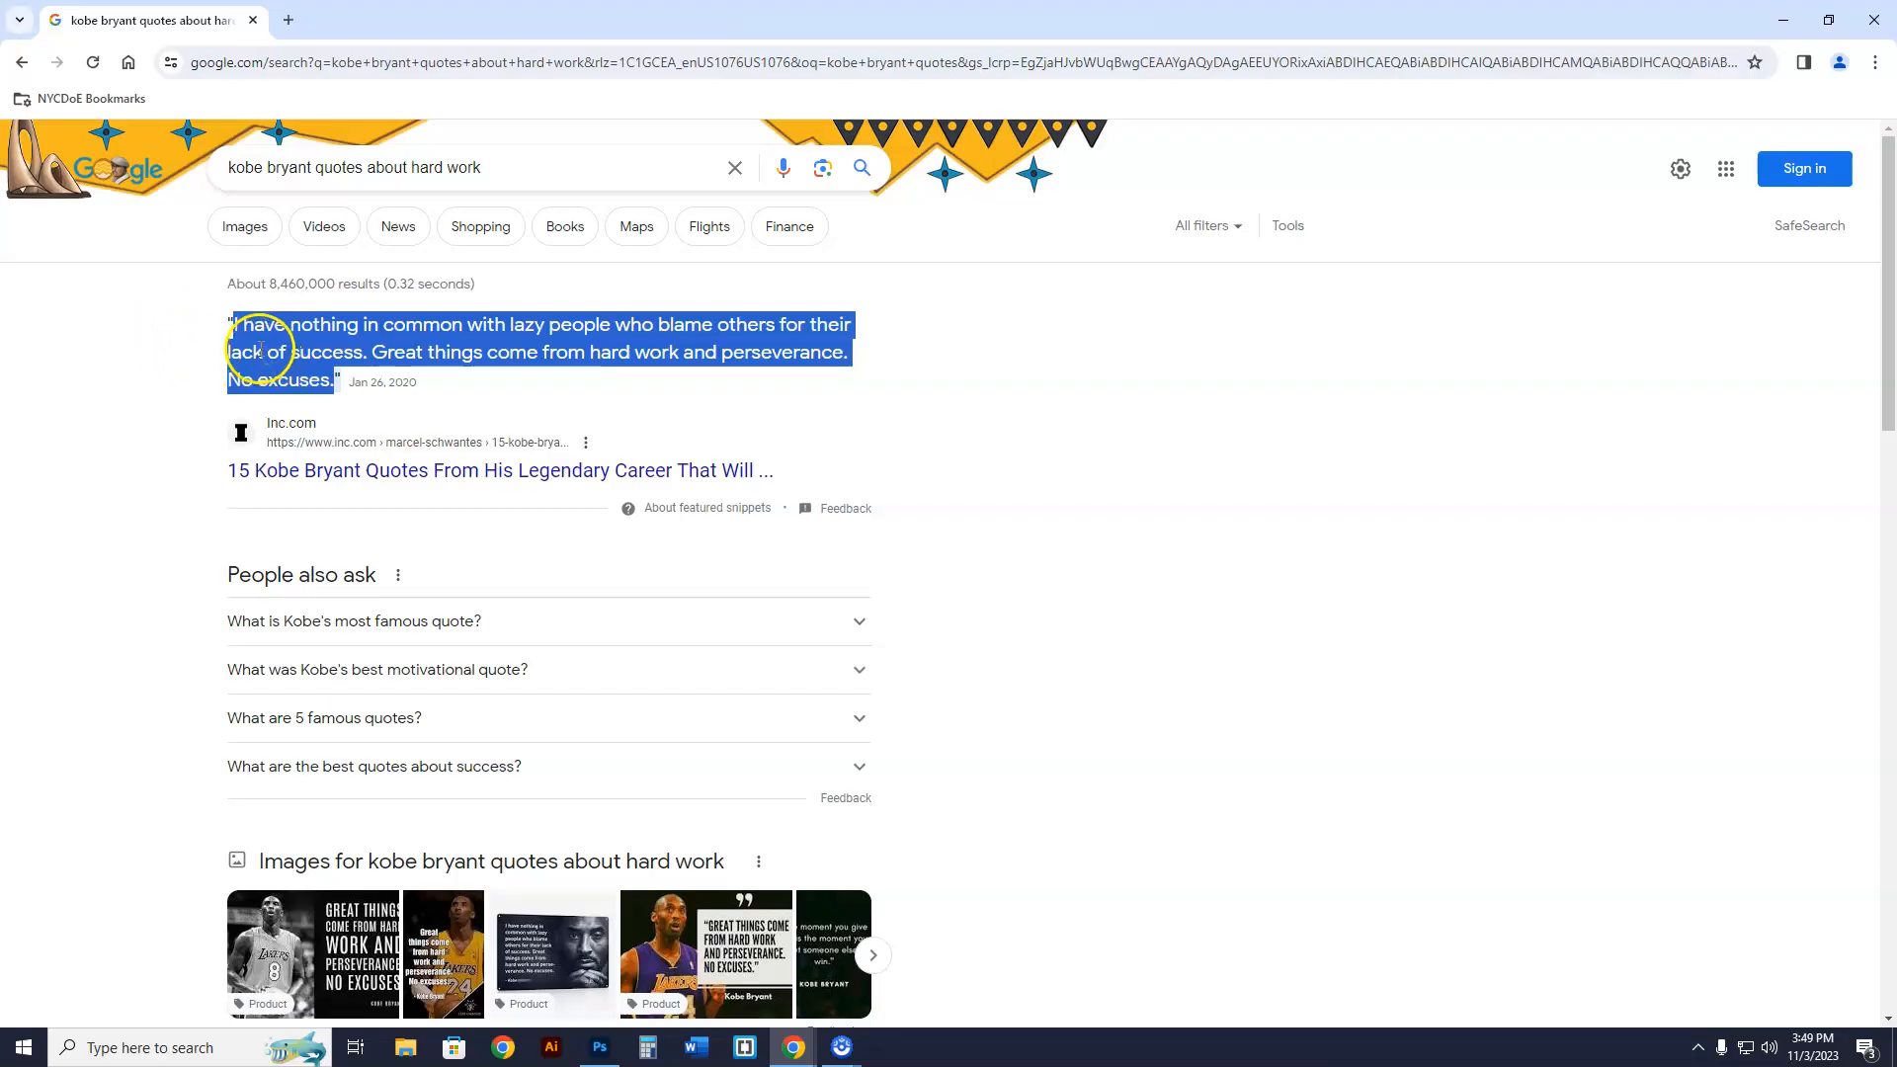
{"action": "mouse_move", "coordinate": [248, 339]}
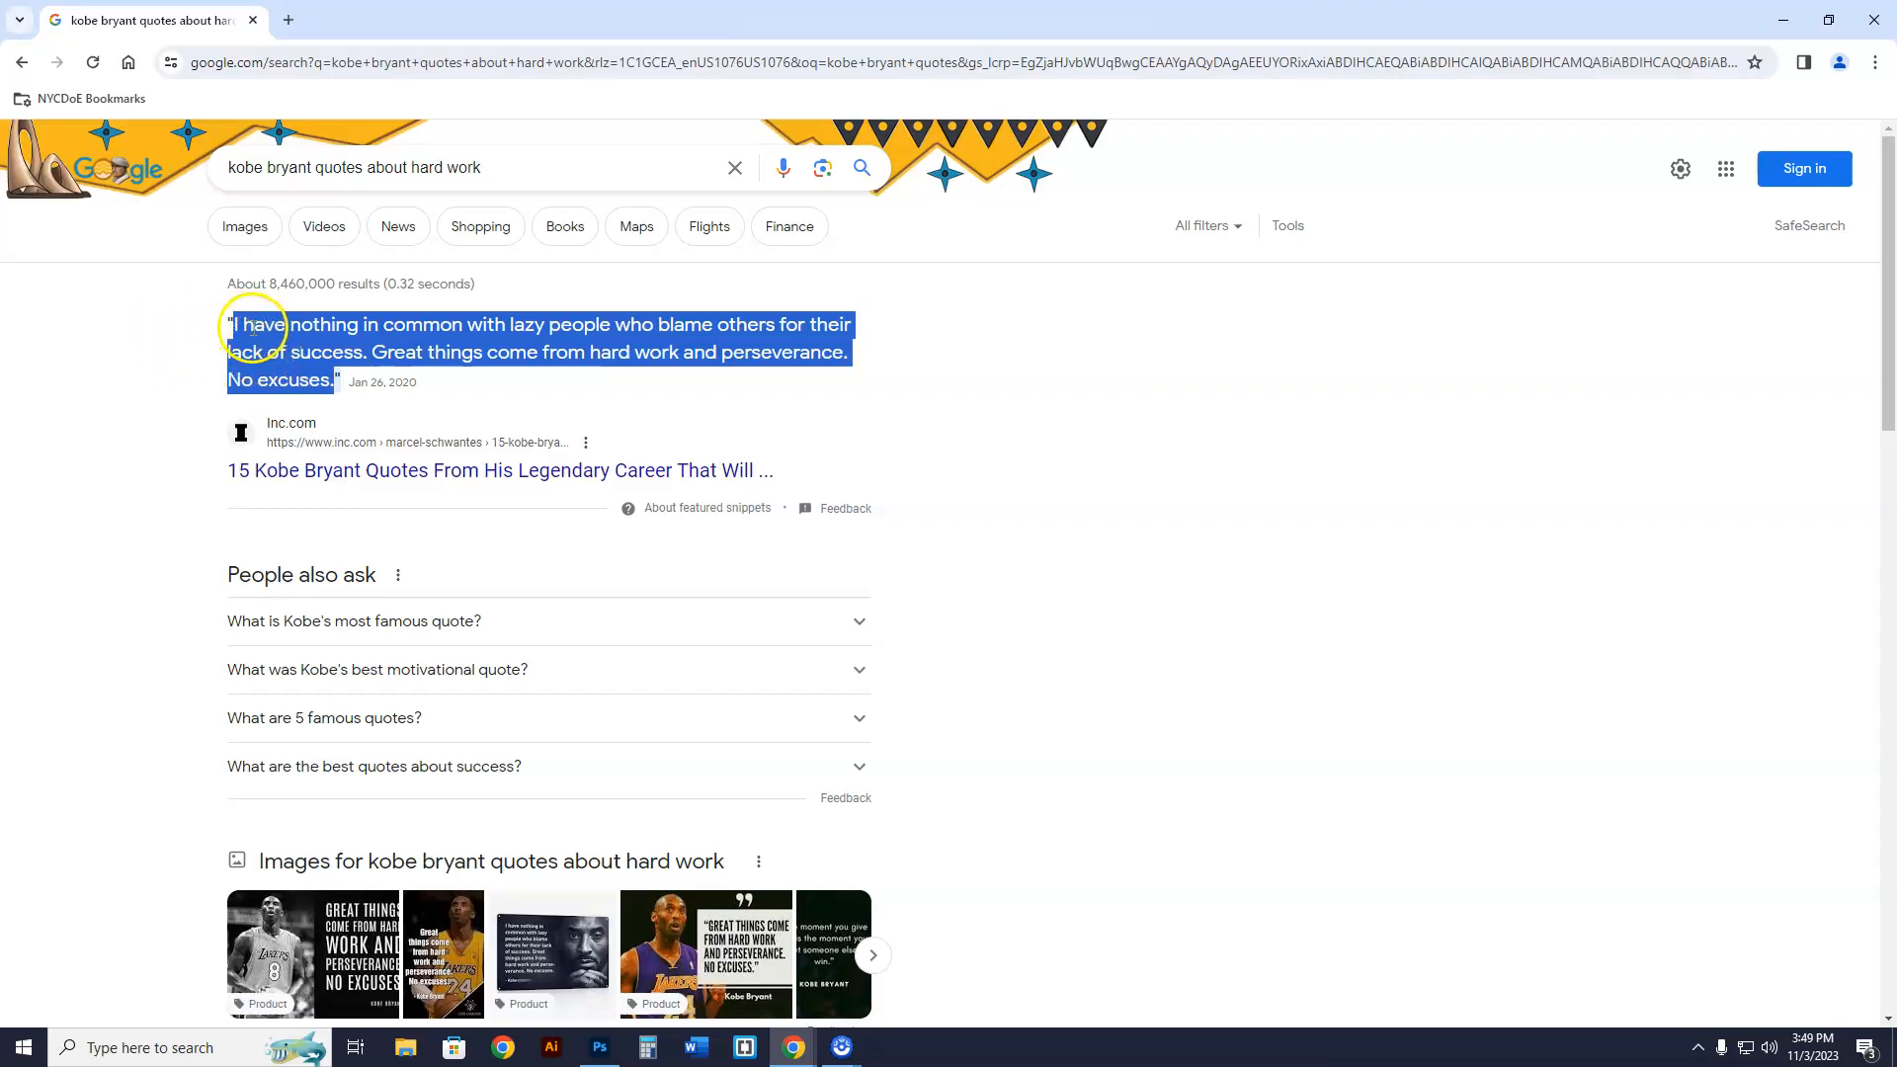
- Copy the Kobe Bryant hard-work quote from Google results and return to Photoshop
{"action": "right_click", "coordinate": [265, 351]}
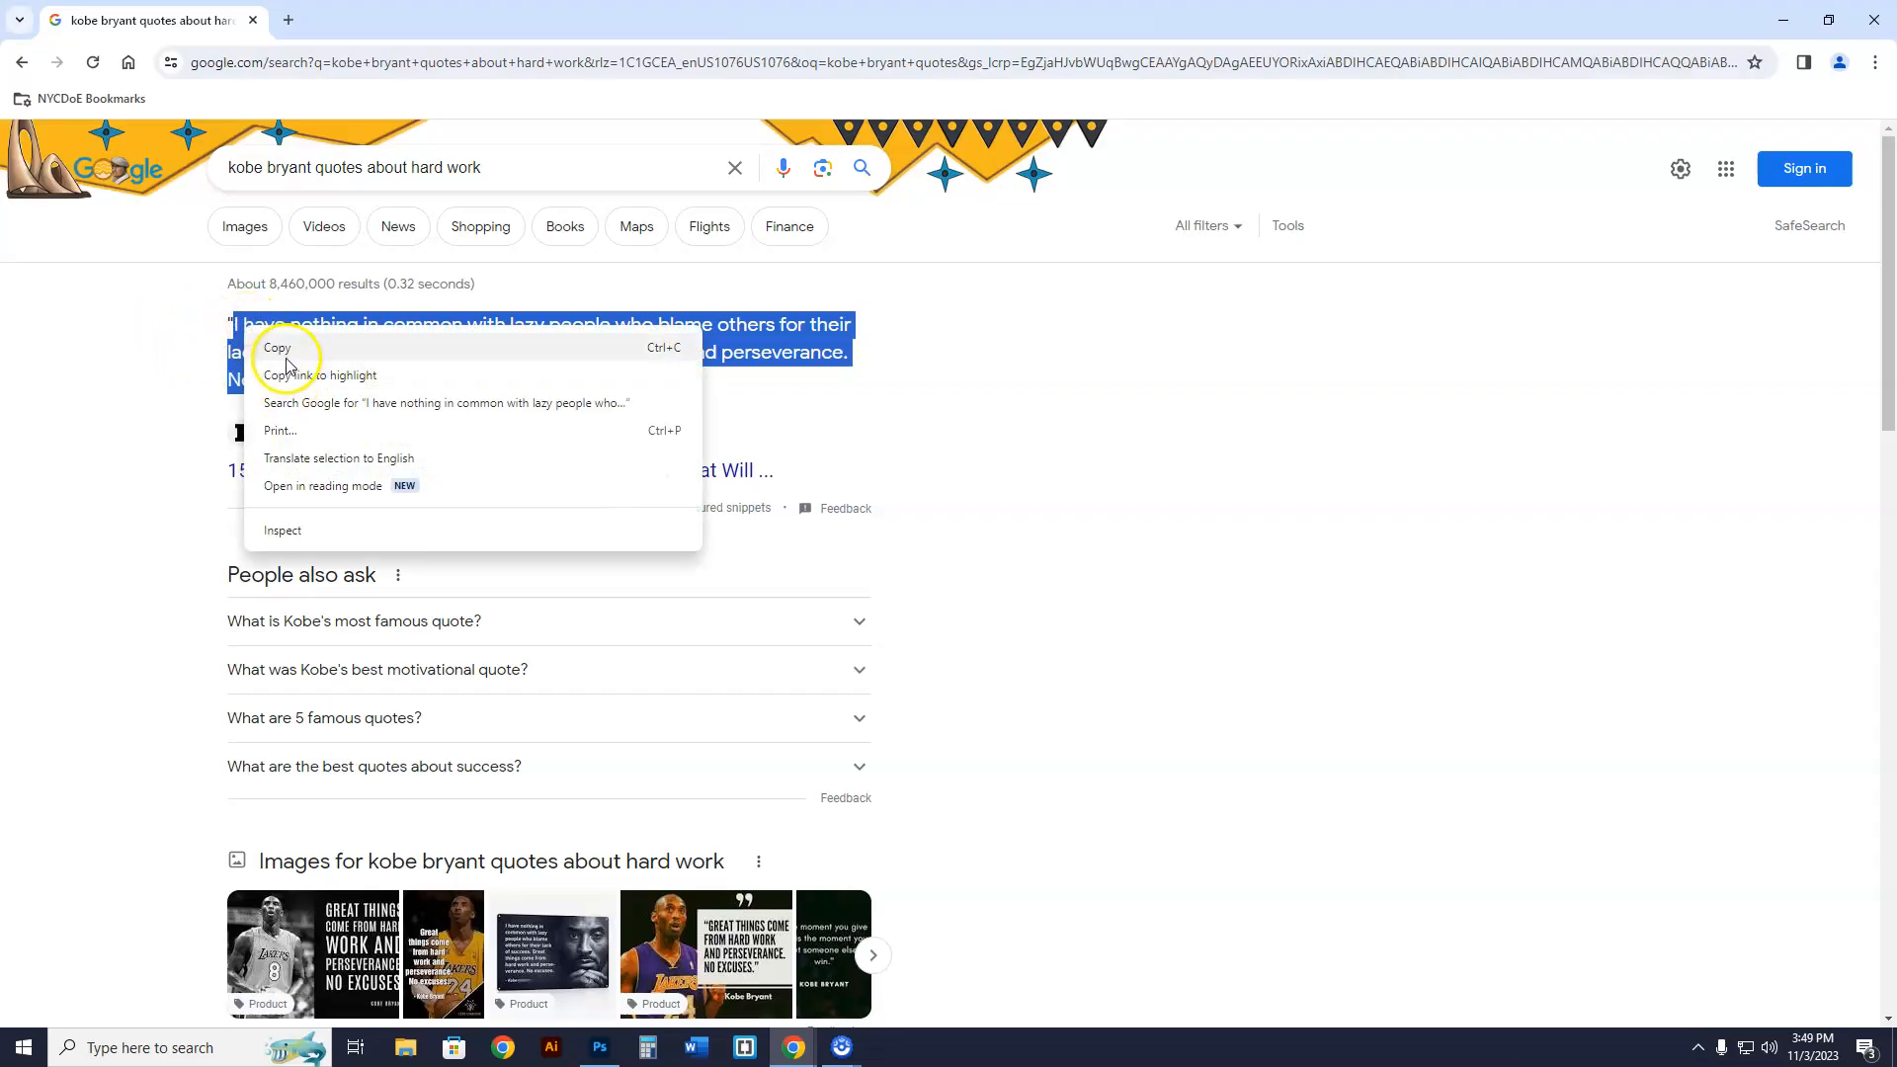
{"action": "left_click", "coordinate": [276, 349]}
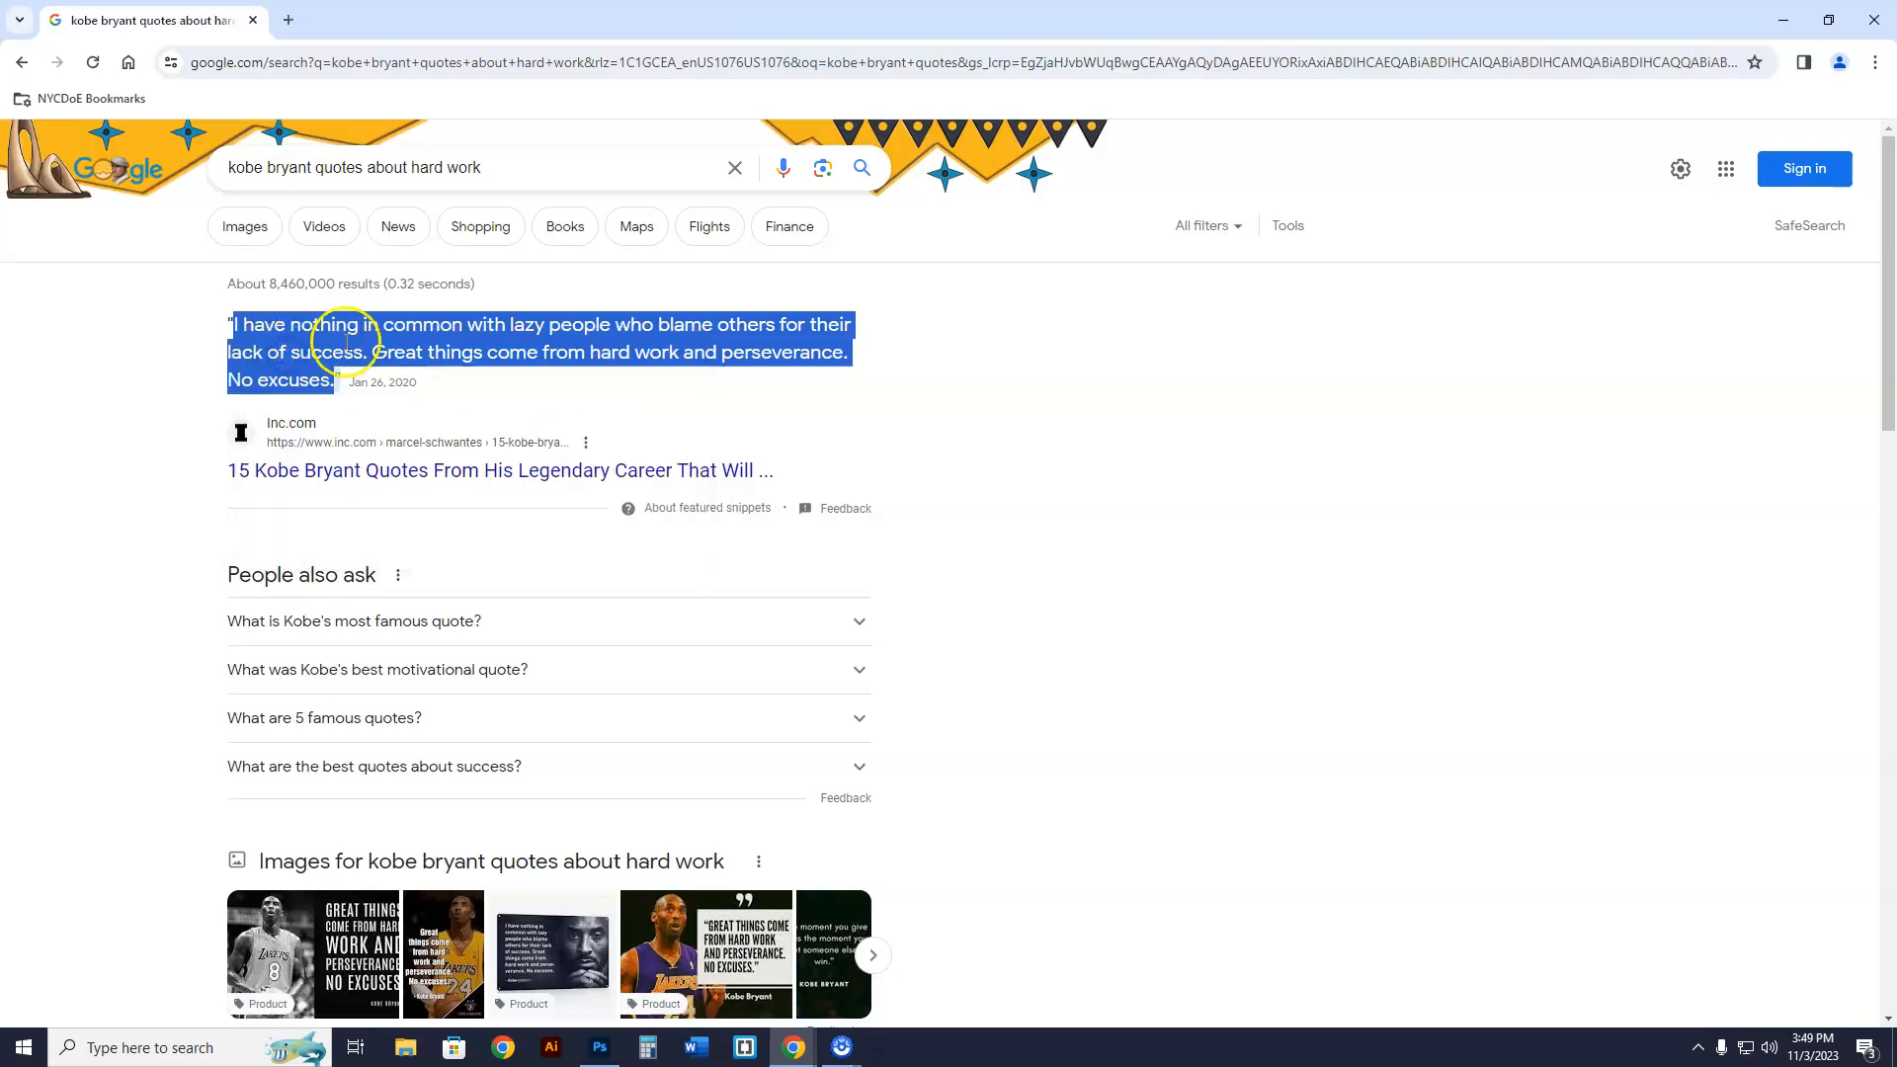
{"action": "mouse_move", "coordinate": [792, 1047]}
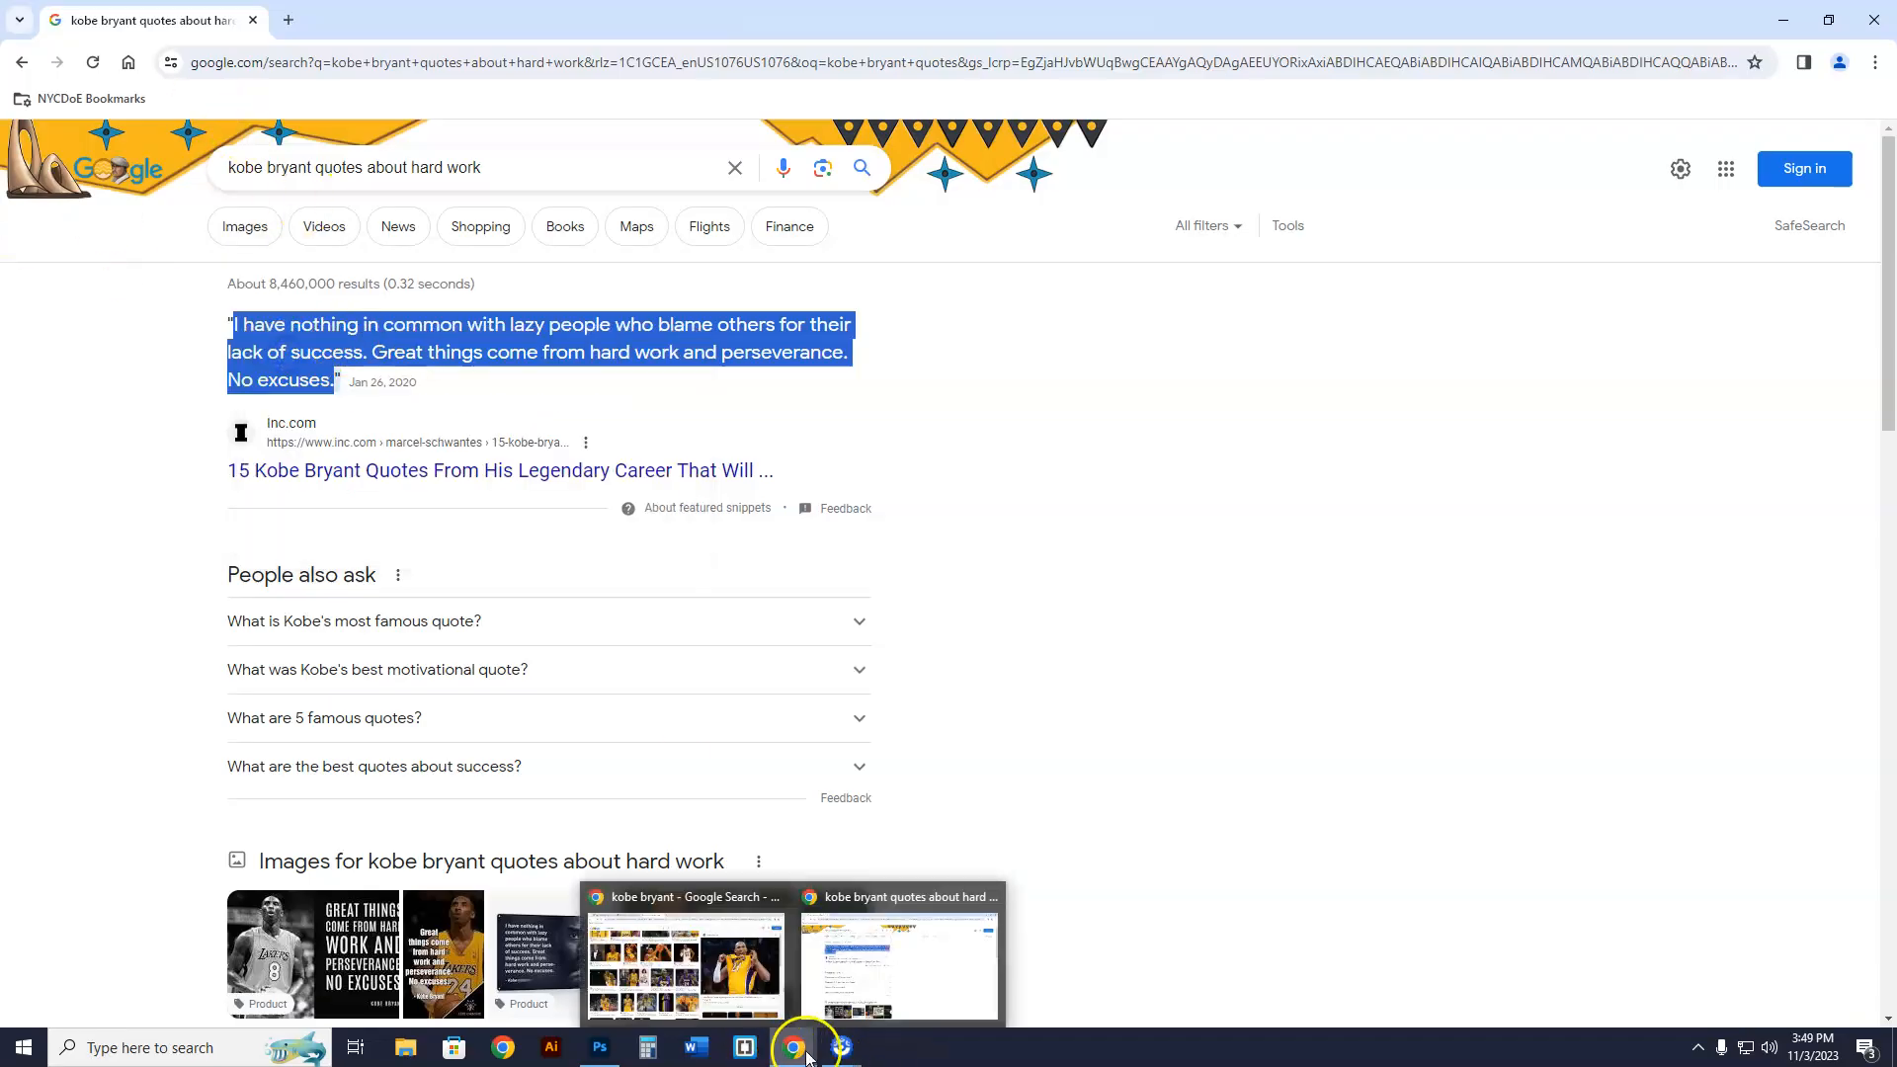
{"action": "left_click", "coordinate": [599, 1047]}
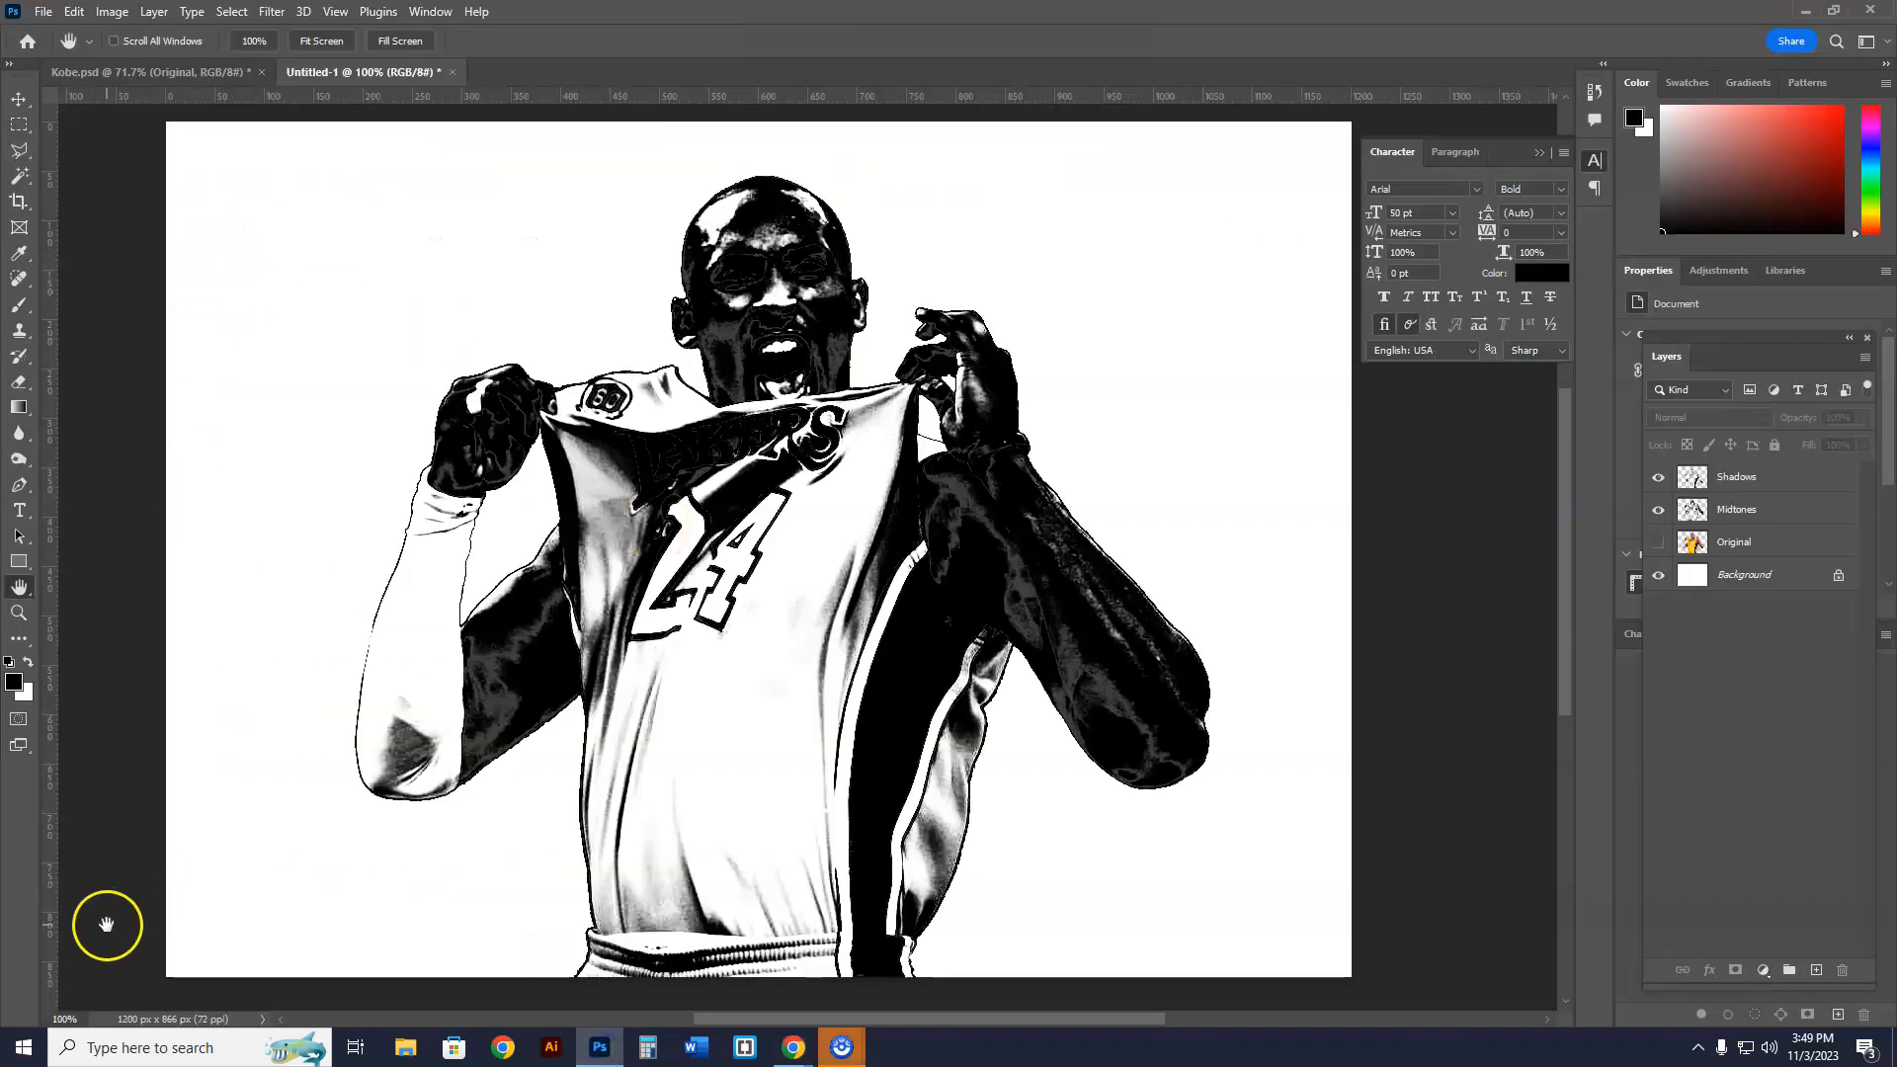
- Set up the Type tool with black #000000 text at 12 pt
{"action": "left_click", "coordinate": [20, 511]}
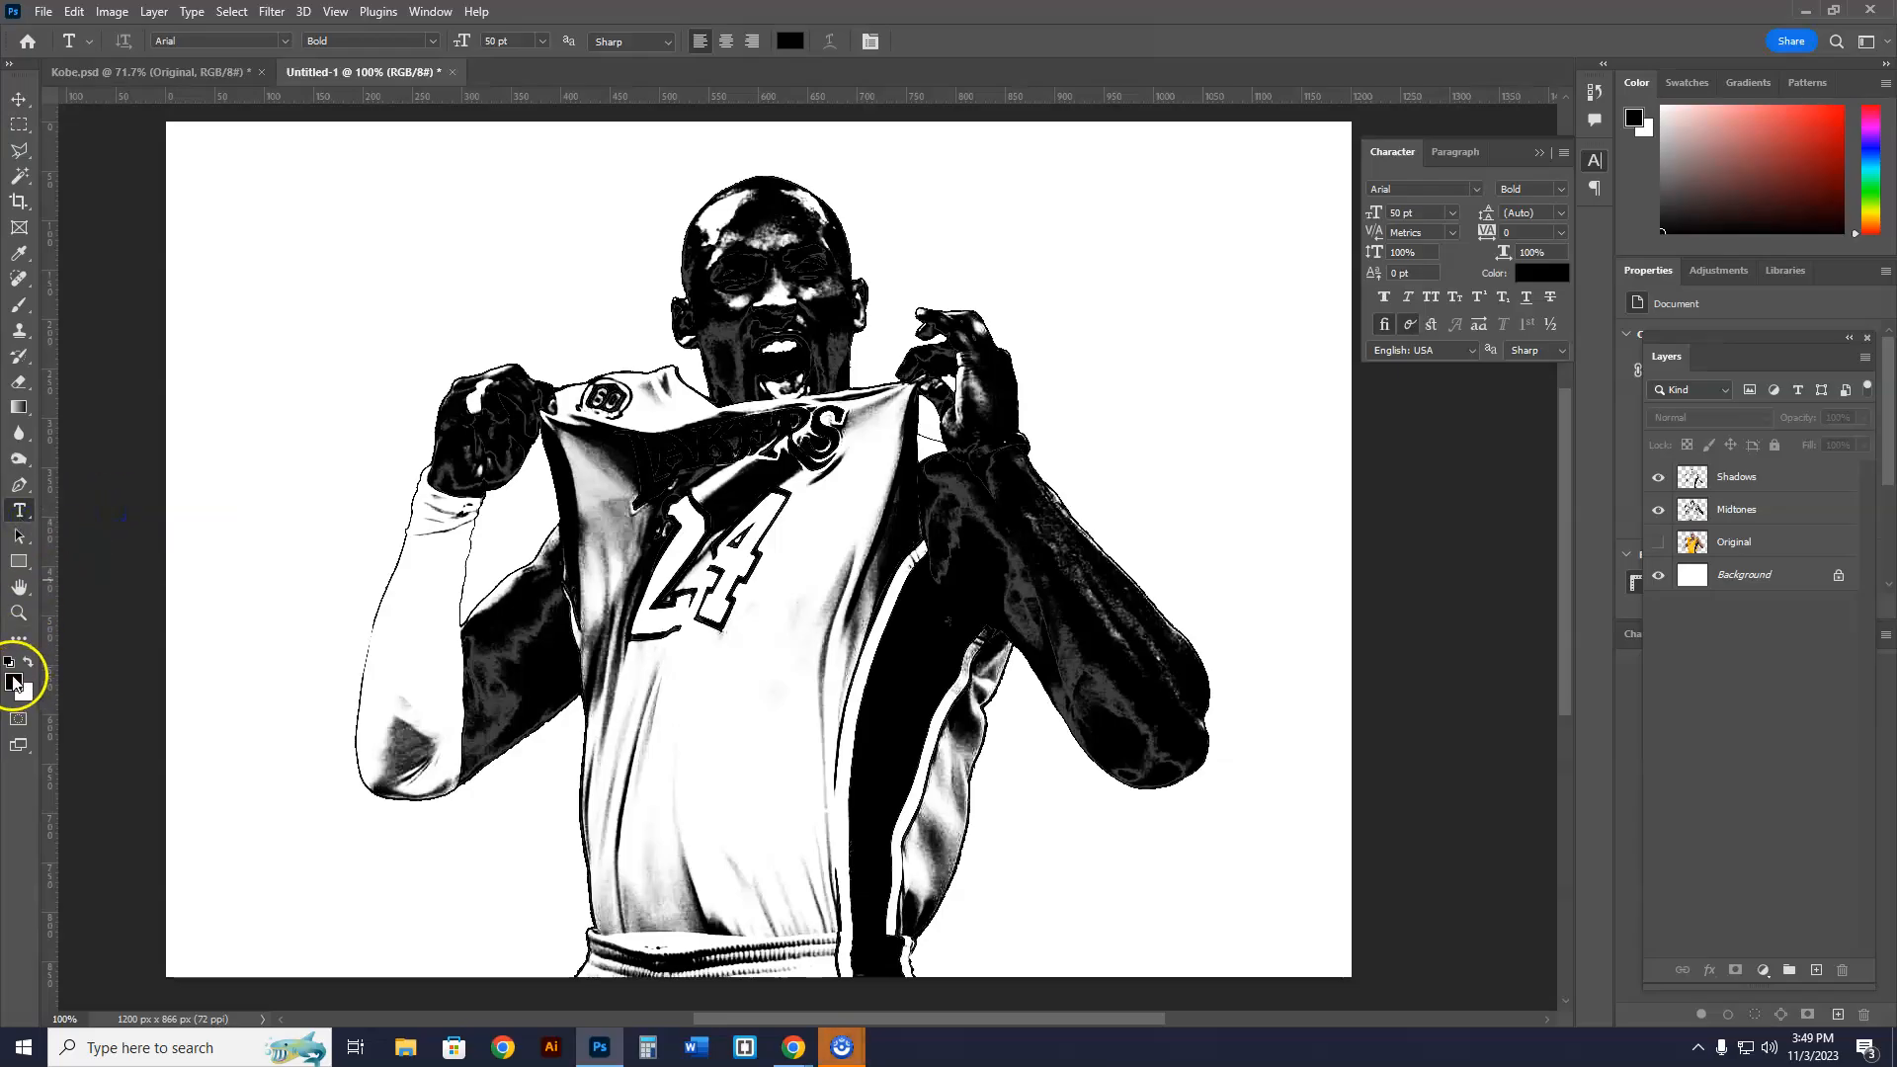
{"action": "left_click", "coordinate": [12, 659]}
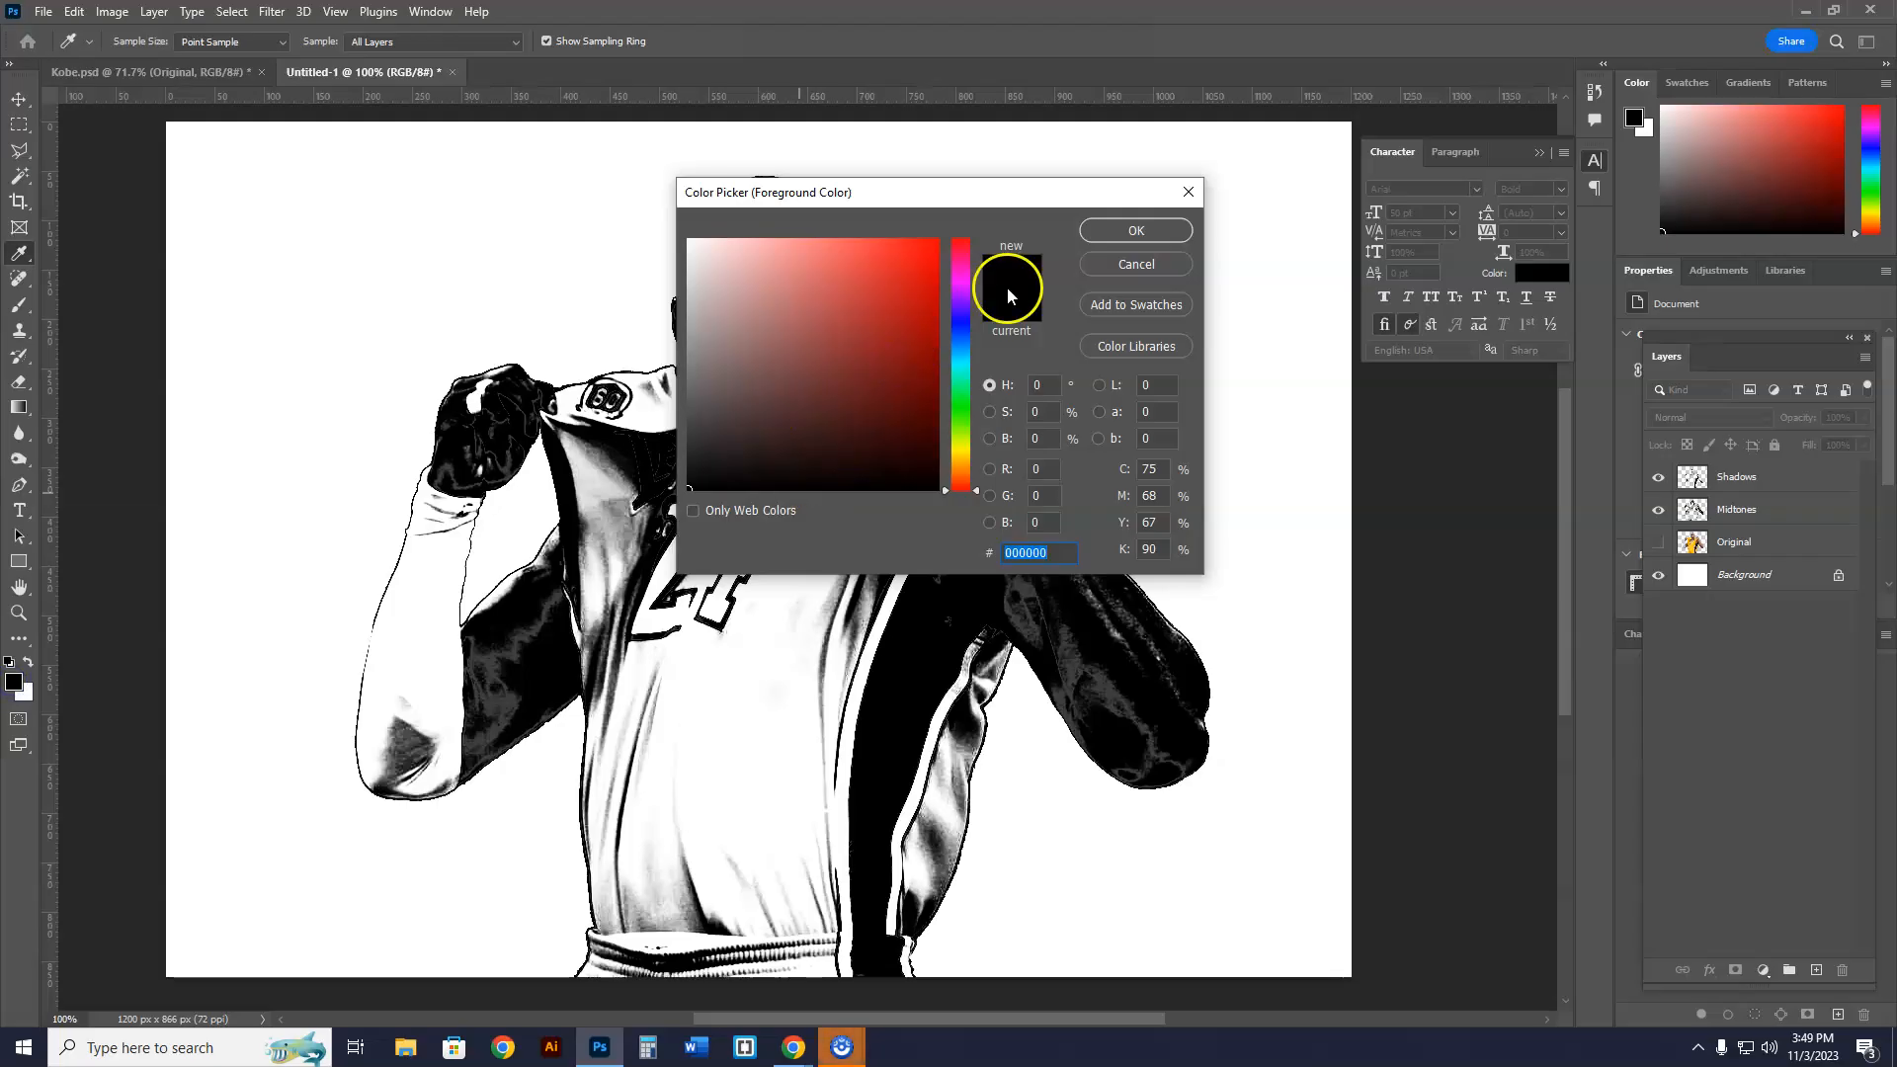
{"action": "left_click", "coordinate": [1133, 231]}
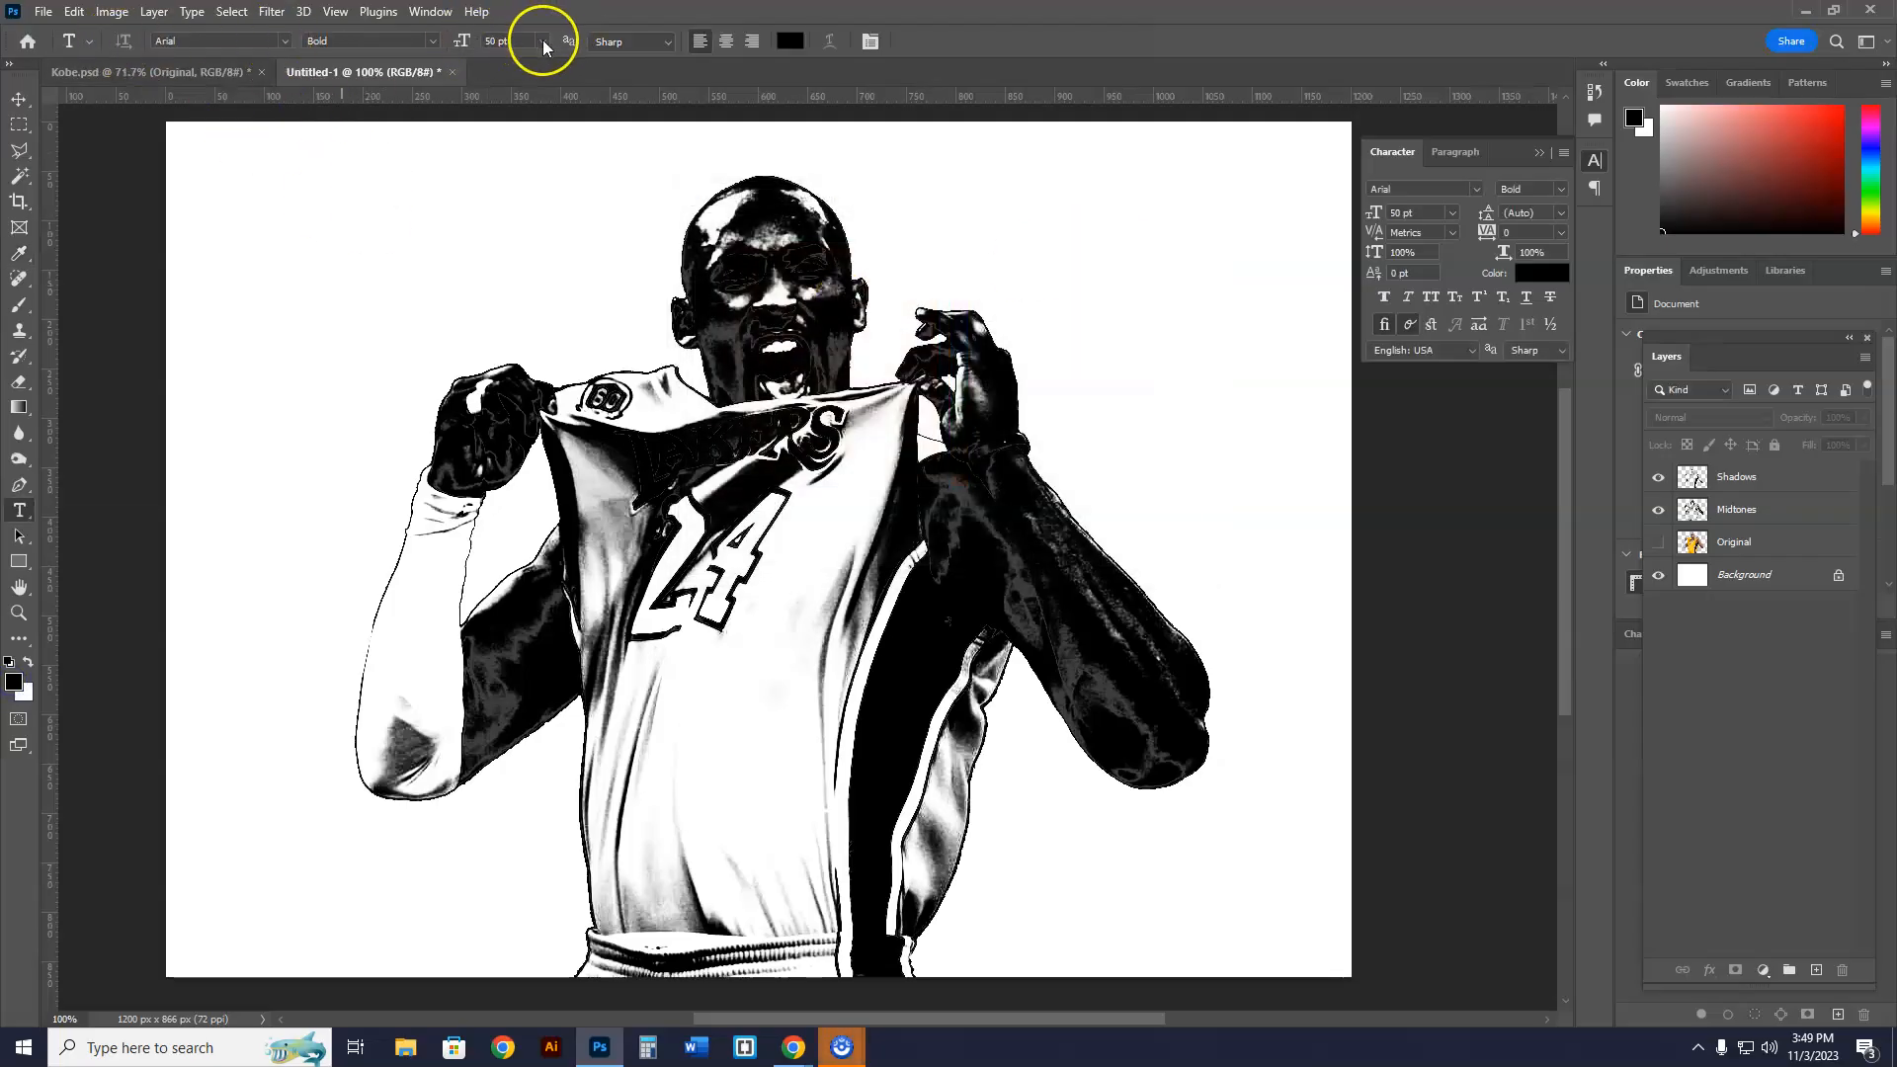
{"action": "left_click", "coordinate": [540, 42]}
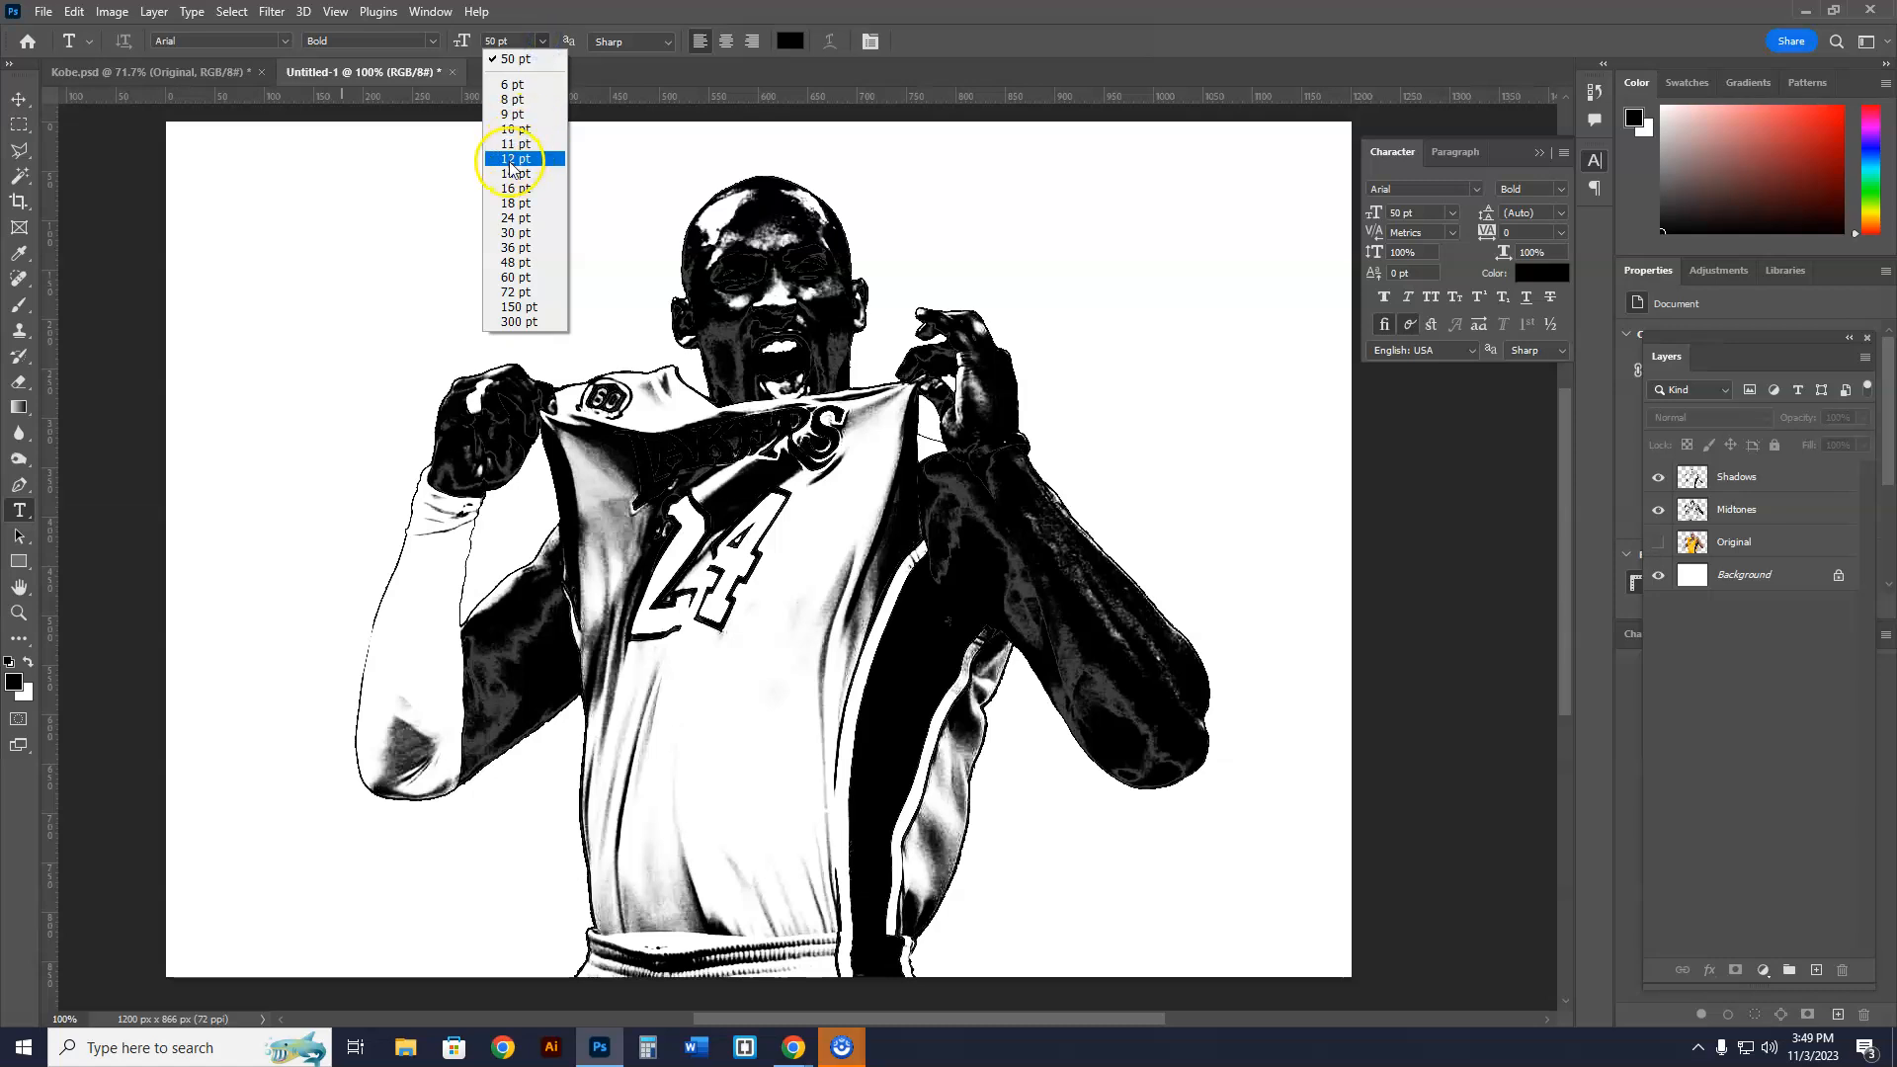
{"action": "left_click", "coordinate": [513, 158]}
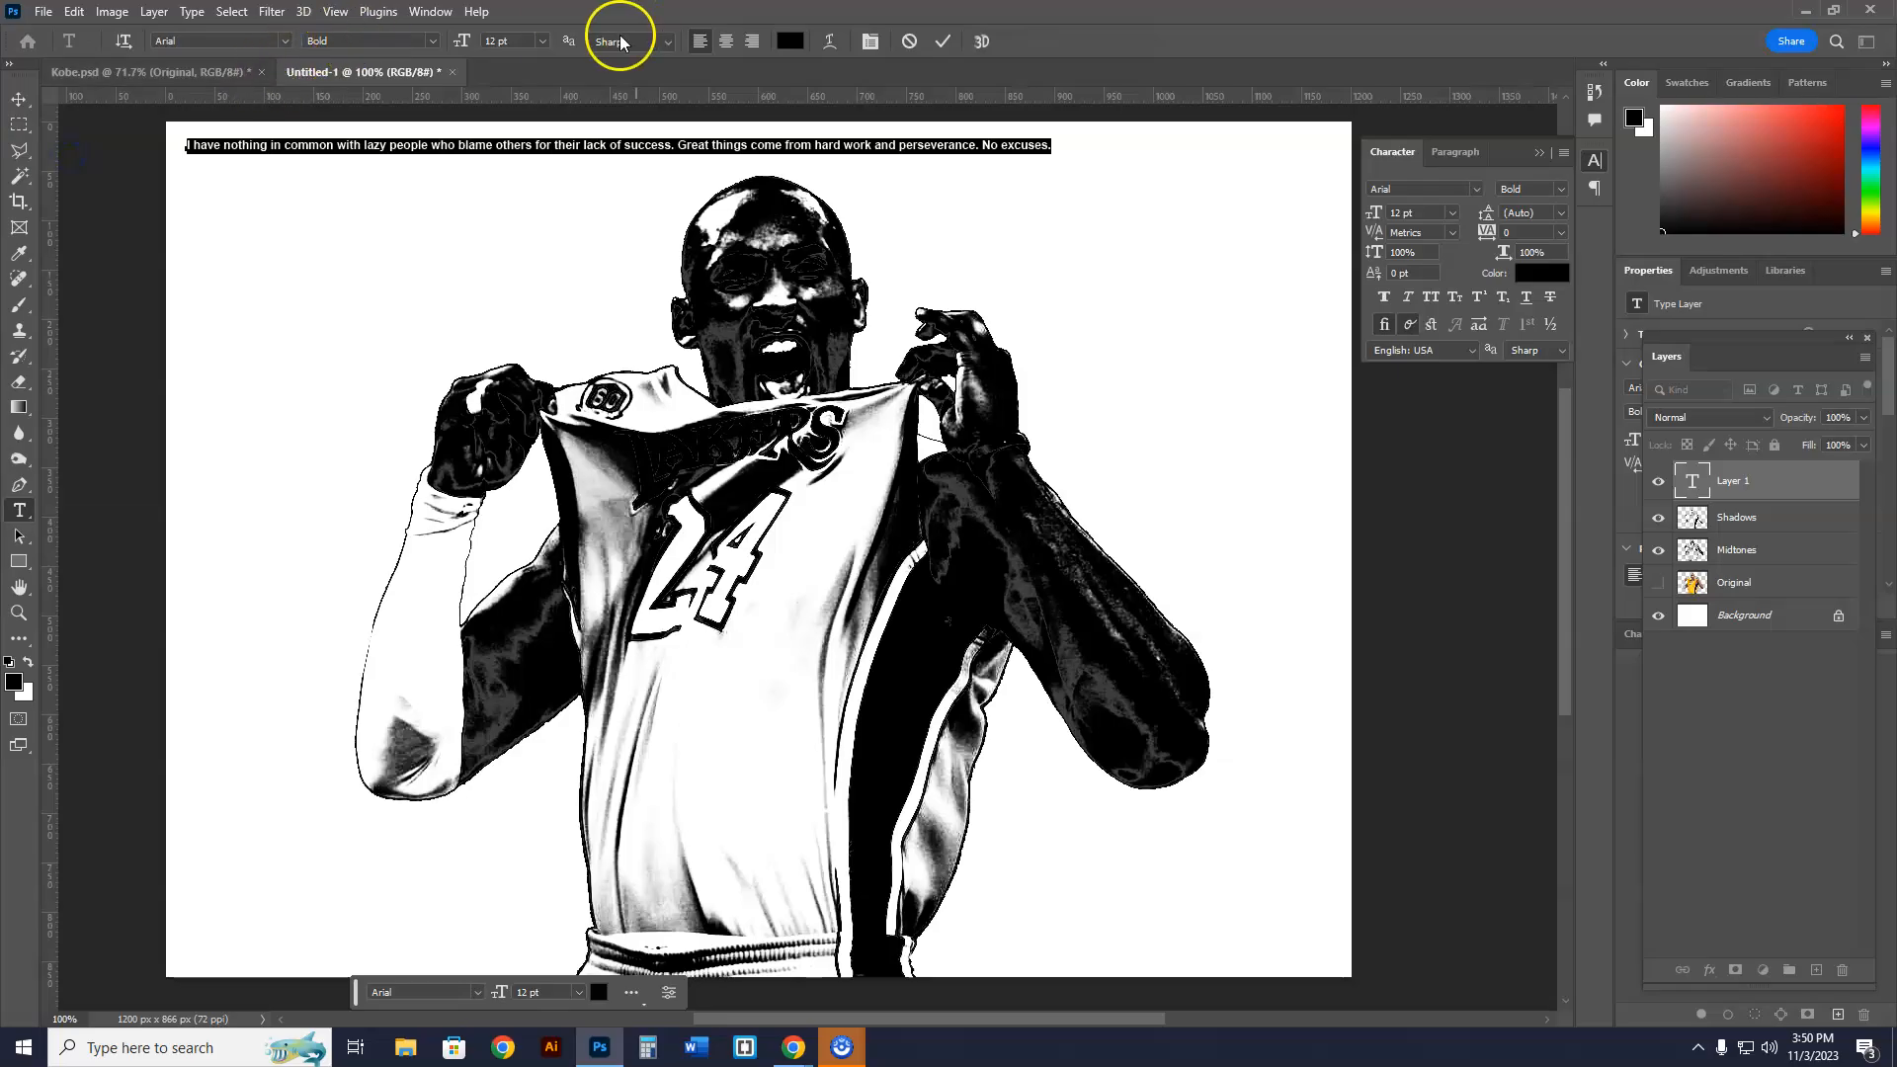
{"action": "left_click", "coordinate": [539, 39]}
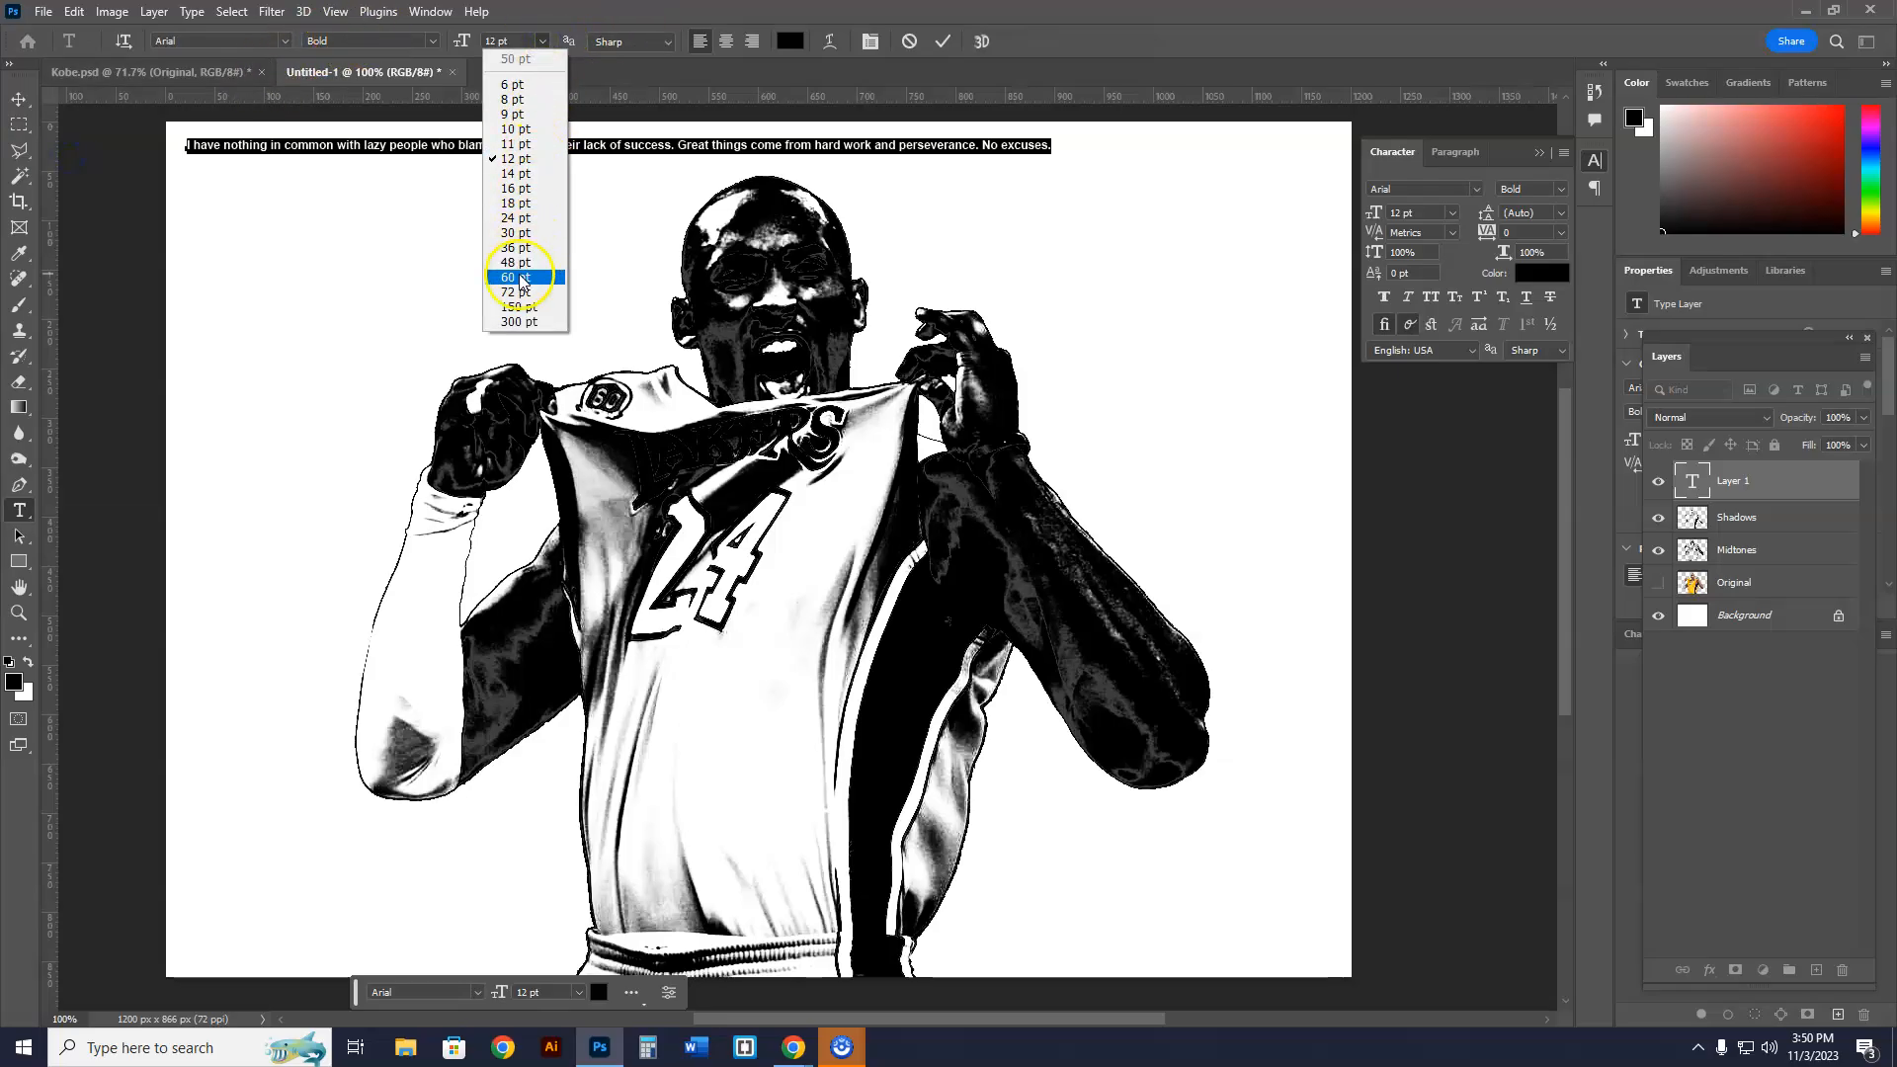
{"action": "left_click", "coordinate": [517, 276]}
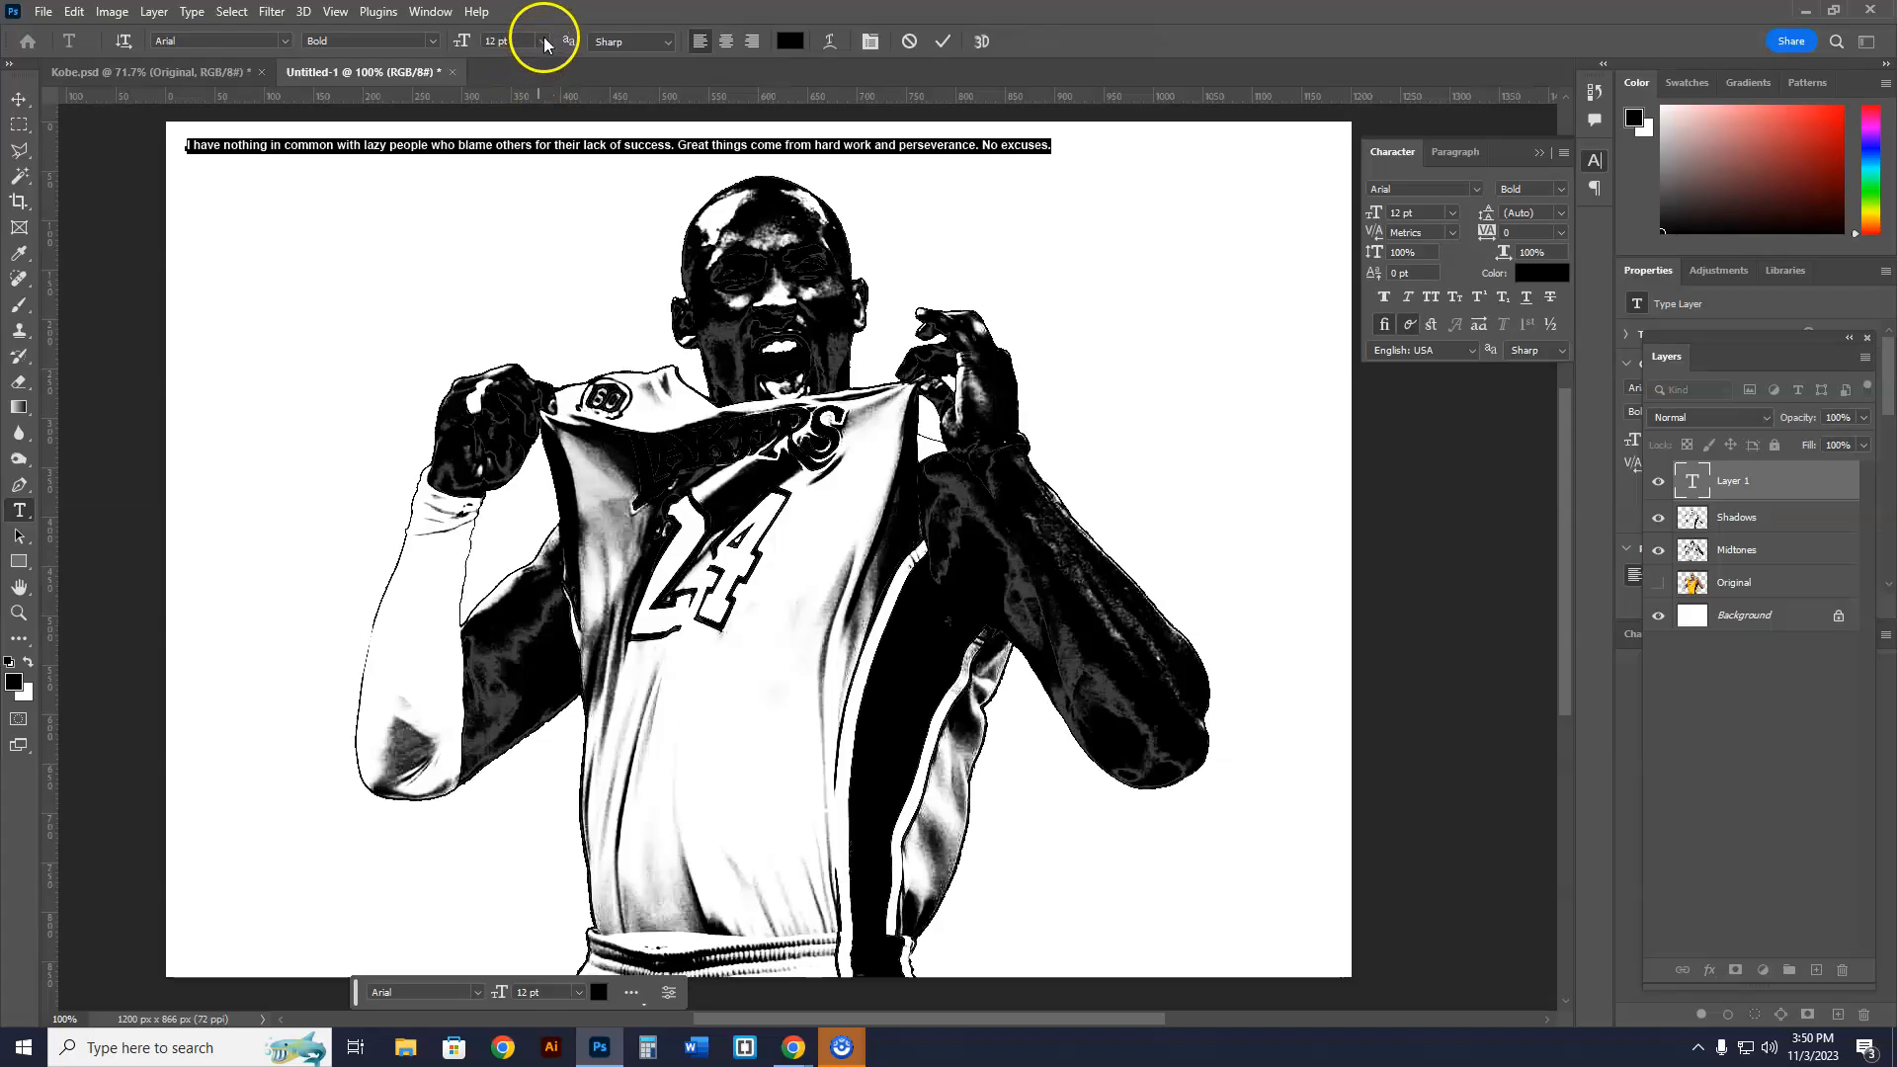
- Set the repeated quote lines across the top of the portrait to 11 pt
{"action": "left_click", "coordinate": [540, 40]}
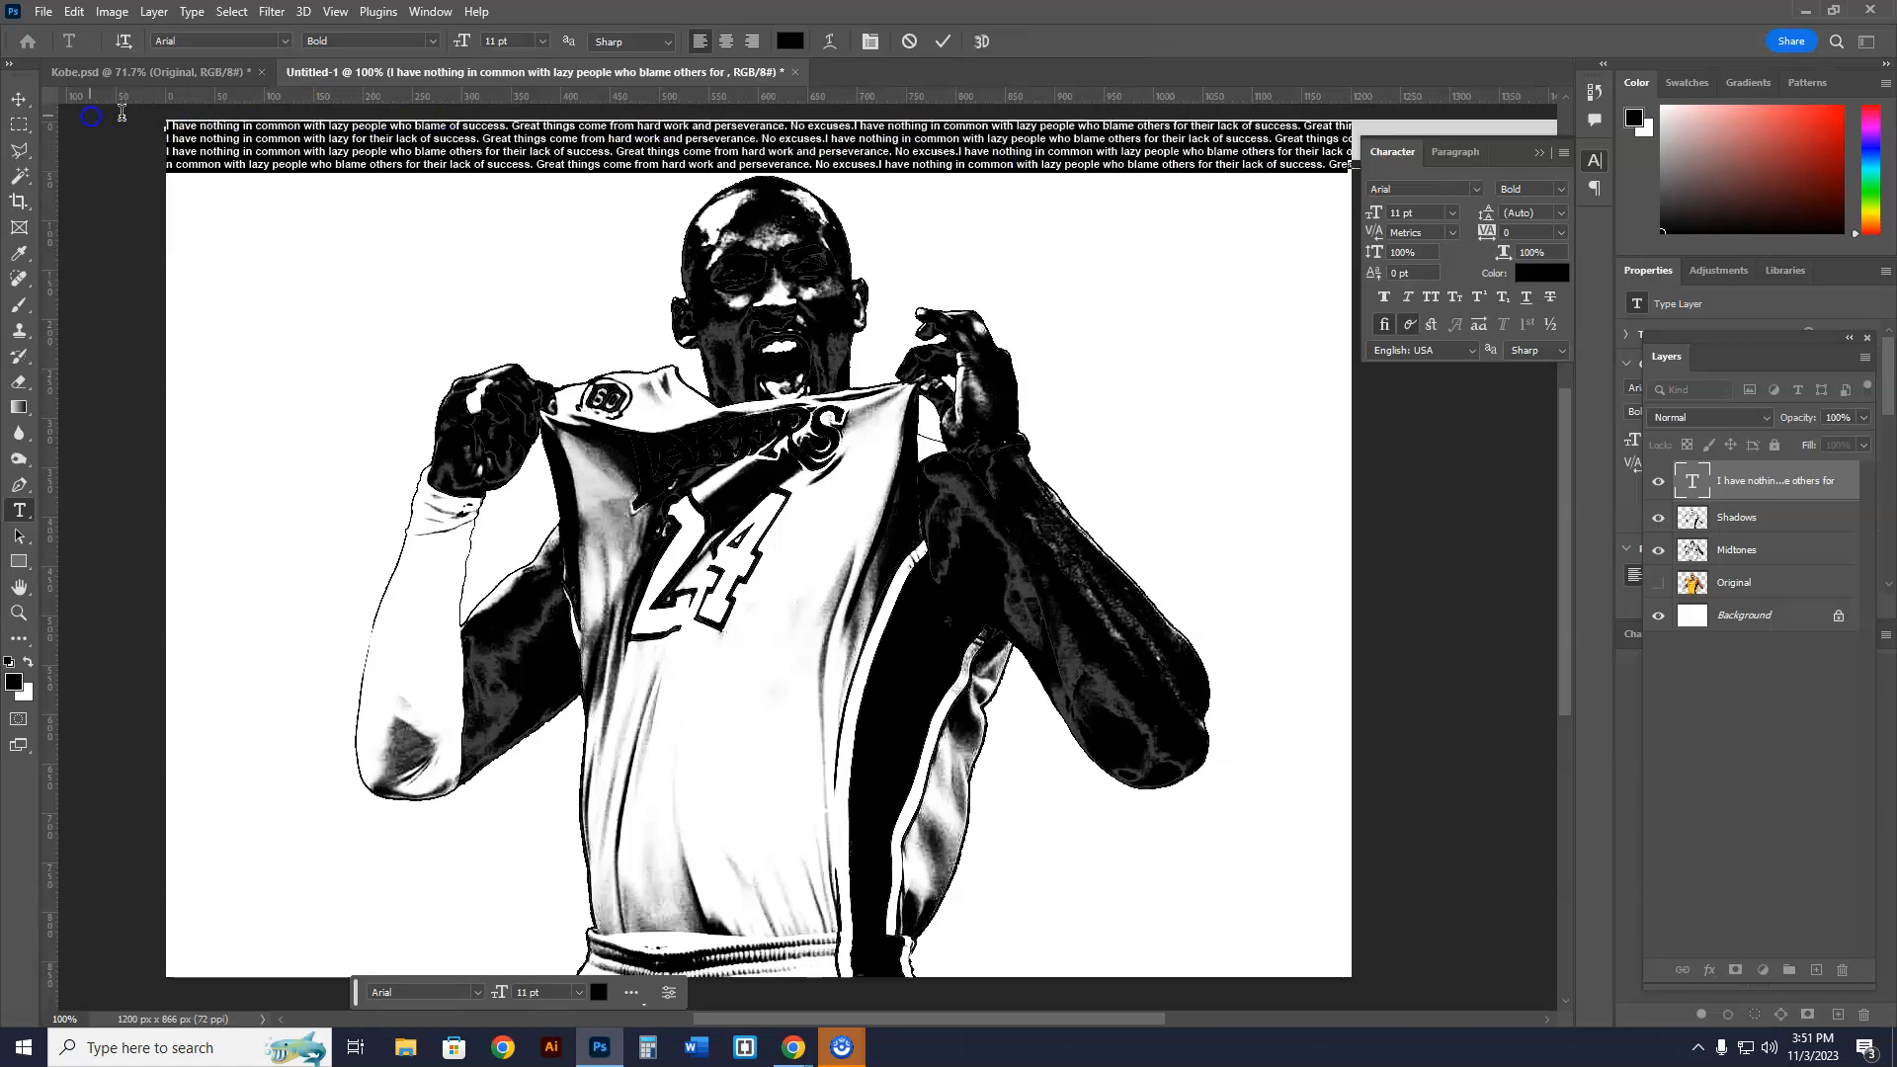
{"action": "left_click", "coordinate": [1559, 213]}
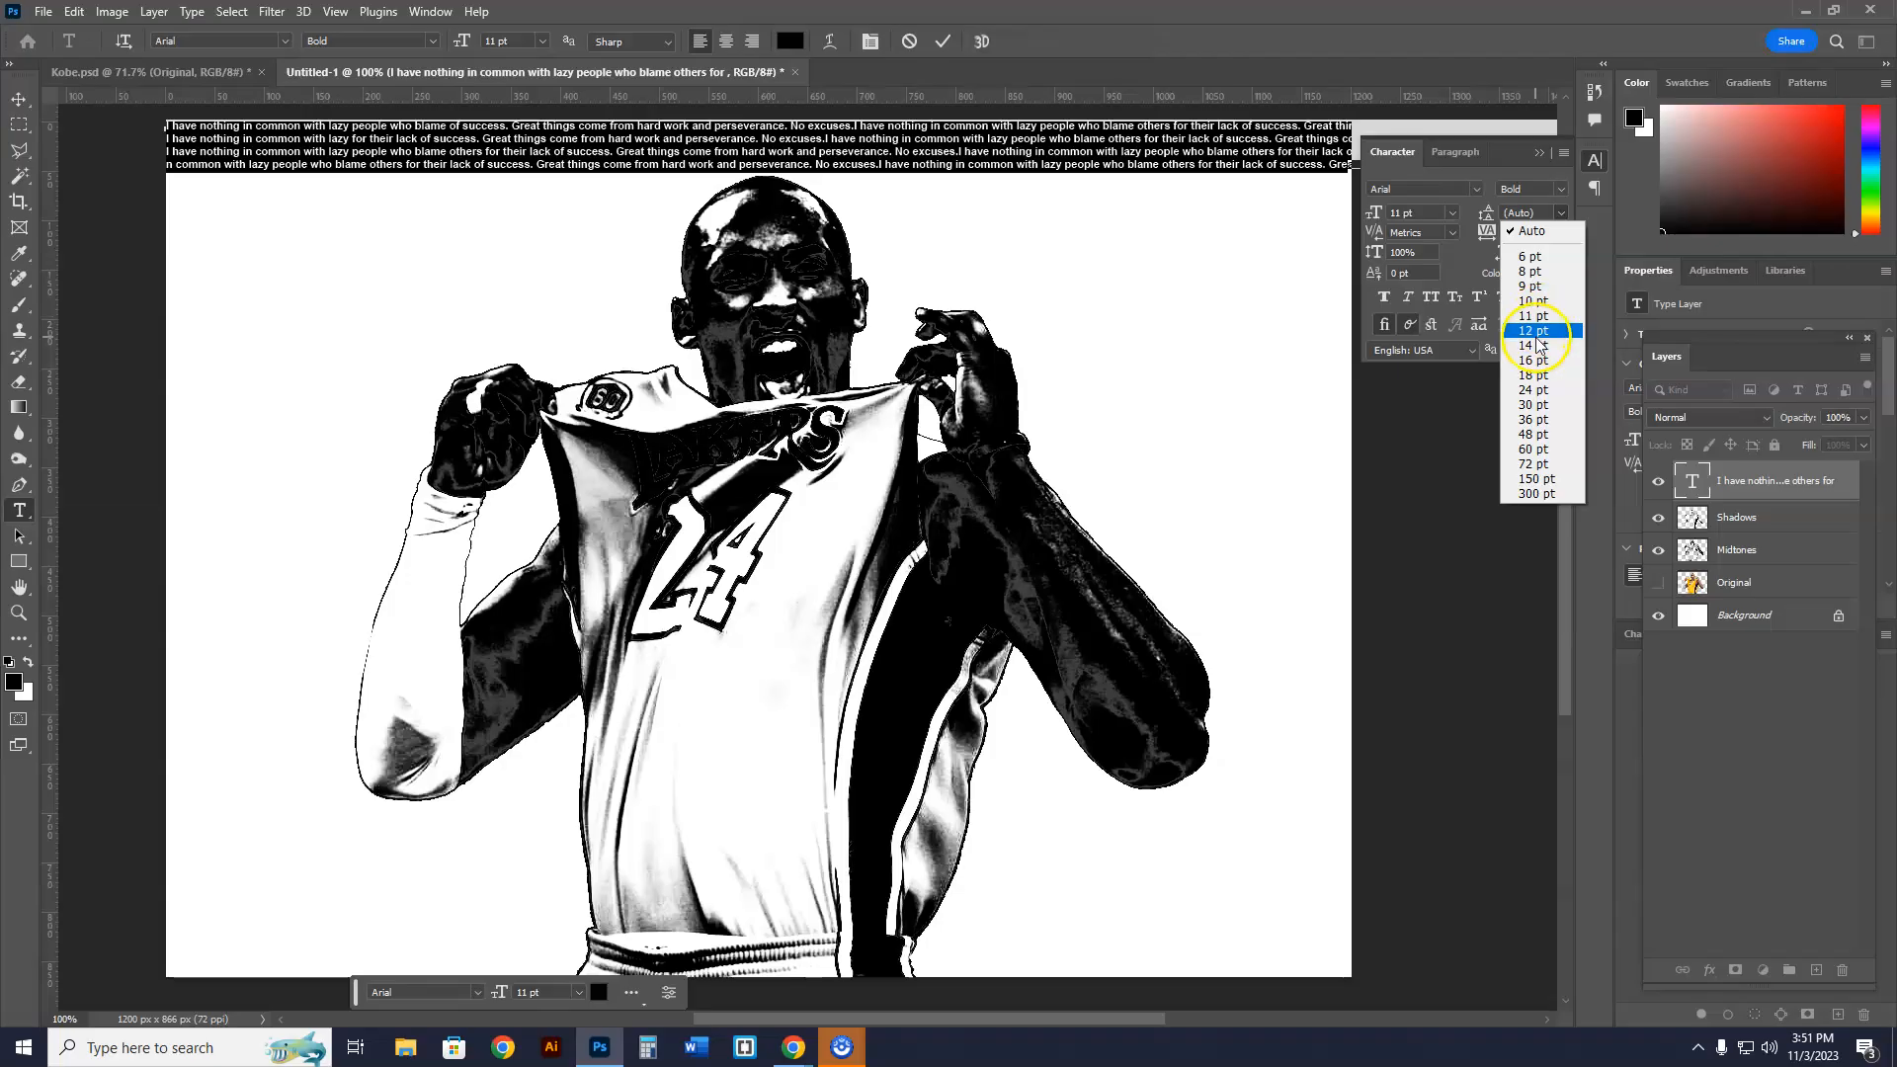
- Set the quote lines' leading to 14 pt, then reopen the leading choices to tighten it
{"action": "left_click", "coordinate": [1527, 345]}
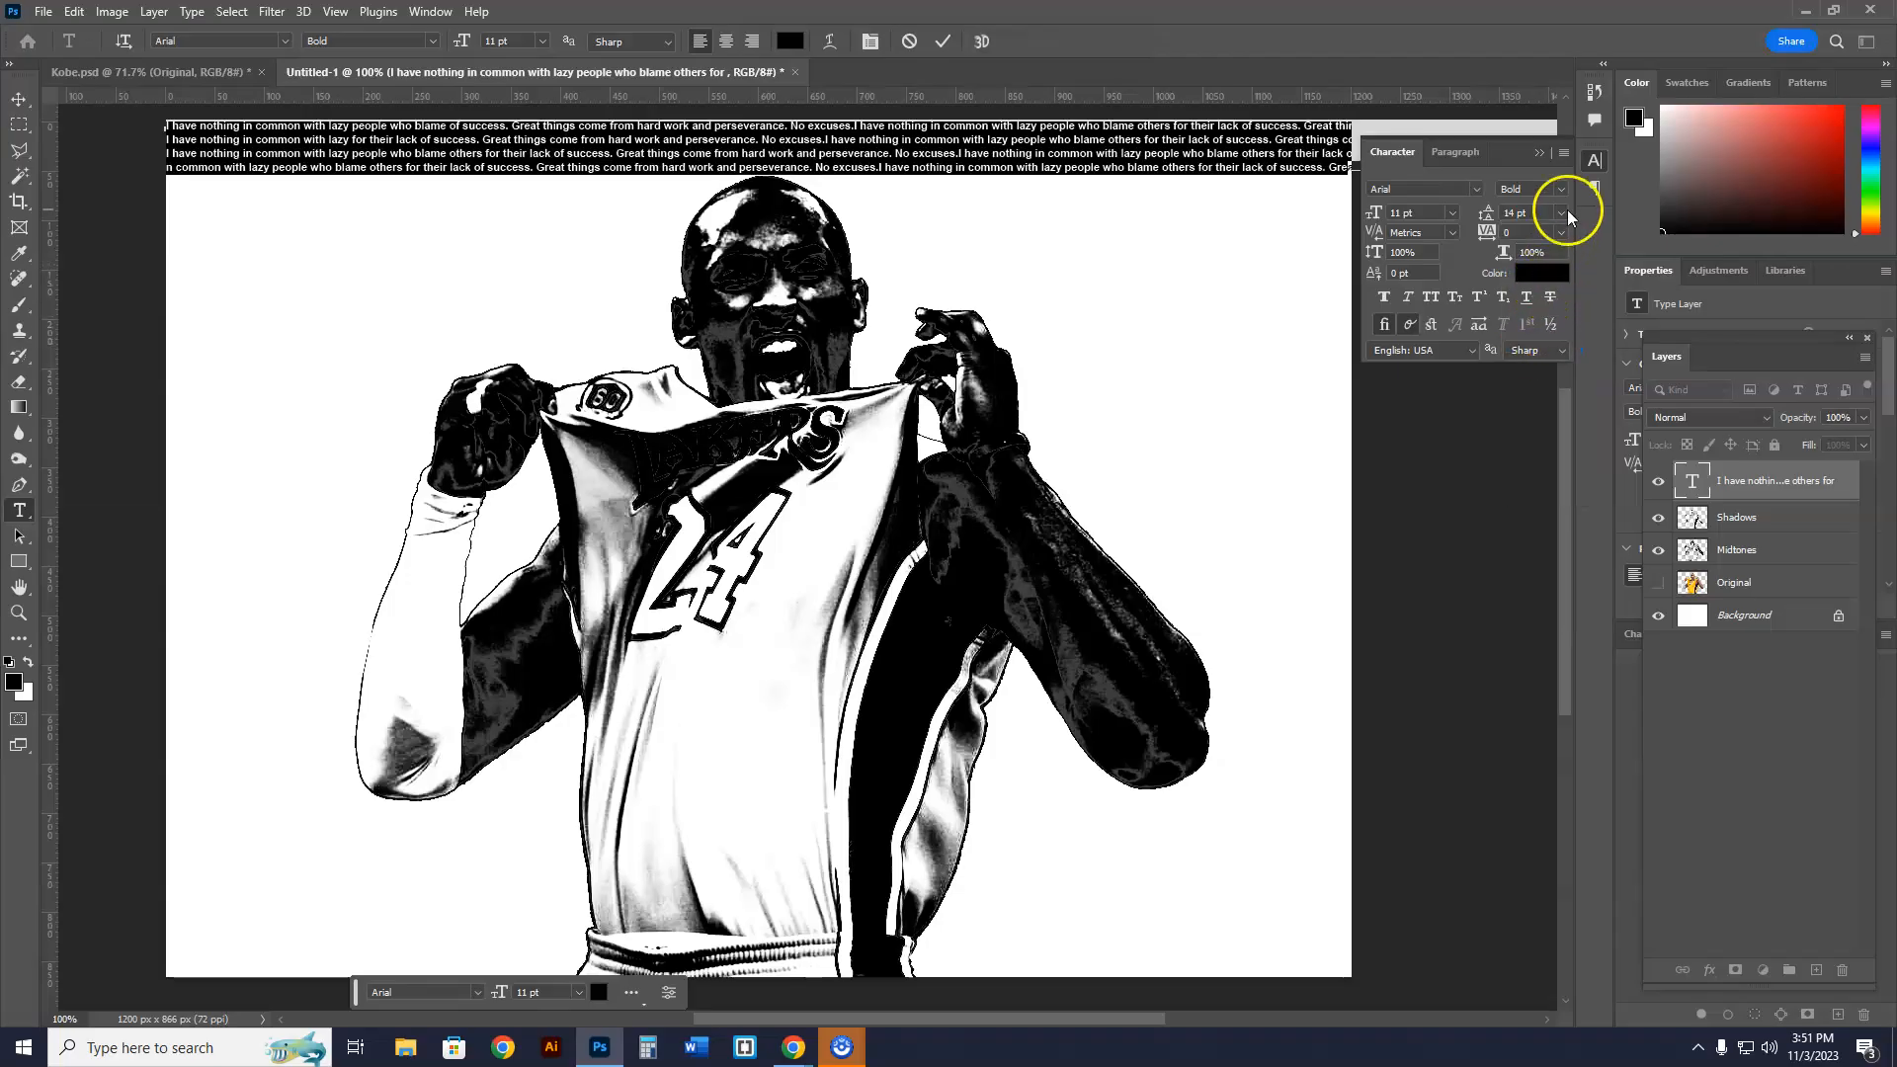
{"action": "left_click", "coordinate": [1560, 231]}
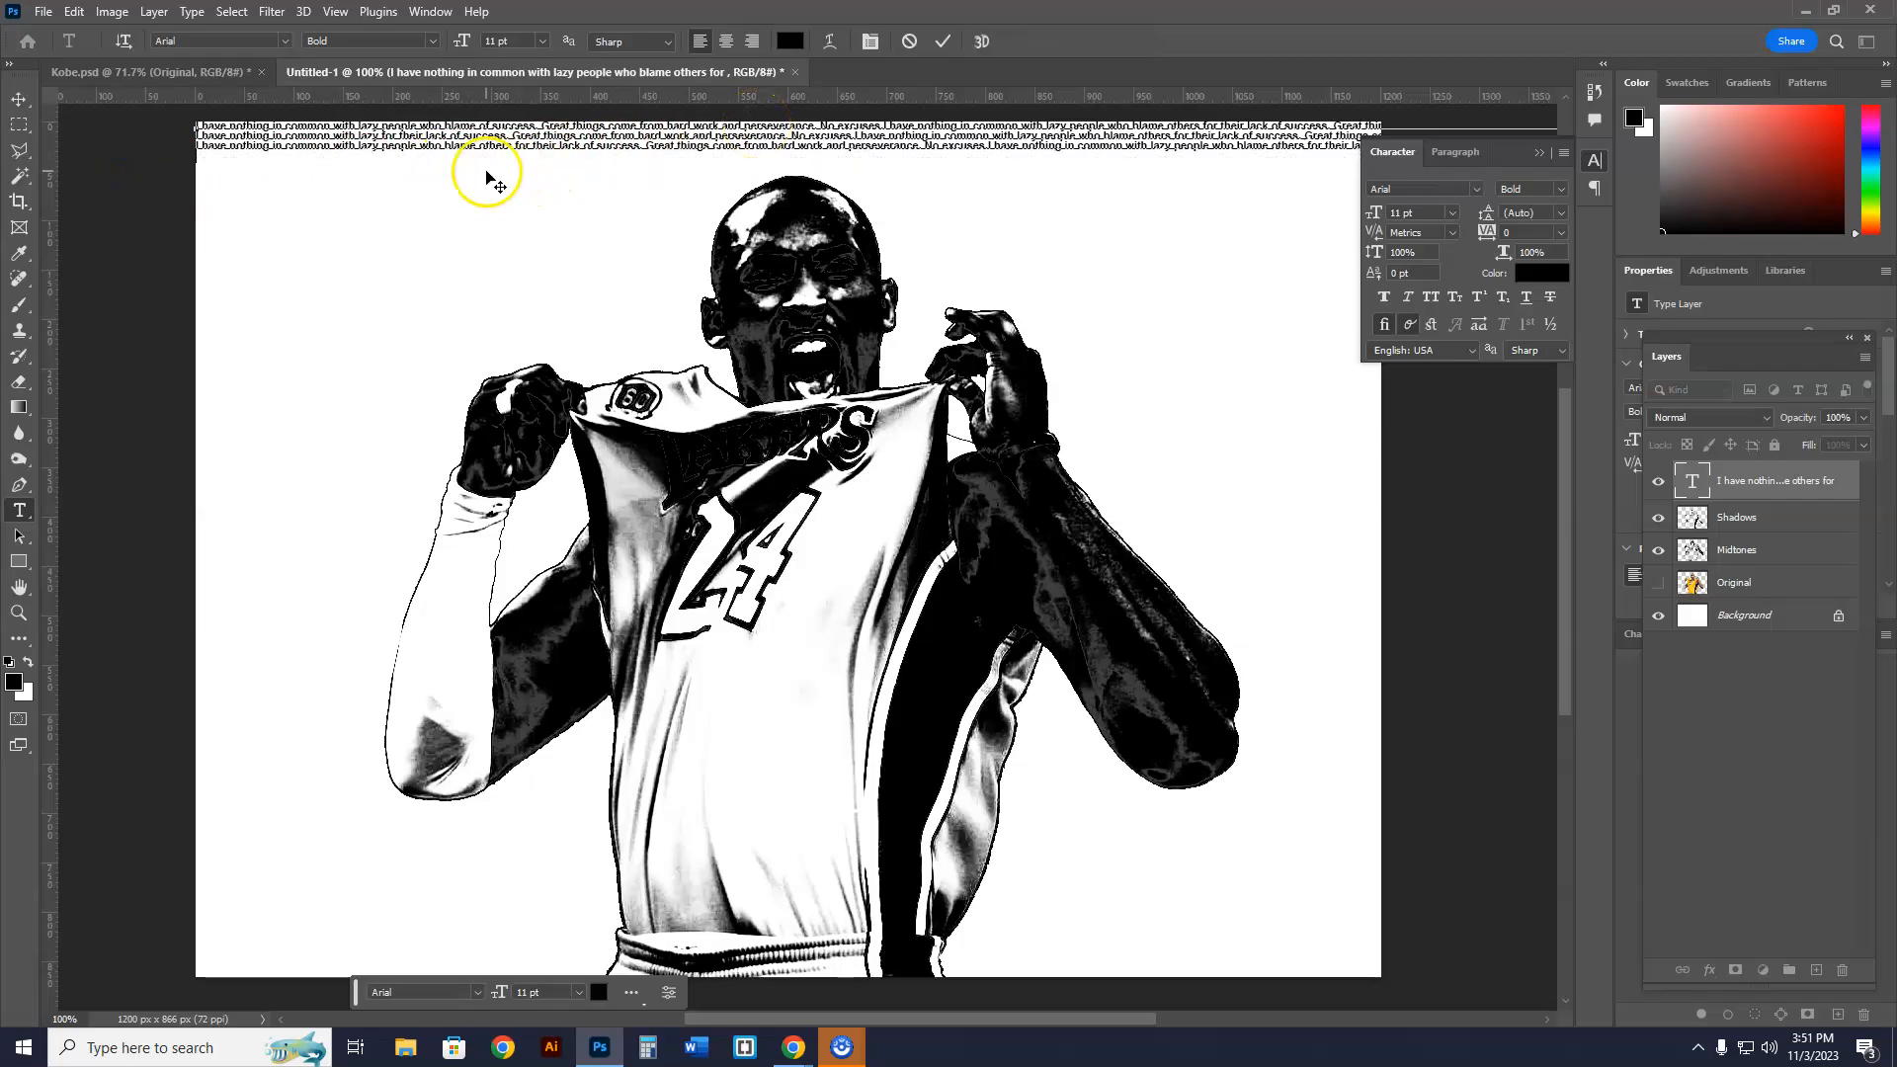
{"action": "mouse_move", "coordinate": [1362, 155]}
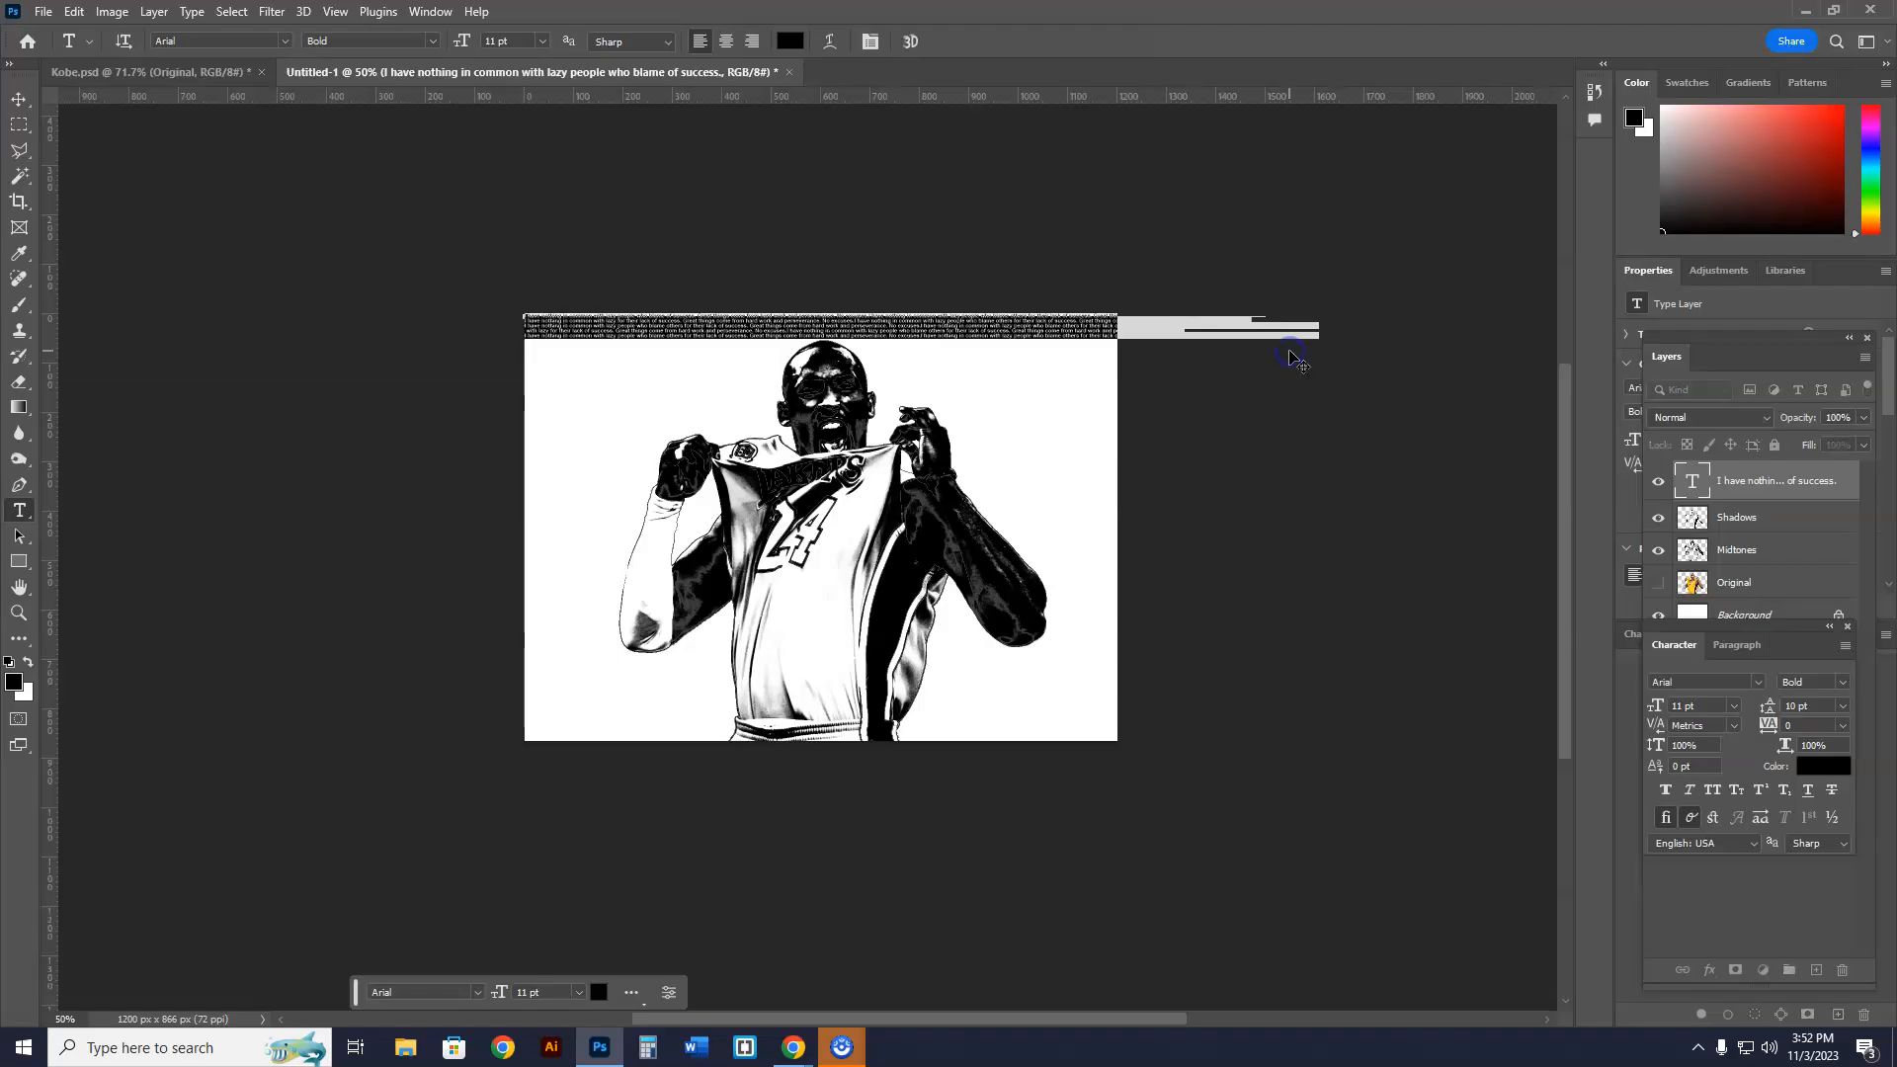
- Copy the quote text to fill the canvas with more rows, then zoom in
{"action": "left_click", "coordinate": [74, 11]}
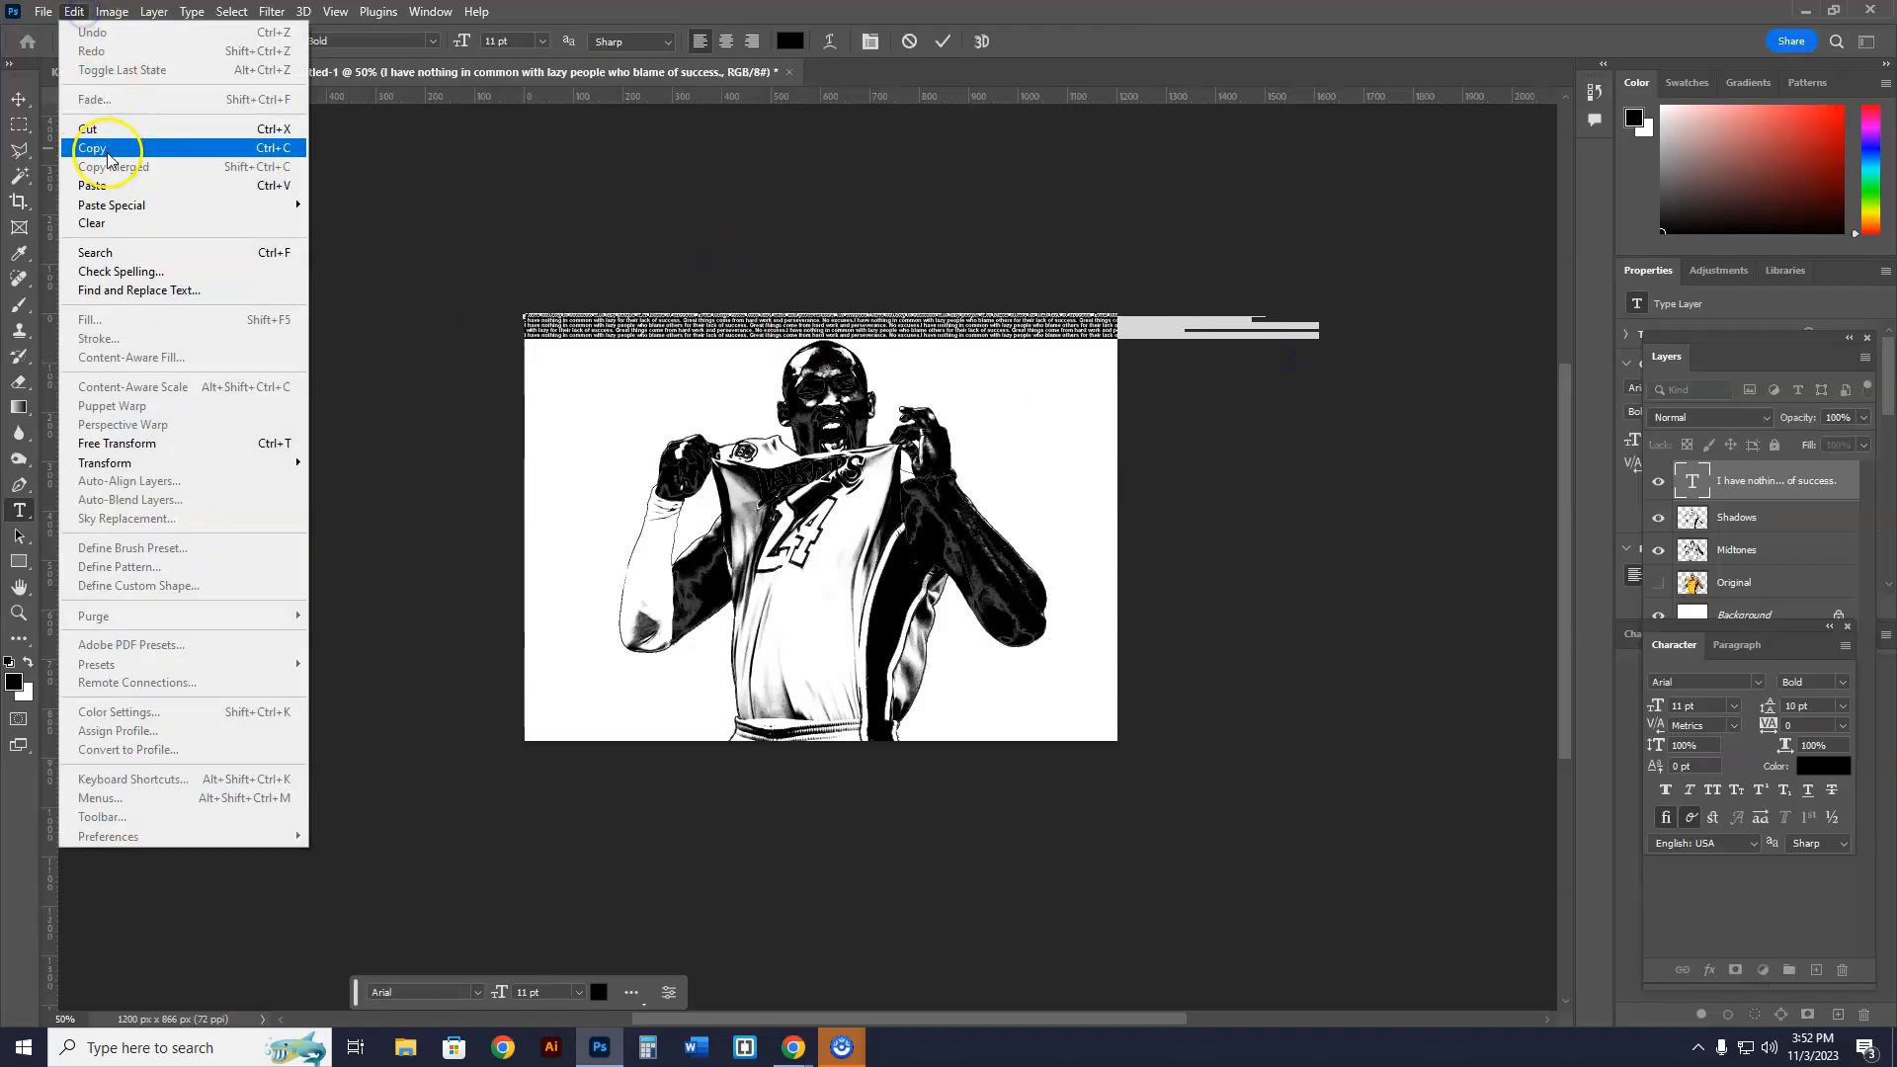
{"action": "left_click", "coordinate": [92, 148]}
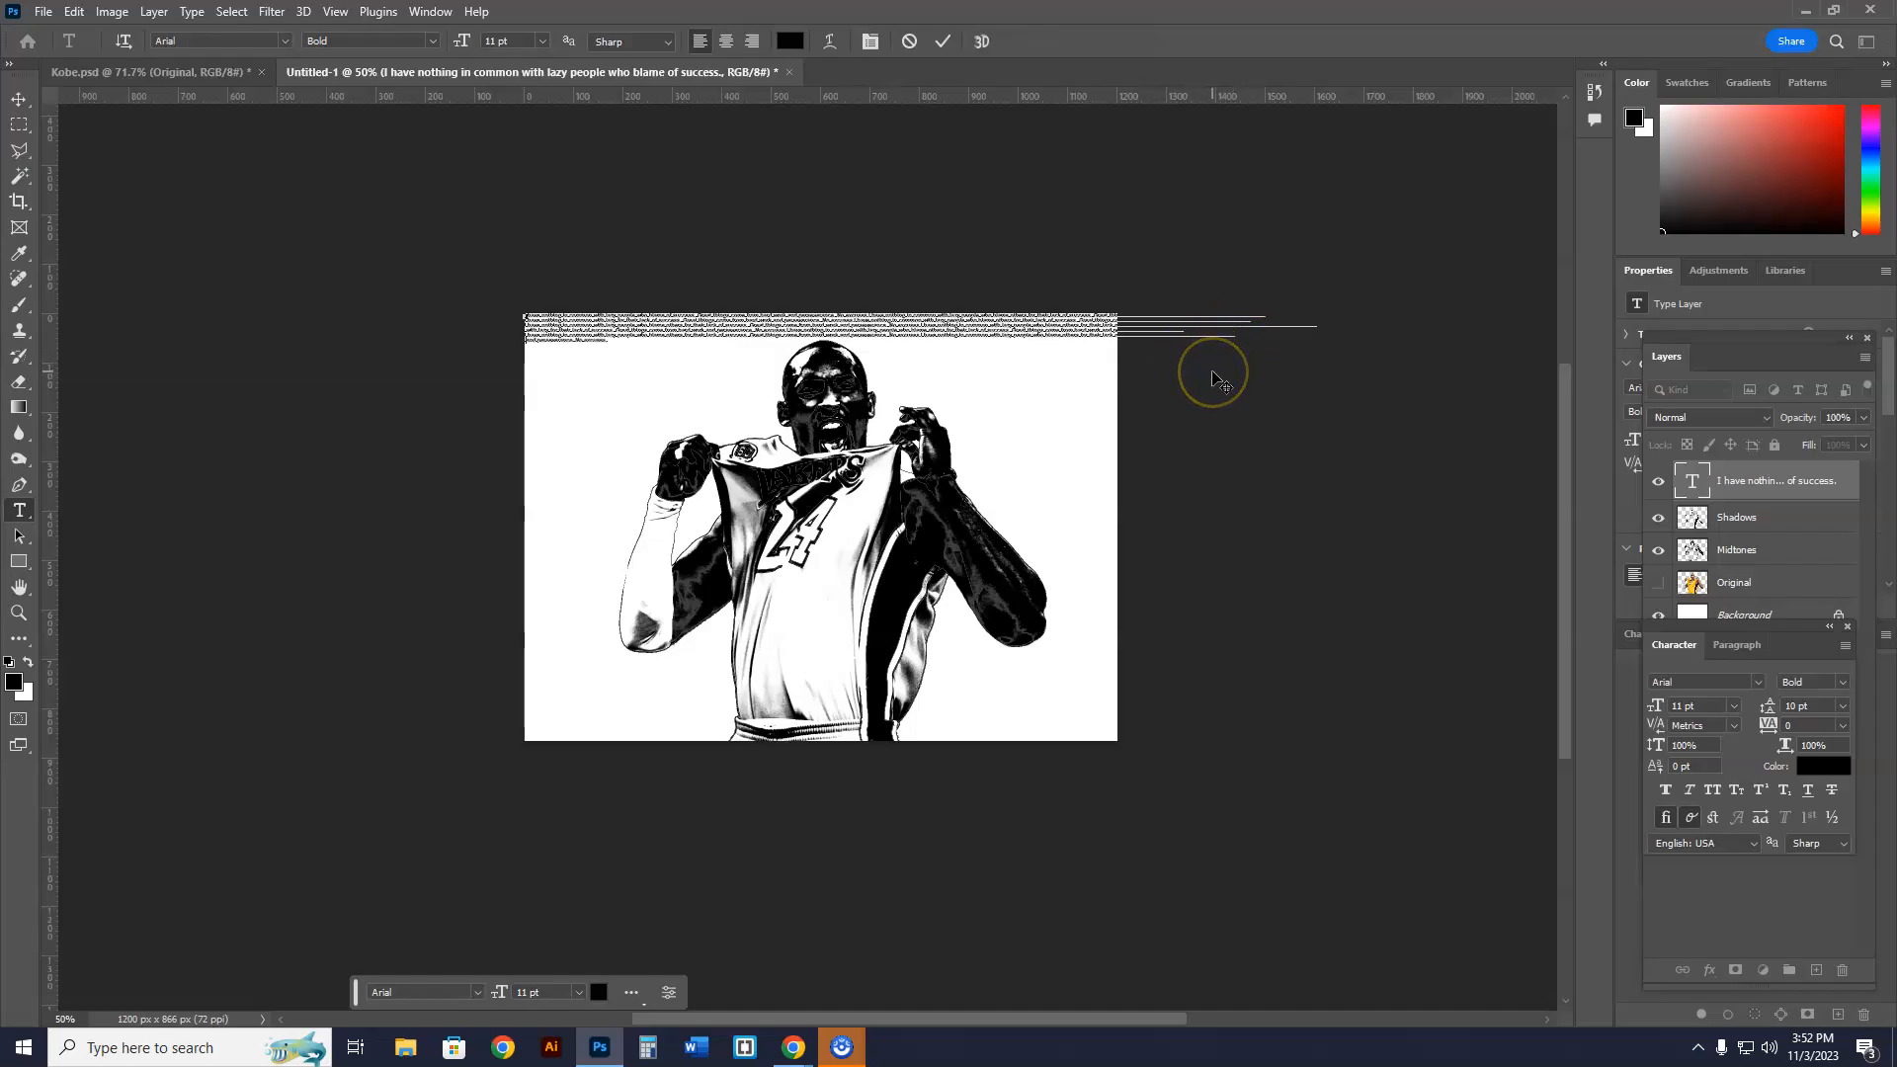
{"action": "mouse_move", "coordinate": [1217, 378]}
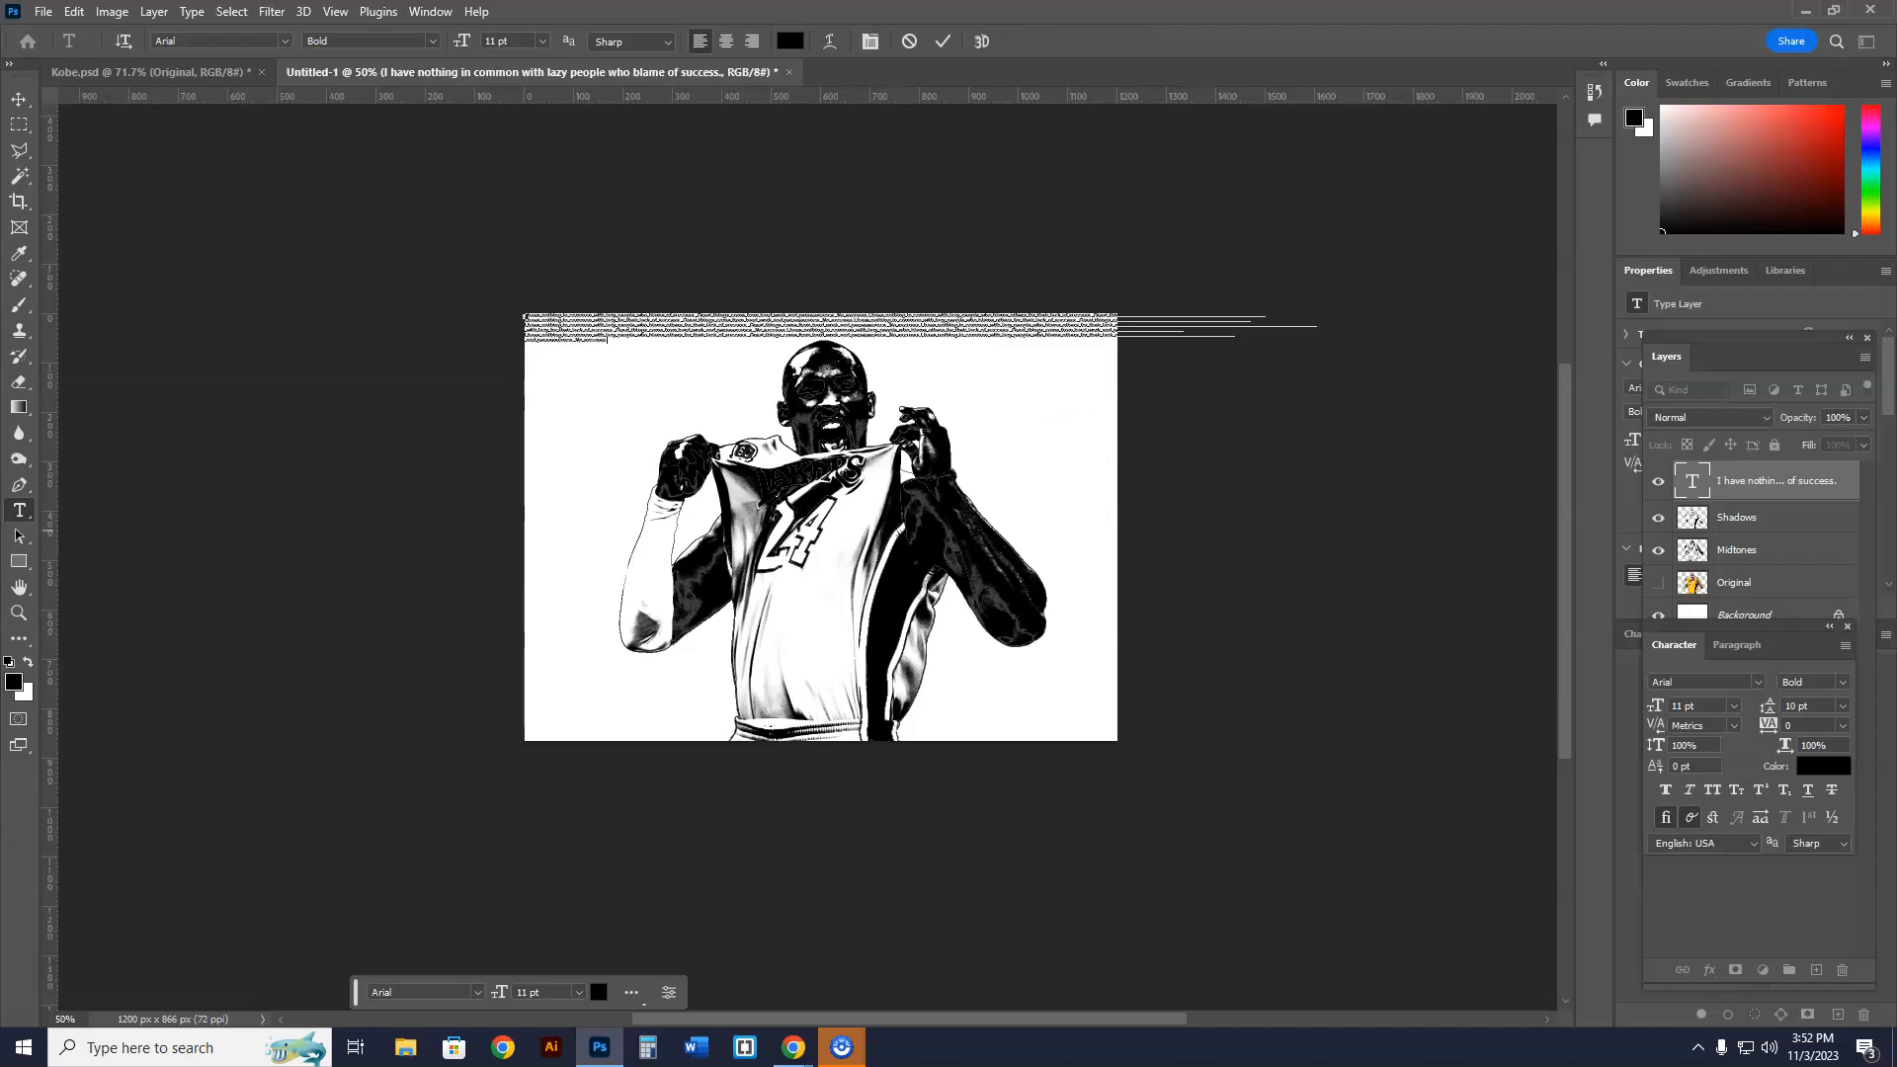
{"action": "left_click", "coordinate": [20, 611]}
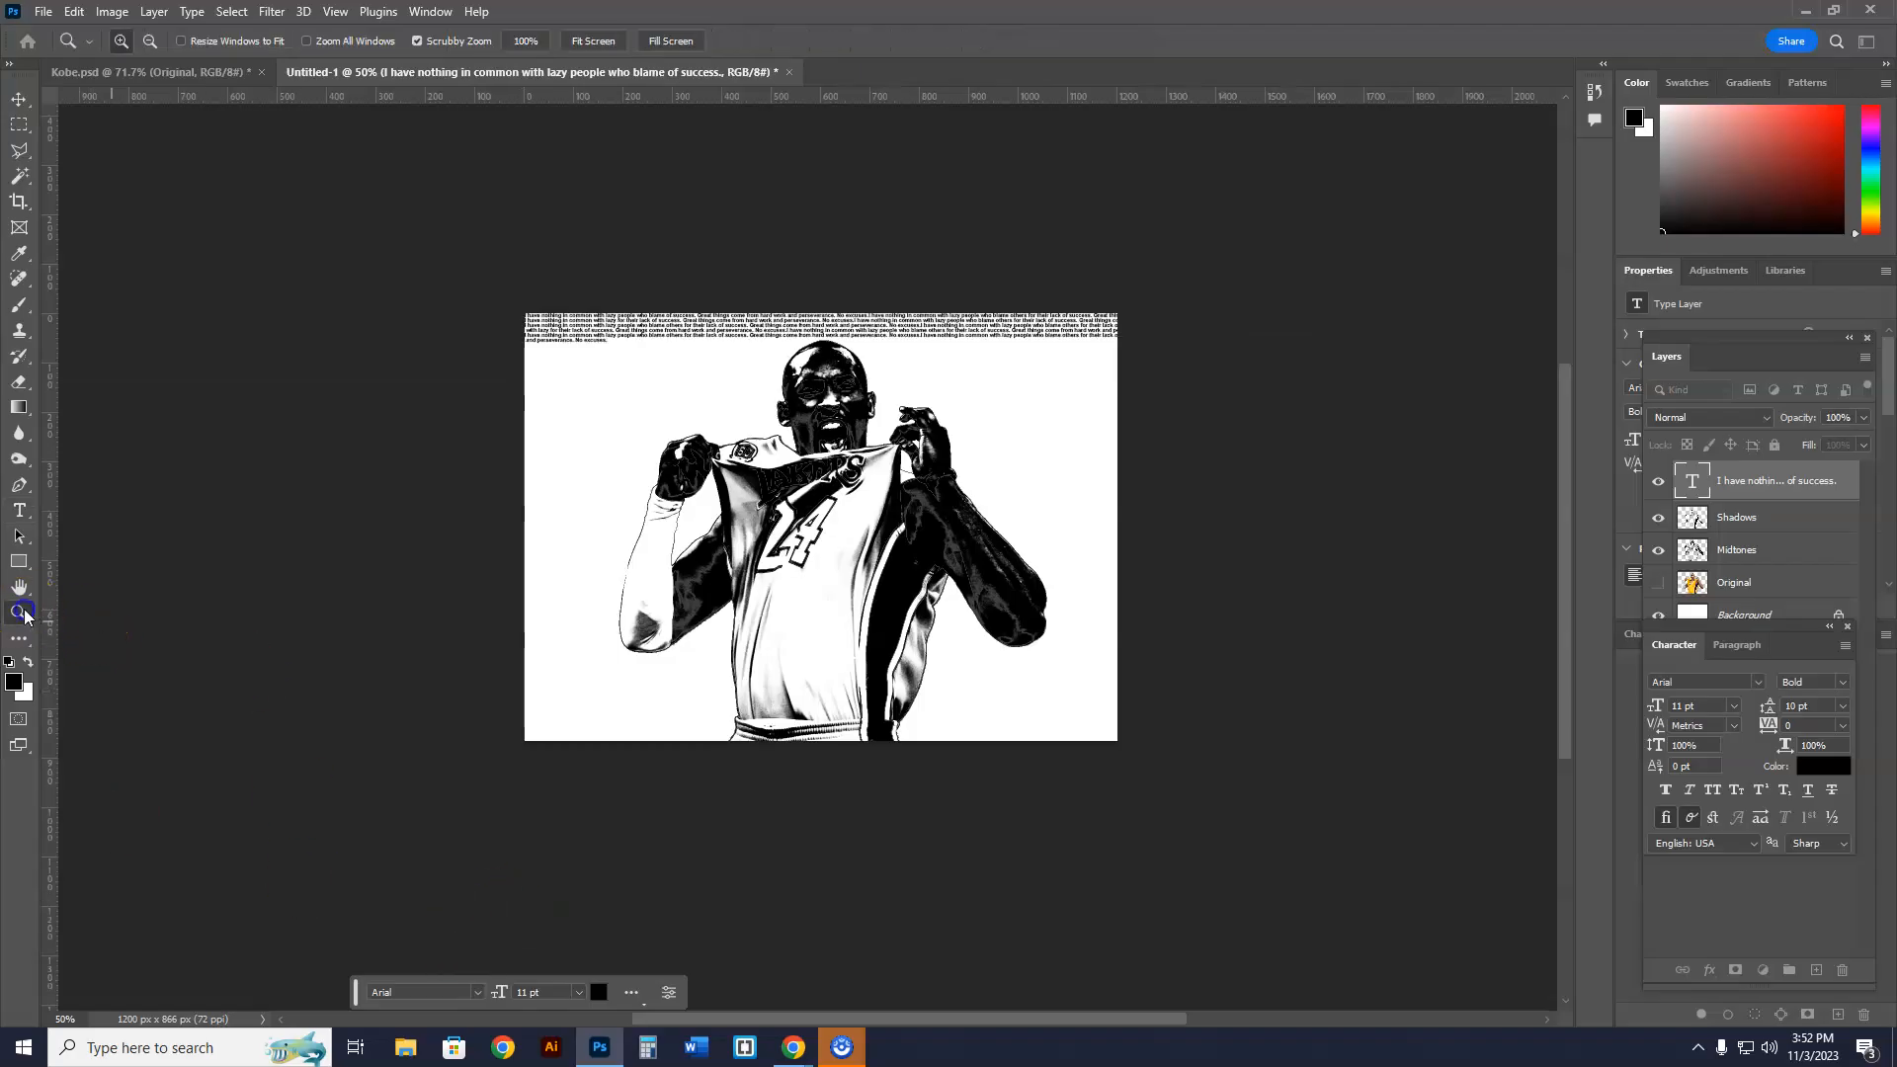
{"action": "left_click", "coordinate": [475, 295]}
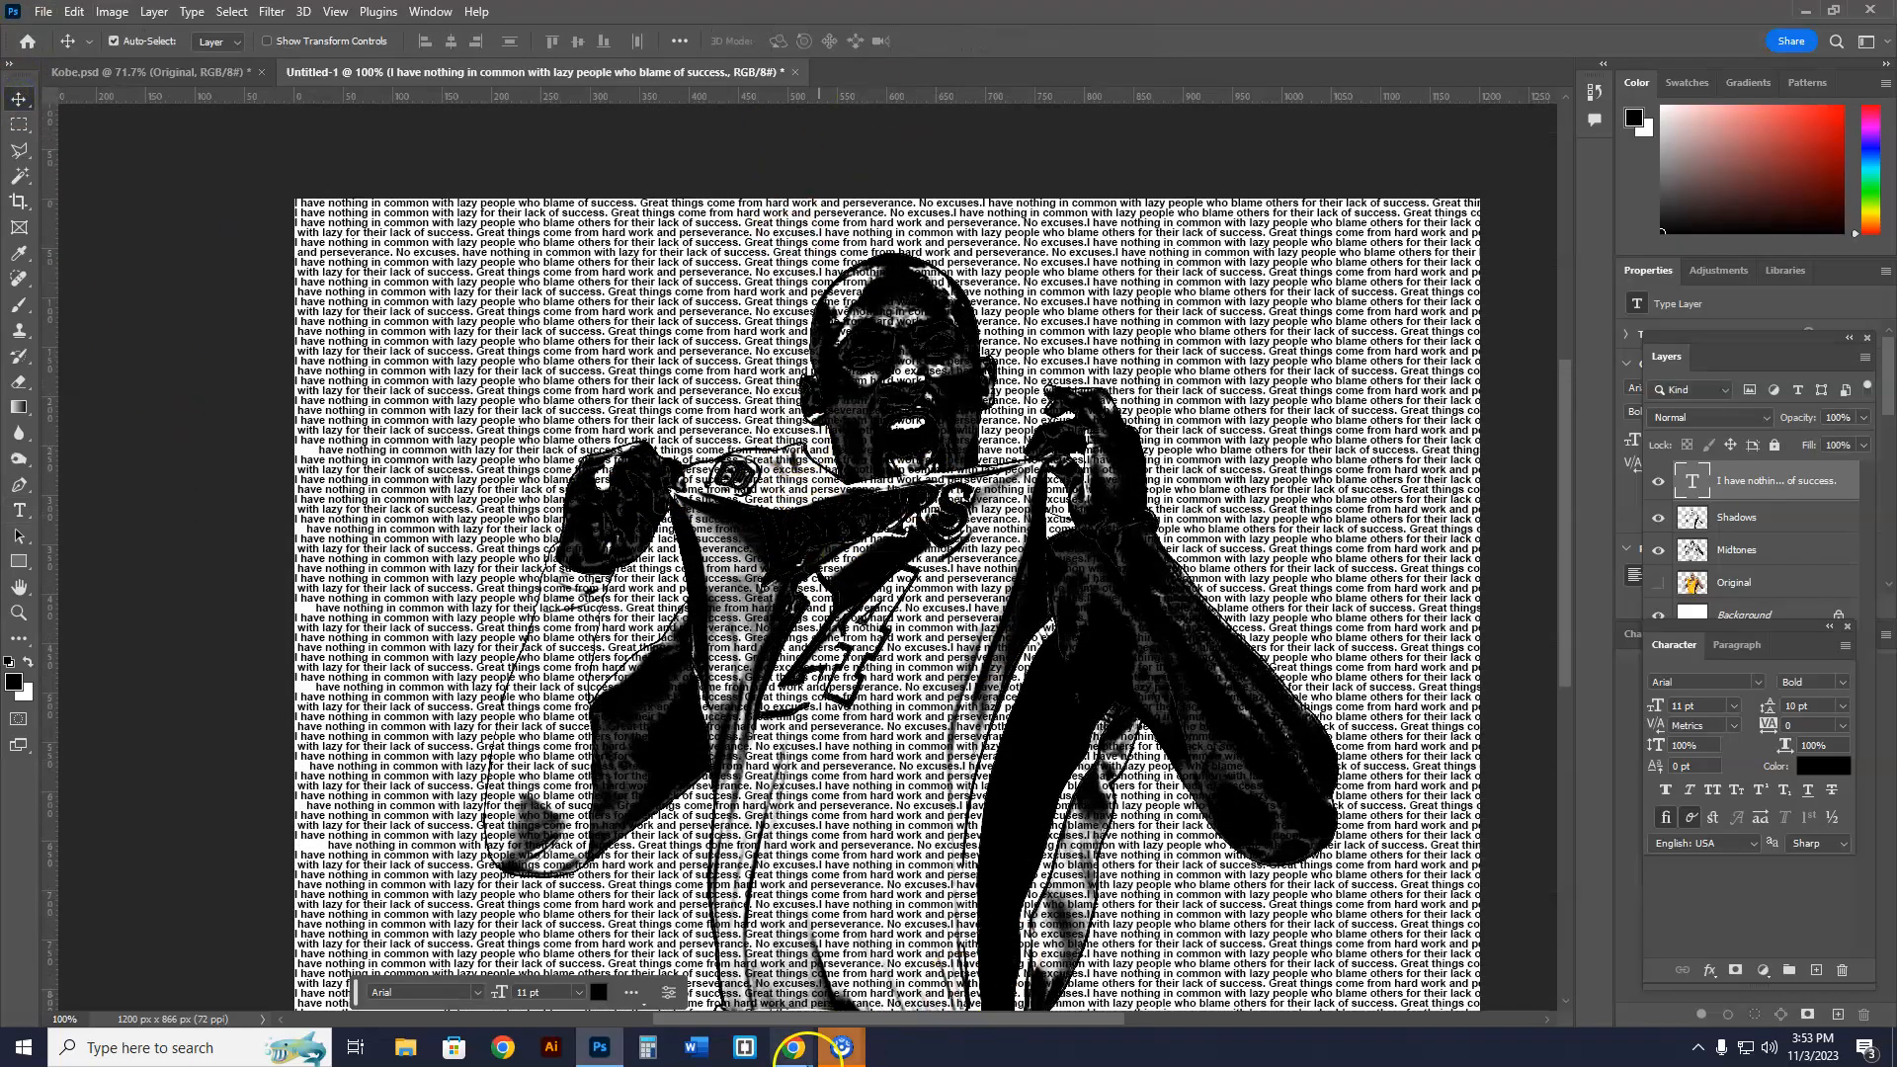
- Open the text portrait lesson in Chrome and enlarge the first student example
{"action": "left_click", "coordinate": [791, 1047]}
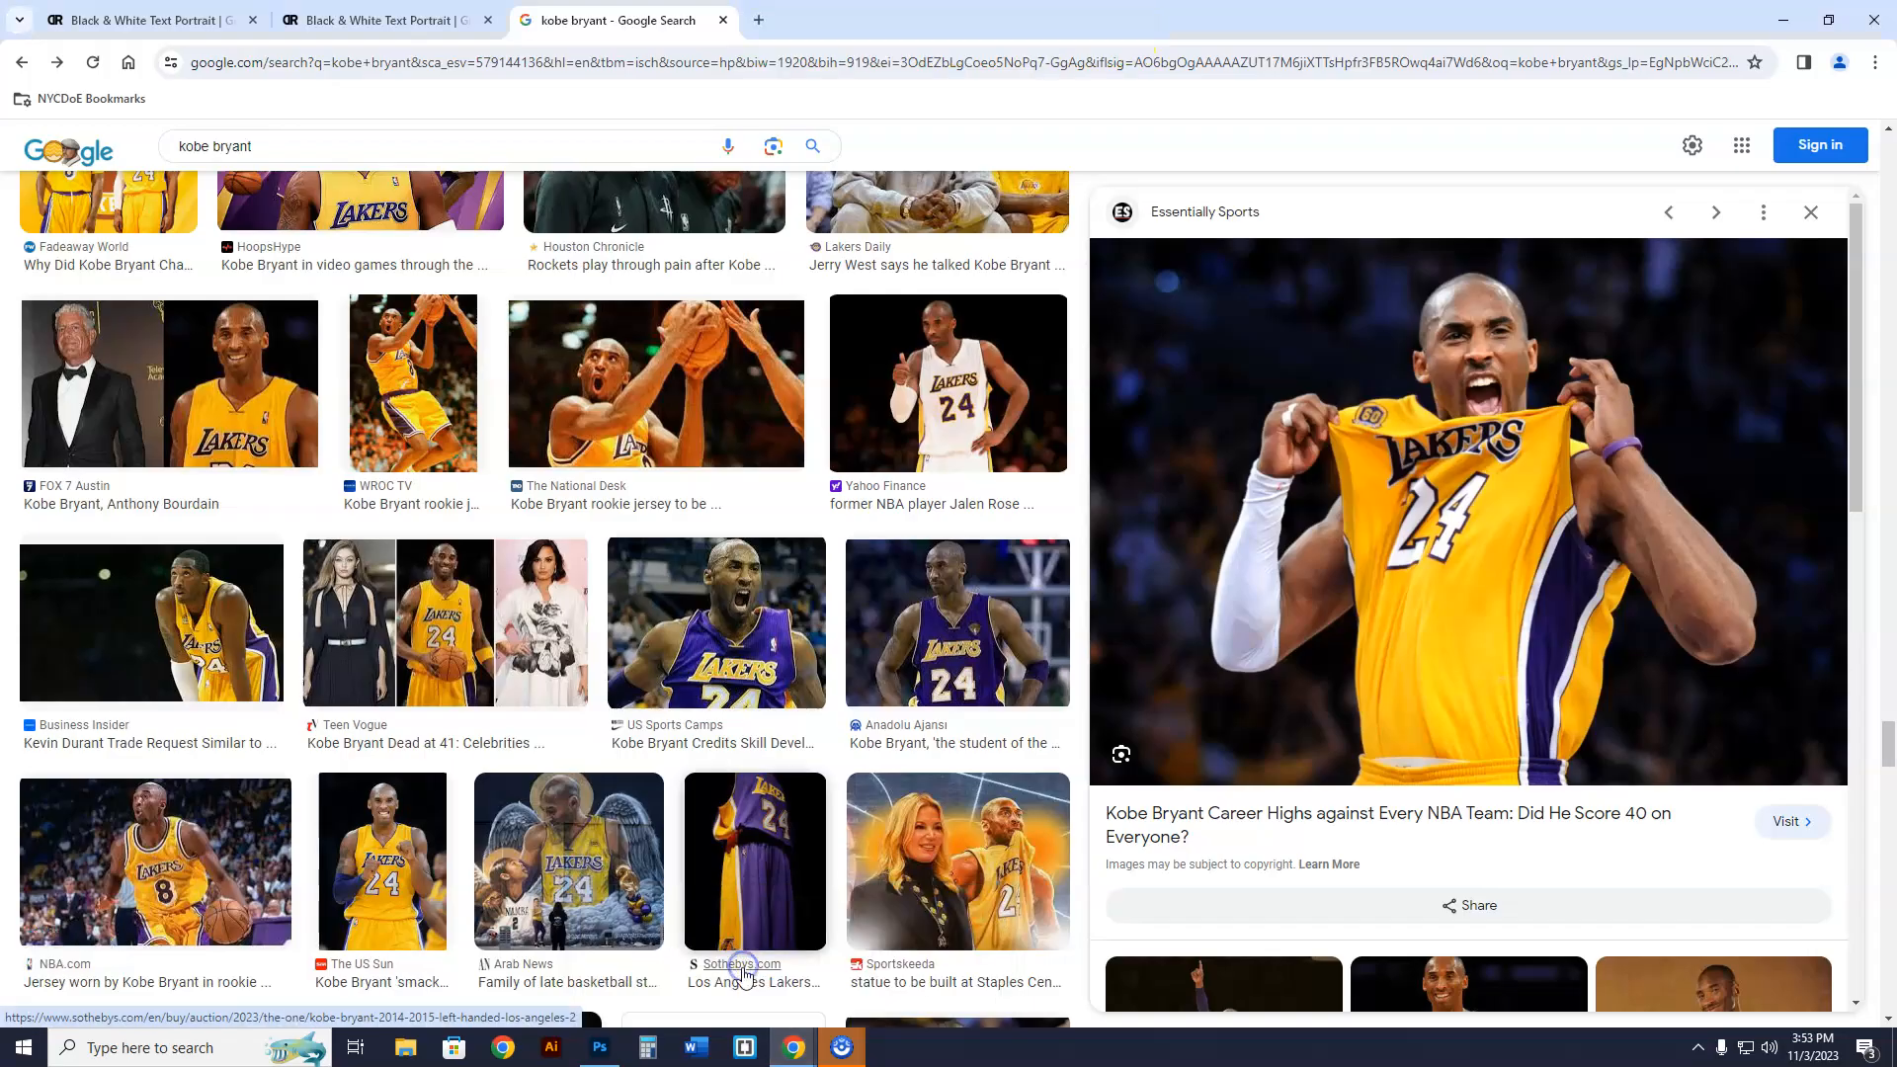
{"action": "left_click", "coordinate": [382, 19]}
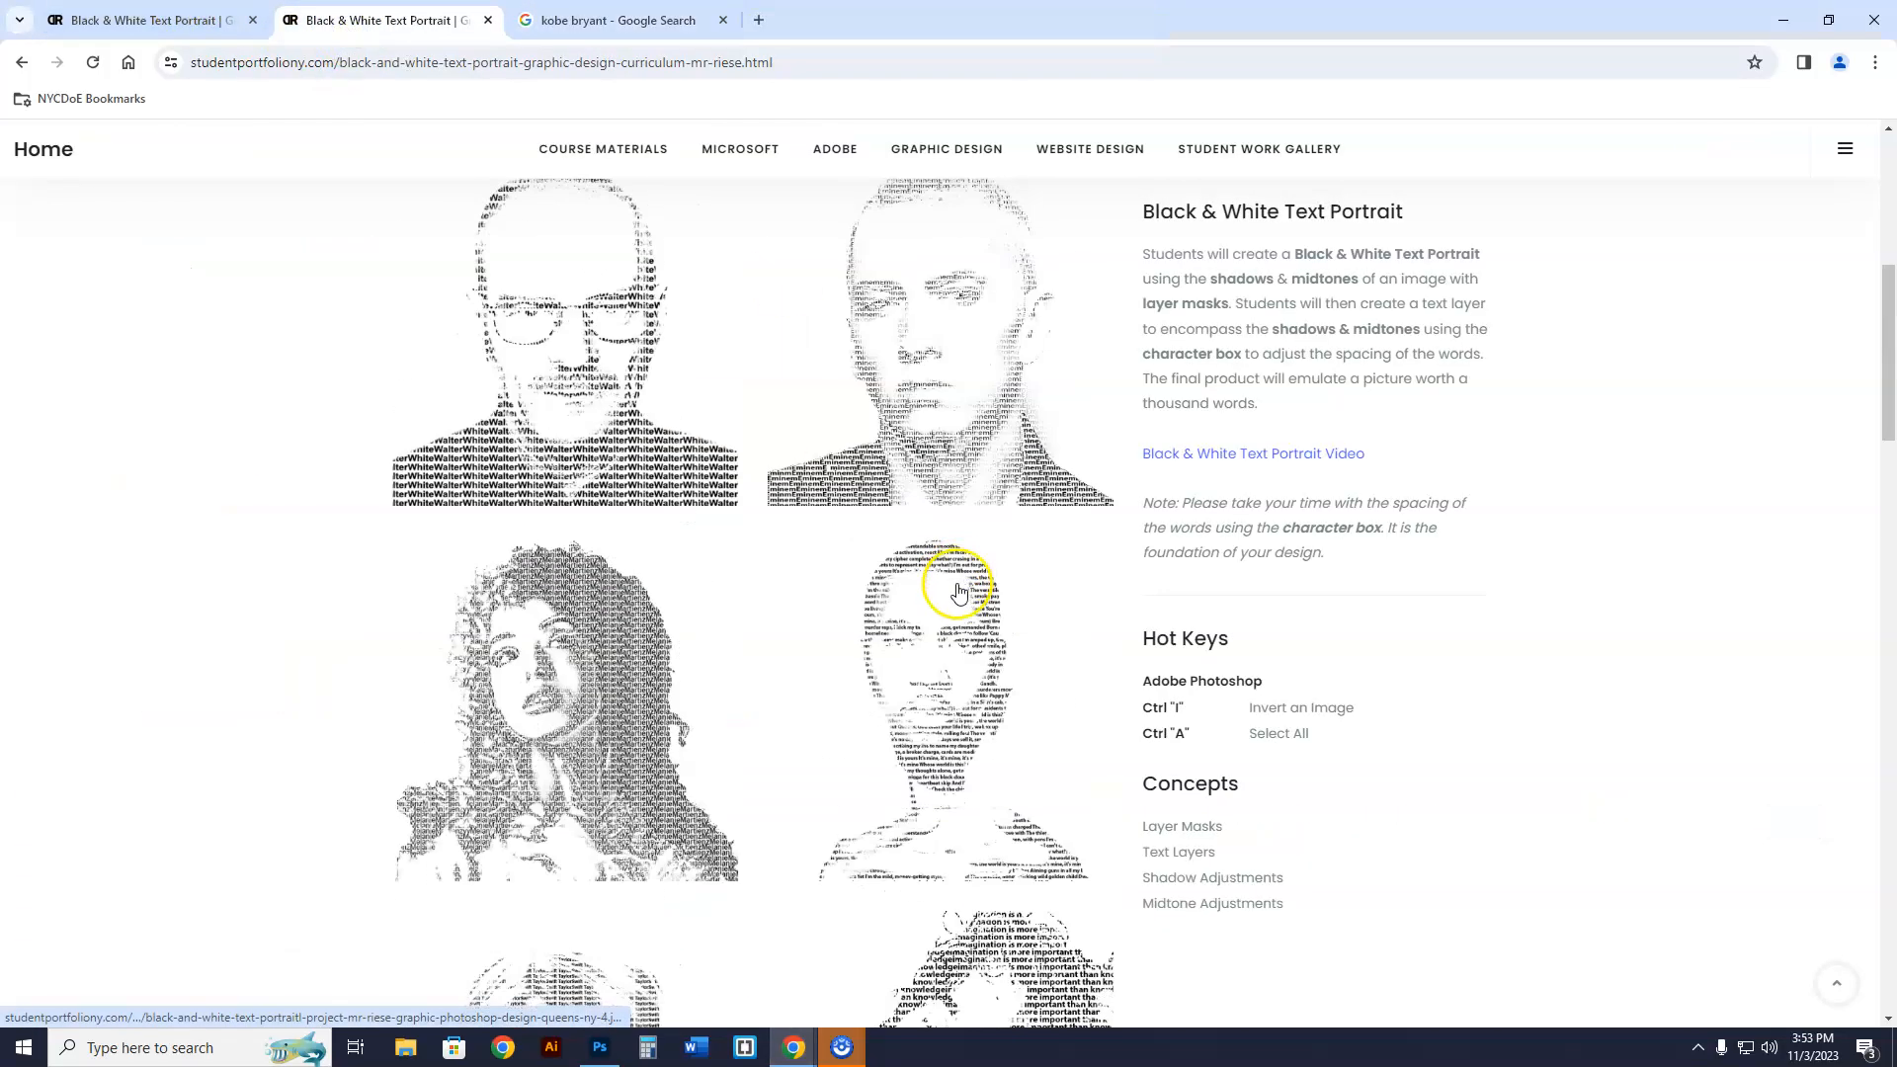
{"action": "left_click", "coordinate": [955, 345]}
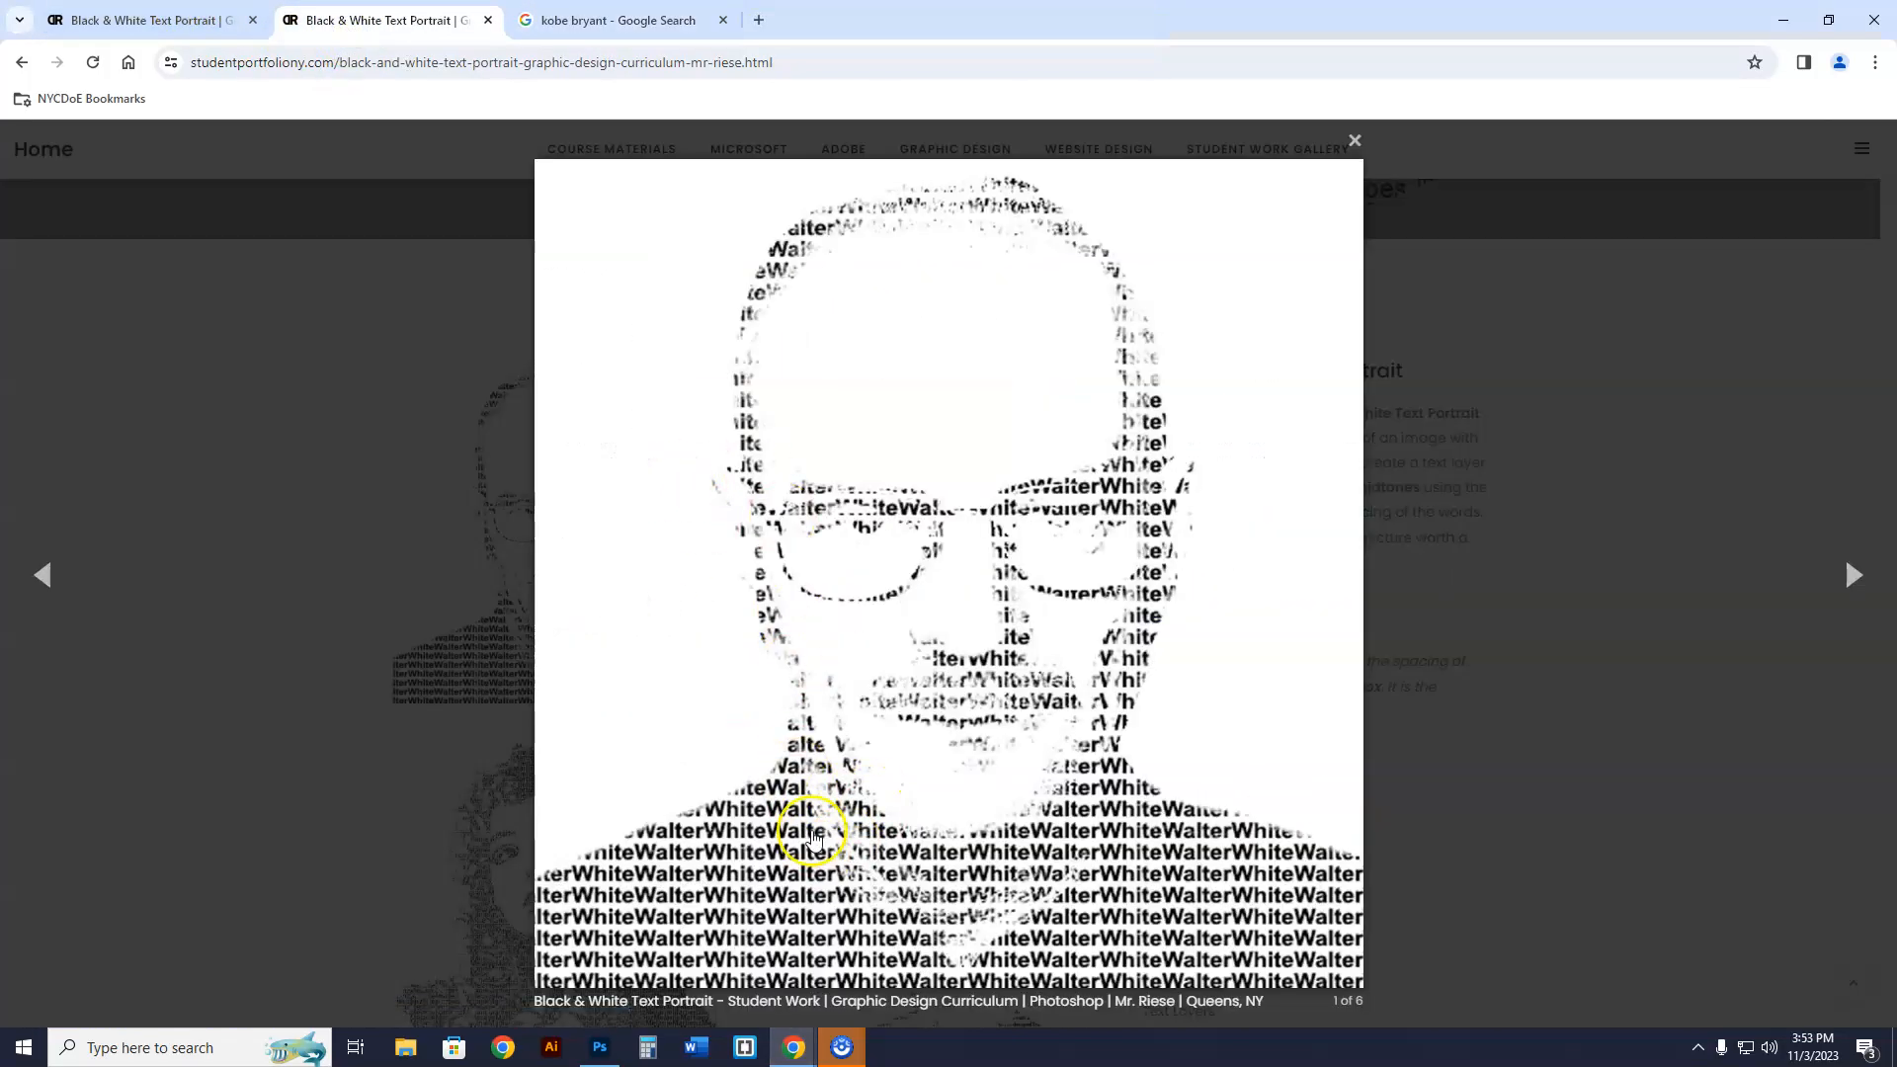
- Page through several more student example portraits, then return to Photoshop
{"action": "left_click", "coordinate": [1853, 575]}
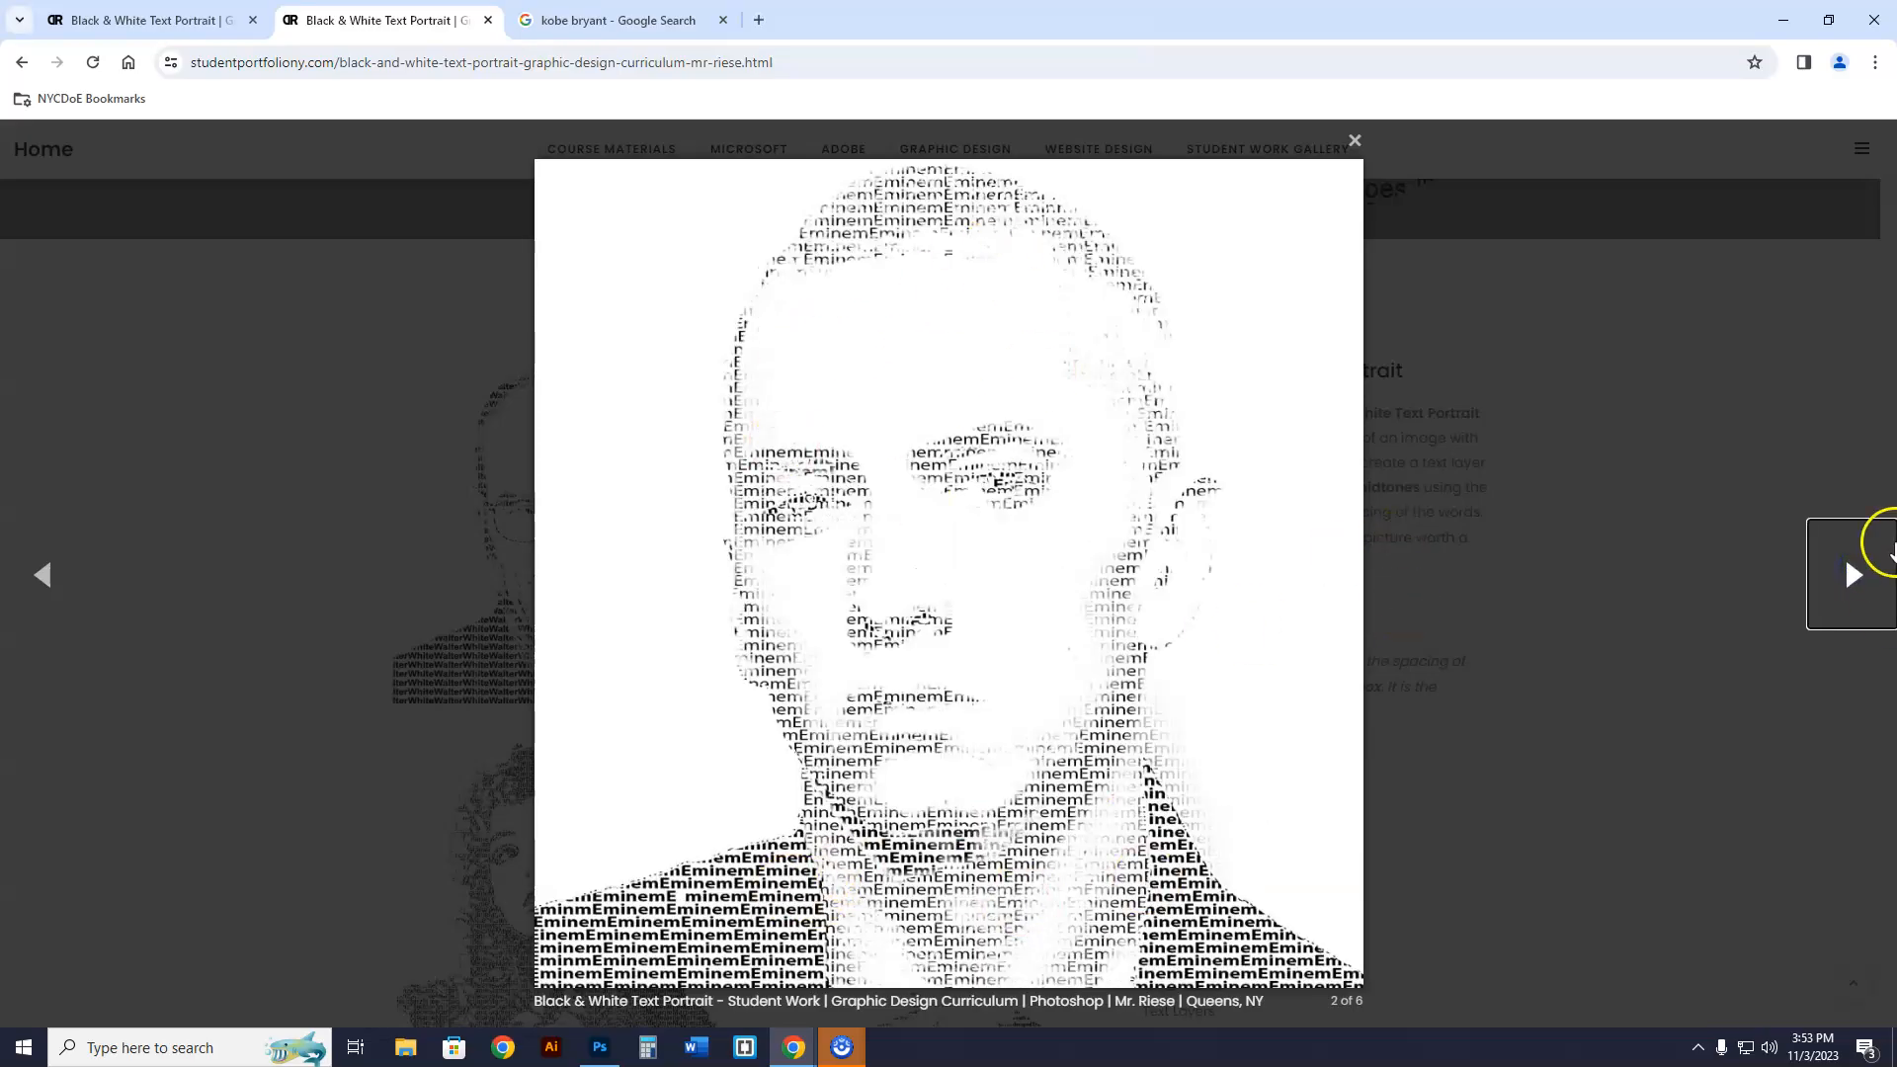
{"action": "left_click", "coordinate": [1853, 575]}
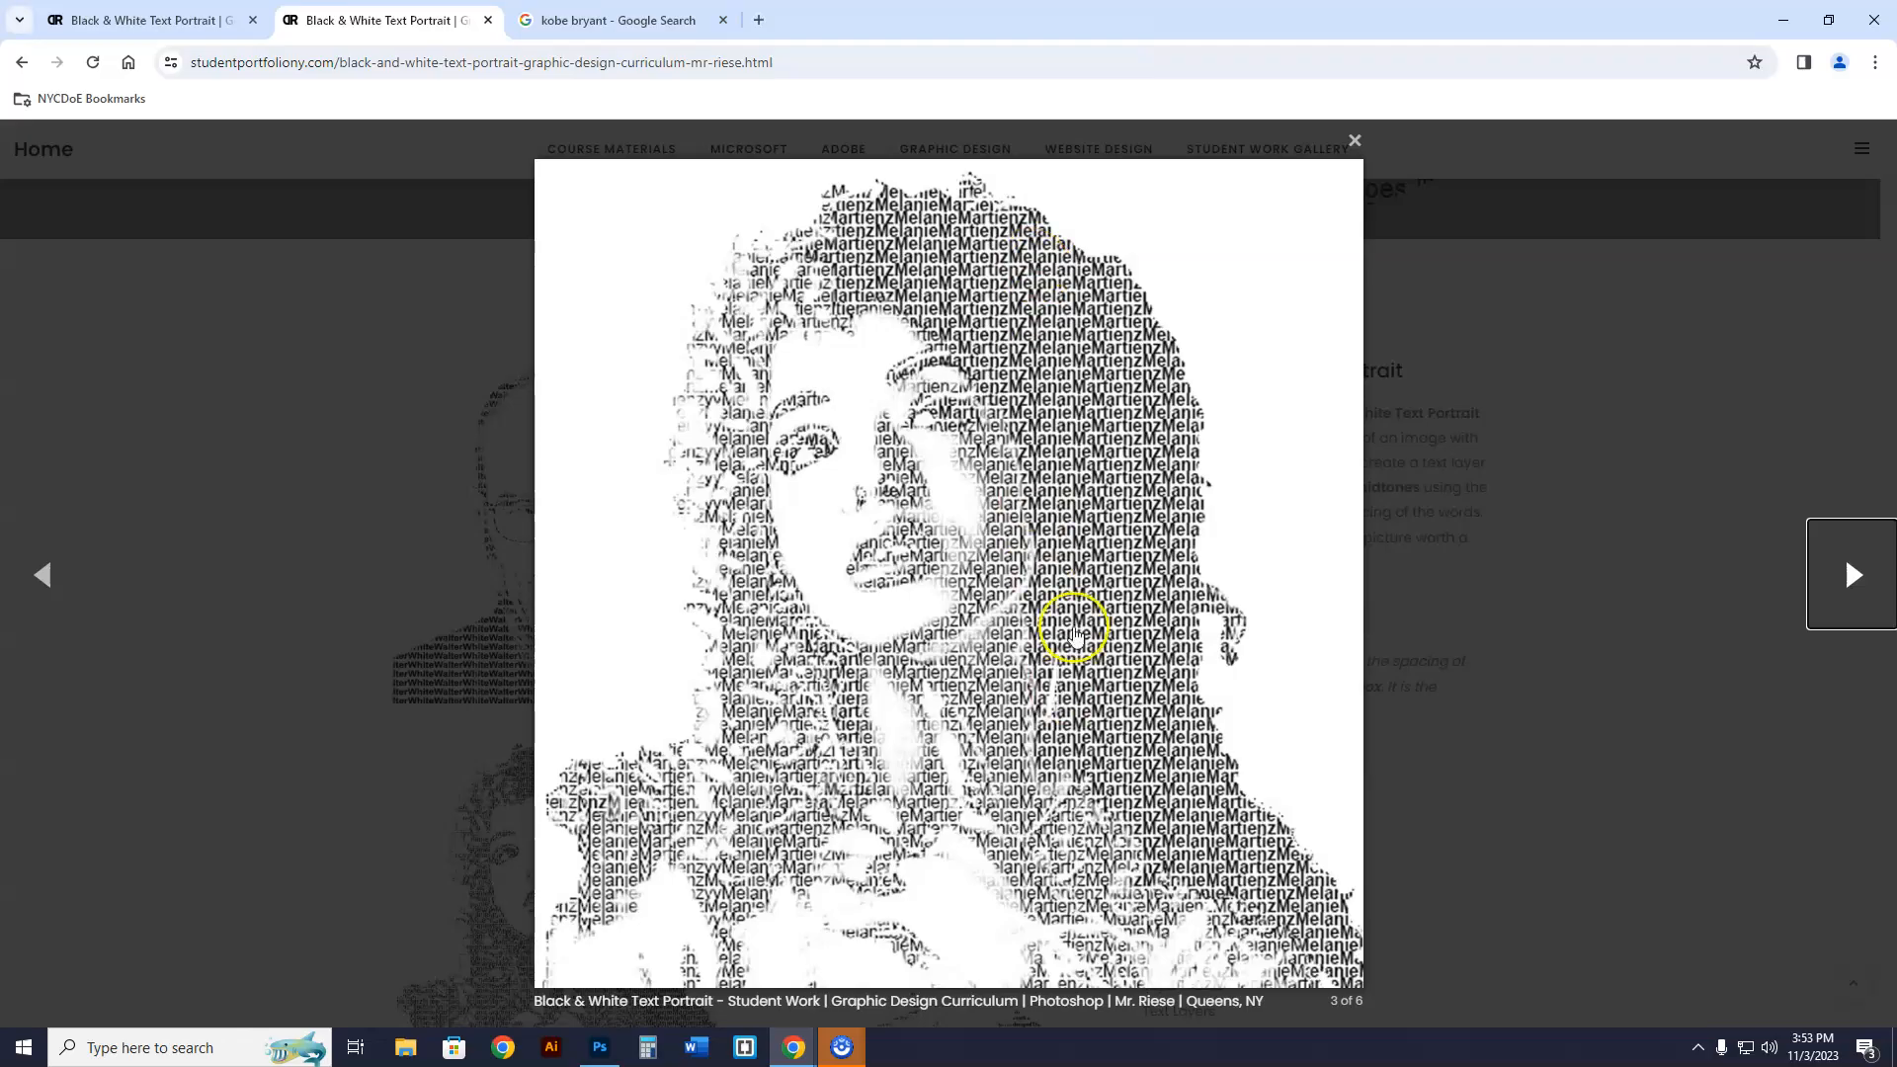
{"action": "left_click", "coordinate": [1854, 575]}
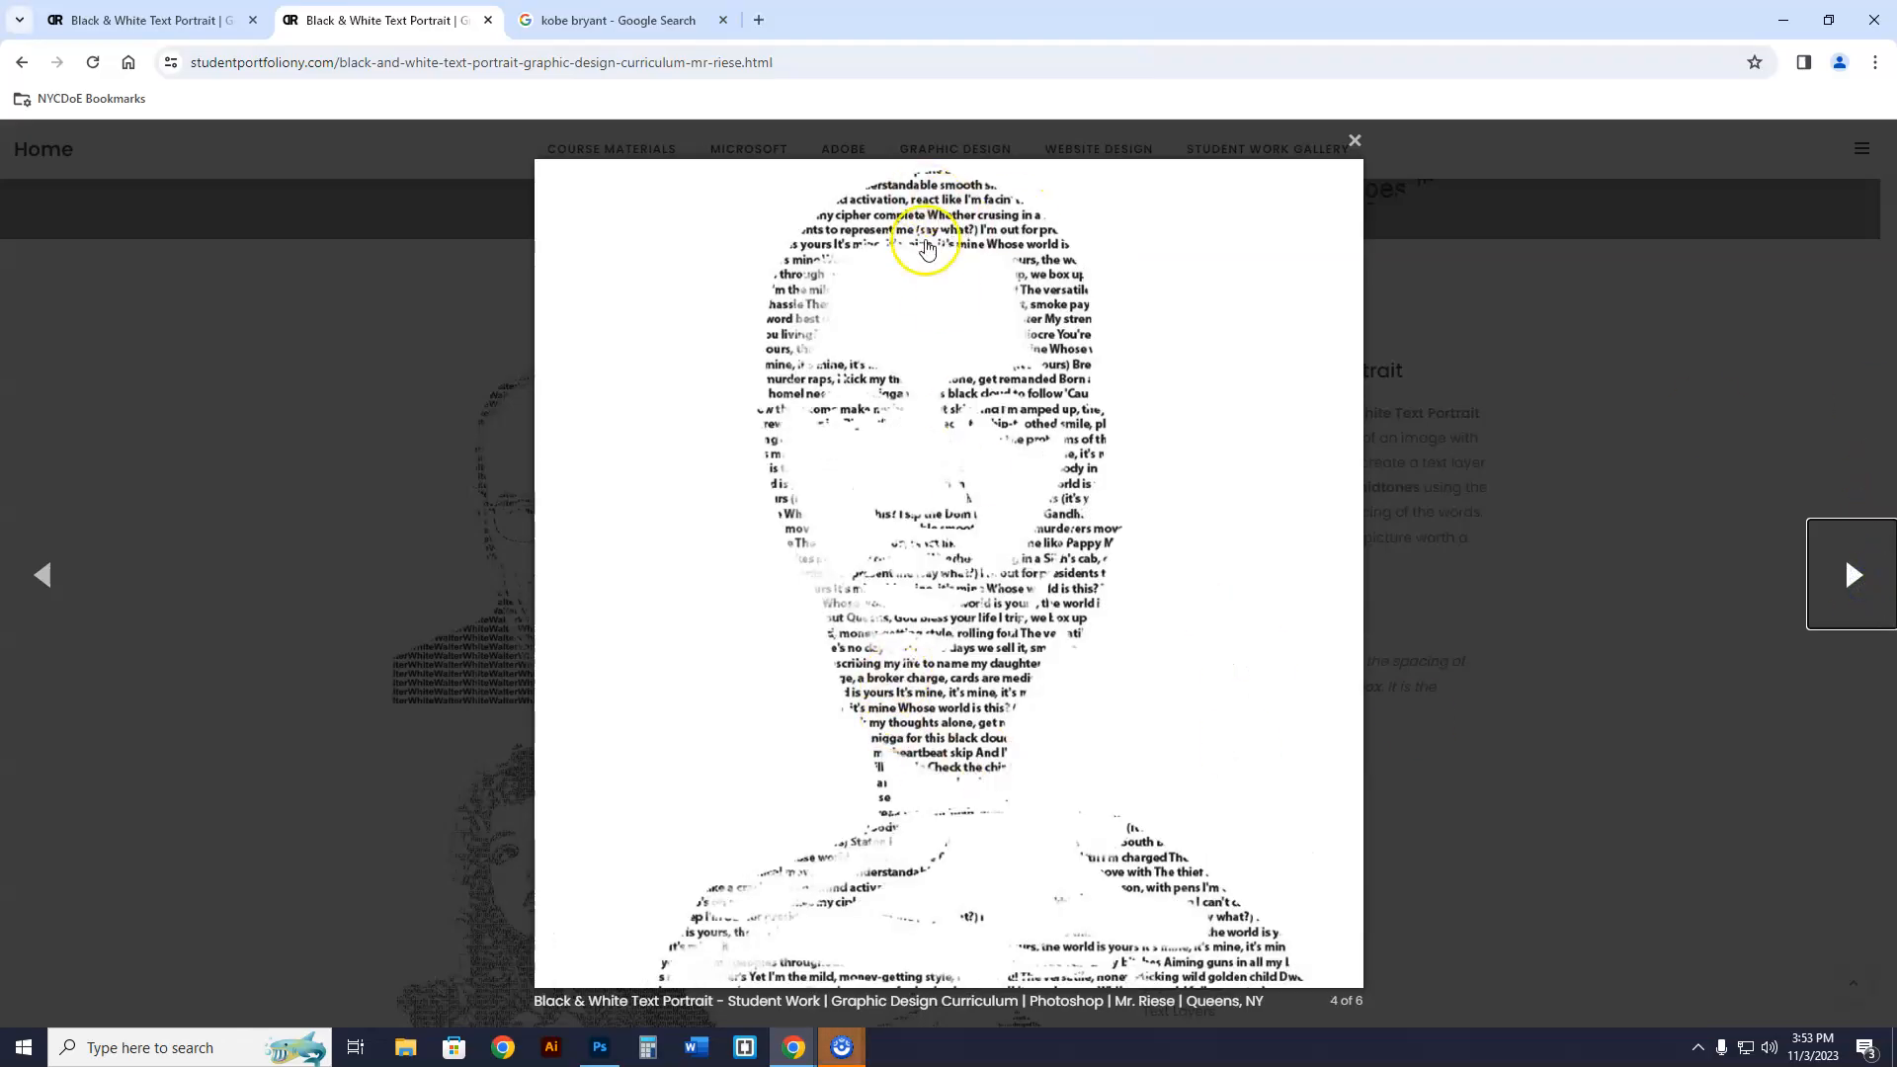
{"action": "mouse_move", "coordinate": [984, 675]}
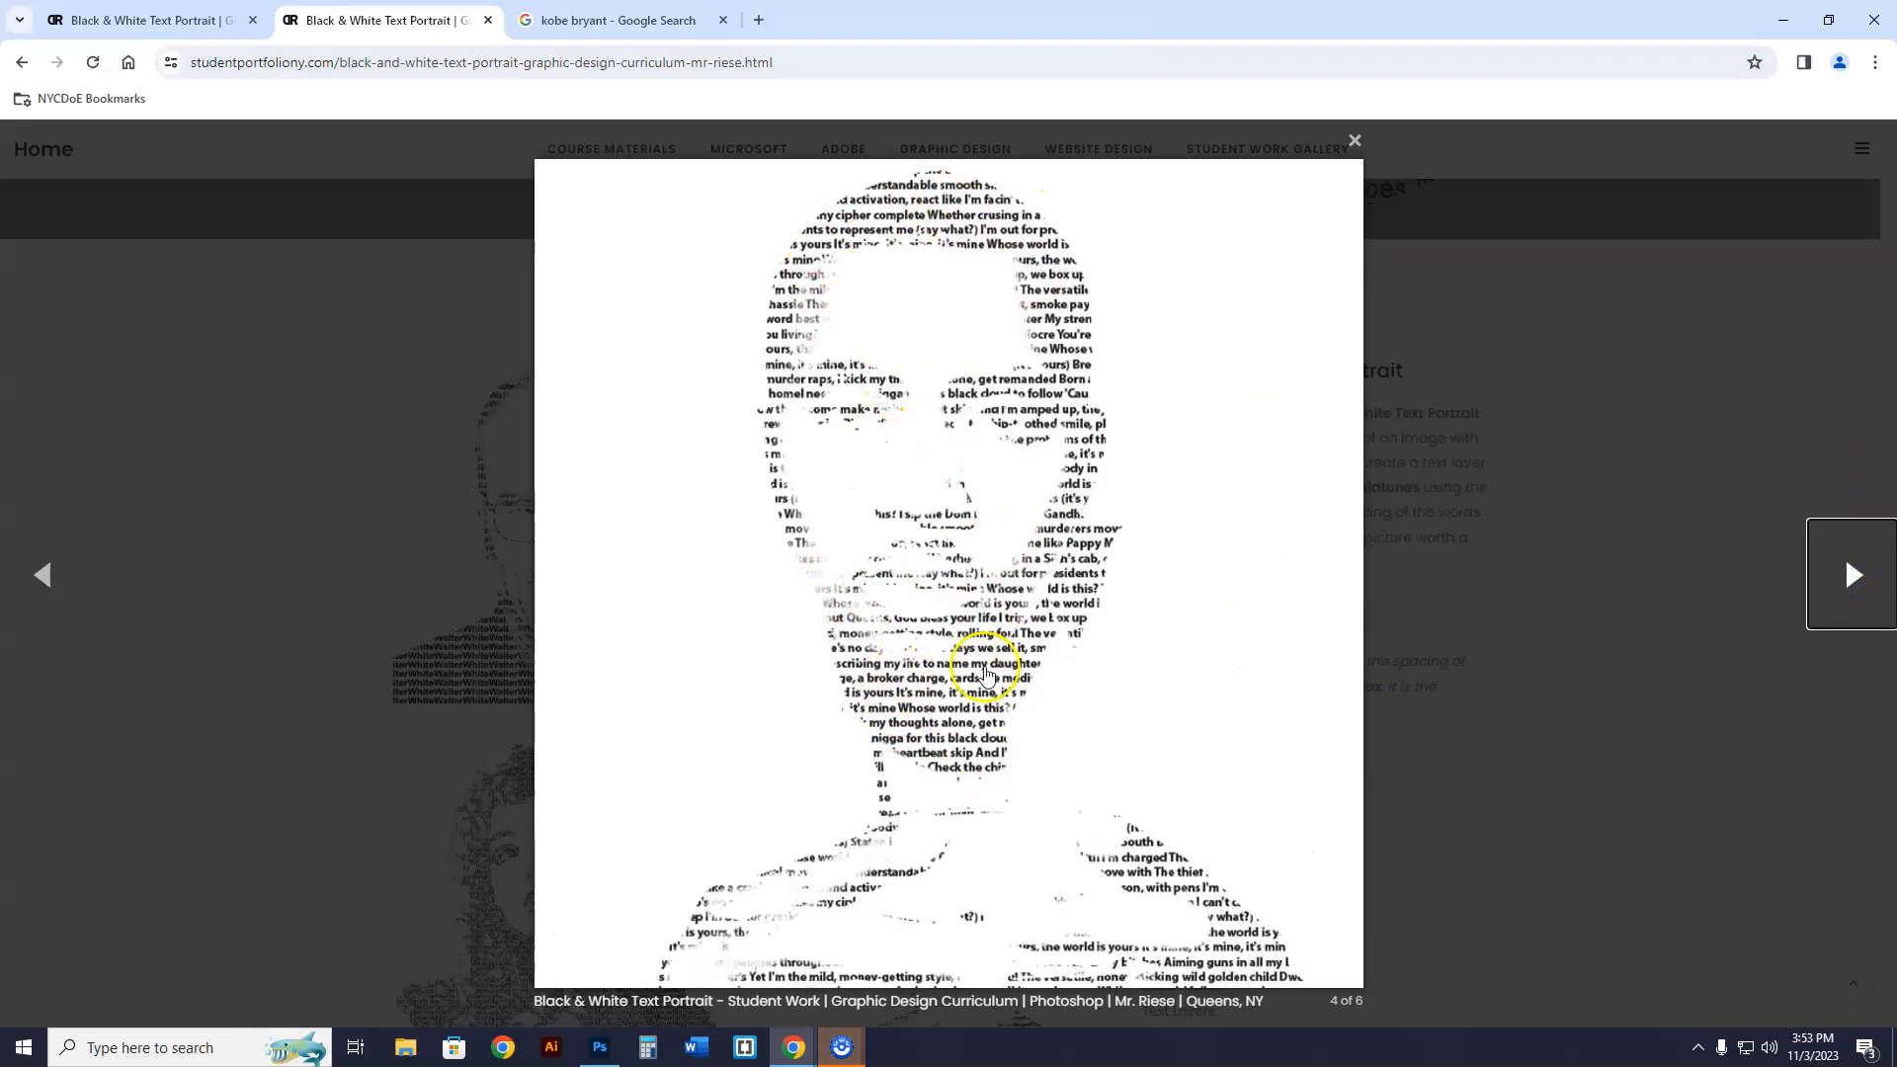
{"action": "left_click", "coordinate": [1853, 576]}
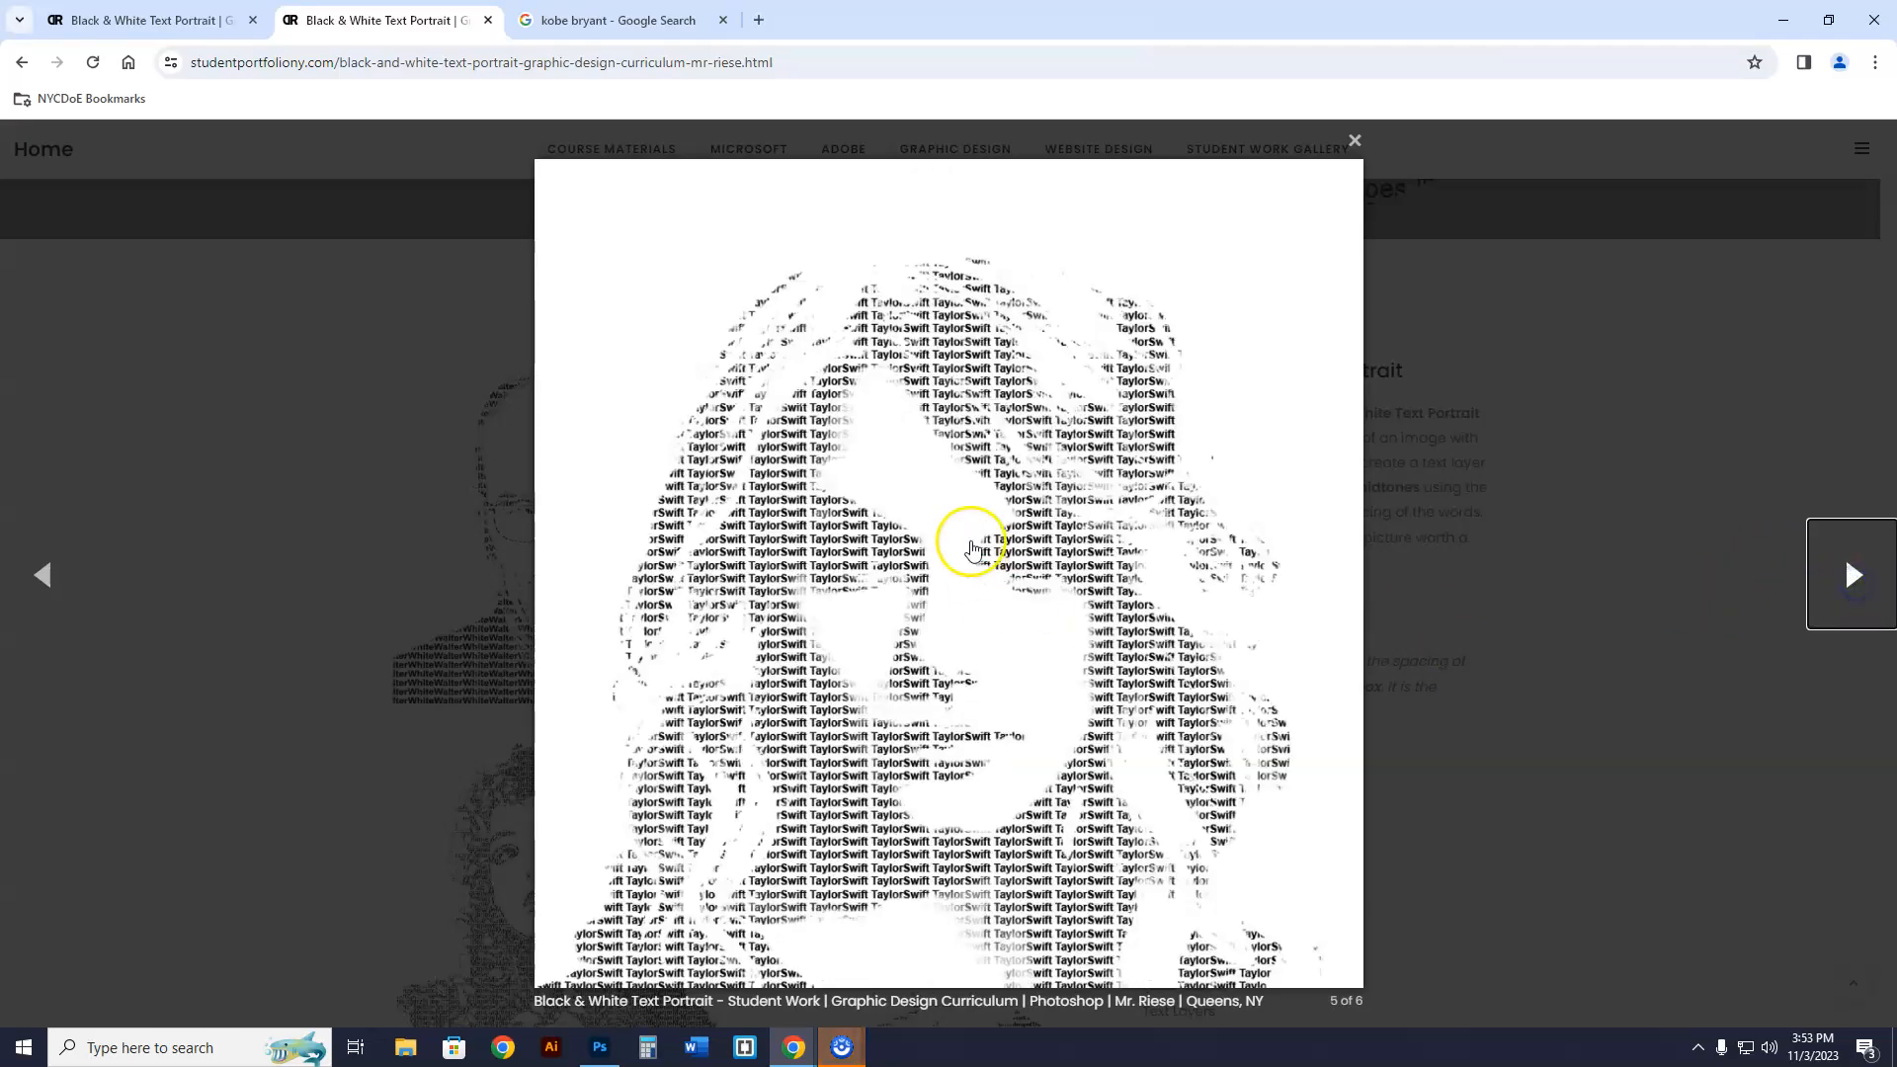
{"action": "mouse_move", "coordinate": [960, 496]}
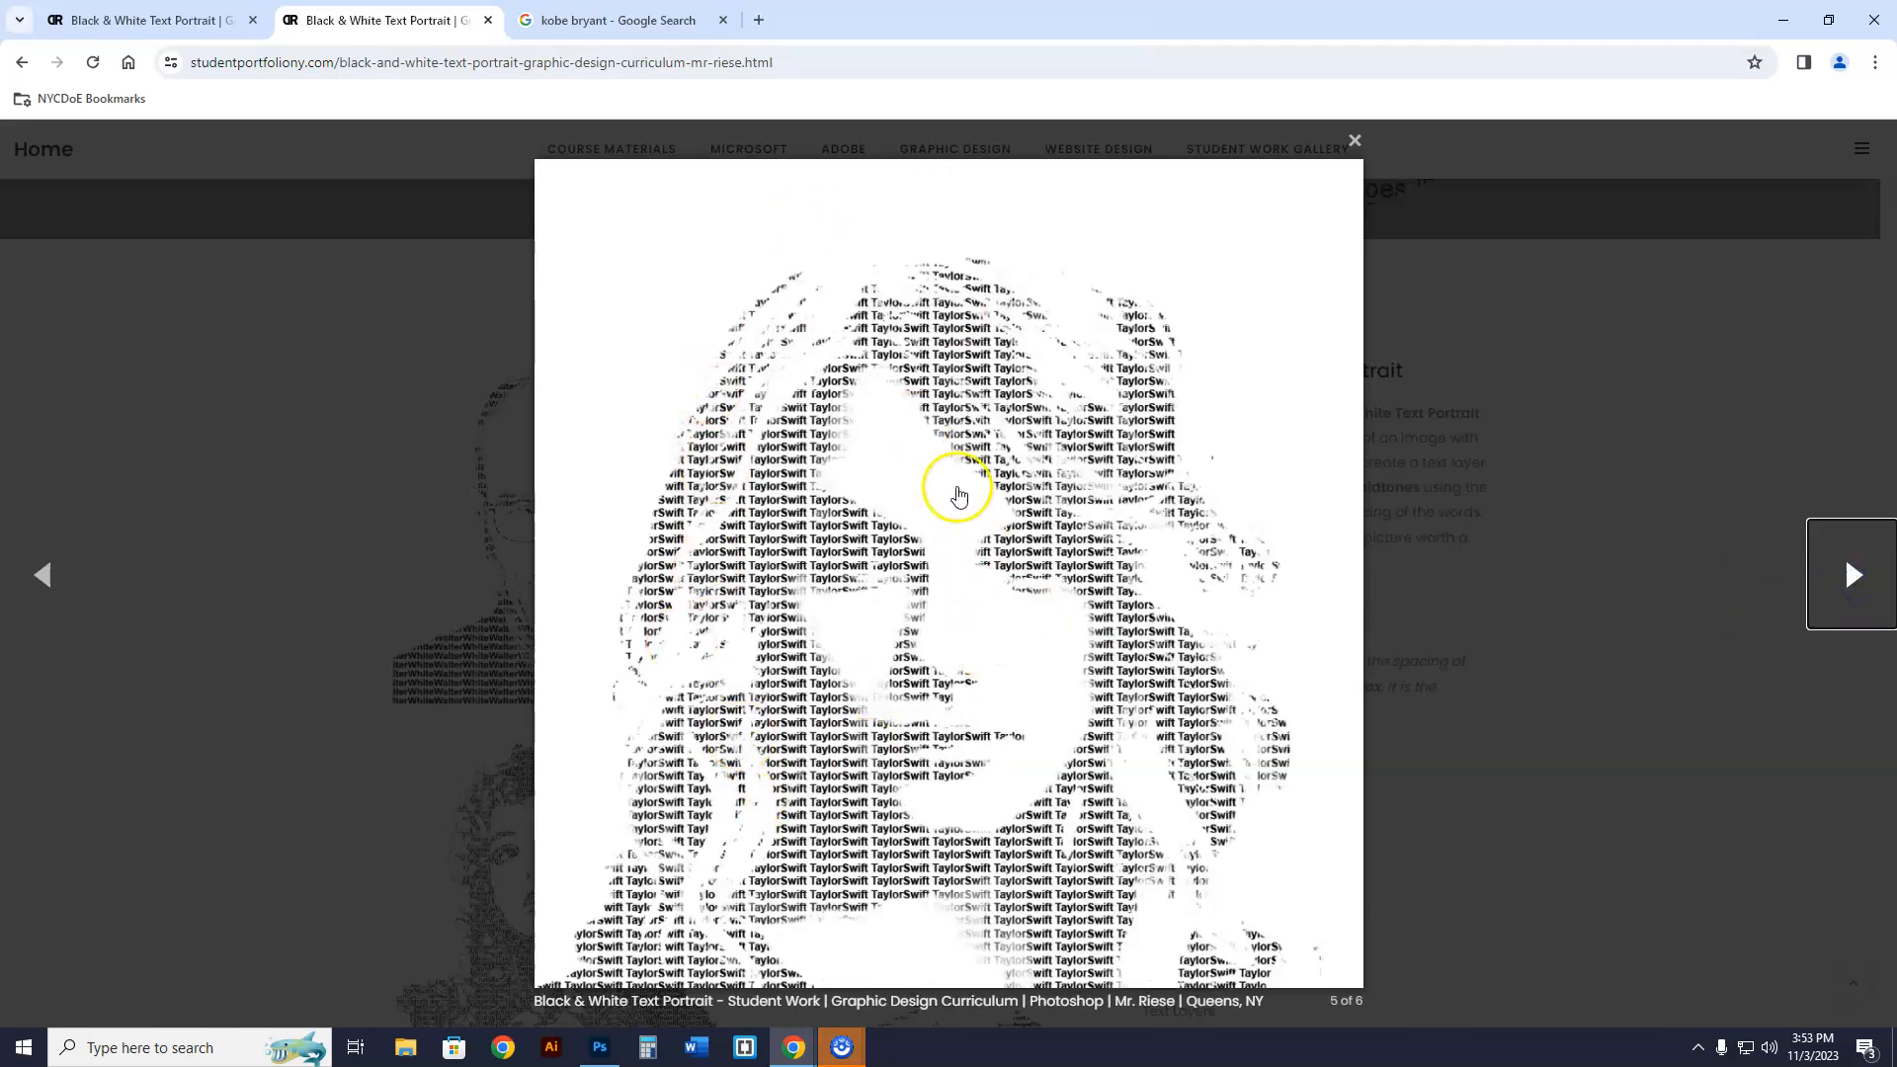
{"action": "left_click", "coordinate": [1853, 573]}
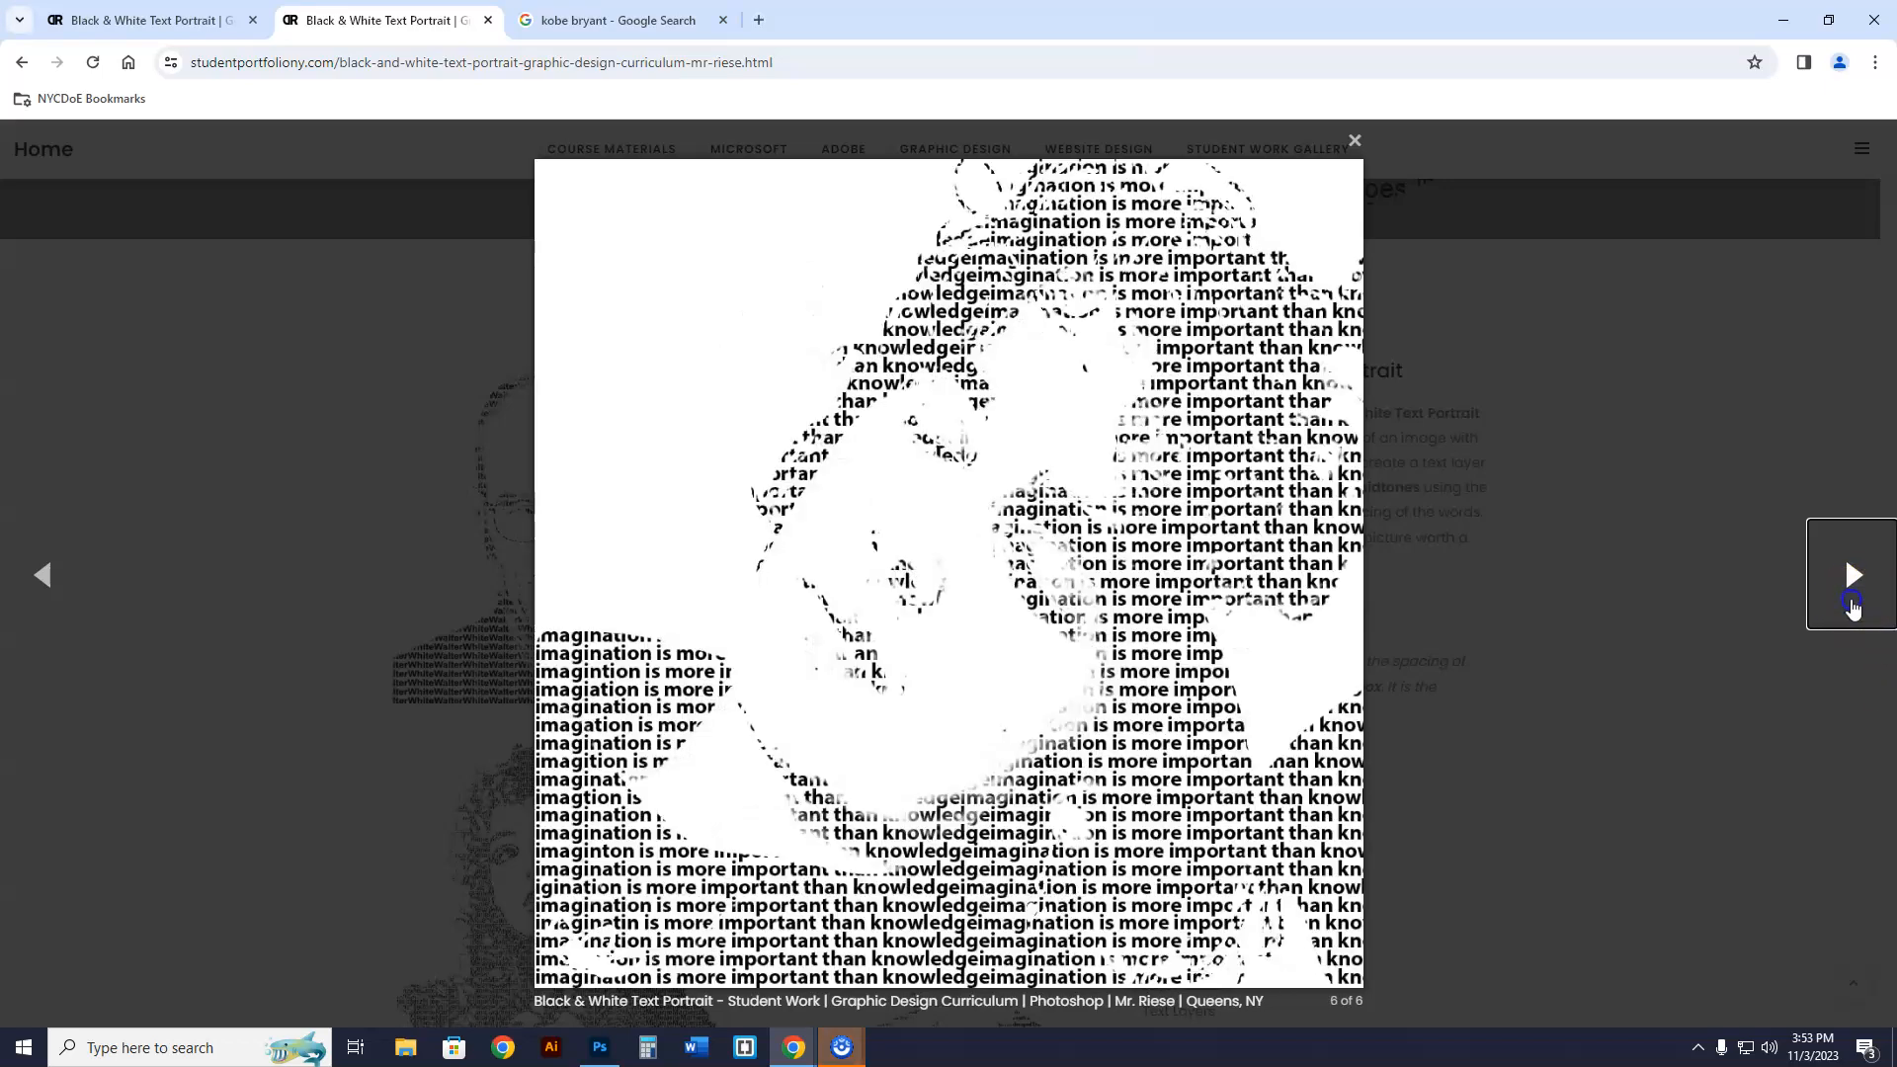
{"action": "left_click", "coordinate": [1354, 140]}
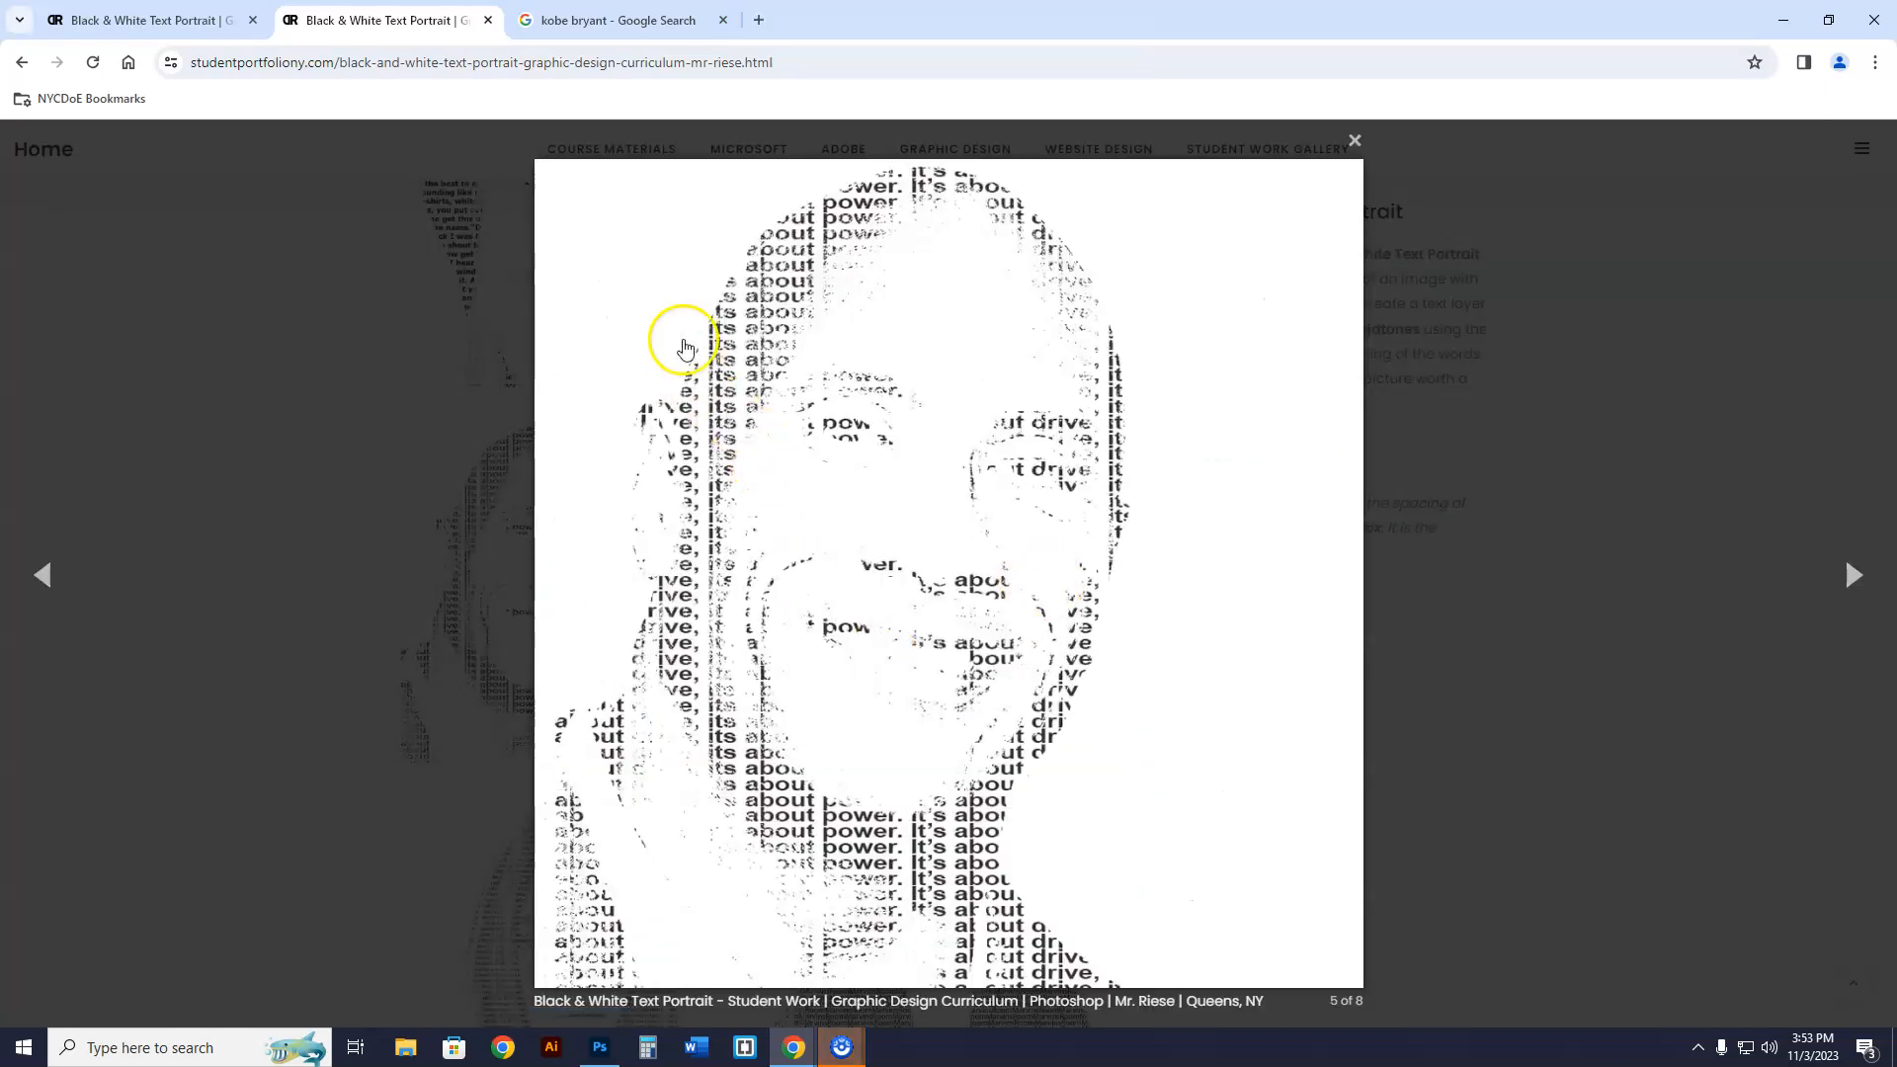
{"action": "left_click", "coordinate": [1854, 575]}
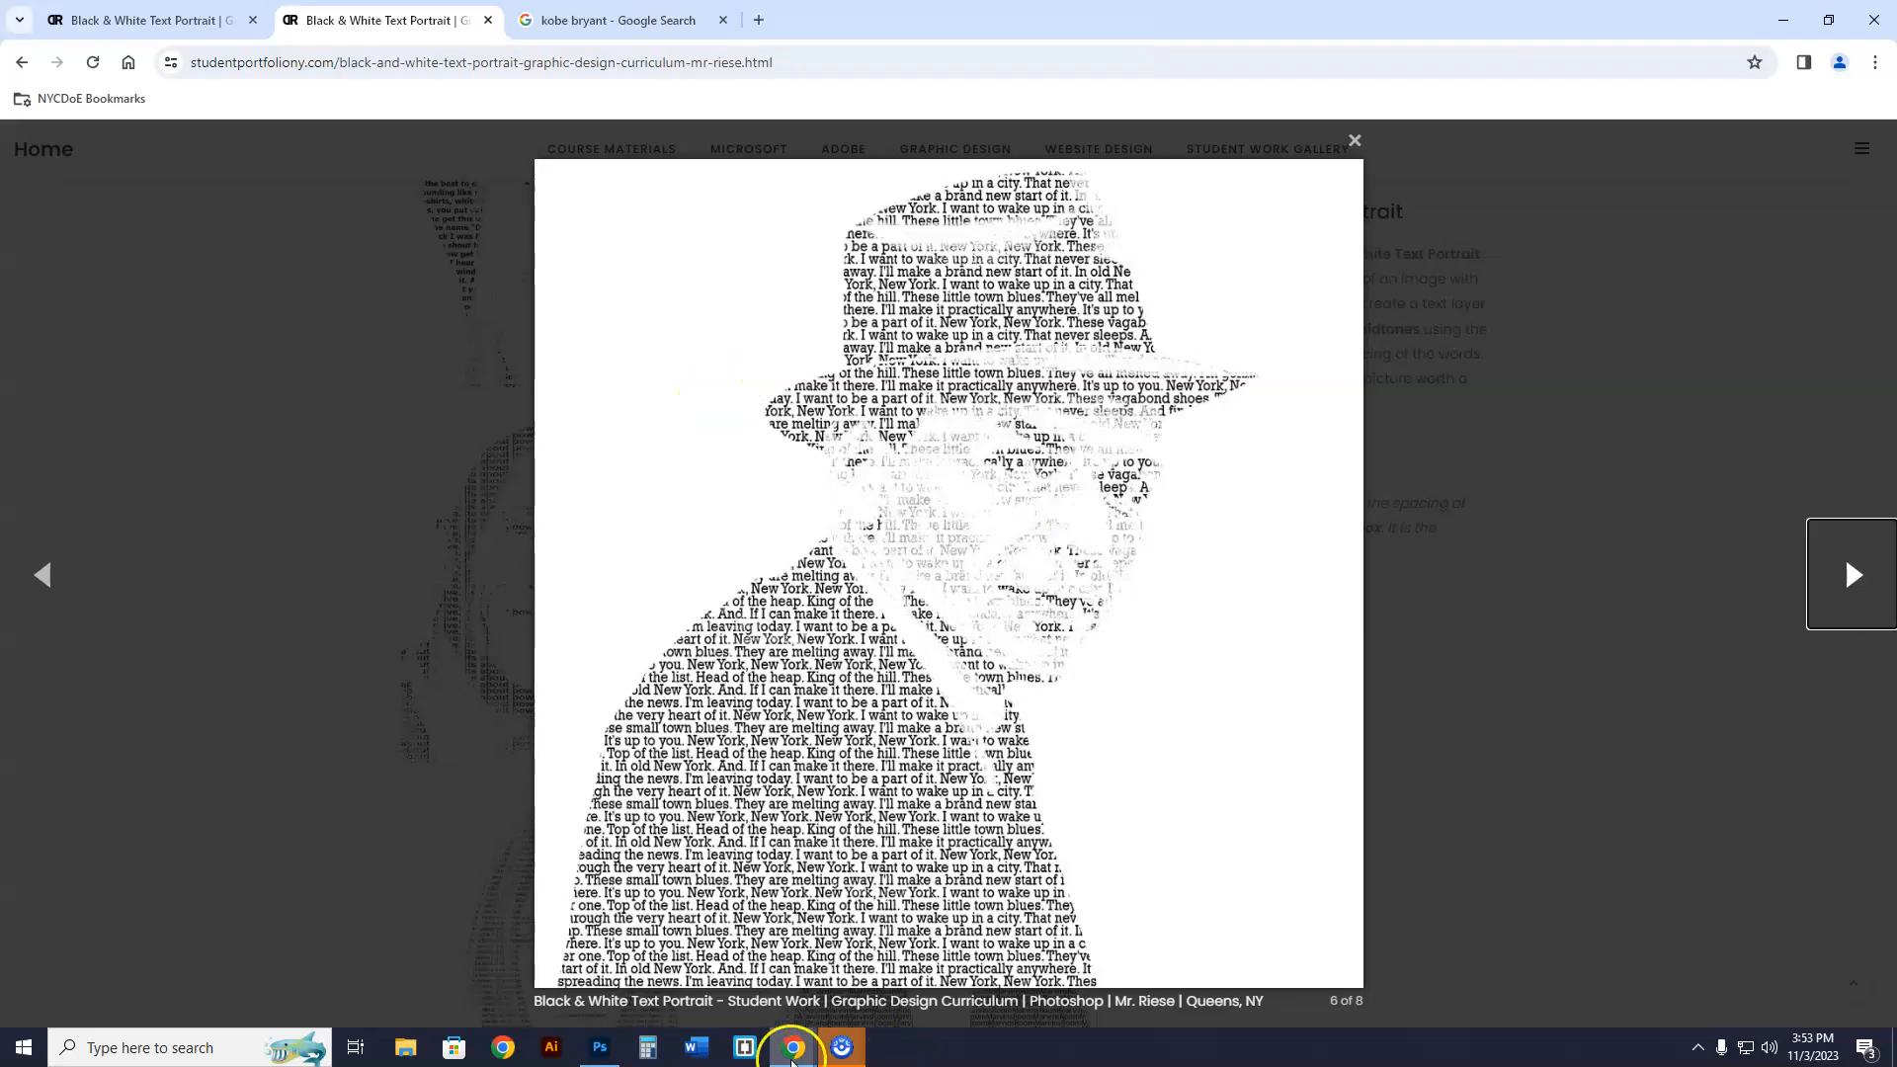
{"action": "left_click", "coordinate": [598, 1047]}
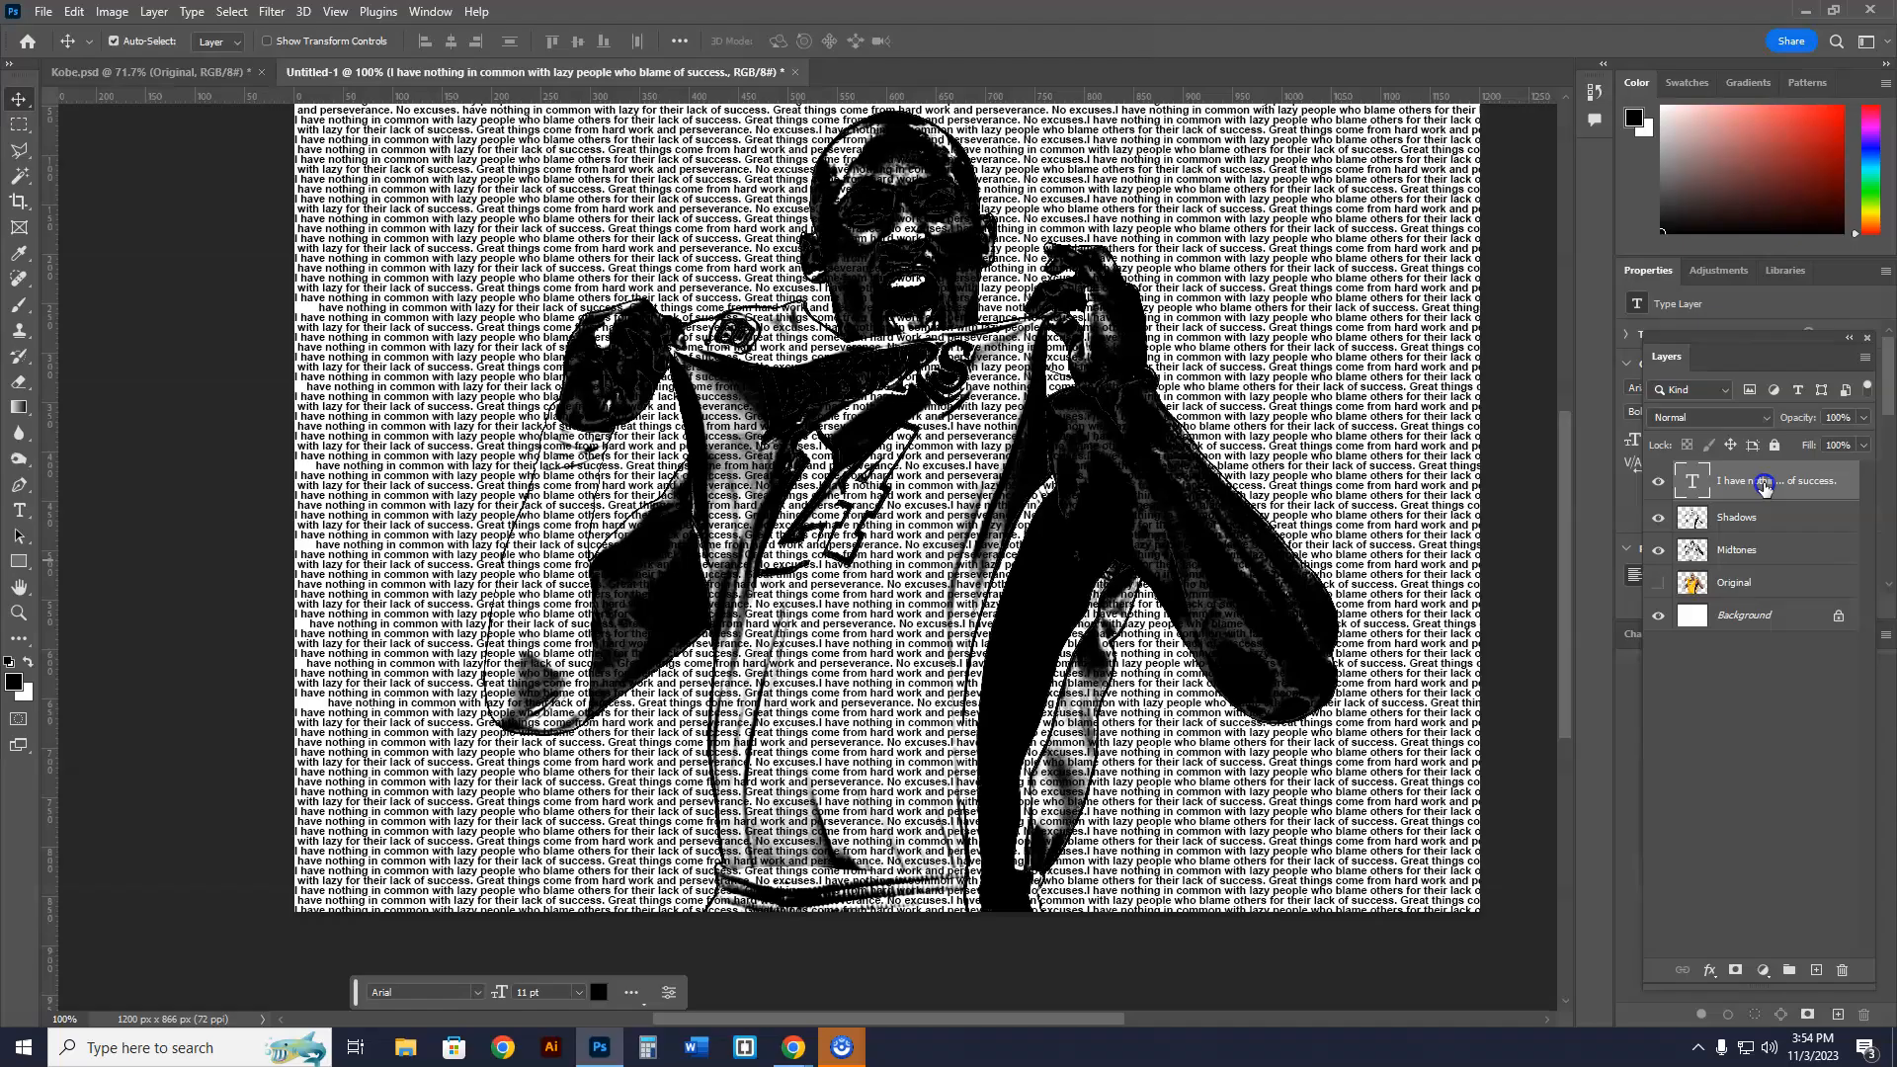
- Rename the quote text layer 'Shadows' and its duplicate 'Midtones'
{"action": "double_click", "coordinate": [1767, 480]}
{"action": "type", "text": "Shadows"}
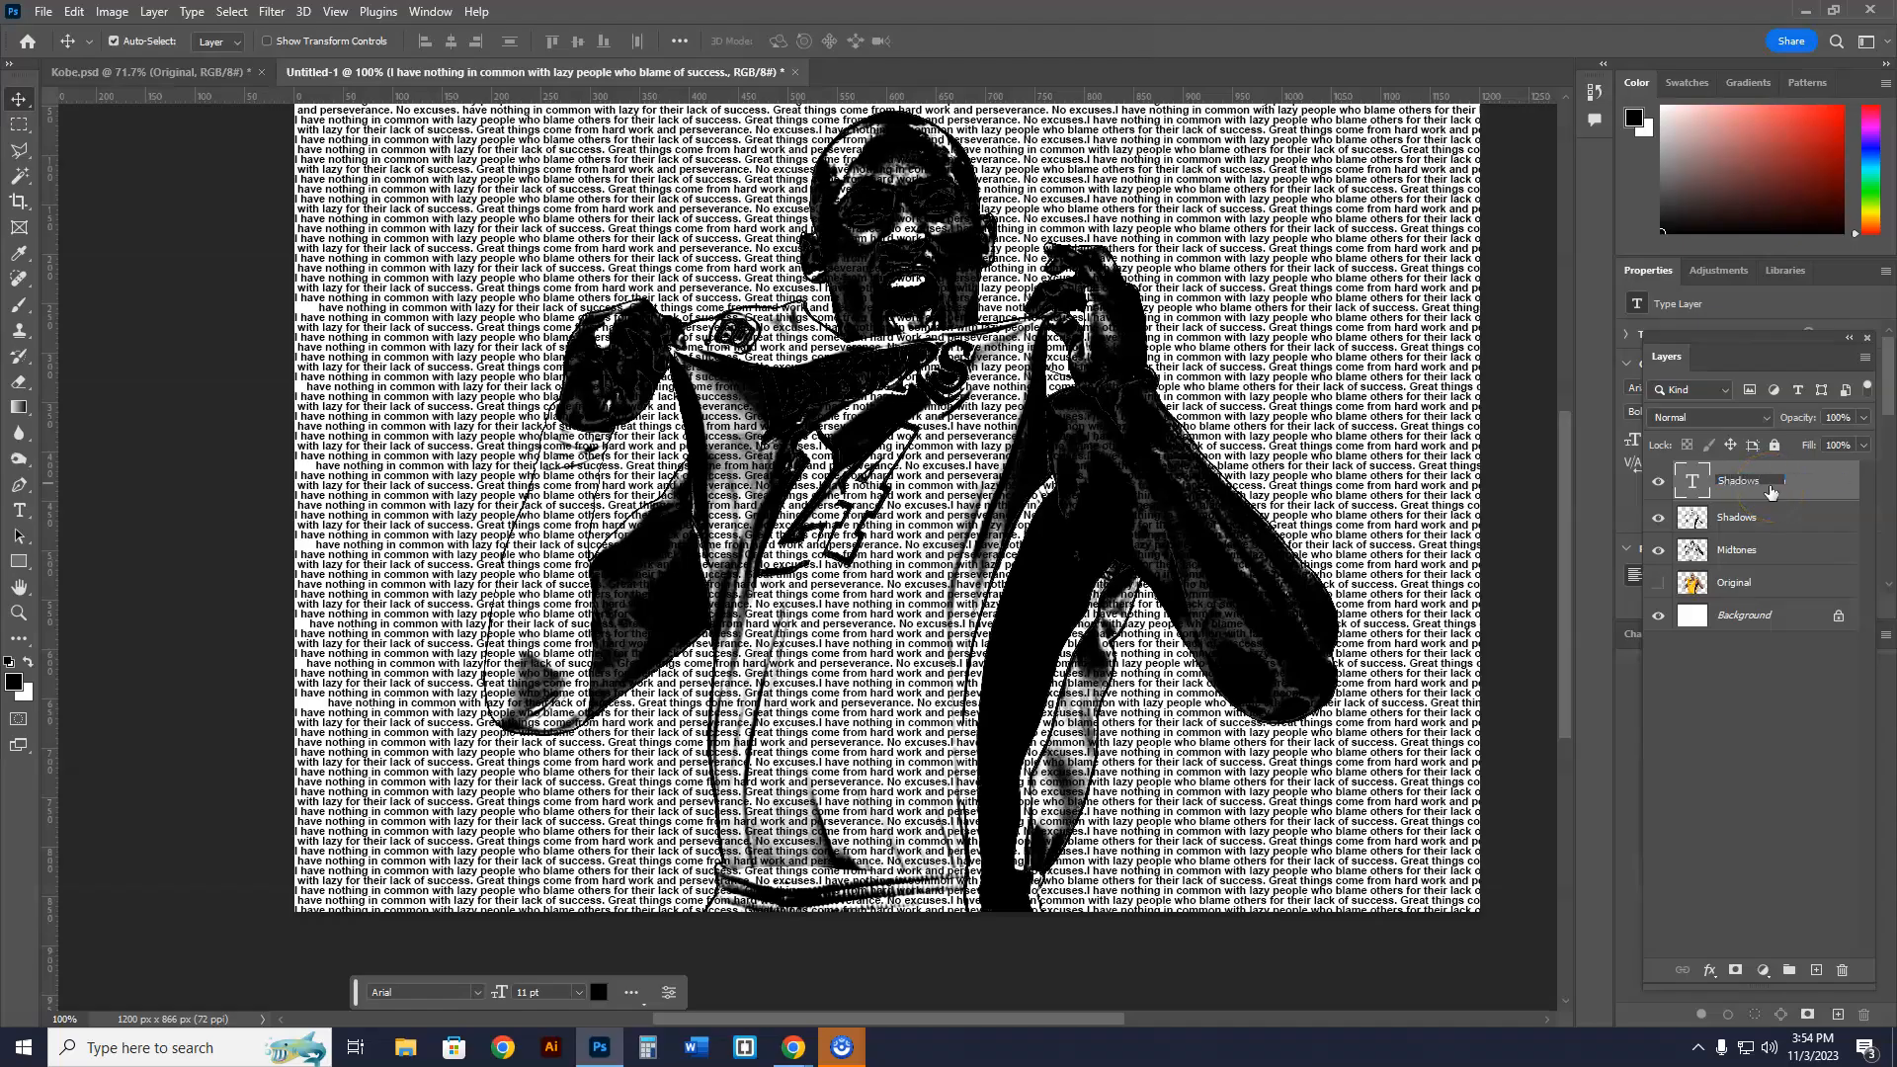
{"action": "left_click", "coordinate": [1767, 480]}
{"action": "type", "text": "Midtones"}
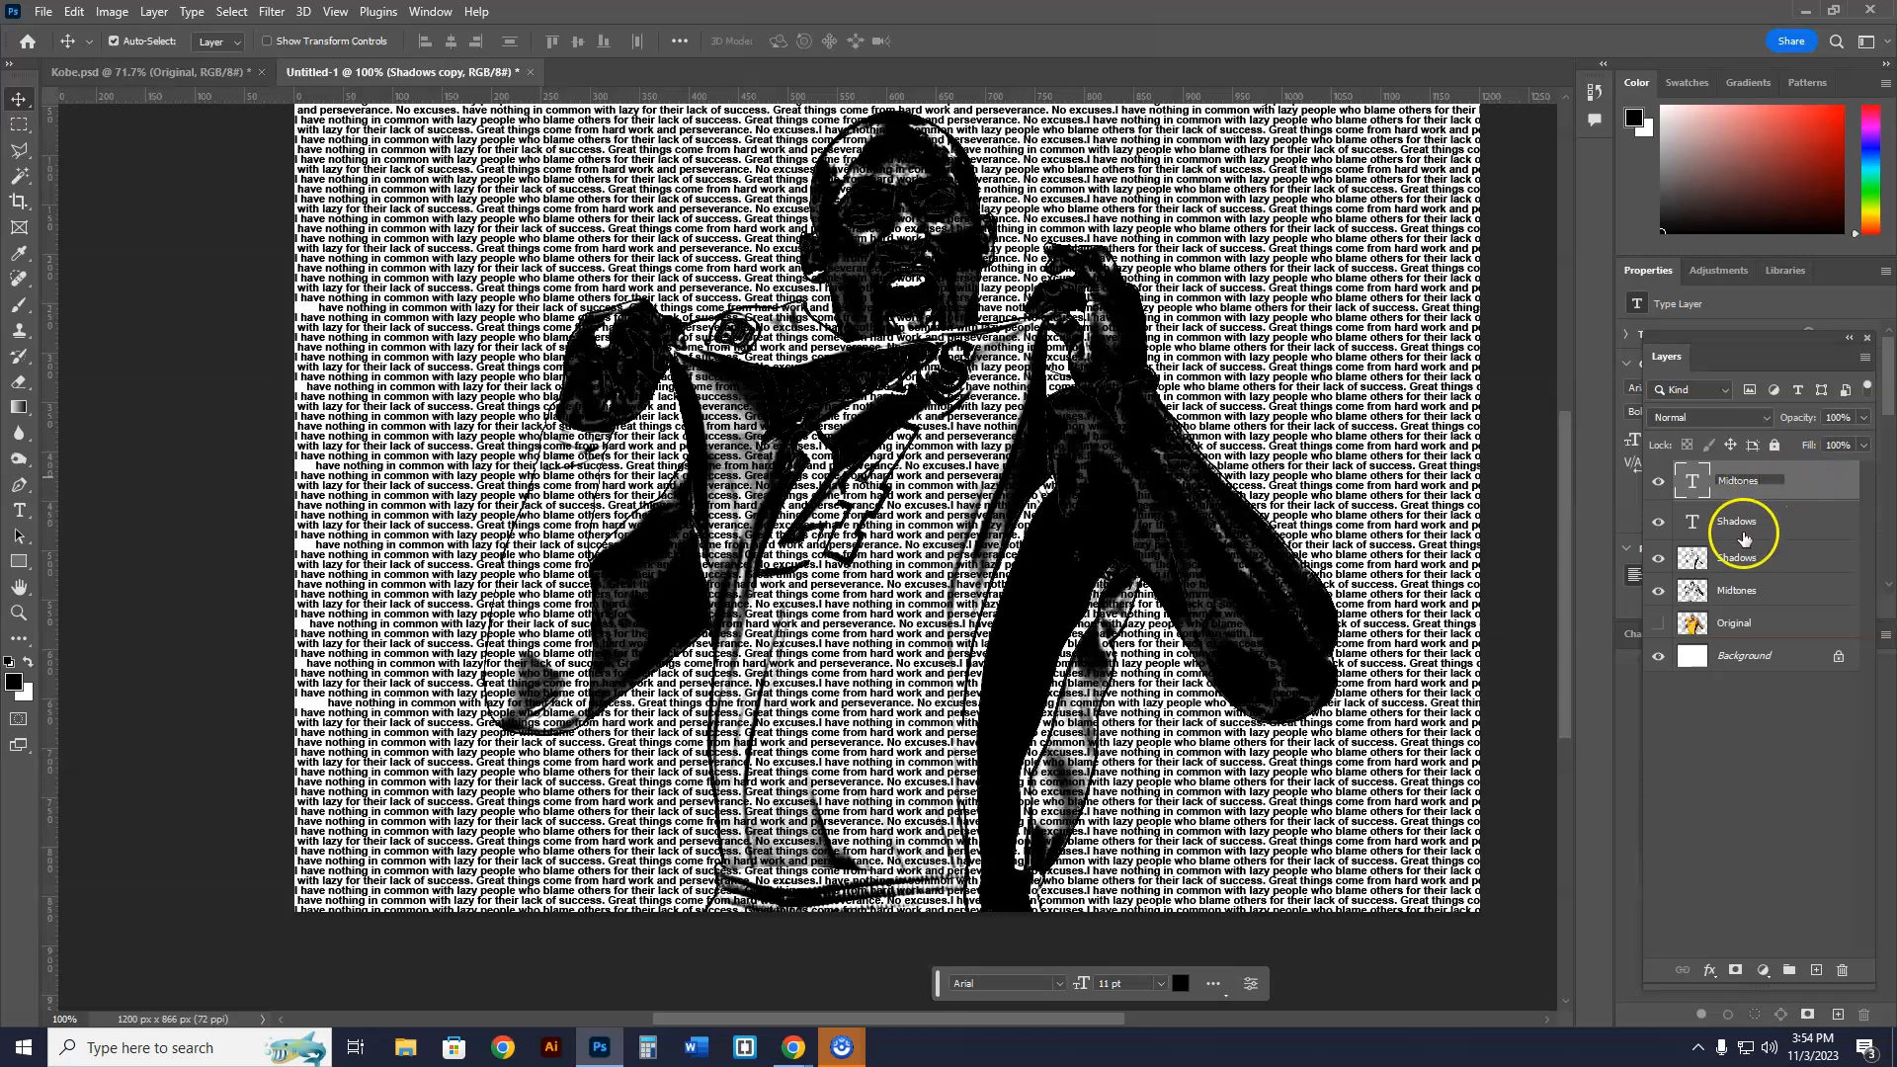
{"action": "left_click", "coordinate": [1742, 480]}
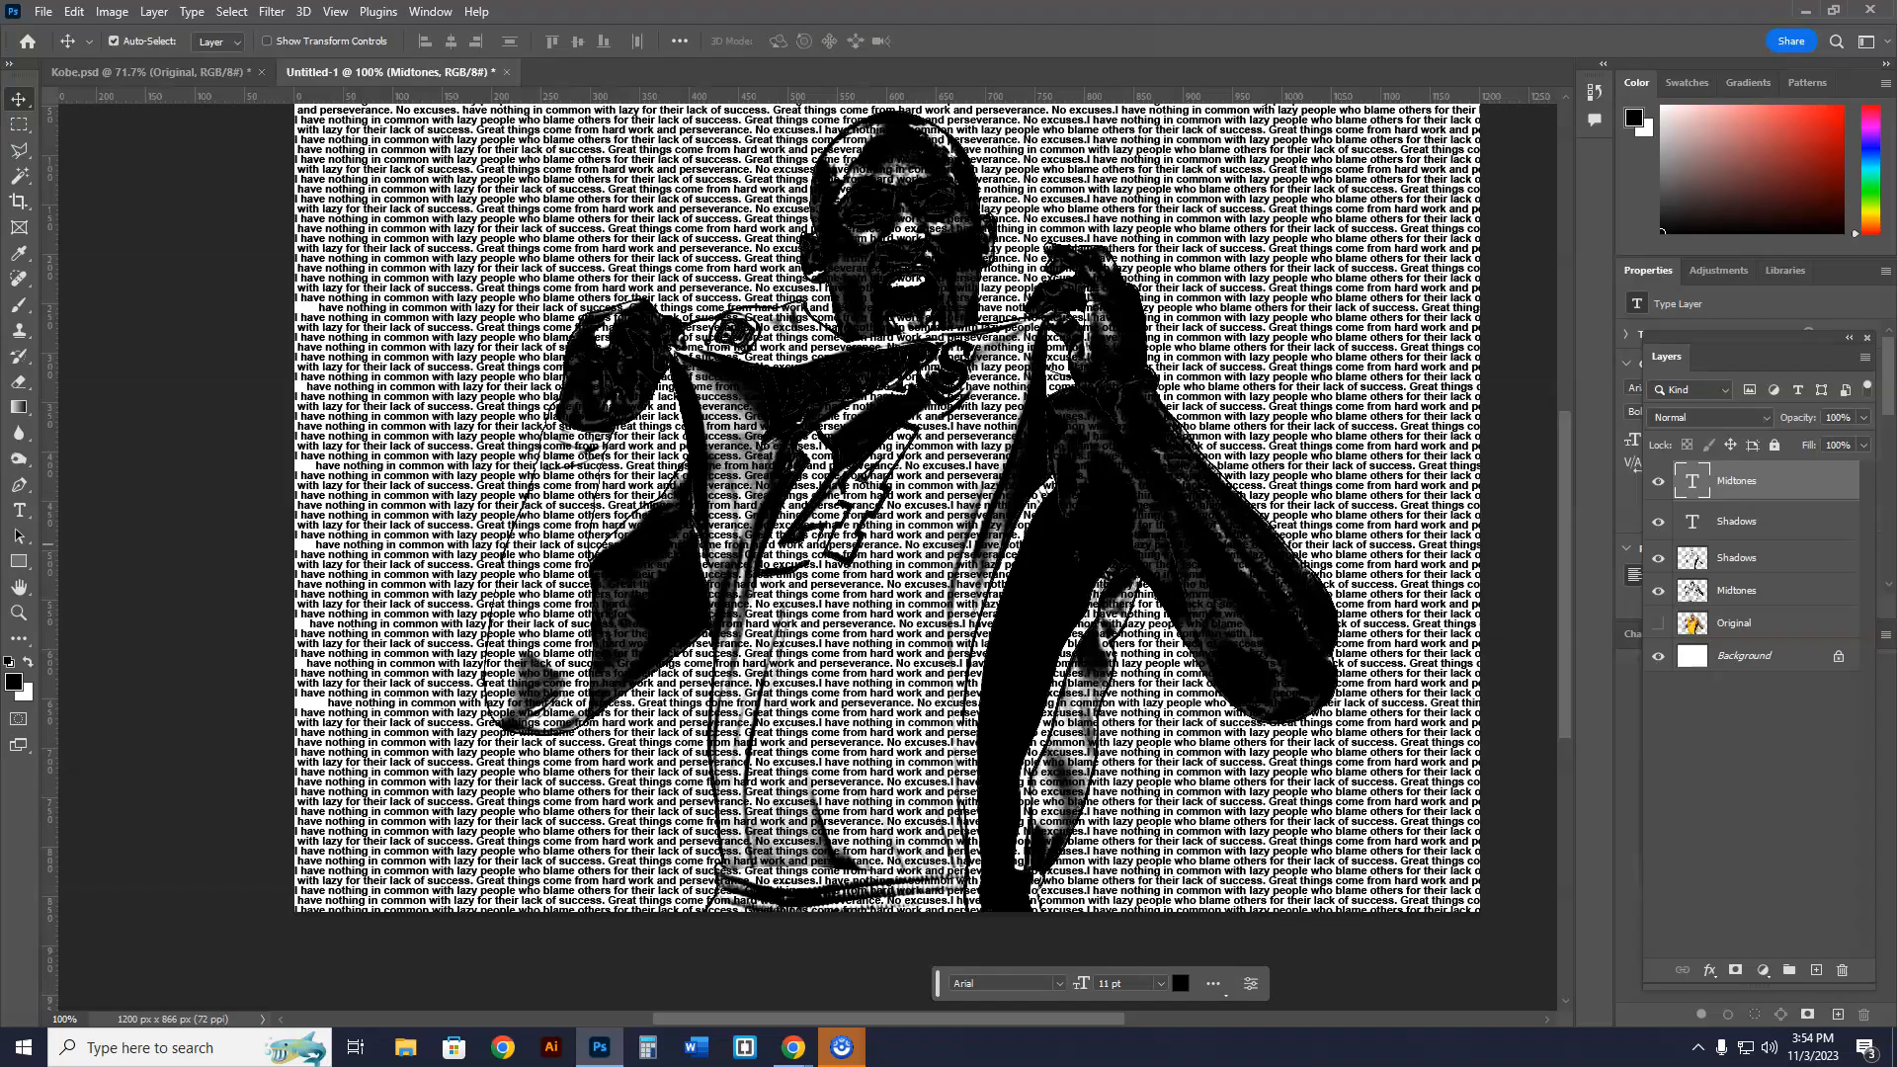
{"action": "left_click", "coordinate": [19, 510]}
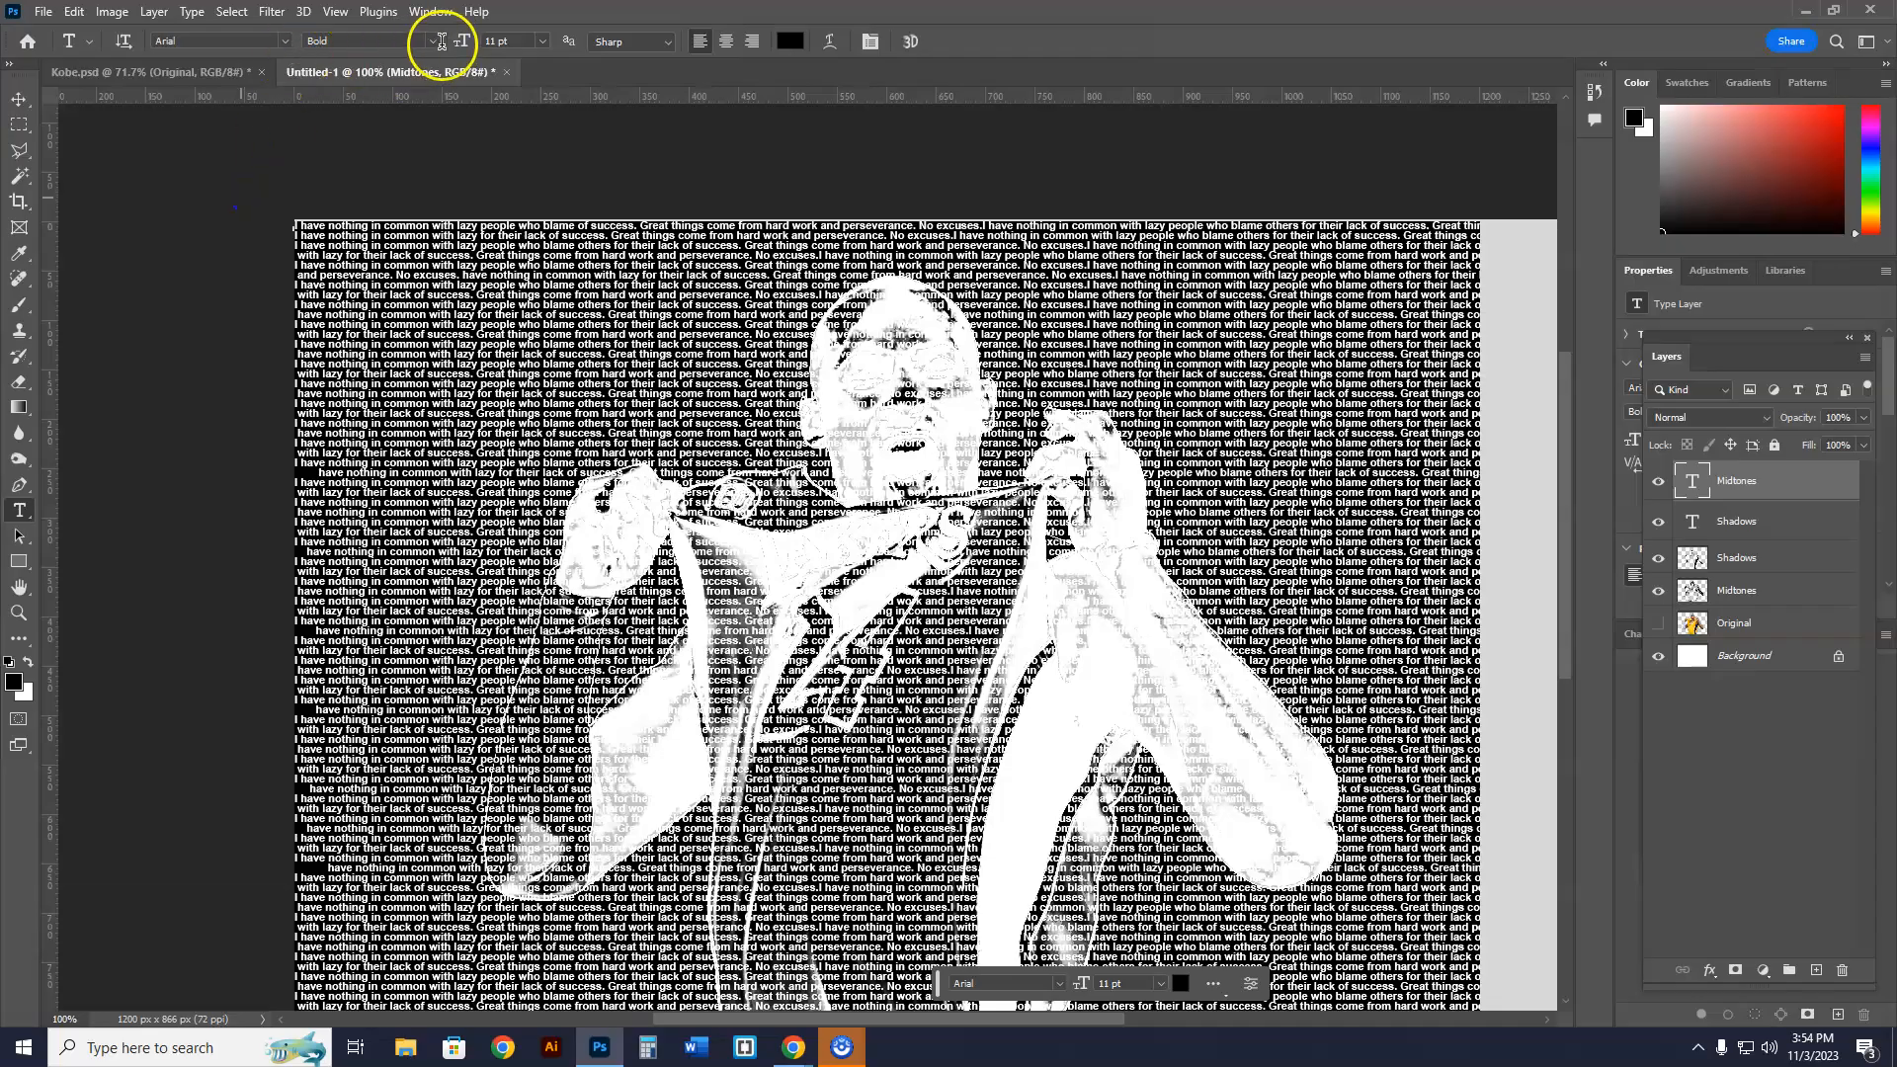
- Switch the Midtones text to a different Arial font style
{"action": "left_click", "coordinate": [431, 39]}
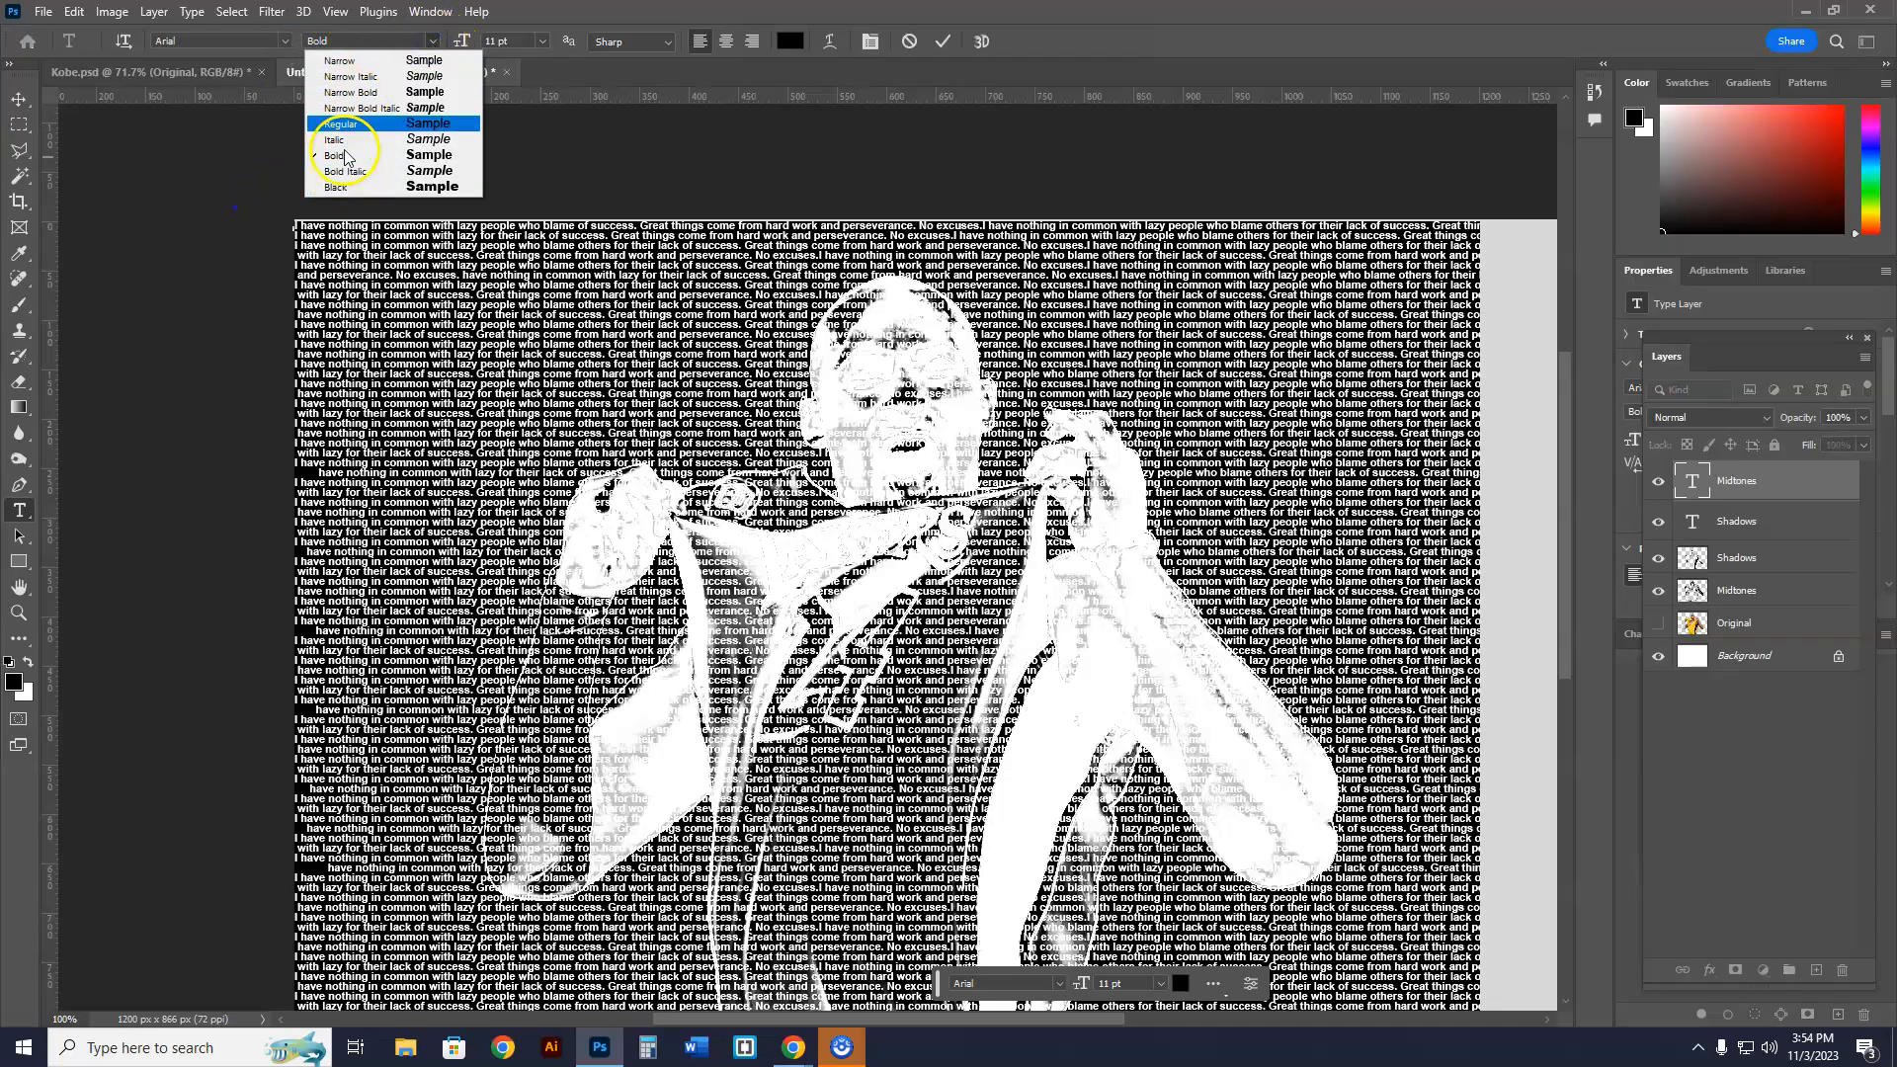
{"action": "left_click", "coordinate": [343, 124]}
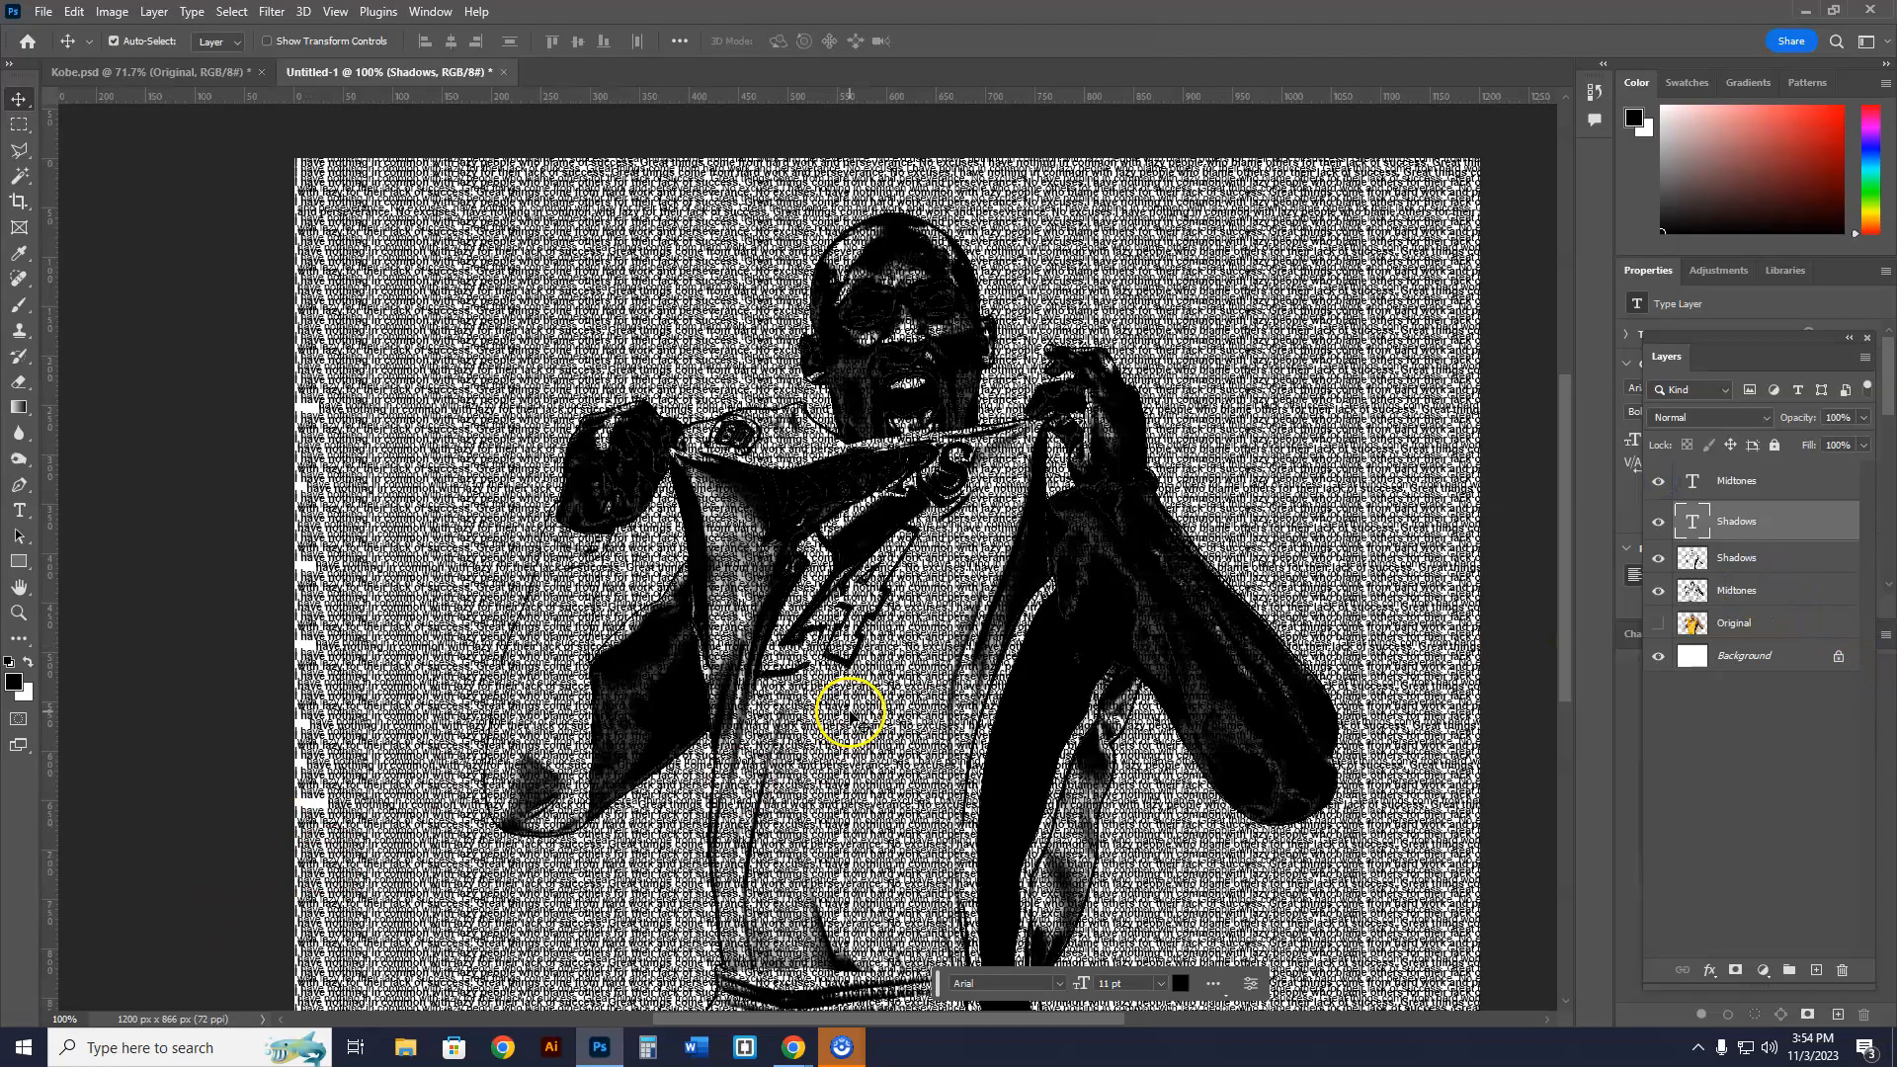
- Select and copy the entire Shadows image layer, then hide it
{"action": "left_click", "coordinate": [1737, 480]}
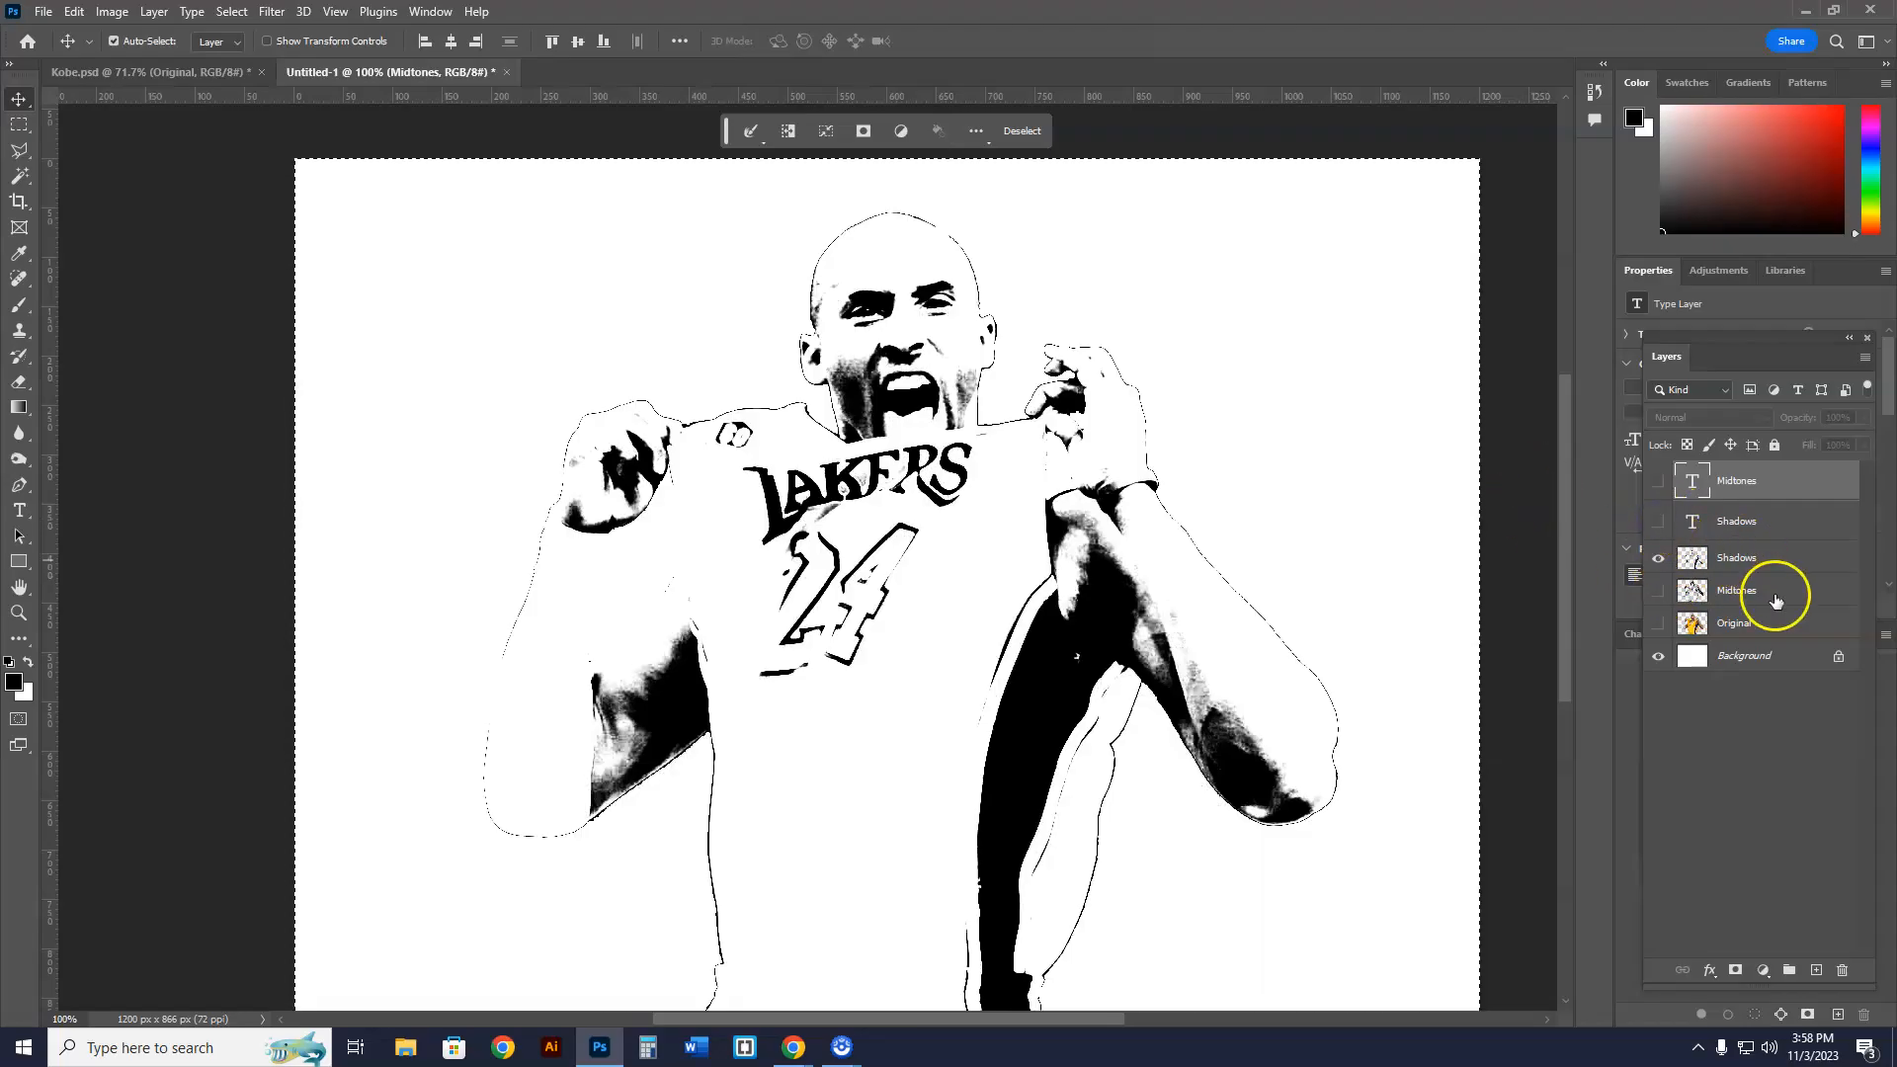
{"action": "left_click", "coordinate": [1736, 557]}
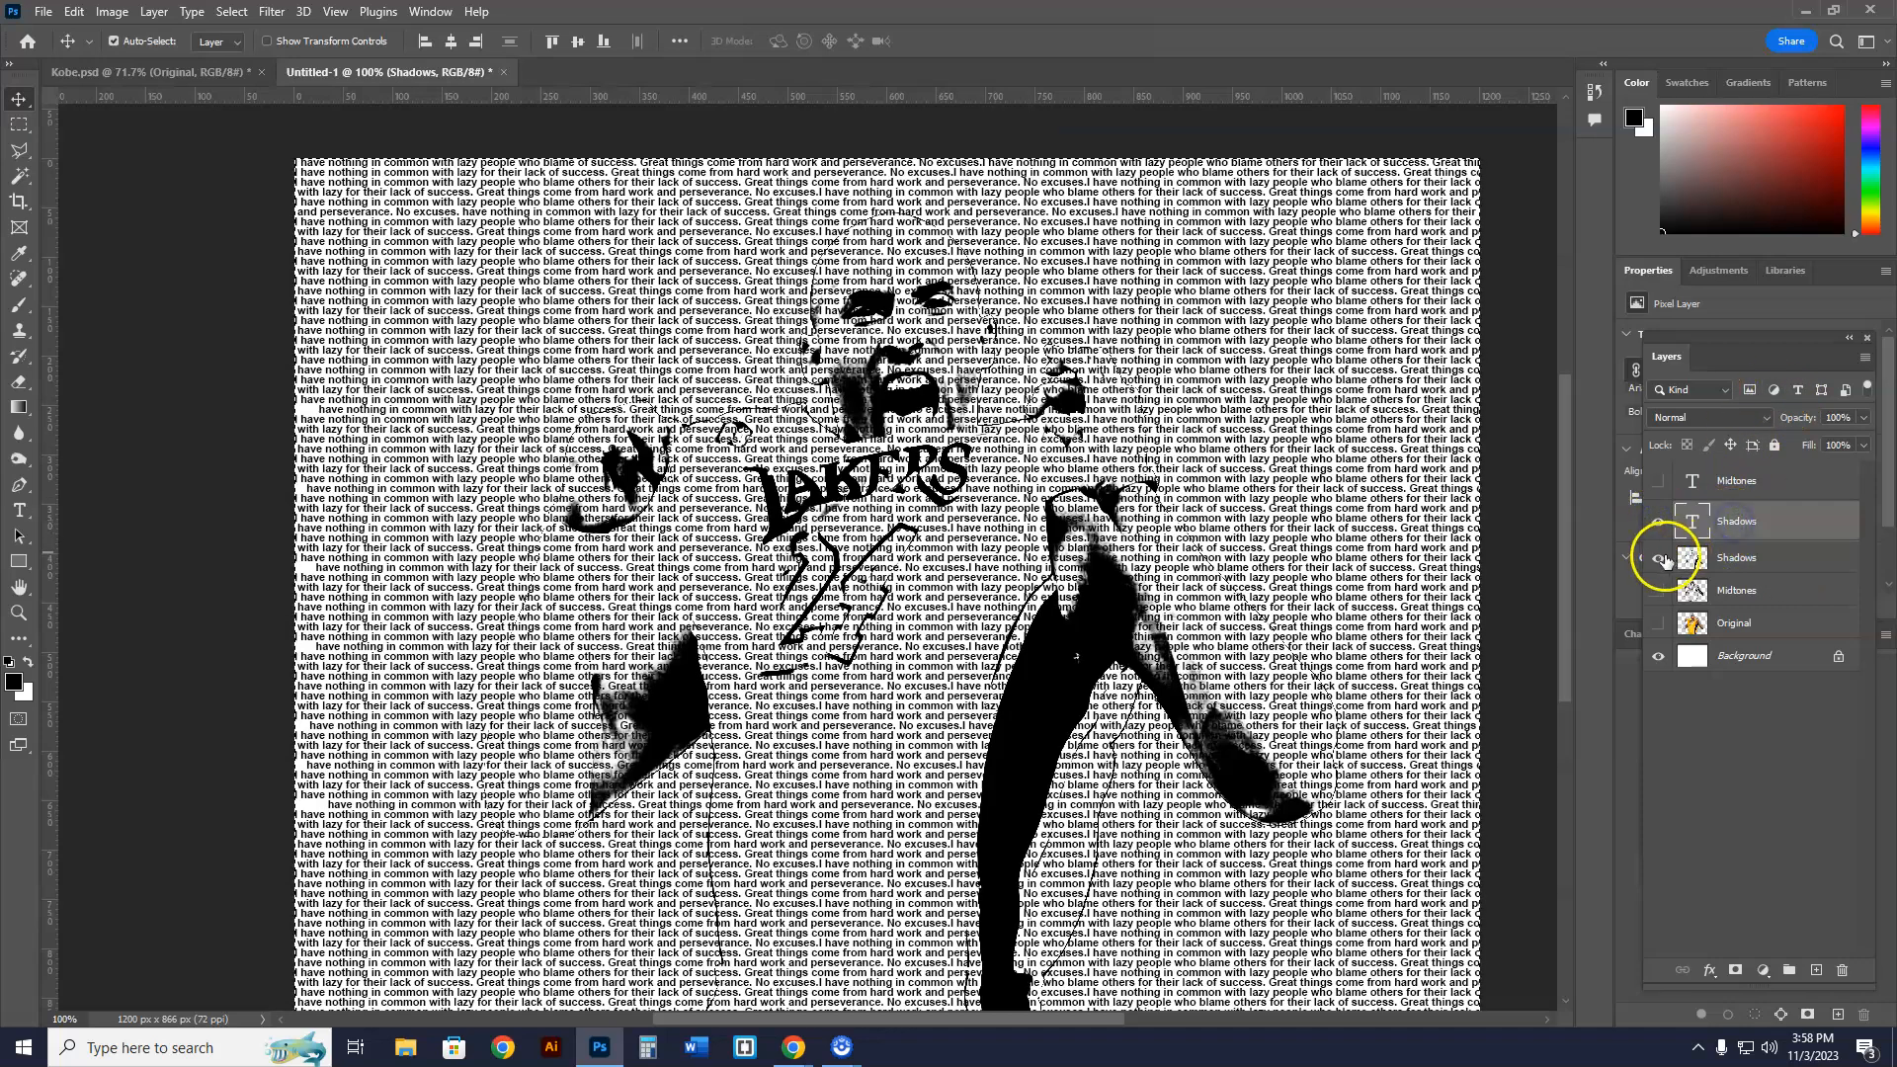
{"action": "left_click", "coordinate": [1659, 522]}
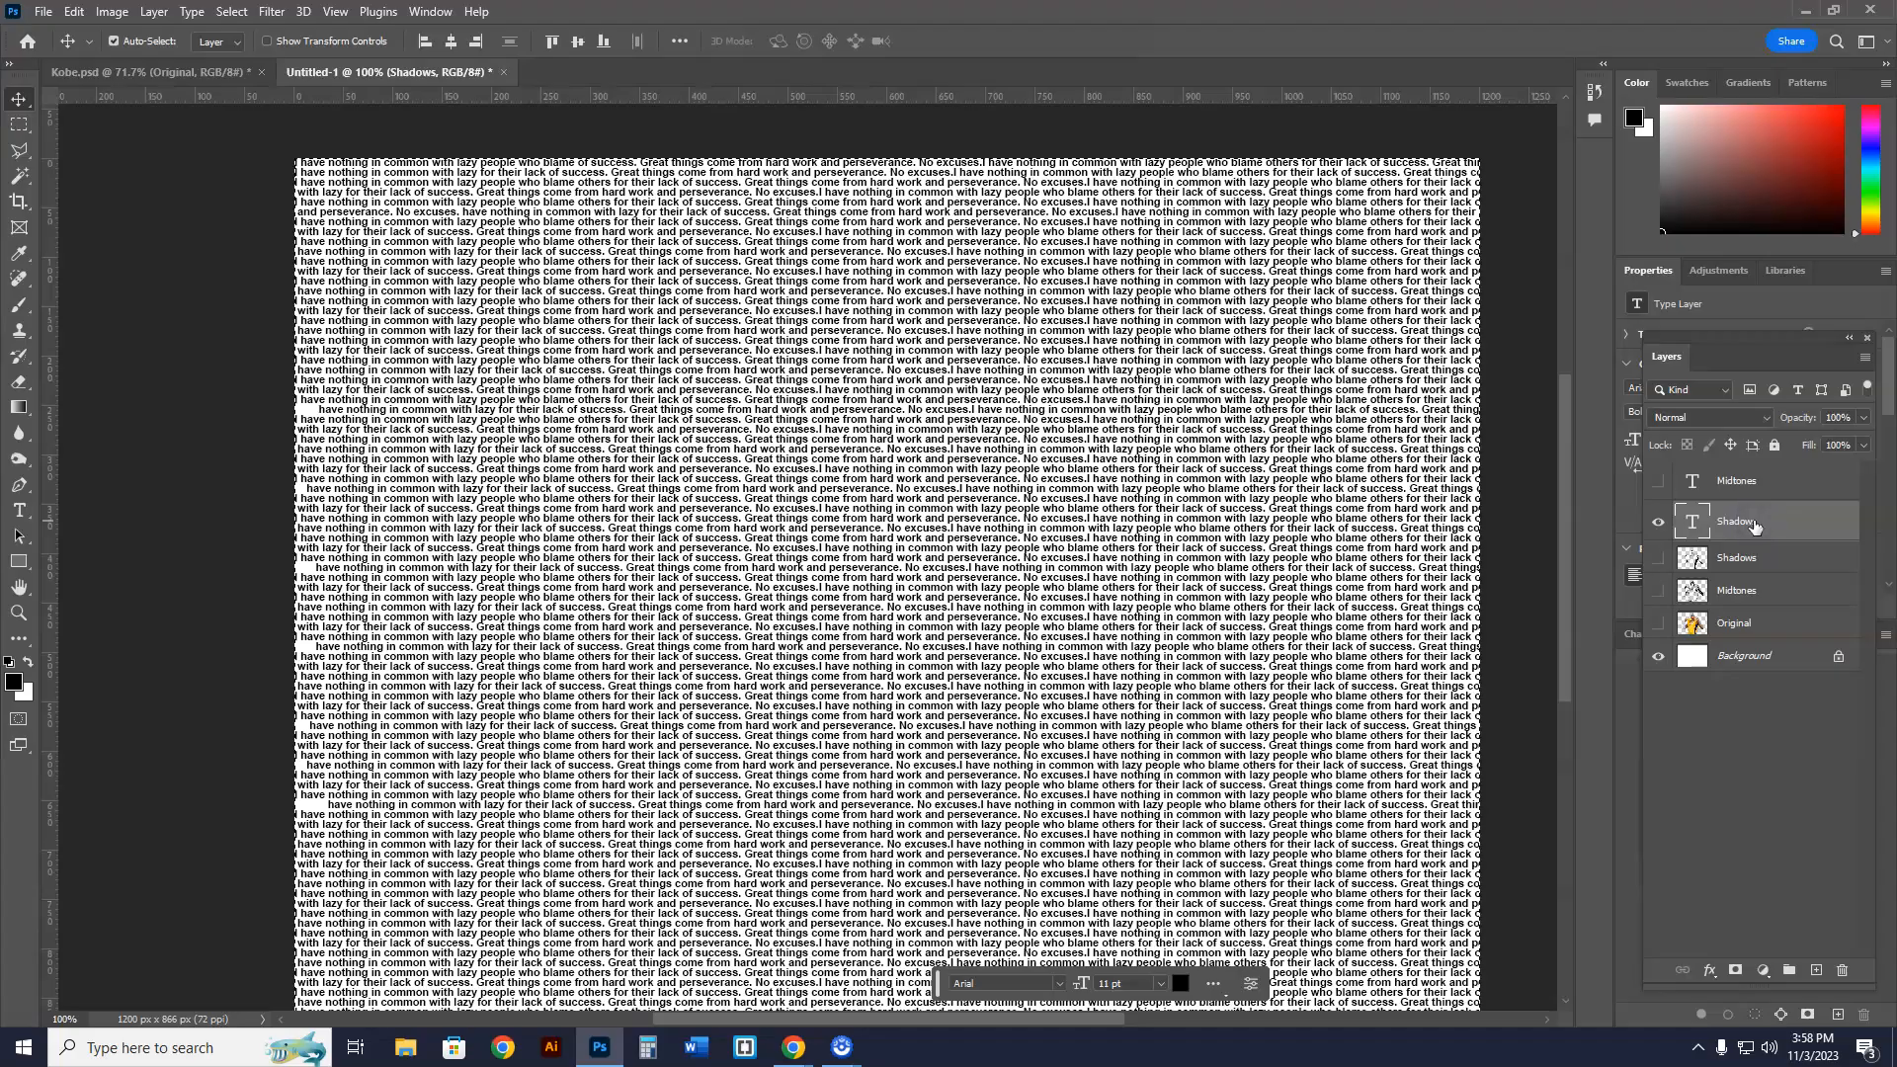
- Mask the Shadows text layer with the Shadows image pasted in place and inverted
{"action": "left_click", "coordinate": [1736, 970]}
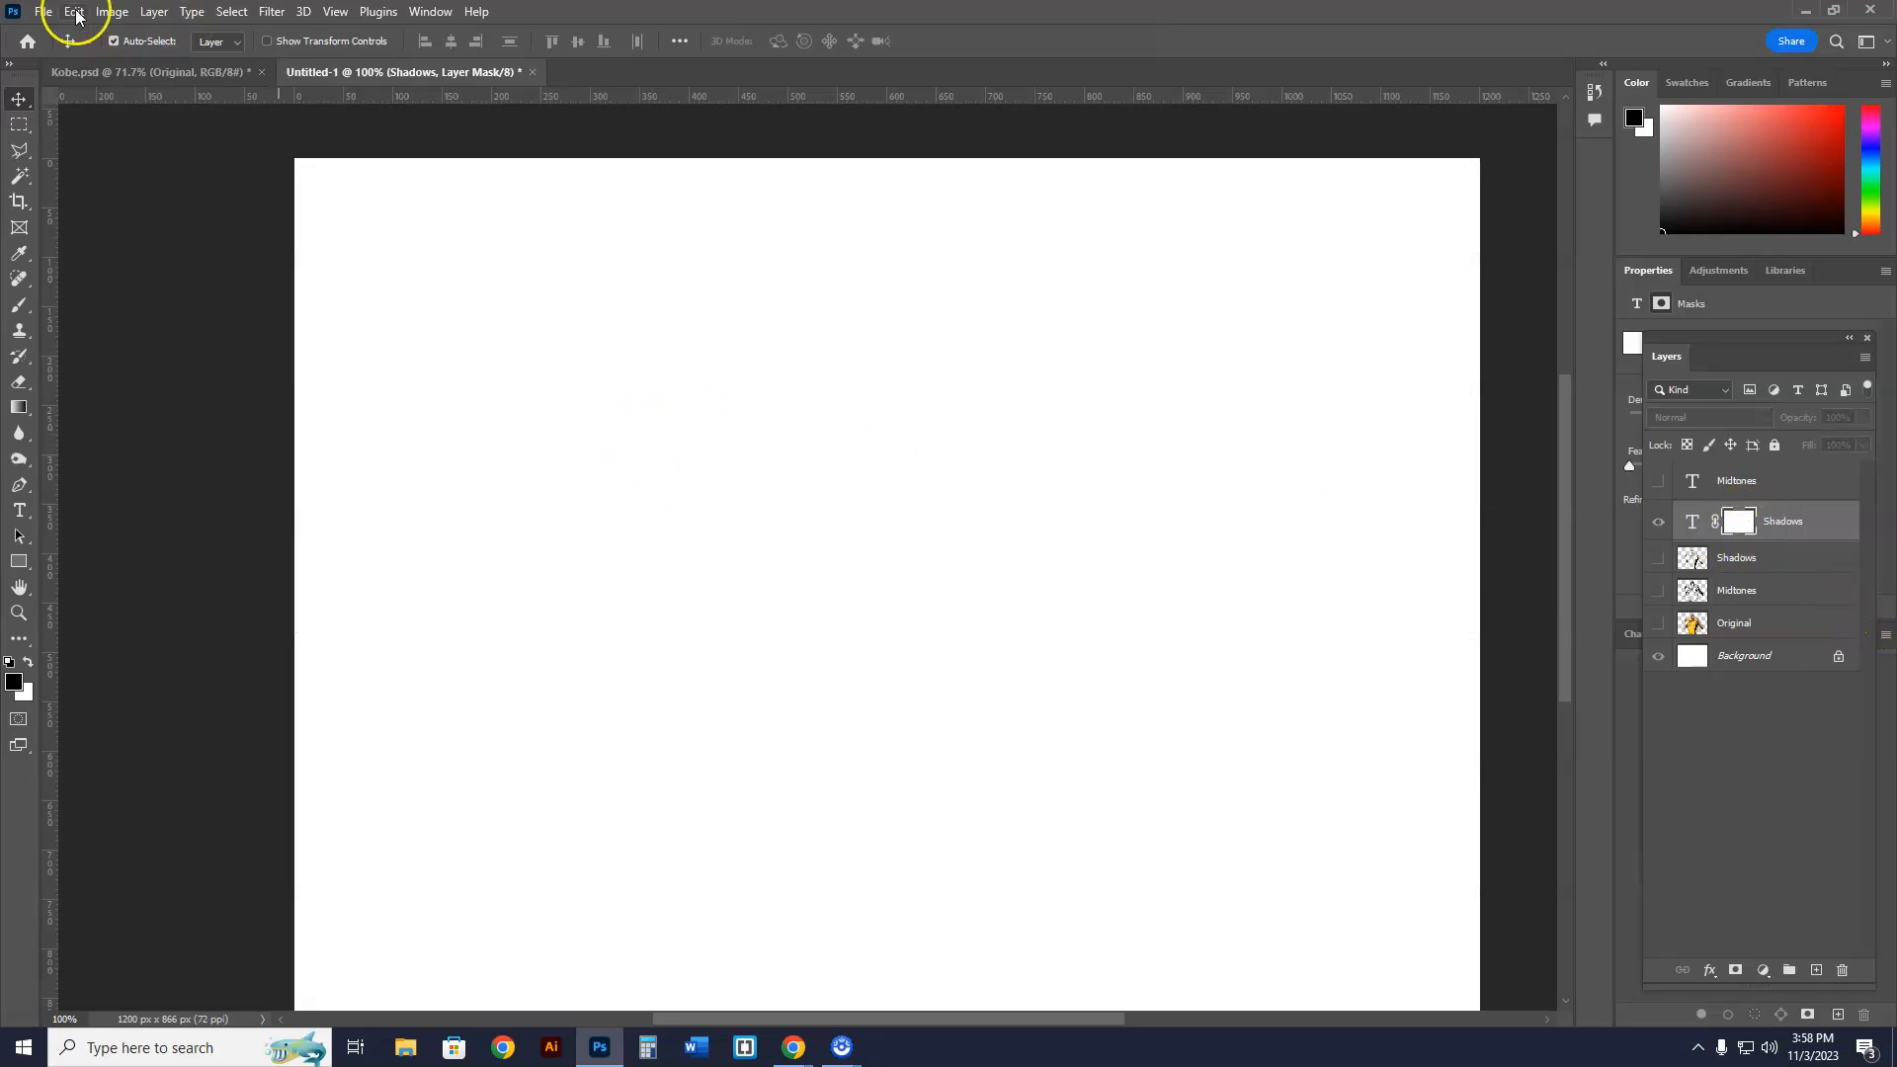
{"action": "left_click", "coordinate": [72, 11]}
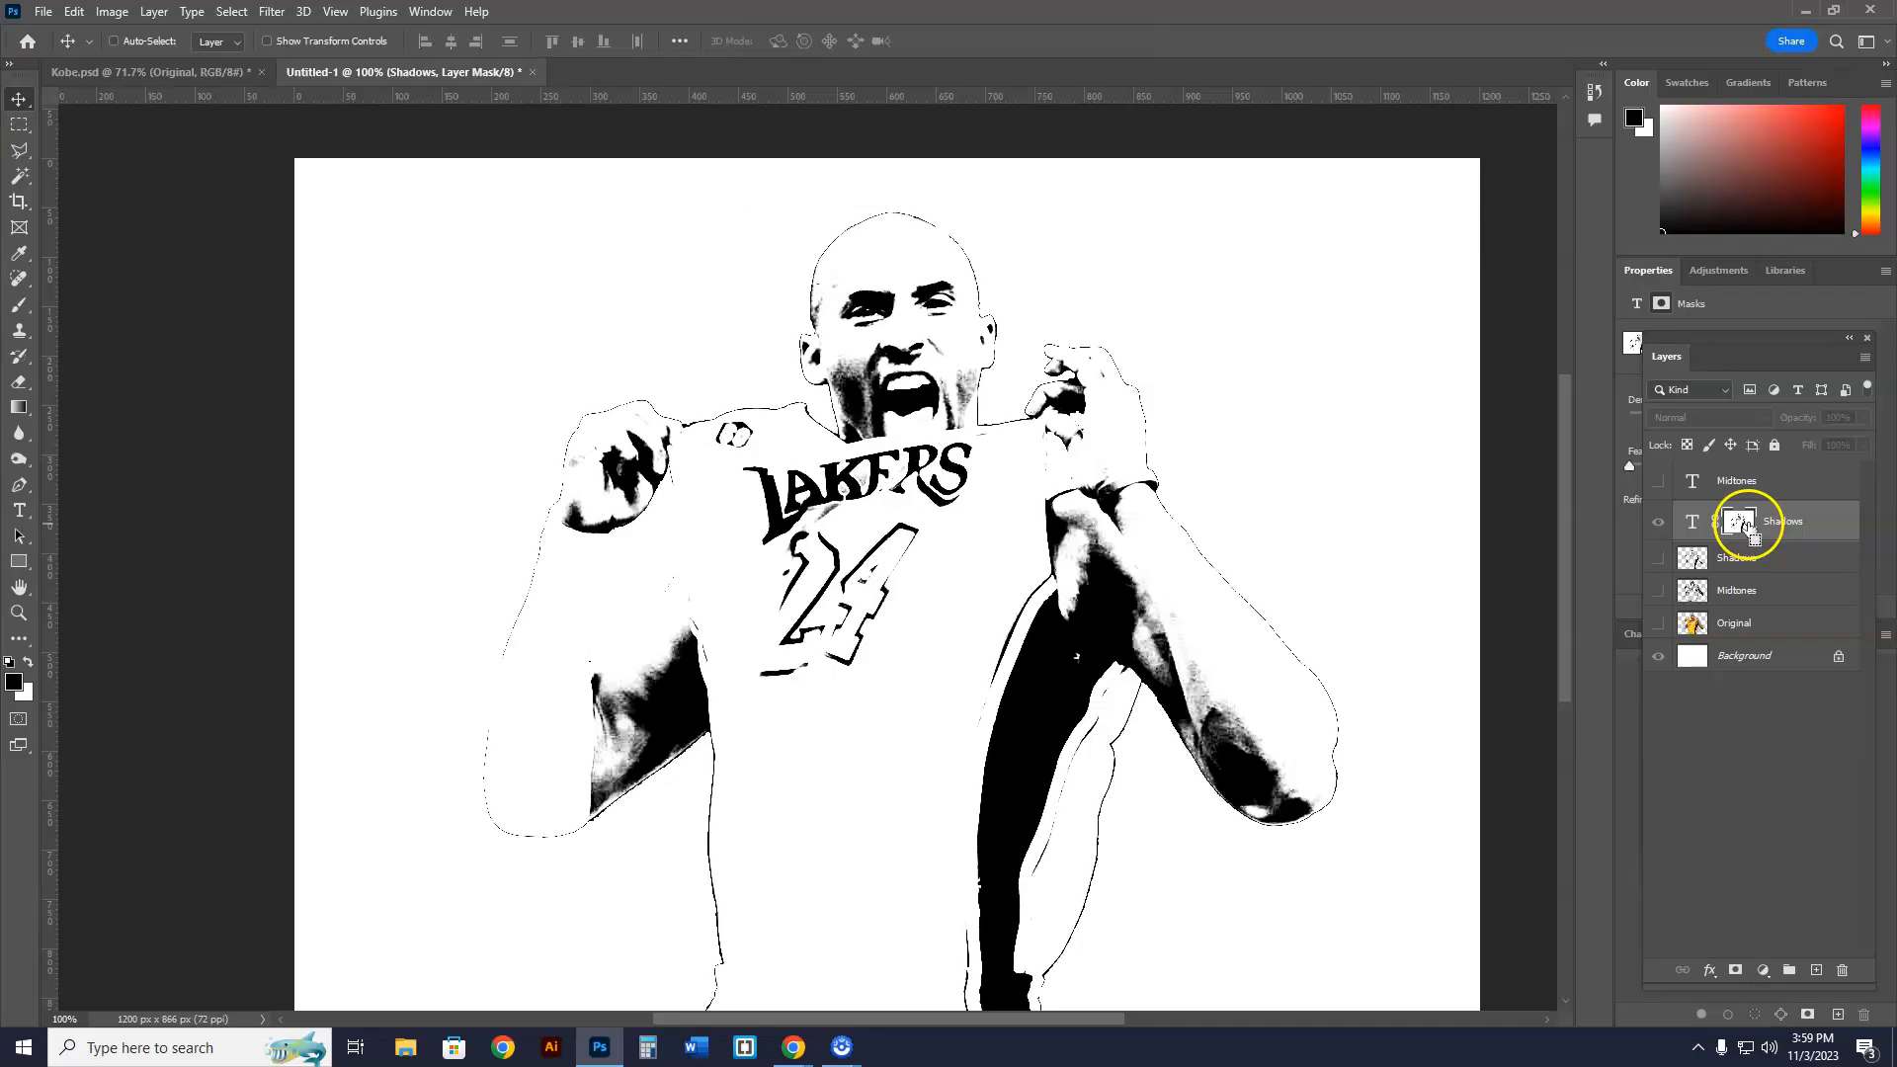
{"action": "left_click", "coordinate": [1659, 522]}
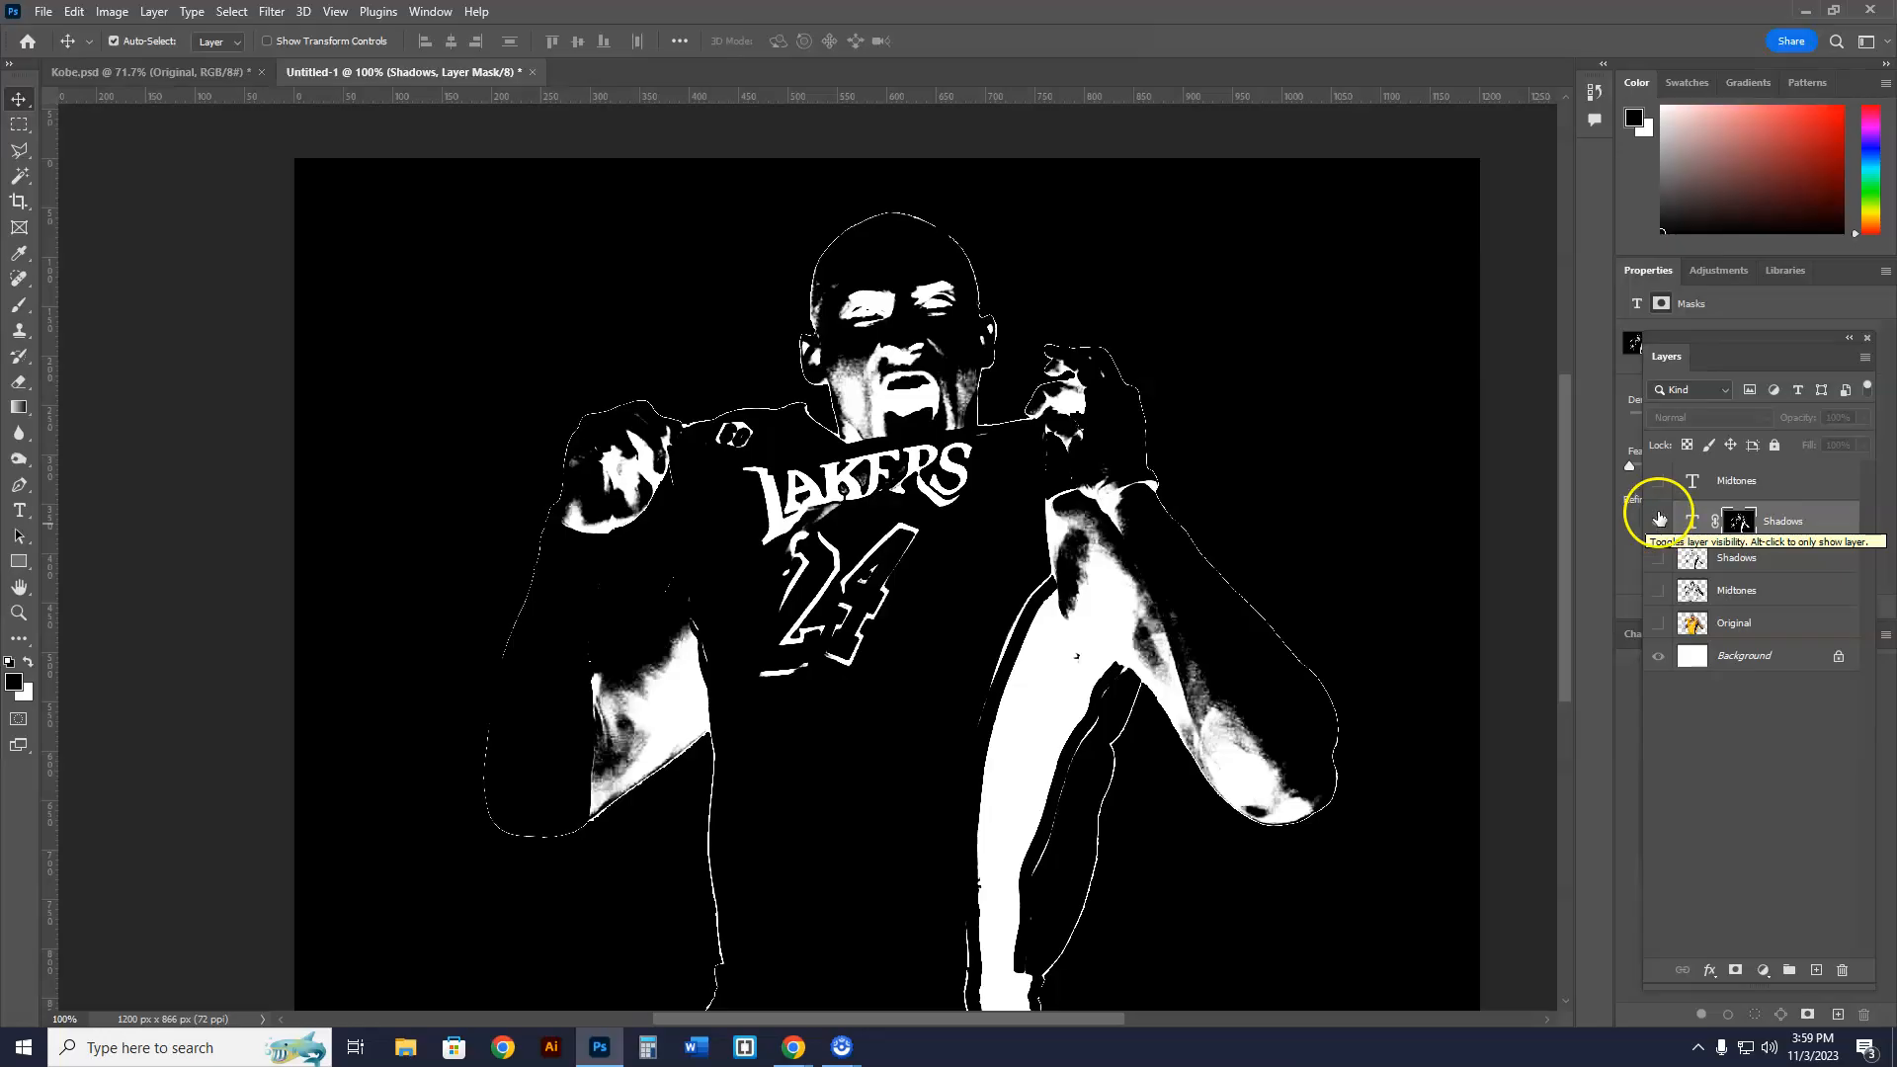
{"action": "left_click", "coordinate": [1659, 525]}
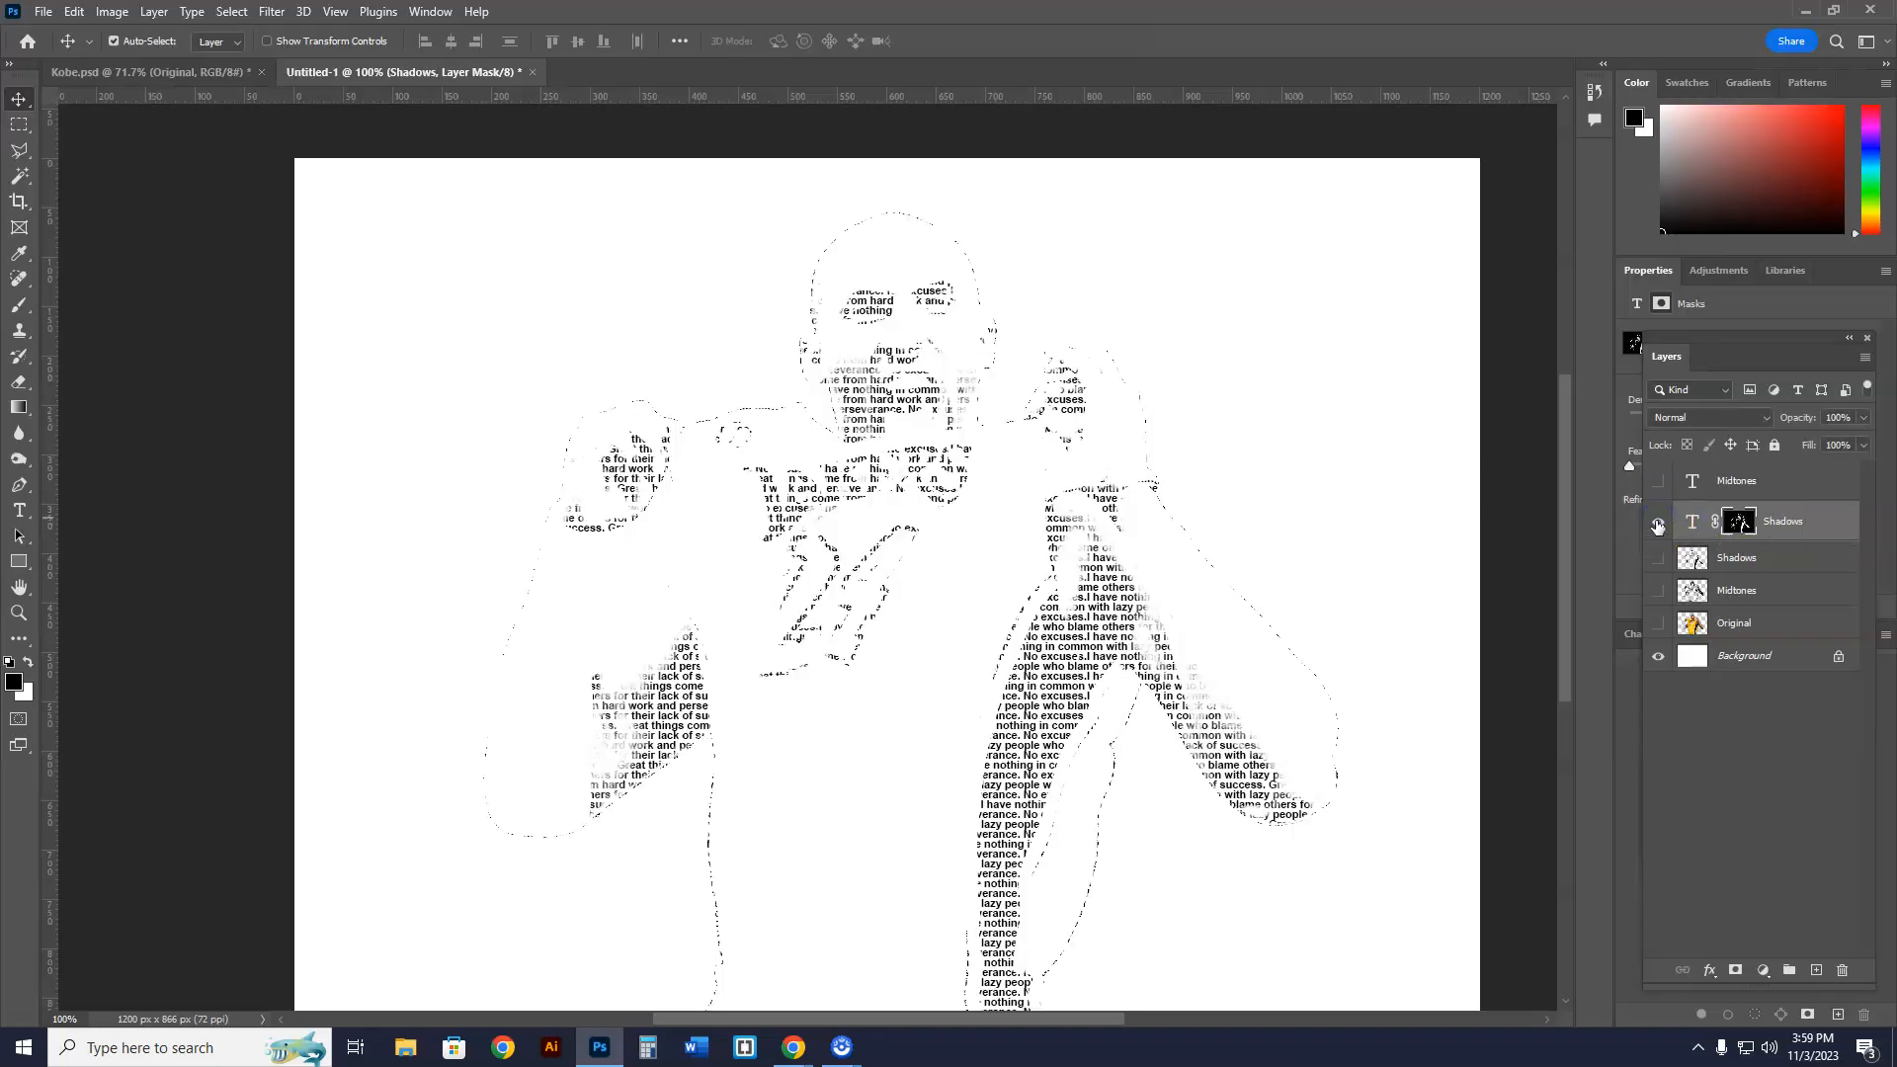
{"action": "left_click", "coordinate": [1659, 522]}
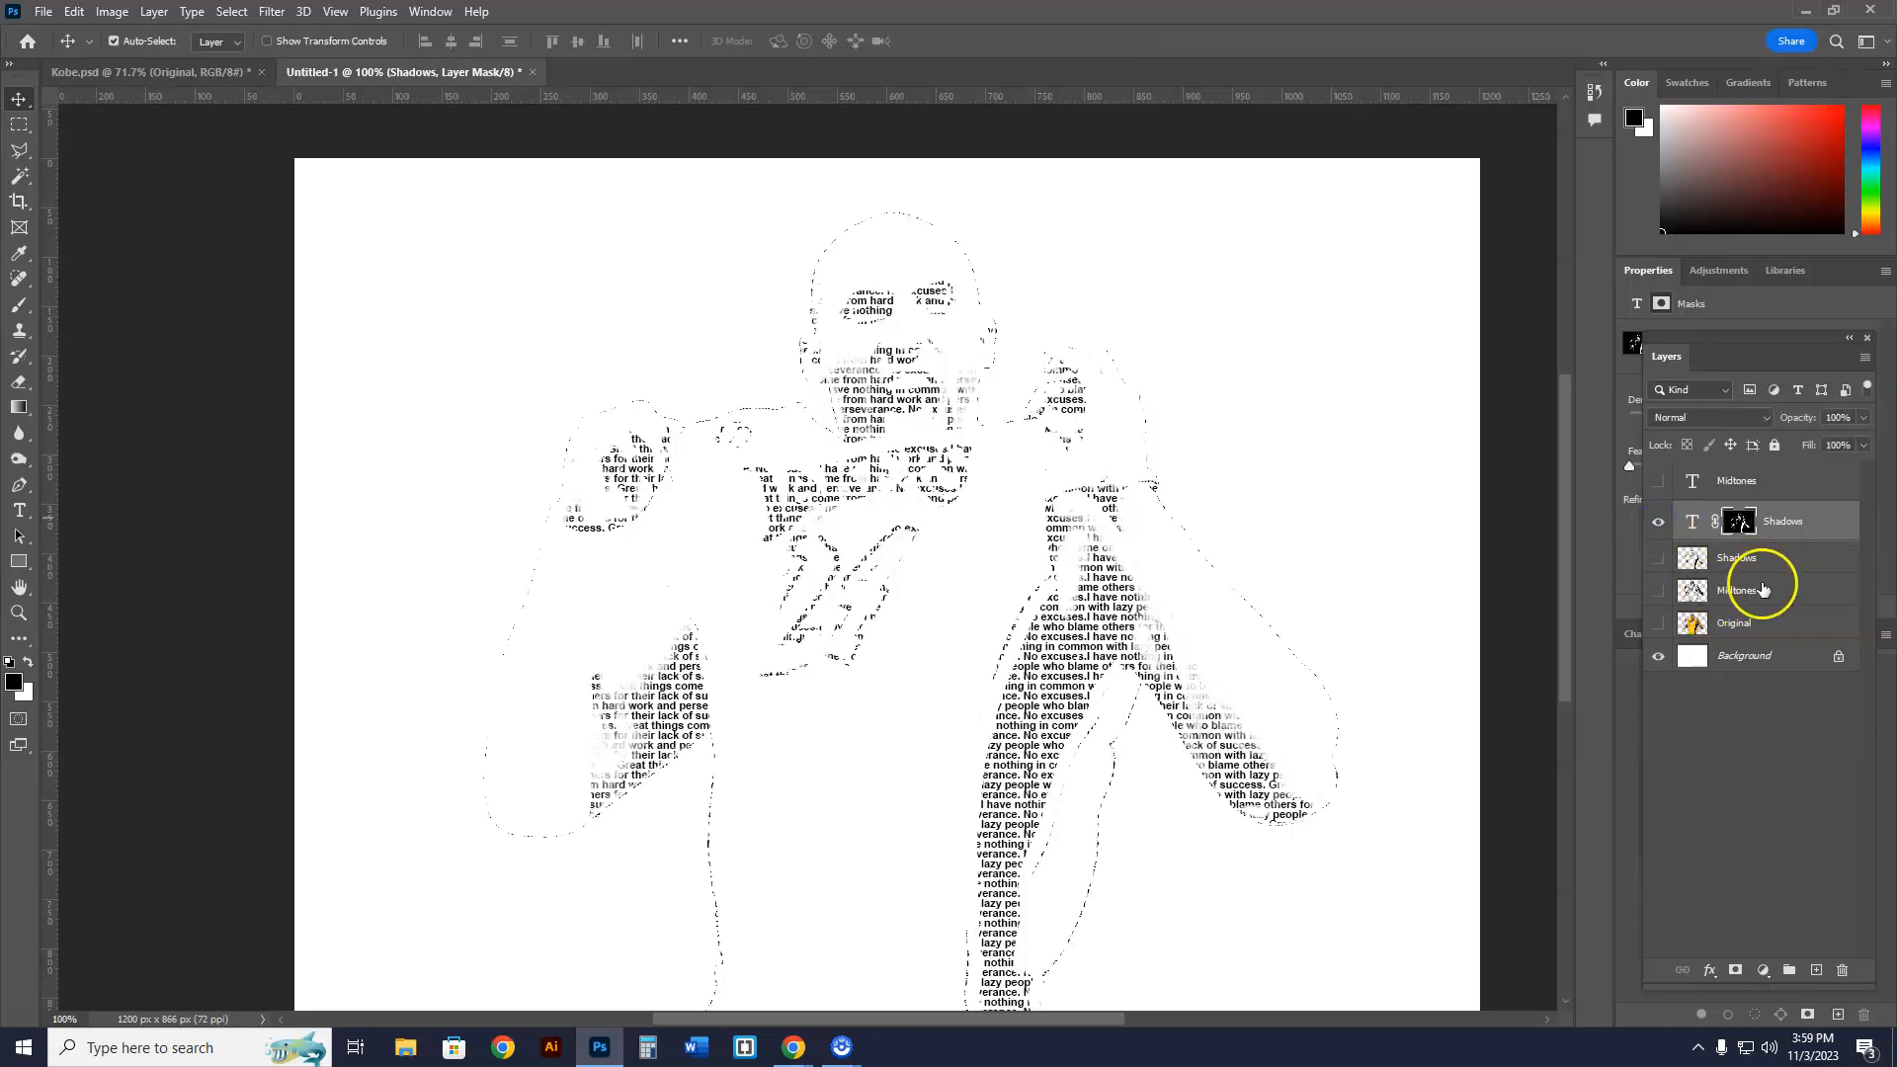
{"action": "left_click", "coordinate": [1736, 588]}
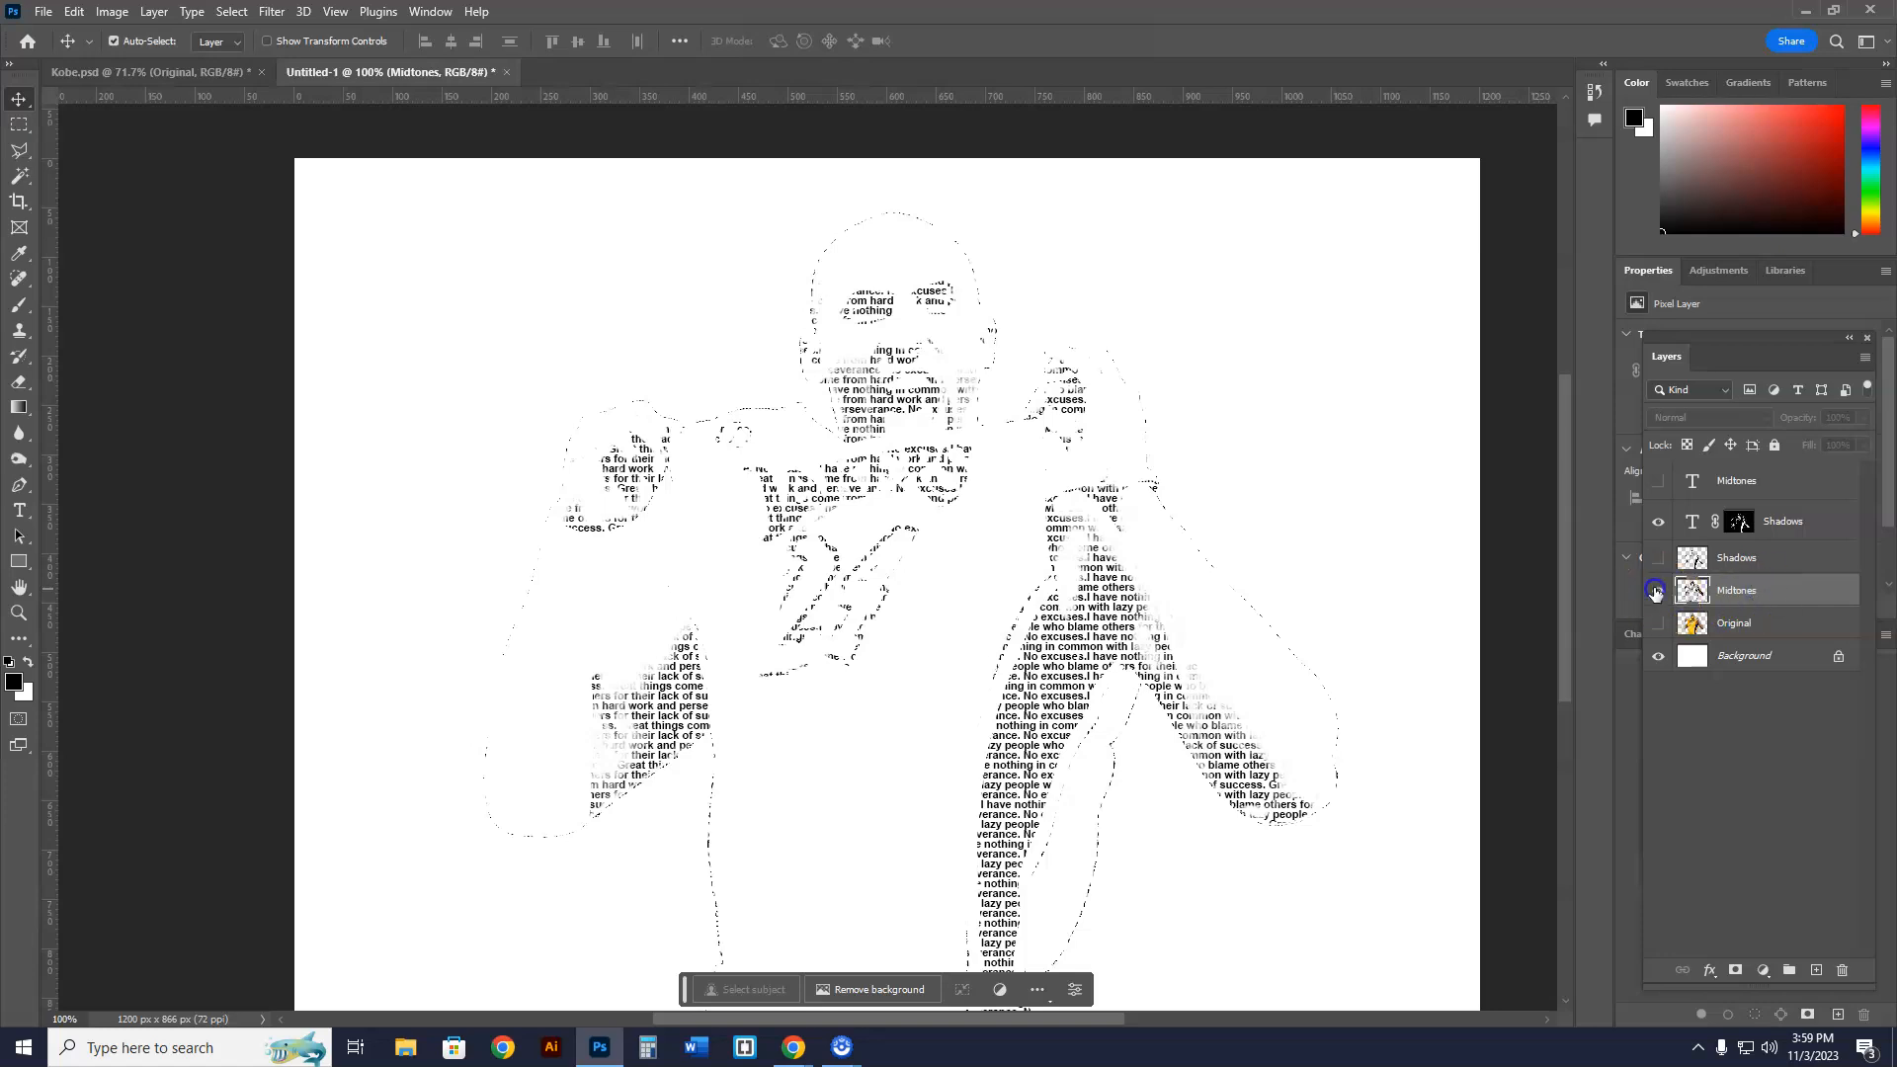
- Mask the Midtones text with the Midtones image pasted in place and inverted
{"action": "left_click", "coordinate": [1658, 590]}
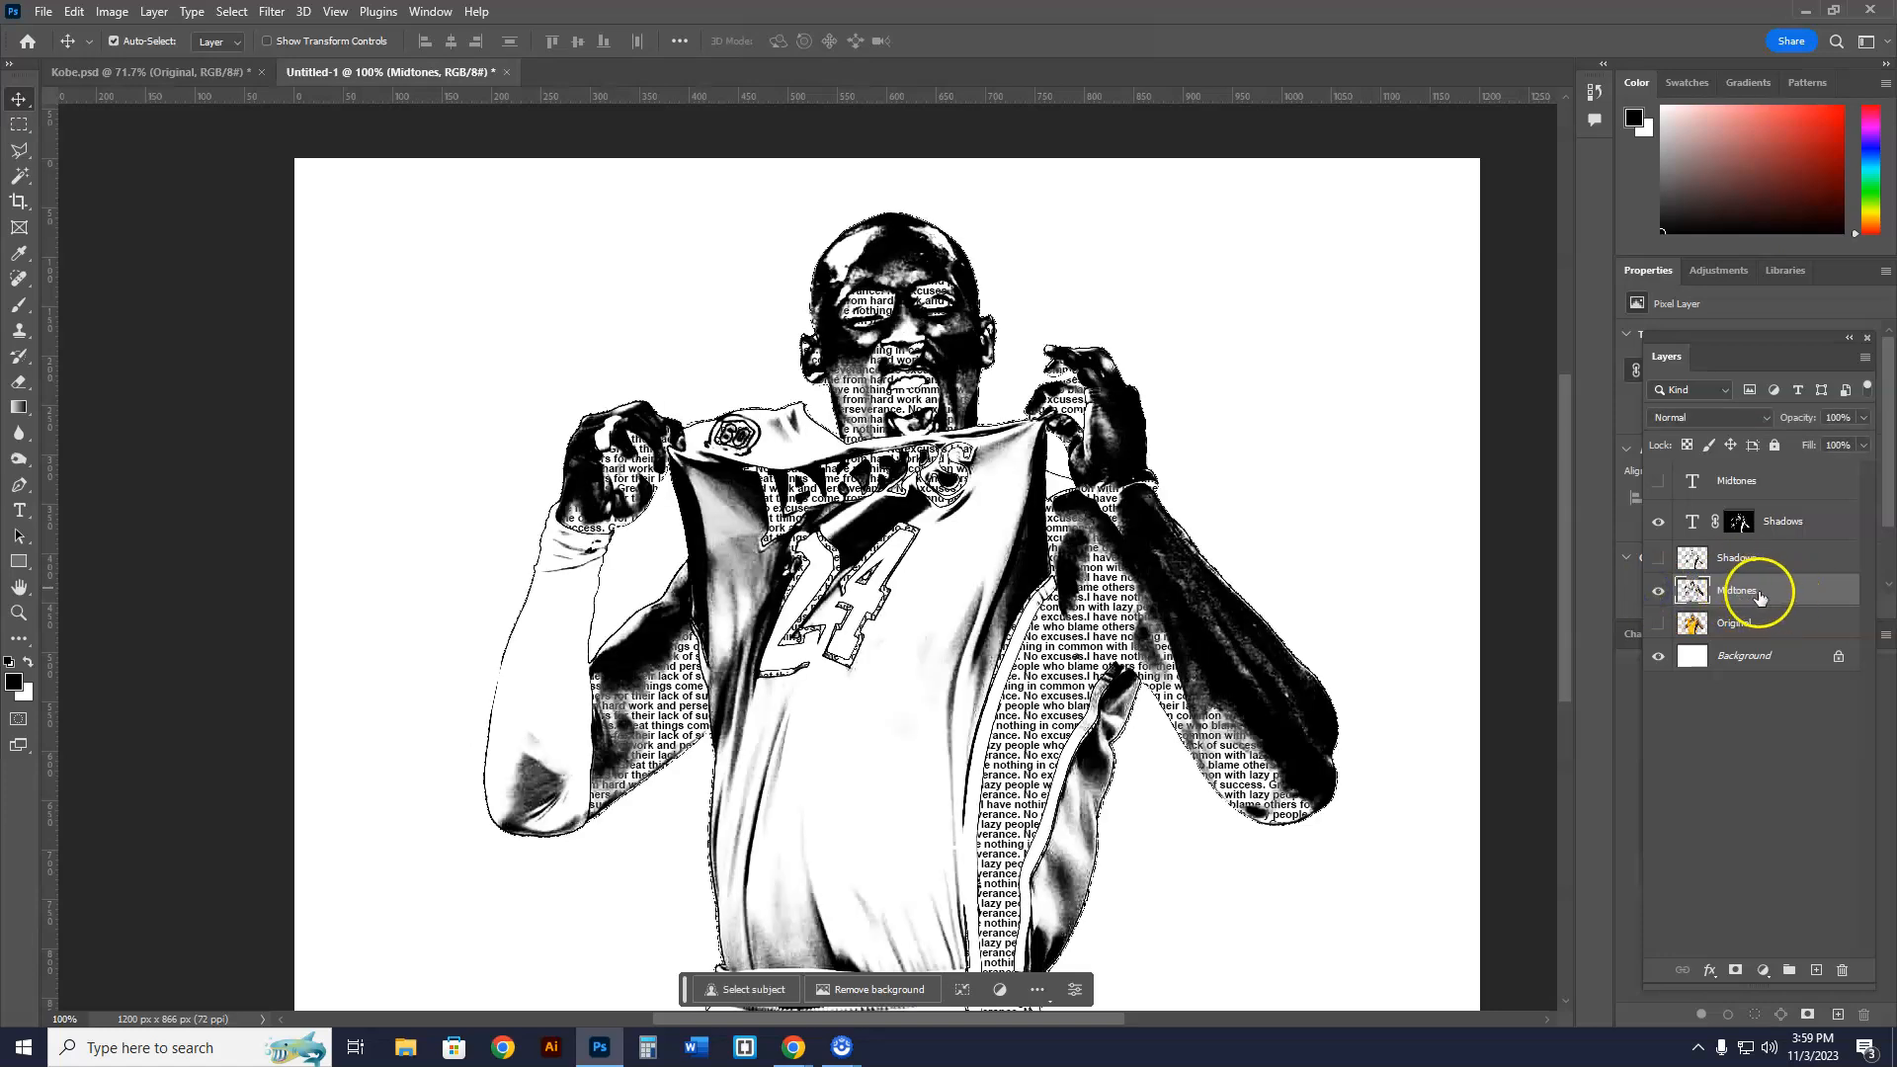
{"action": "left_click", "coordinate": [1658, 521]}
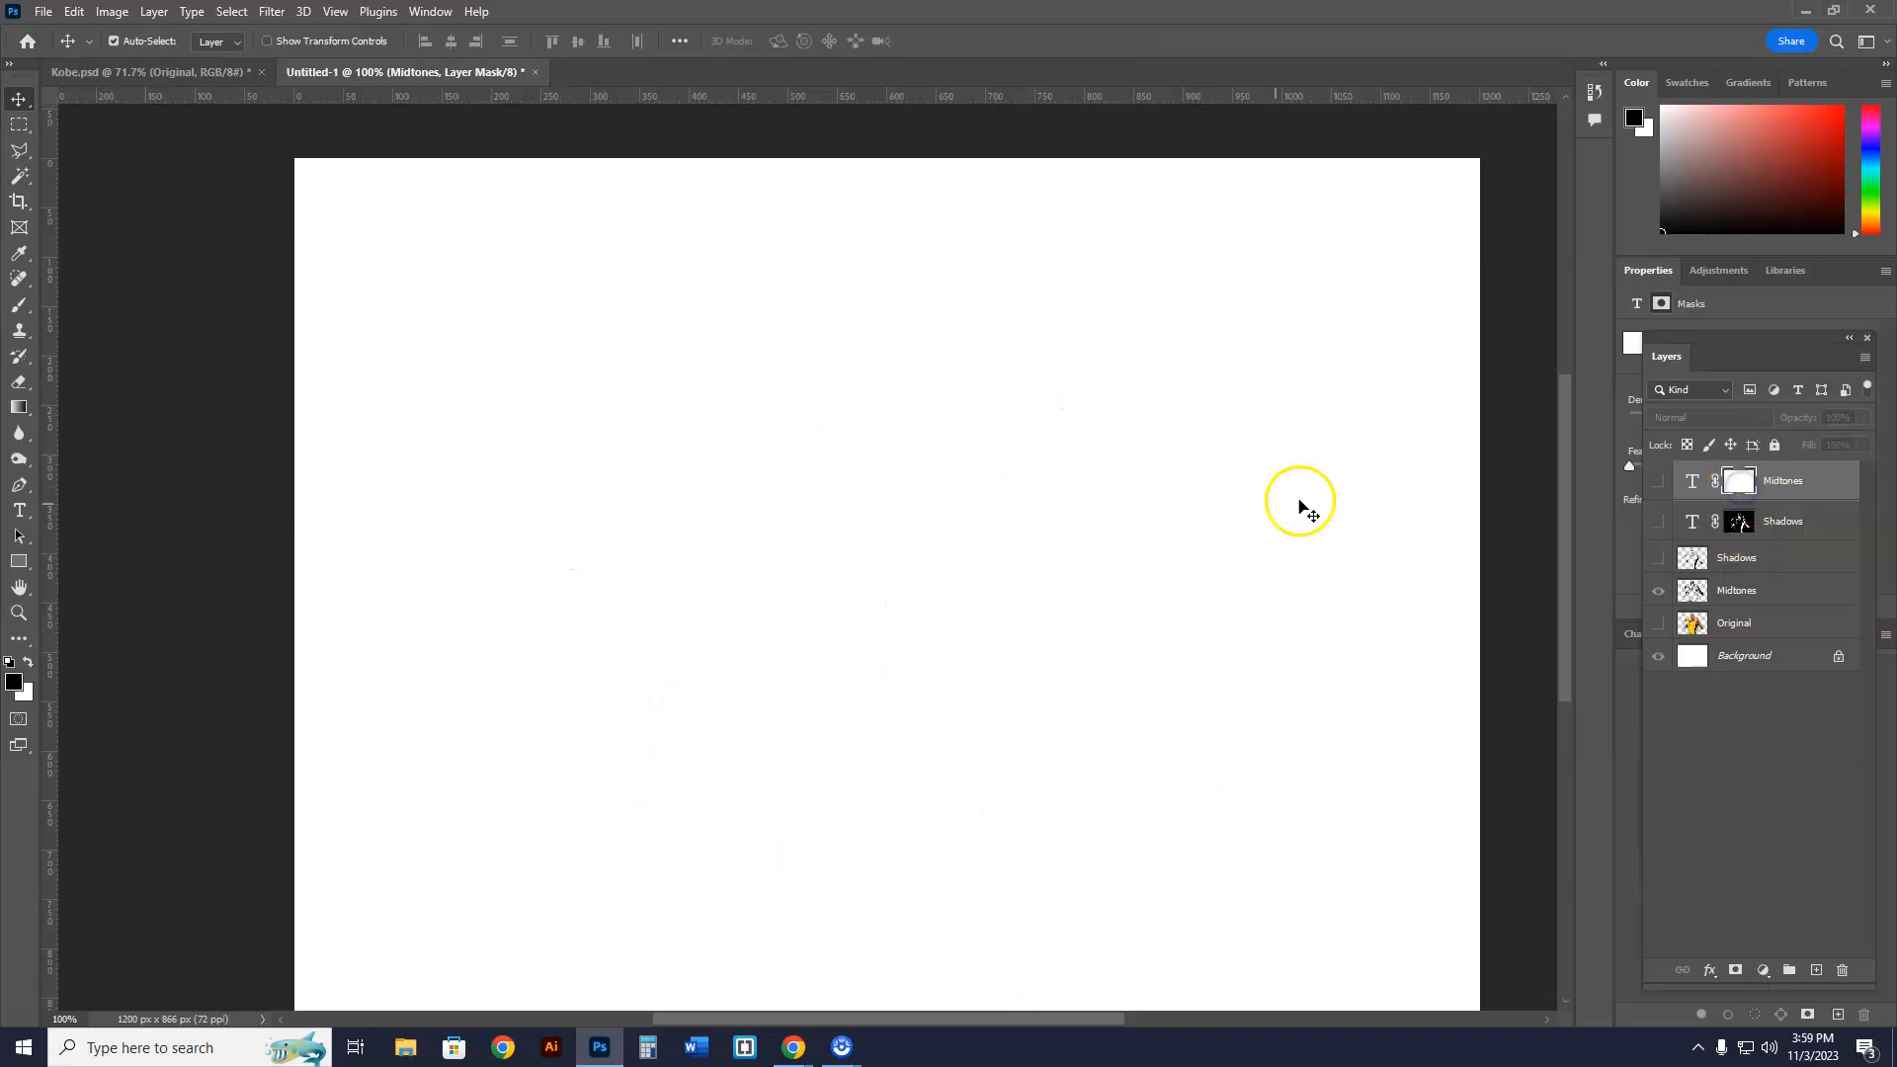
{"action": "left_click", "coordinate": [74, 11]}
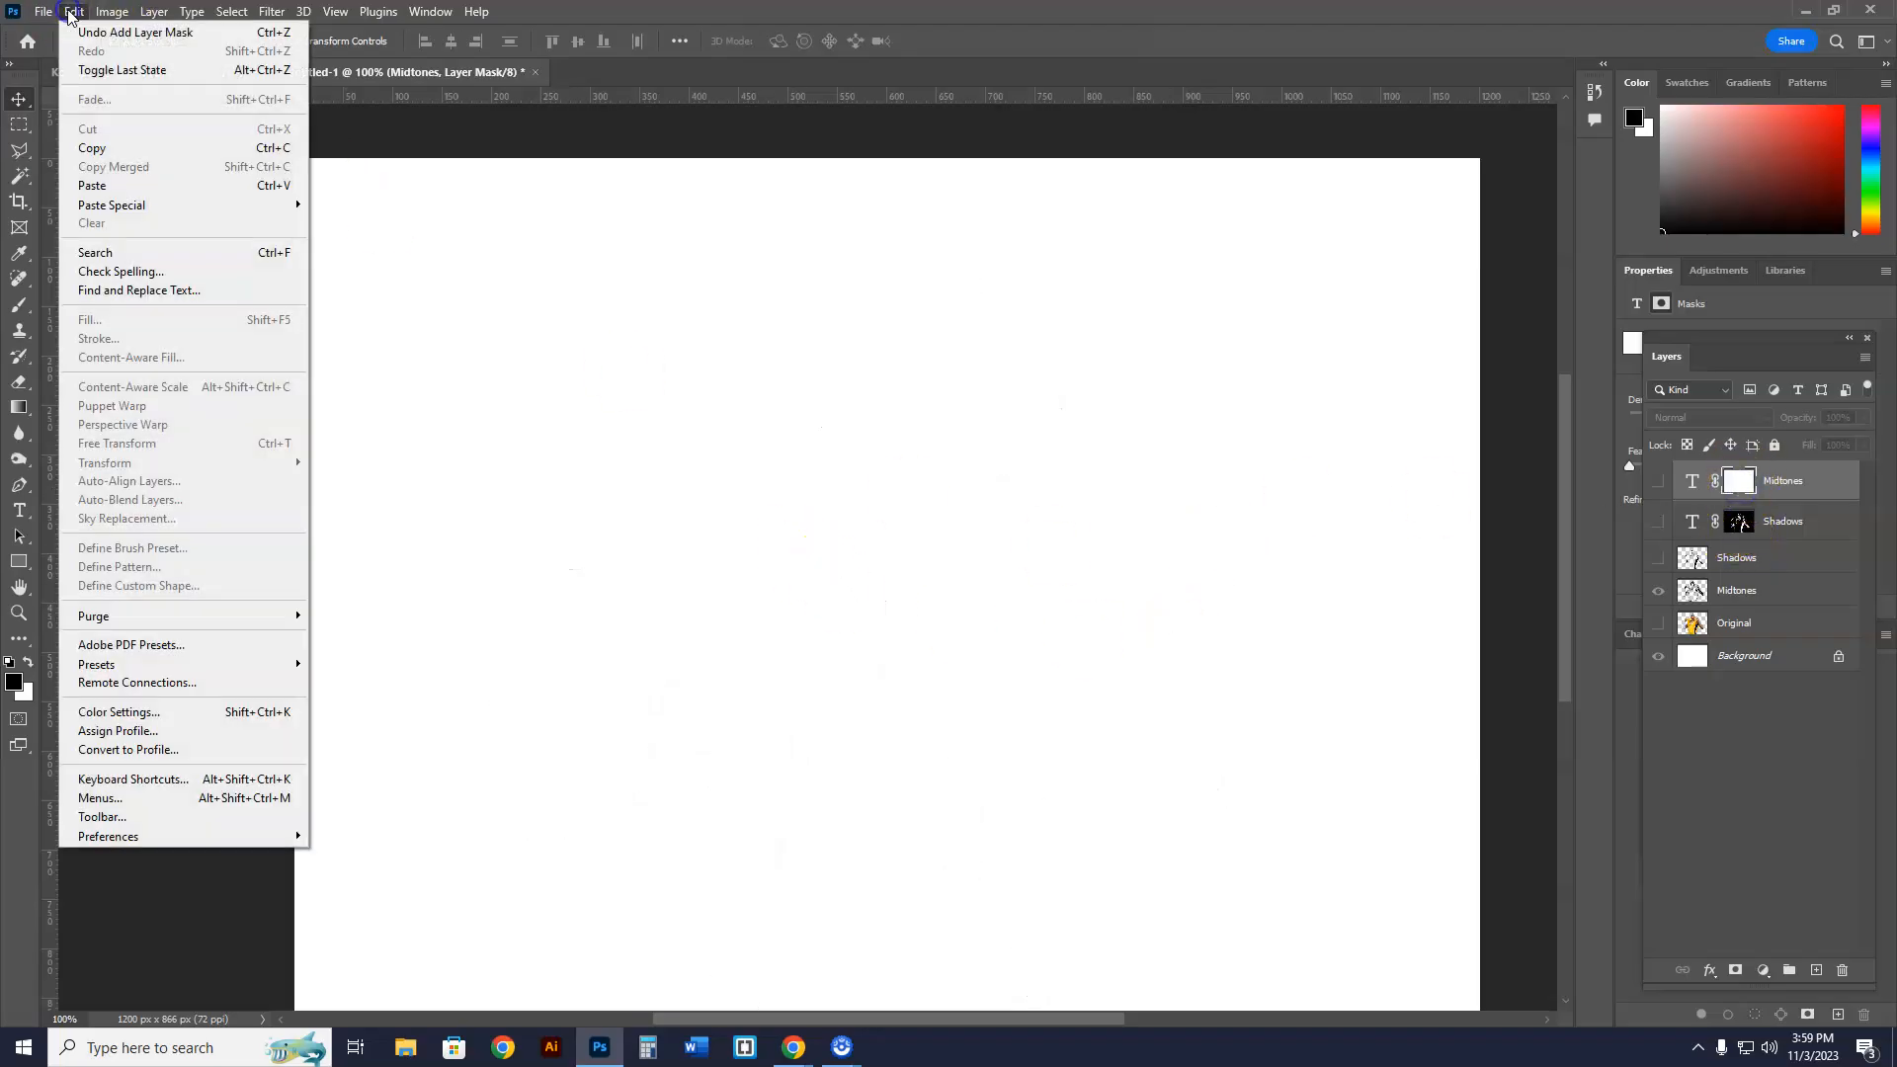
{"action": "mouse_move", "coordinate": [109, 204]}
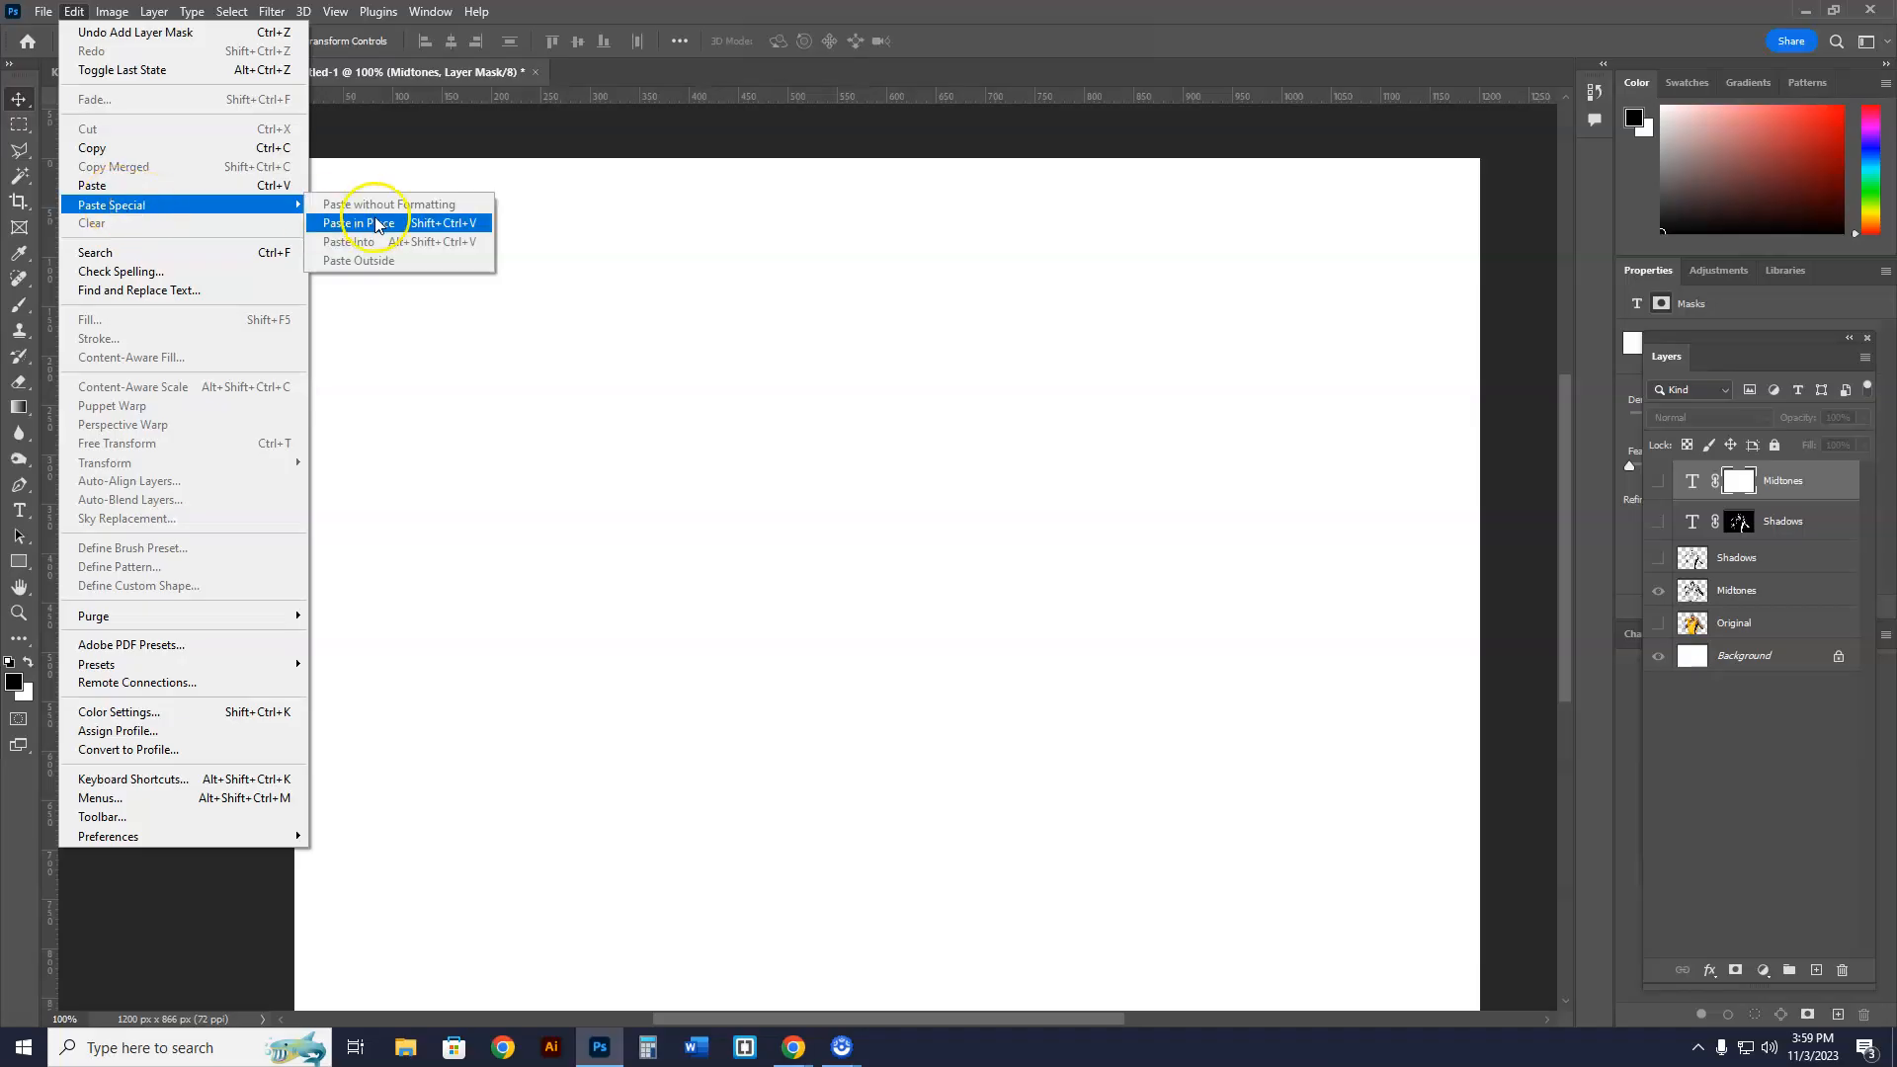
{"action": "left_click", "coordinate": [358, 221]}
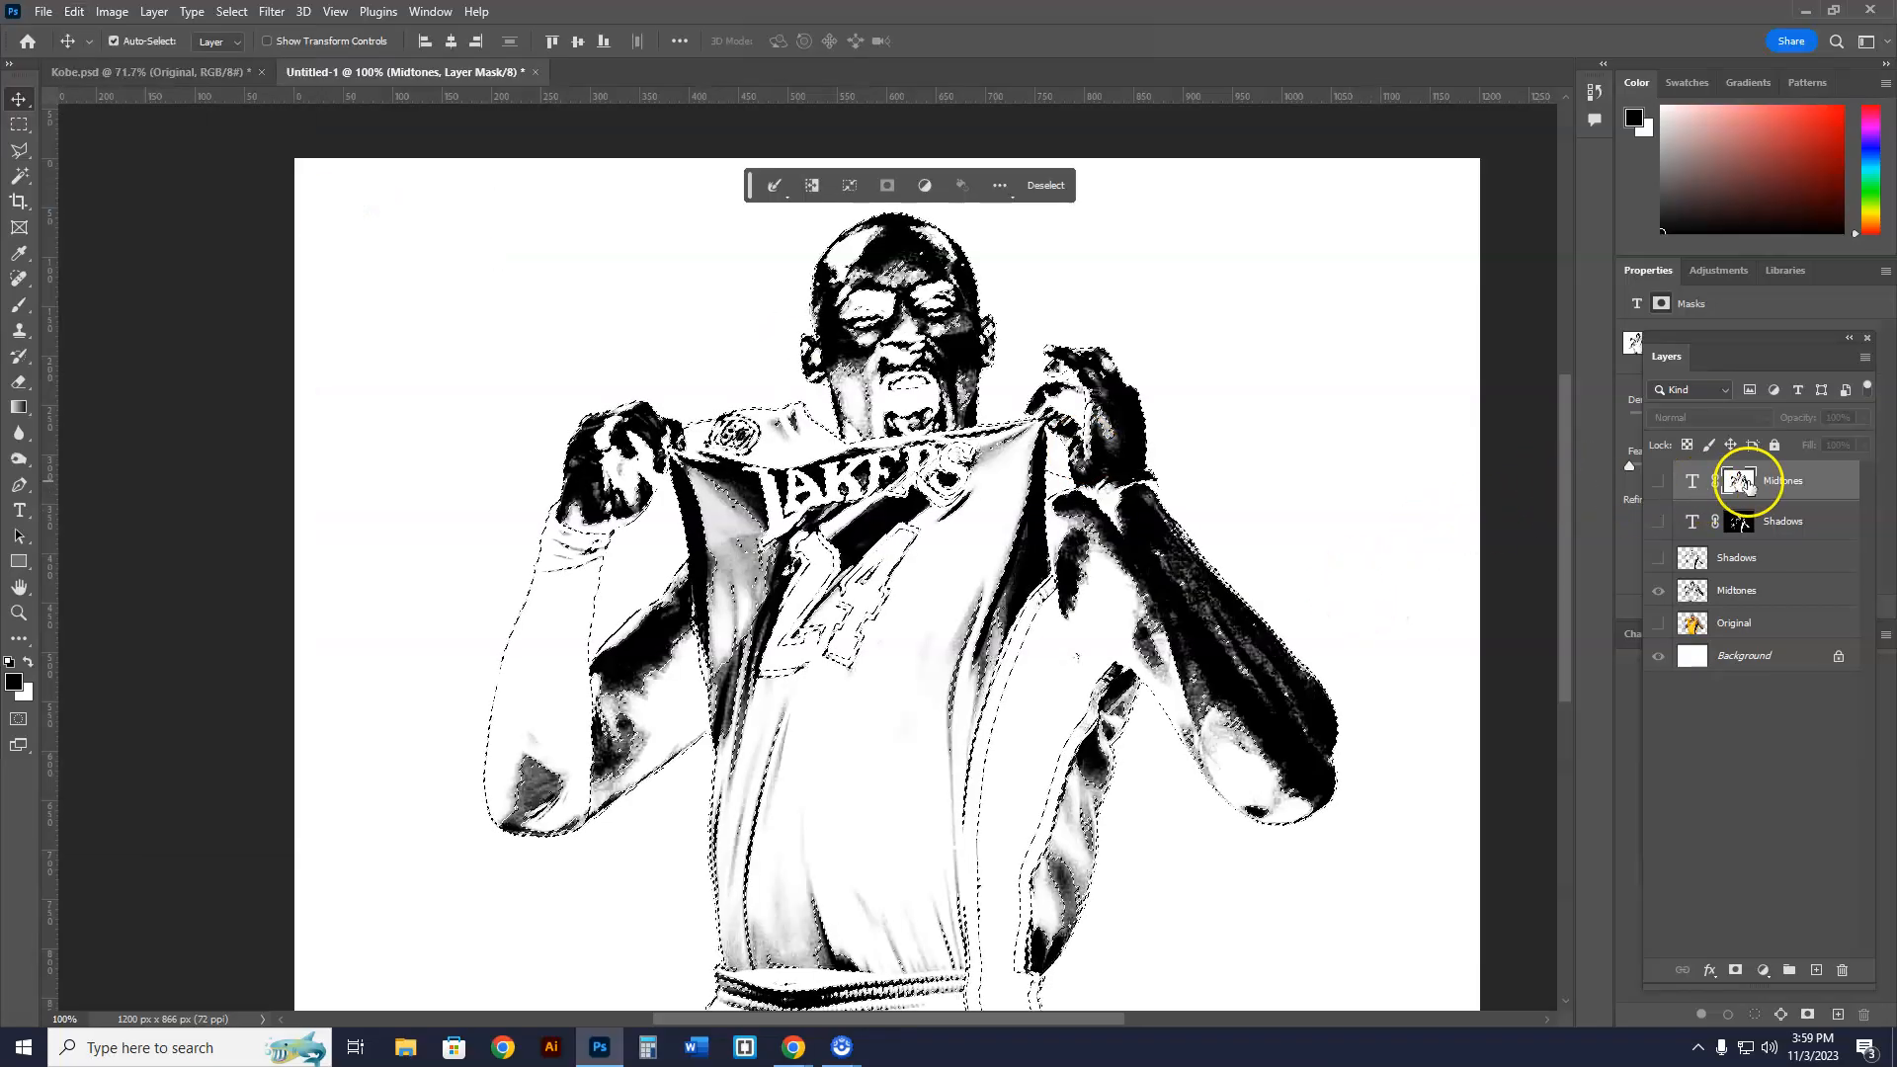
{"action": "left_click", "coordinate": [1043, 184]}
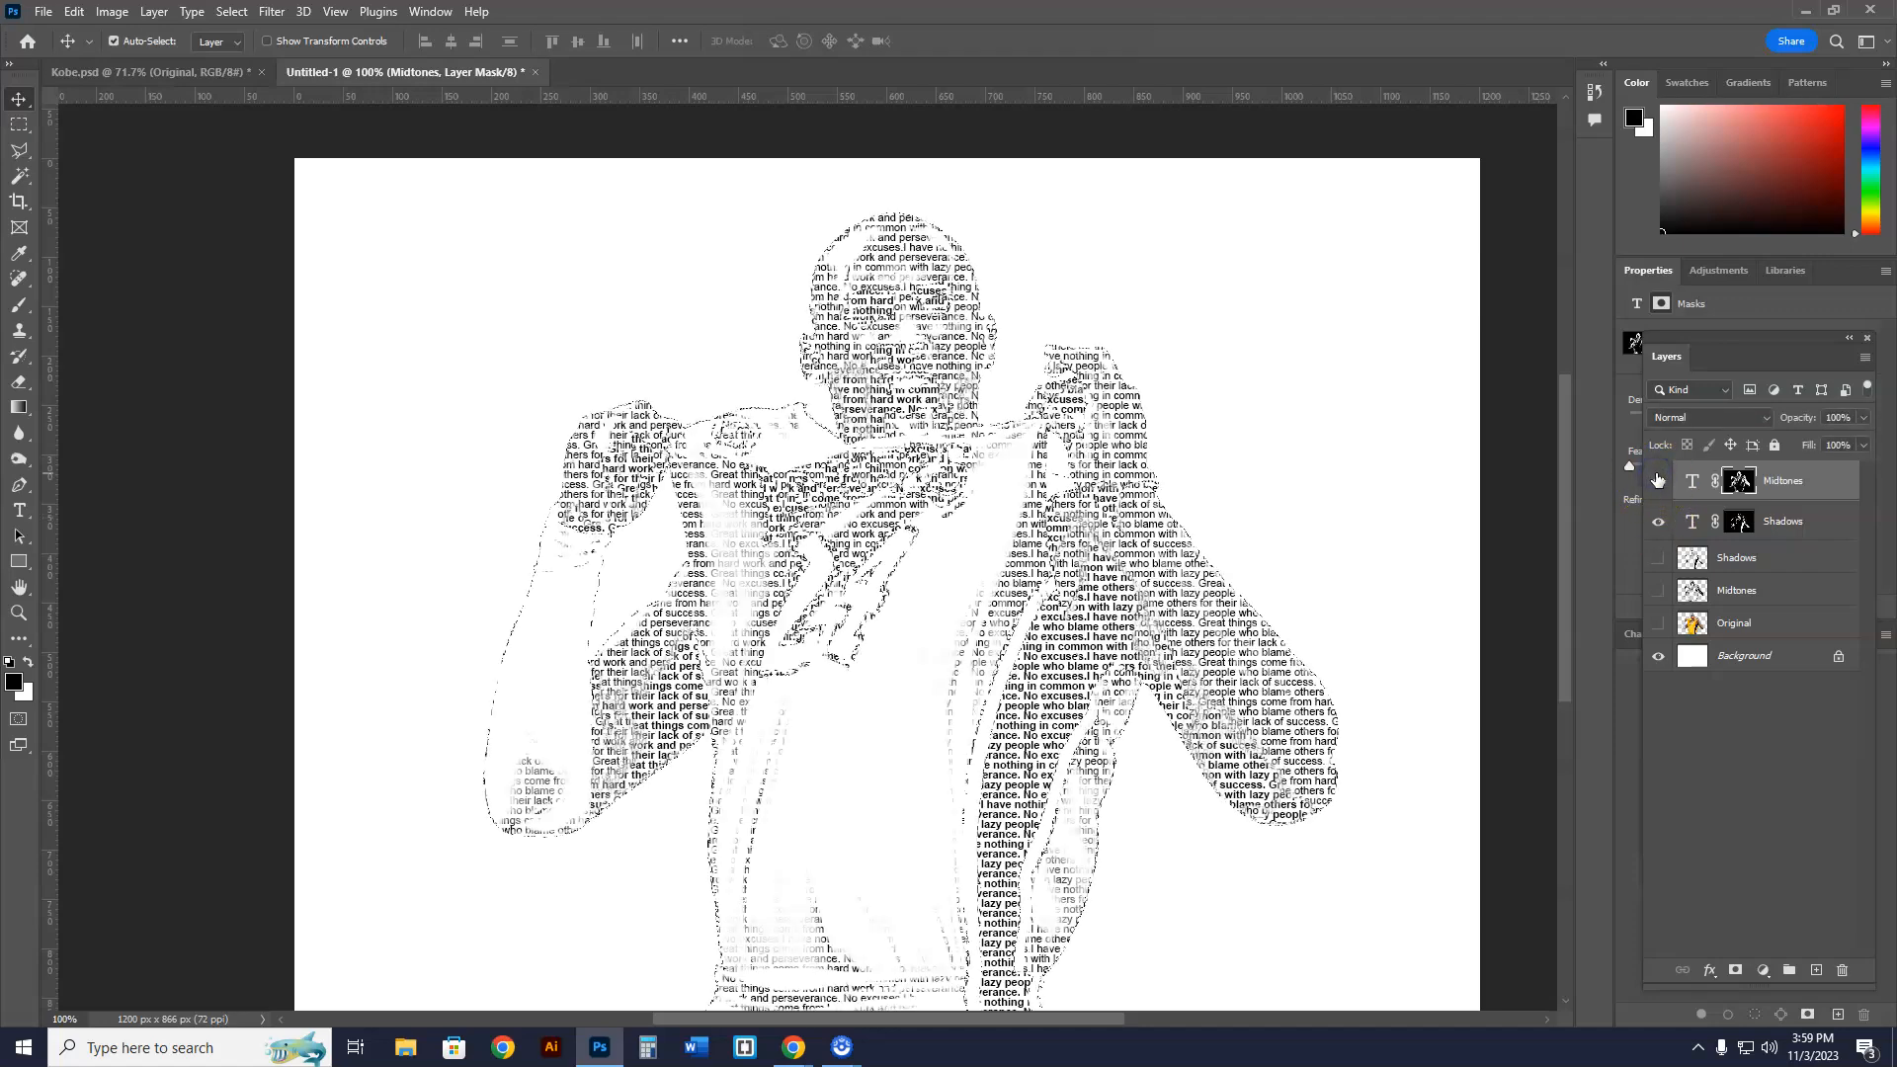
{"action": "mouse_move", "coordinate": [1659, 480]}
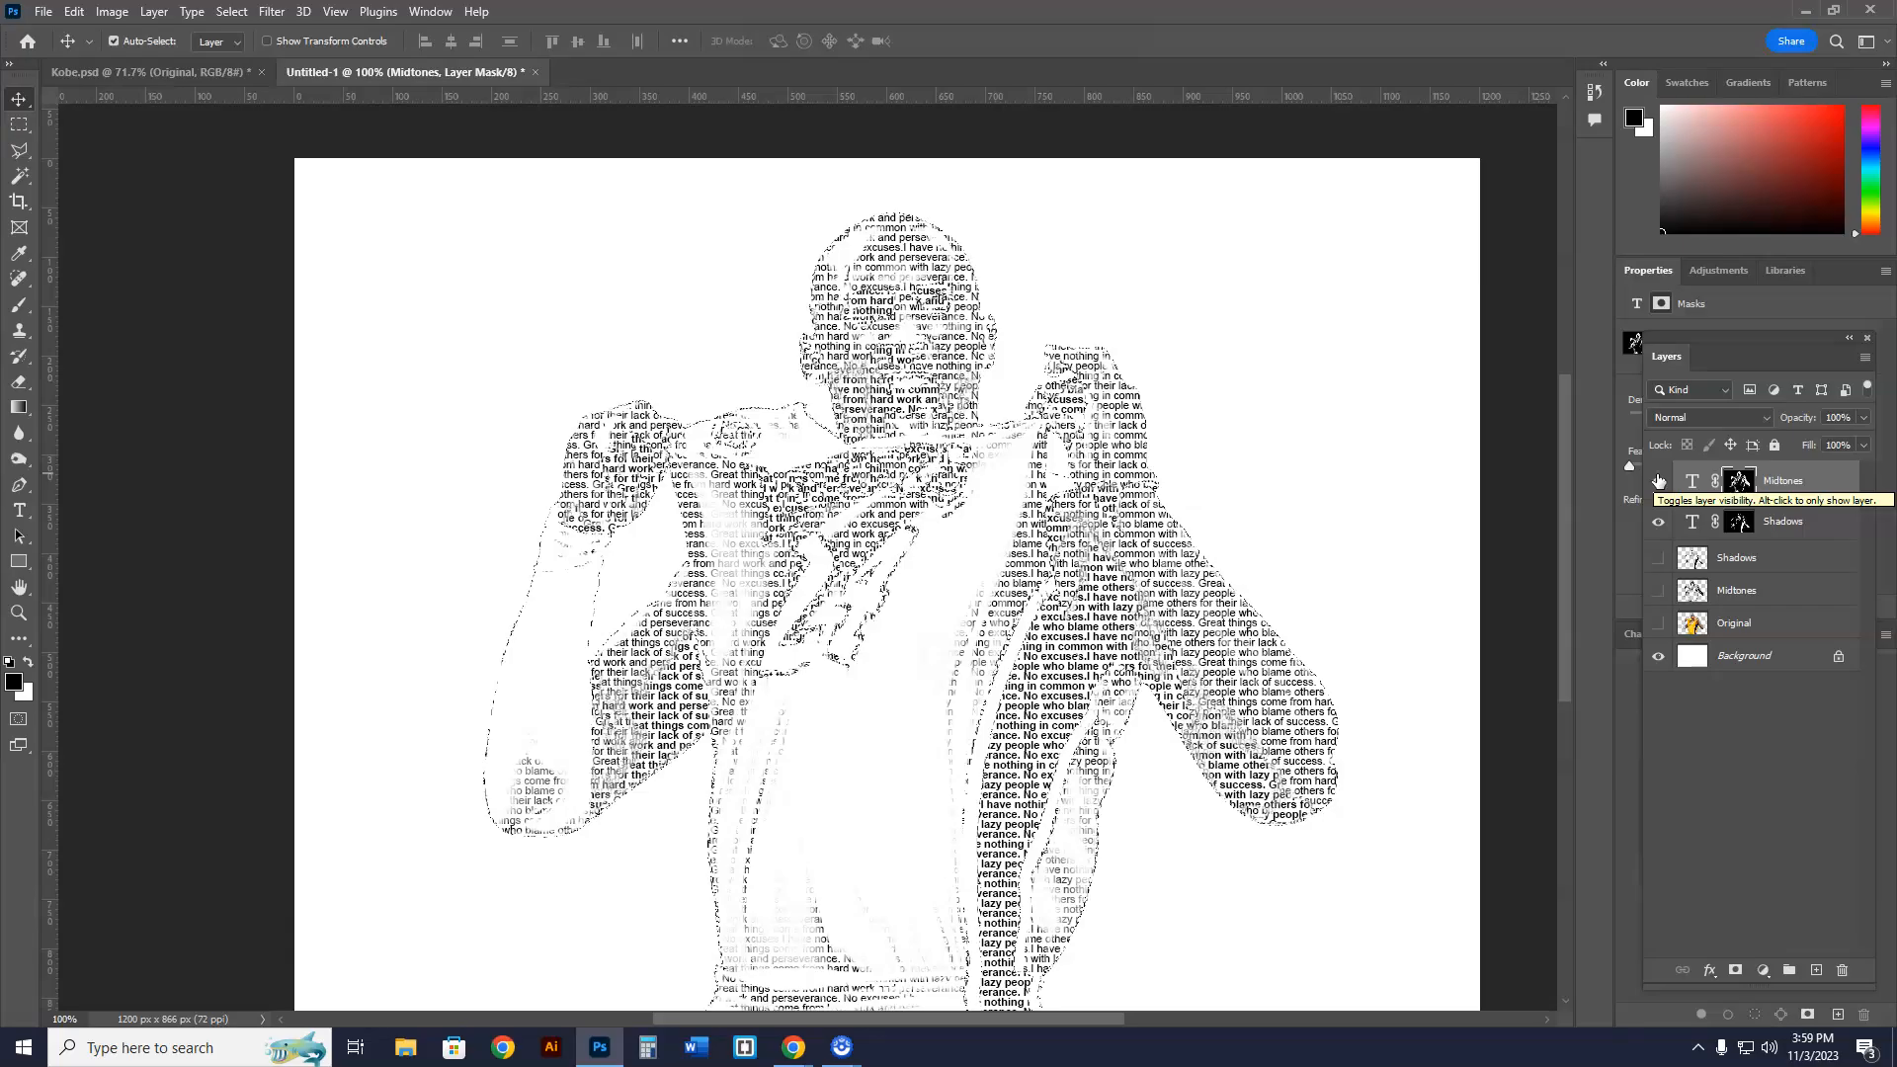
- Toggle the Midtones and Shadows text layers to compare the masked portrait
{"action": "left_click", "coordinate": [1658, 481]}
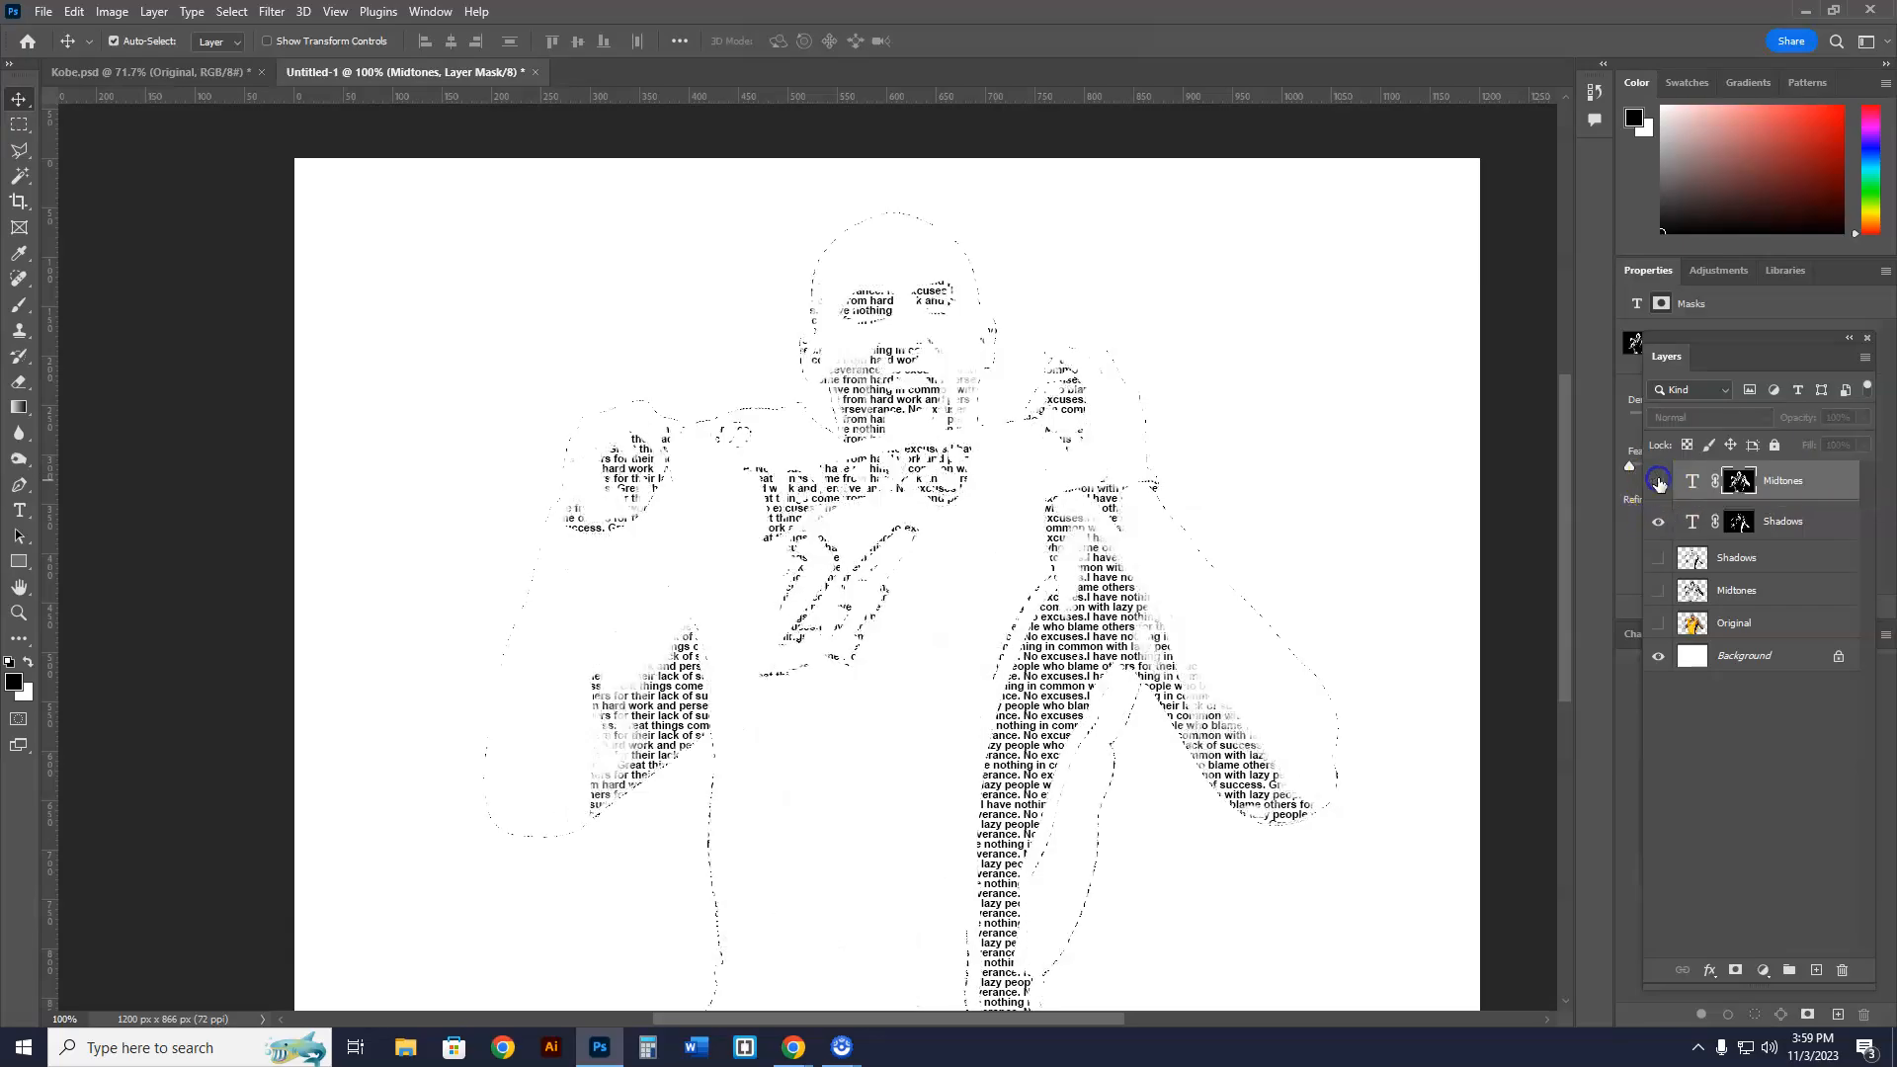
{"action": "left_click", "coordinate": [1659, 480]}
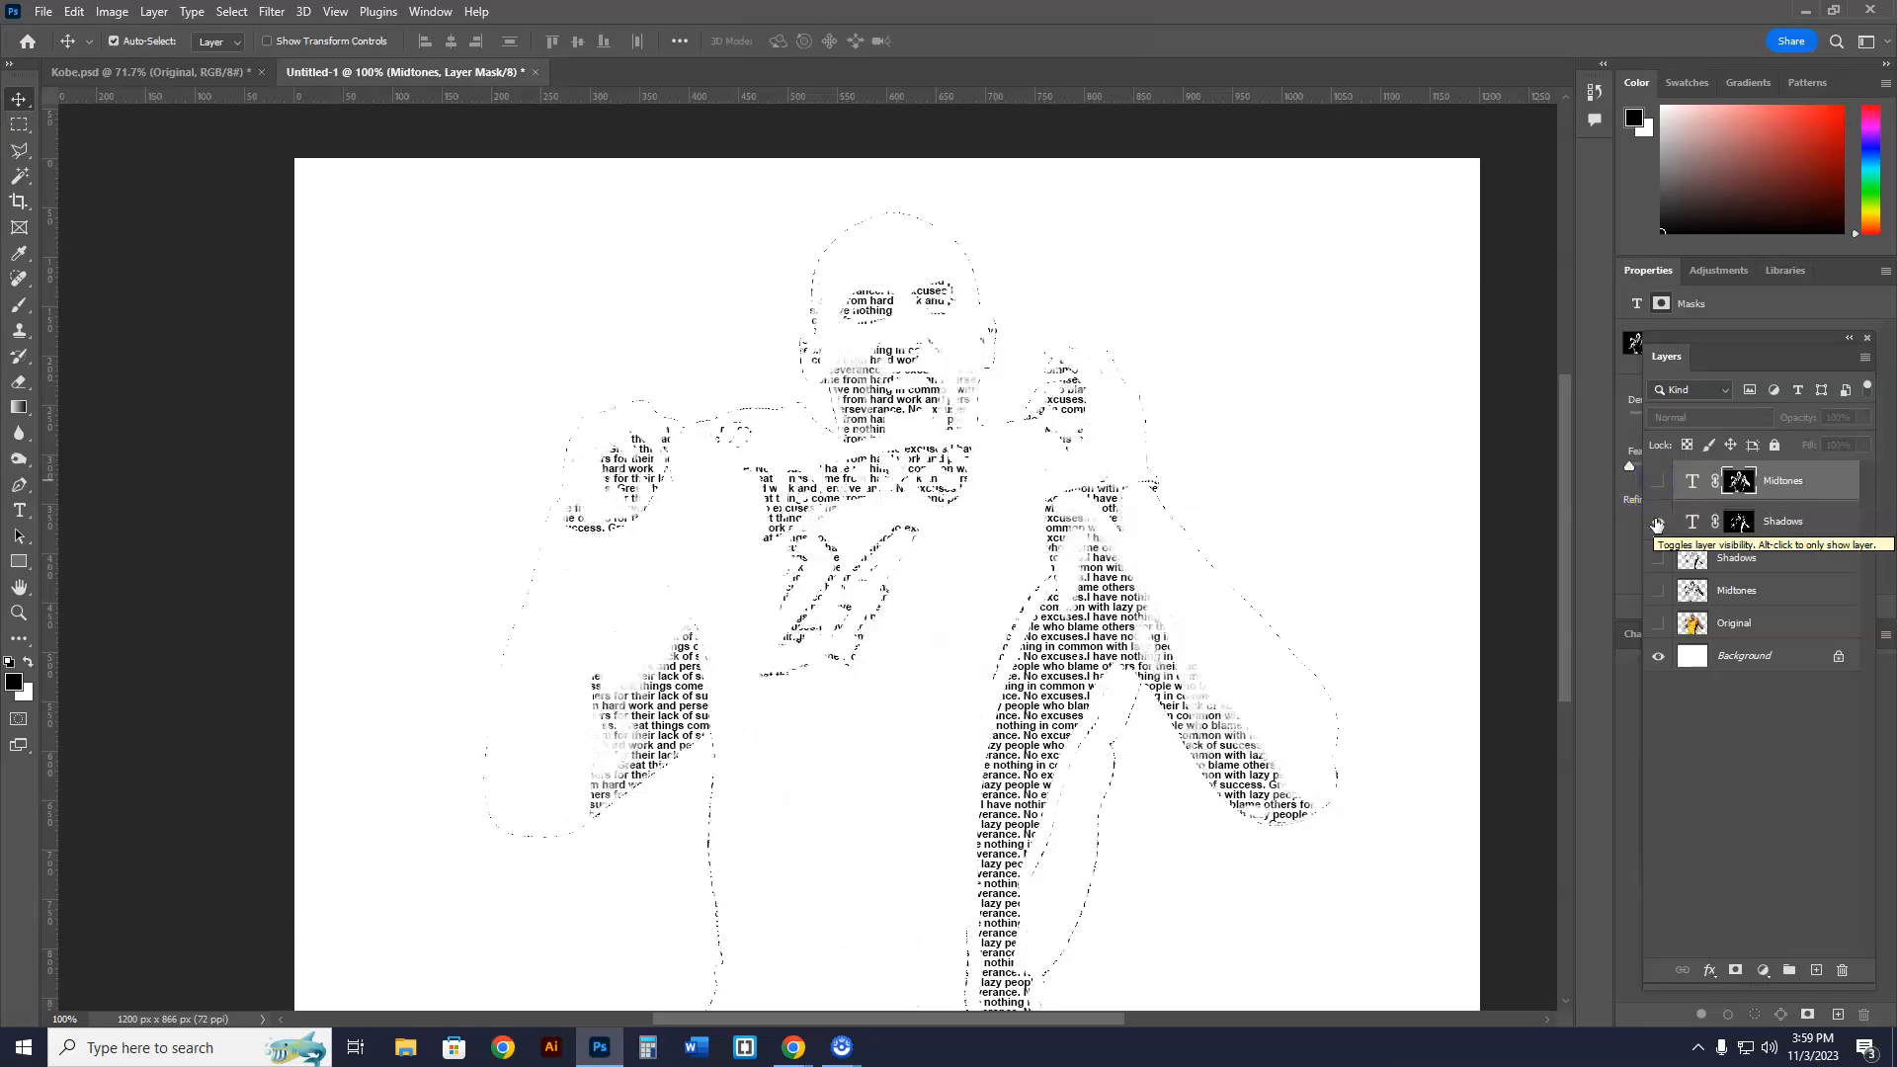
{"action": "left_click", "coordinate": [1659, 522]}
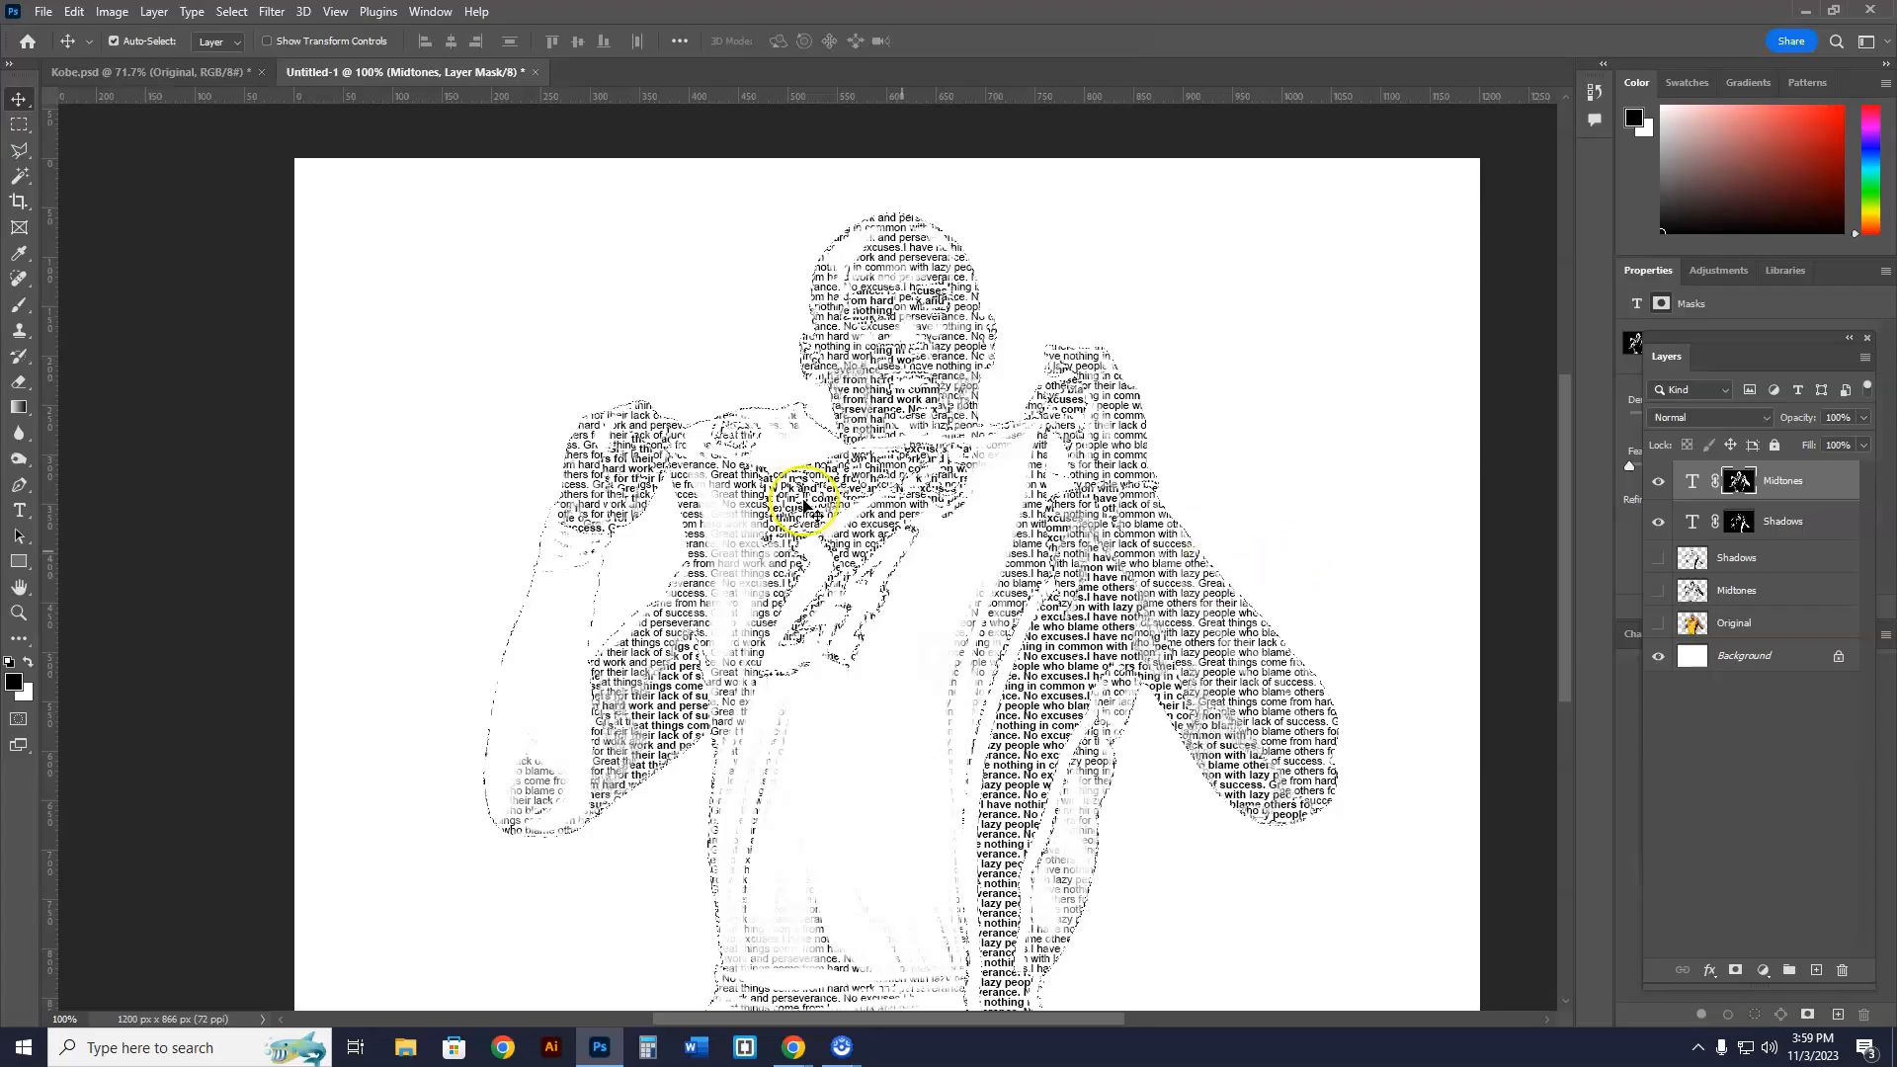
{"action": "mouse_move", "coordinate": [775, 769]}
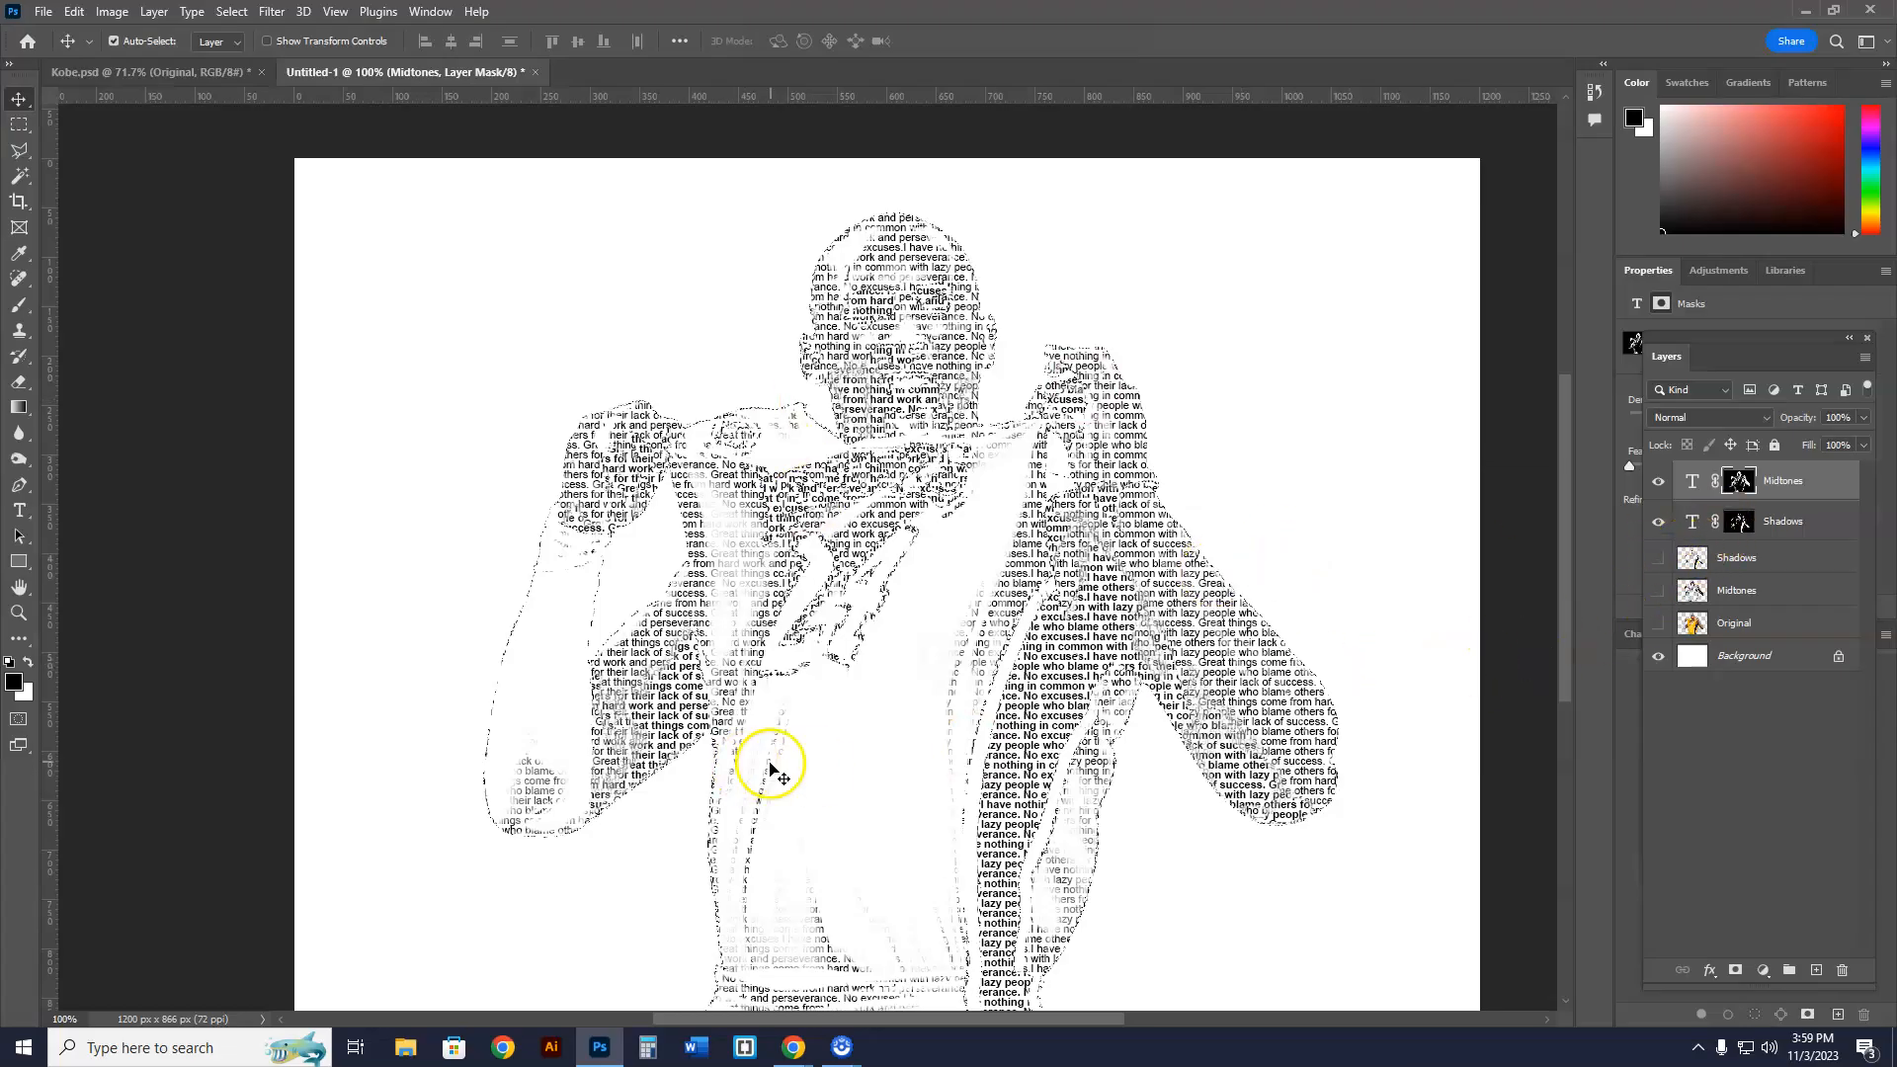
{"action": "mouse_move", "coordinate": [54, 40]}
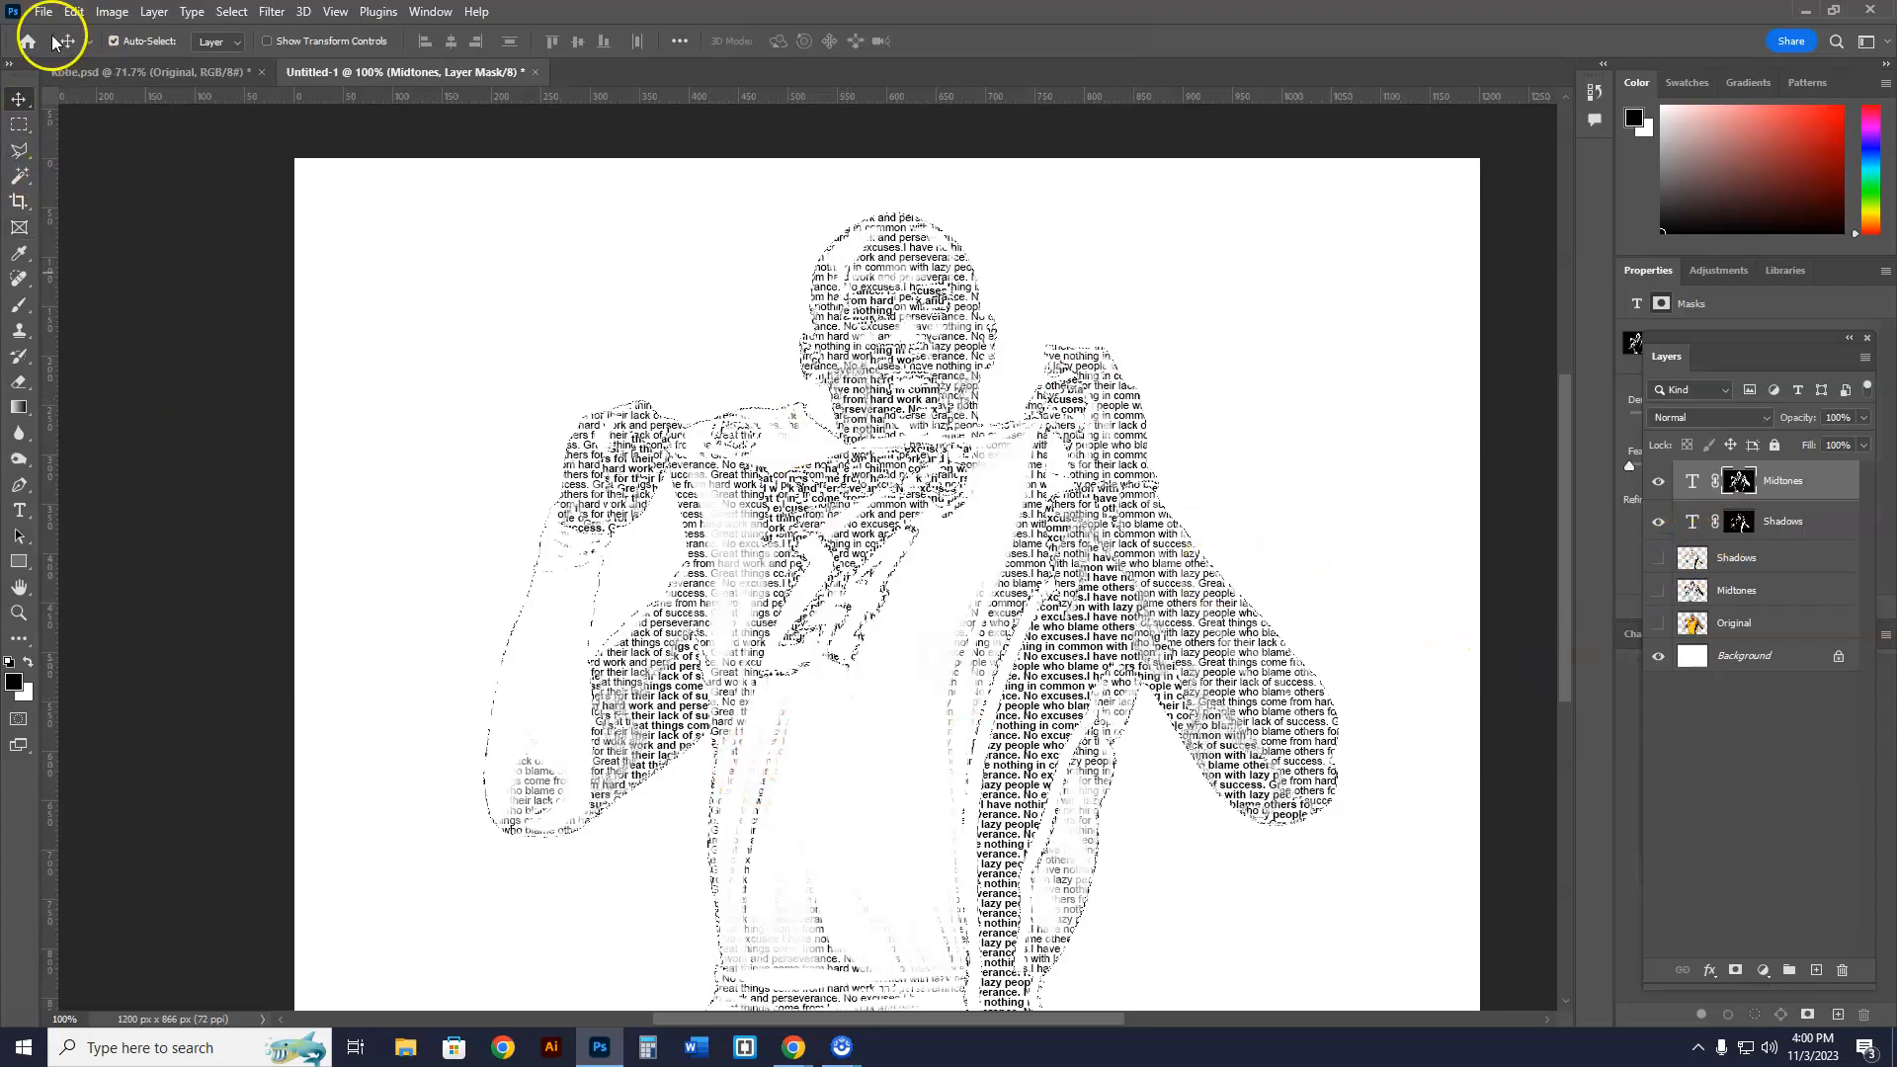
- Start Save As and create a new folder inside Desktop > Graphic Design
{"action": "left_click", "coordinate": [42, 11]}
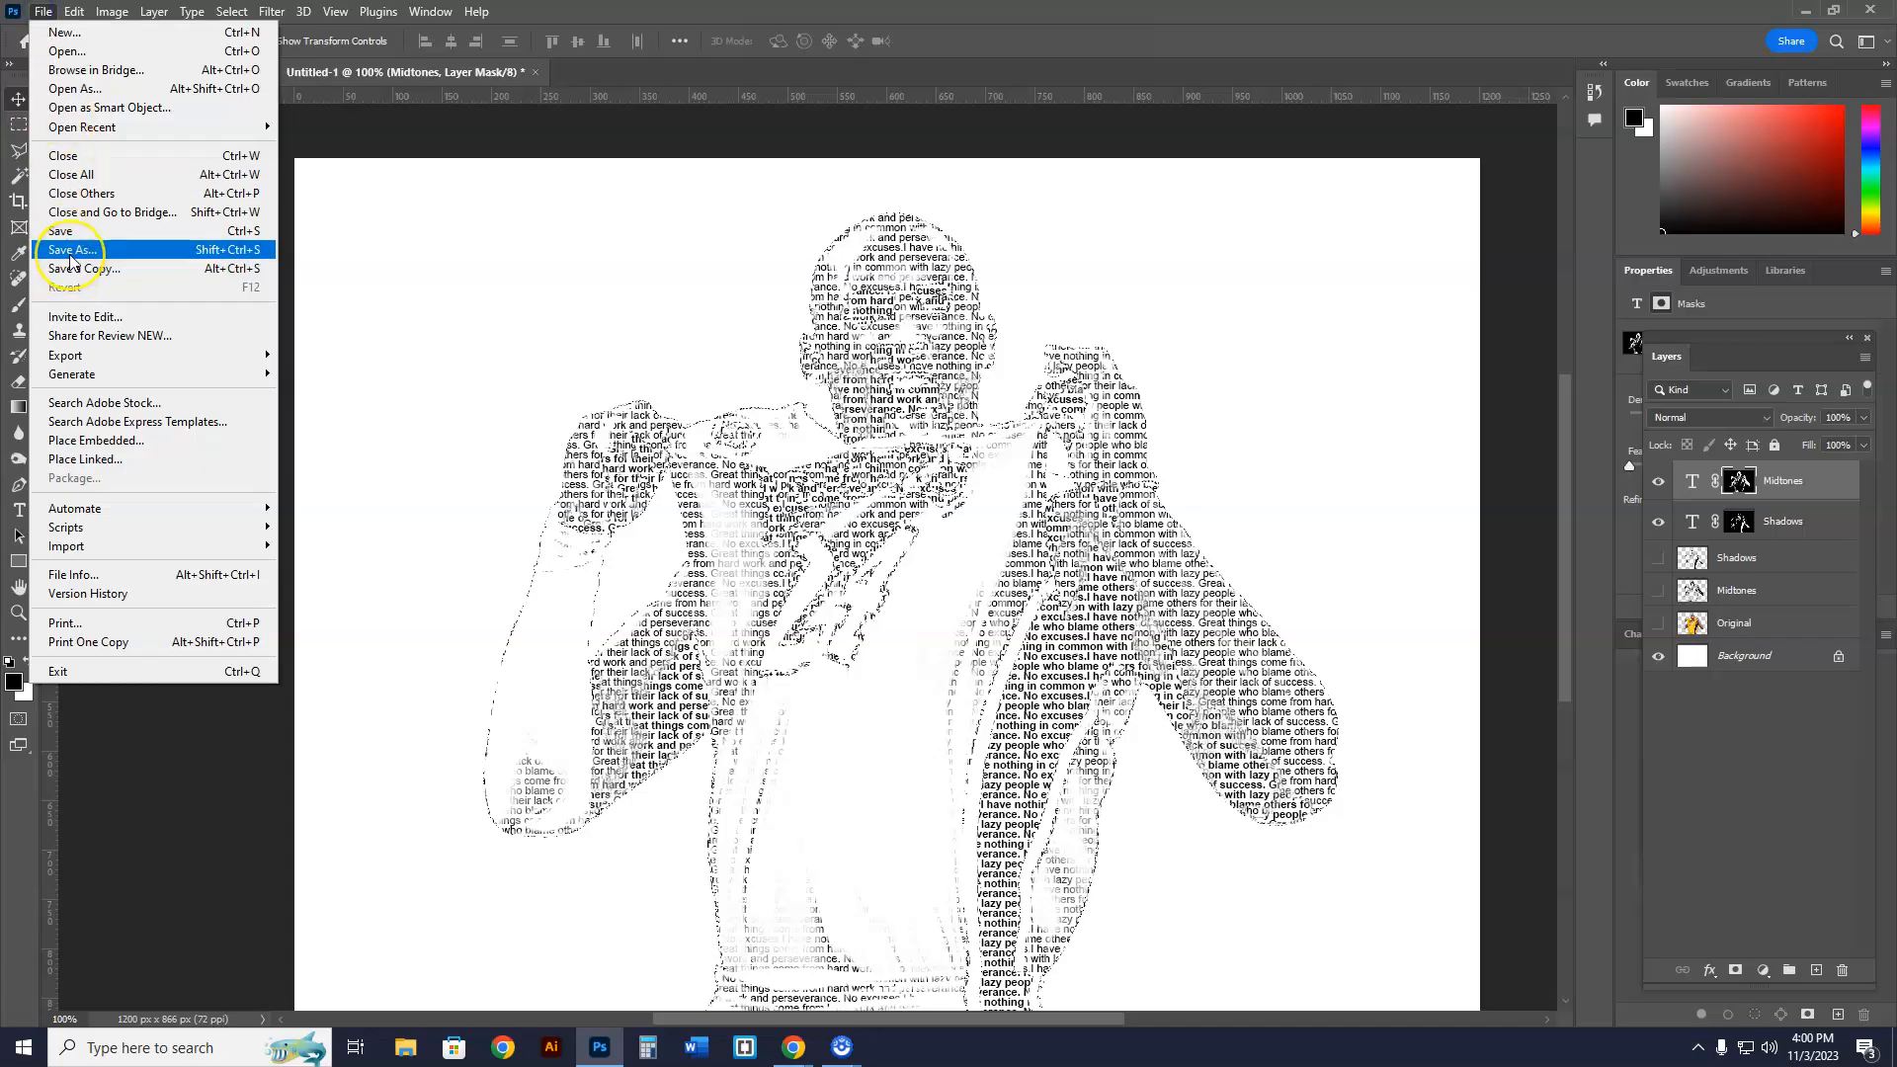
{"action": "left_click", "coordinate": [72, 250]}
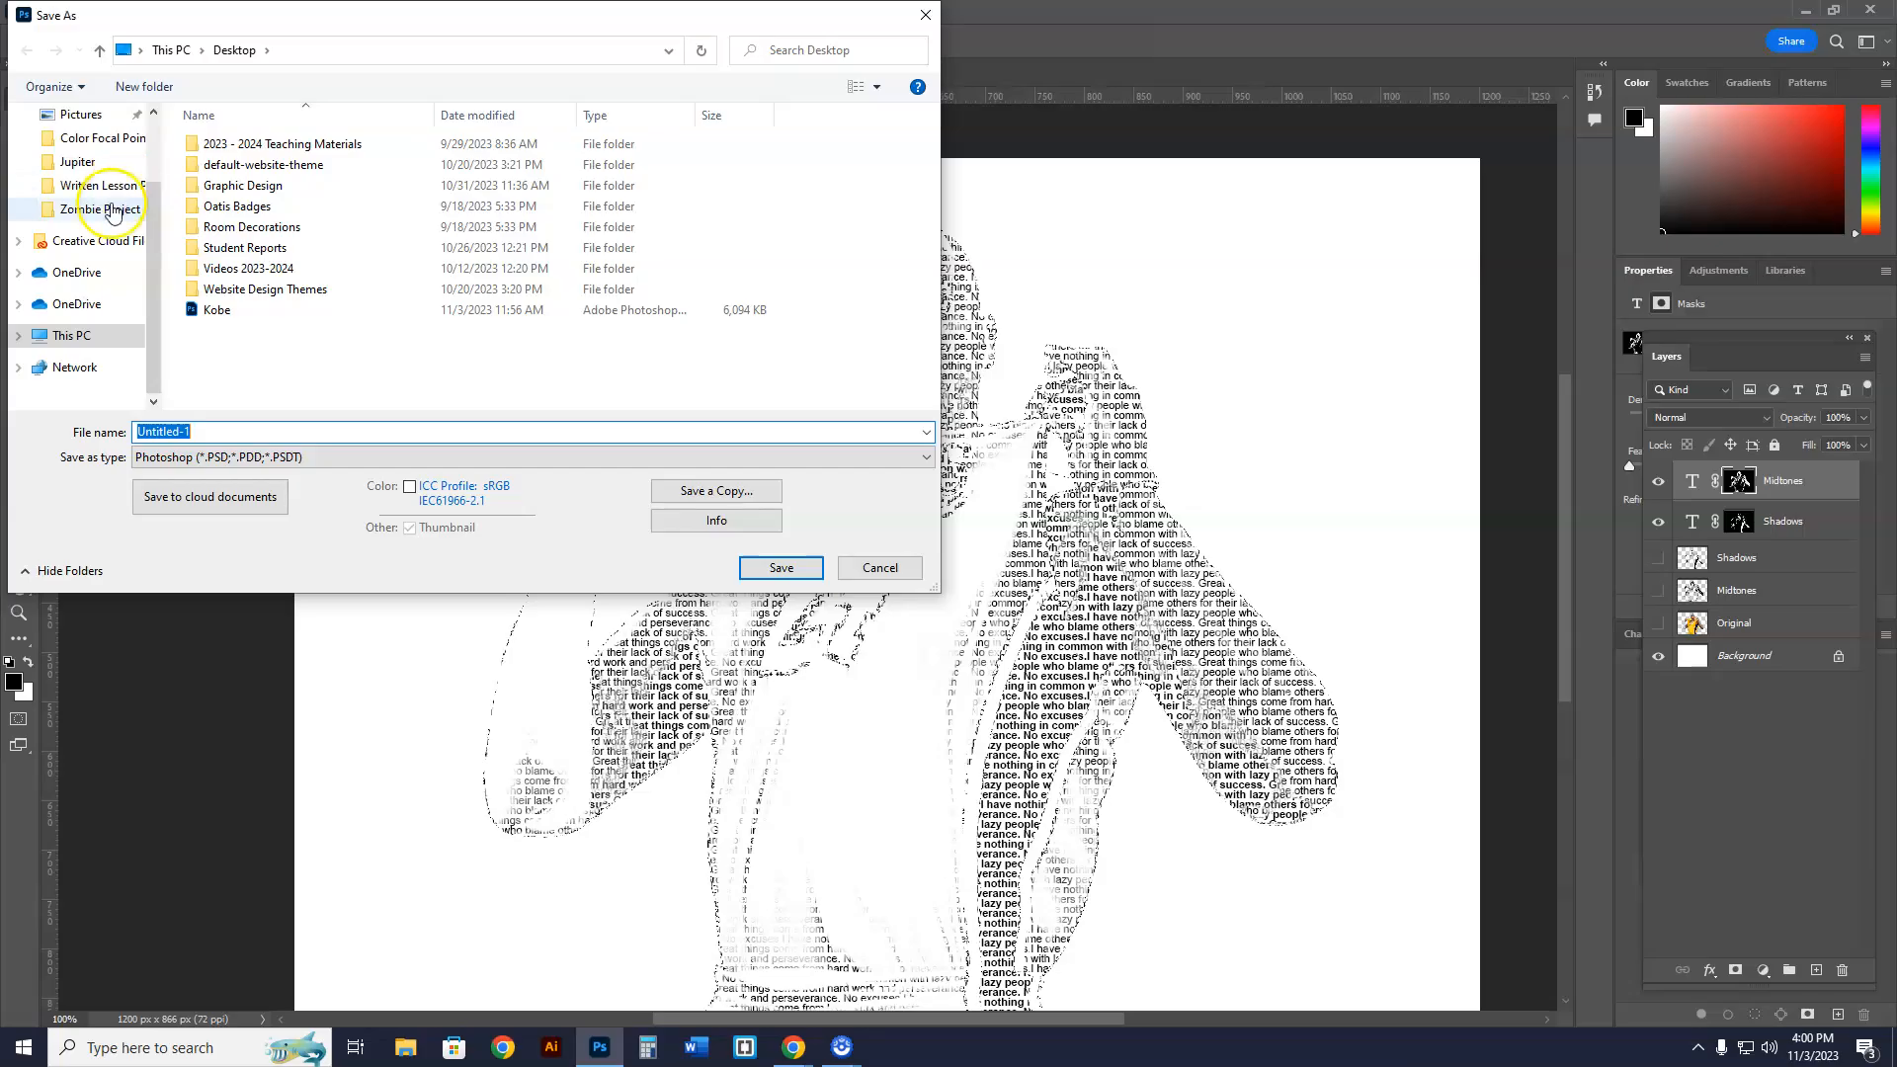
{"action": "left_click", "coordinate": [82, 154]}
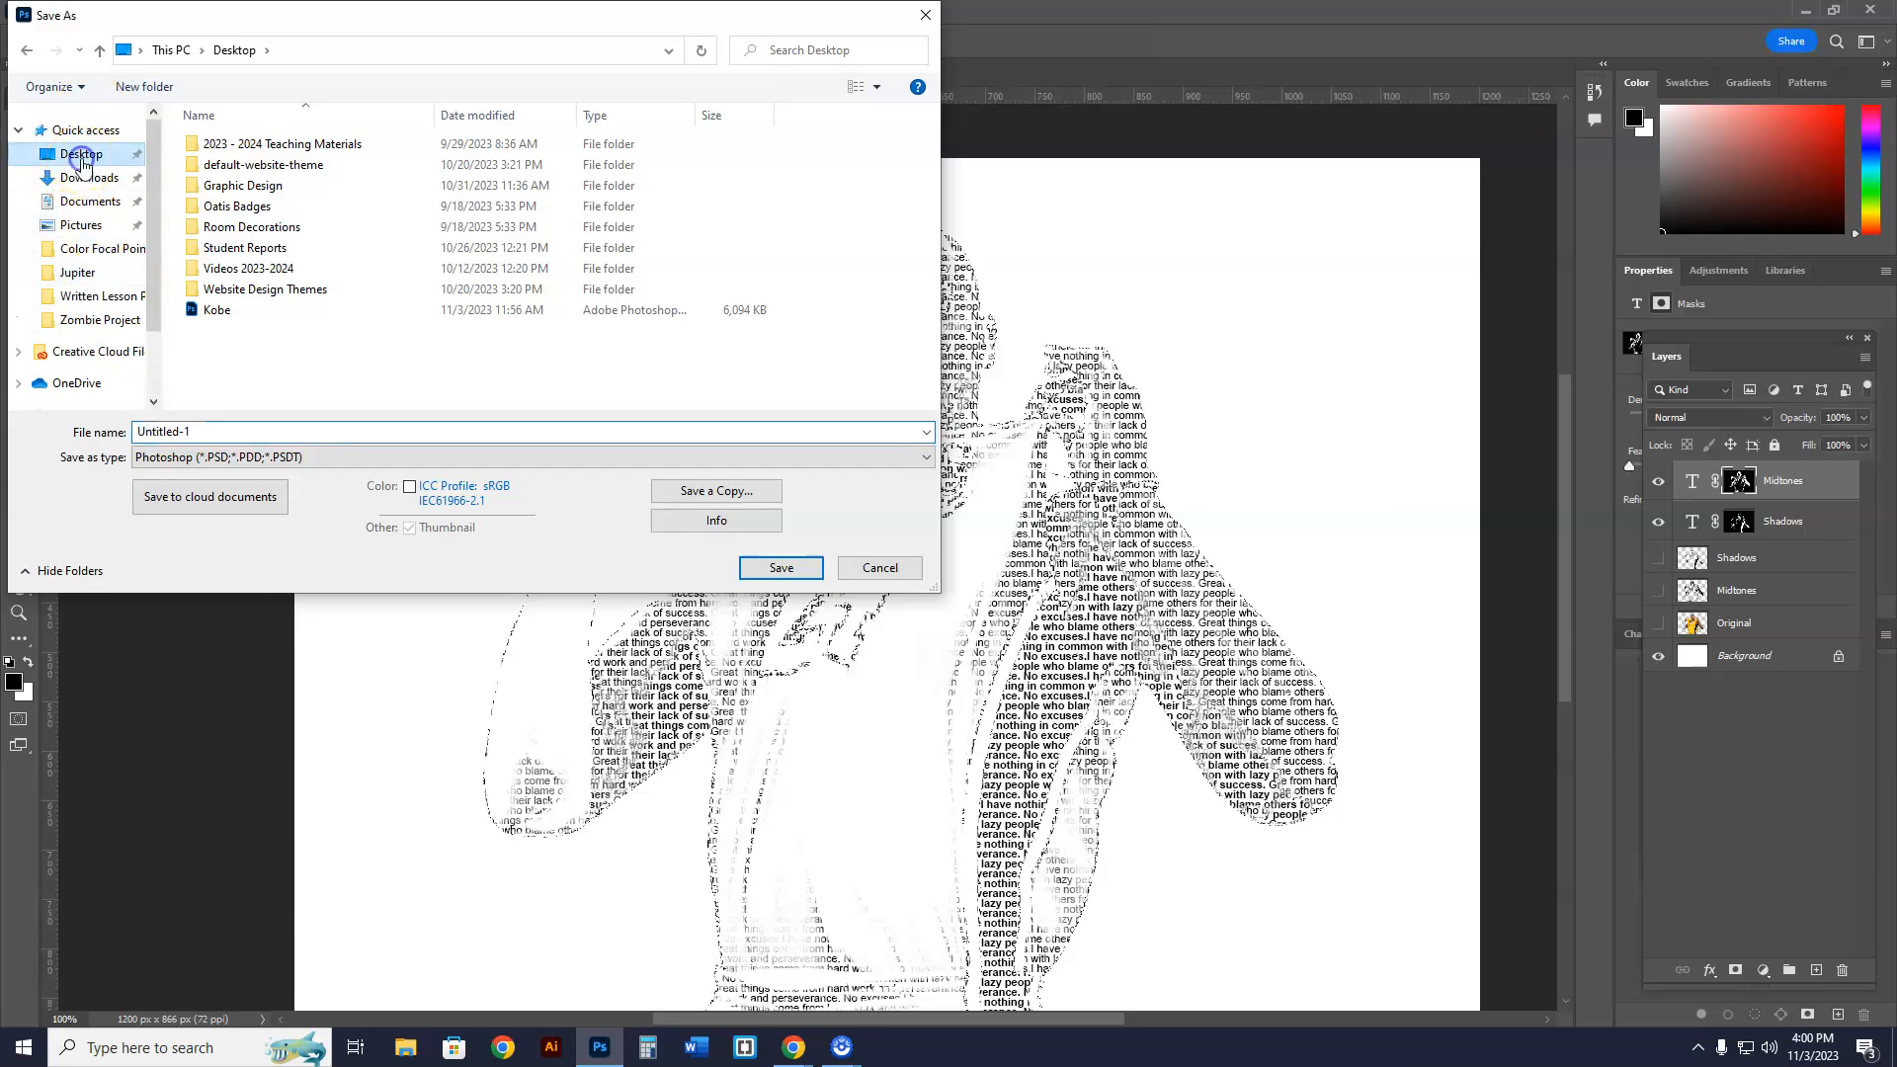
{"action": "double_click", "coordinate": [241, 185]}
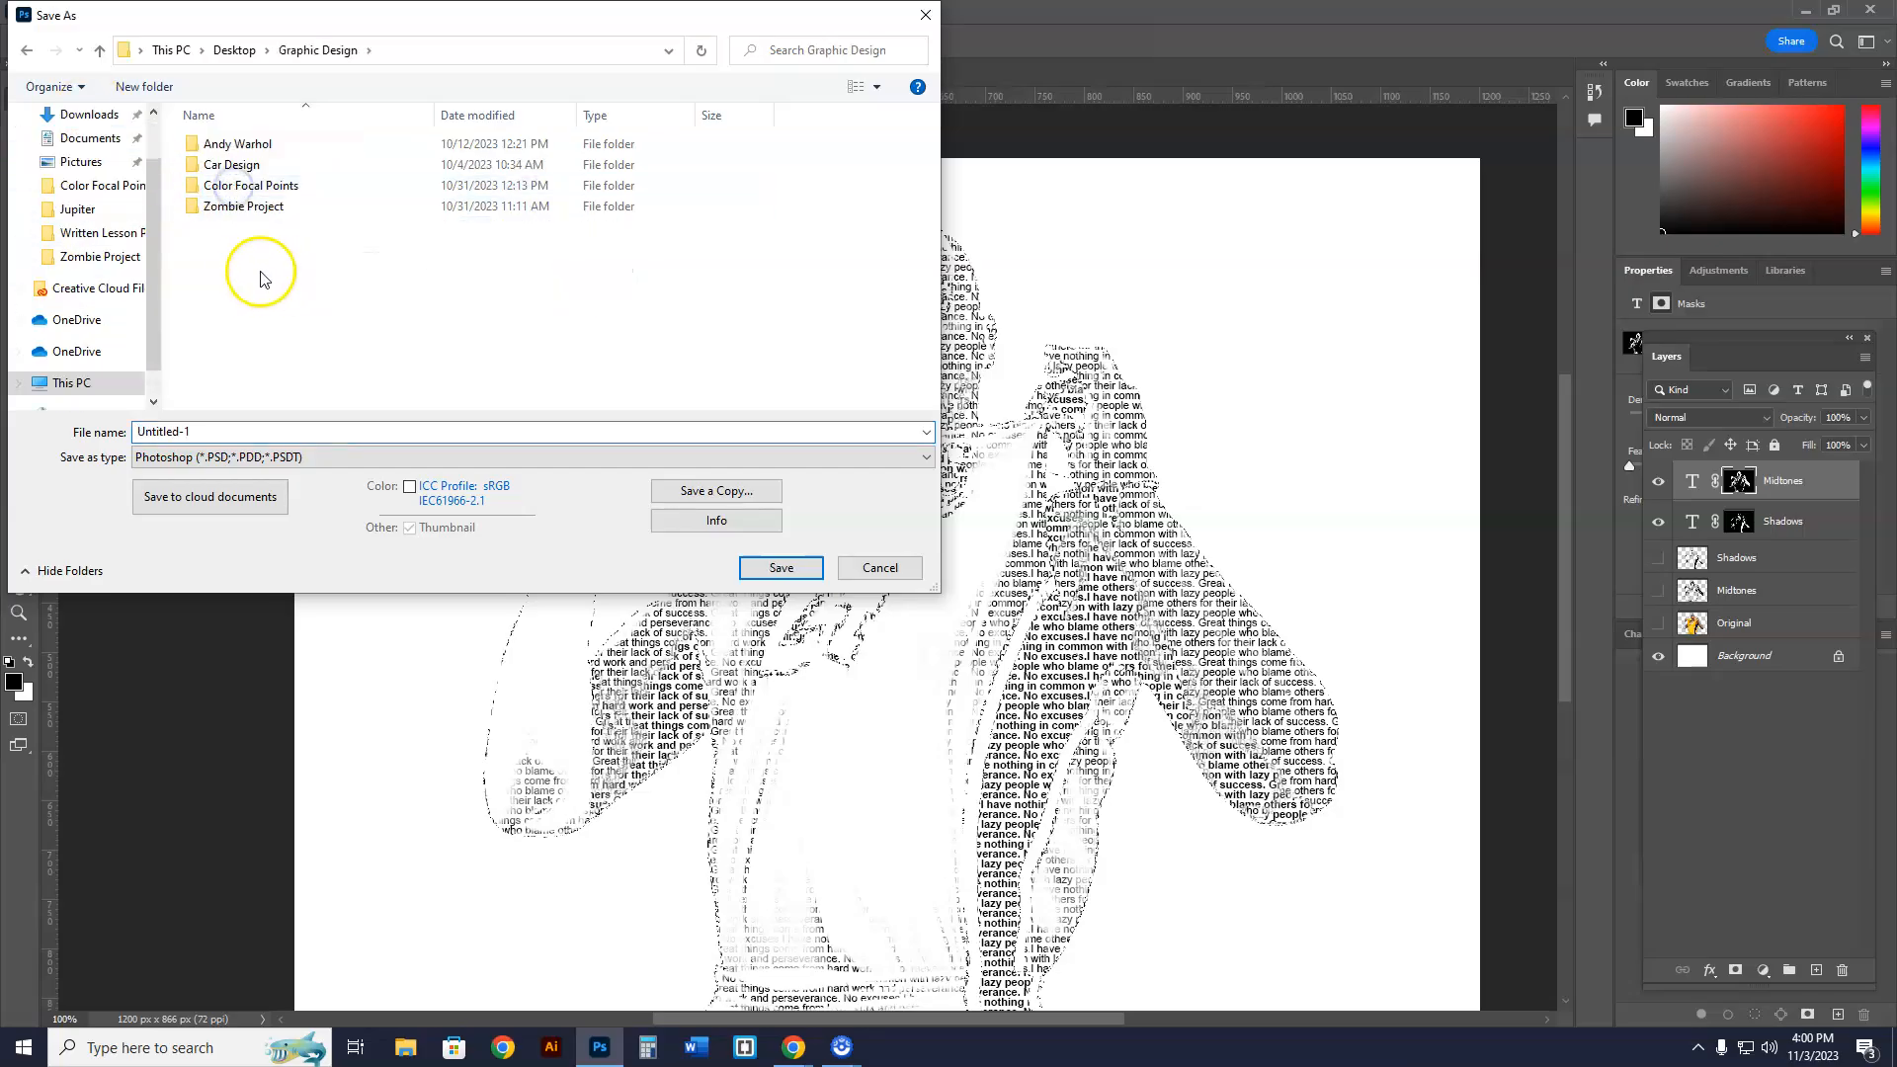
{"action": "right_click", "coordinate": [260, 278]}
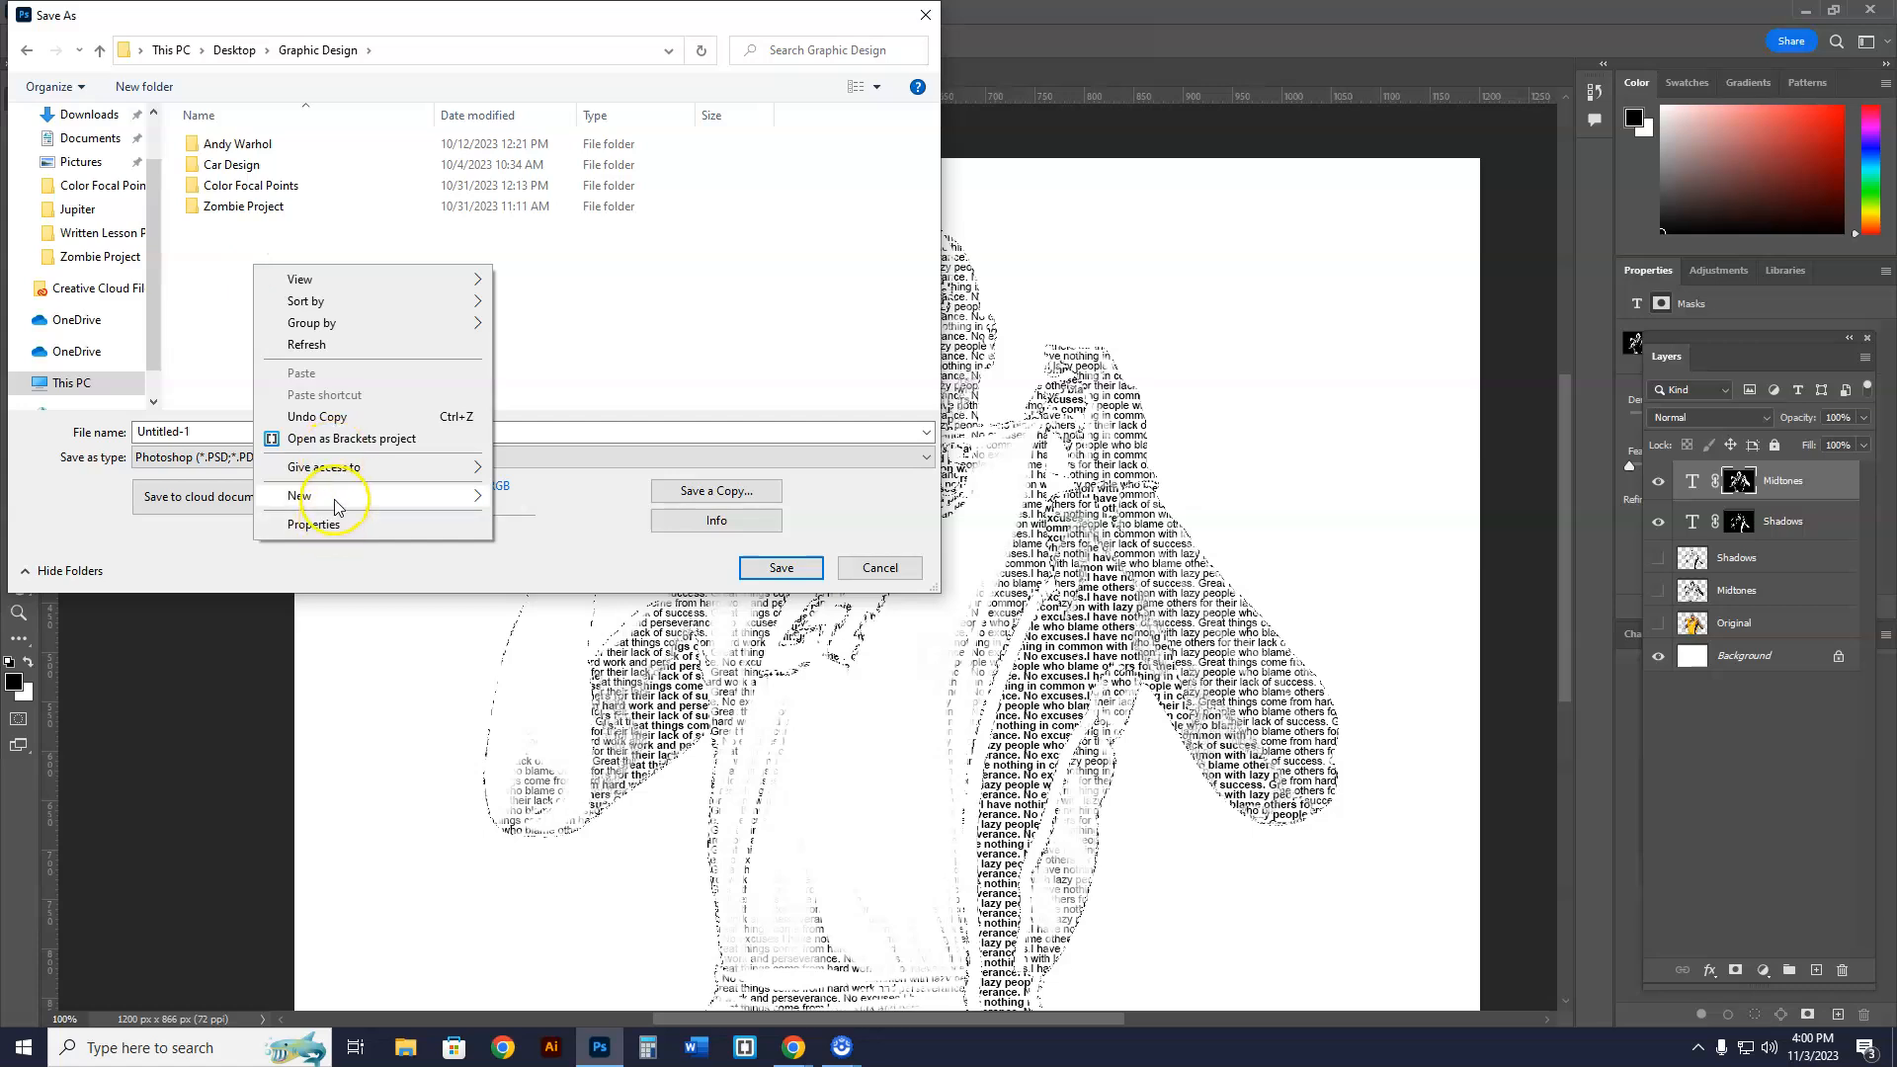
{"action": "left_click", "coordinate": [300, 496]}
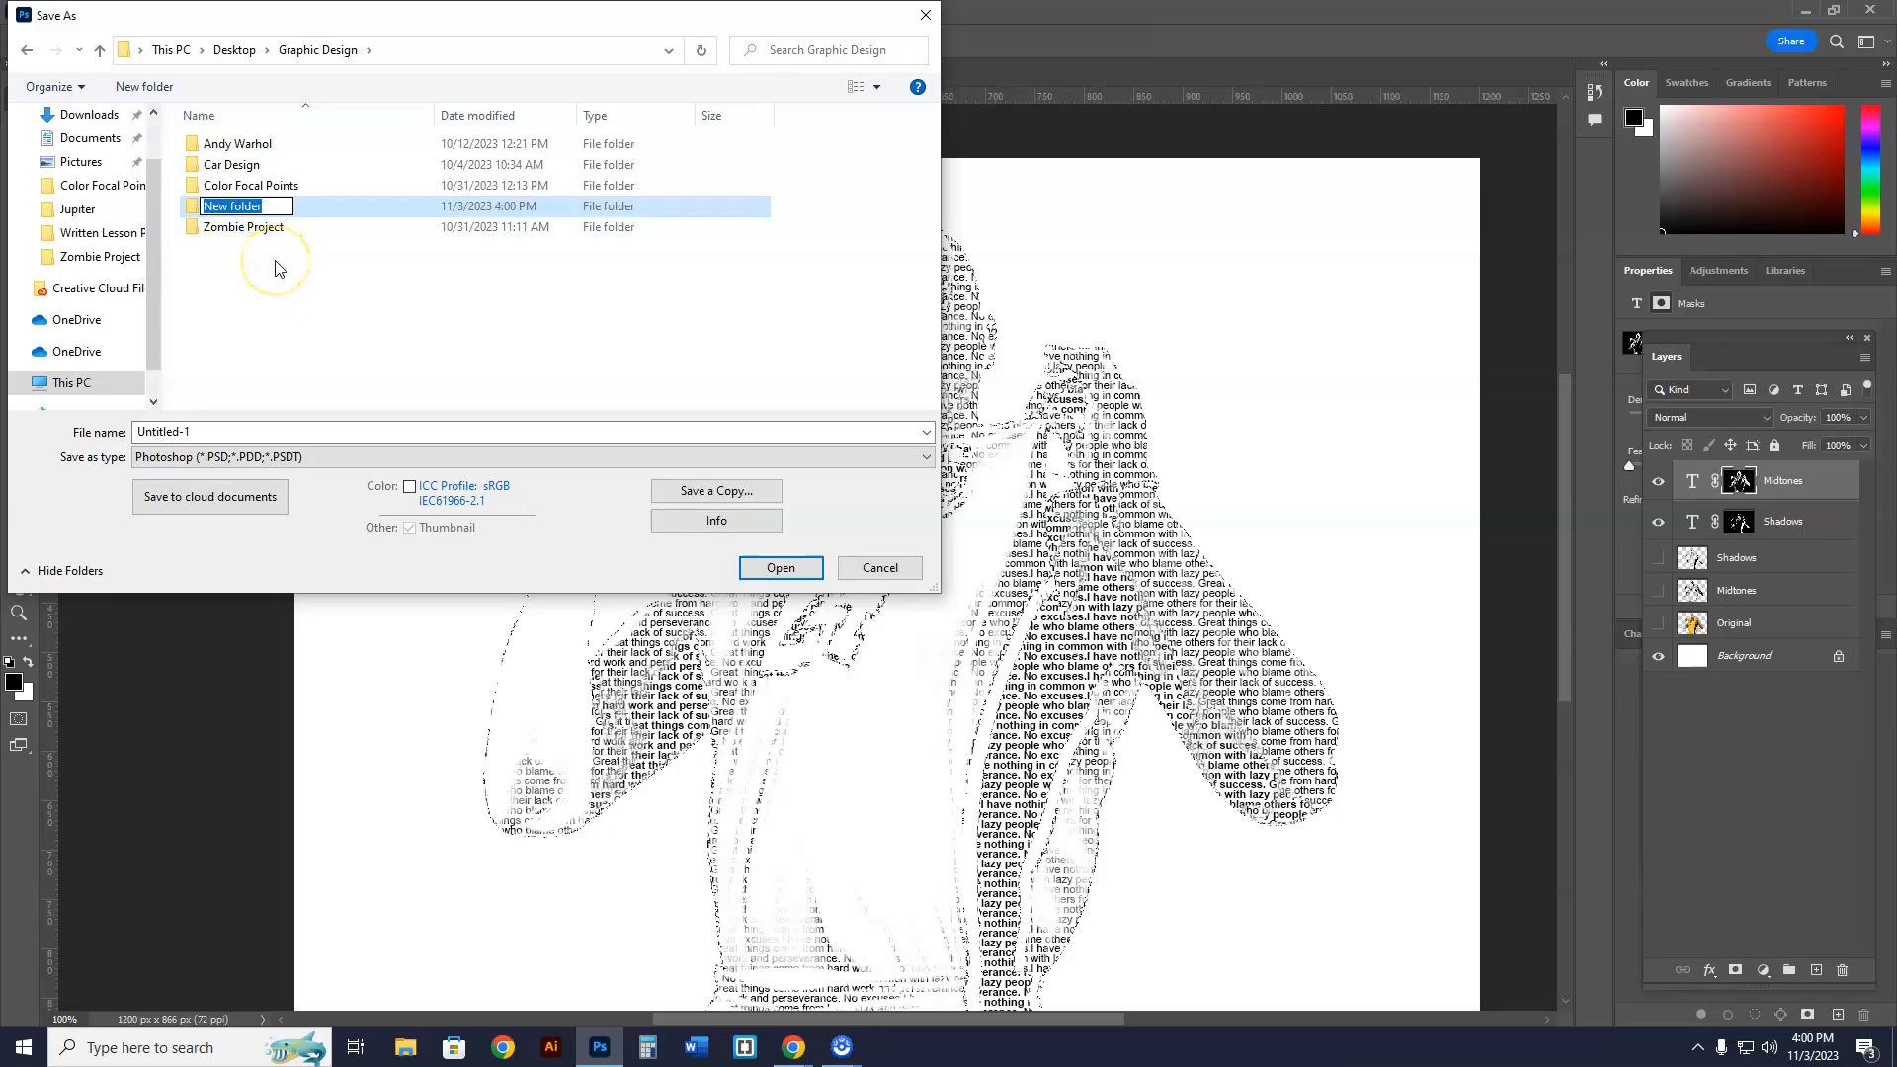
- Name the folder and file 'Black and White Text Portrait' and save the PSD
{"action": "type", "text": "Black and"}
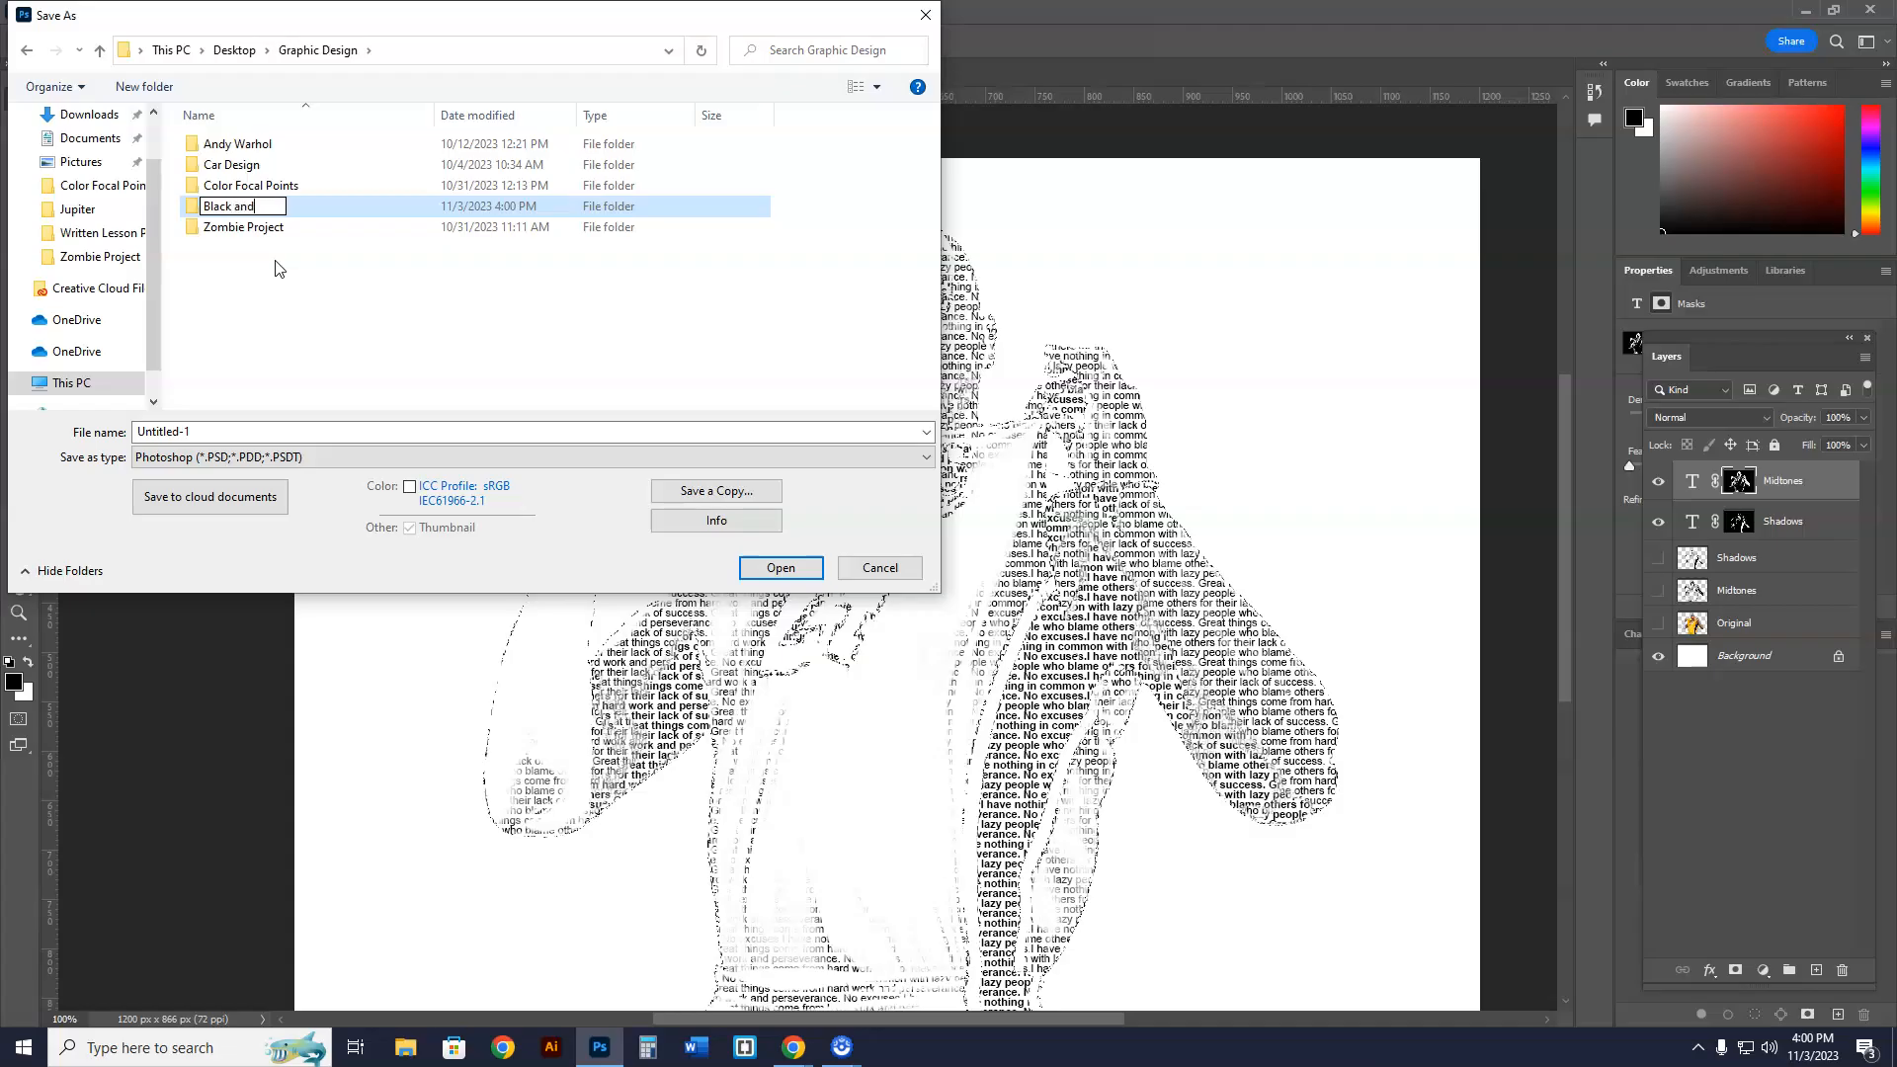
{"action": "type", "text": "White"}
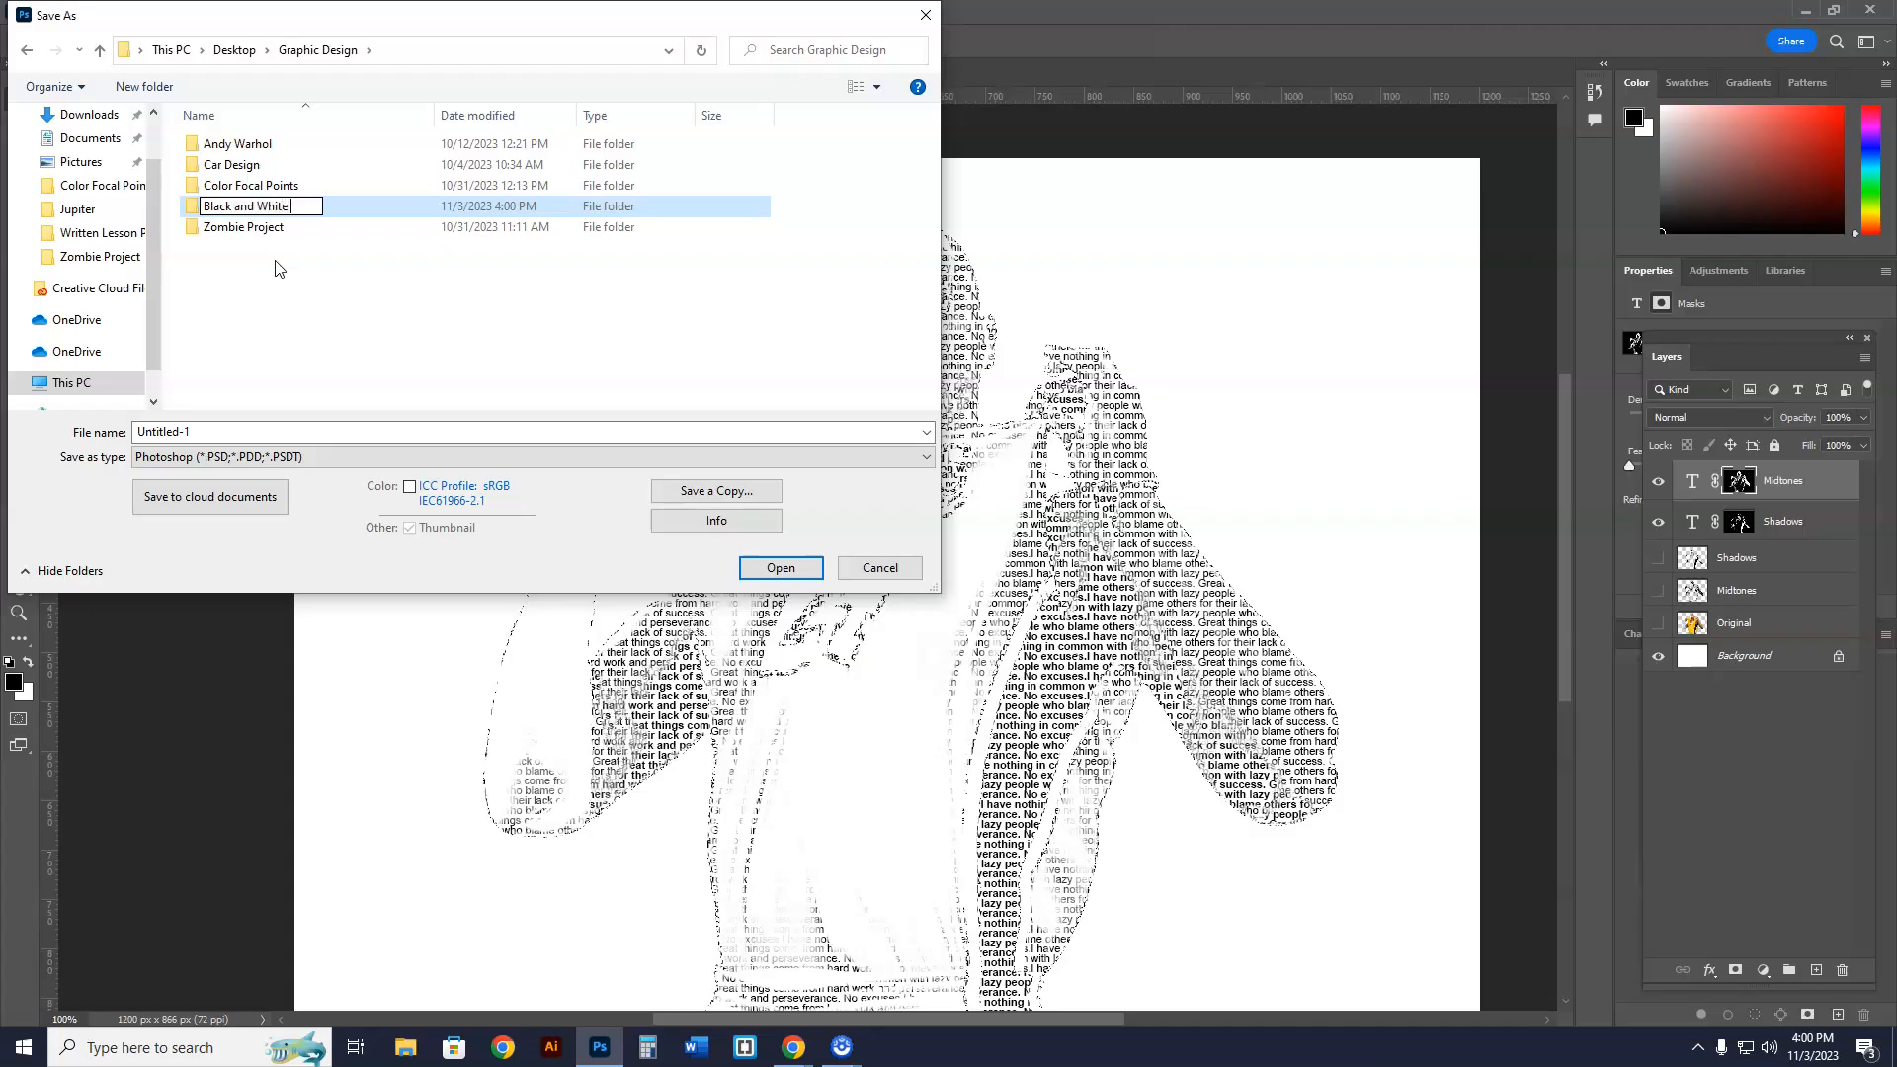
{"action": "type", "text": "Text Portrait"}
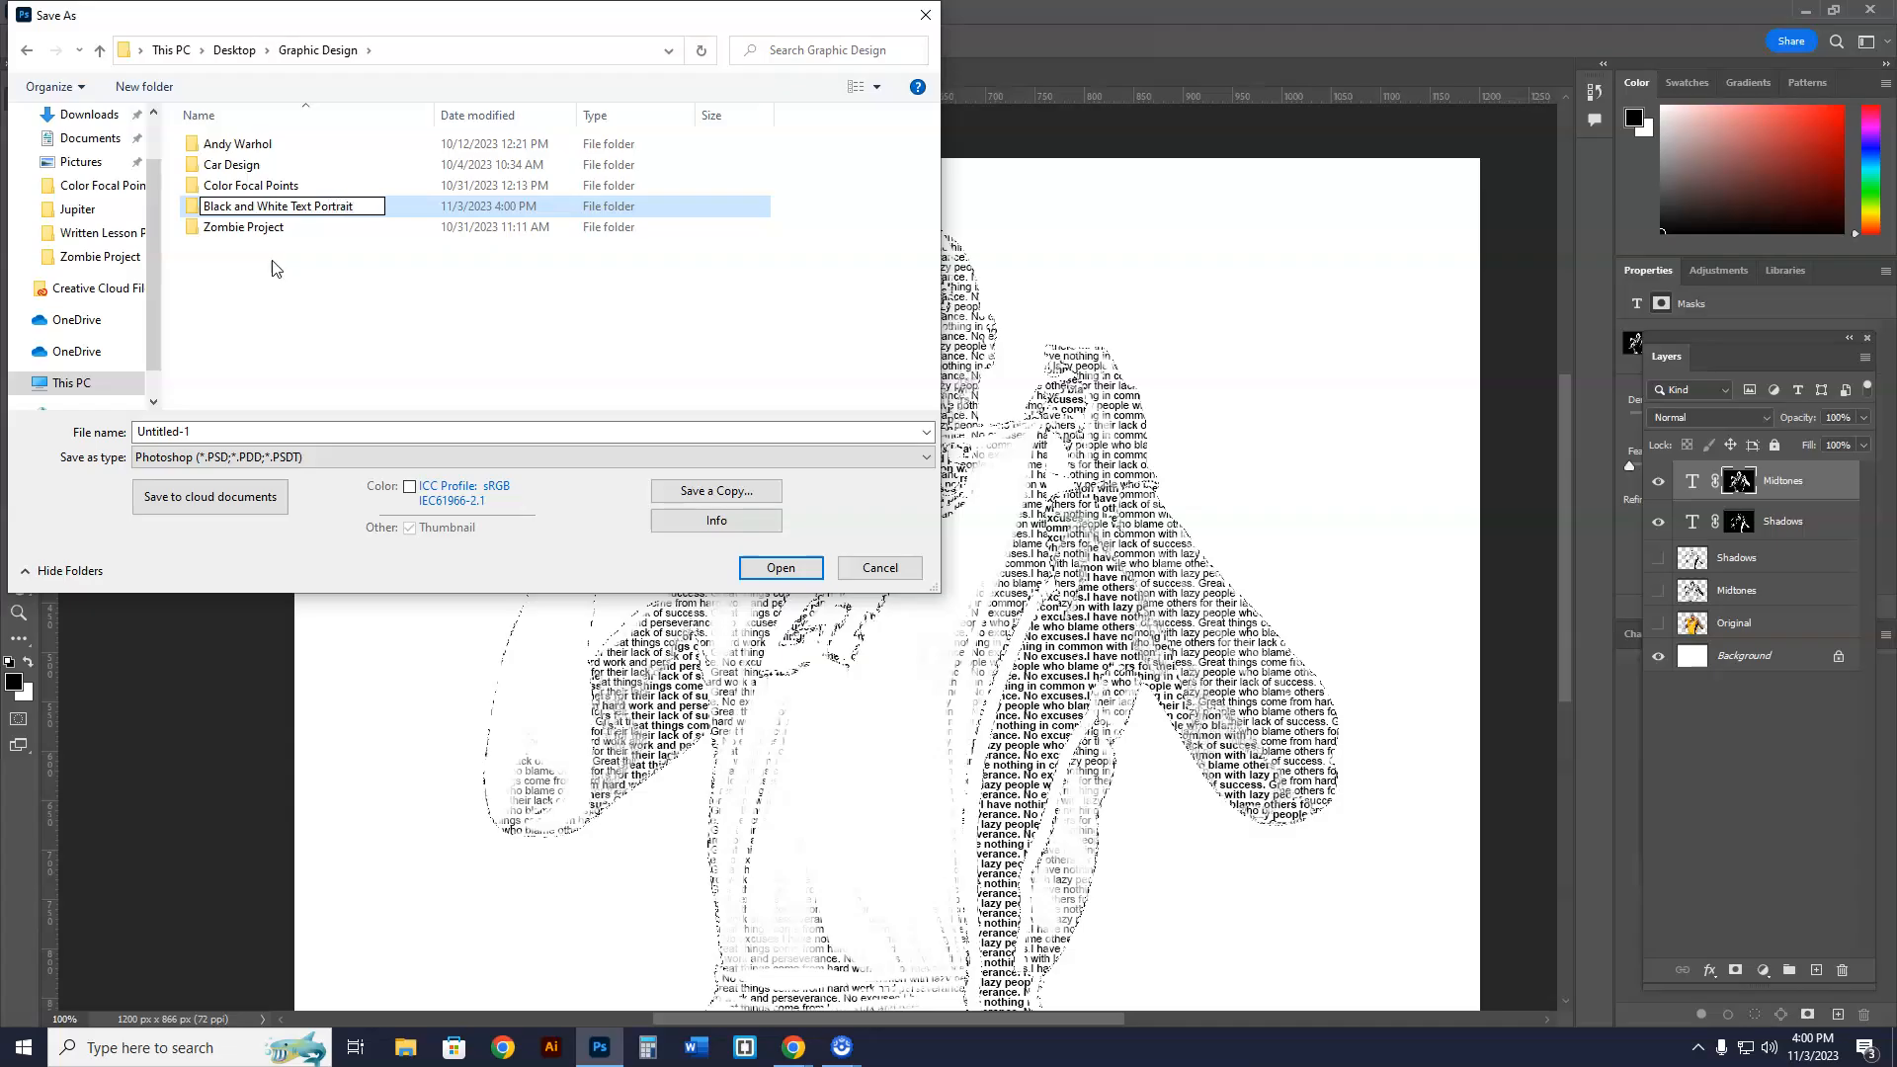
{"action": "left_click", "coordinate": [278, 205]}
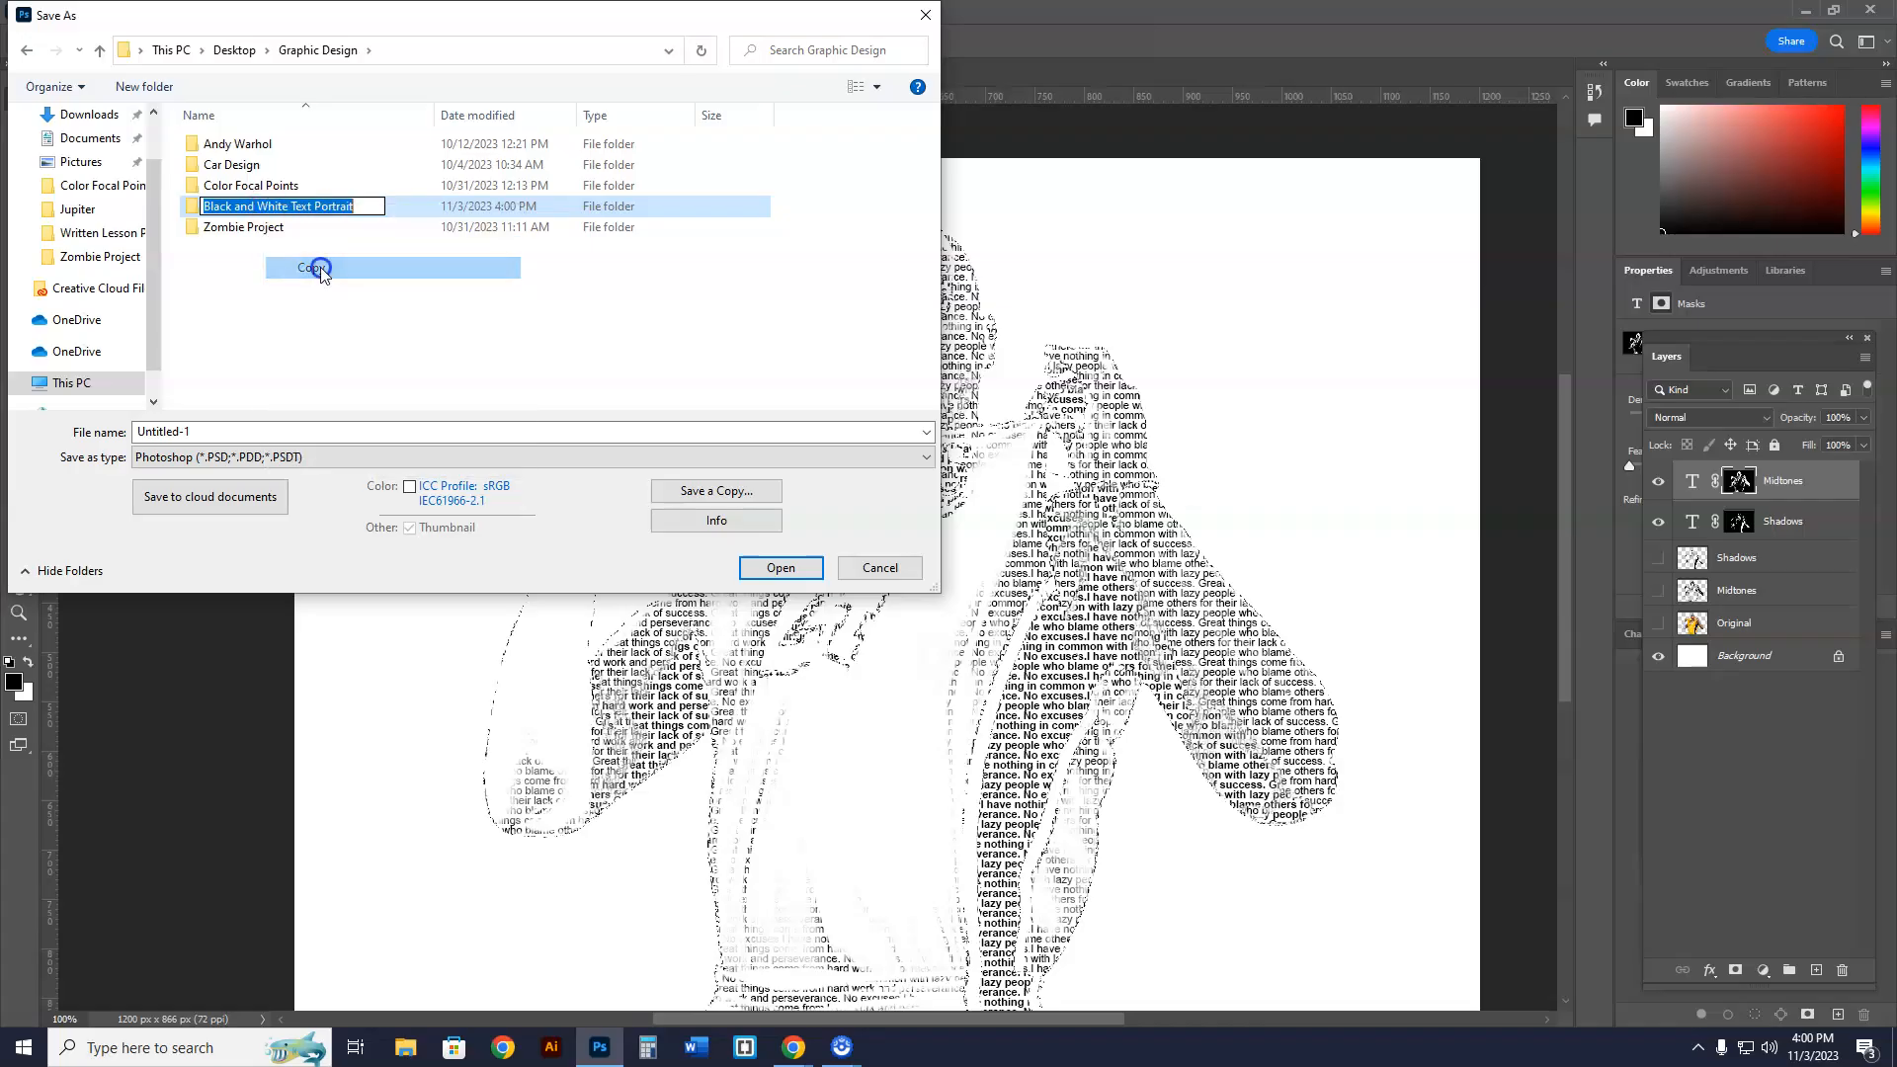
{"action": "double_click", "coordinate": [277, 205]}
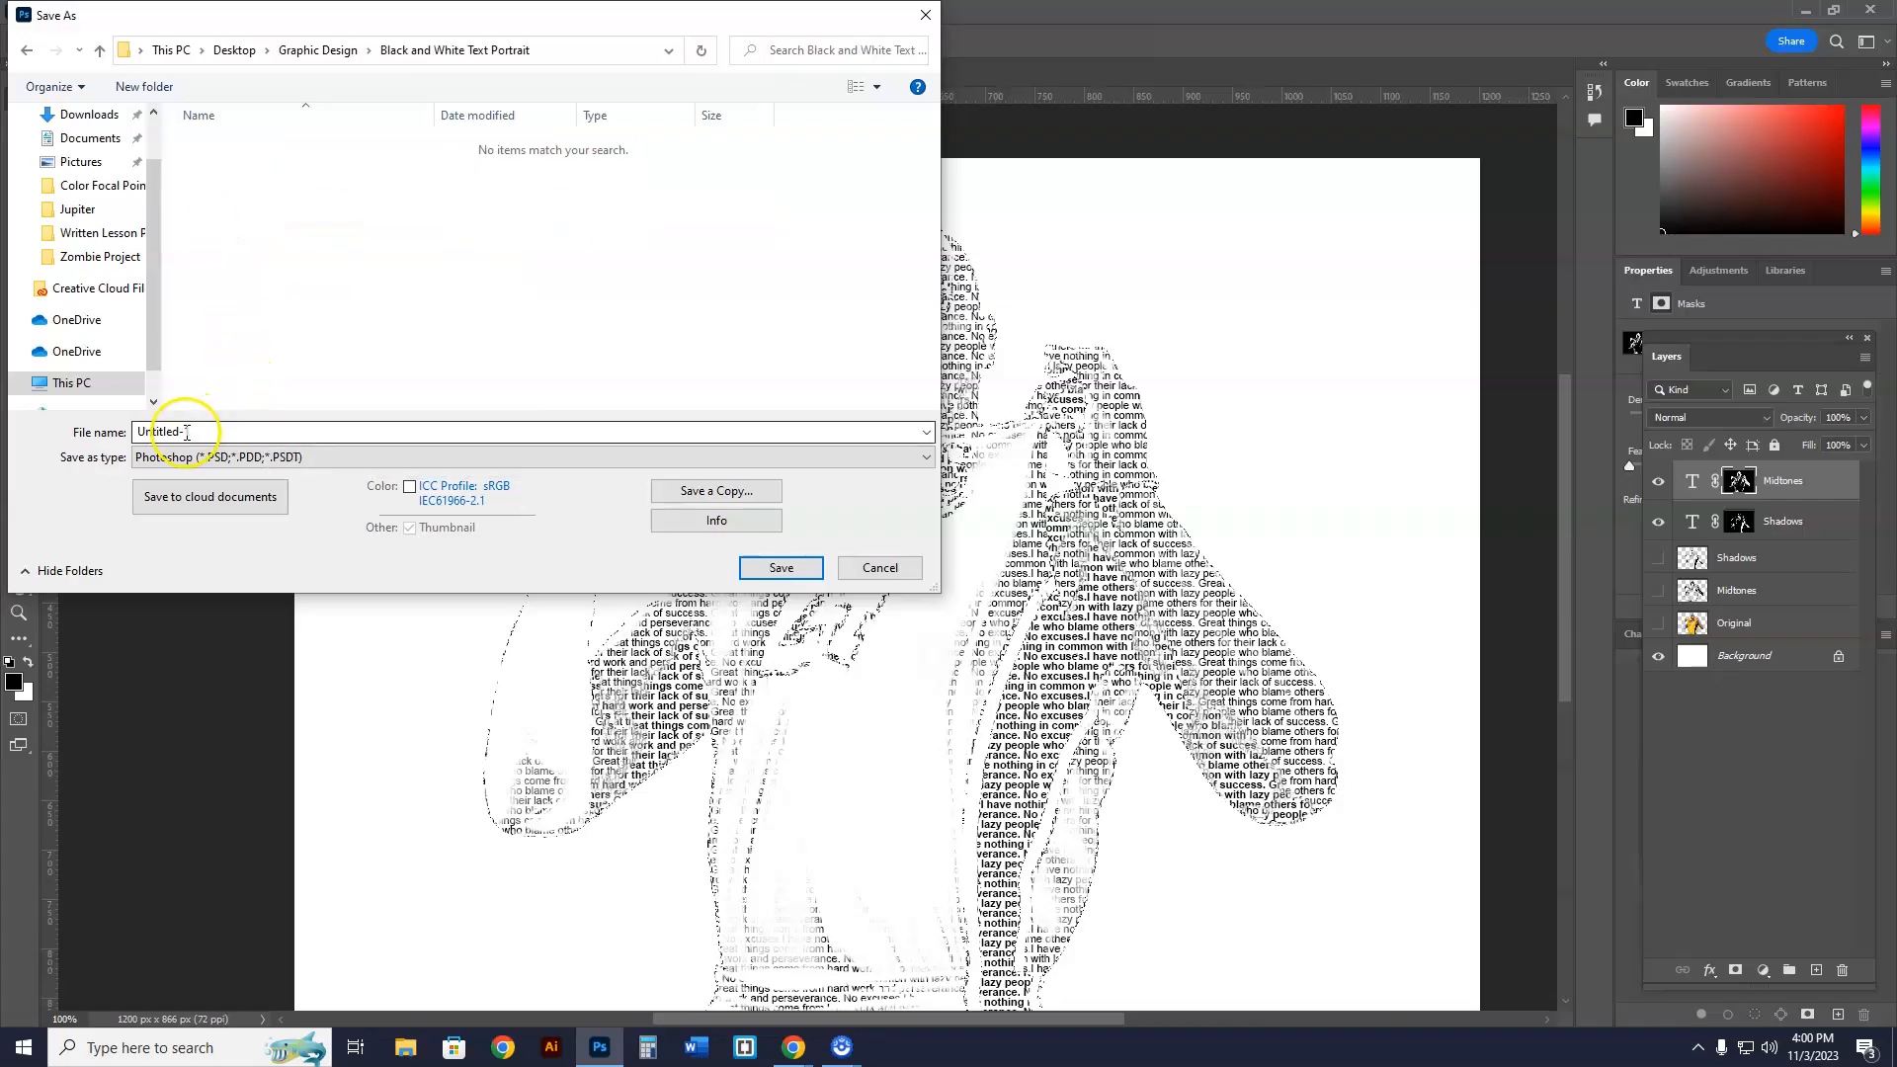
{"action": "type", "text": "Black and White Text Portrait"}
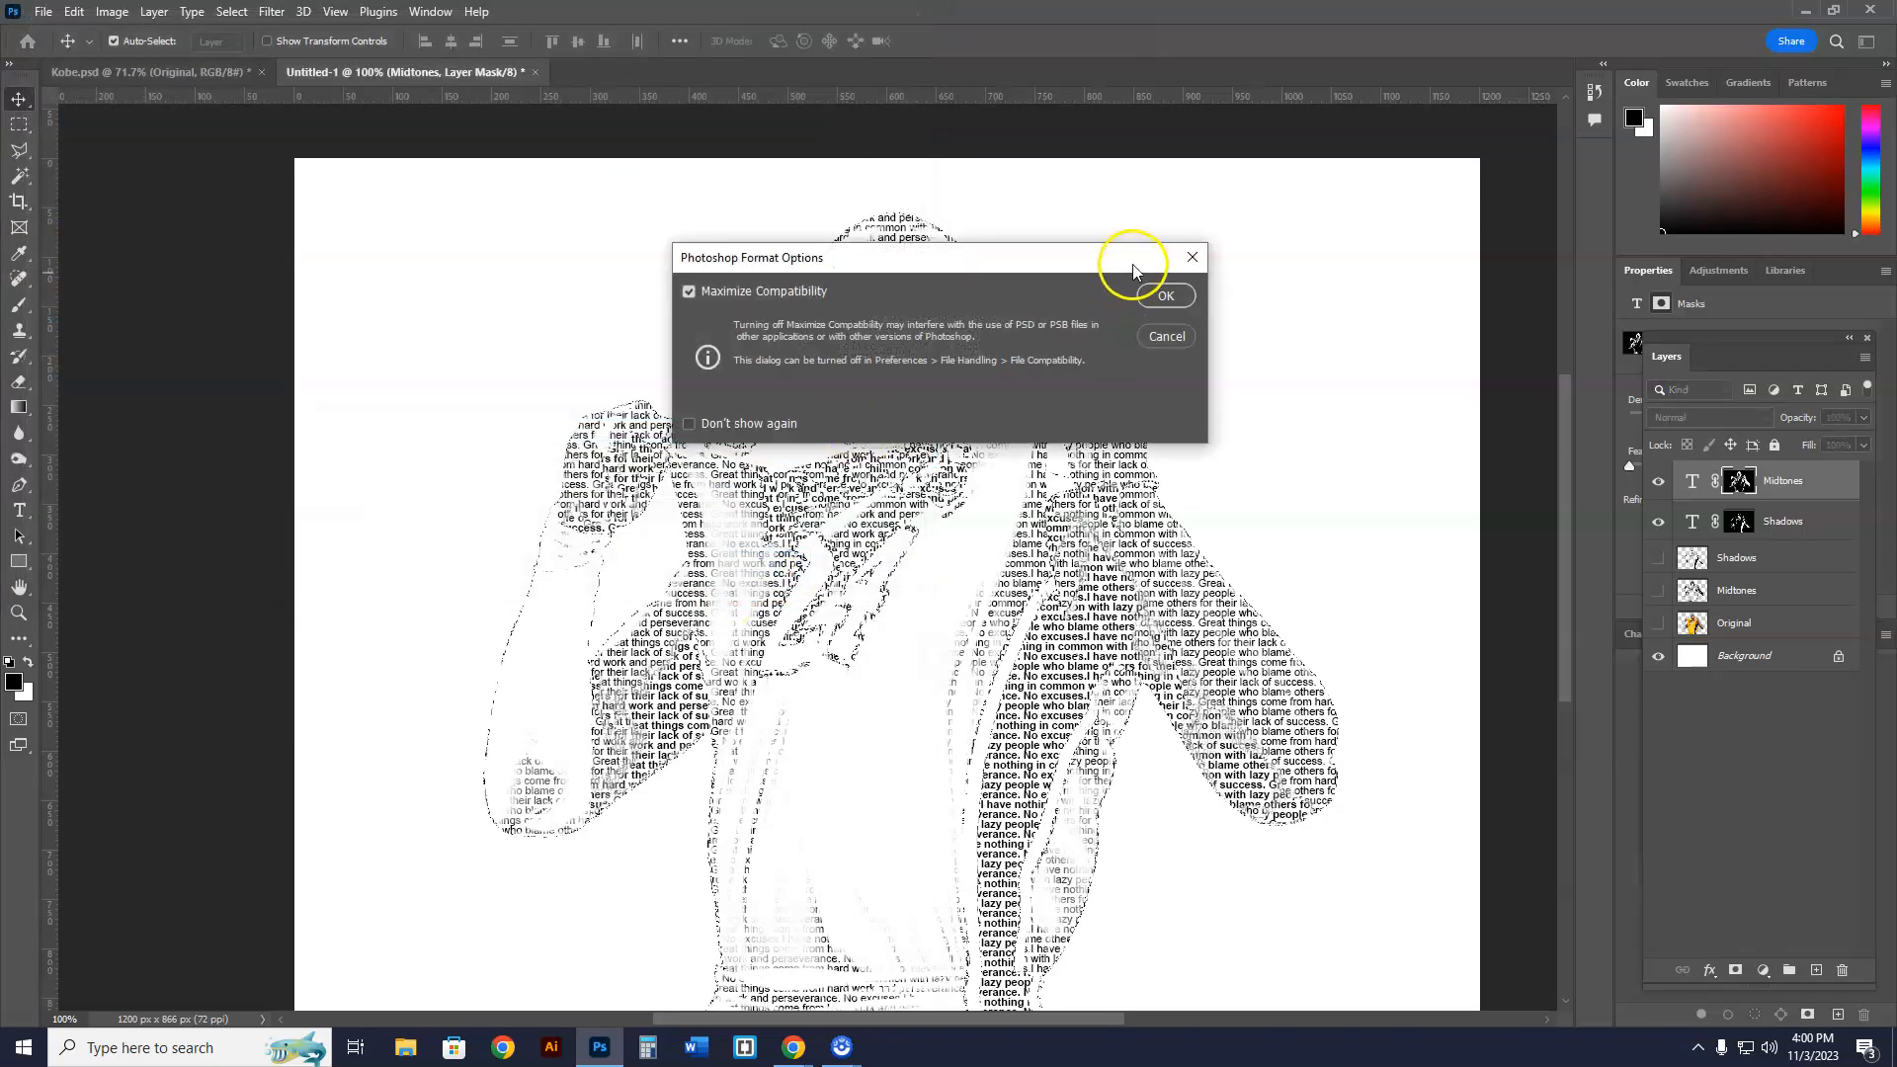
{"action": "left_click", "coordinate": [1164, 295]}
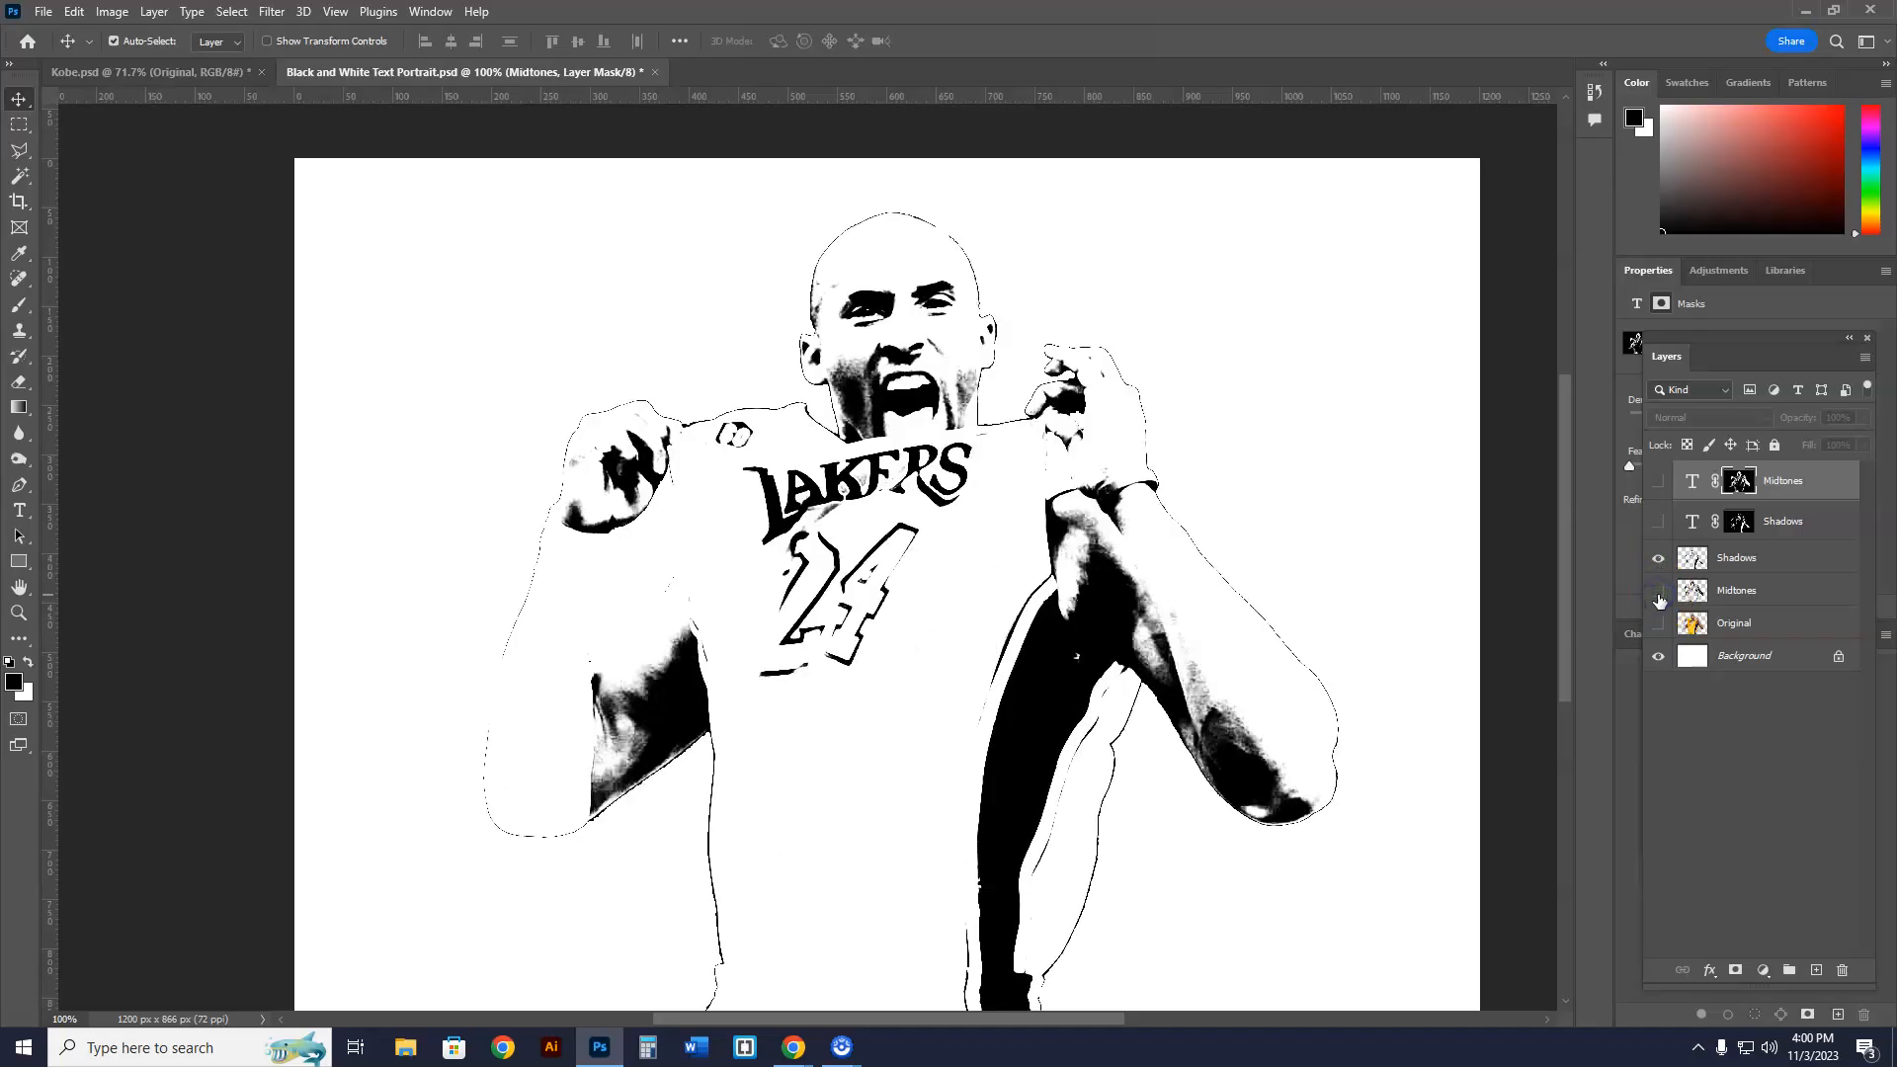
{"action": "left_click", "coordinate": [1659, 591]}
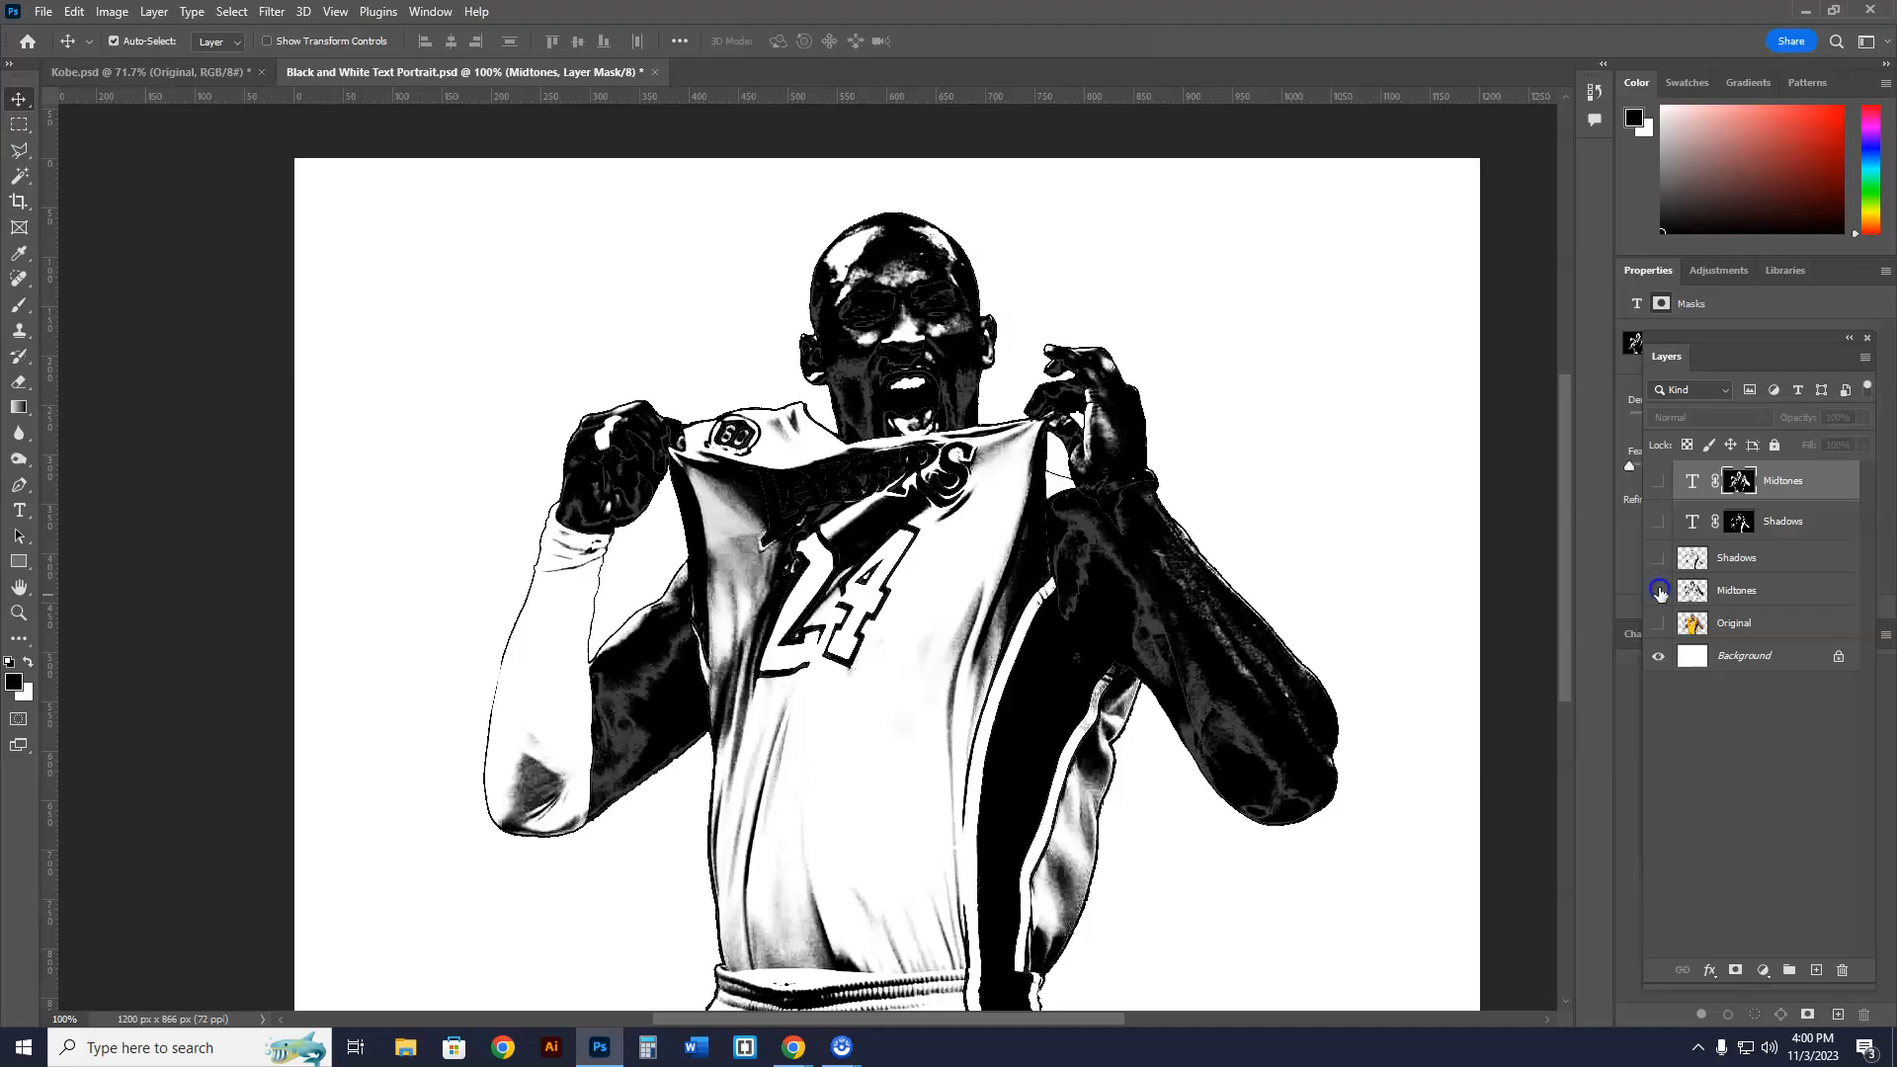
{"action": "left_click", "coordinate": [1659, 480]}
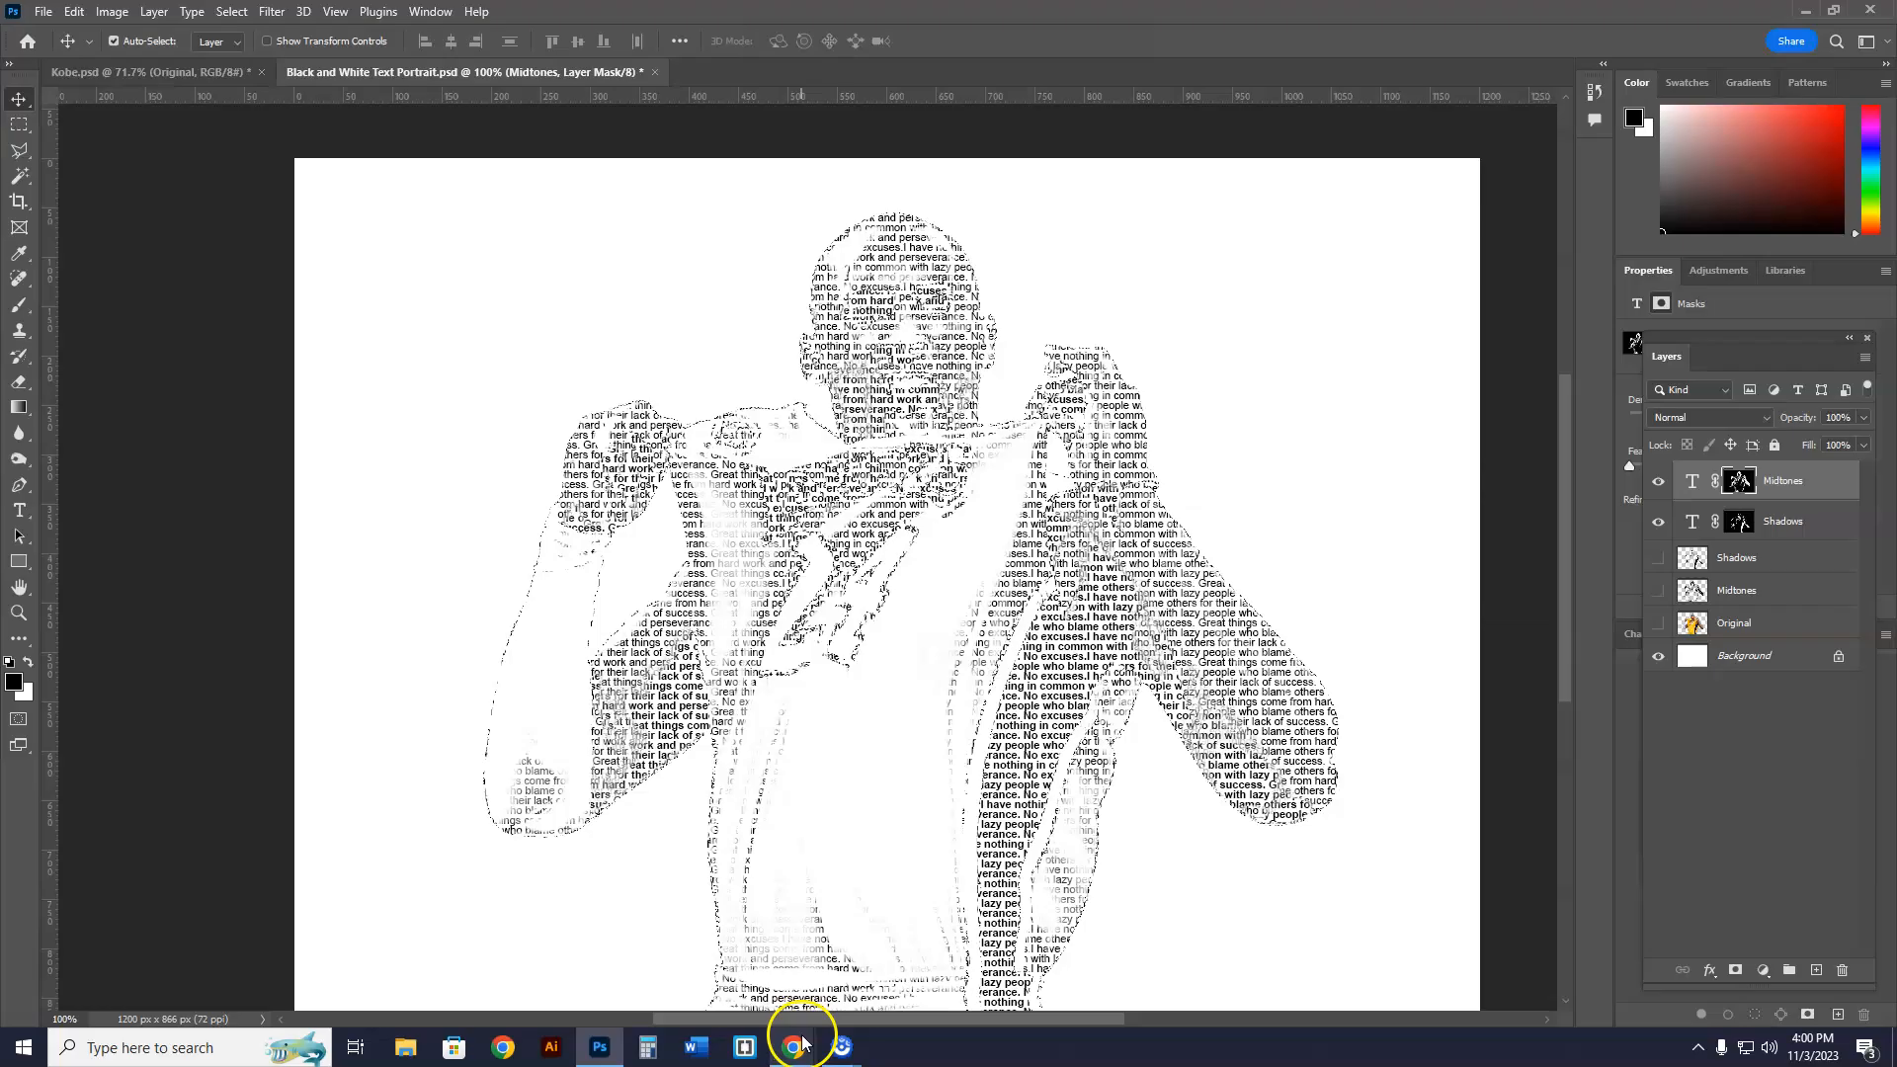
{"action": "left_click", "coordinate": [792, 1048]}
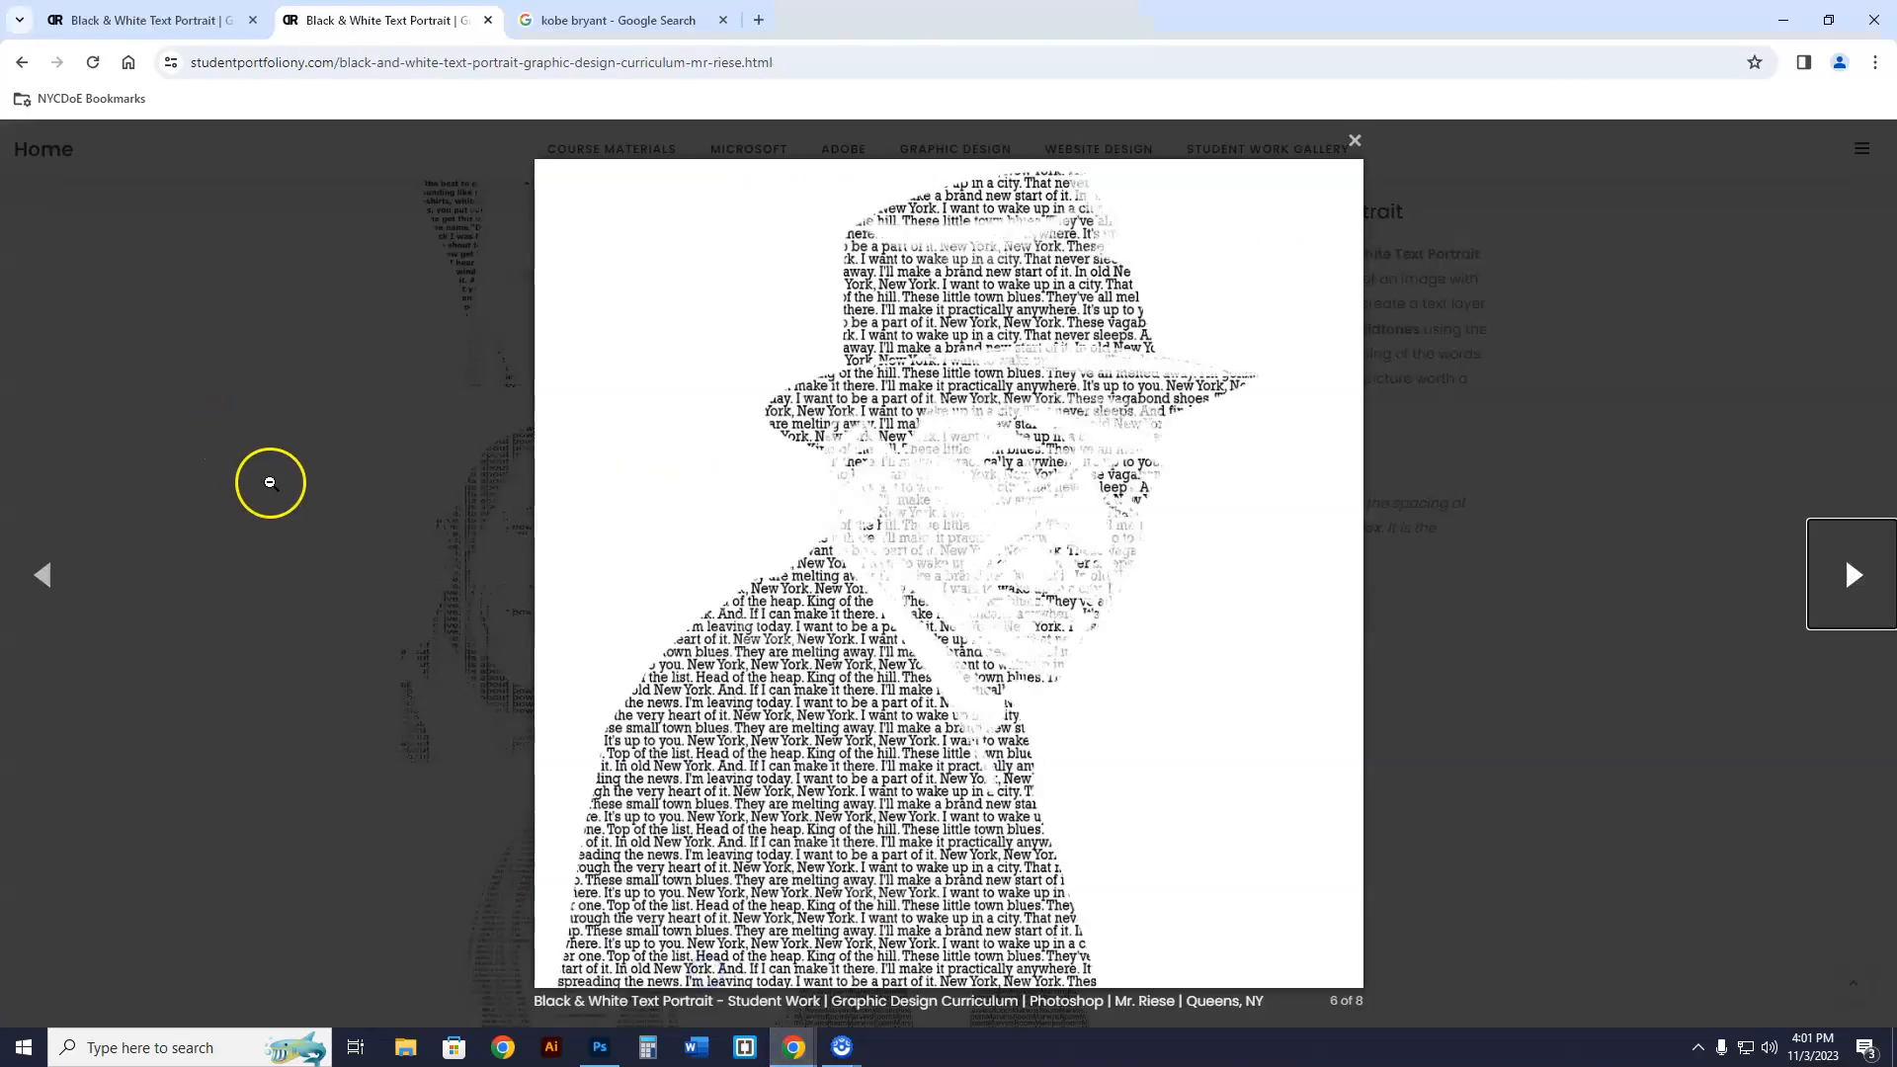
- Flip back through several earlier student example portraits in the Chrome gallery lightbox
{"action": "left_click", "coordinate": [1853, 575]}
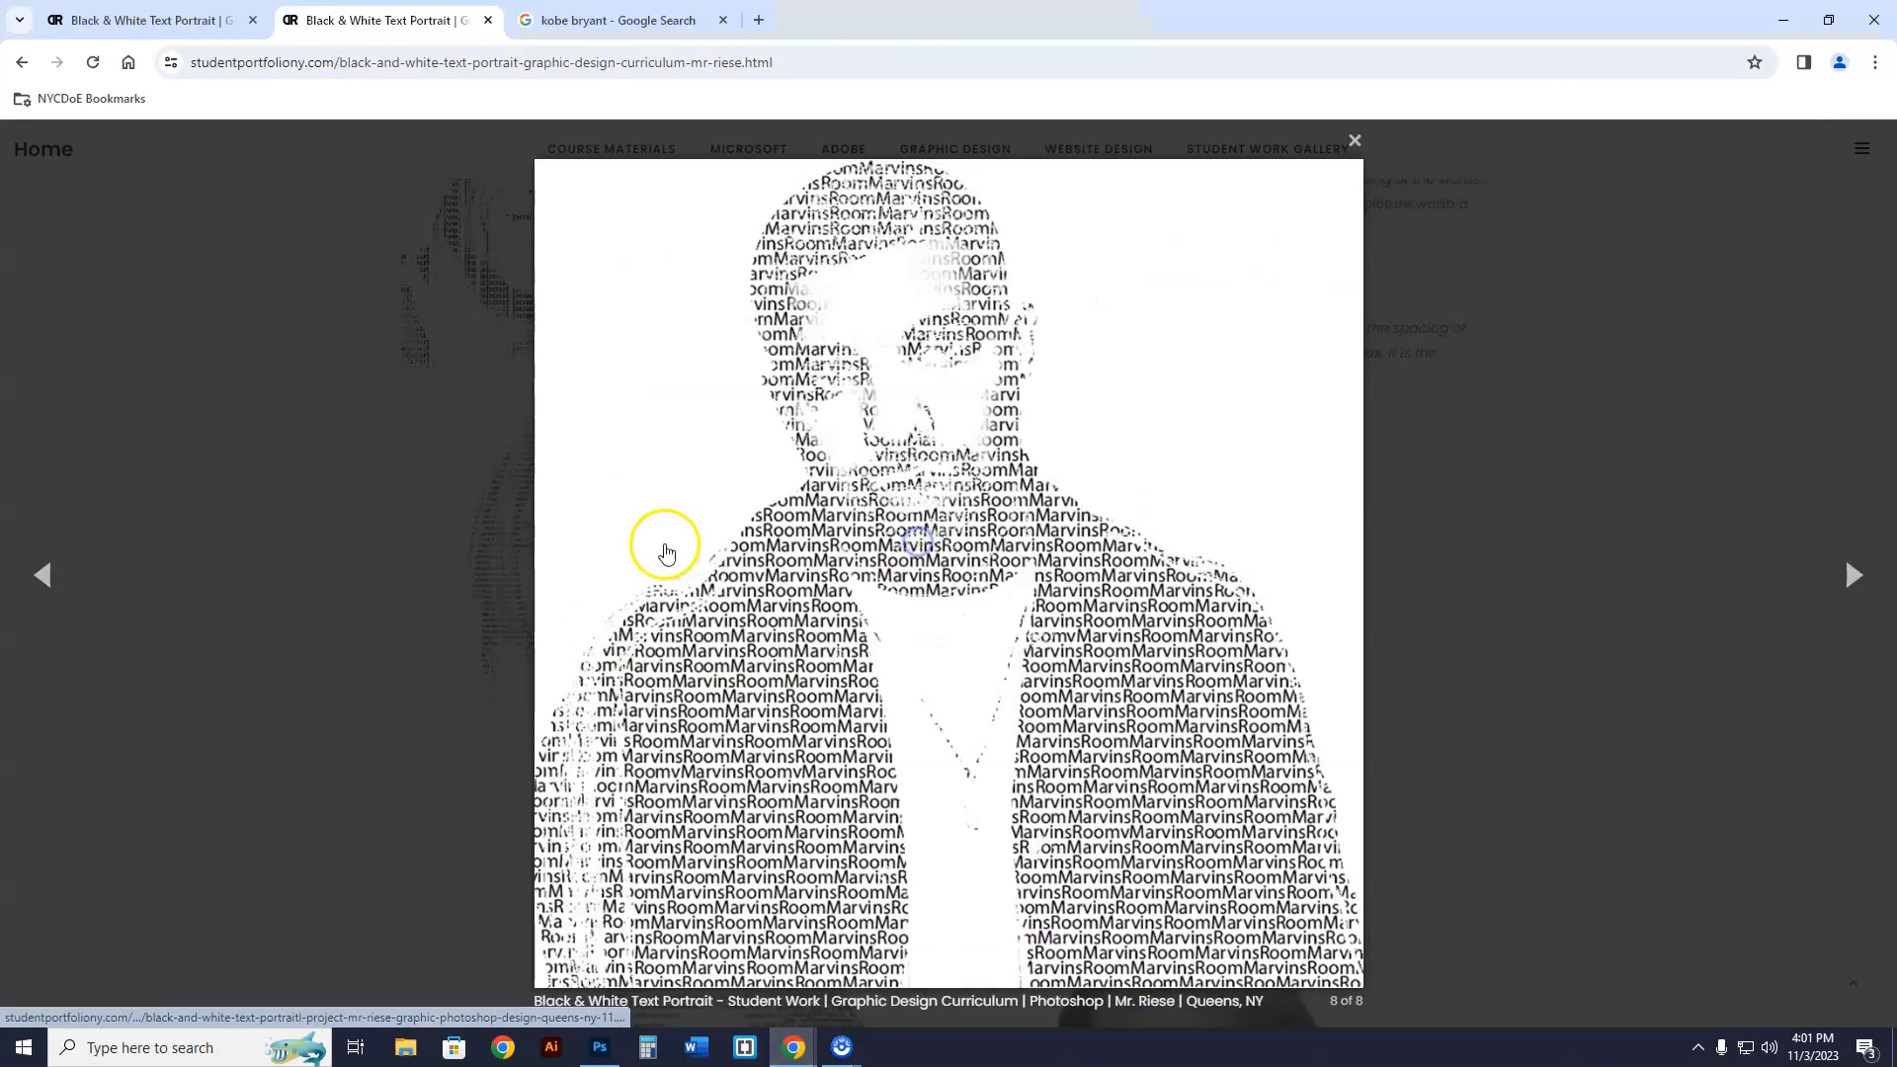
{"action": "left_click", "coordinate": [42, 573]}
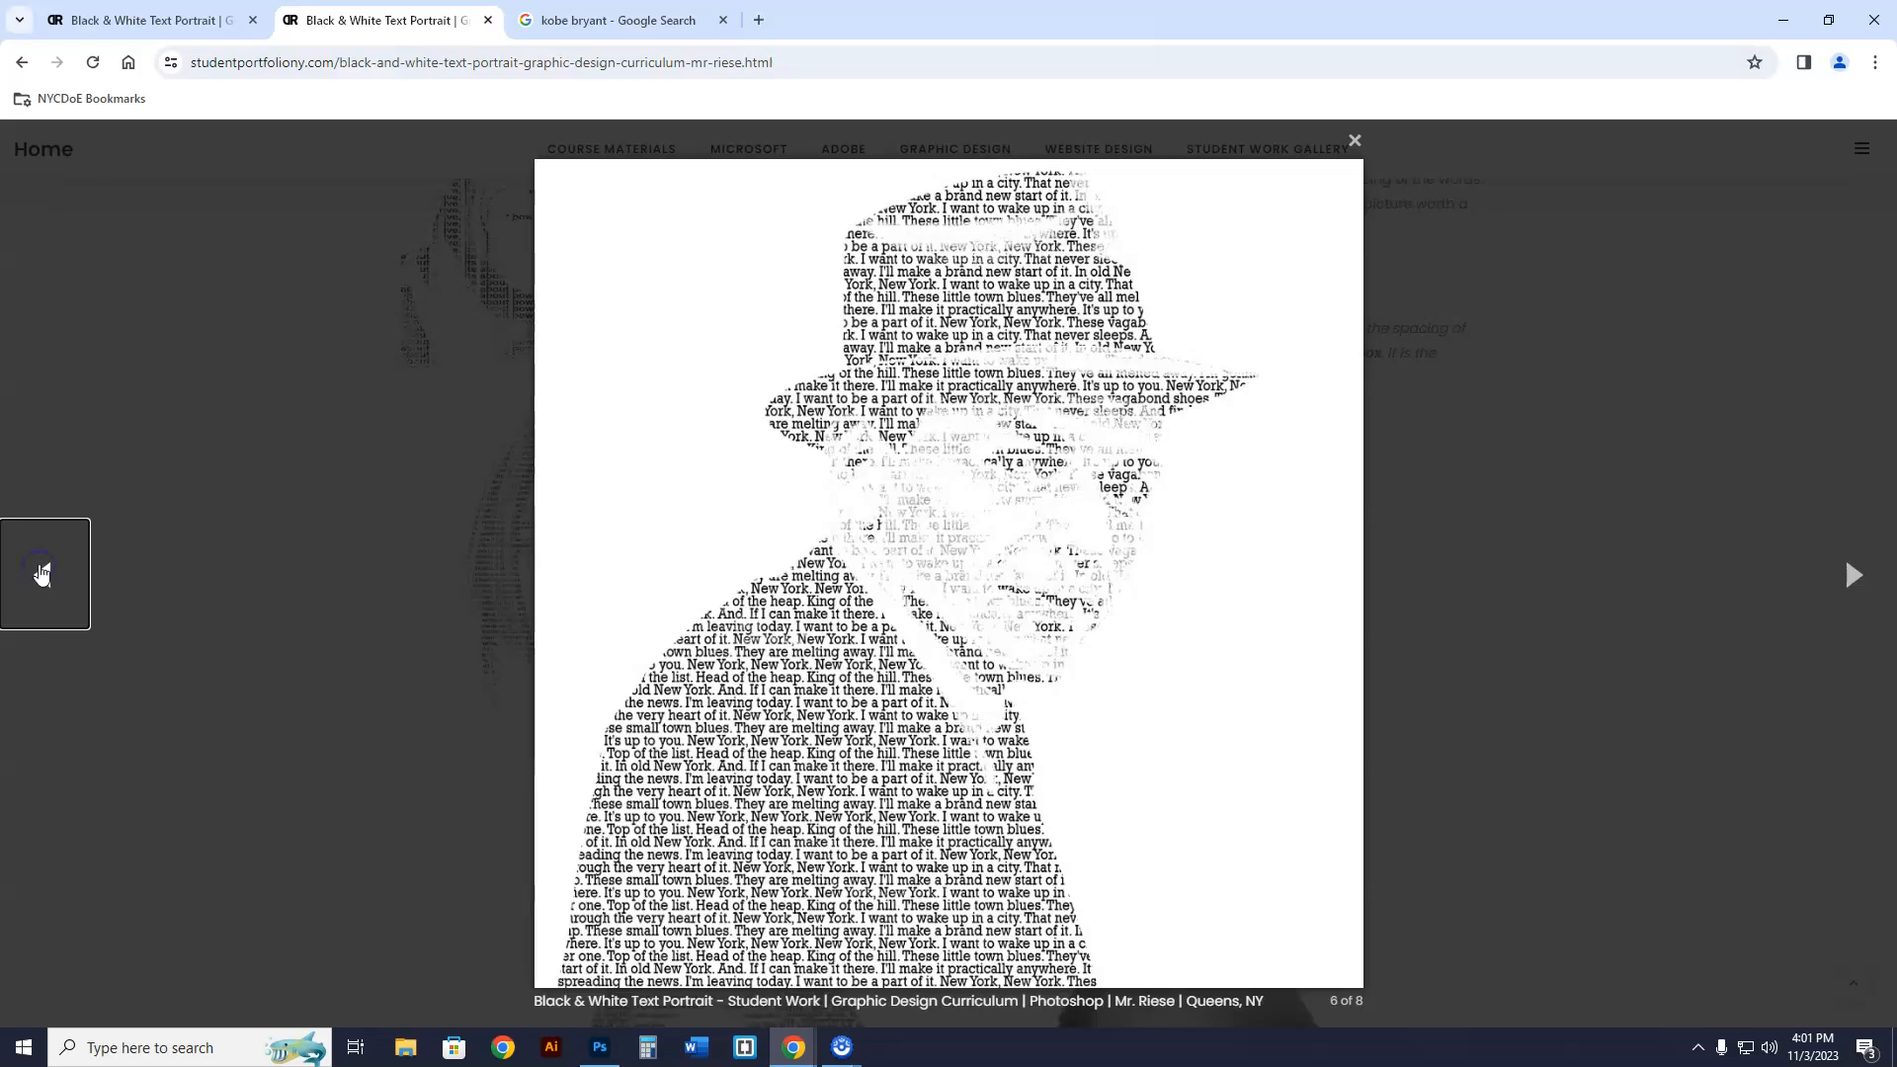
{"action": "left_click", "coordinate": [44, 573]}
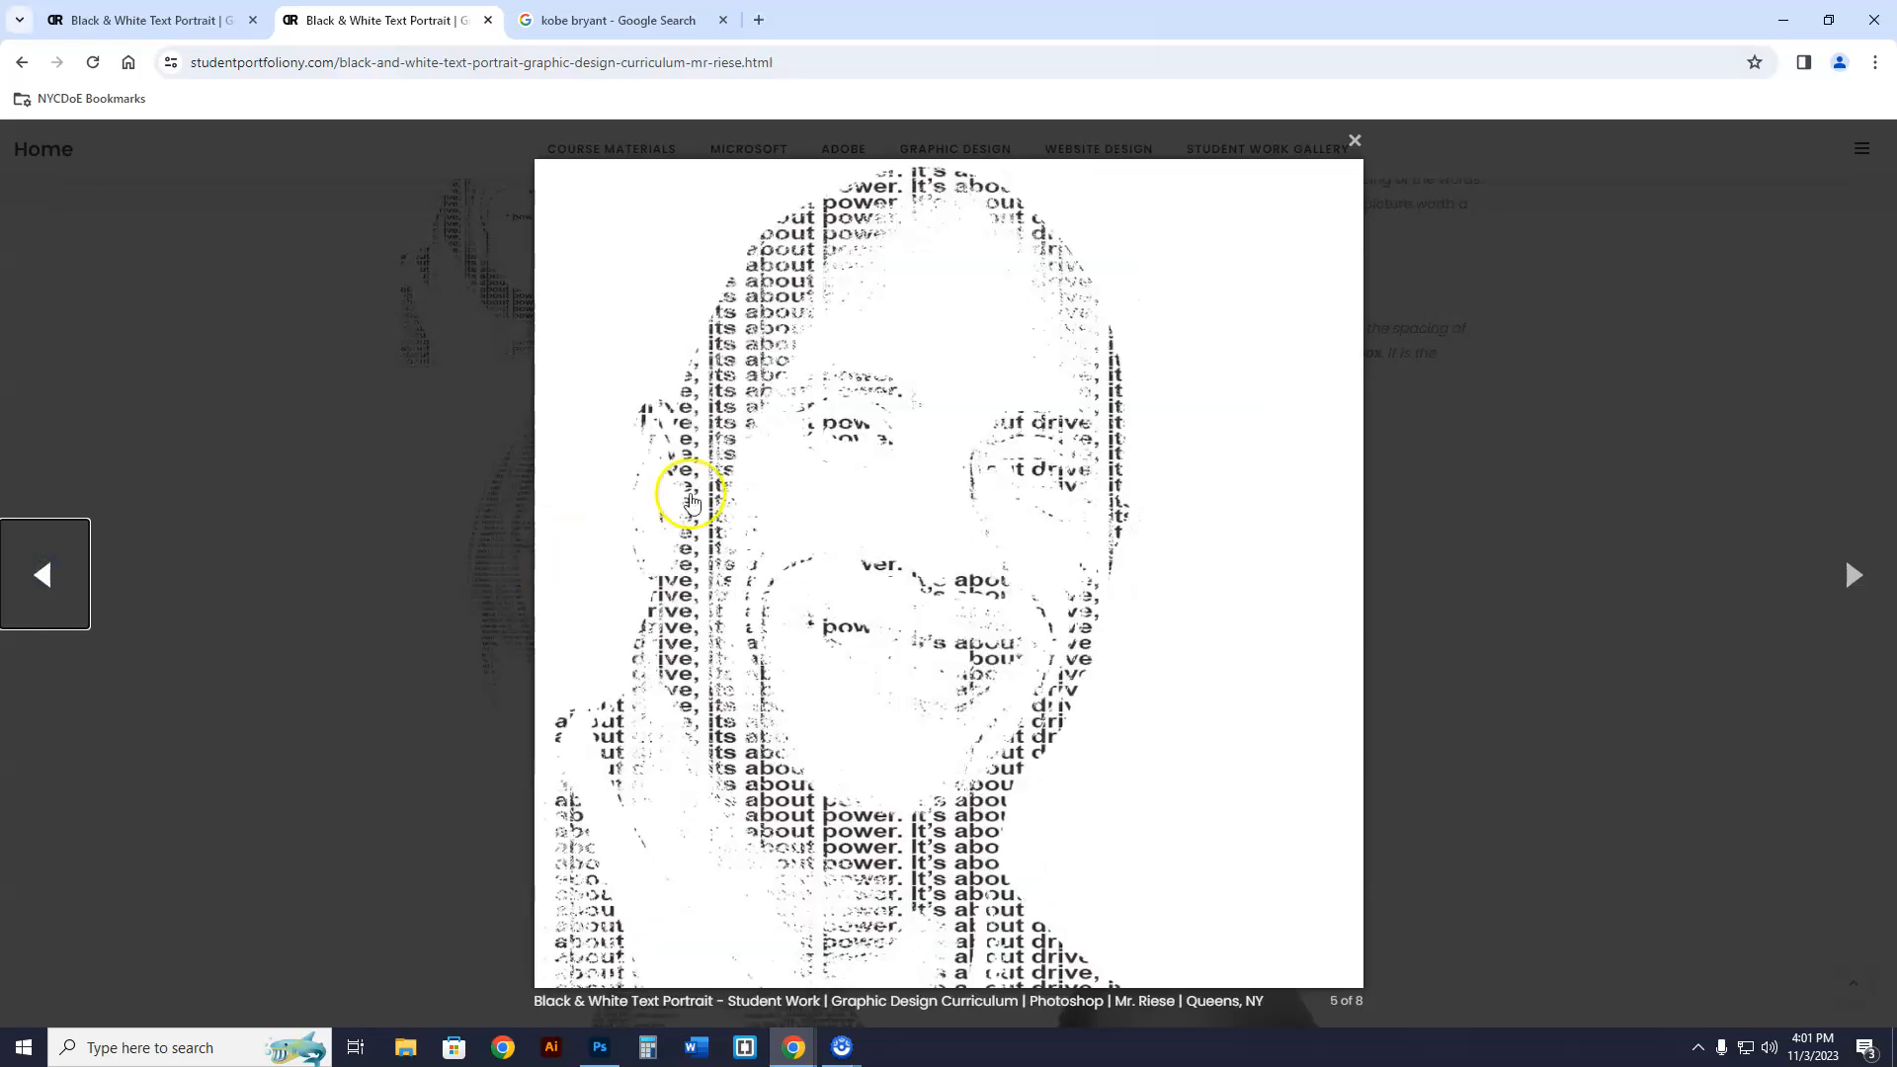
{"action": "mouse_move", "coordinate": [868, 920]}
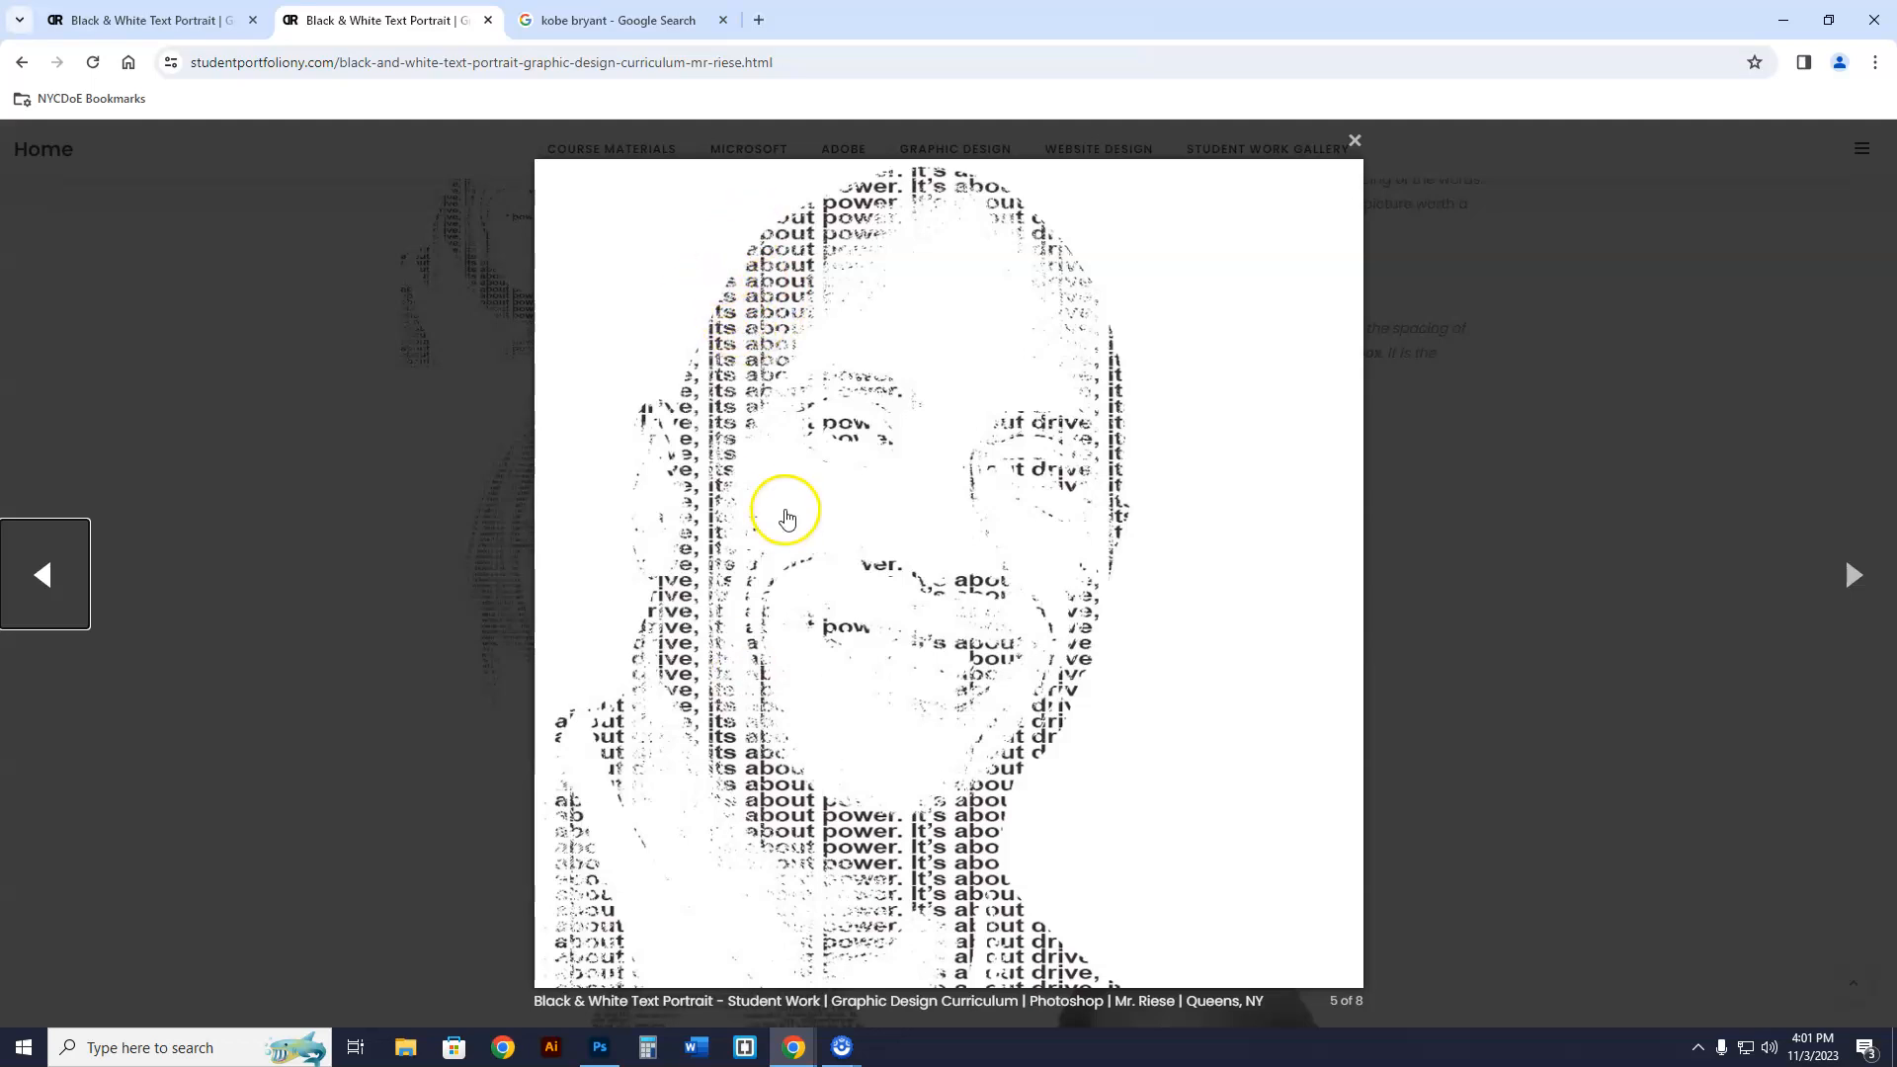
{"action": "left_click", "coordinate": [45, 574]}
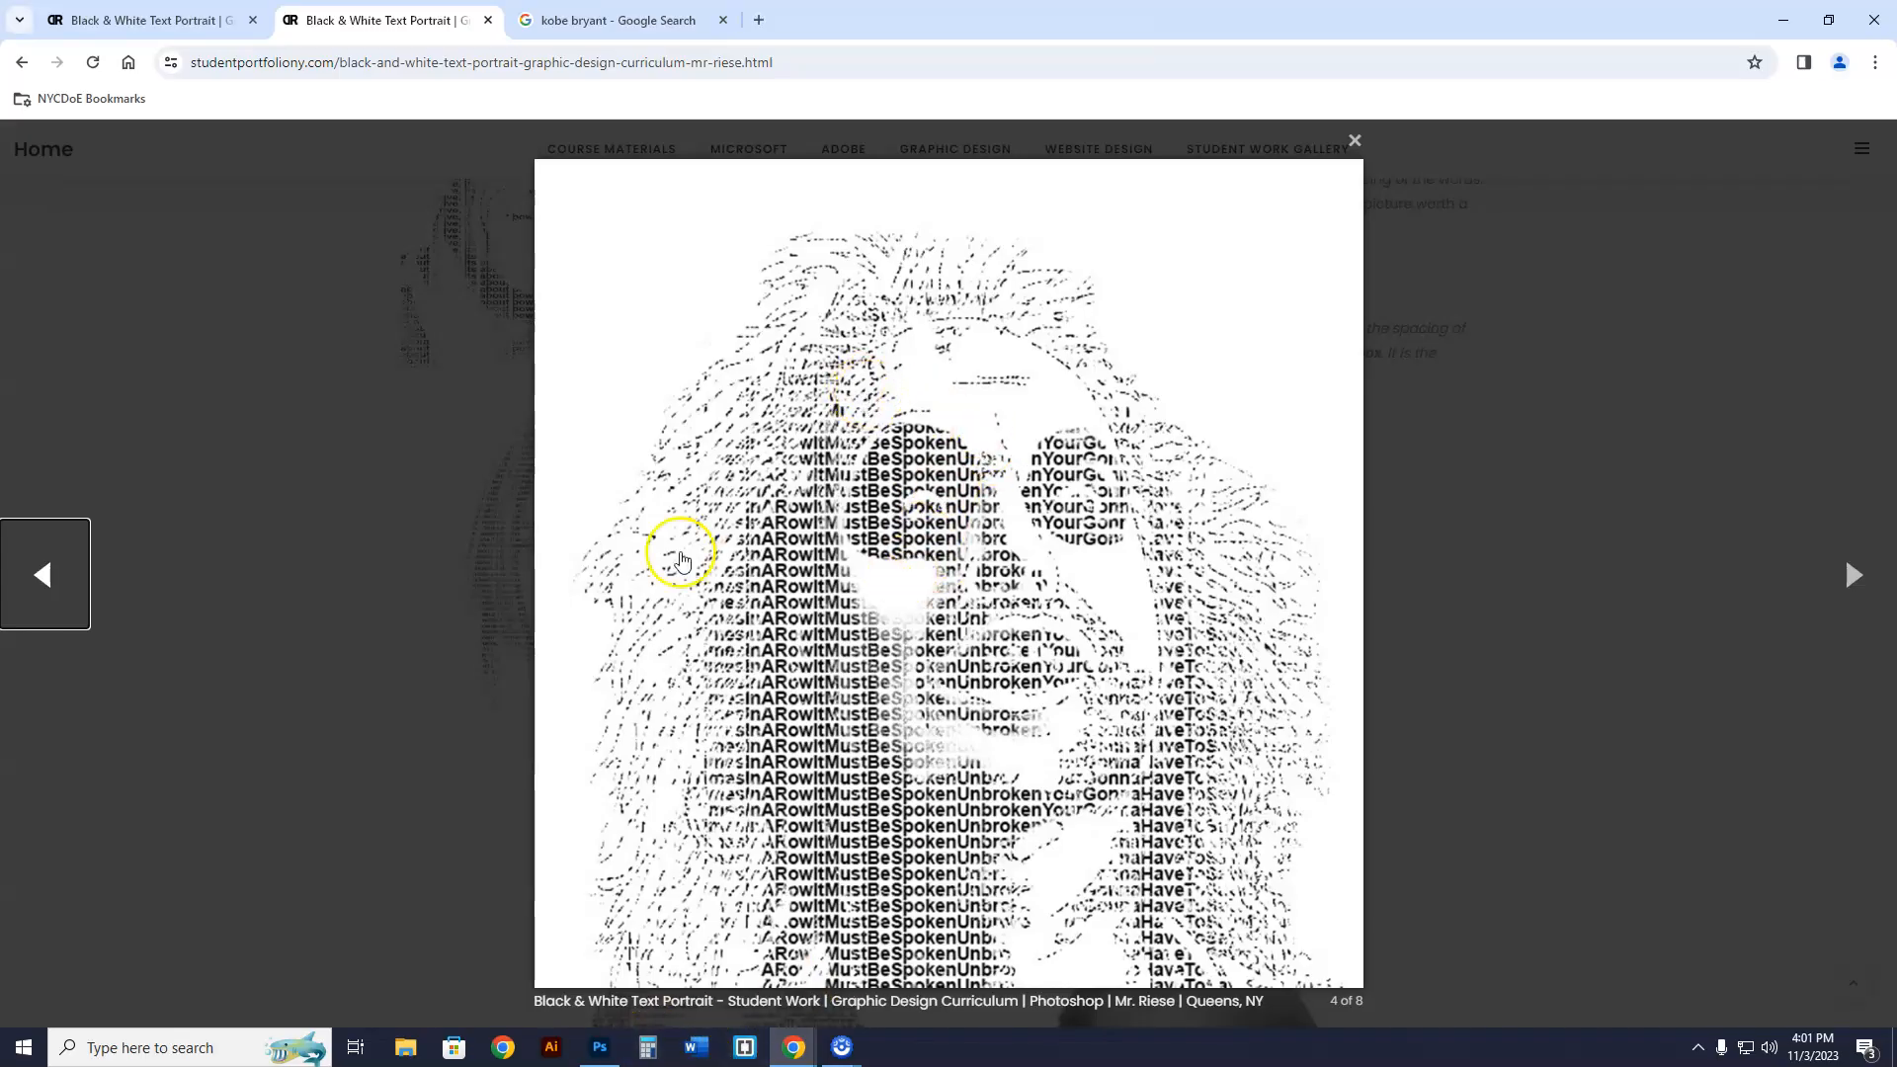
{"action": "mouse_move", "coordinate": [1072, 339]}
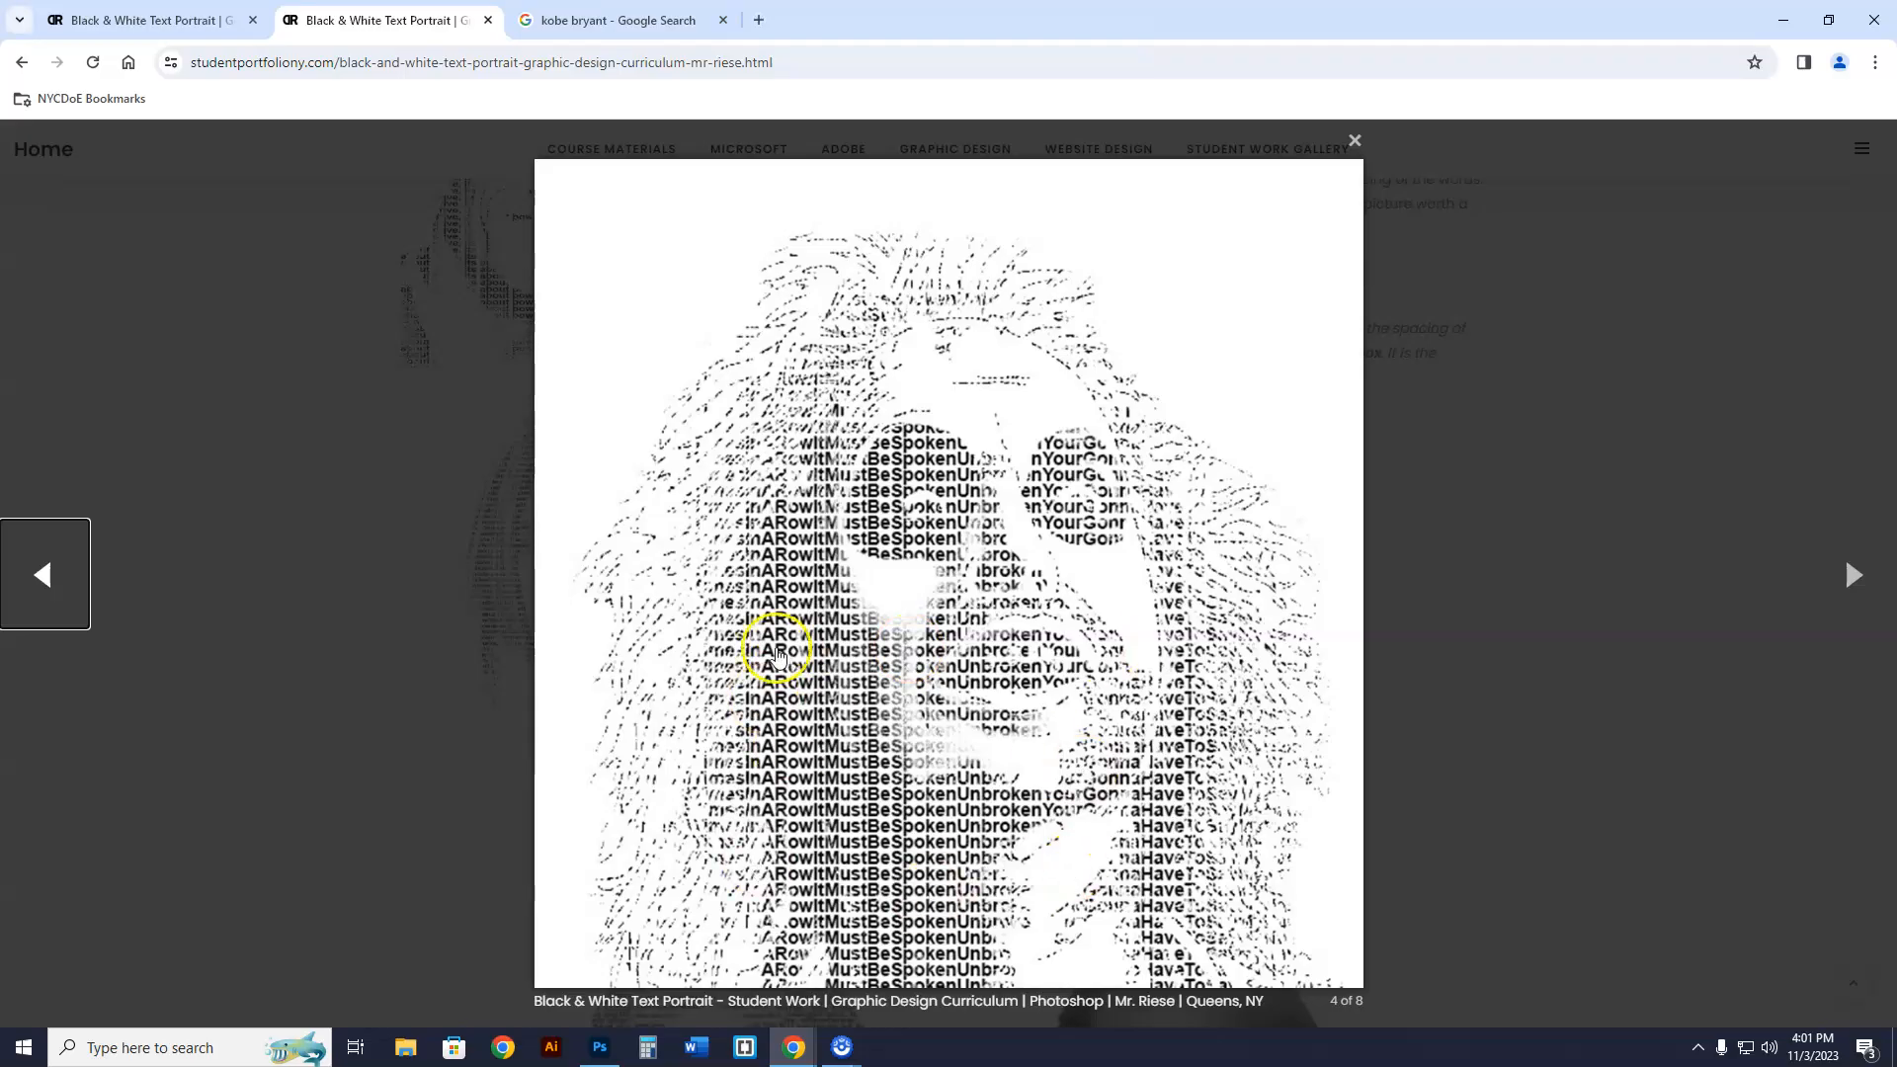
{"action": "mouse_move", "coordinate": [781, 747]}
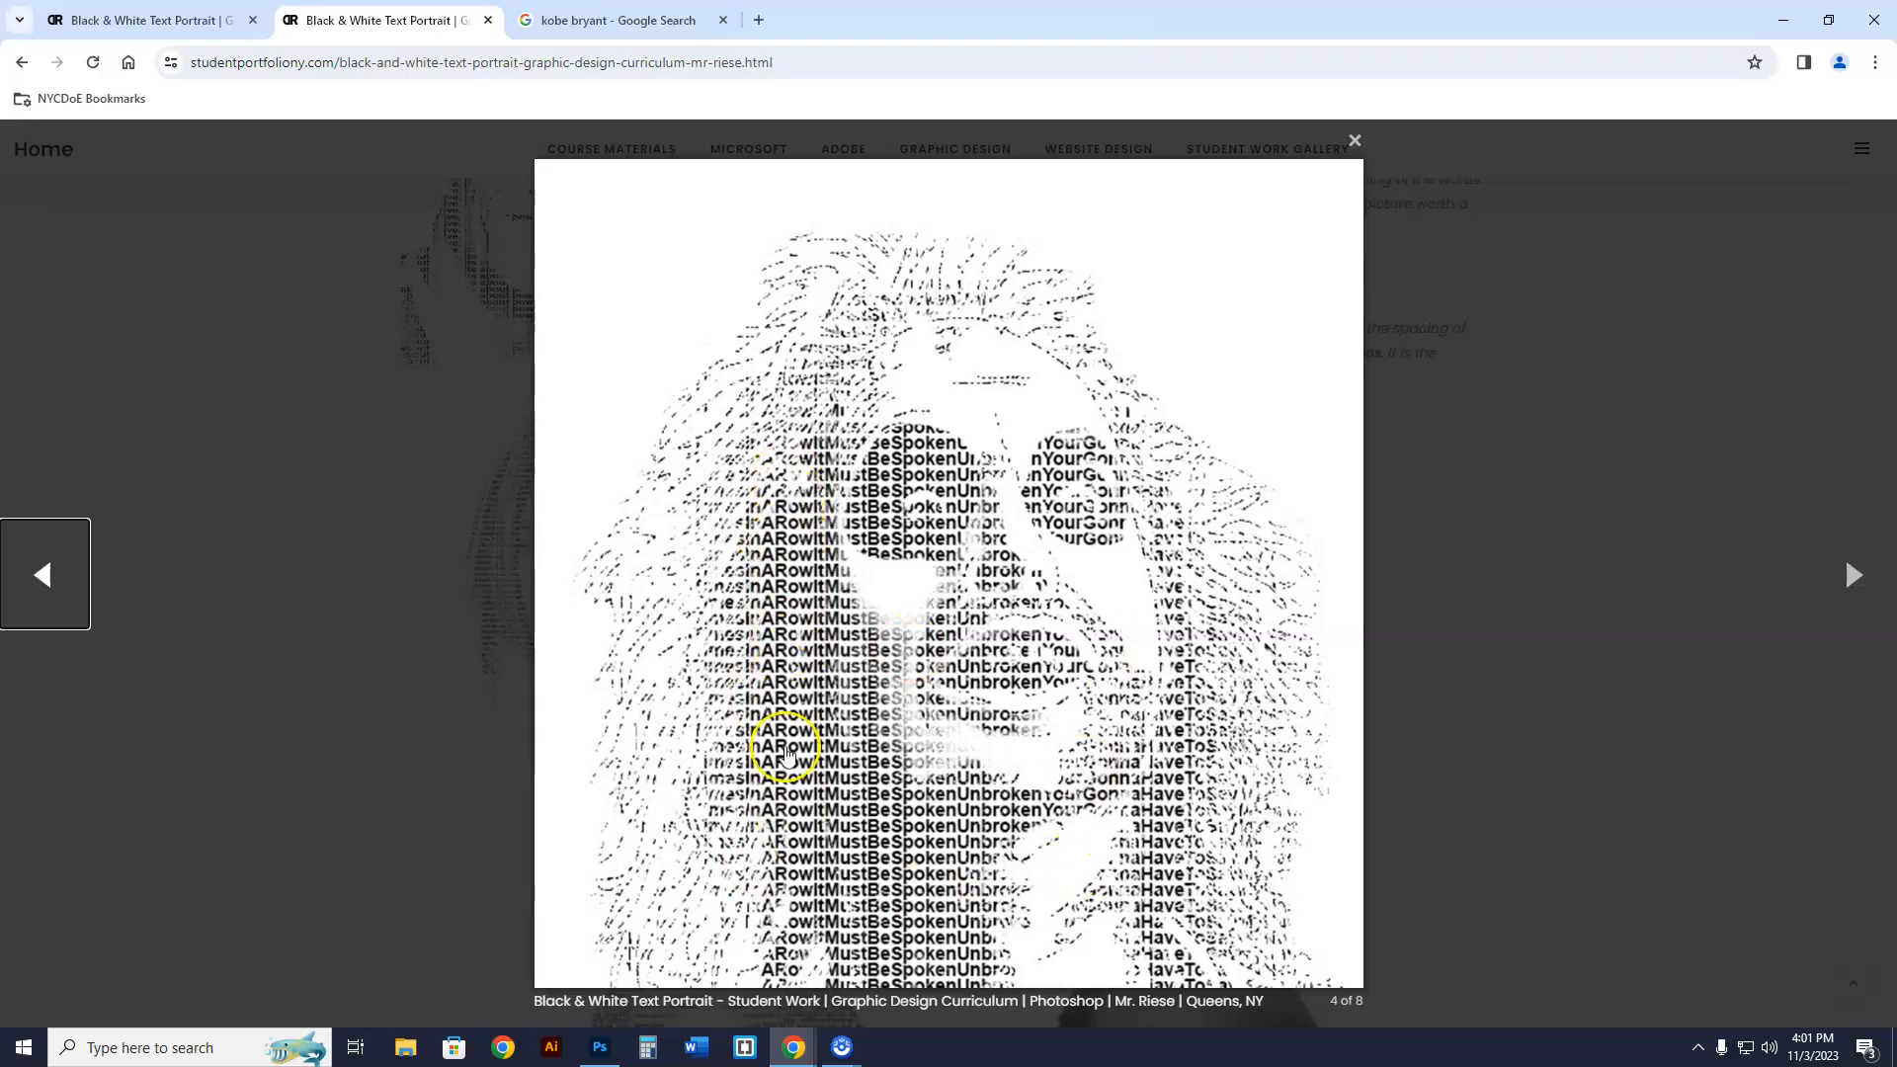
{"action": "left_click", "coordinate": [44, 575]}
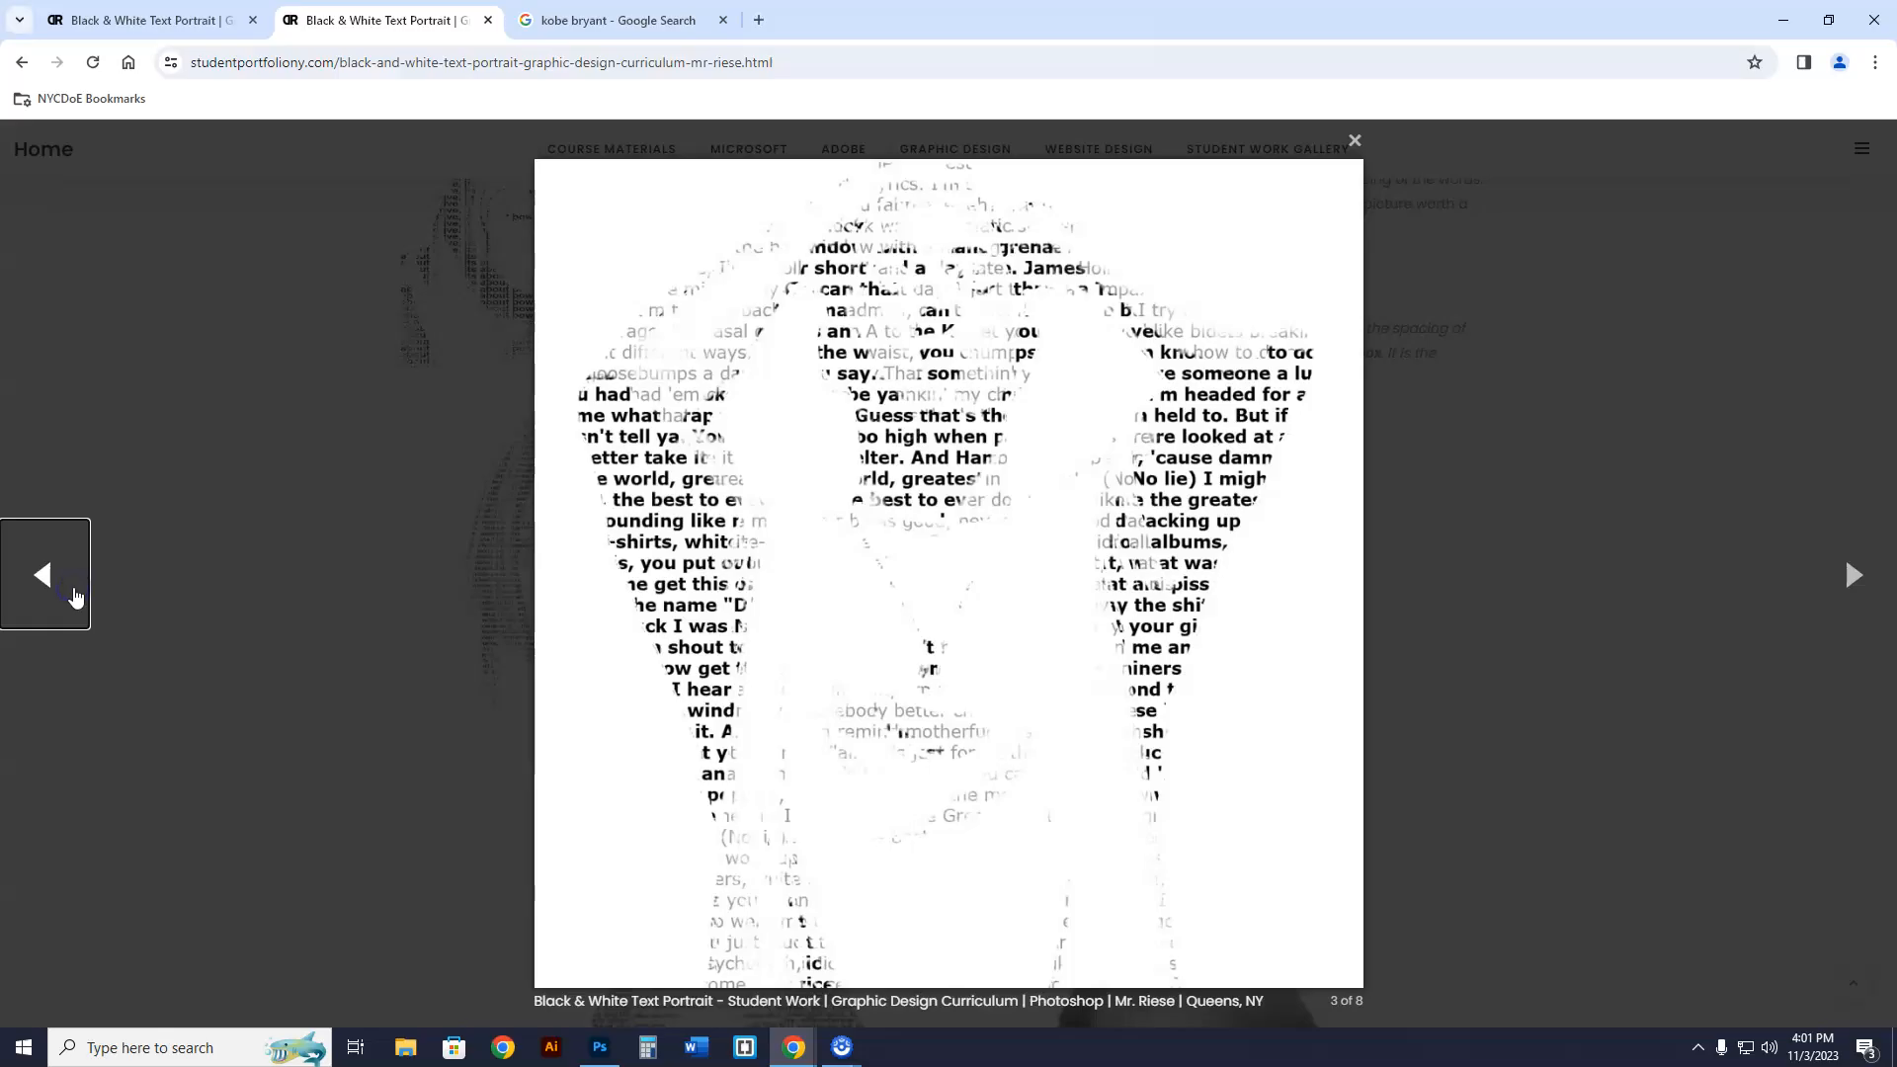
{"action": "left_click", "coordinate": [42, 575]}
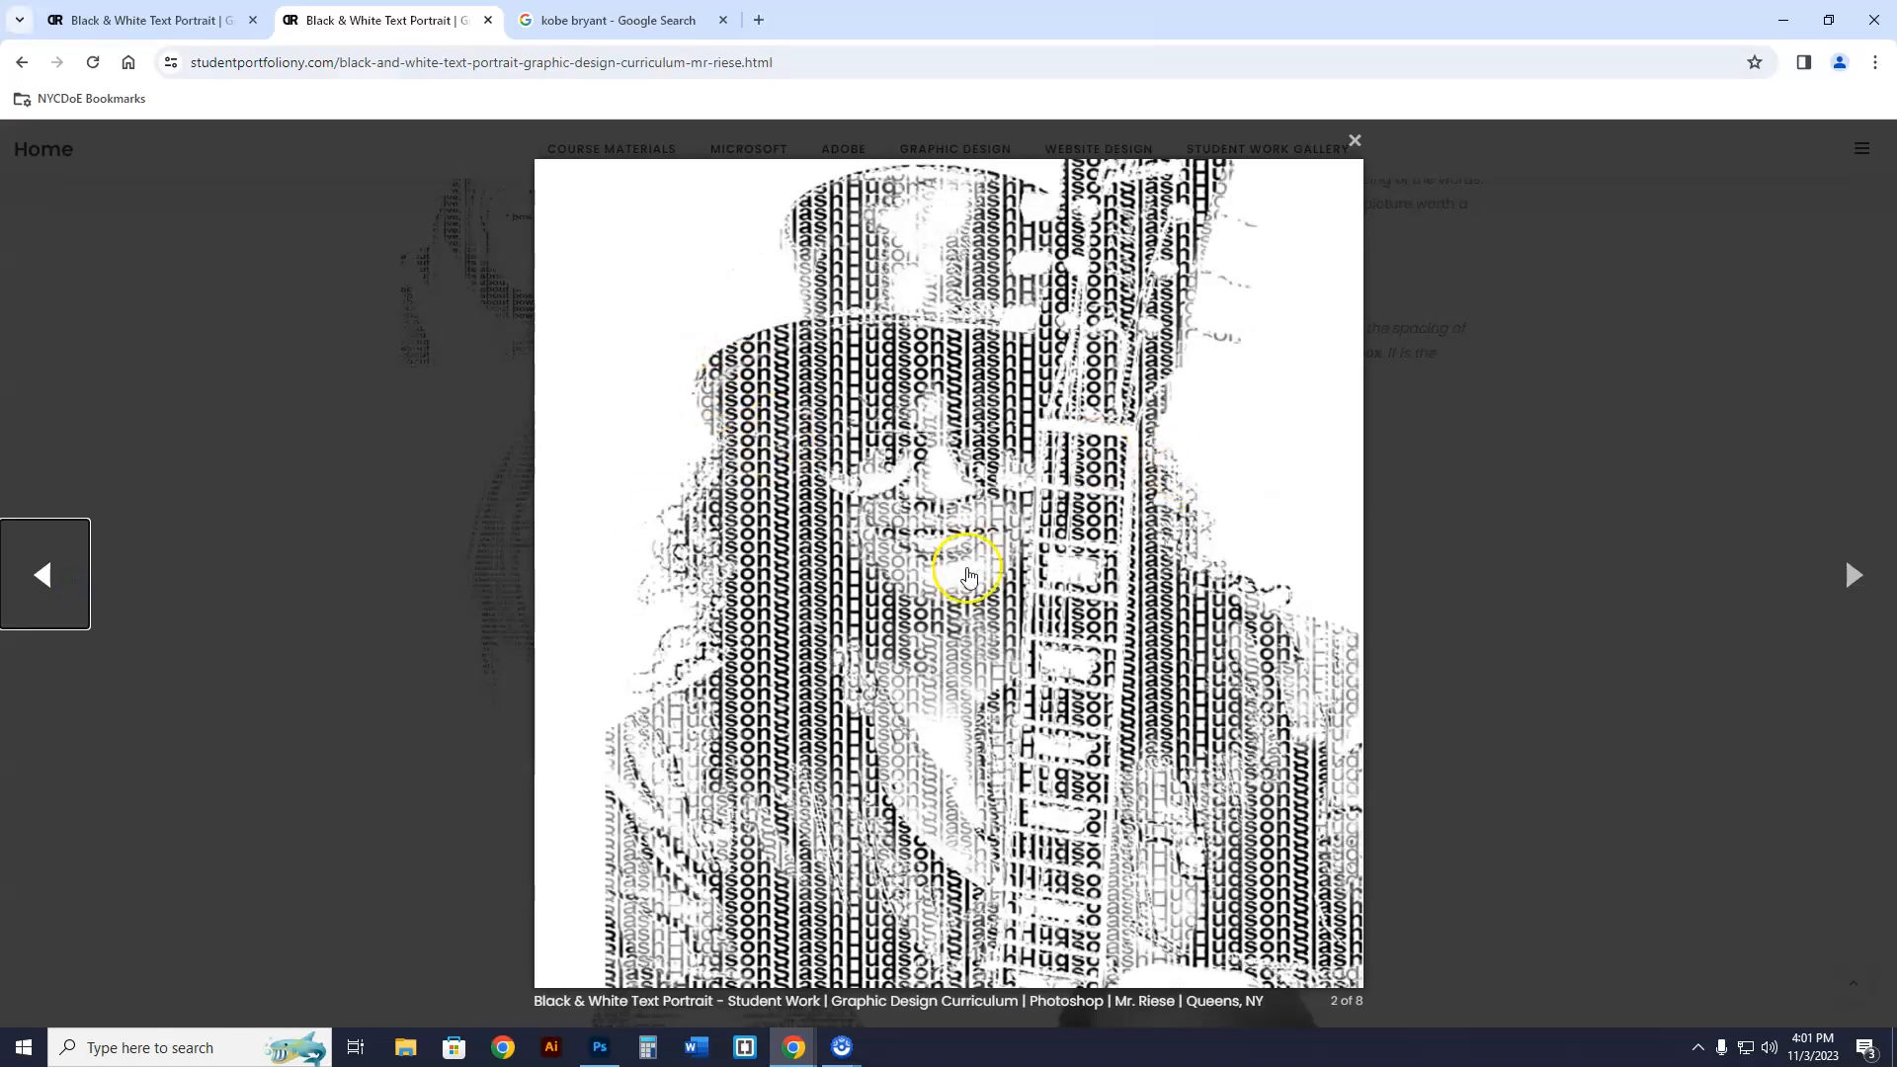
- Browse past the first example to the last ones, then return to the Photoshop portrait
{"action": "left_click", "coordinate": [44, 573]}
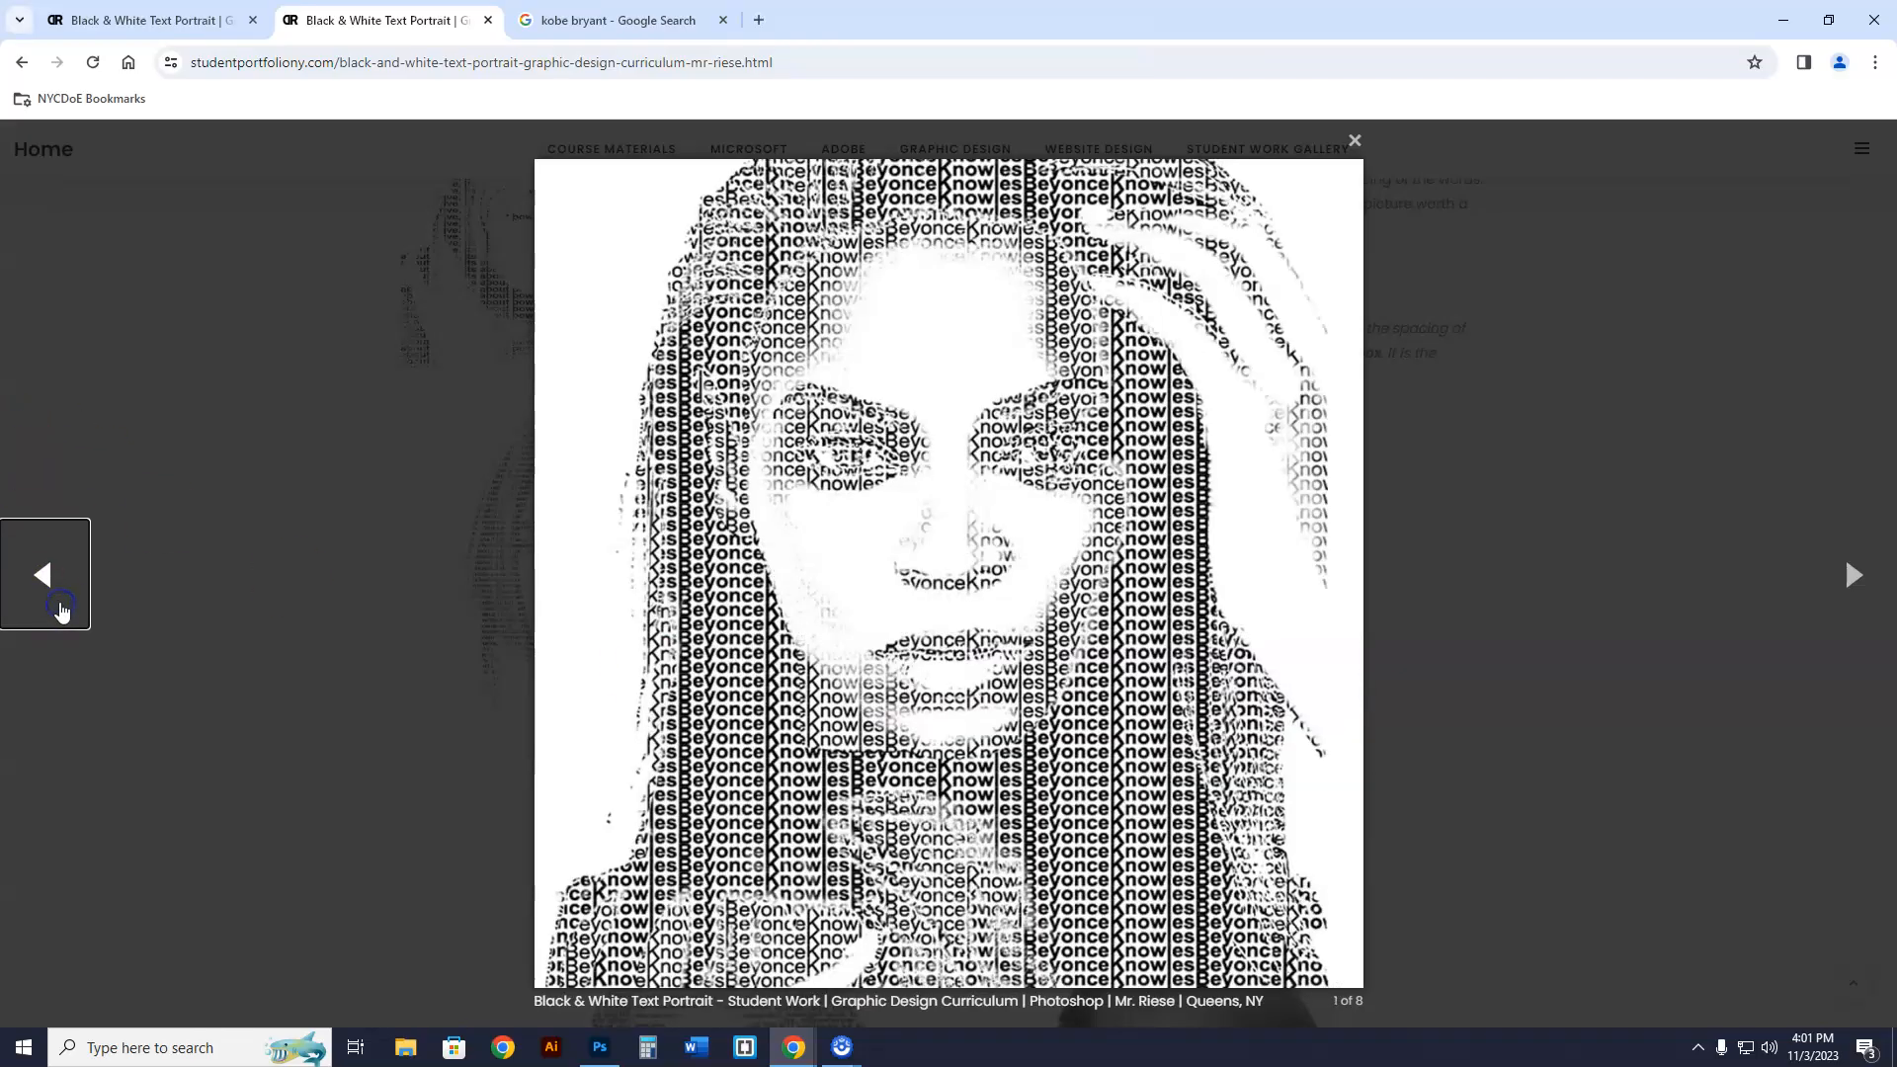
{"action": "left_click", "coordinate": [42, 573]}
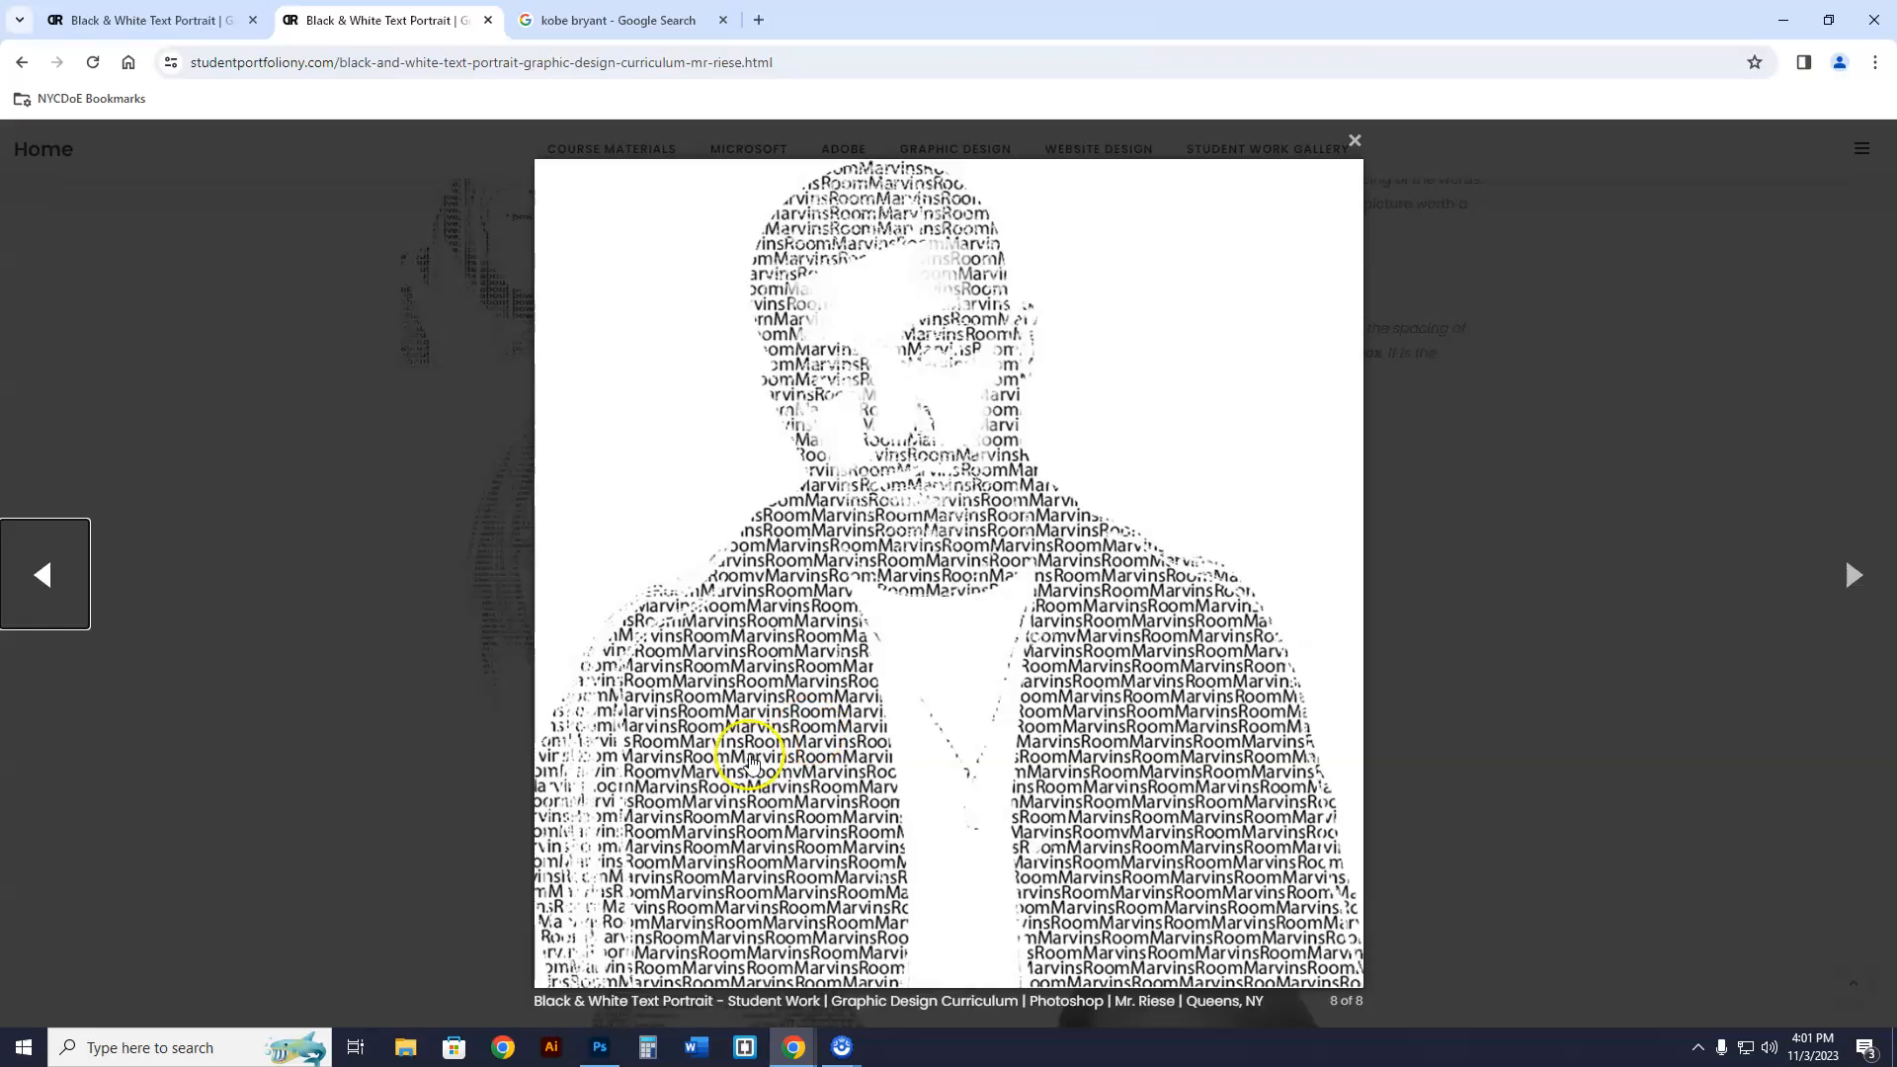
{"action": "left_click", "coordinate": [44, 575]}
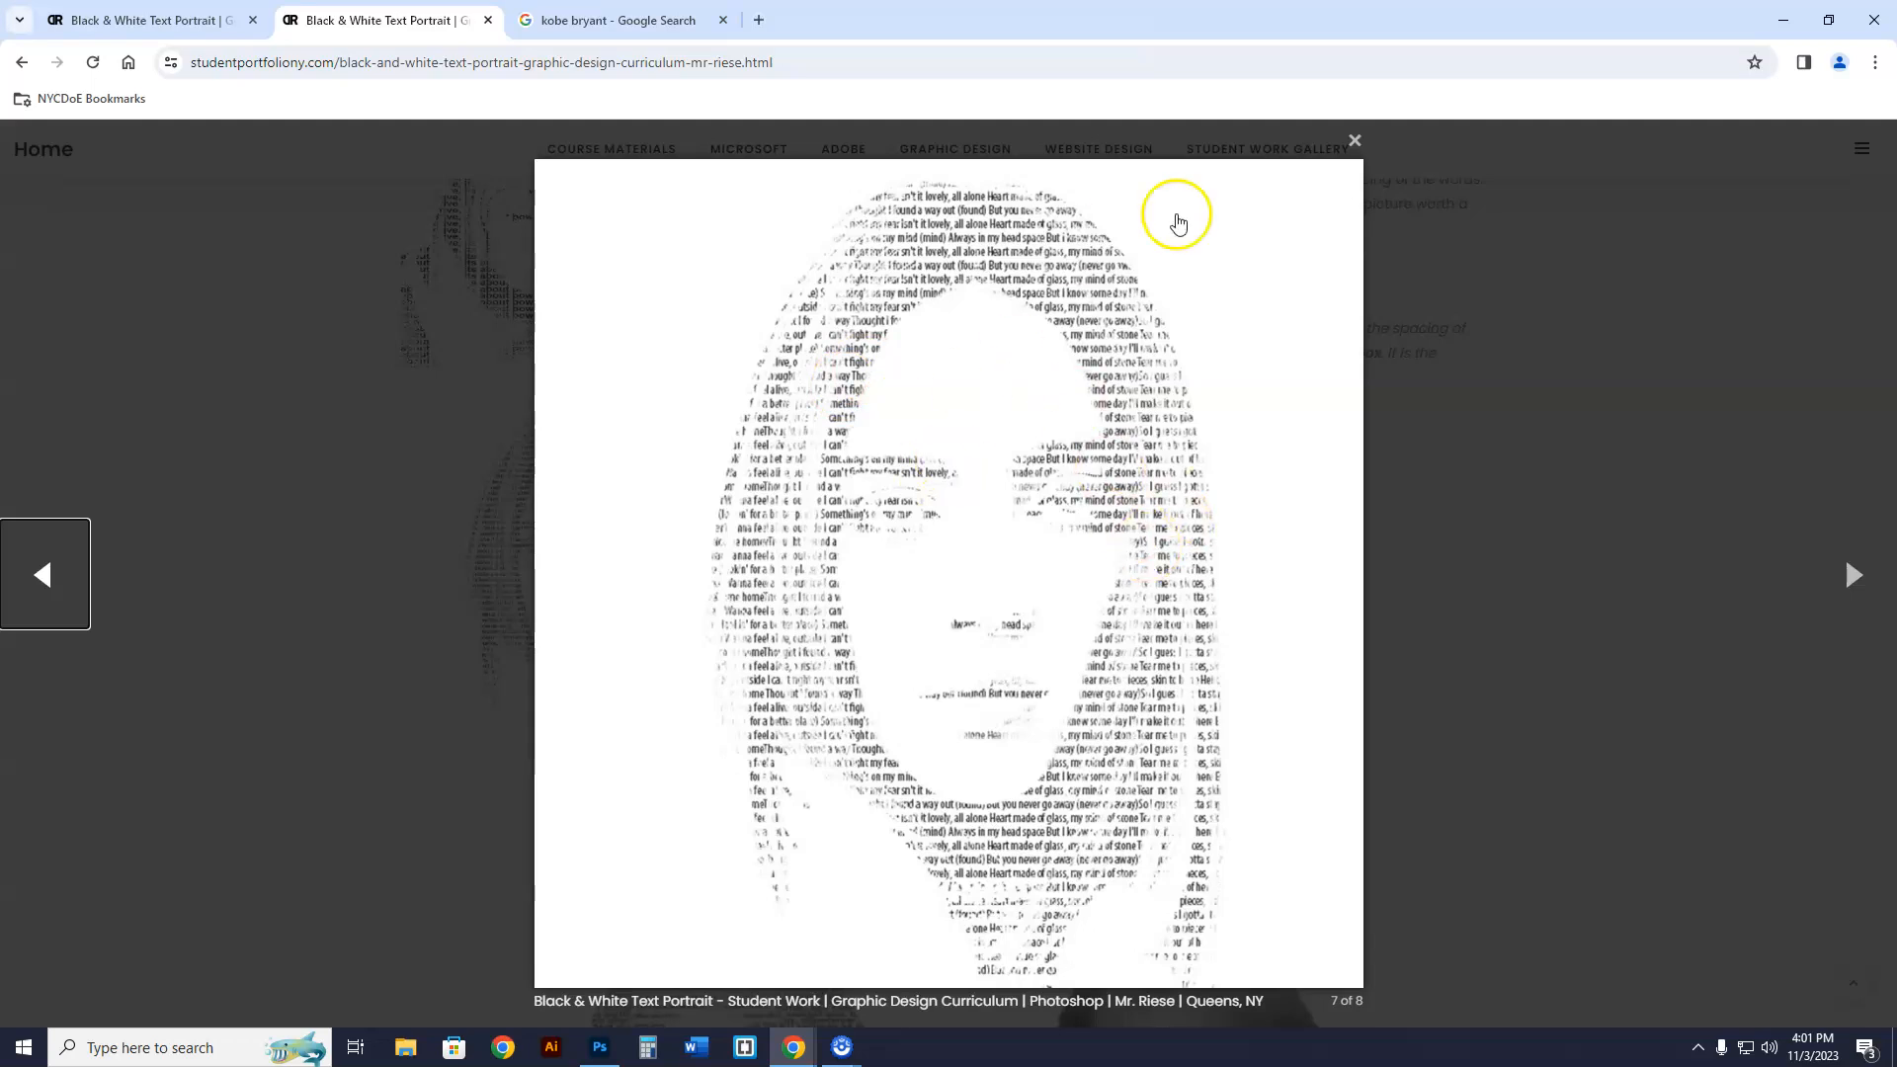
{"action": "left_click", "coordinate": [45, 573]}
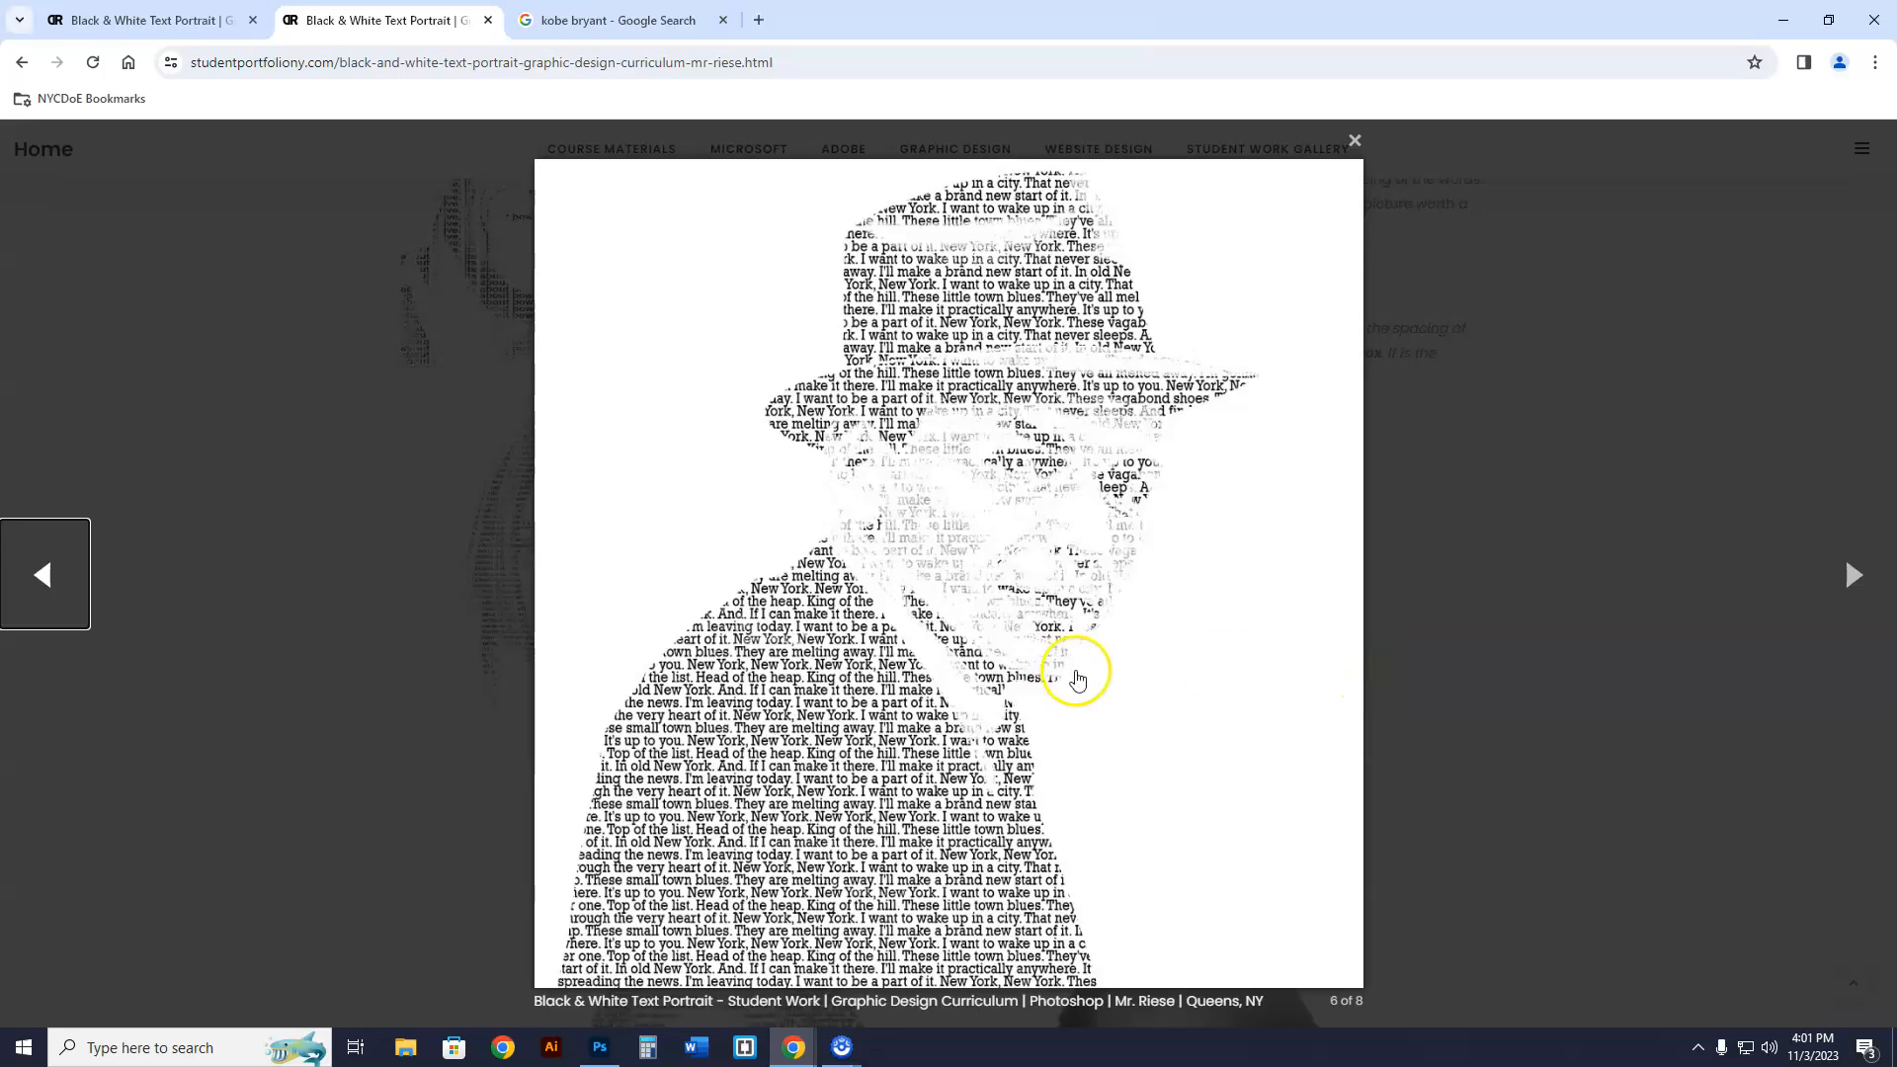
{"action": "mouse_move", "coordinate": [1066, 625]}
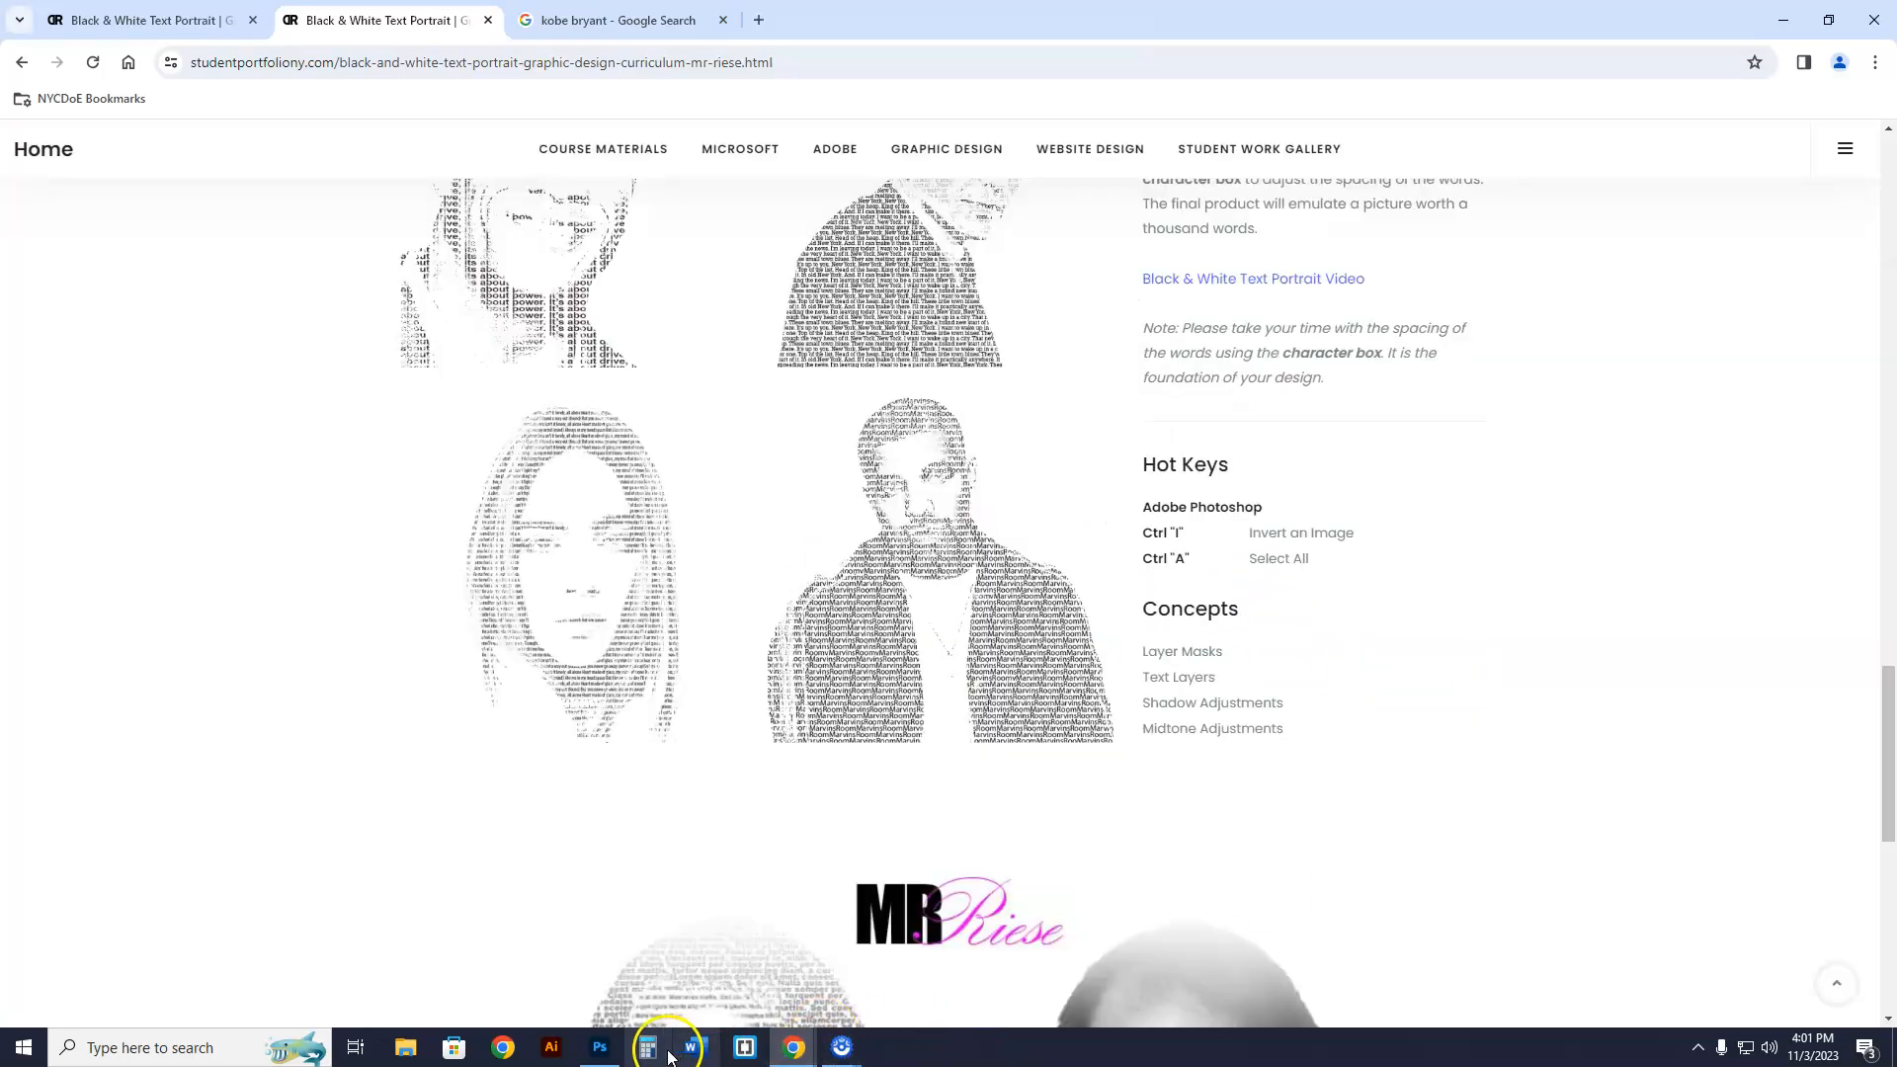
{"action": "left_click", "coordinate": [600, 1047]}
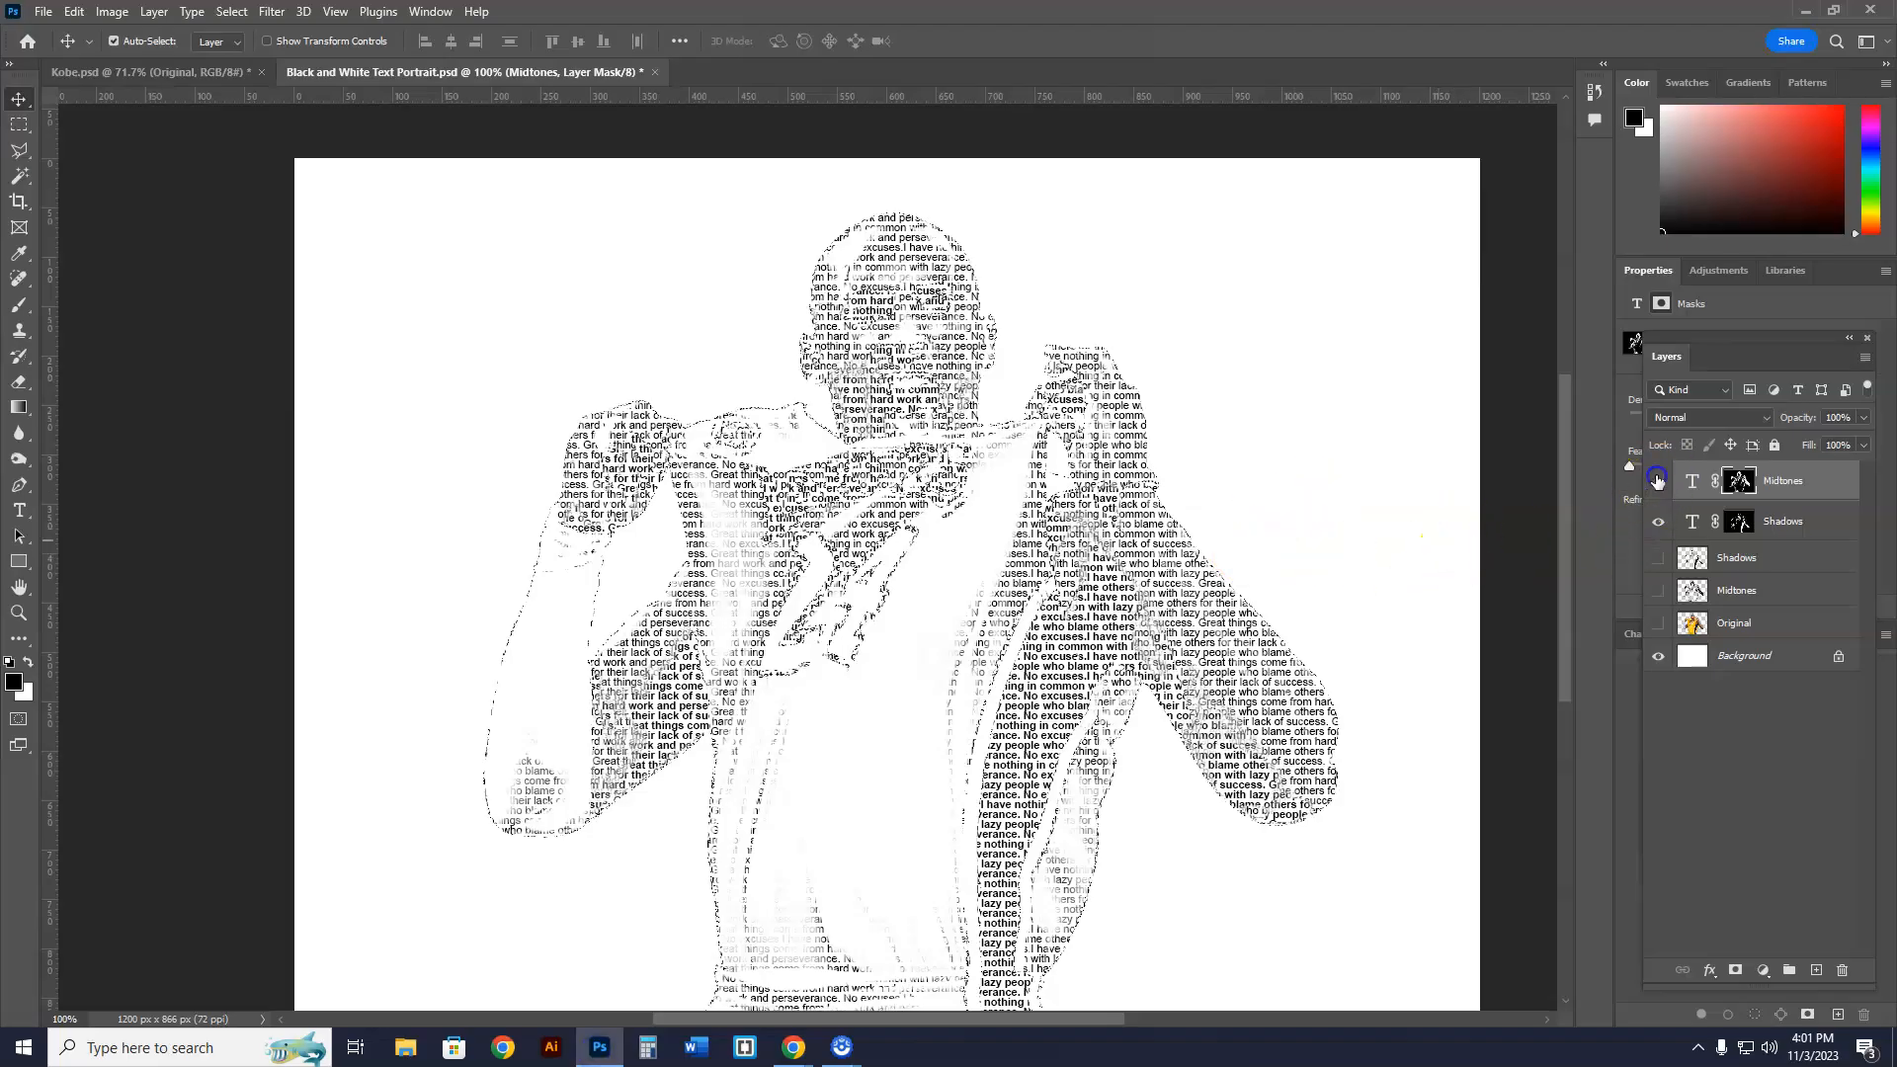